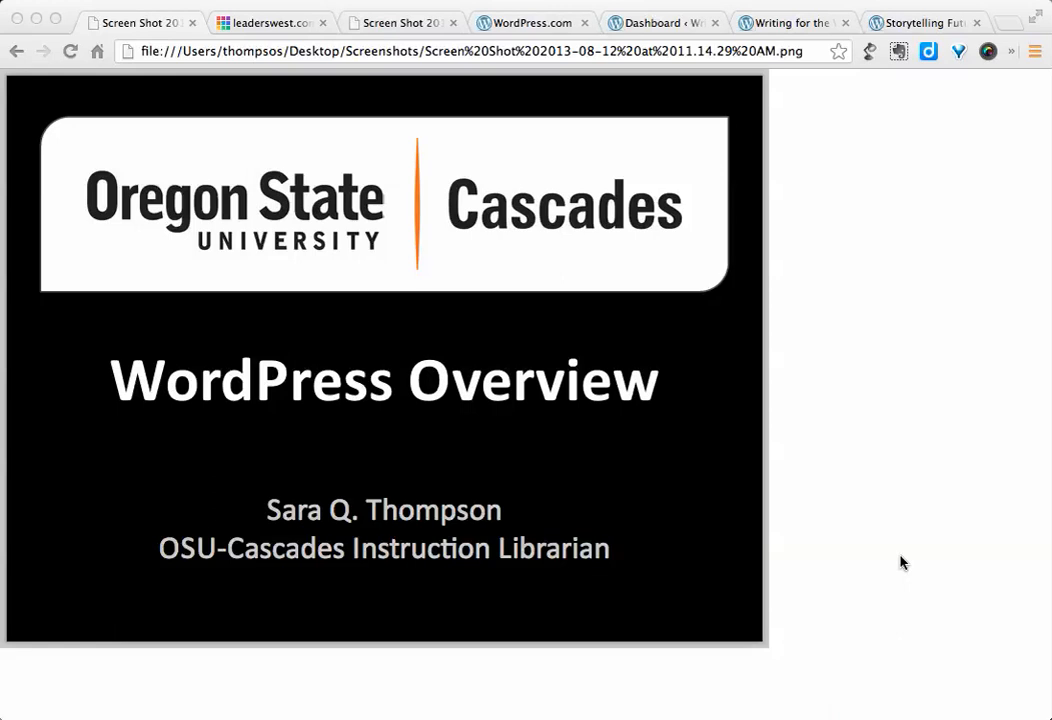
mouse_move(886, 217)
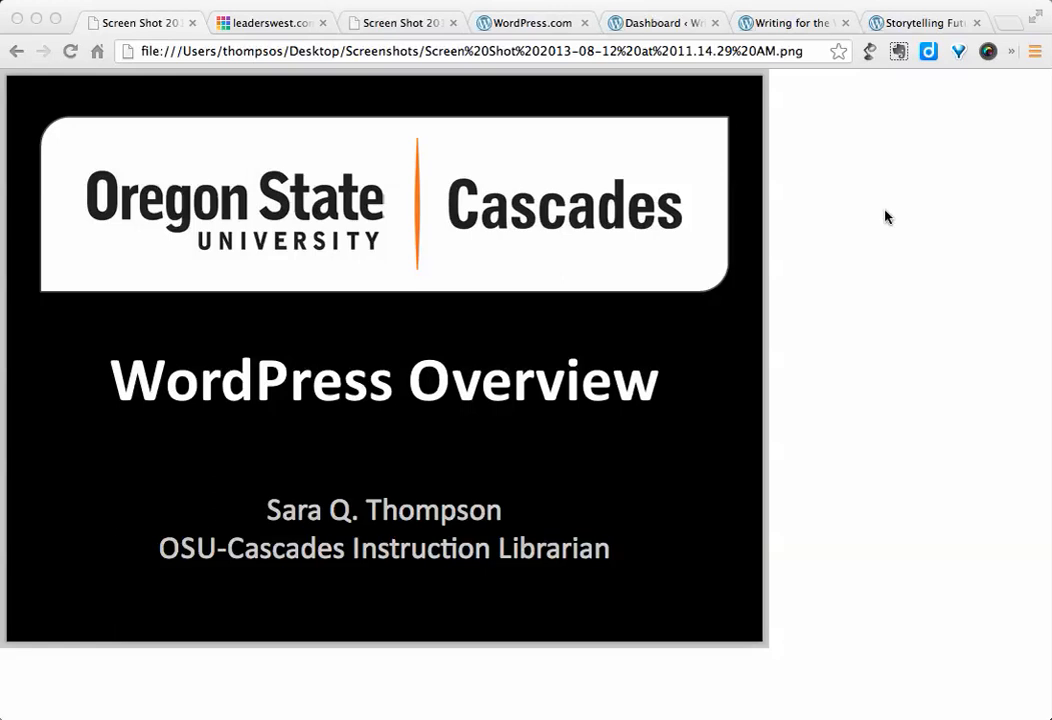
mouse_move(837, 330)
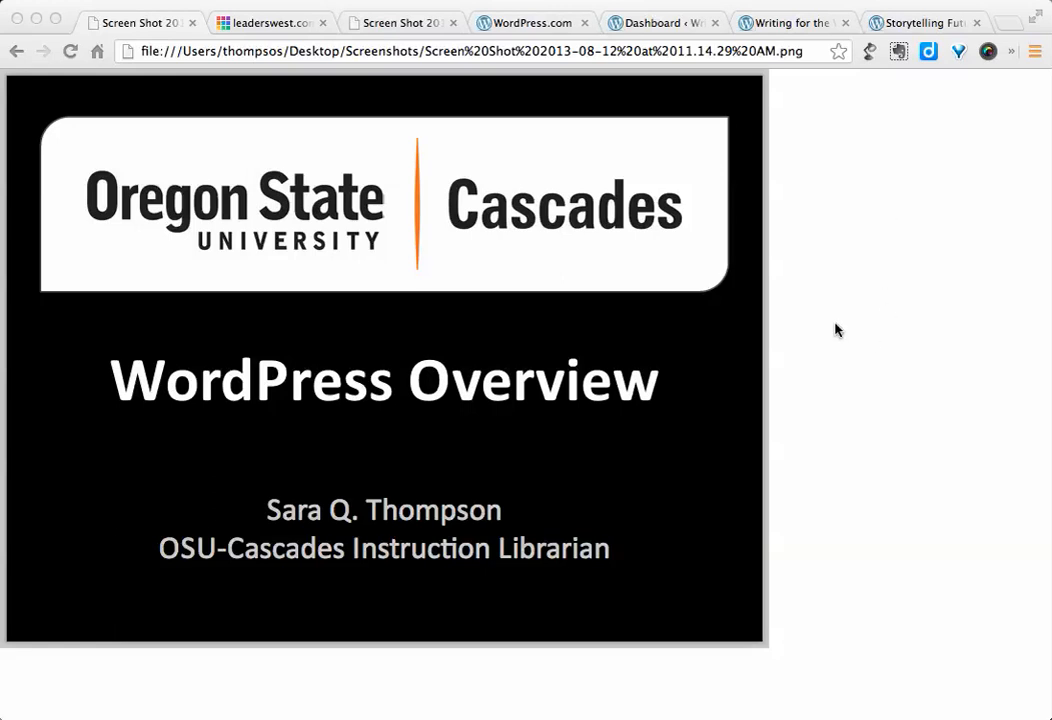
Step: Switch to the leaderswest.com tab showing WordPress's 66% CMS market share infographic
click(270, 22)
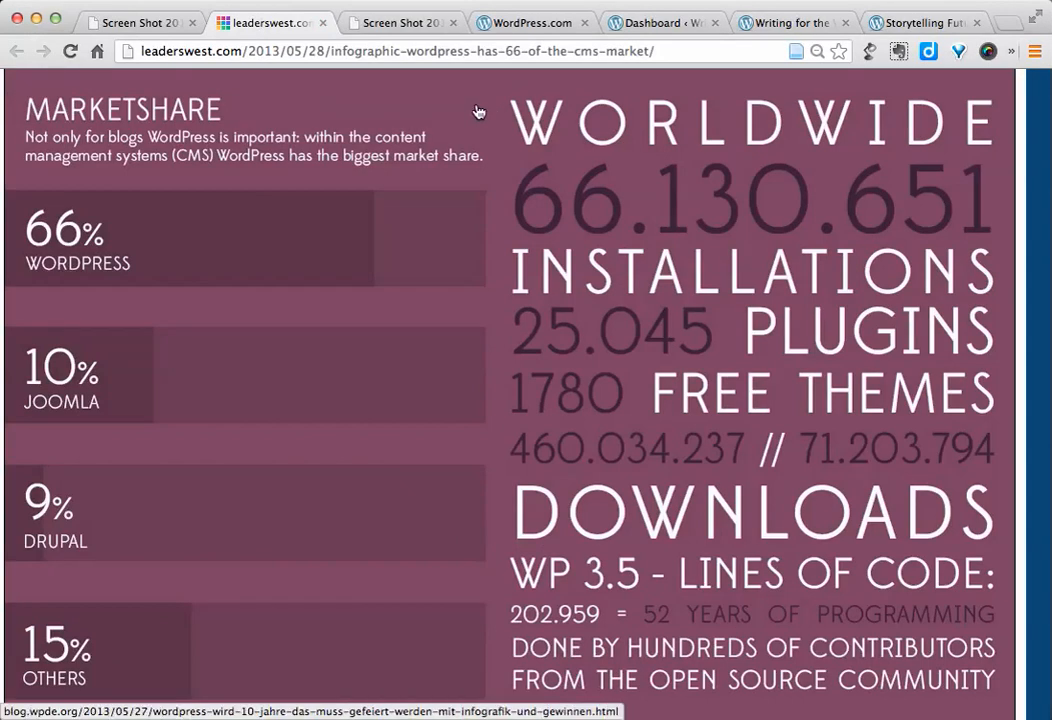
mouse_move(445, 108)
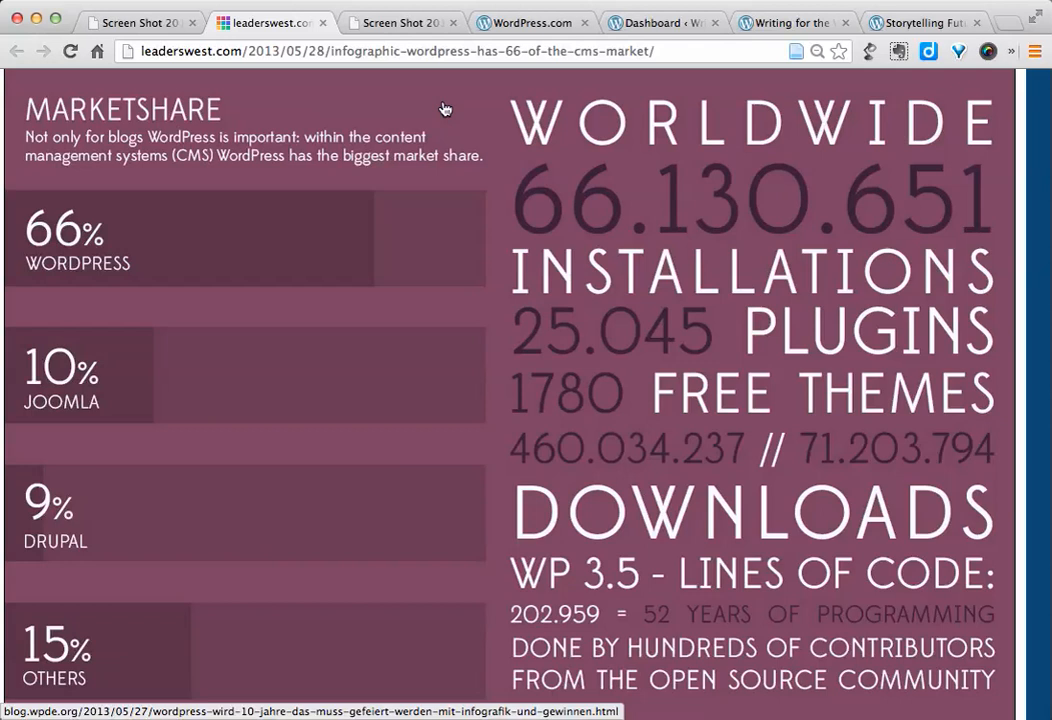
mouse_move(265, 227)
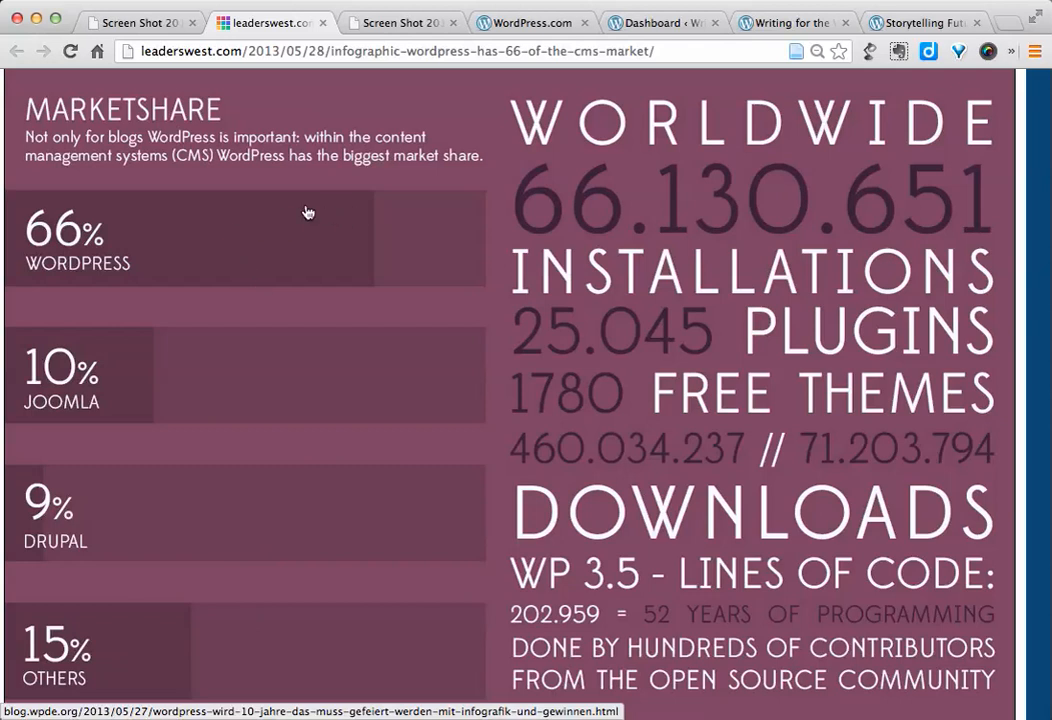
mouse_move(430, 190)
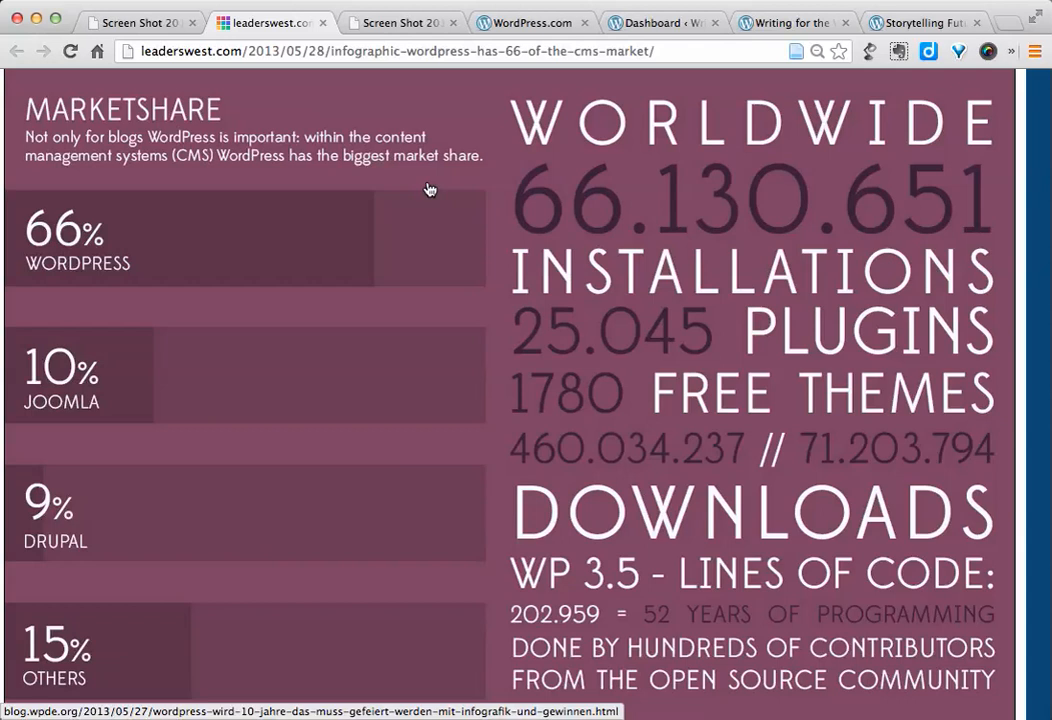
mouse_move(360, 167)
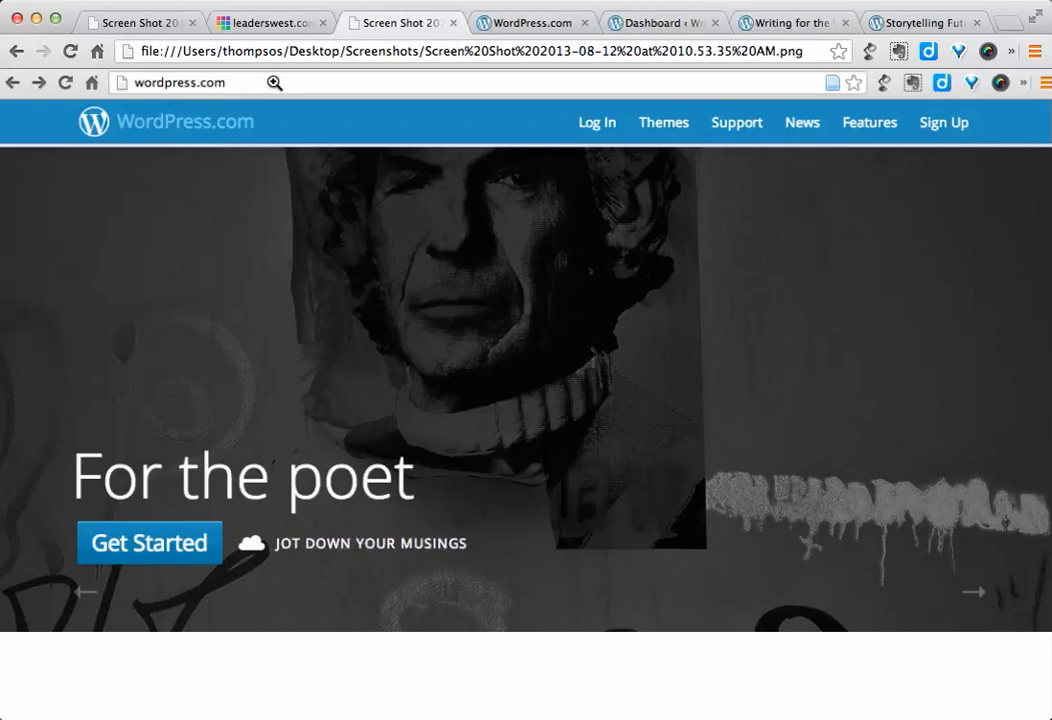
mouse_move(299, 296)
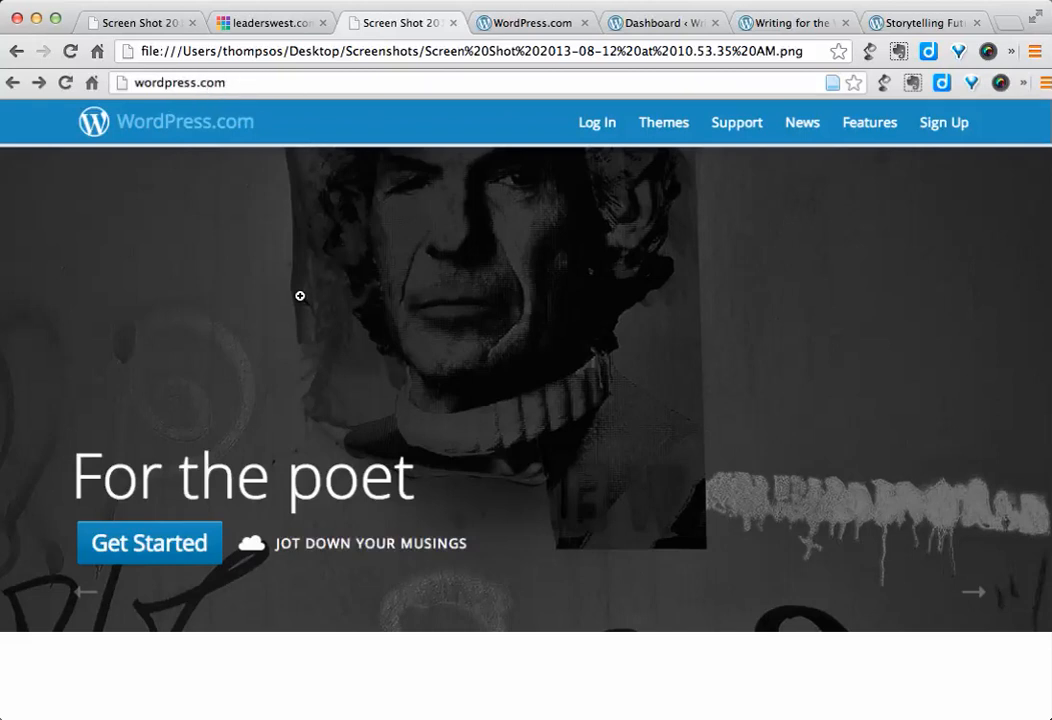
mouse_move(307, 233)
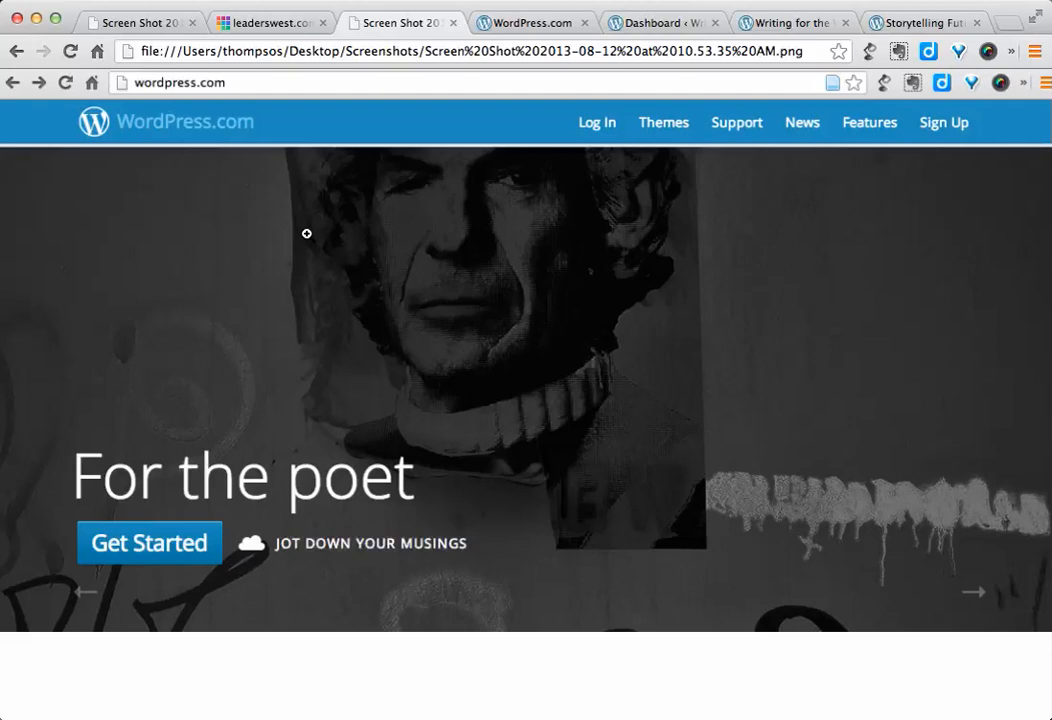
mouse_move(255, 85)
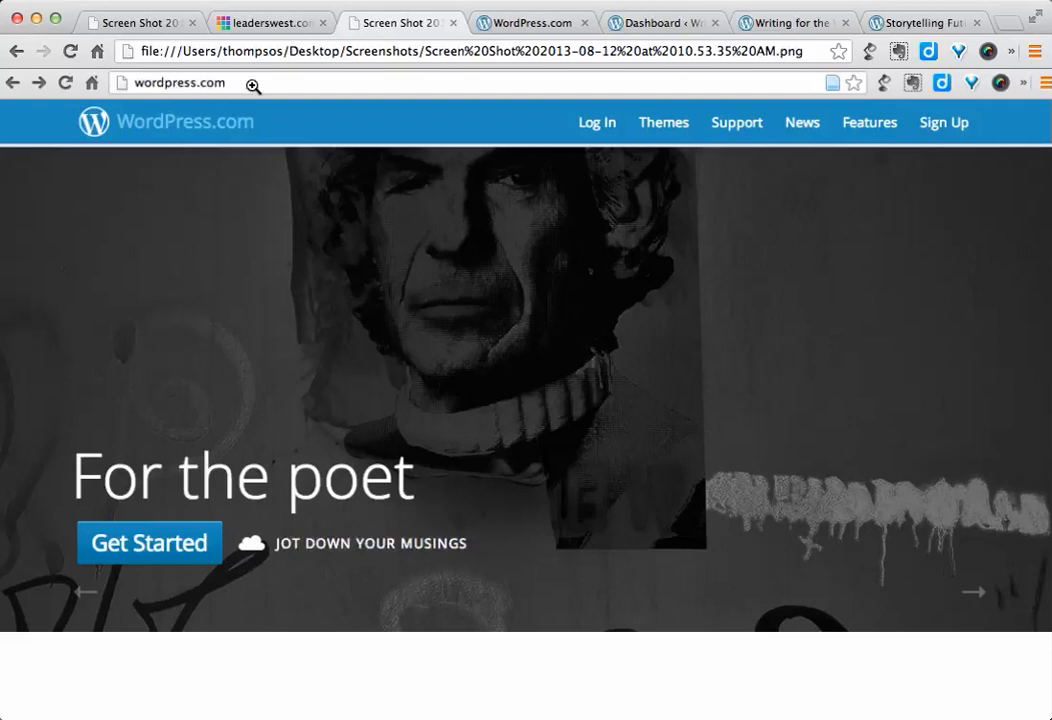
mouse_move(304, 253)
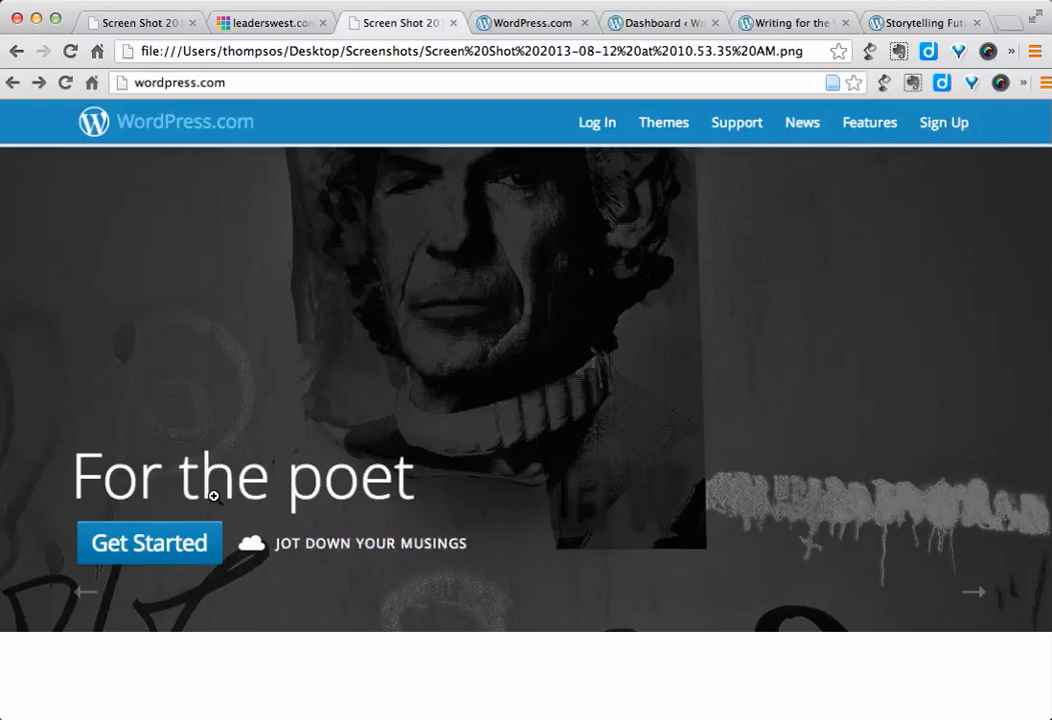
mouse_move(470, 335)
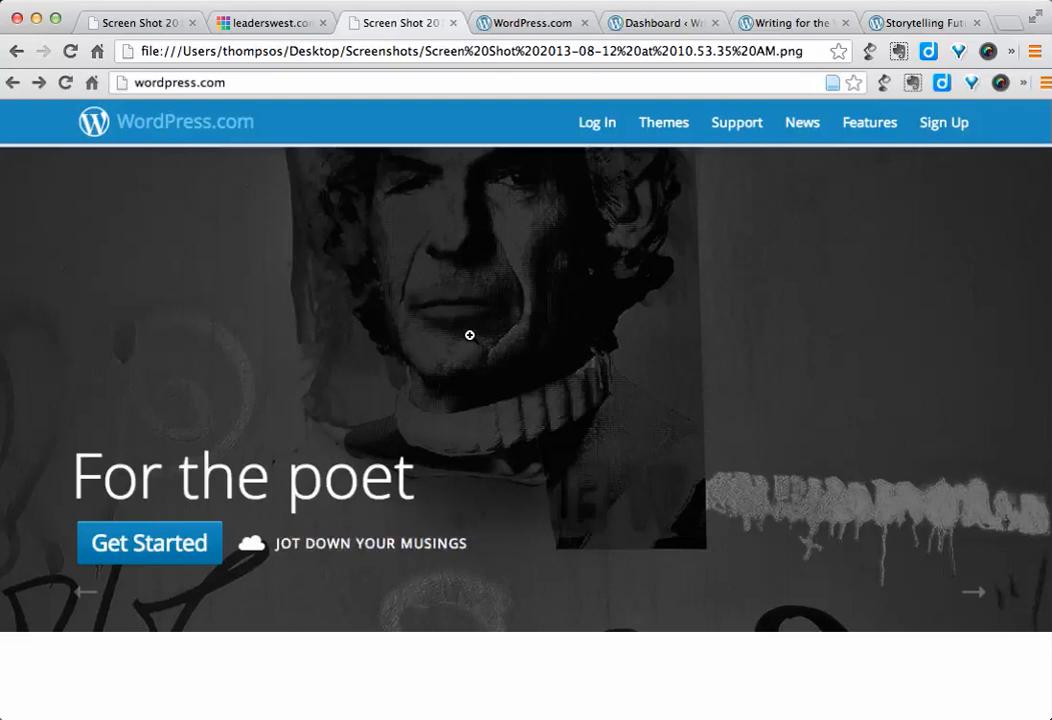
mouse_move(692, 240)
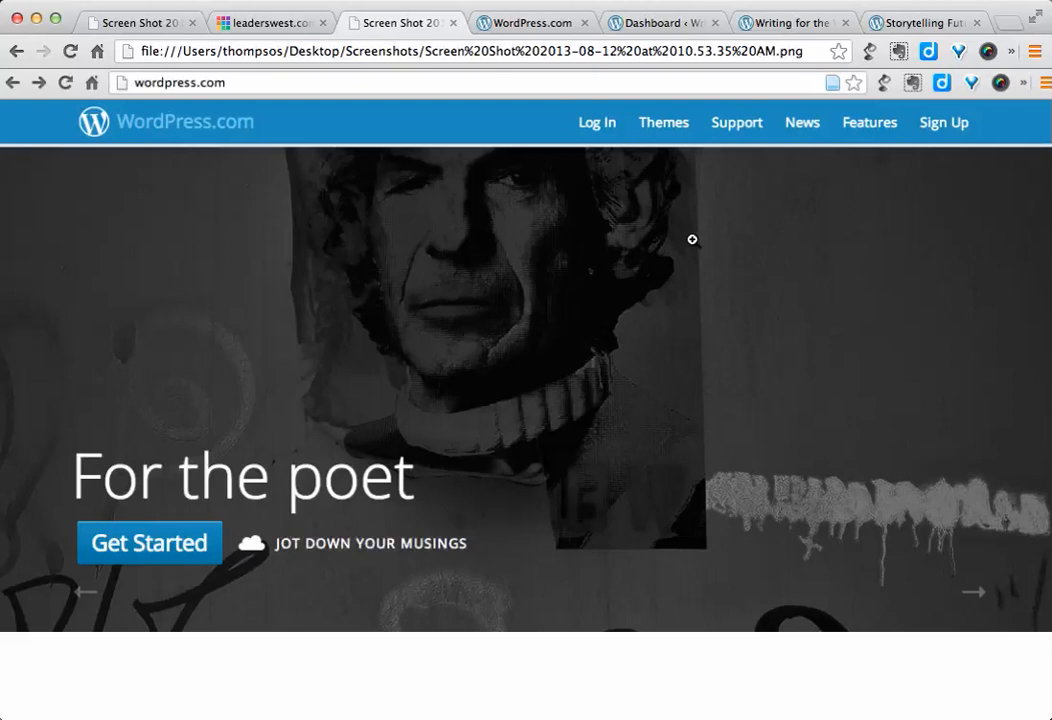
mouse_move(632, 233)
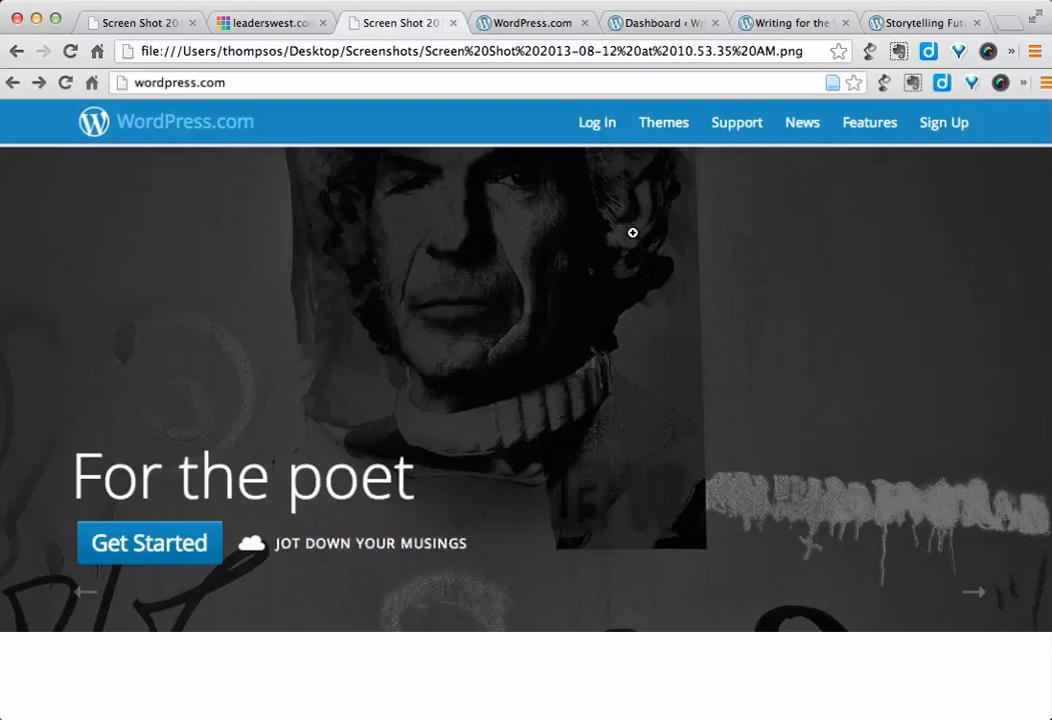
mouse_move(619, 273)
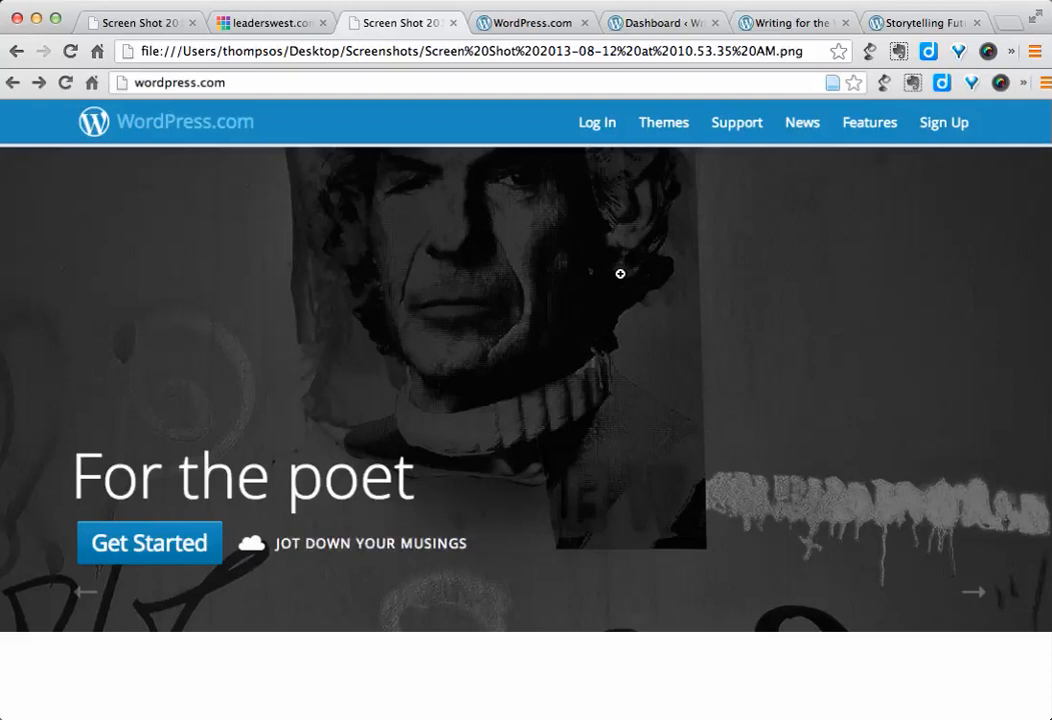
mouse_move(233, 396)
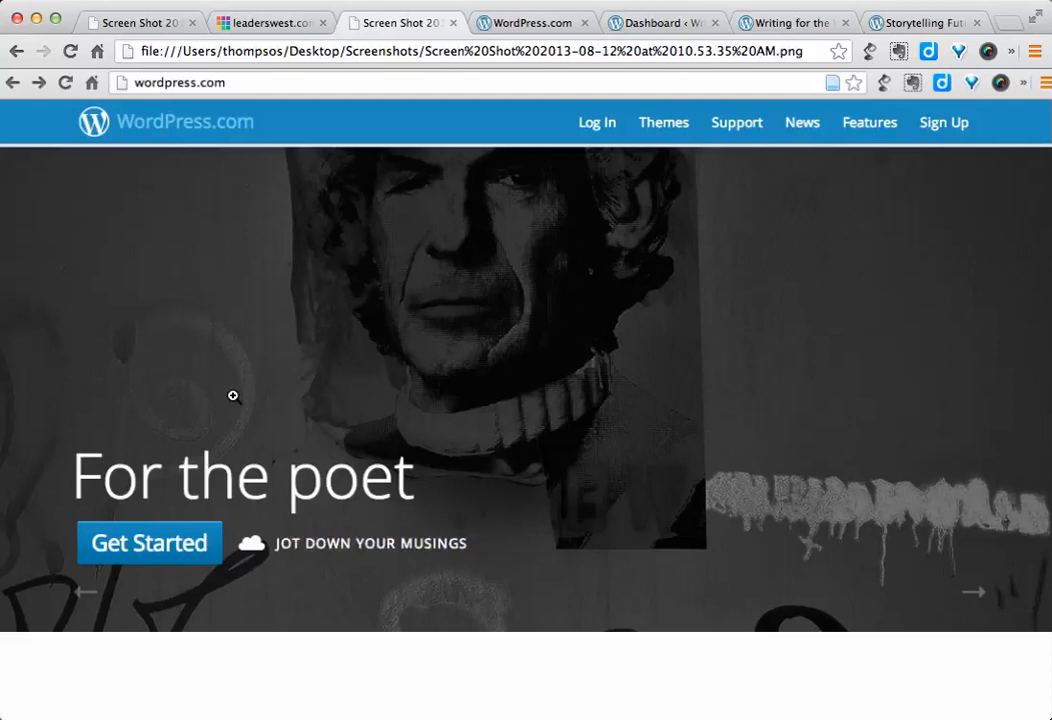
mouse_move(378, 316)
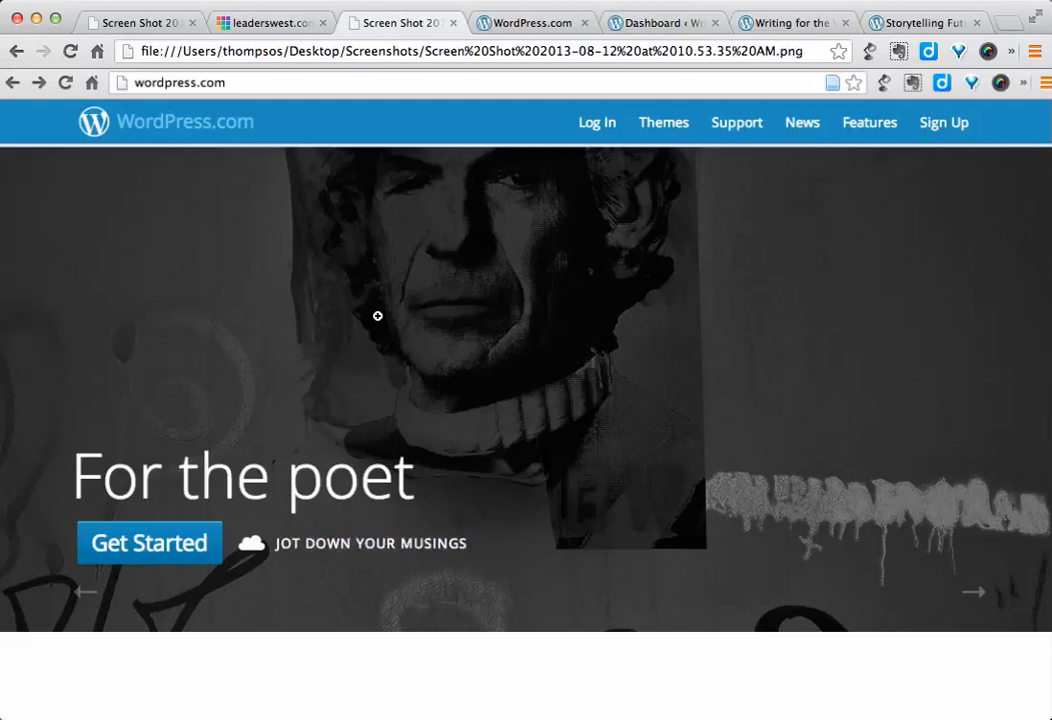
mouse_move(459, 360)
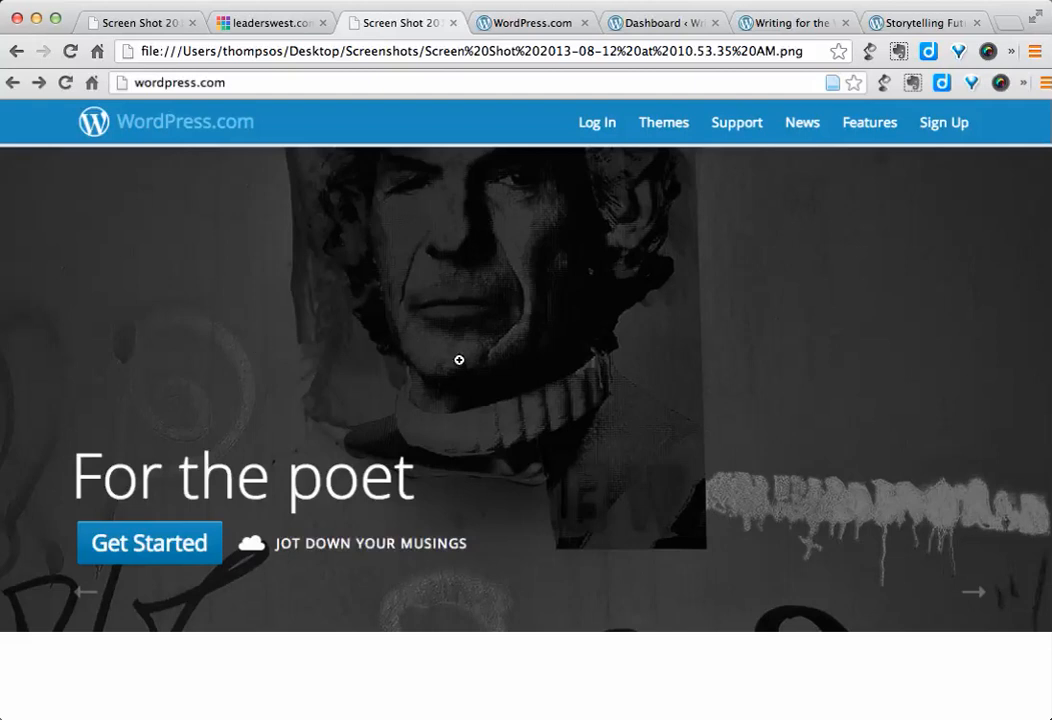
click(148, 542)
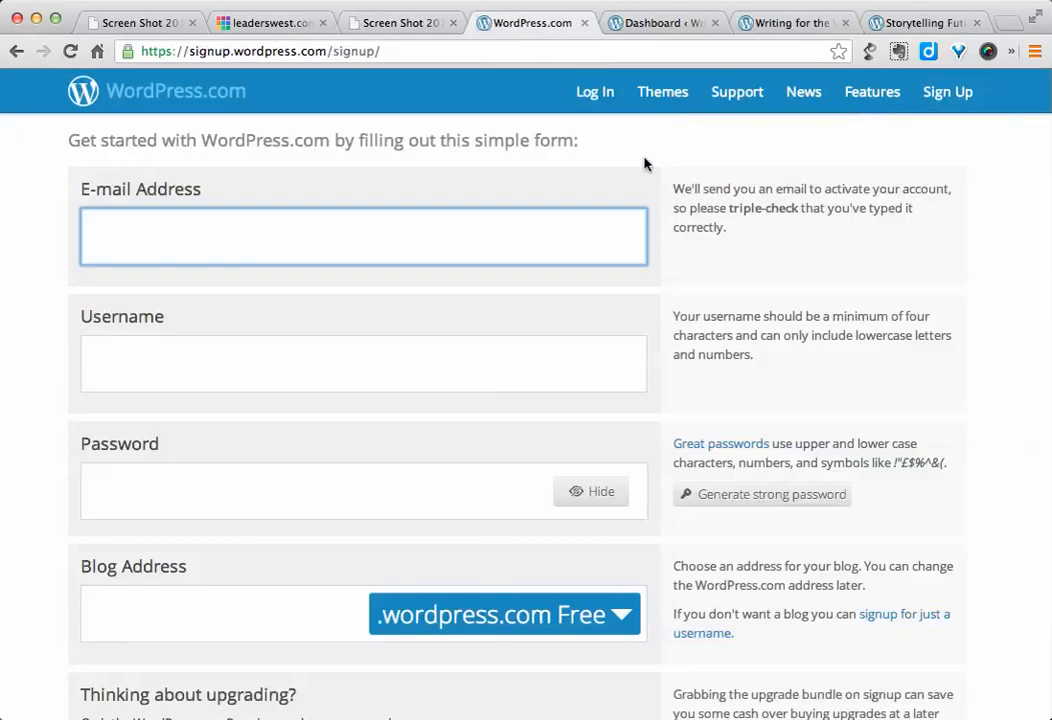
mouse_move(940, 210)
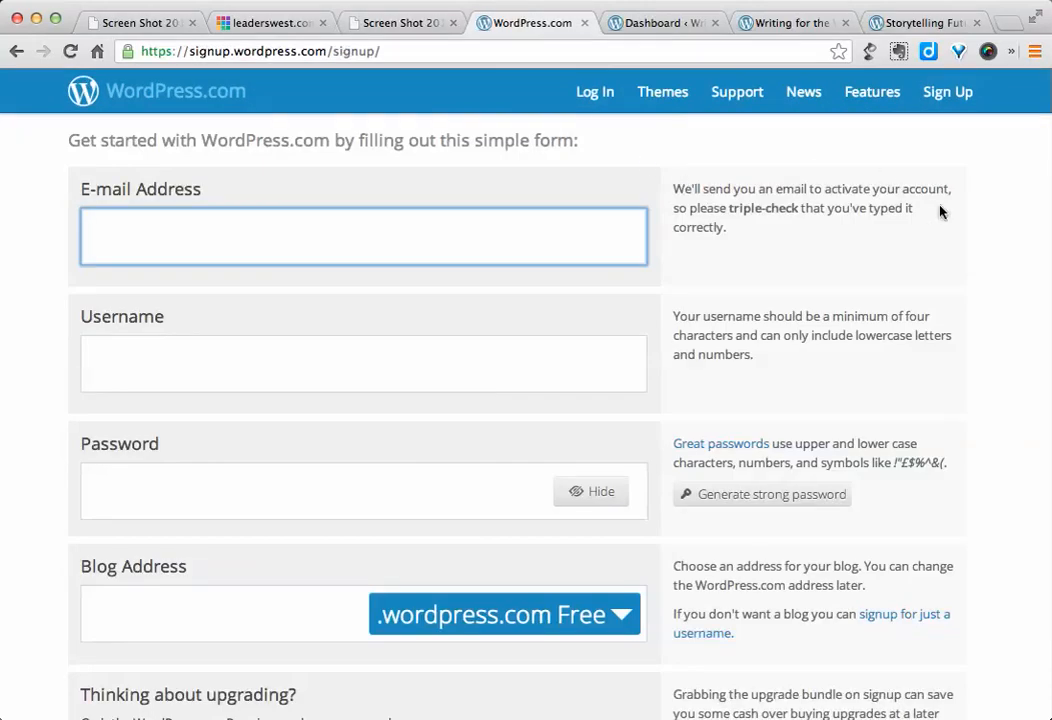
mouse_move(704, 261)
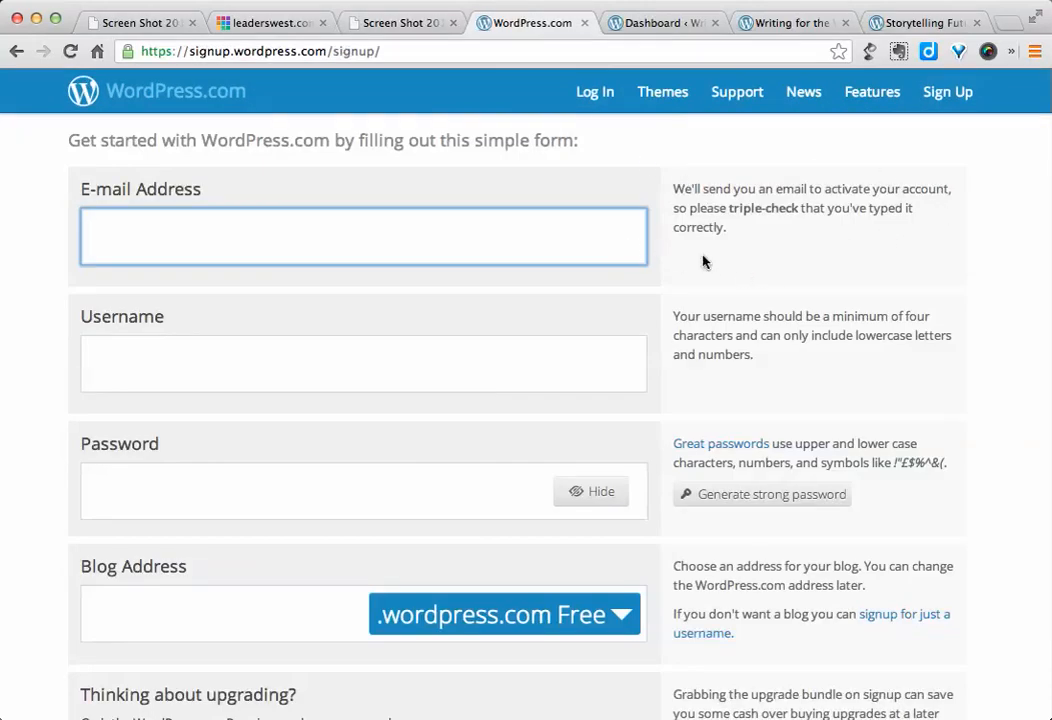
mouse_move(996, 264)
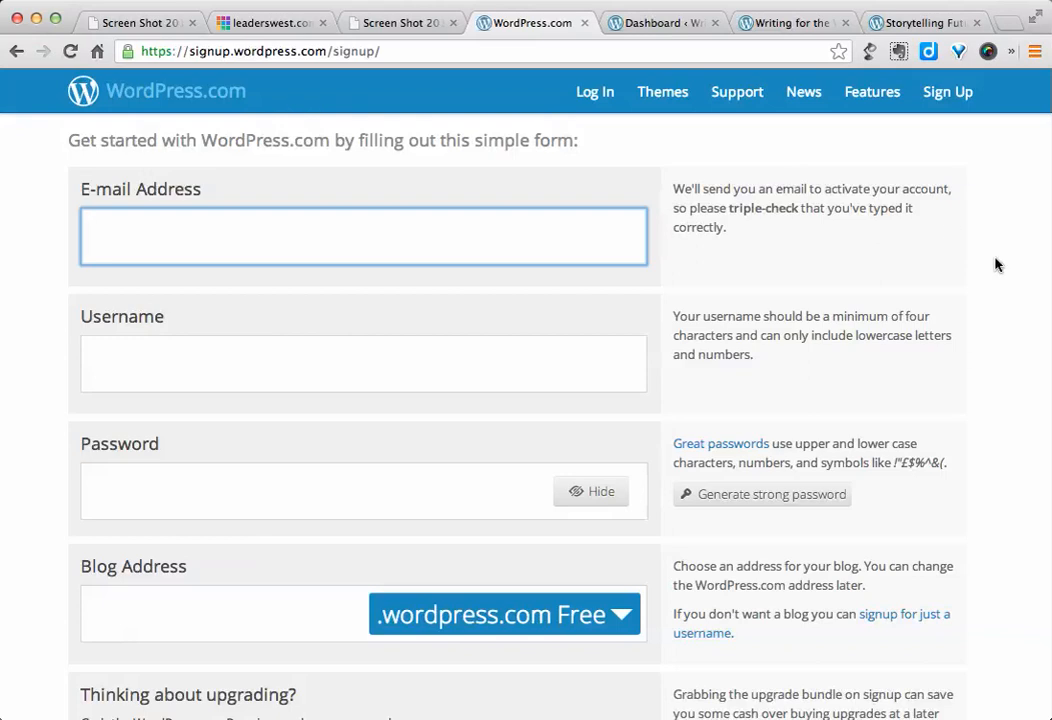
mouse_move(983, 284)
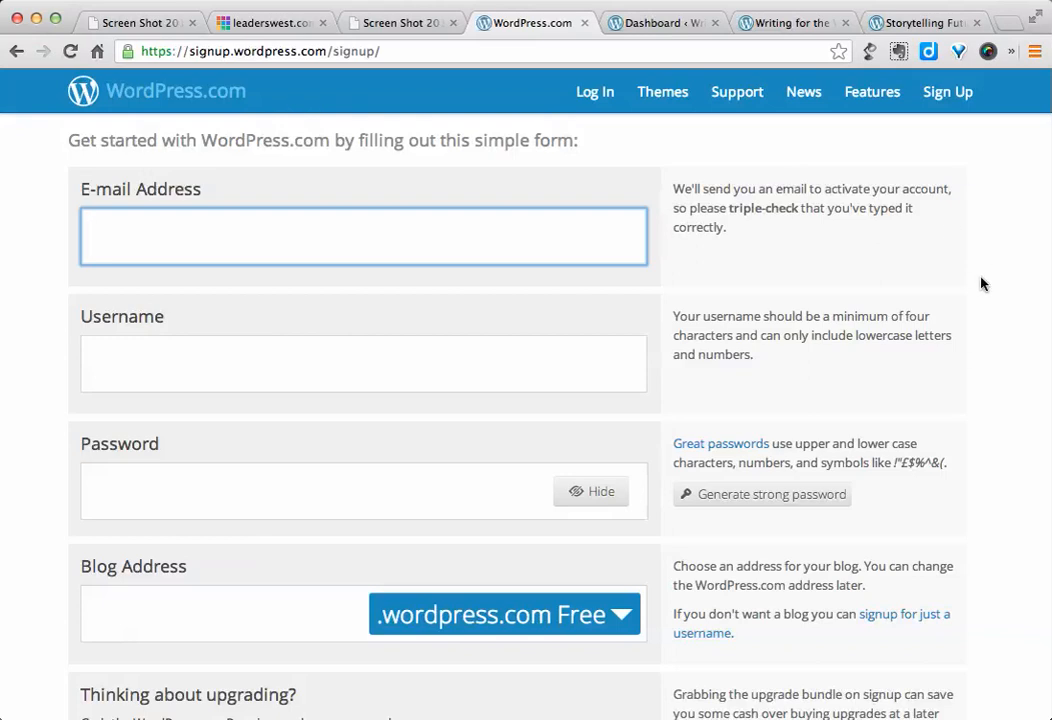
mouse_move(537, 347)
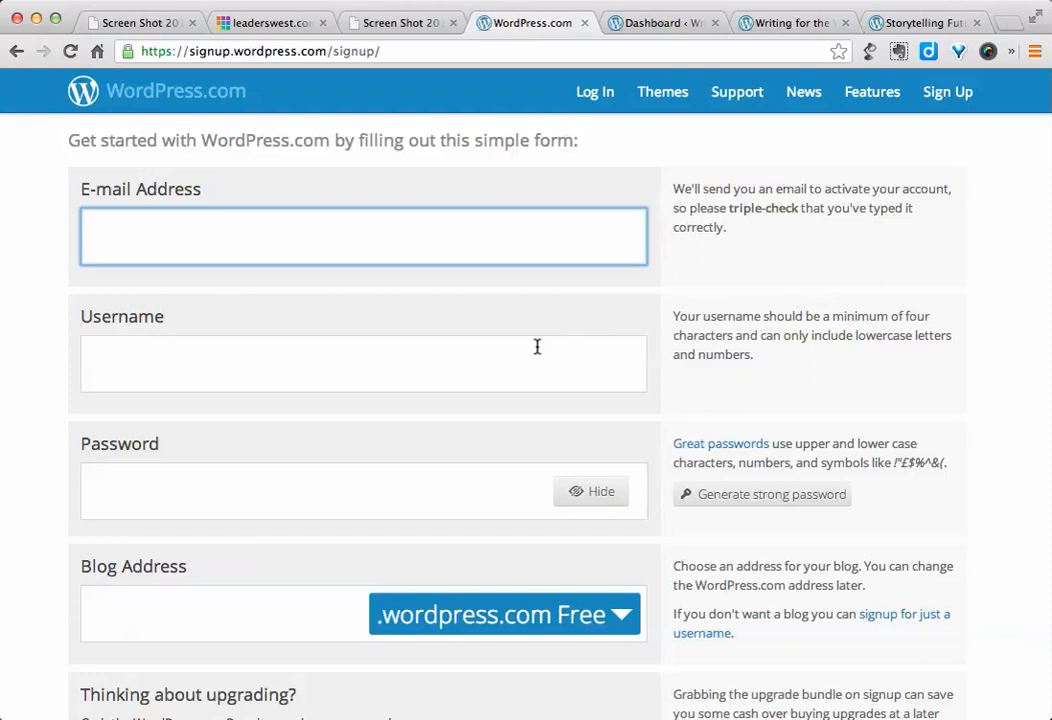
mouse_move(62, 492)
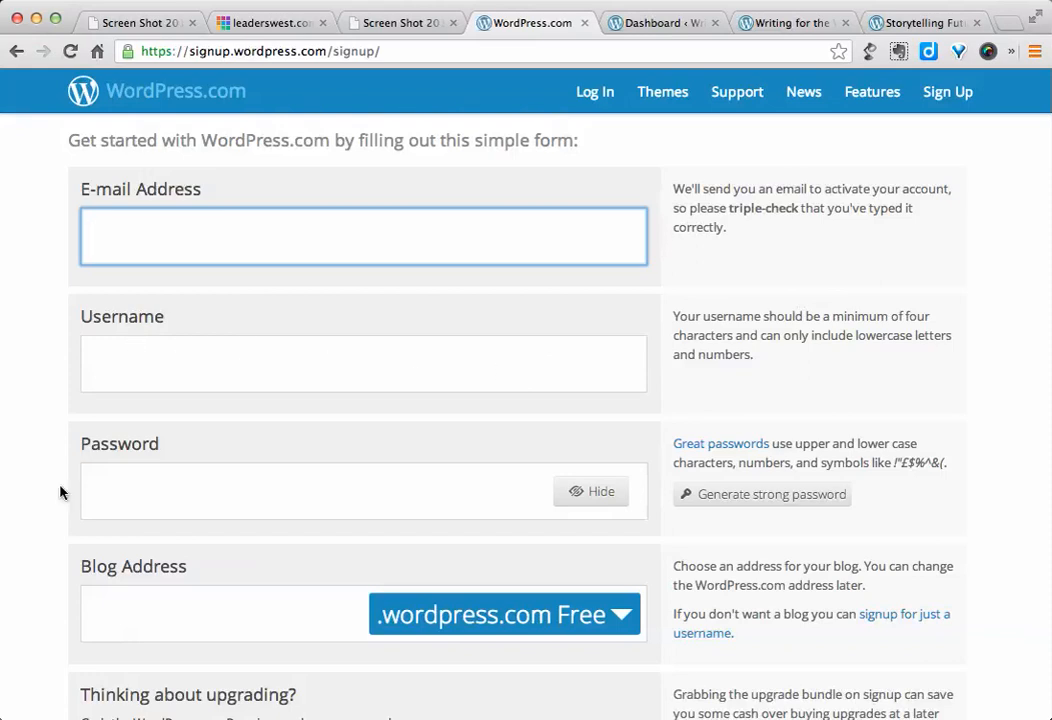
mouse_move(318, 641)
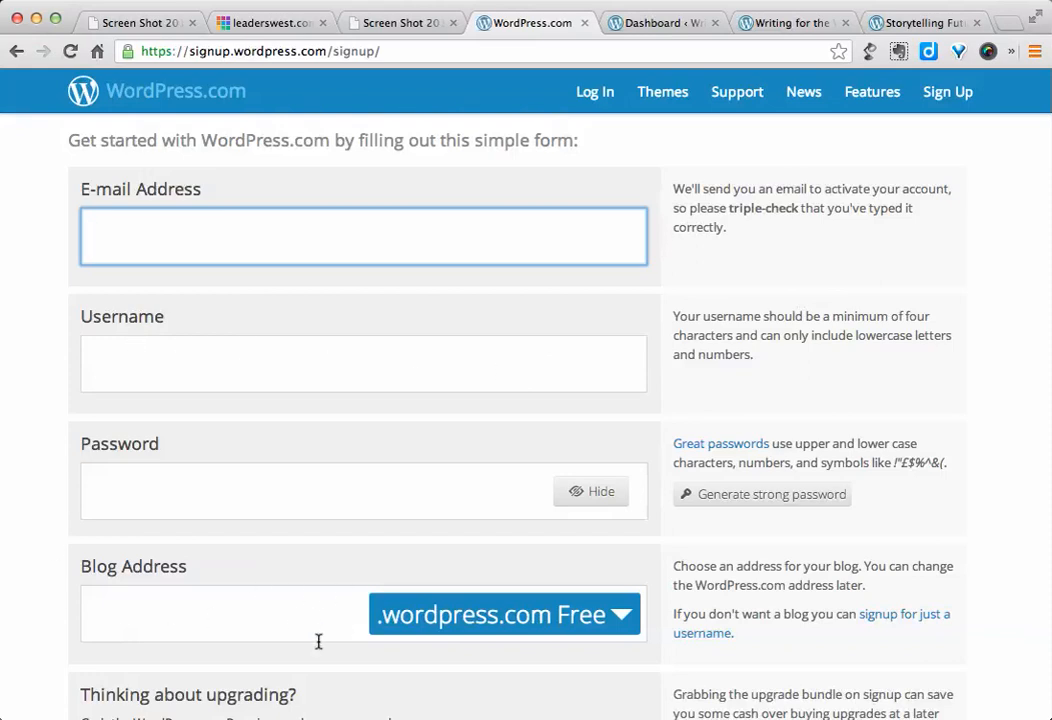
mouse_move(360, 423)
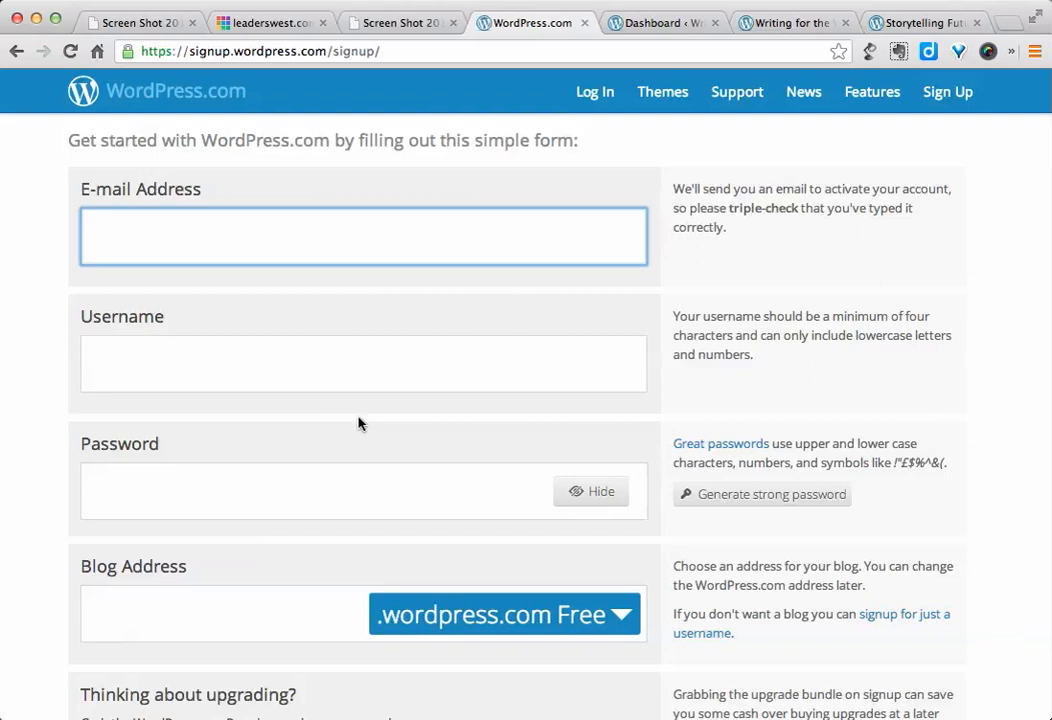
mouse_move(287, 381)
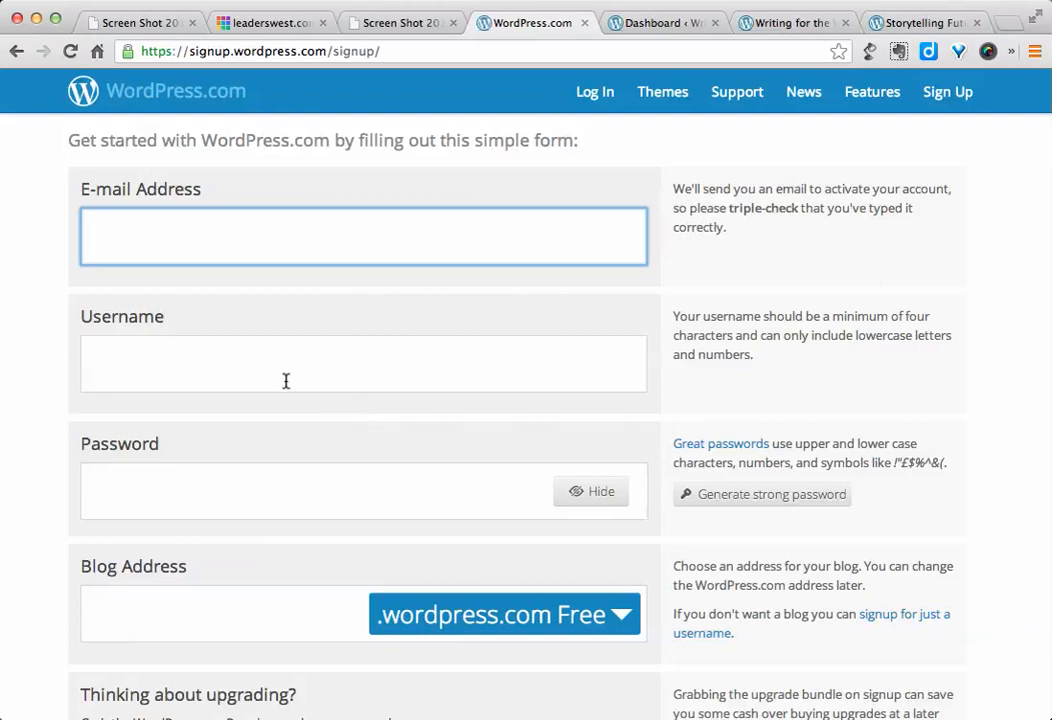
mouse_move(360, 351)
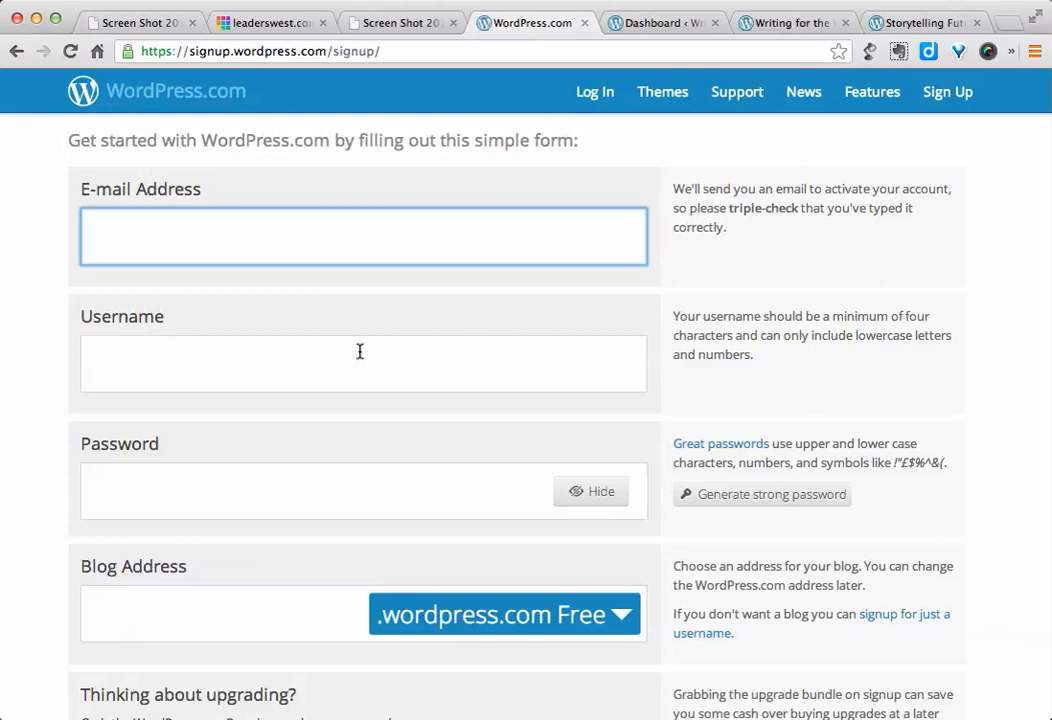
mouse_move(570, 371)
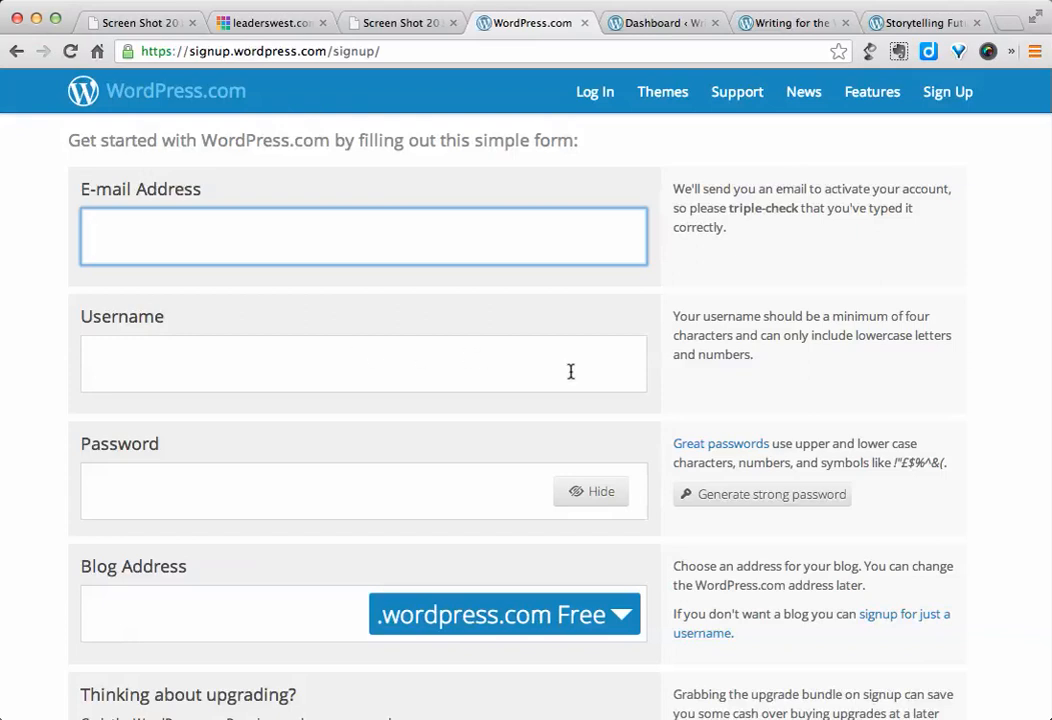
mouse_move(211, 331)
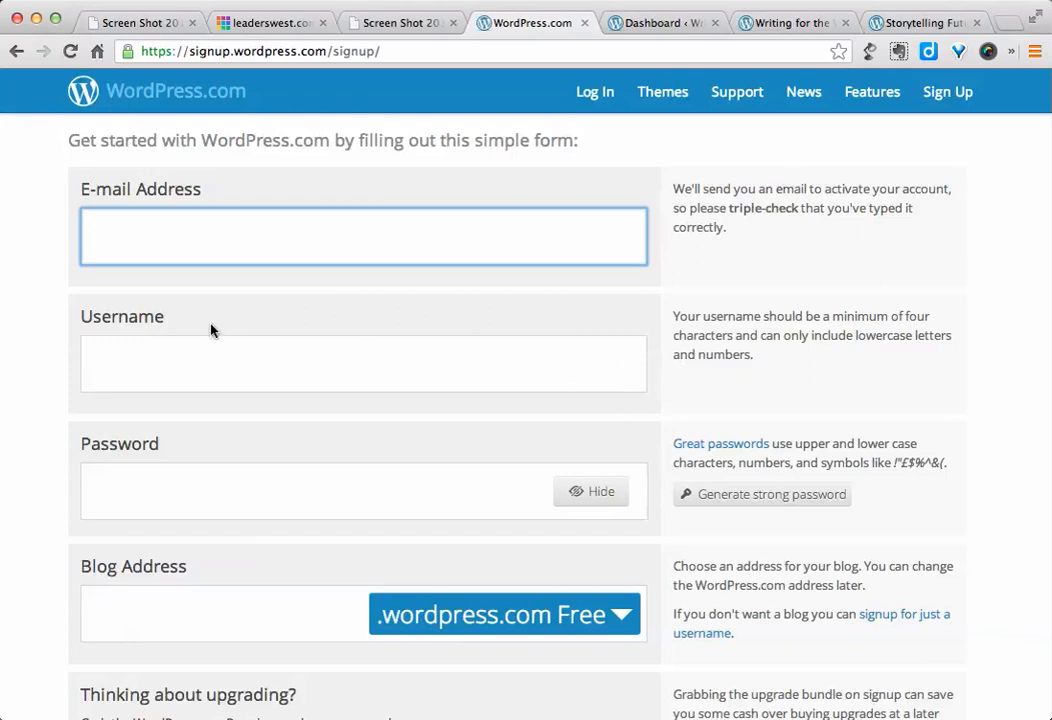
mouse_move(276, 320)
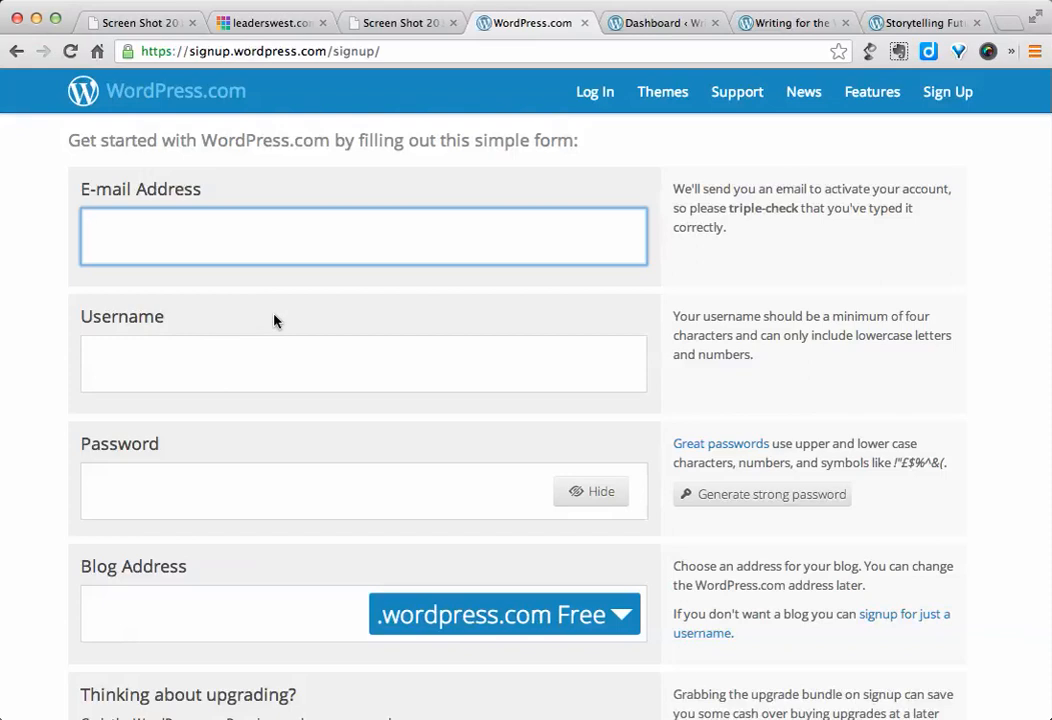
mouse_move(322, 306)
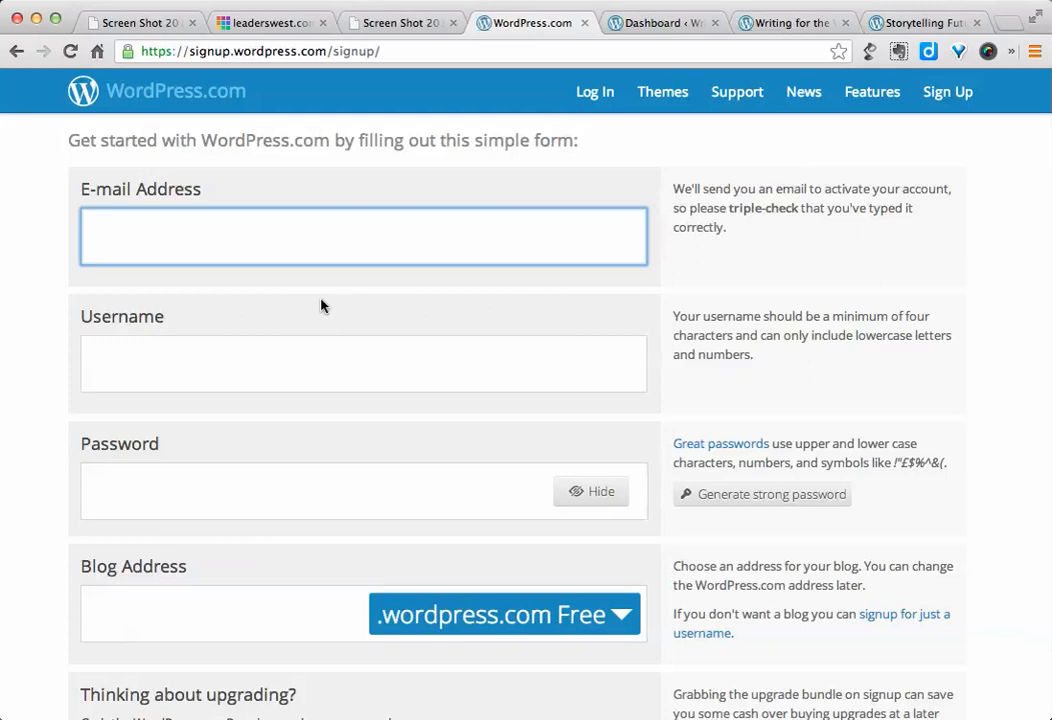
mouse_move(303, 309)
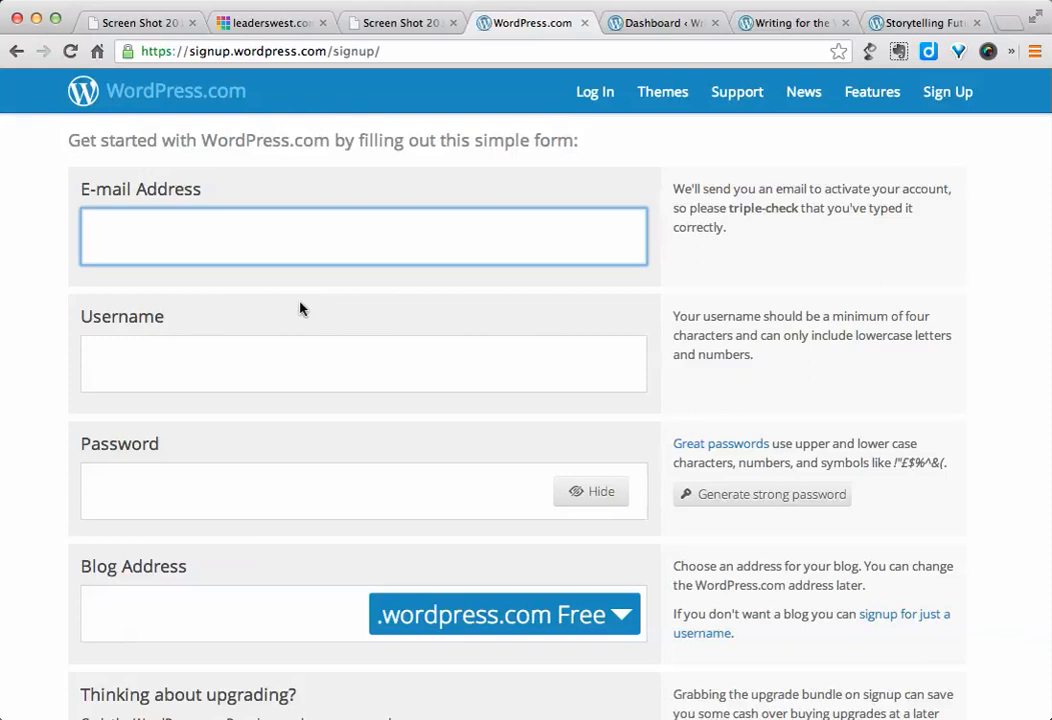
mouse_move(230, 375)
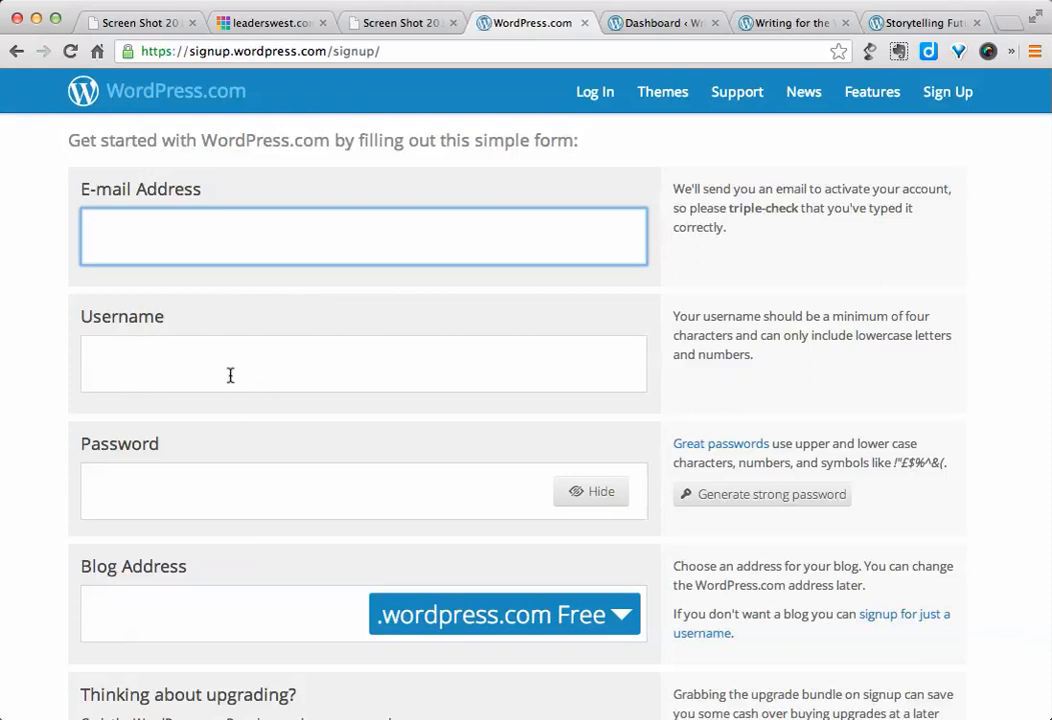
mouse_move(266, 314)
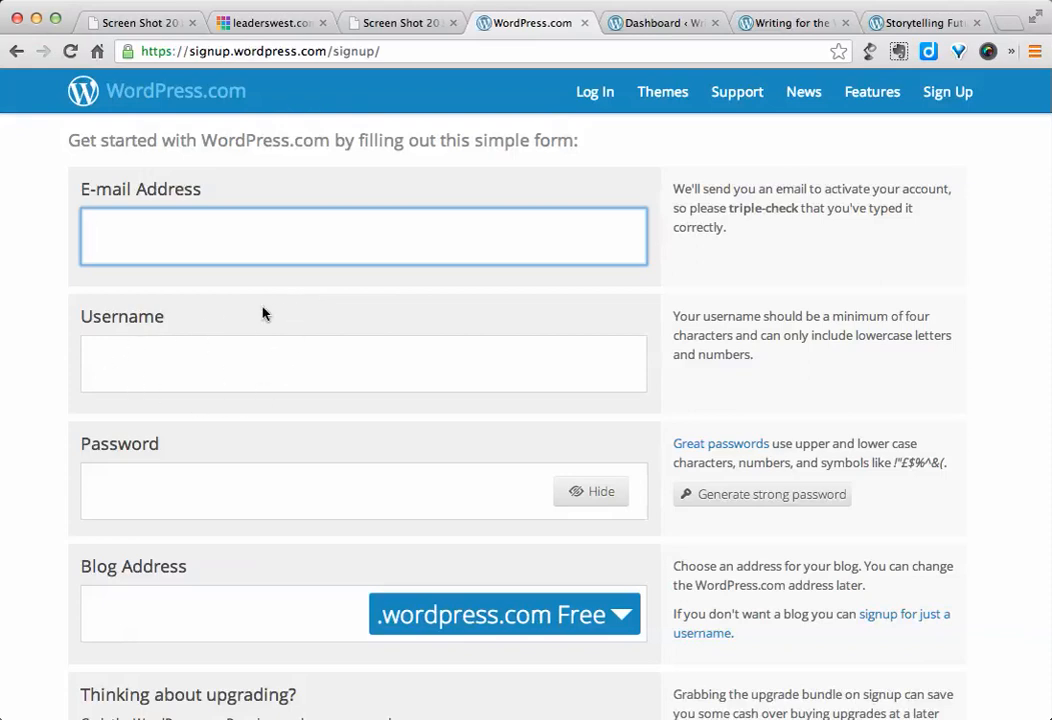
mouse_move(269, 306)
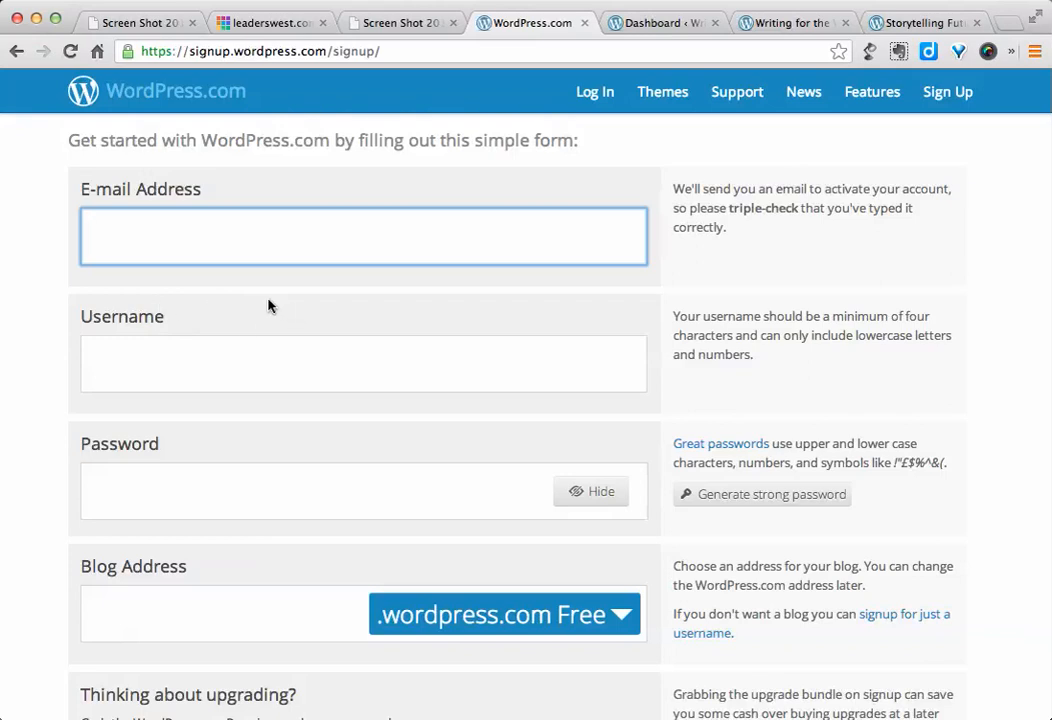
mouse_move(257, 305)
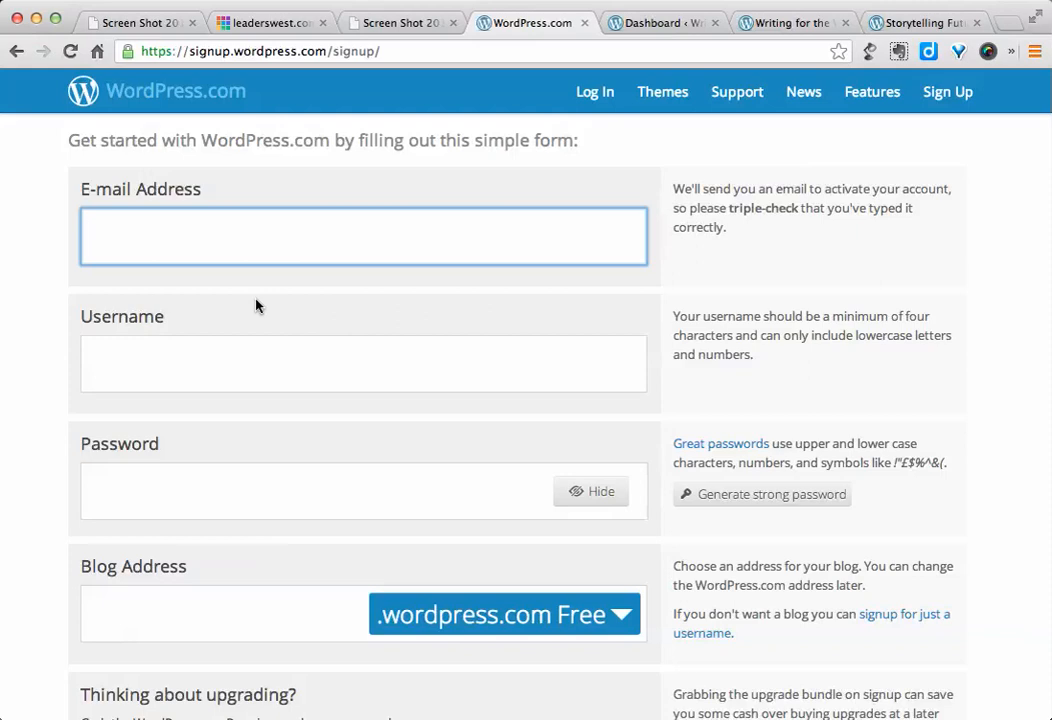
mouse_move(231, 367)
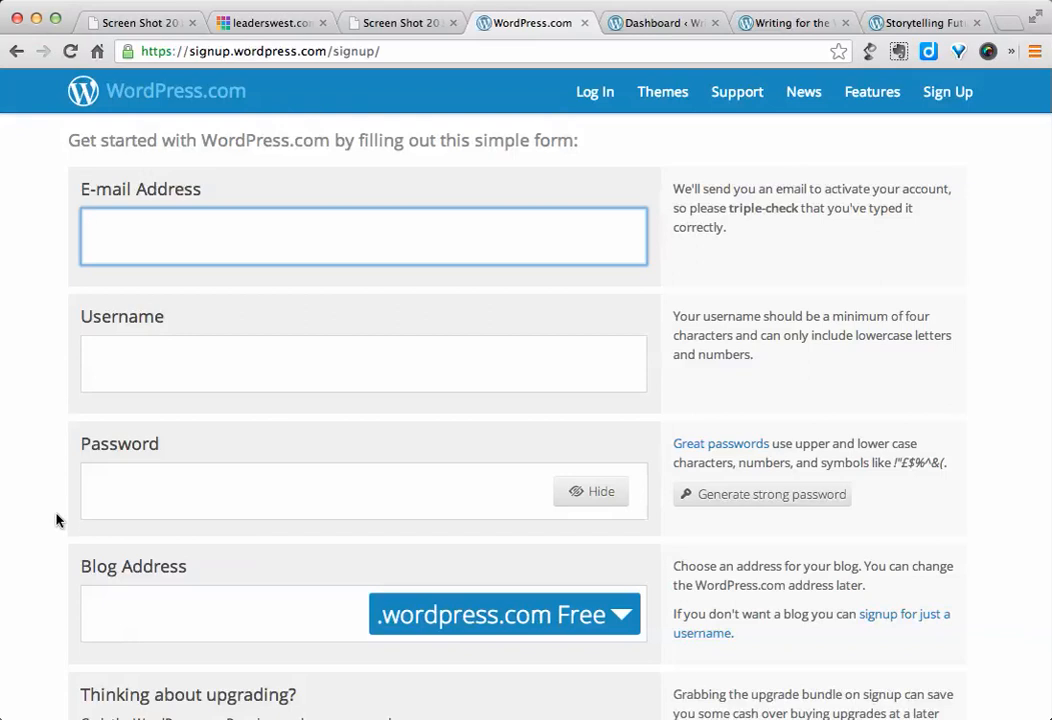
scroll(down, 3)
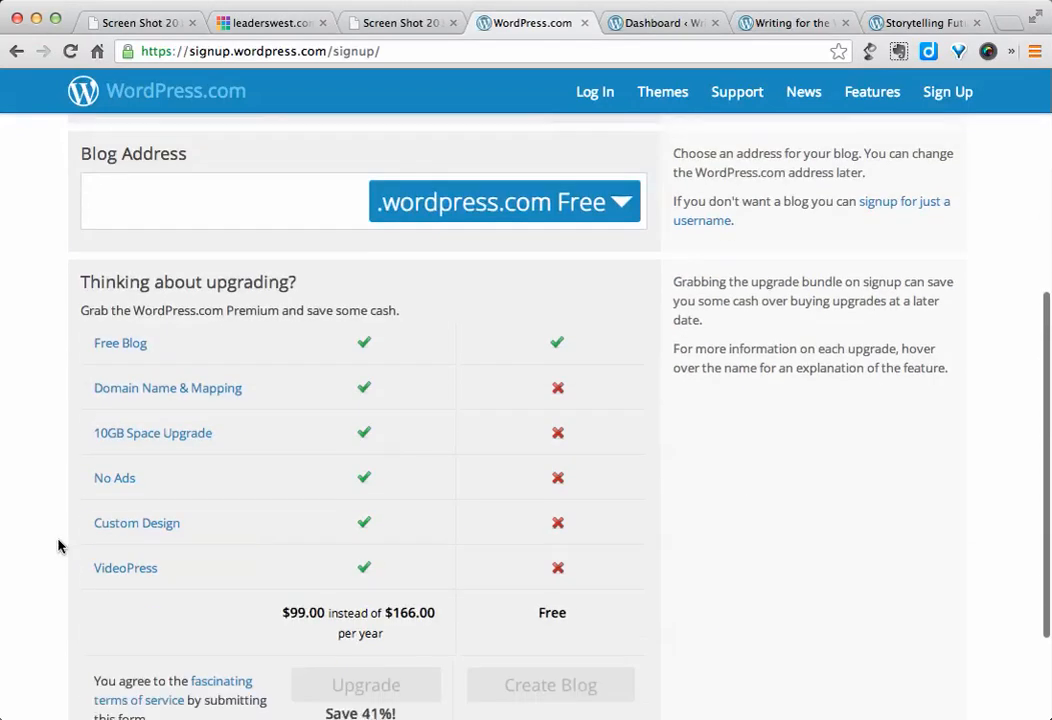
scroll(down, 3)
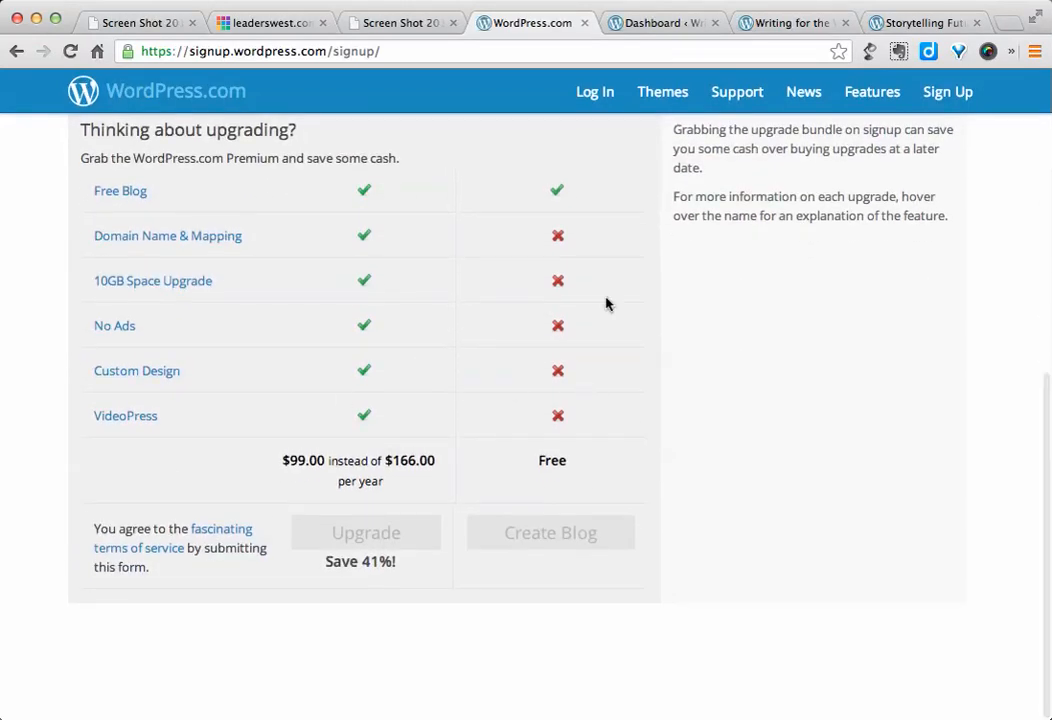
mouse_move(530, 269)
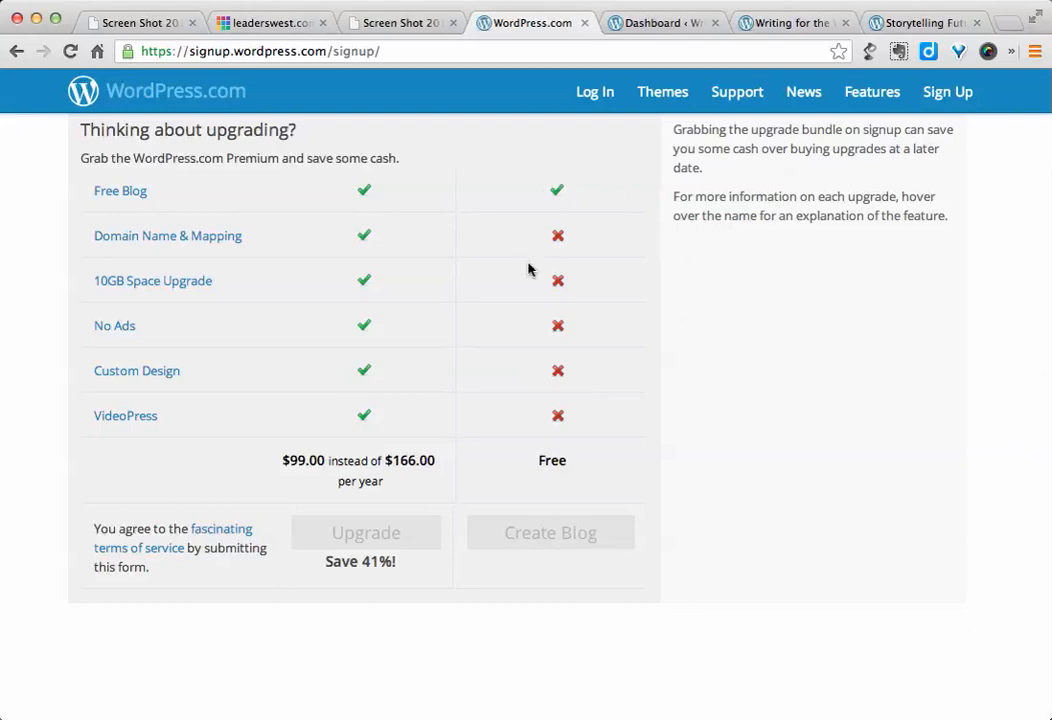
mouse_move(610, 330)
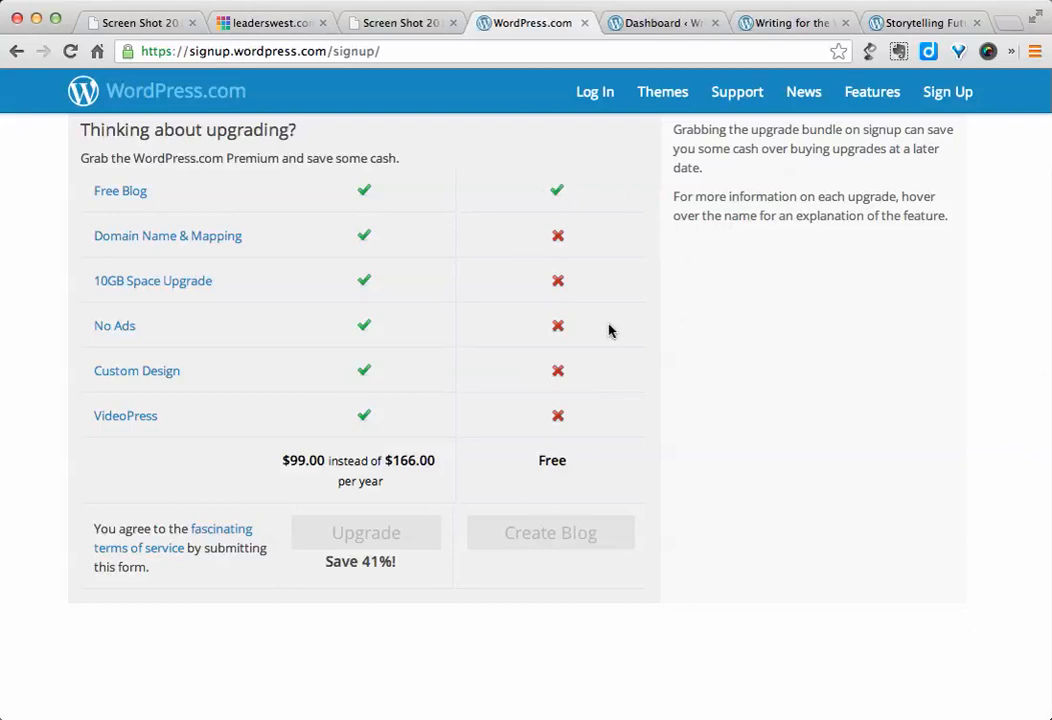
mouse_move(770, 384)
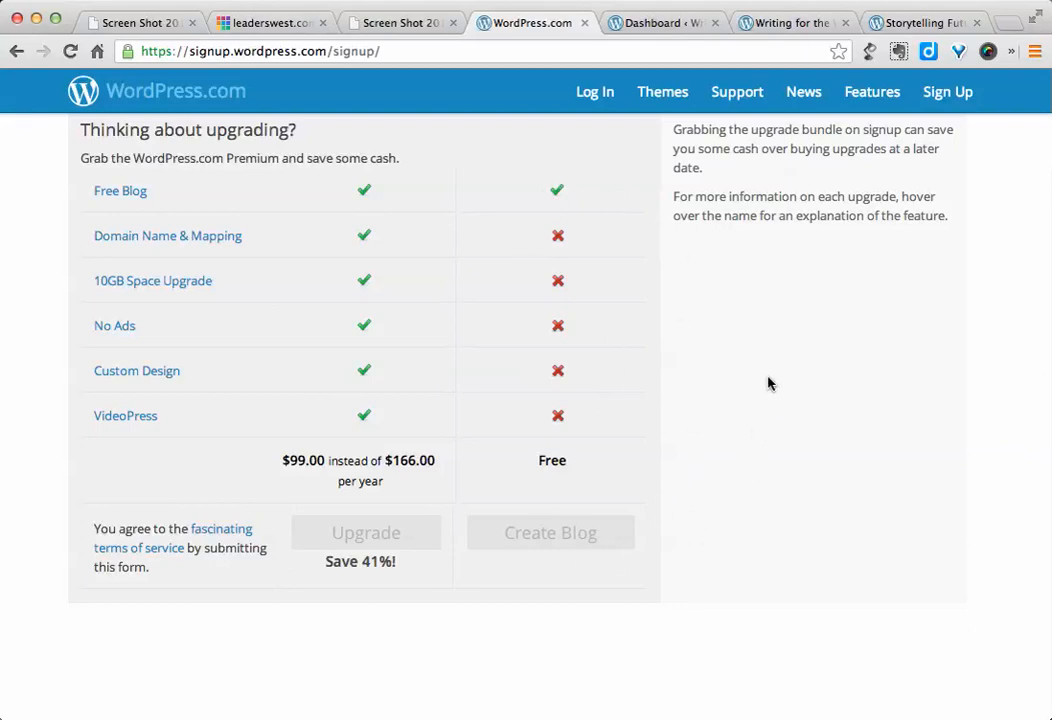
mouse_move(842, 333)
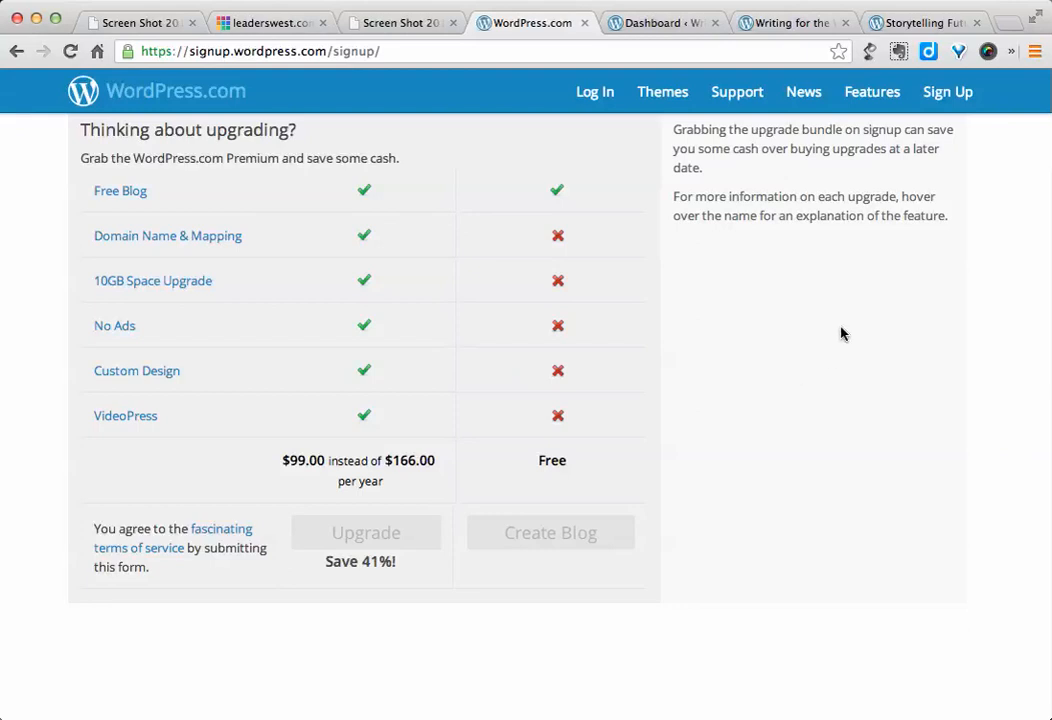
scroll(up, 3)
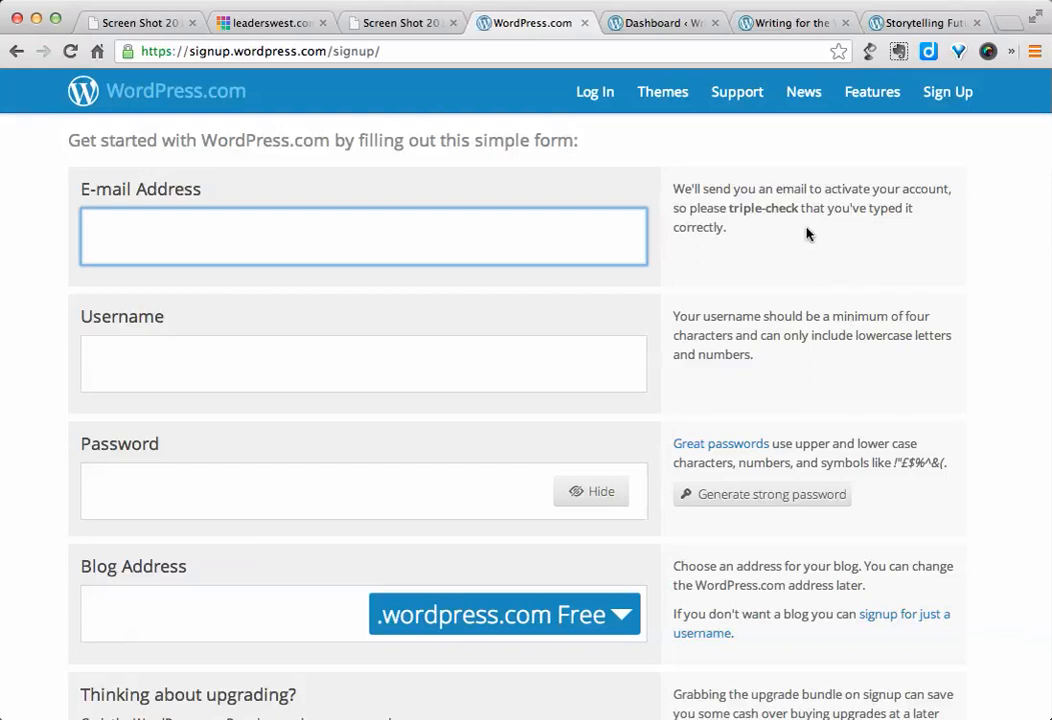
click(662, 22)
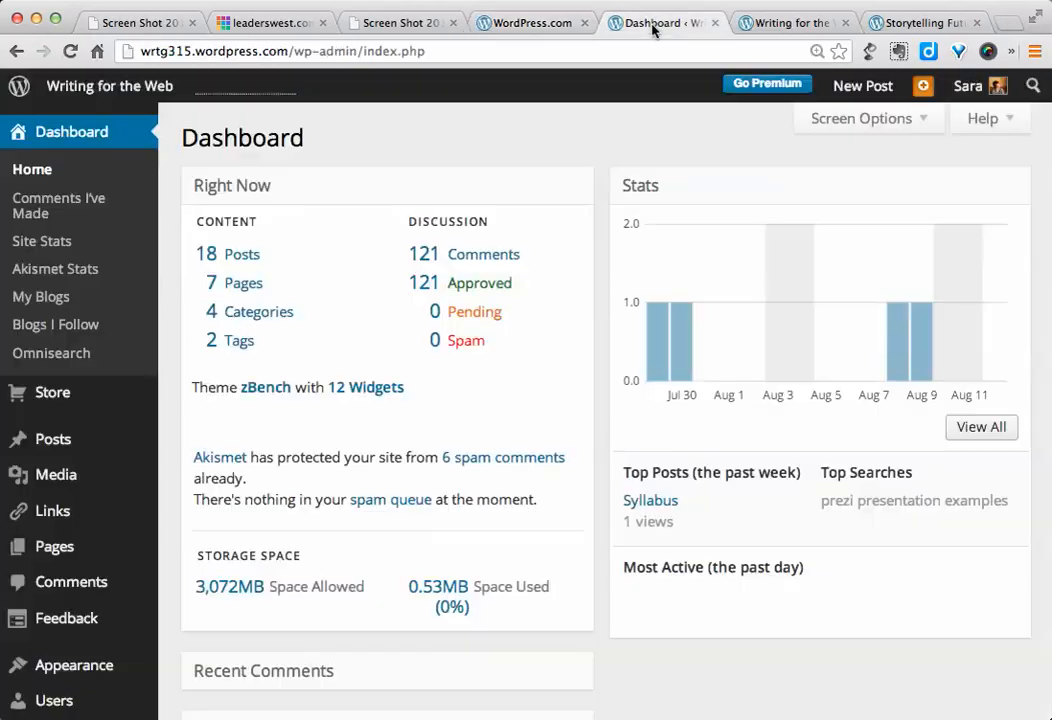
mouse_move(577, 150)
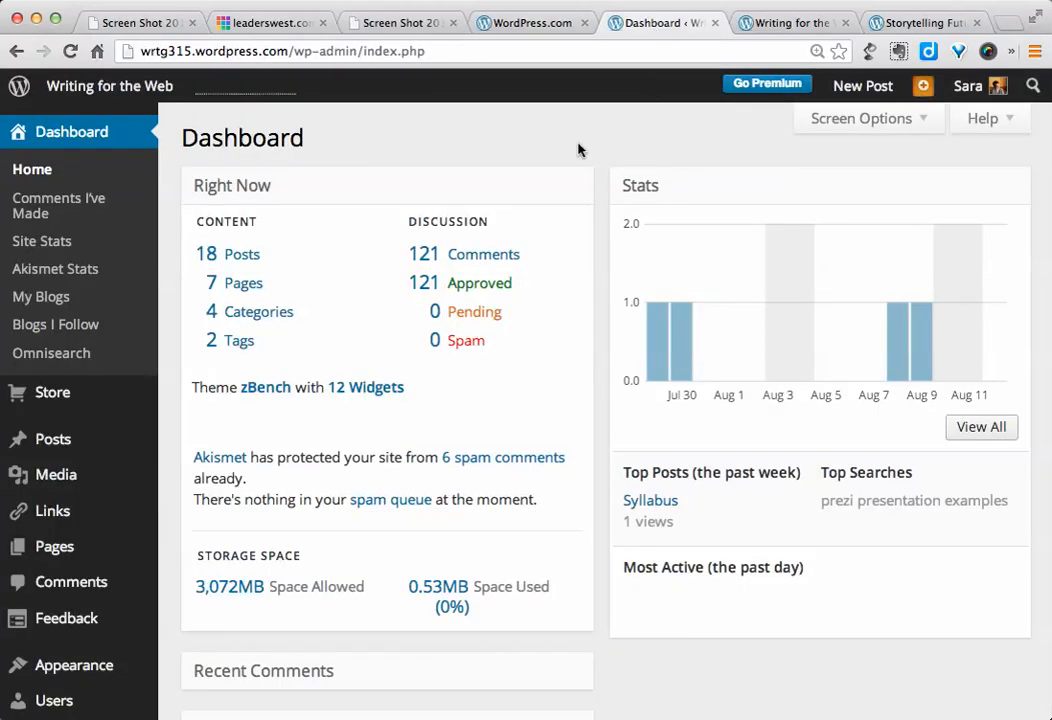
mouse_move(490, 151)
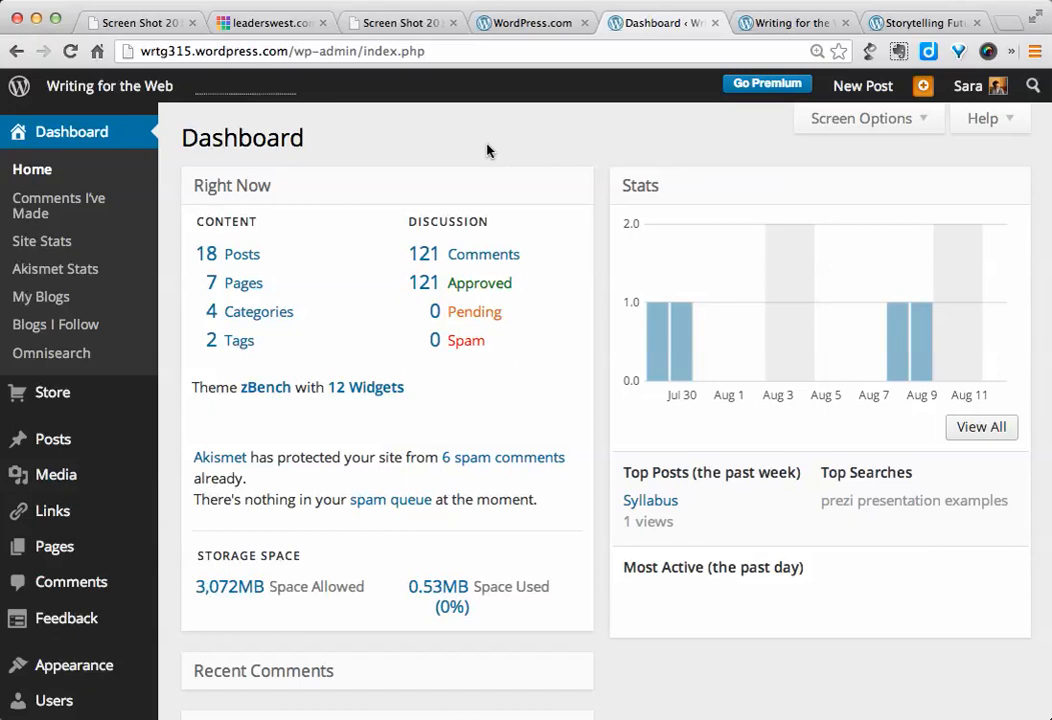
mouse_move(528, 138)
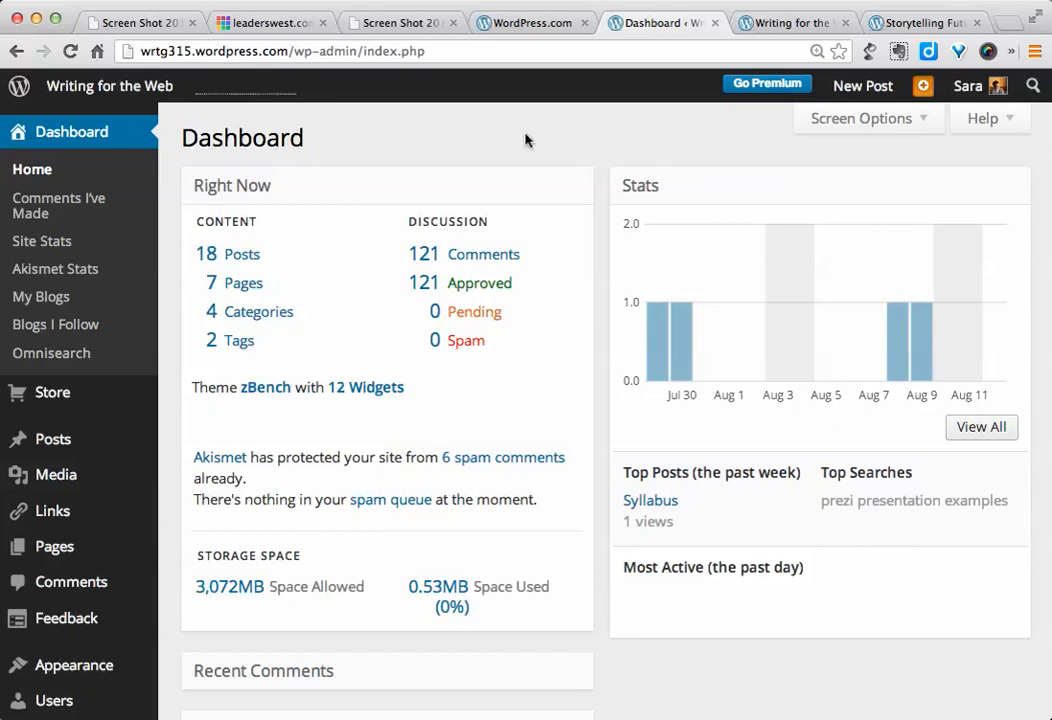
mouse_move(465, 138)
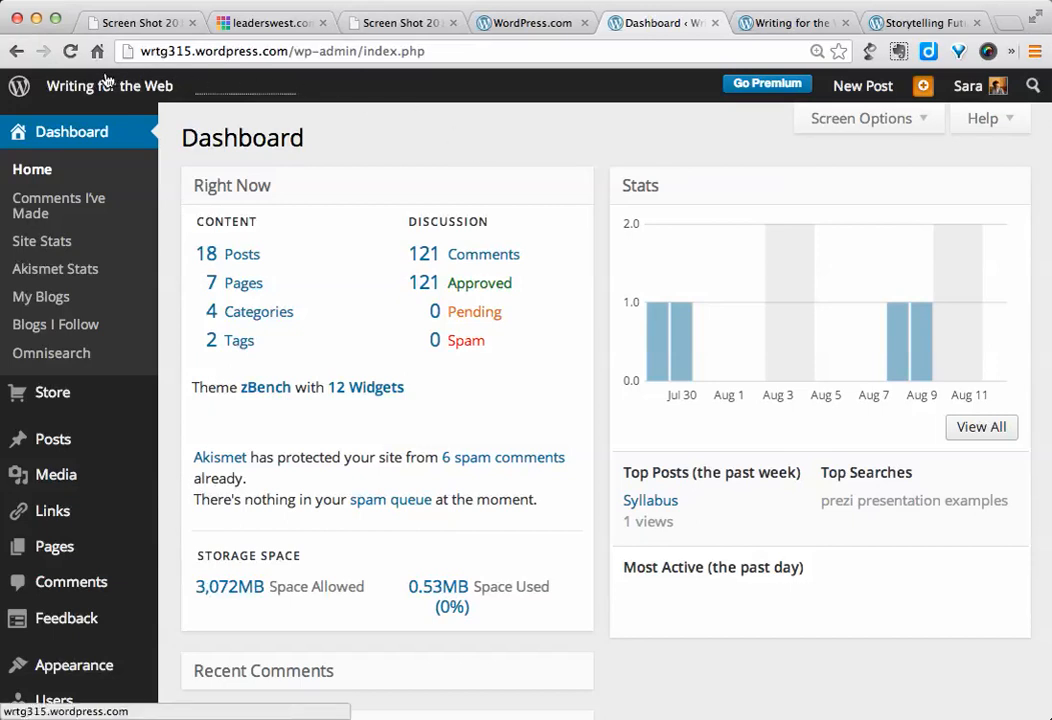
Step: Switch to the Writing for the Web Dashboard tab to view Right Now and Stats
click(109, 86)
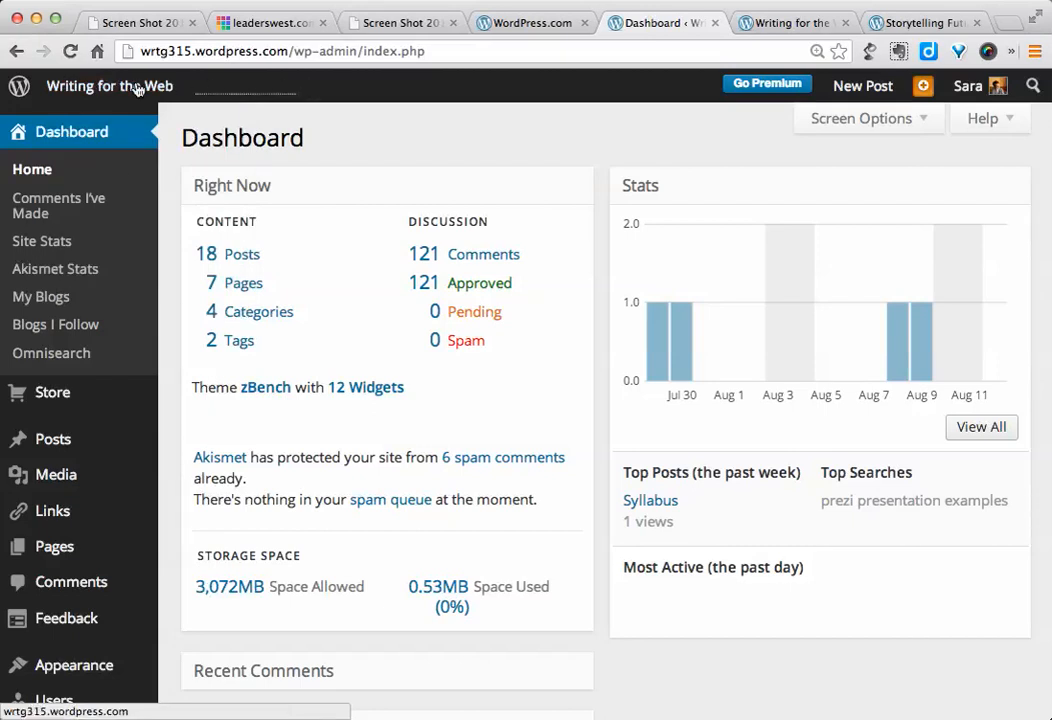
click(109, 86)
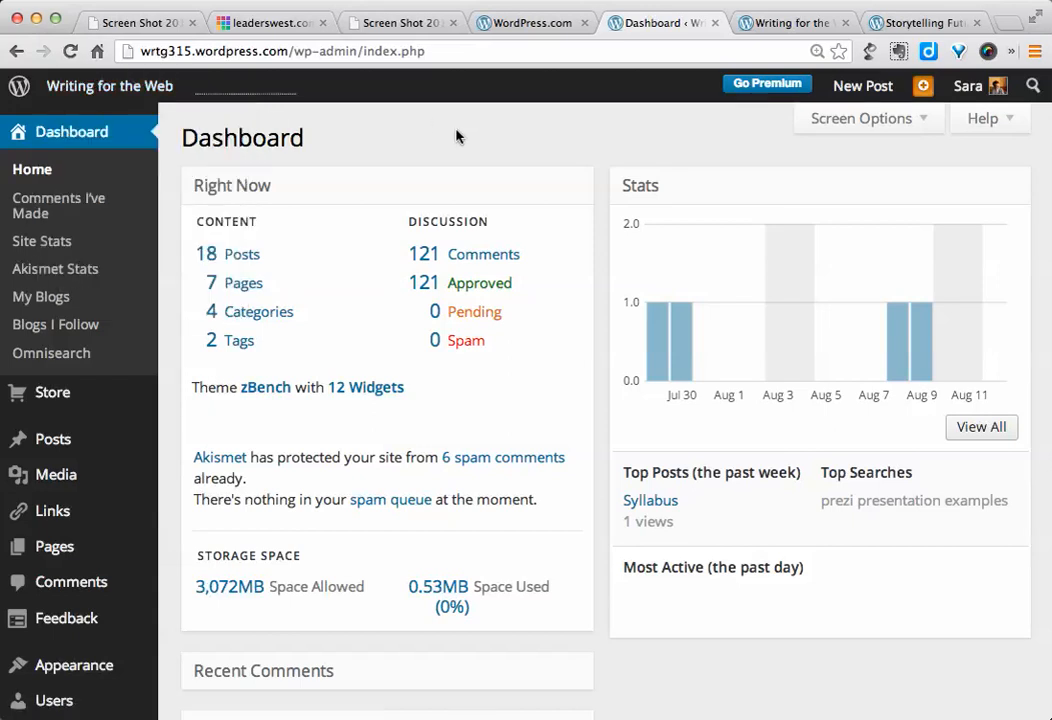
mouse_move(505, 134)
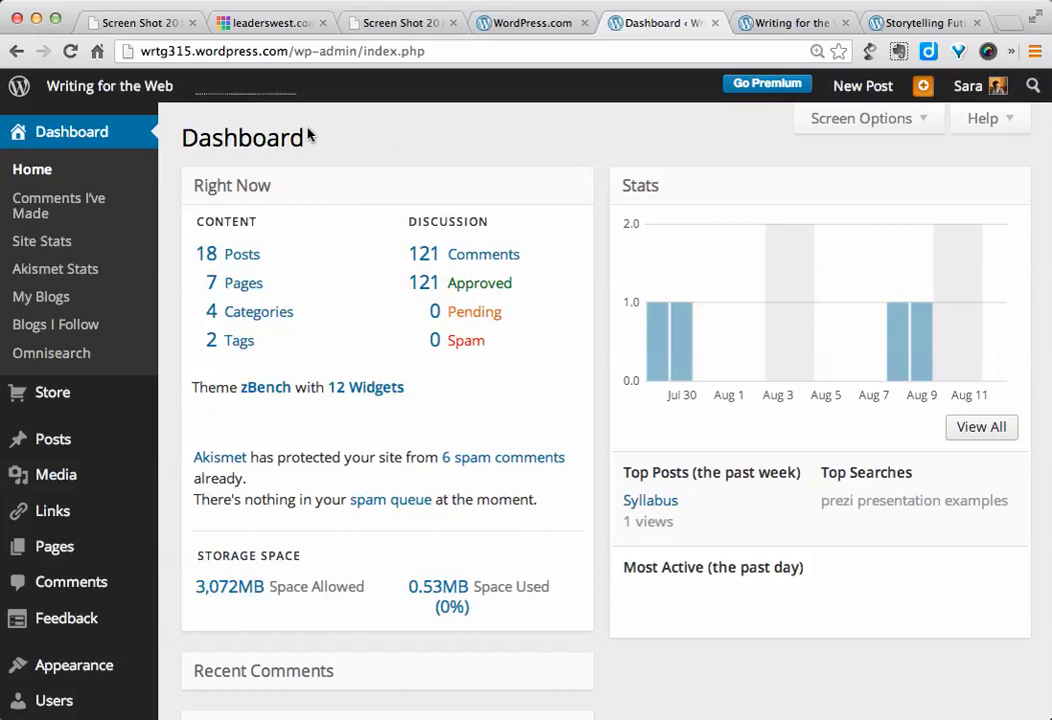
mouse_move(392, 135)
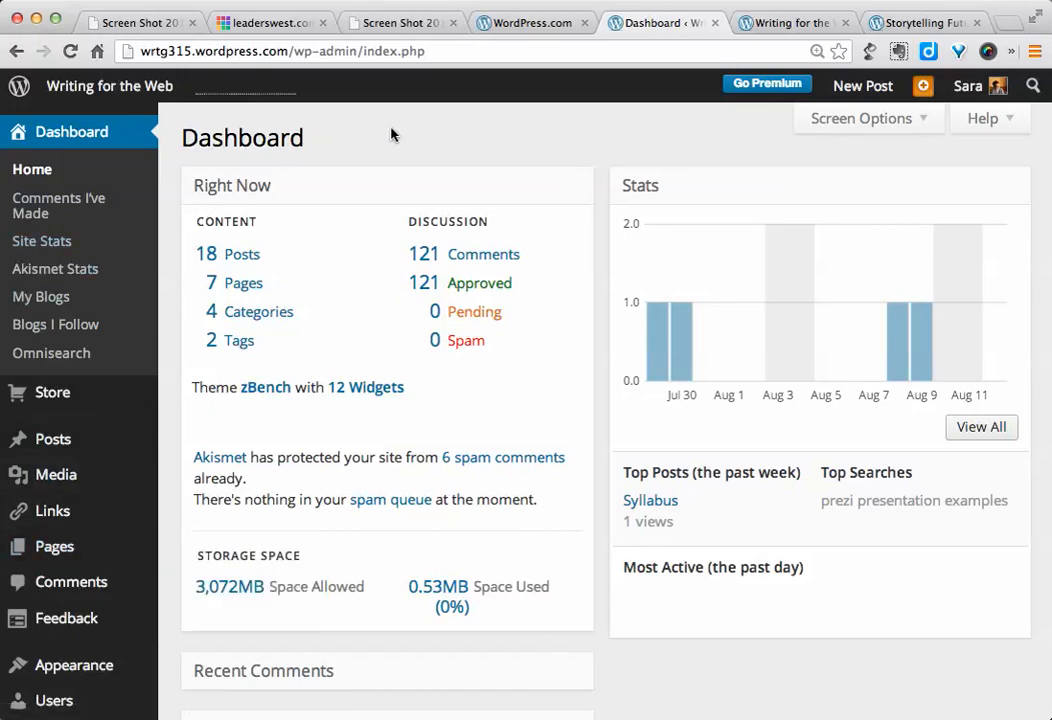
mouse_move(594, 162)
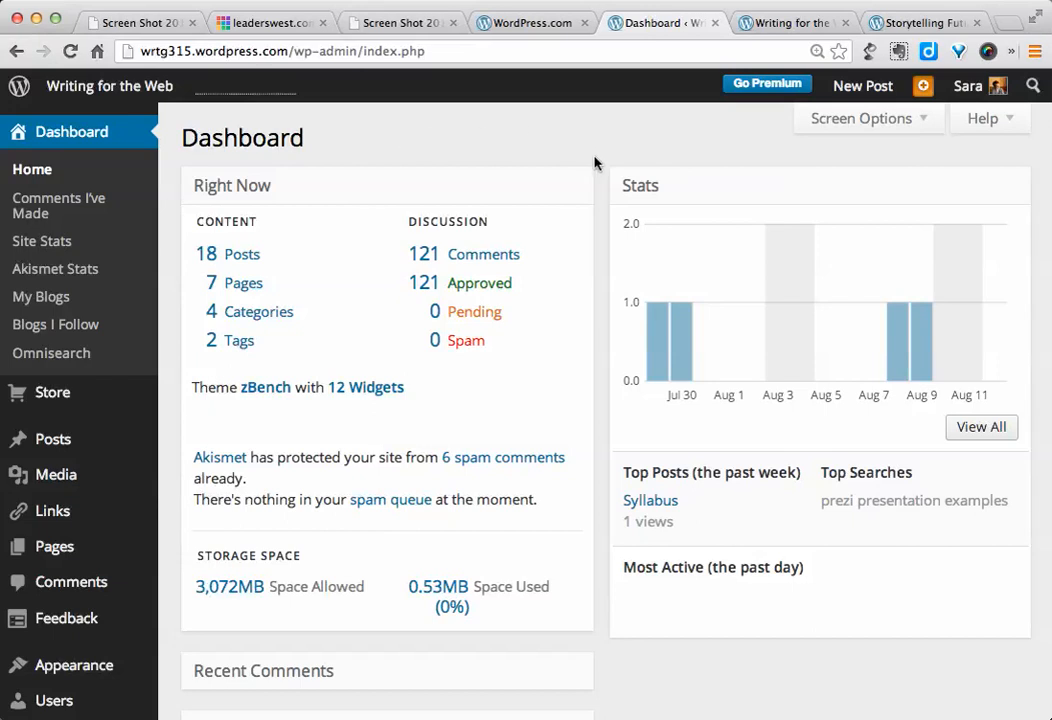
Step: Scroll the dashboard and choose Settings > General from the admin sidebar
scroll(down, 3)
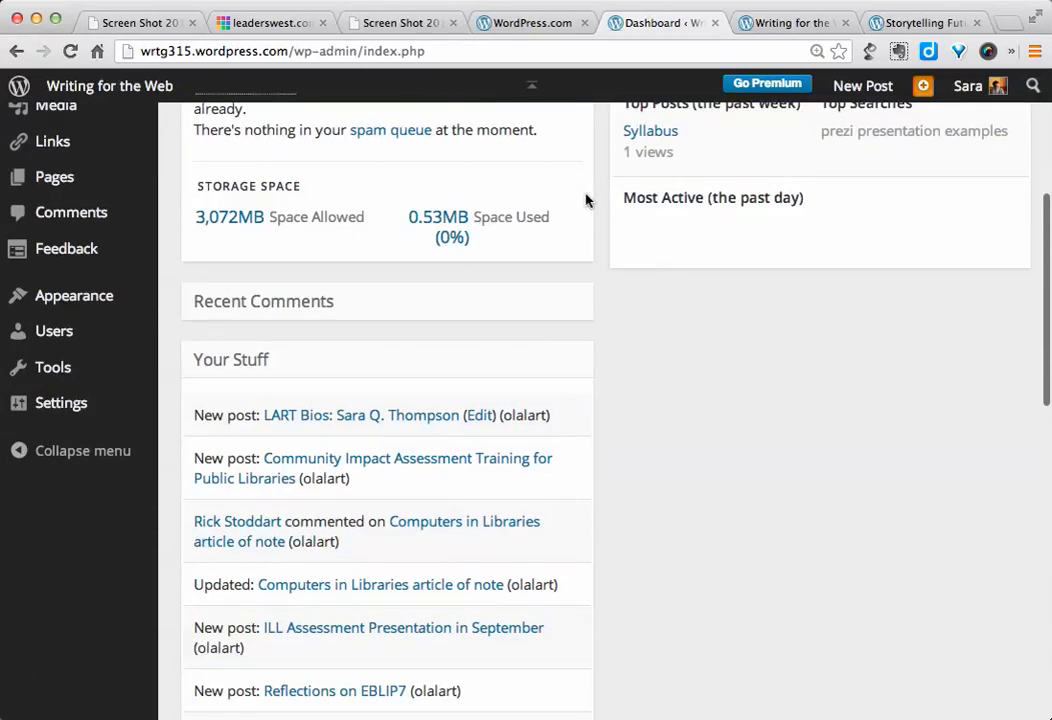
click(60, 402)
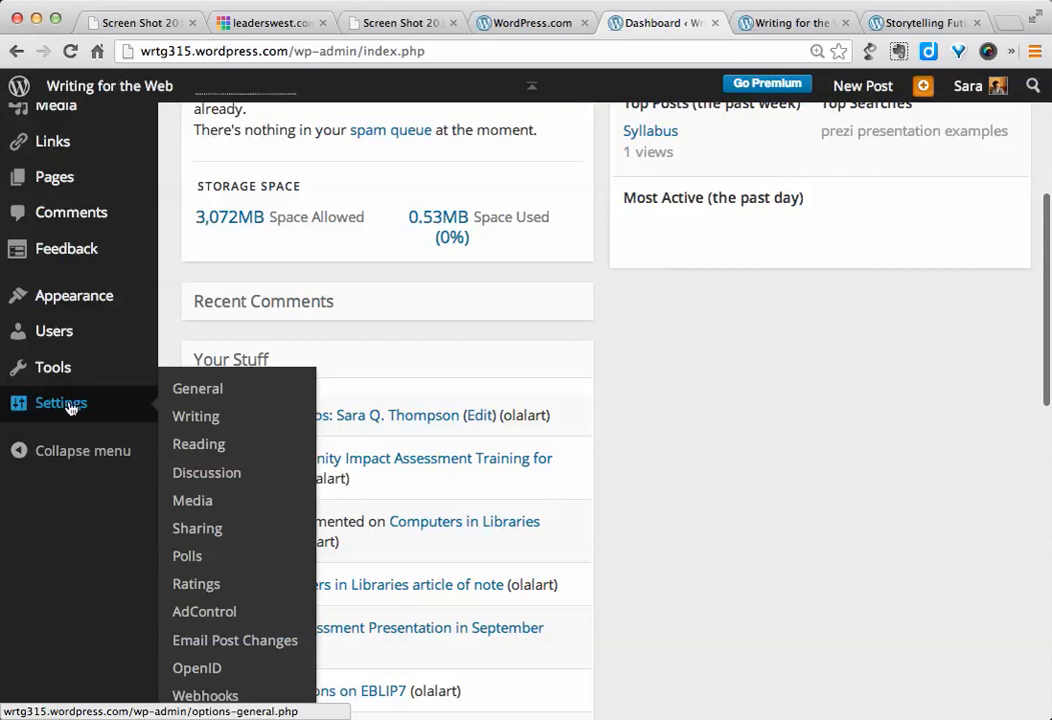
mouse_move(165, 412)
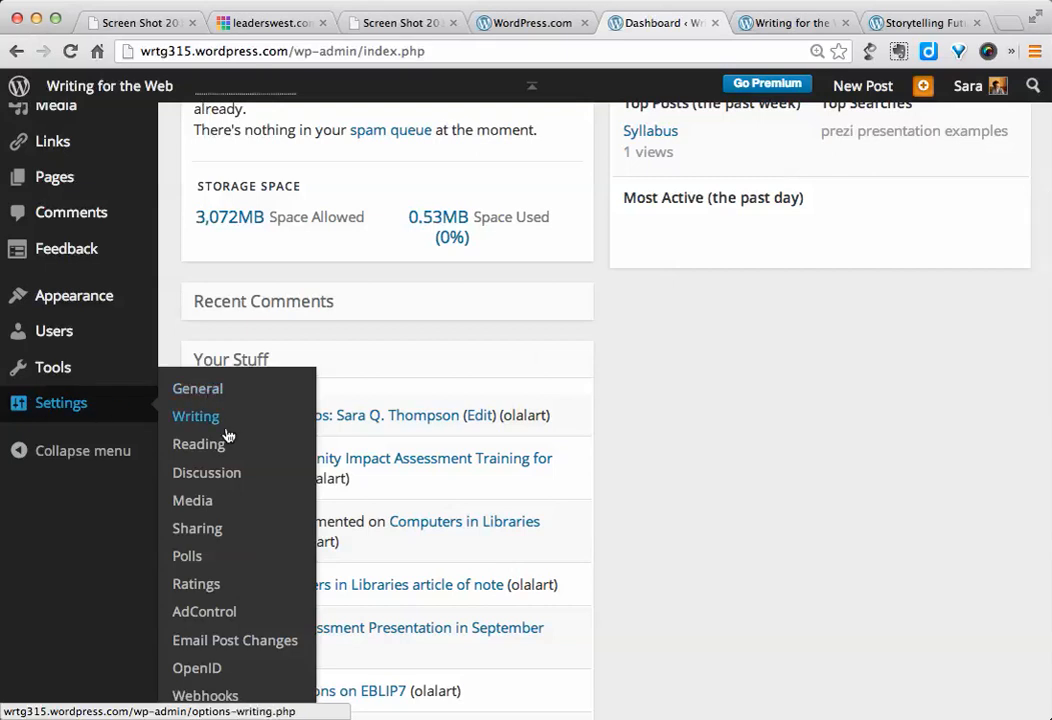
mouse_move(197, 388)
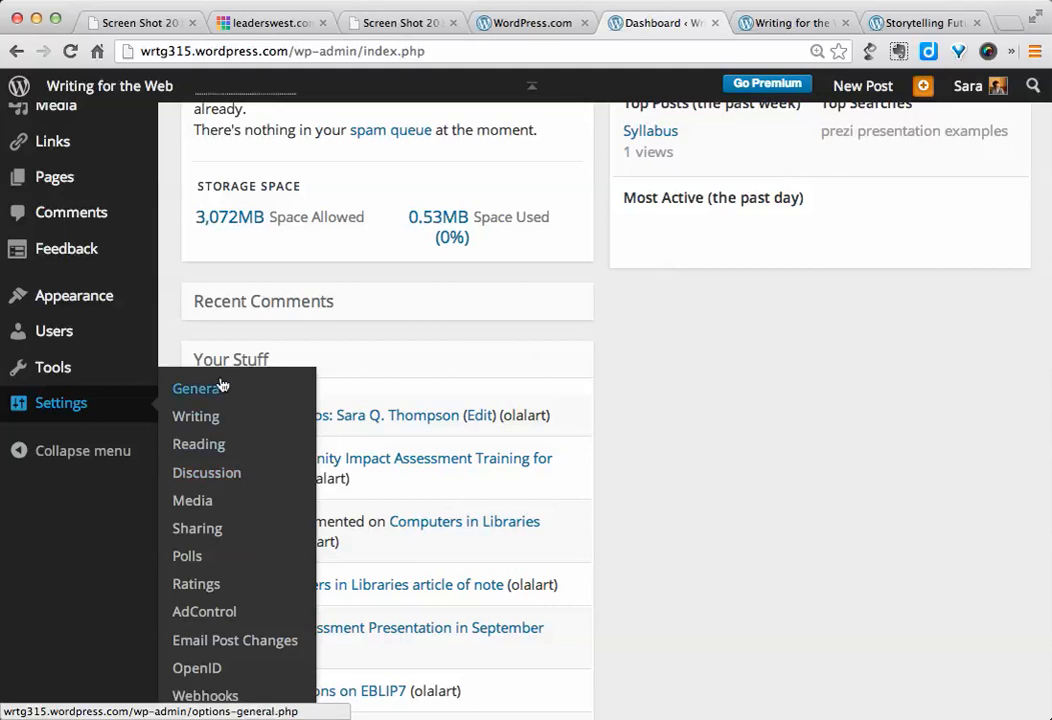
click(197, 388)
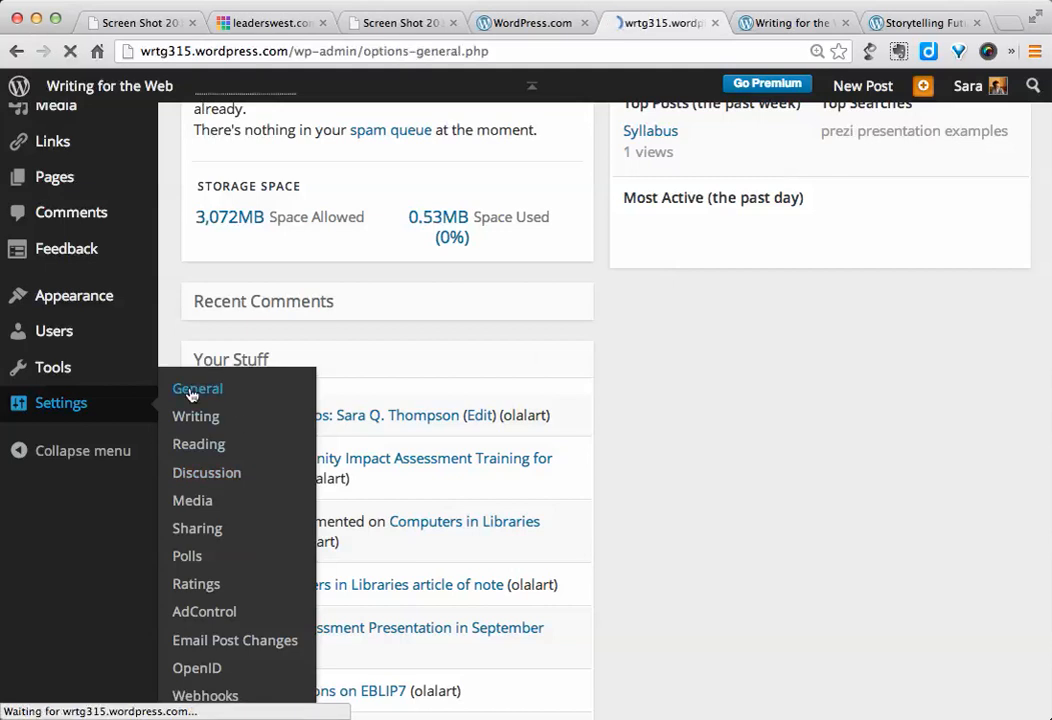
Step: Load General Settings showing site title 'Writing for the Web' and tagline 'at BCU'
click(197, 388)
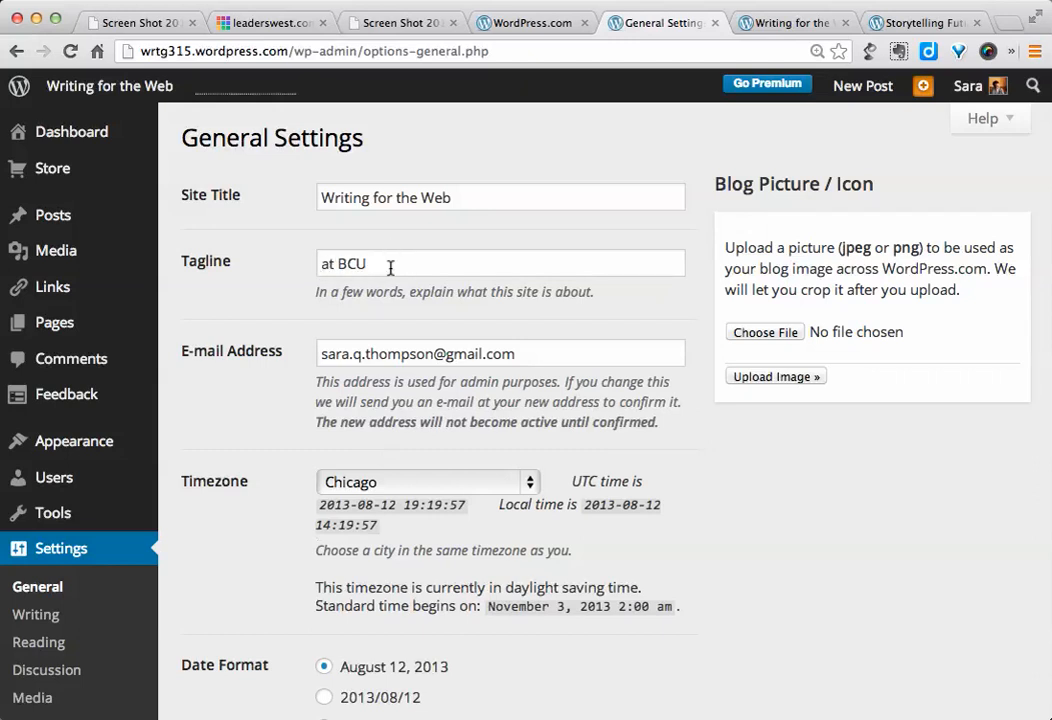
mouse_move(374, 246)
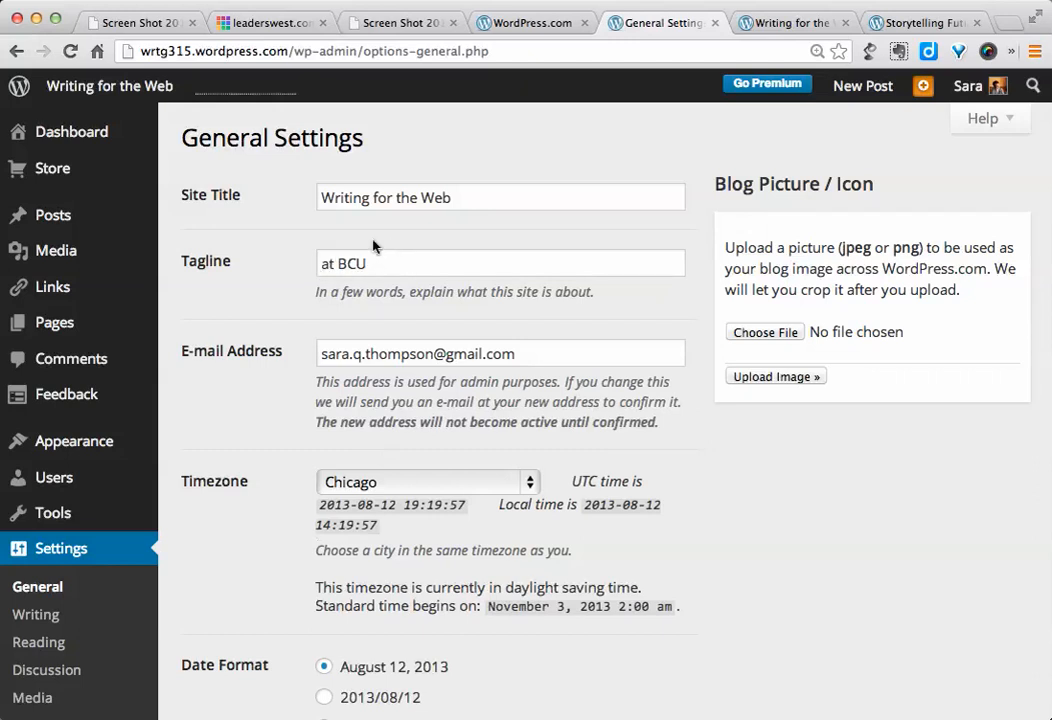
mouse_move(300, 274)
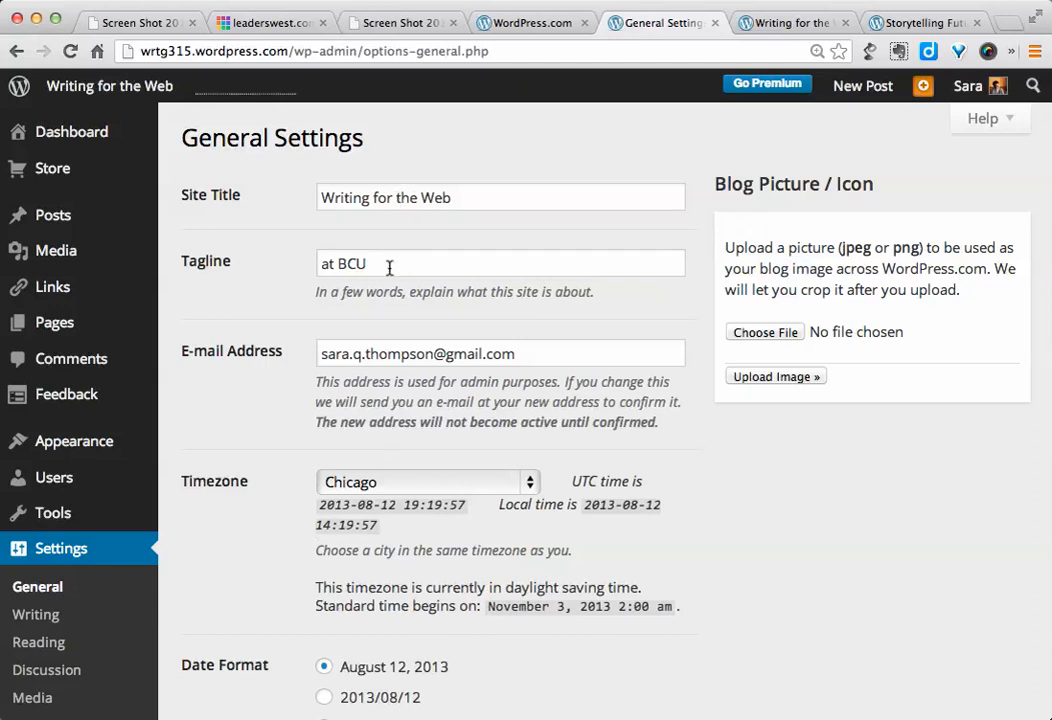
mouse_move(705, 65)
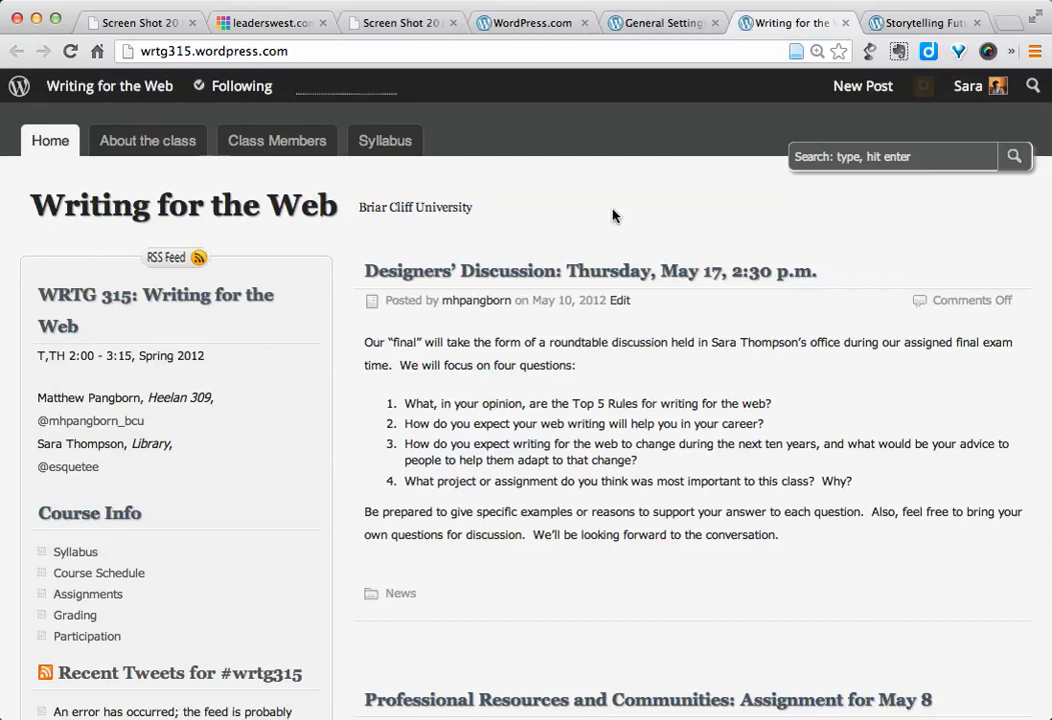
mouse_move(303, 210)
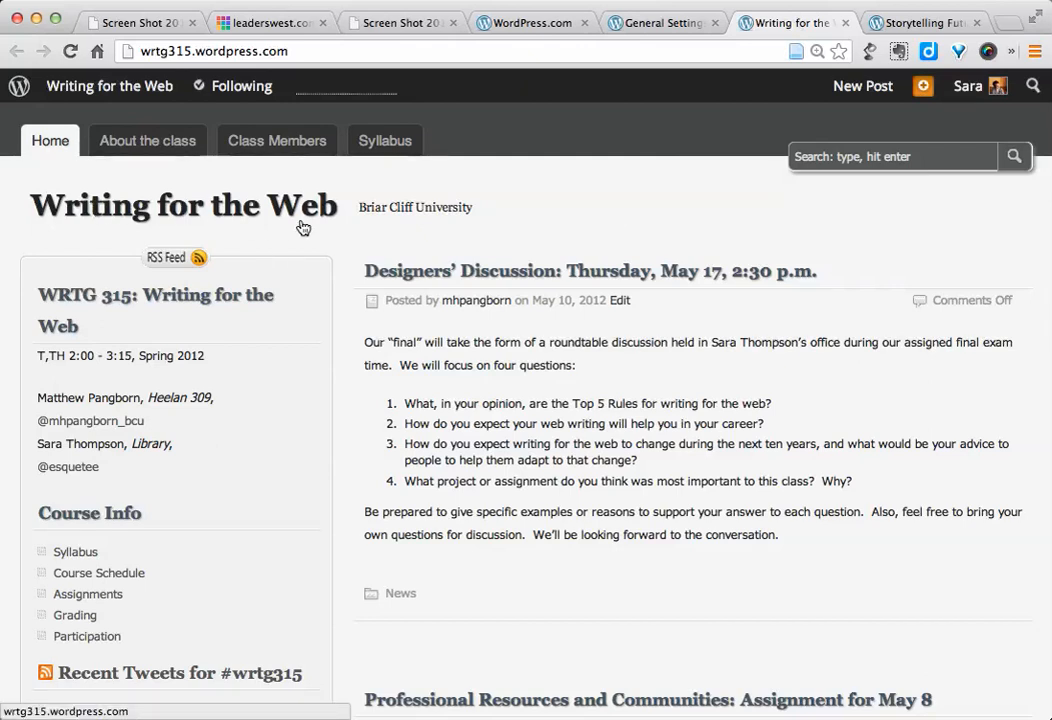
mouse_move(410, 205)
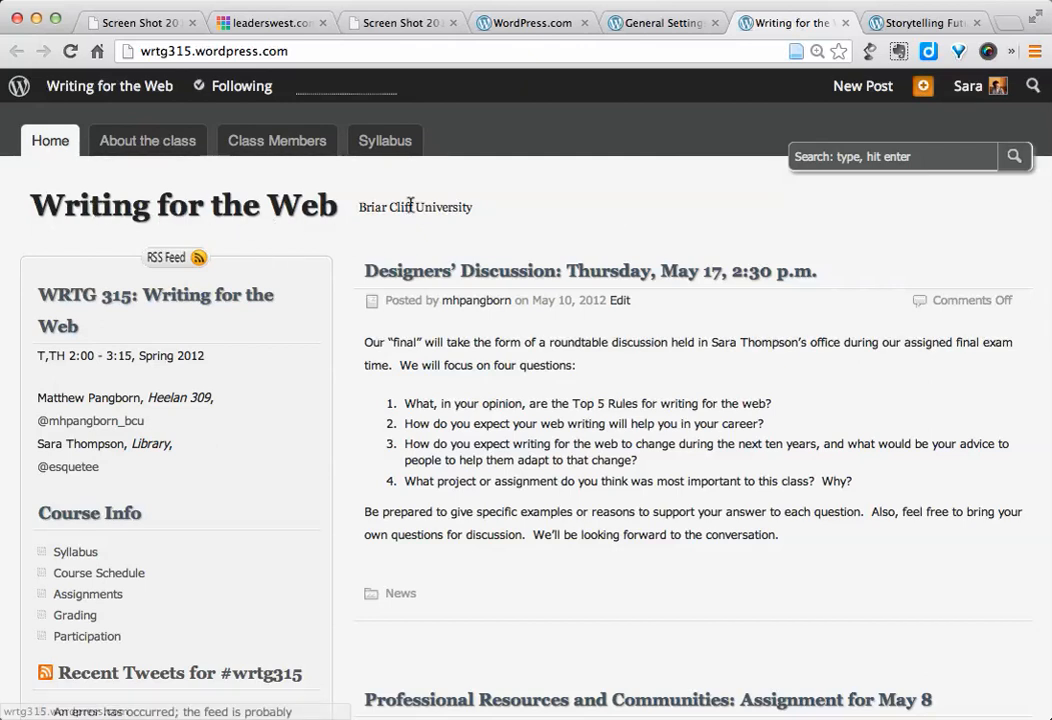
mouse_move(505, 232)
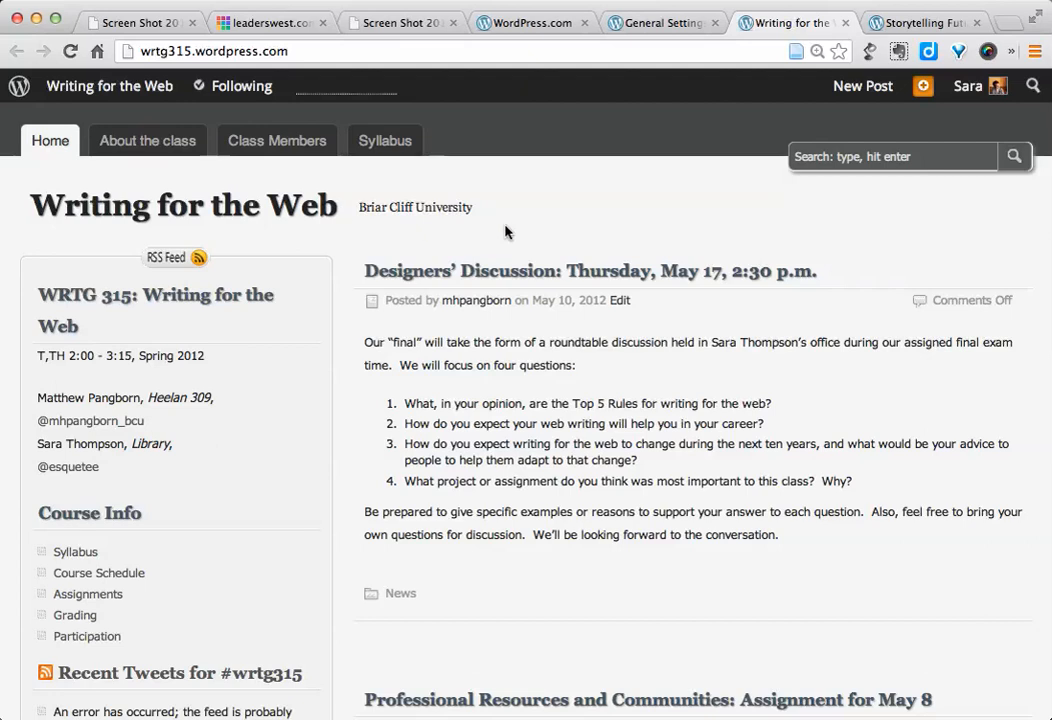
Step: Switch from the Writing for the Web homepage to the Storytelling Future File blog
click(918, 22)
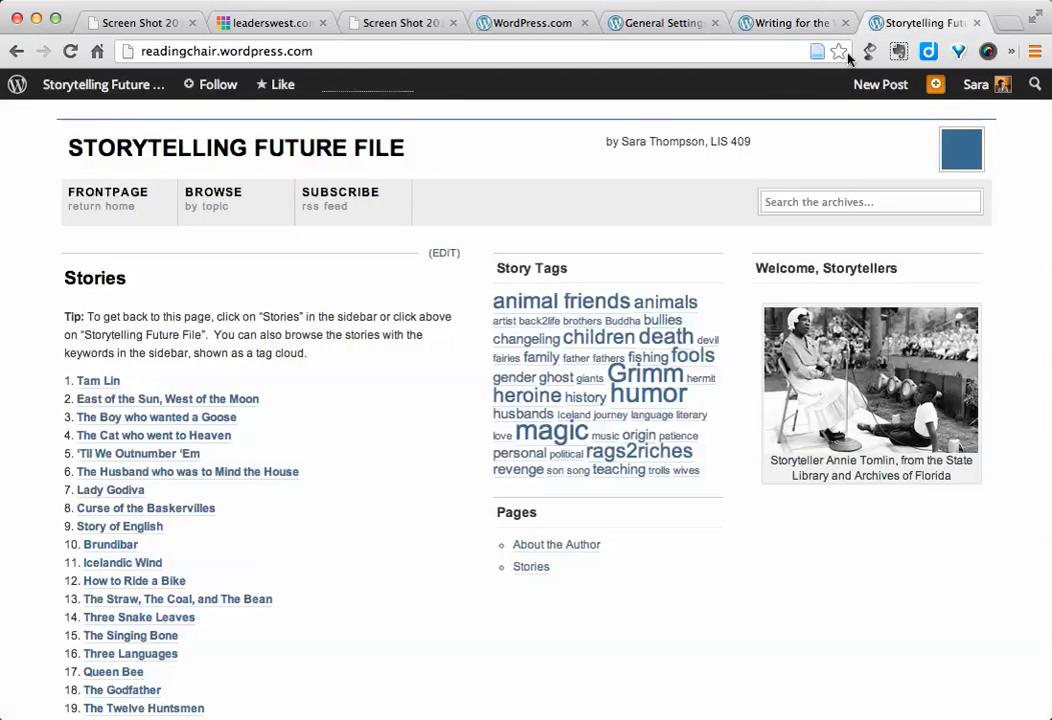
mouse_move(435, 140)
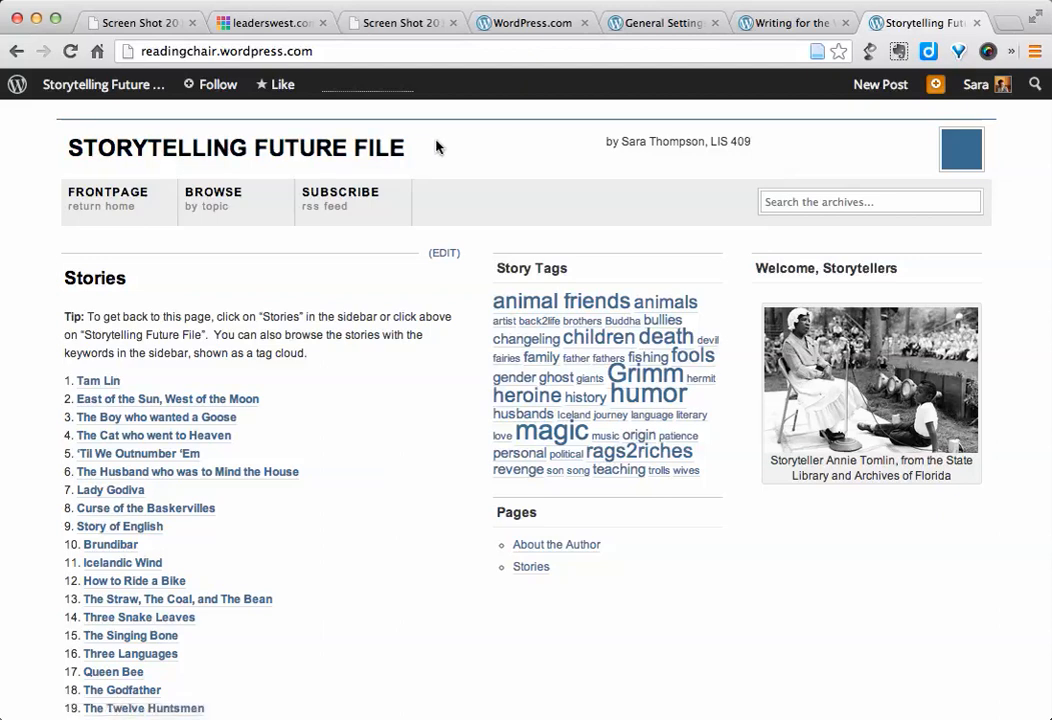
mouse_move(622, 141)
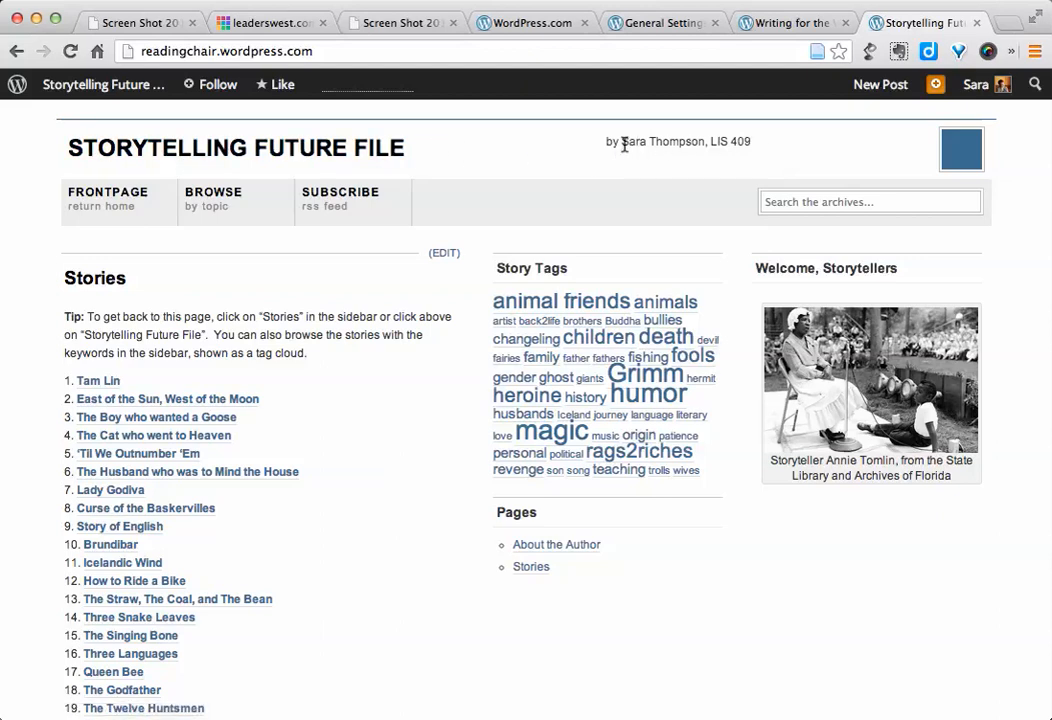
mouse_move(757, 146)
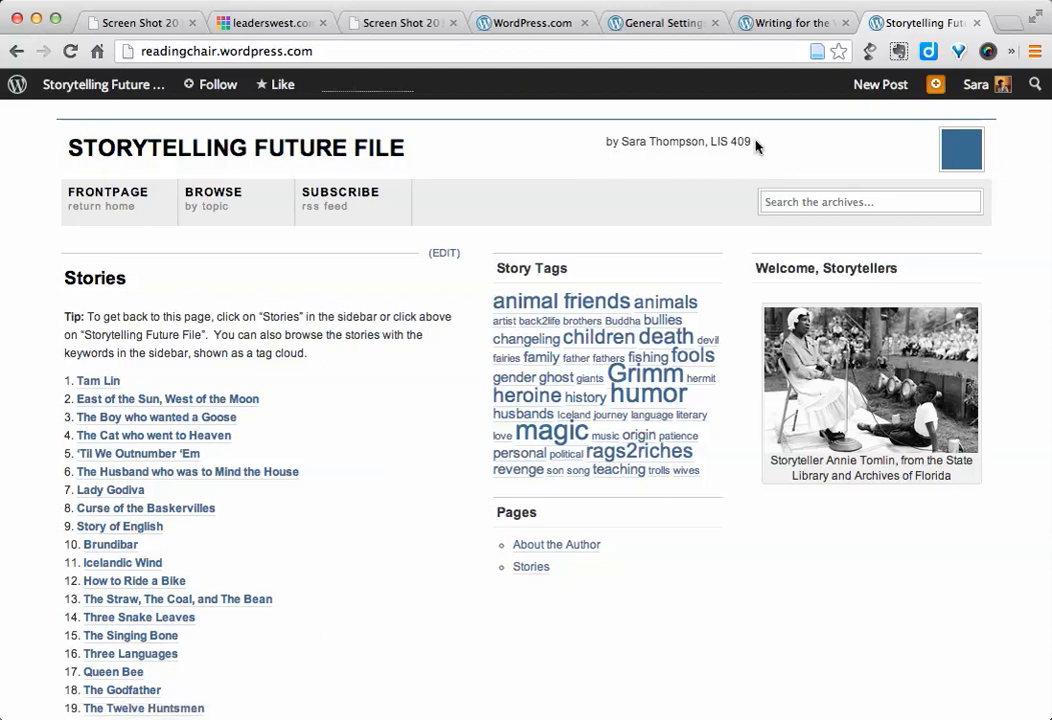
mouse_move(585, 163)
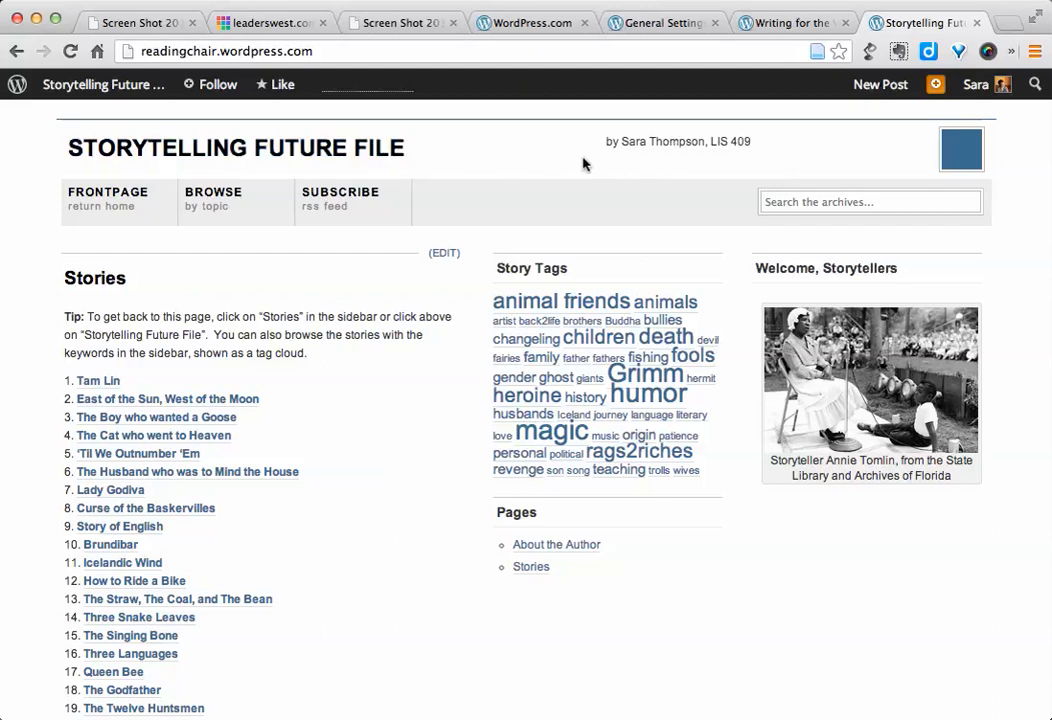
mouse_move(728, 128)
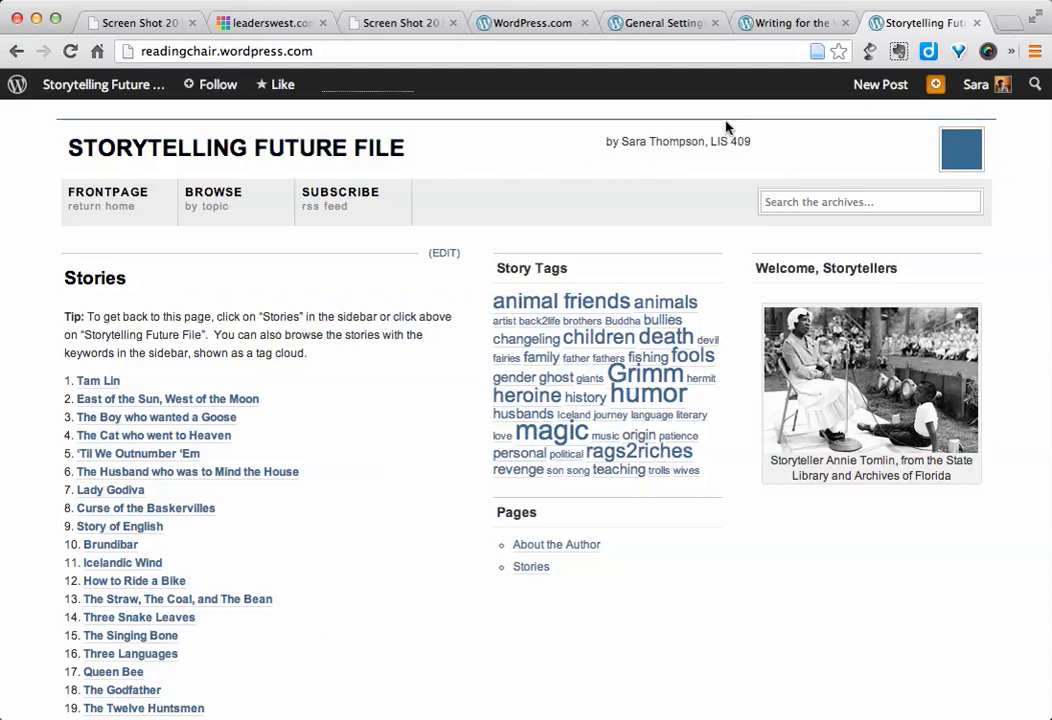
Step: Return to General Settings and review the date format, time format and language options
click(662, 22)
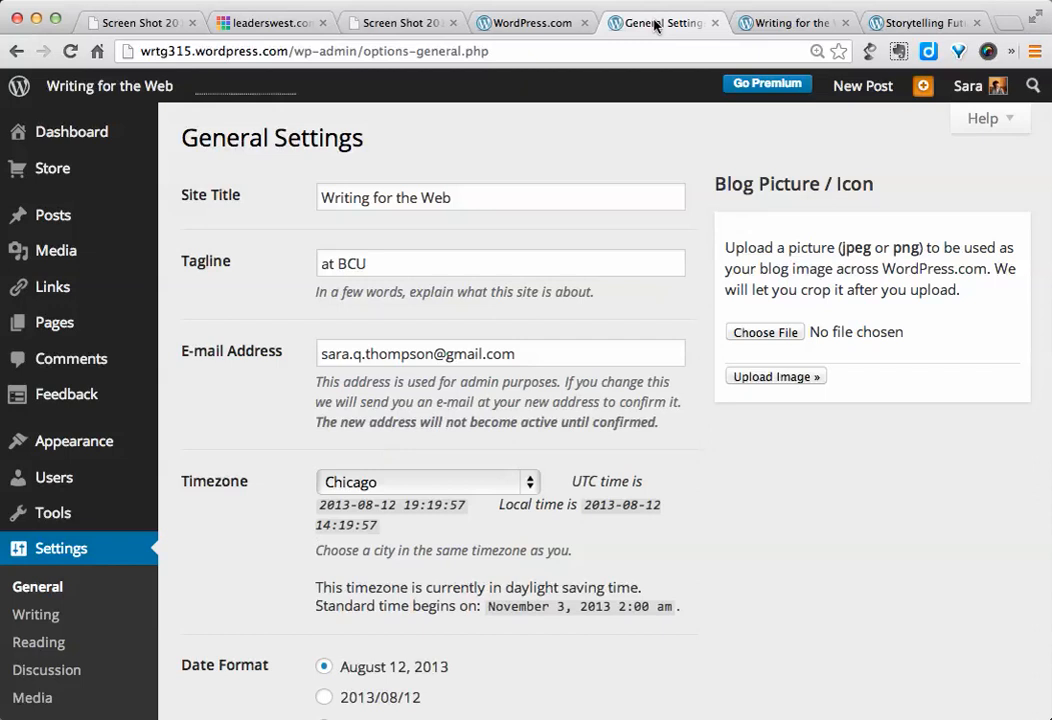
scroll(down, 3)
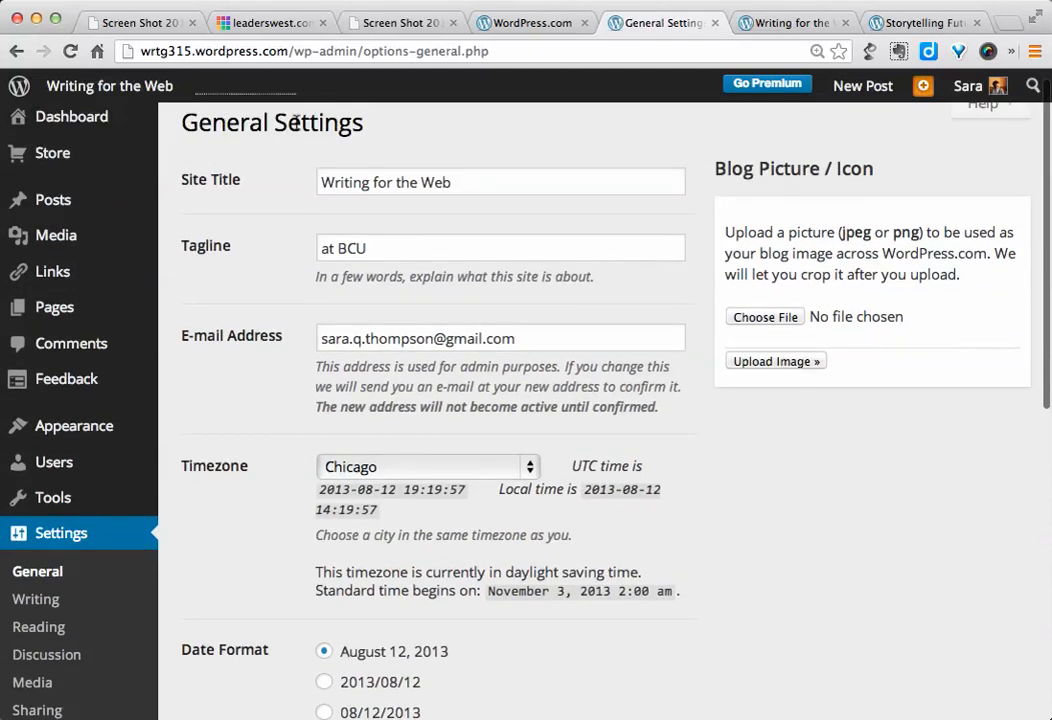
scroll(down, 3)
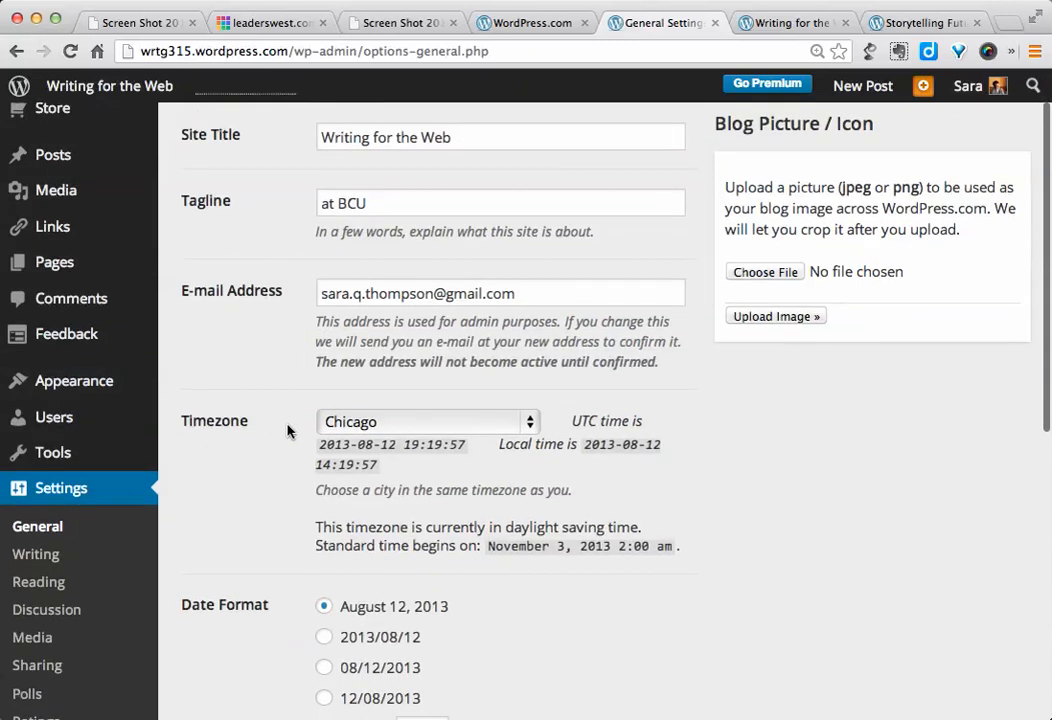
mouse_move(640, 499)
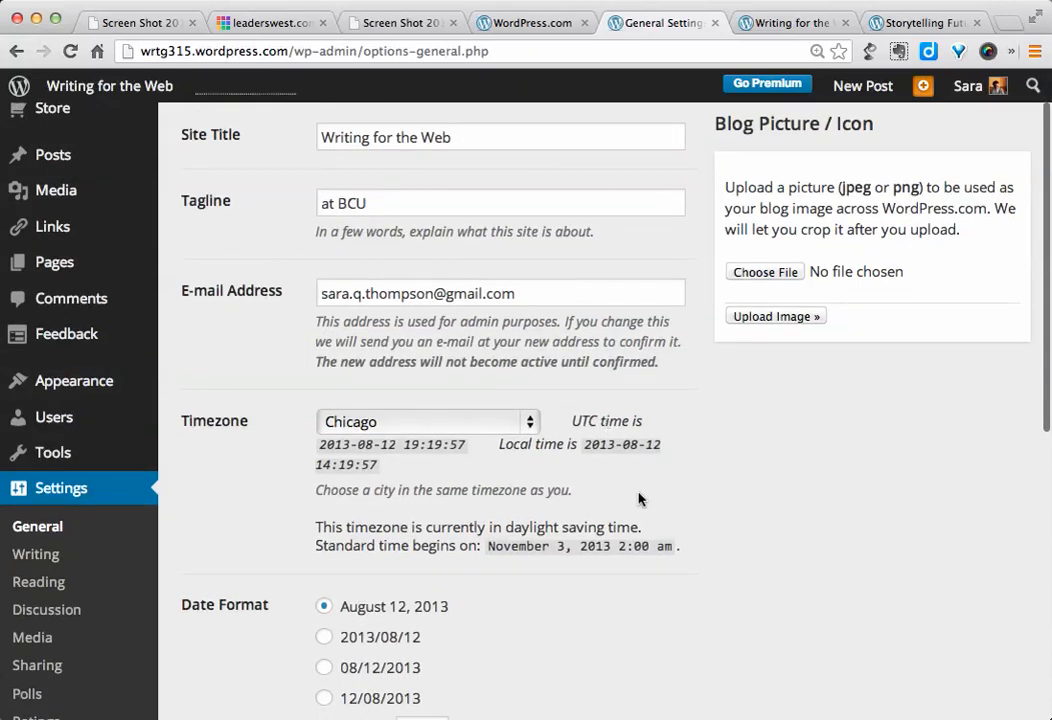
scroll(down, 3)
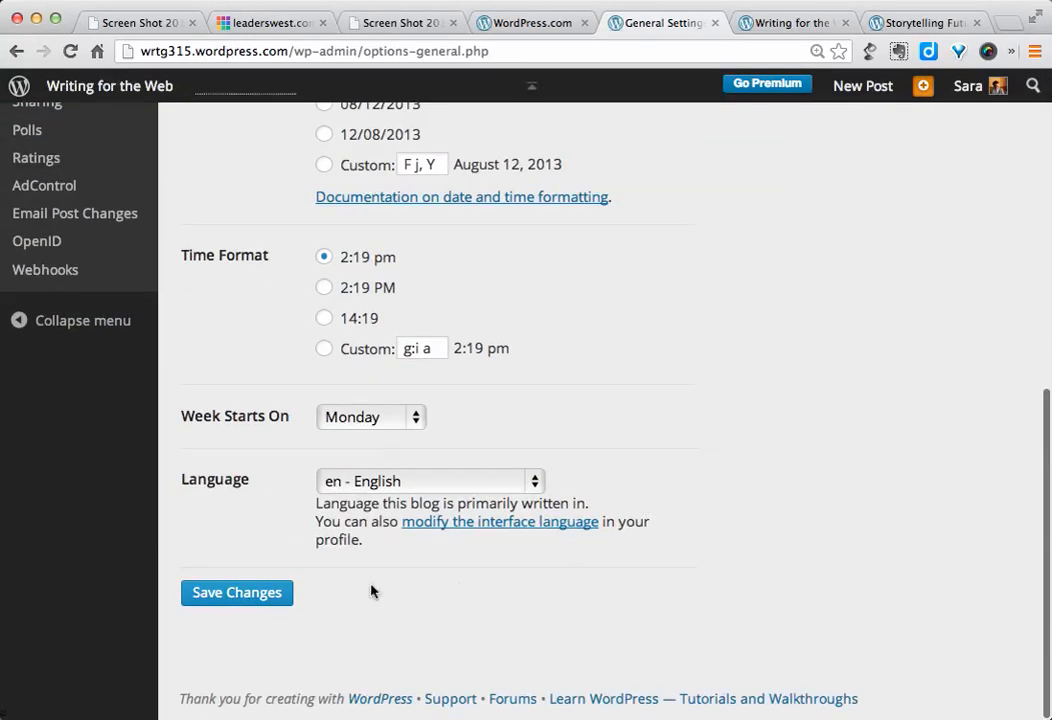
mouse_move(237, 592)
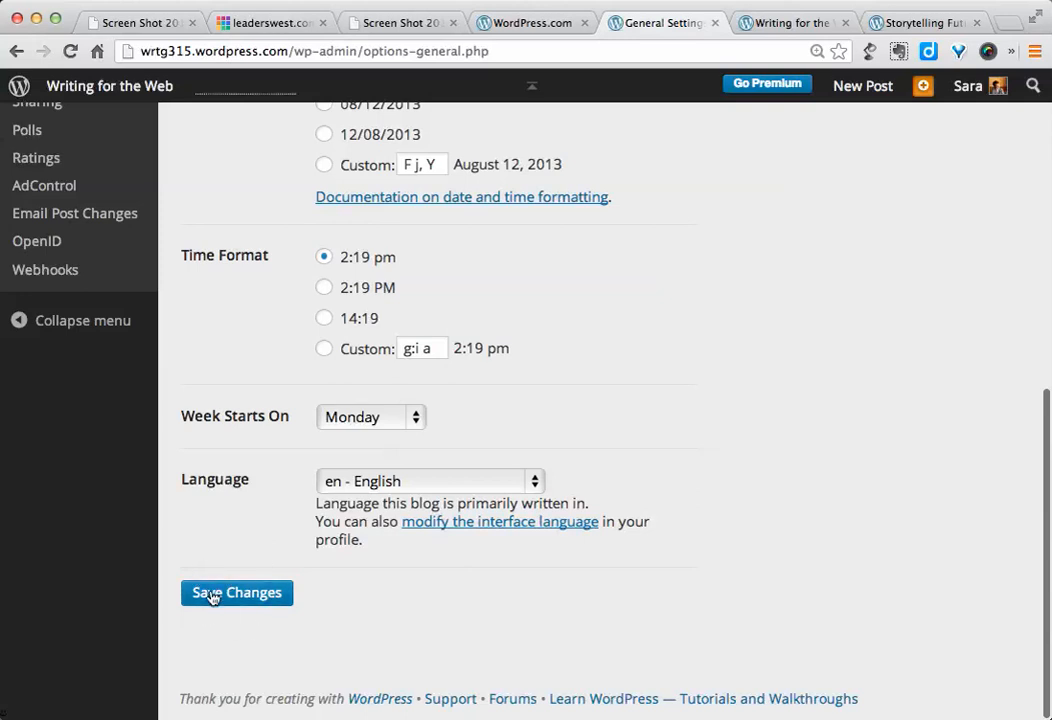
mouse_move(254, 549)
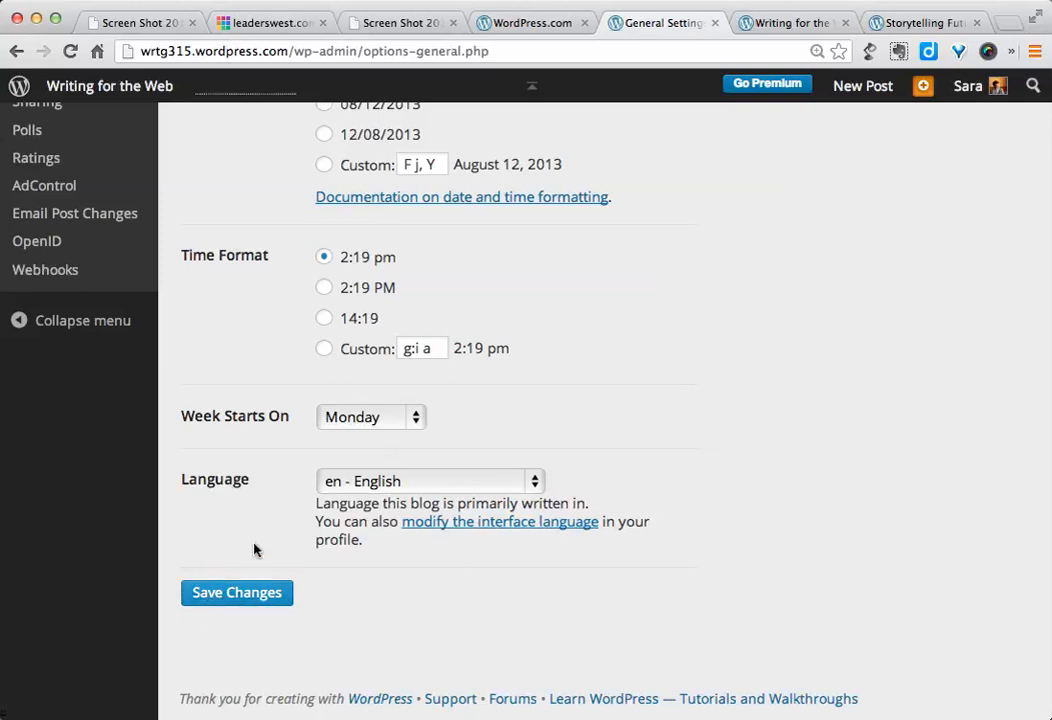
mouse_move(246, 316)
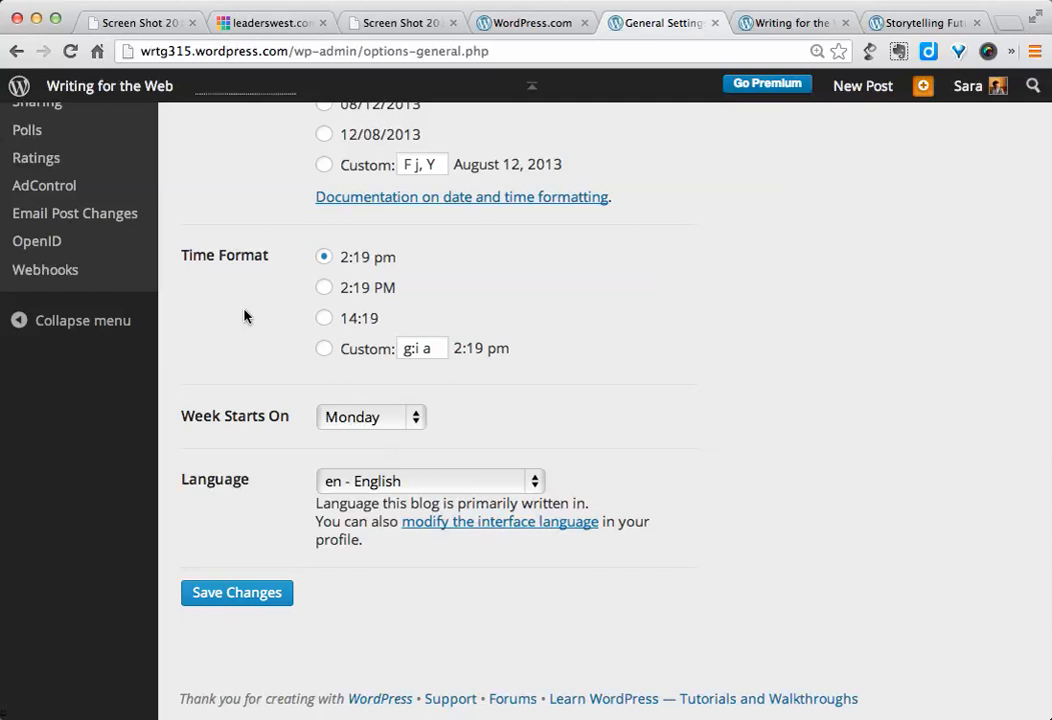
scroll(up, 3)
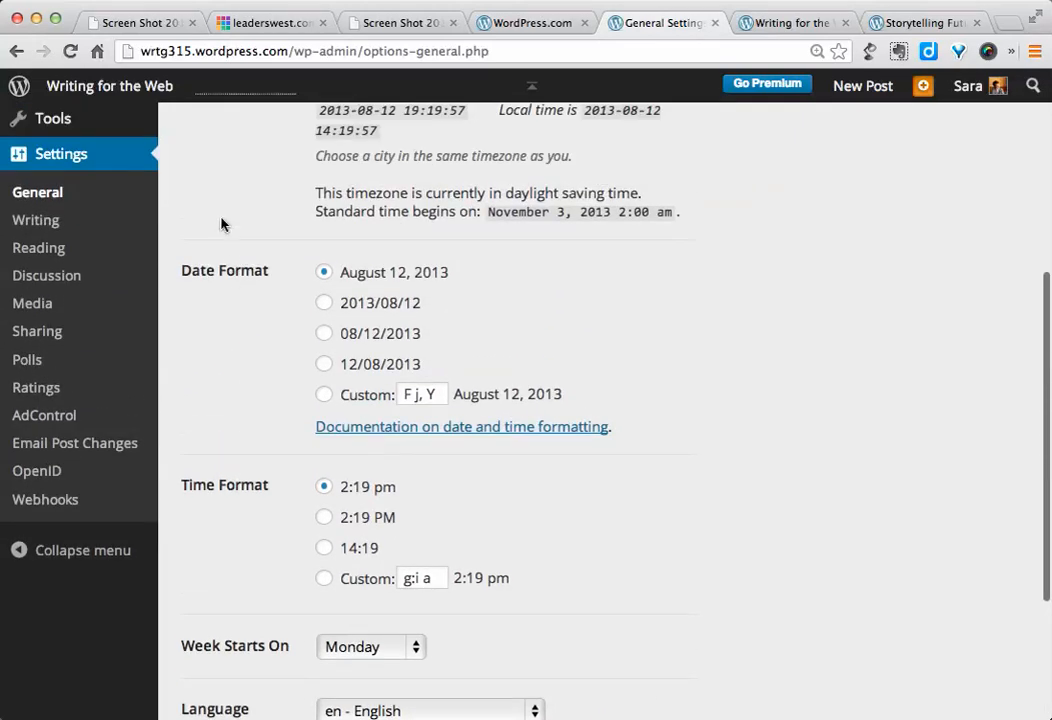
mouse_move(39, 247)
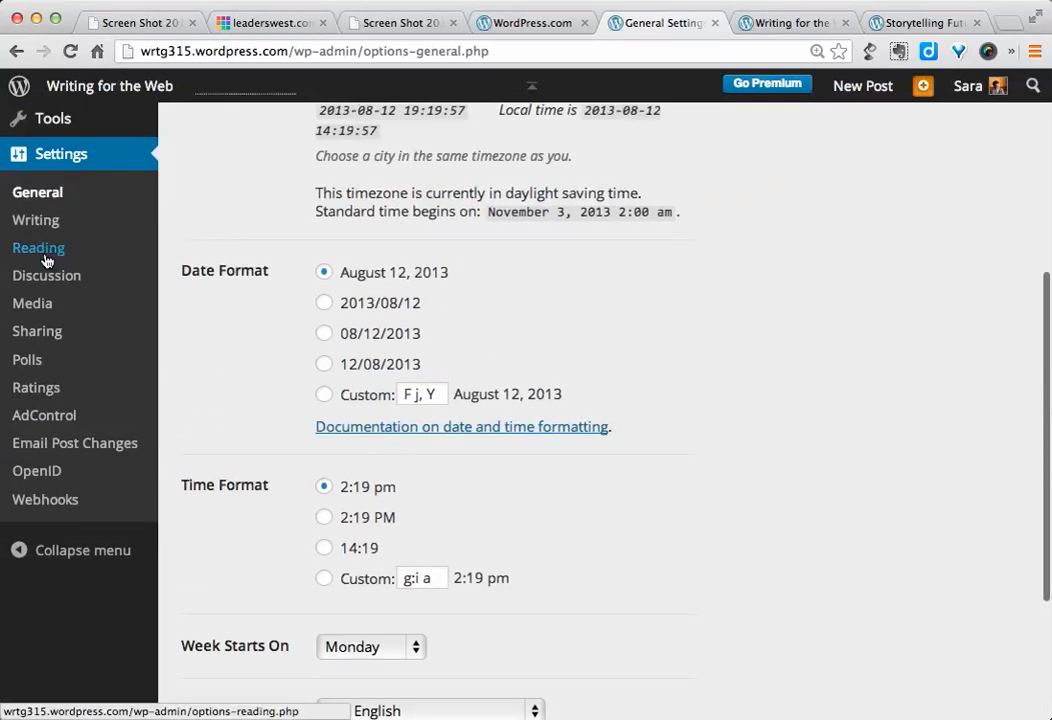
Step: Open Settings > Reading, where the front page shows latest posts, 10 per page
click(38, 247)
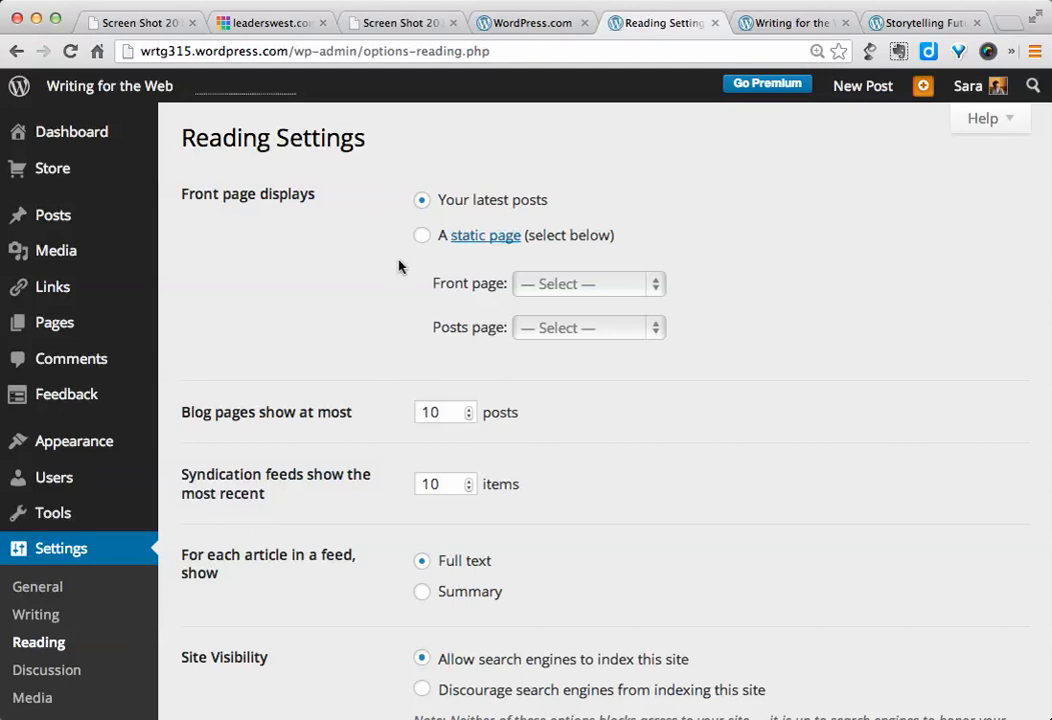
mouse_move(389, 246)
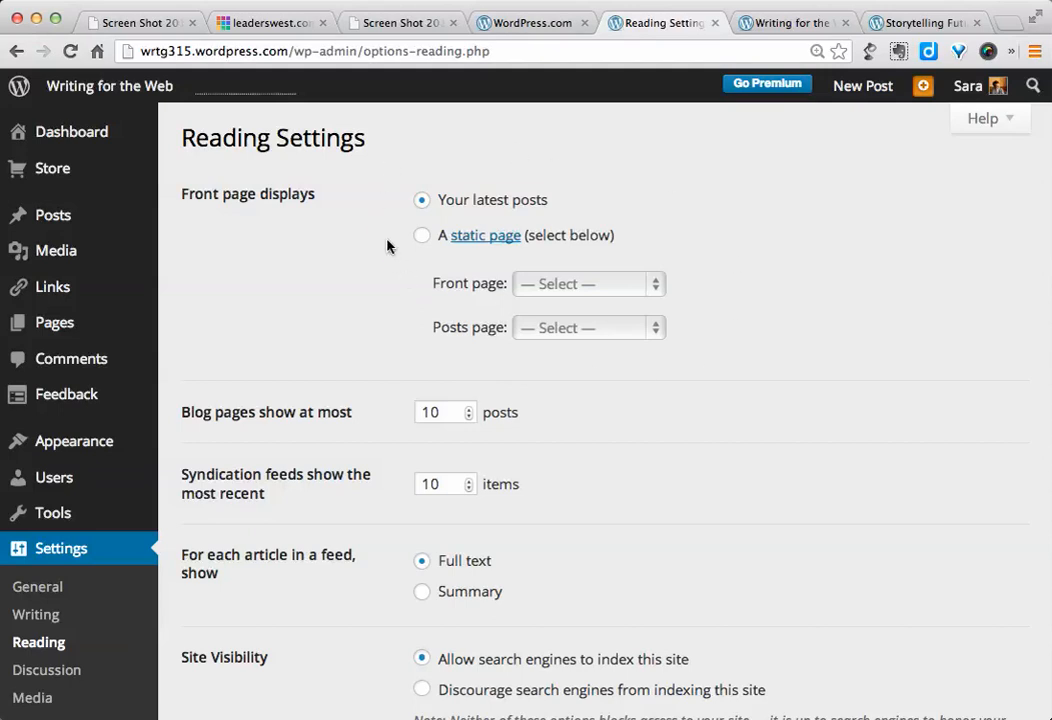
mouse_move(471, 197)
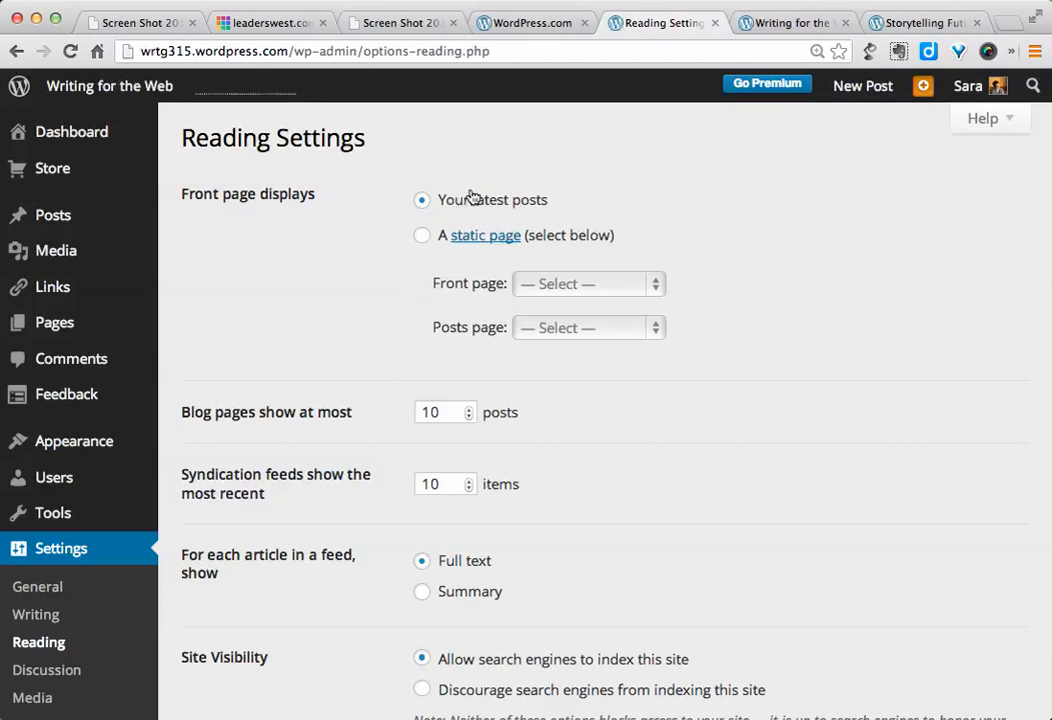
mouse_move(438, 239)
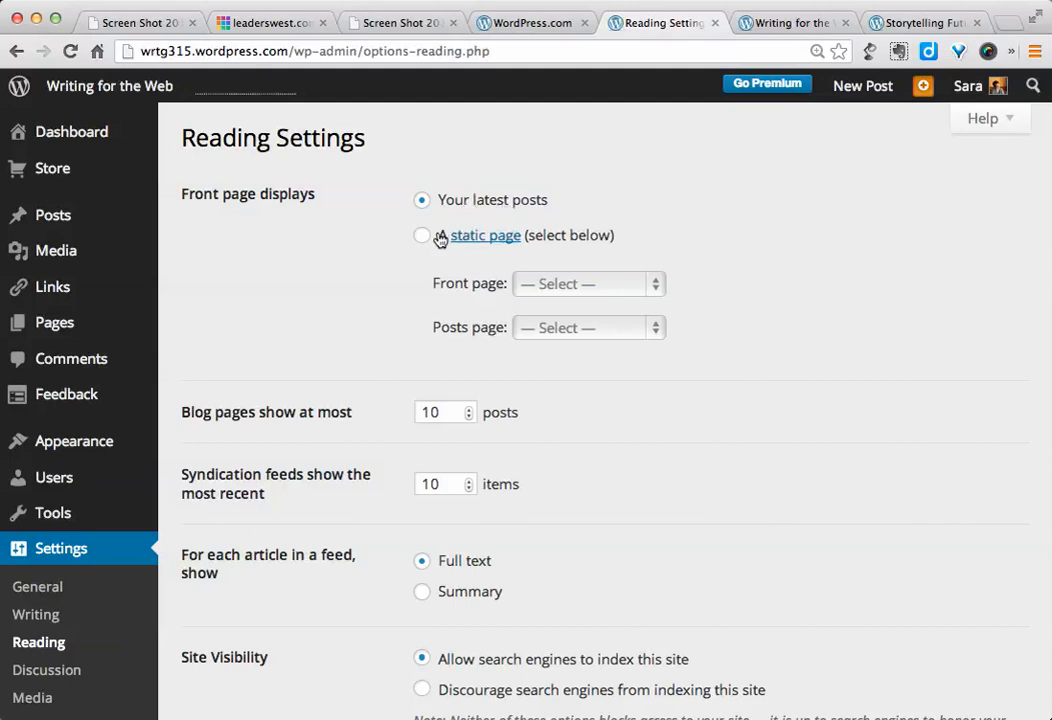
mouse_move(518, 252)
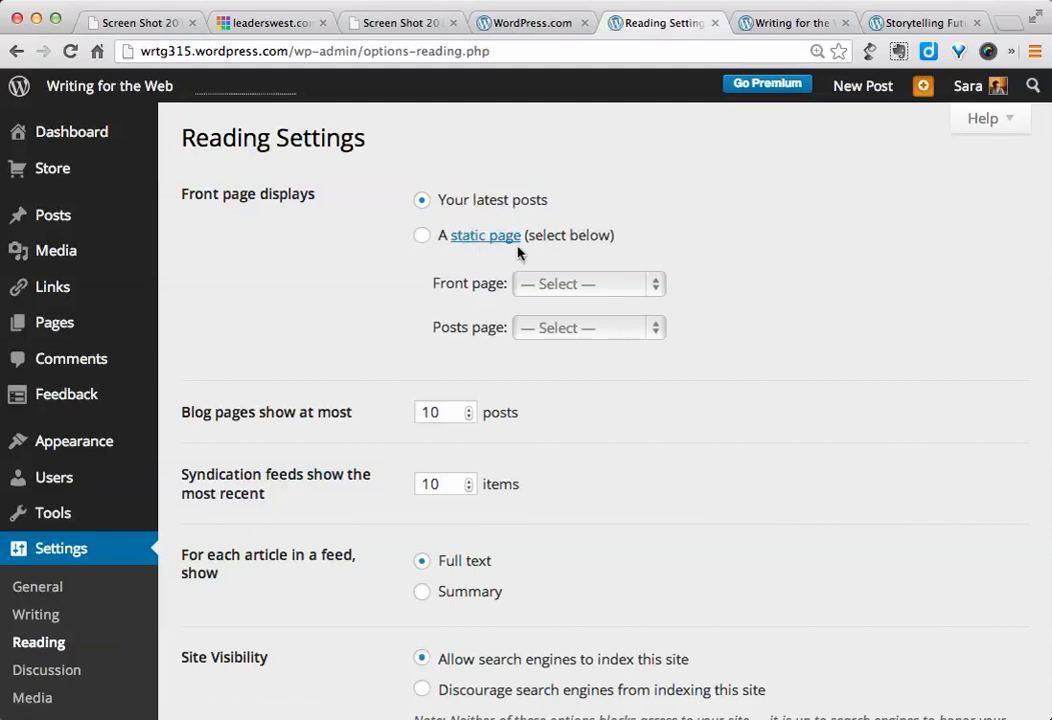
mouse_move(633, 204)
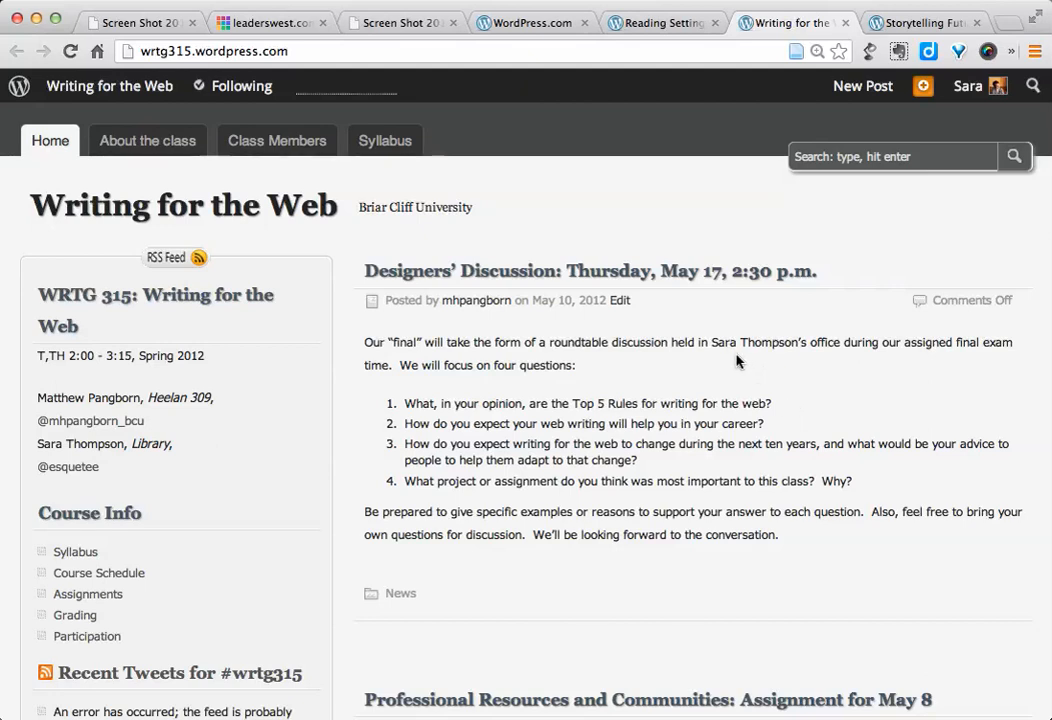
Step: Scroll through the Writing for the Web homepage's latest posts and back to the top
scroll(down, 3)
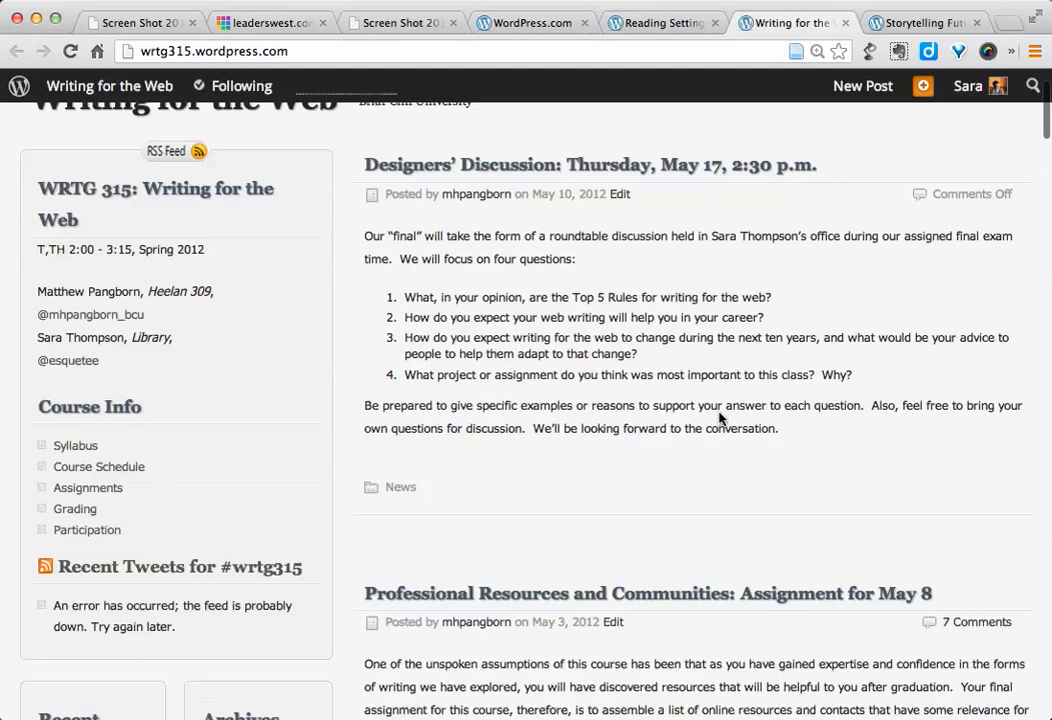
scroll(down, 3)
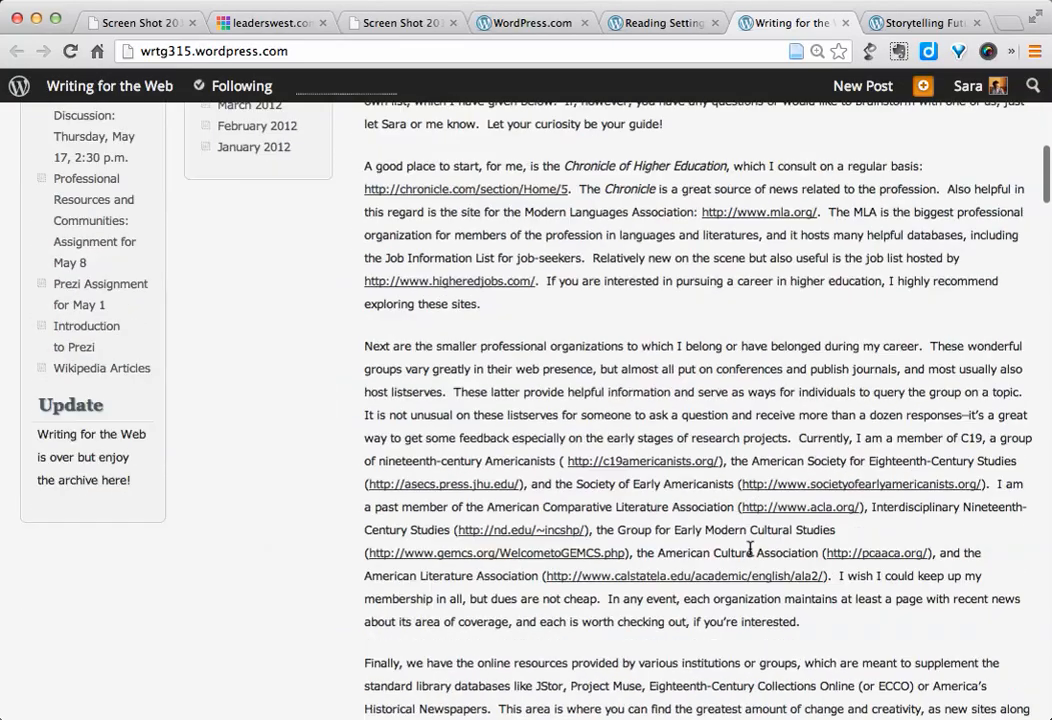
scroll(down, 3)
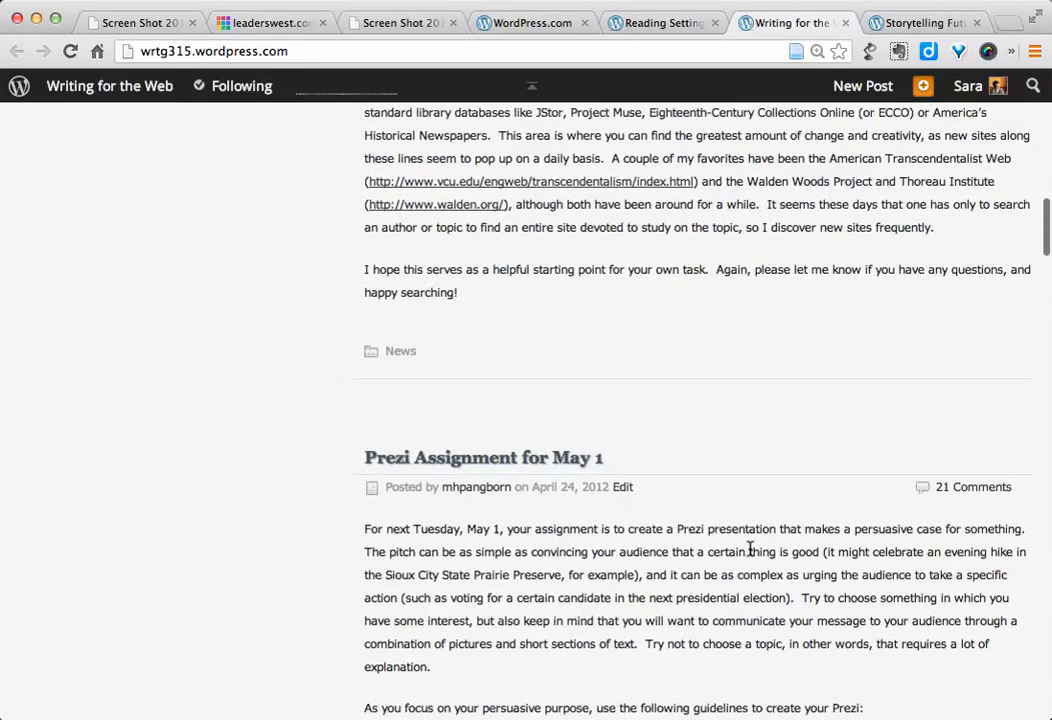
mouse_move(476, 487)
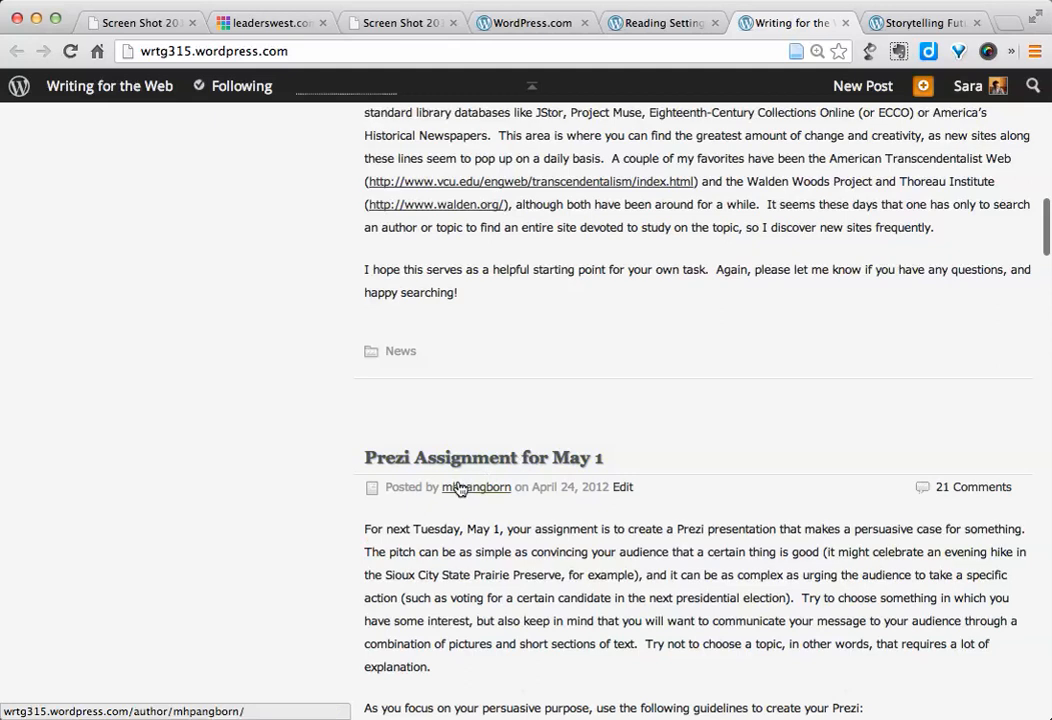
mouse_move(559, 493)
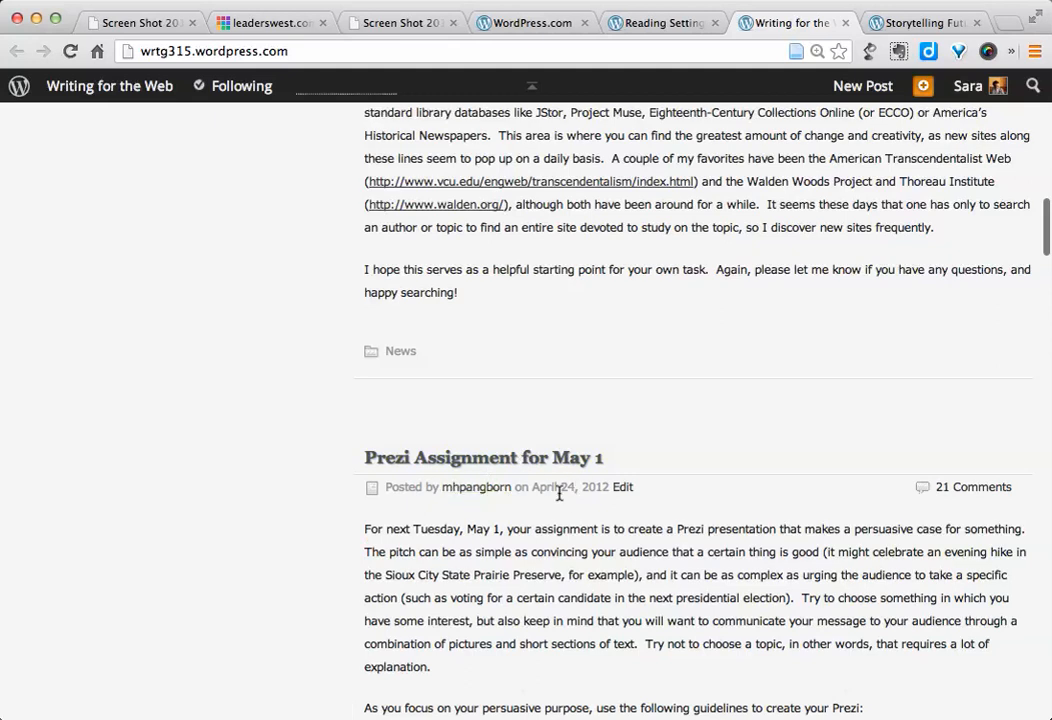
mouse_move(963, 507)
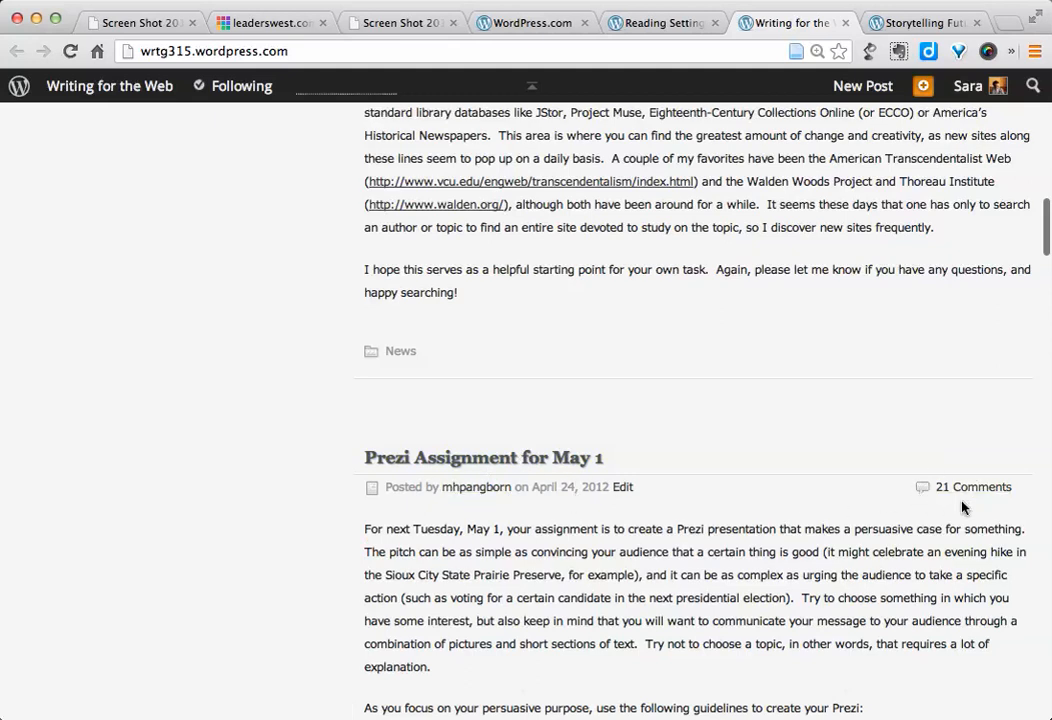
scroll(up, 3)
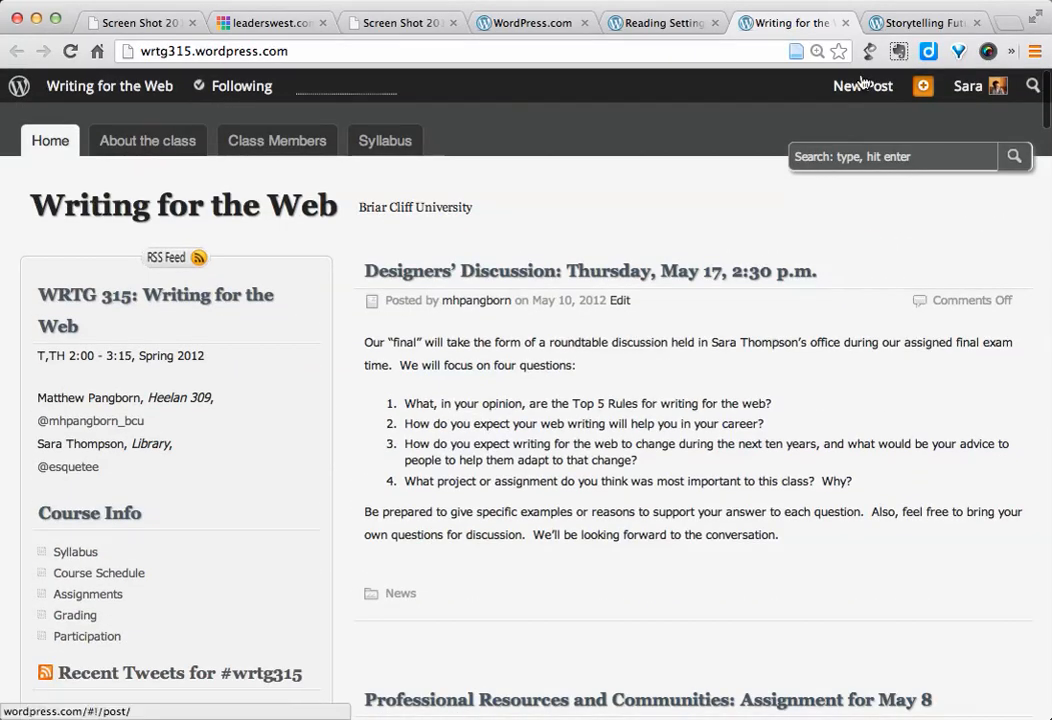
mouse_move(723, 193)
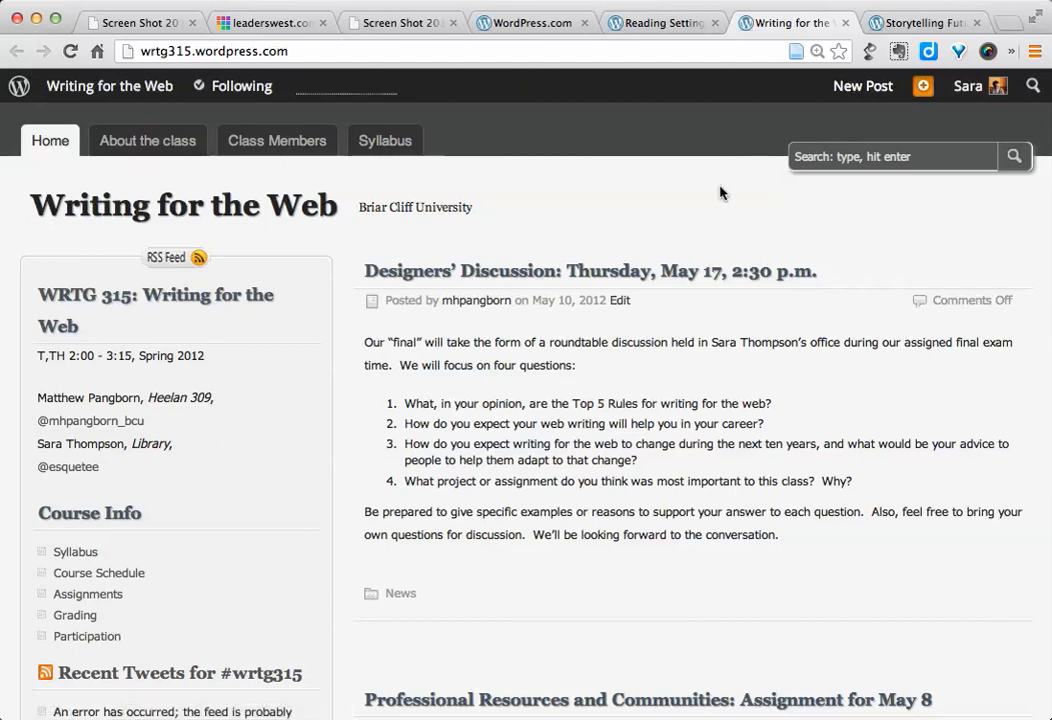
mouse_move(582, 483)
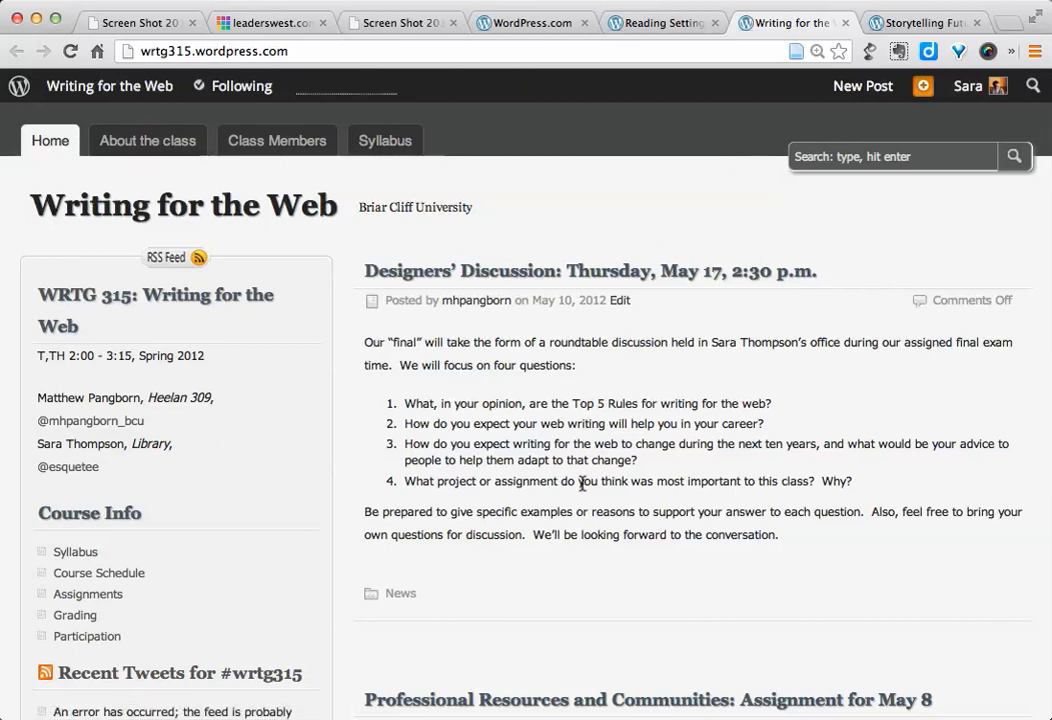
mouse_move(604, 232)
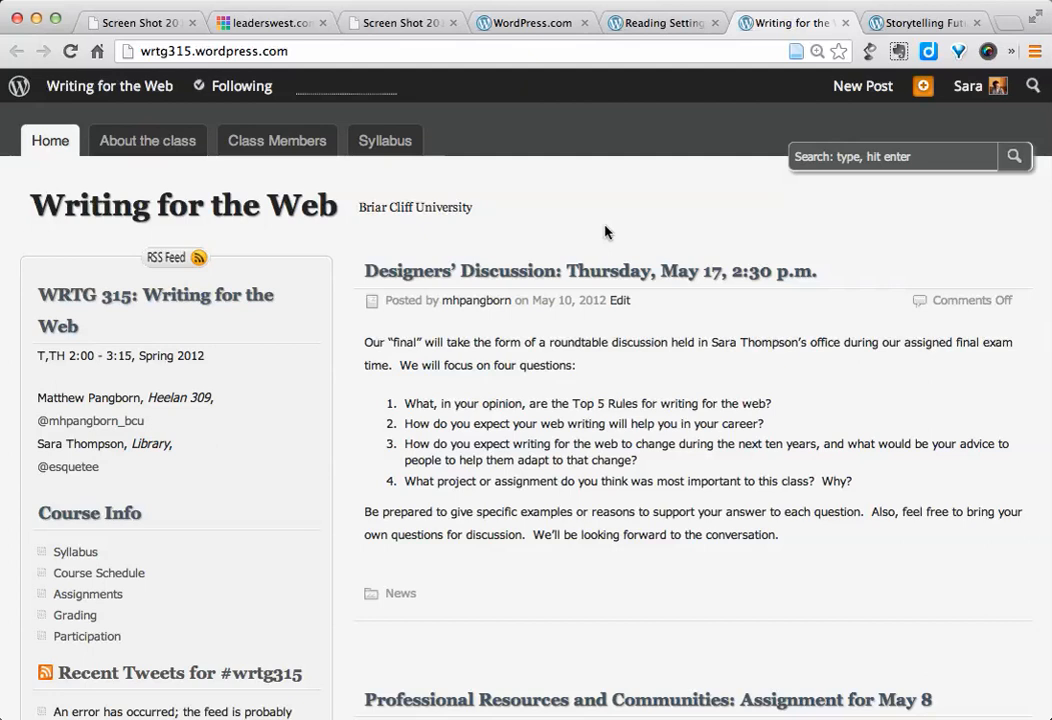
mouse_move(675, 221)
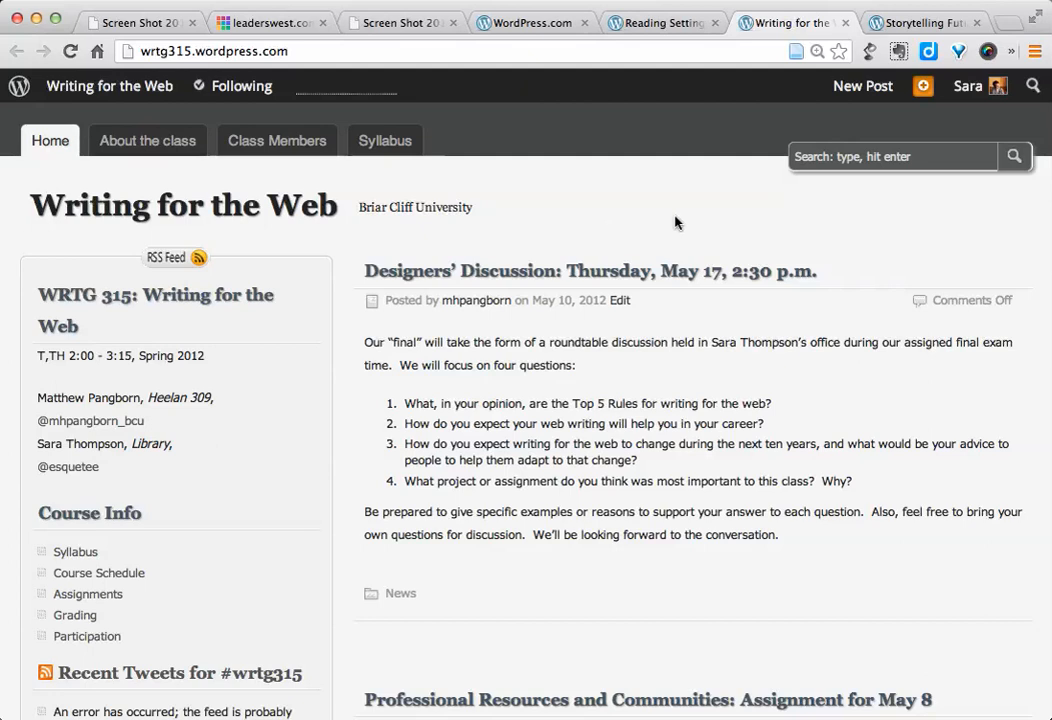
Step: Browse the Storytelling Future File Stories page, then return to the Reading Settings tab
click(922, 22)
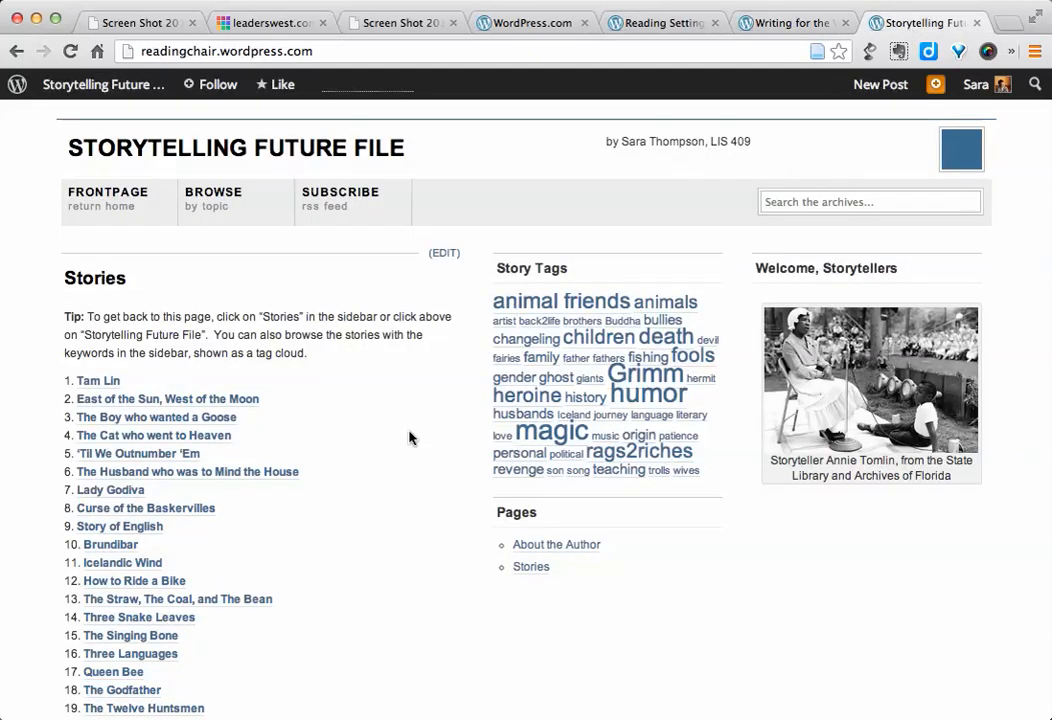
scroll(down, 3)
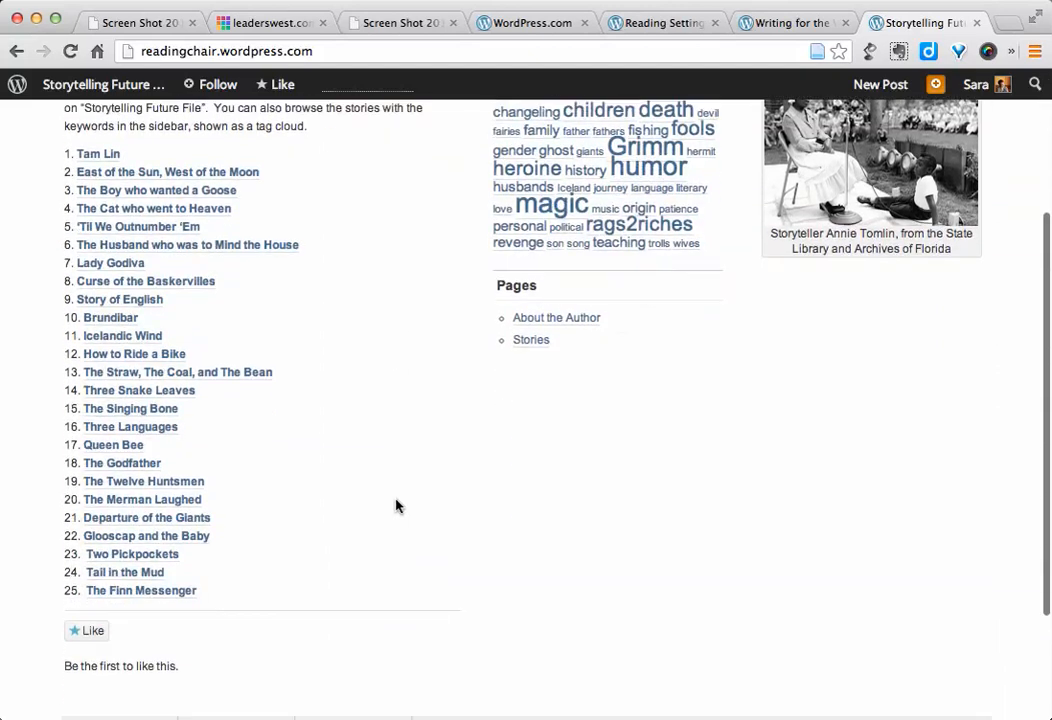
scroll(up, 3)
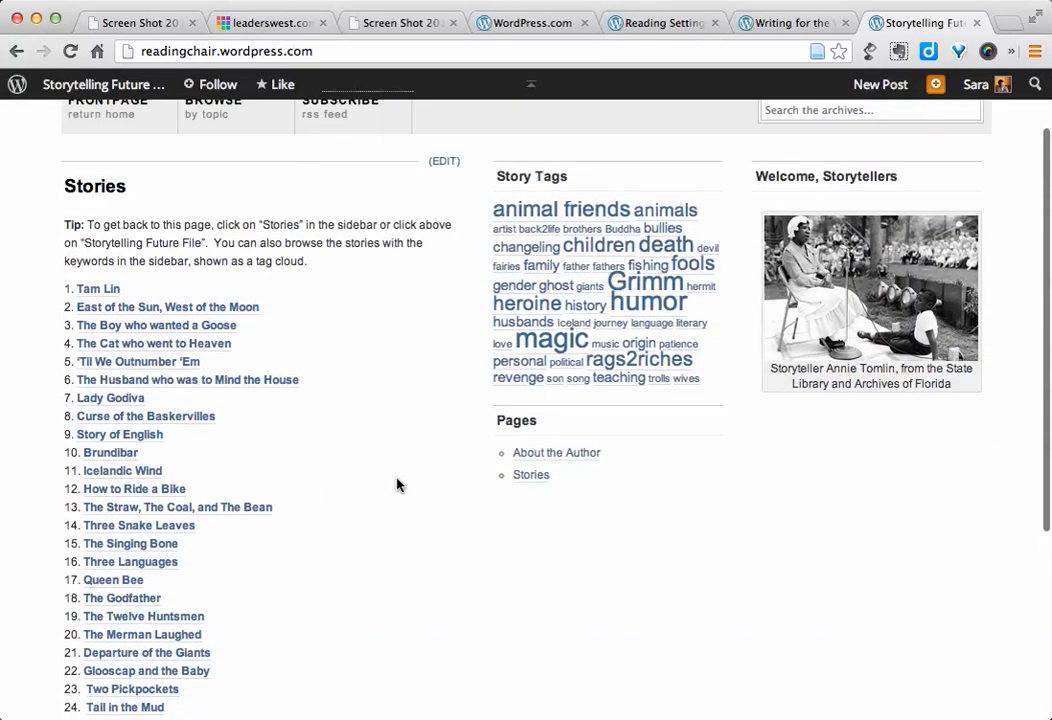
scroll(up, 3)
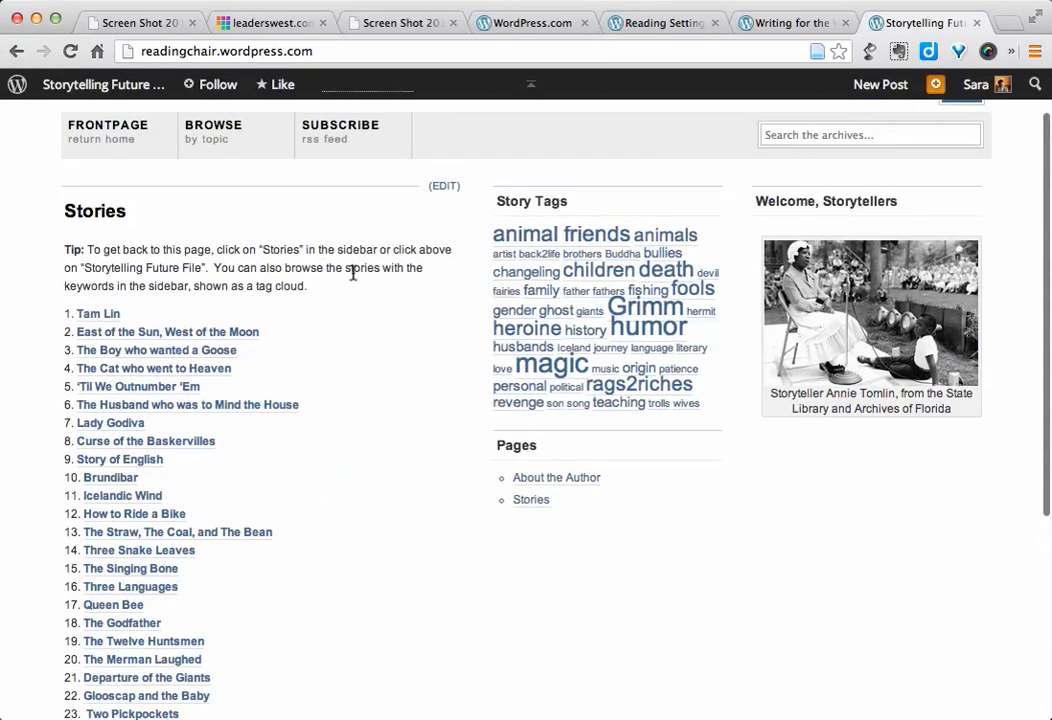
scroll(up, 3)
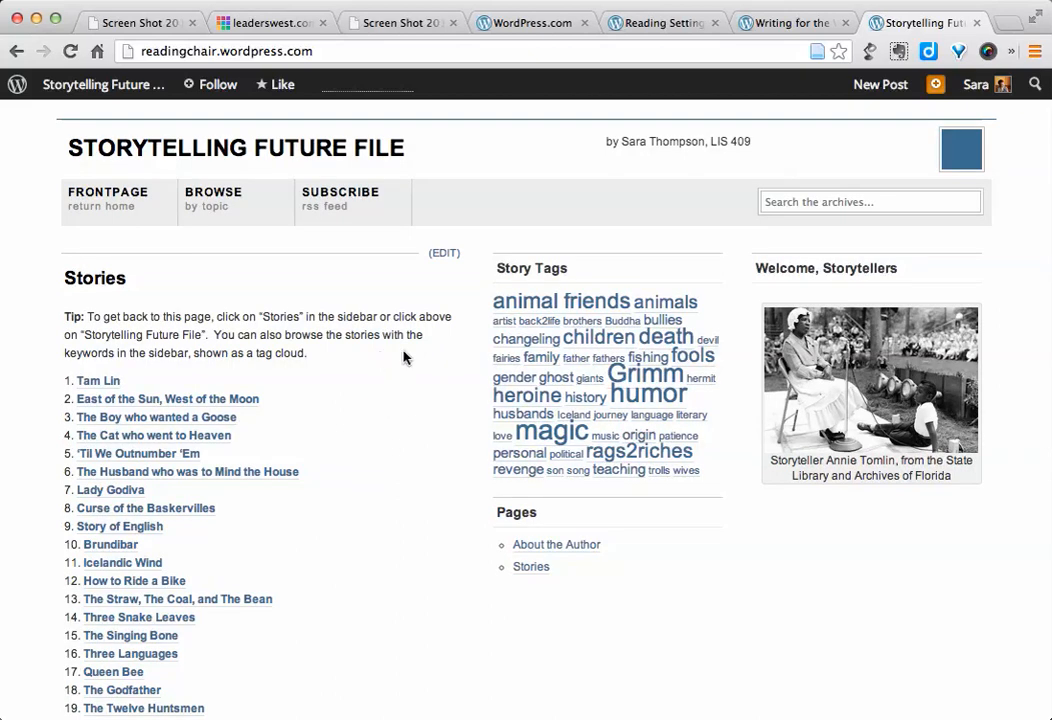
click(663, 22)
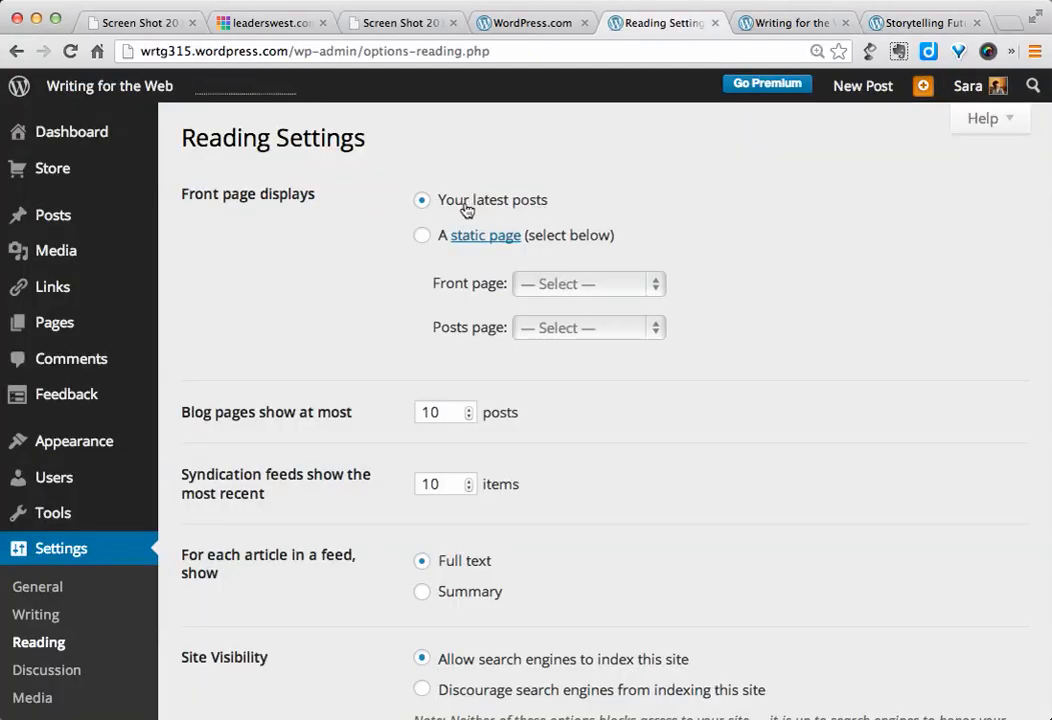
mouse_move(598, 202)
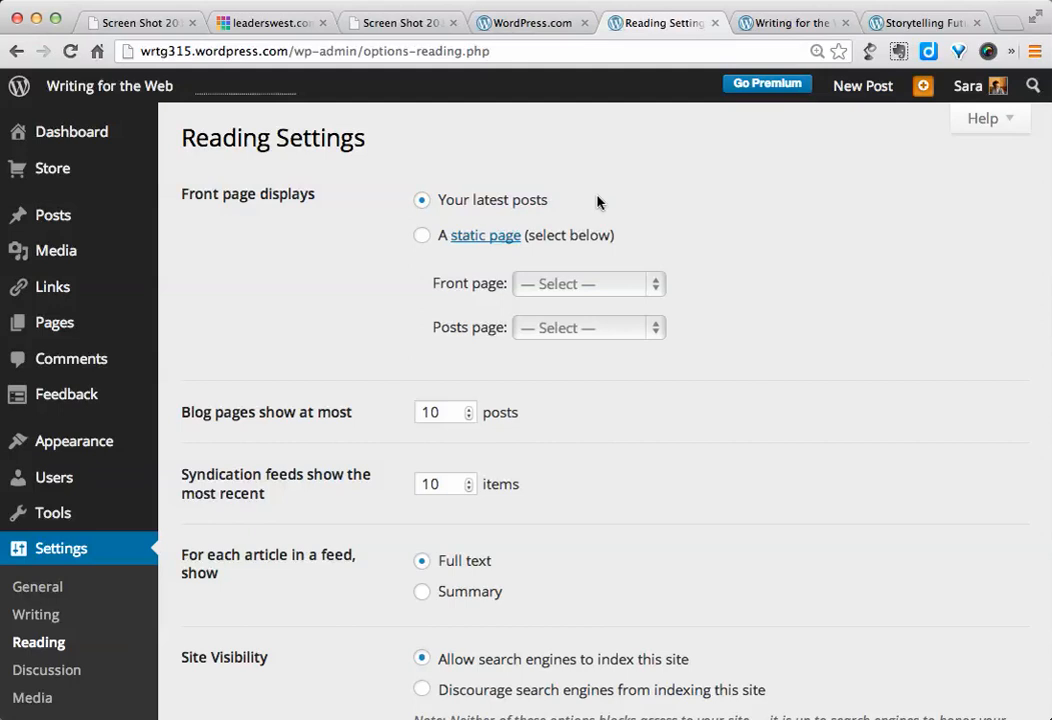
mouse_move(417, 250)
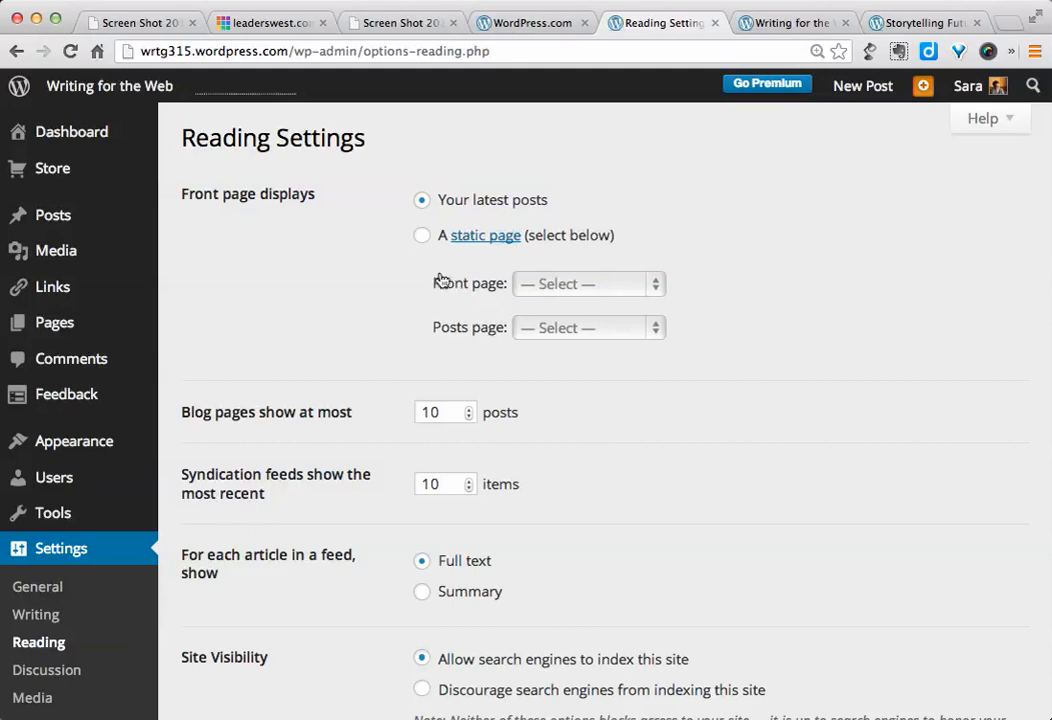
mouse_move(369, 290)
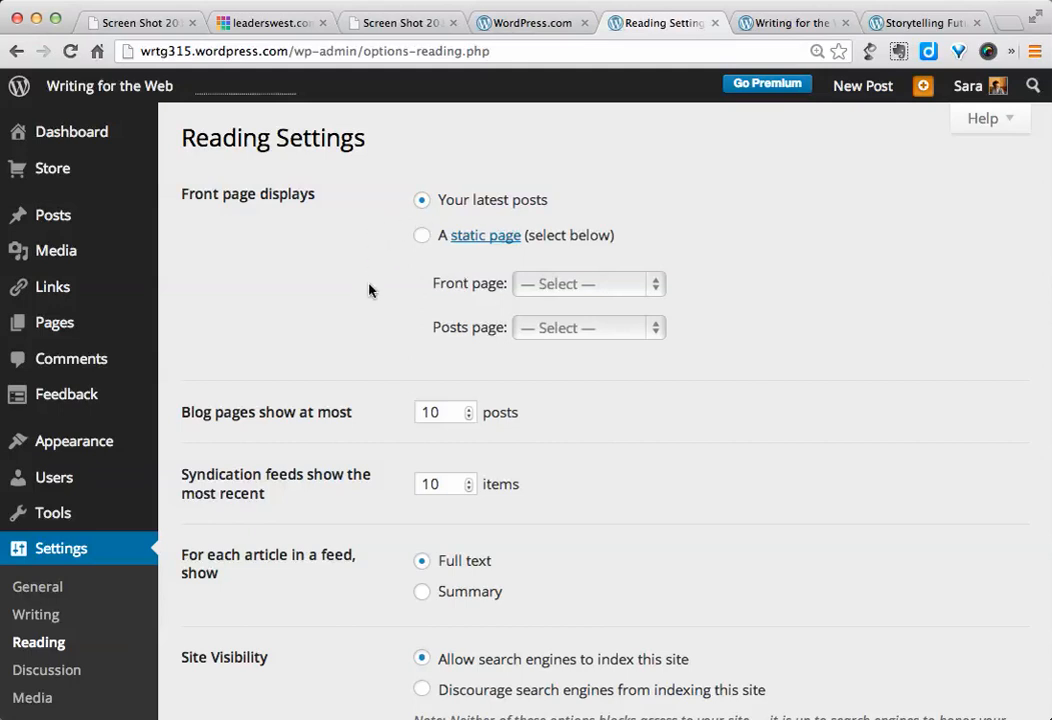
mouse_move(254, 126)
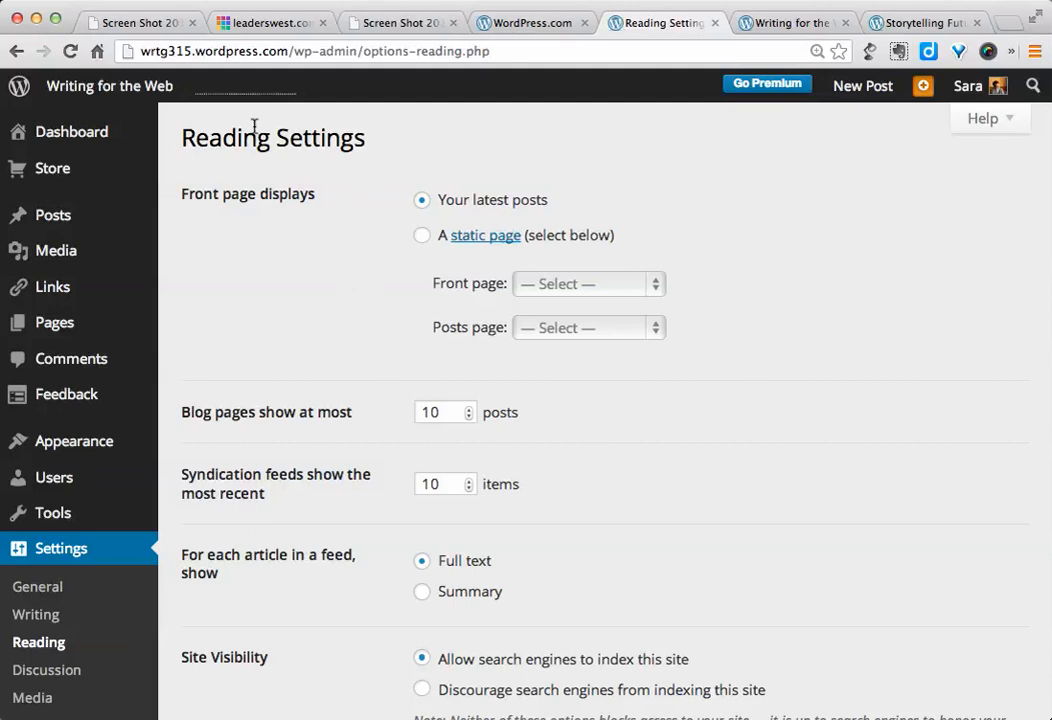
mouse_move(366, 446)
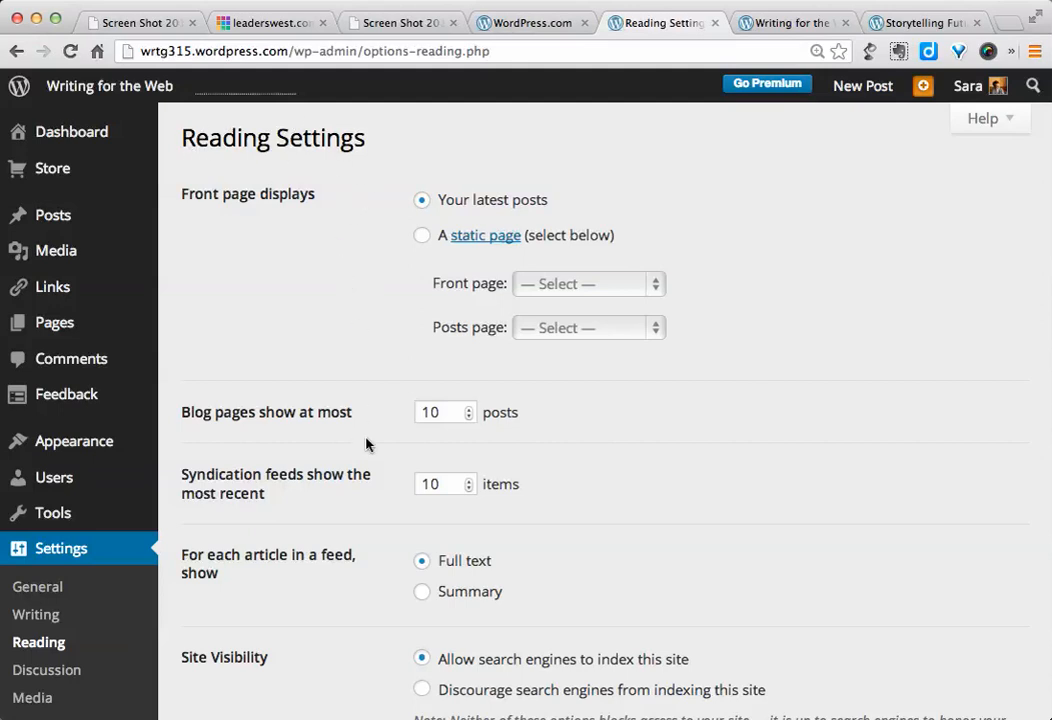
scroll(down, 3)
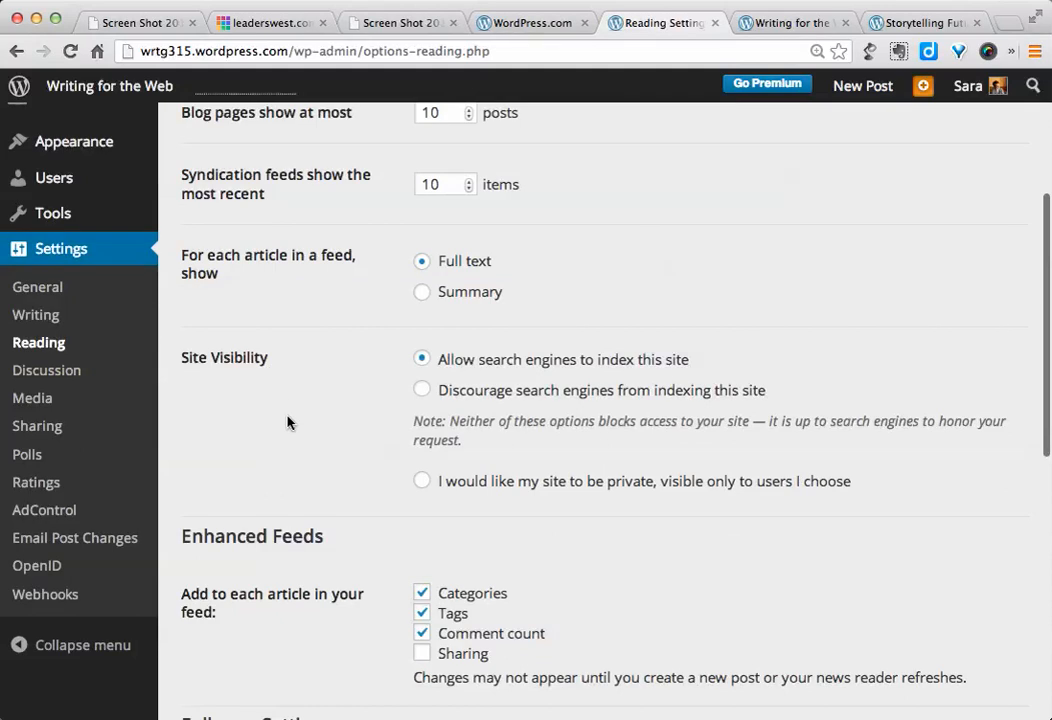
mouse_move(447, 375)
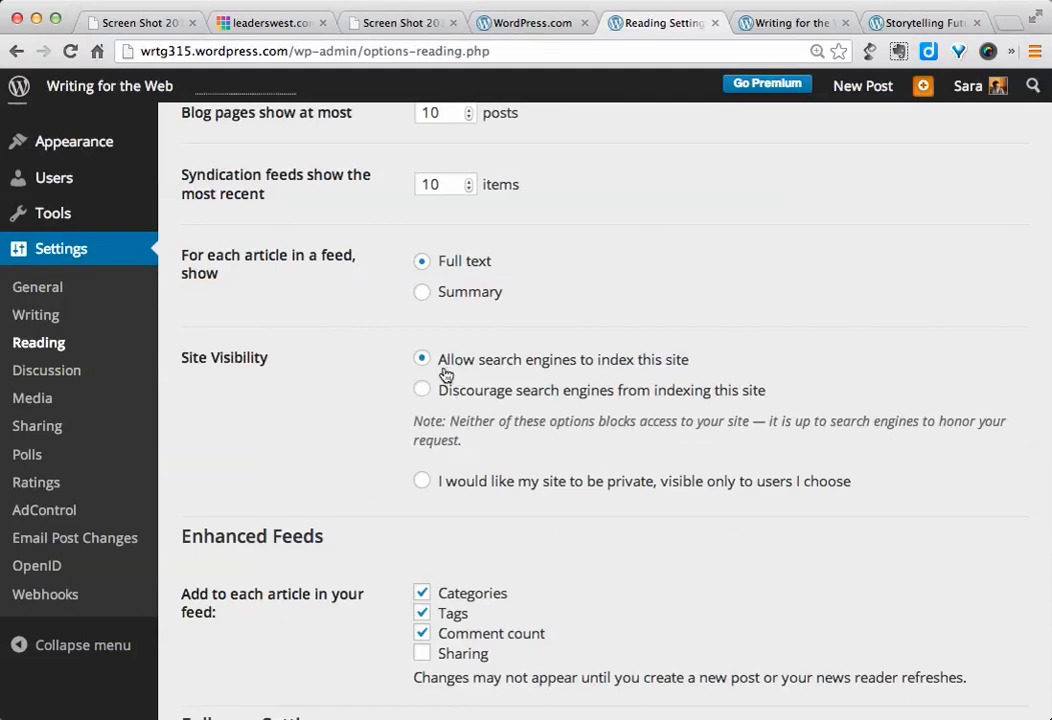
mouse_move(655, 375)
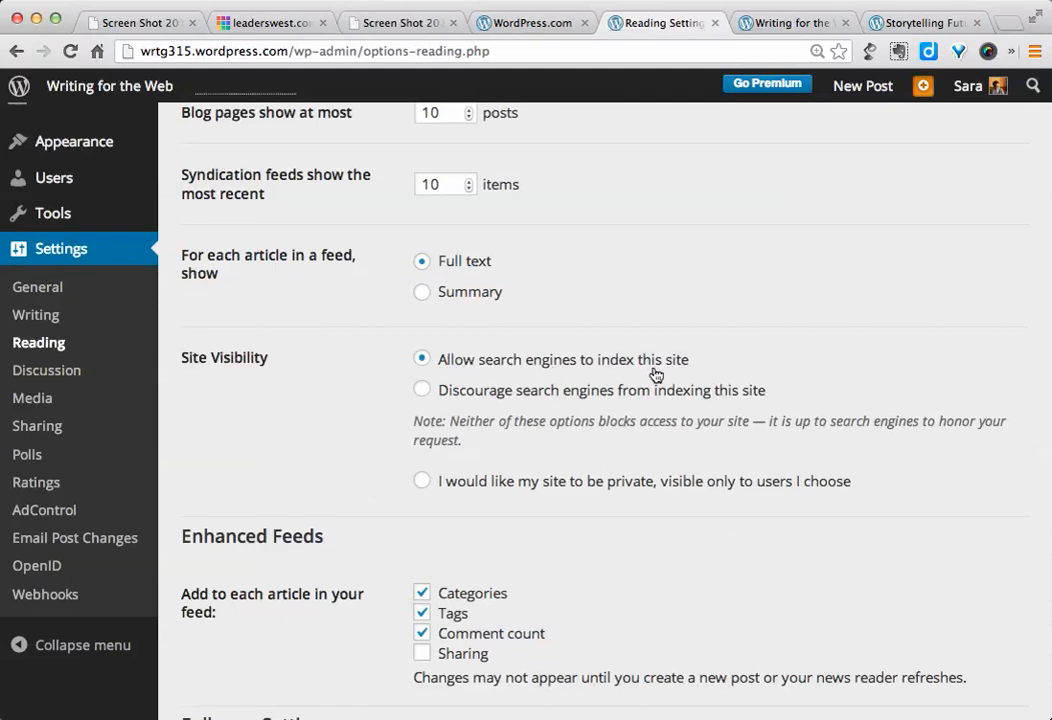
mouse_move(745, 374)
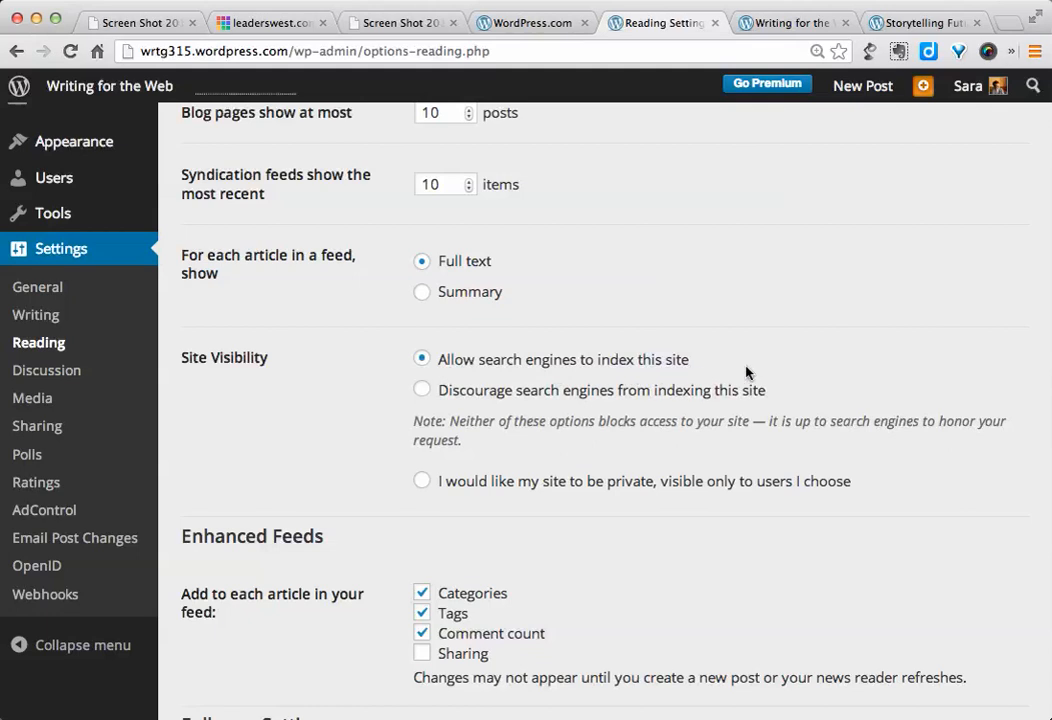
mouse_move(331, 410)
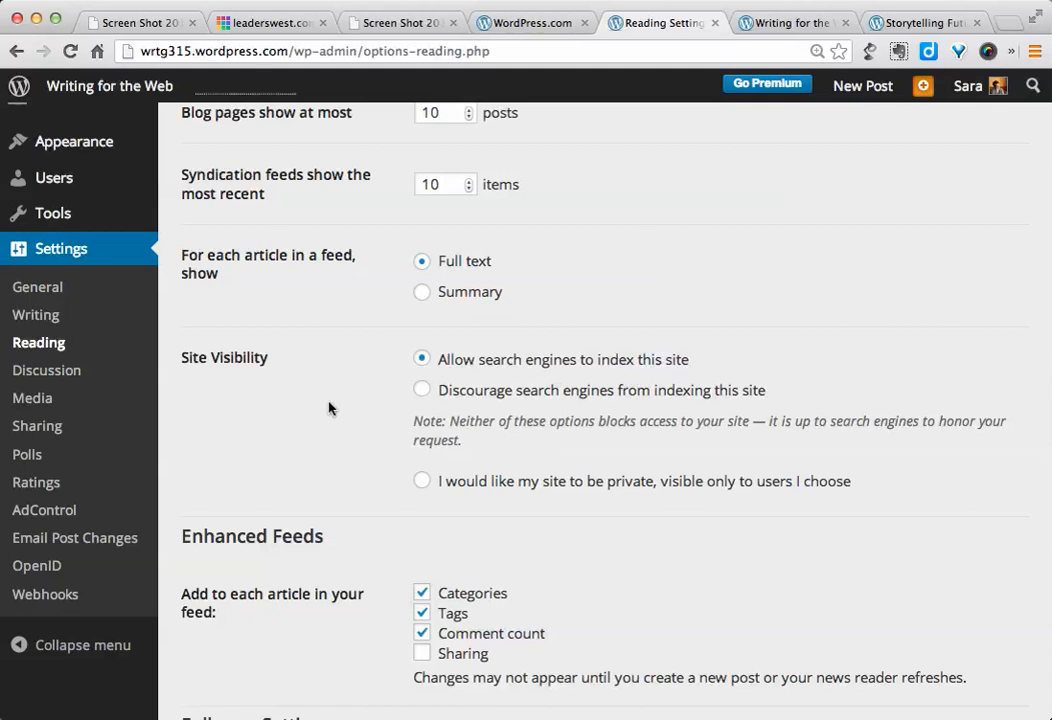
mouse_move(339, 385)
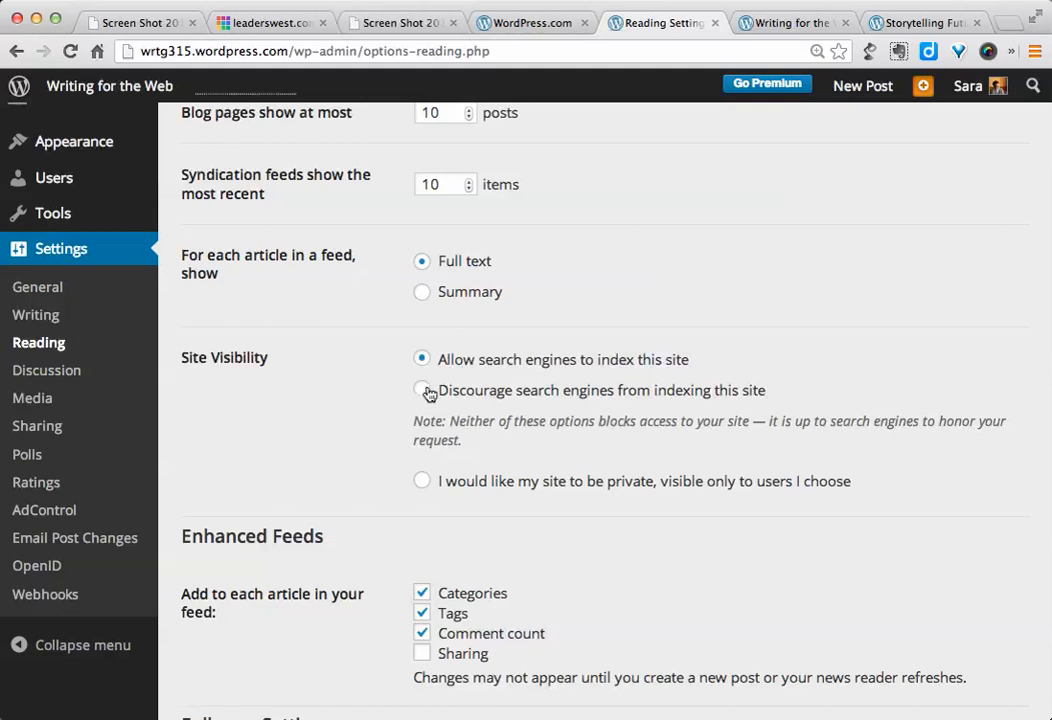
mouse_move(490, 400)
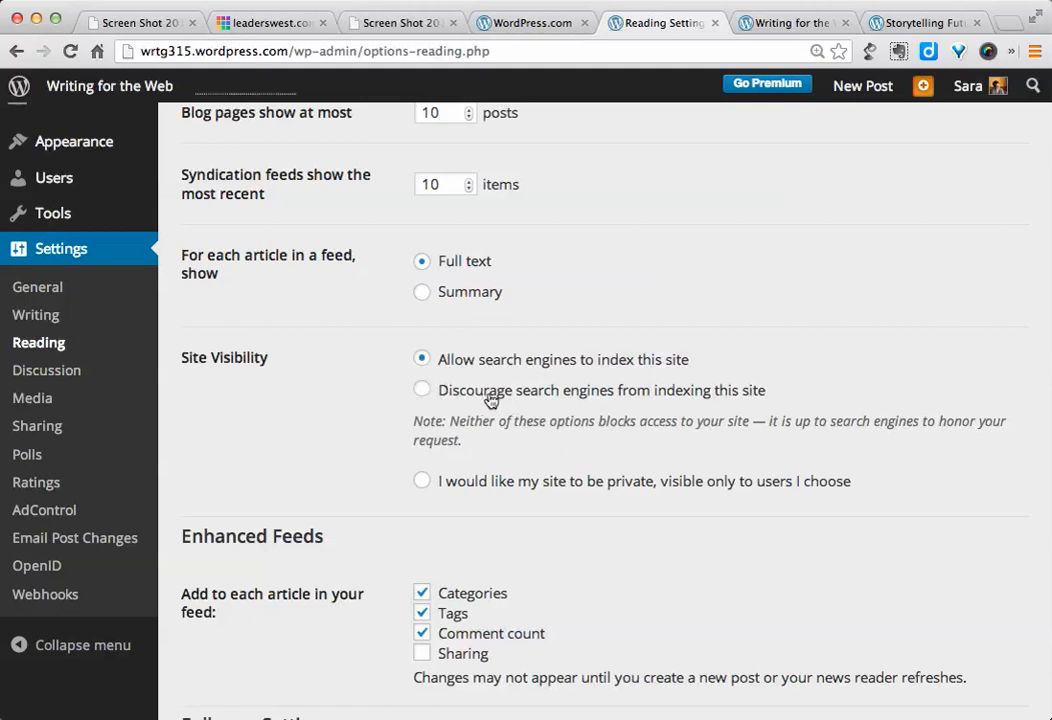
mouse_move(398, 408)
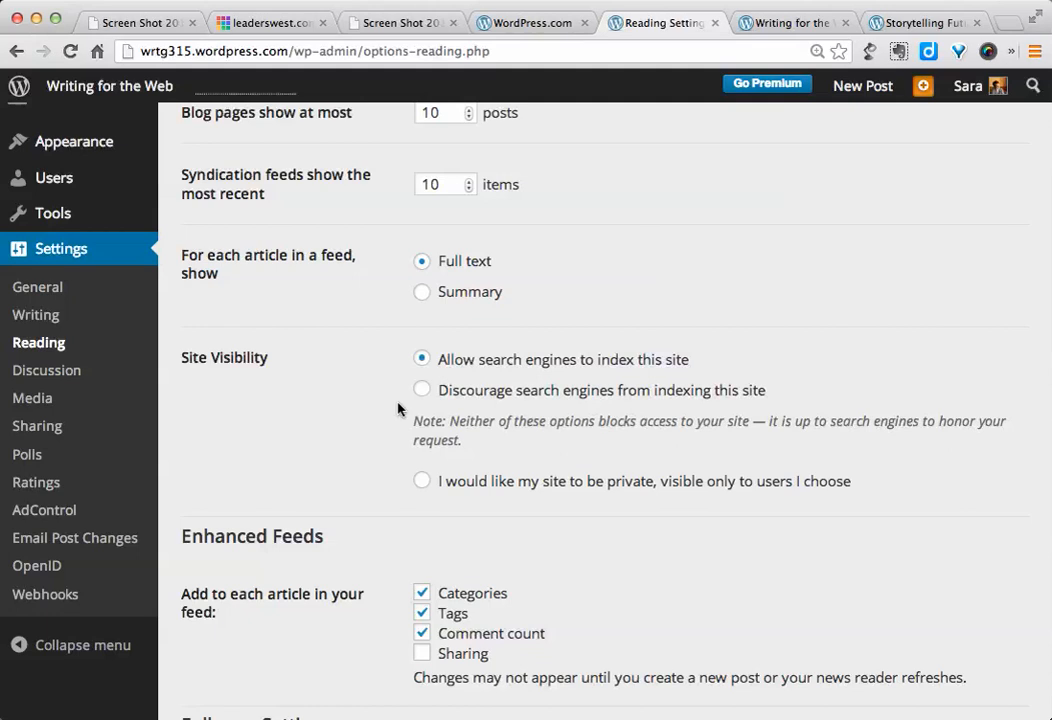
mouse_move(366, 406)
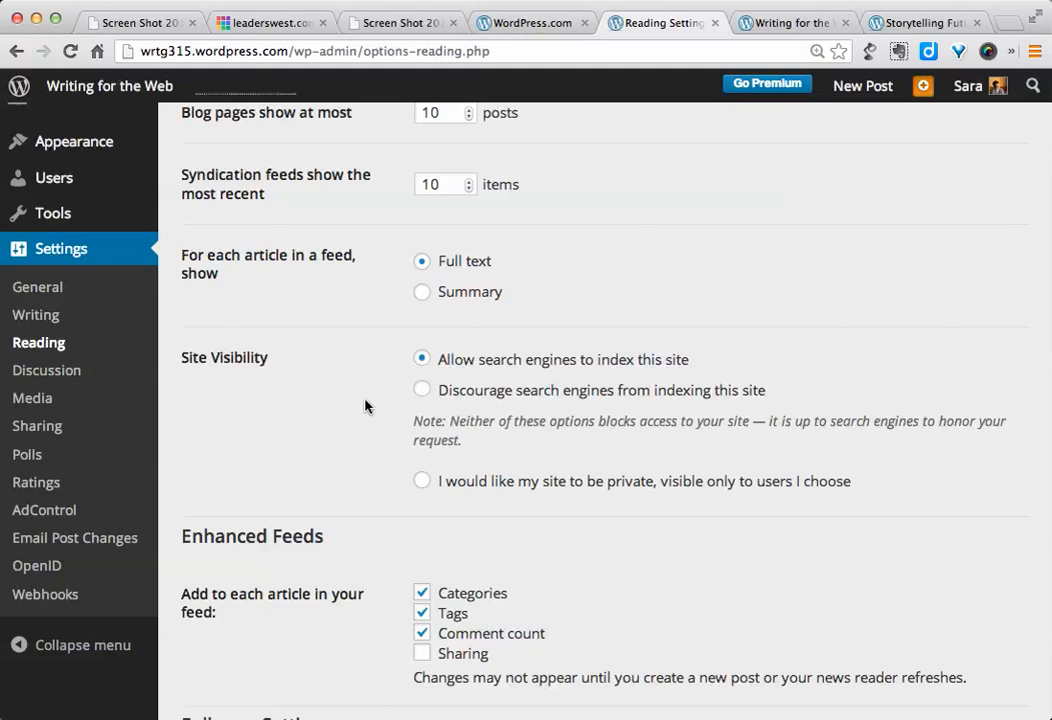
mouse_move(375, 387)
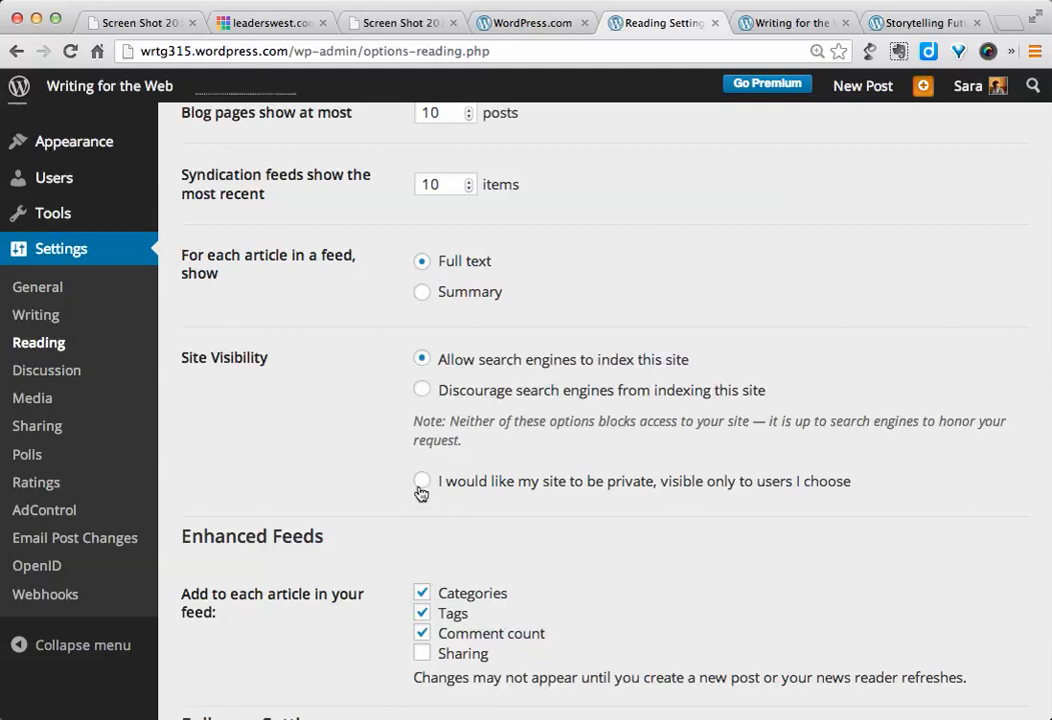
mouse_move(587, 497)
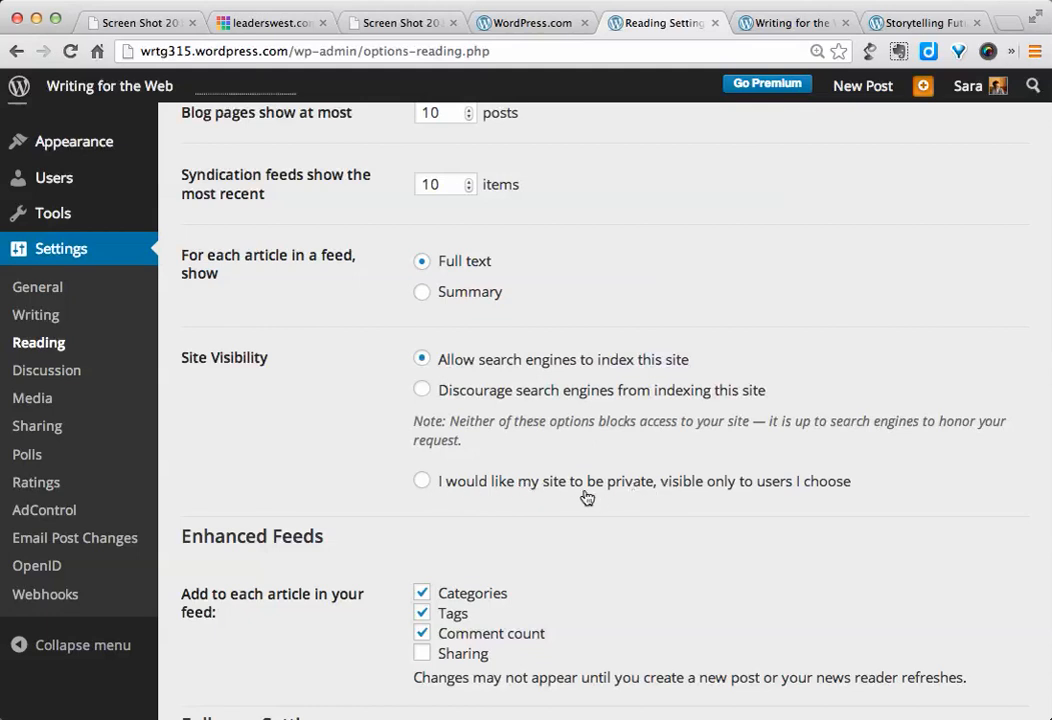
mouse_move(360, 471)
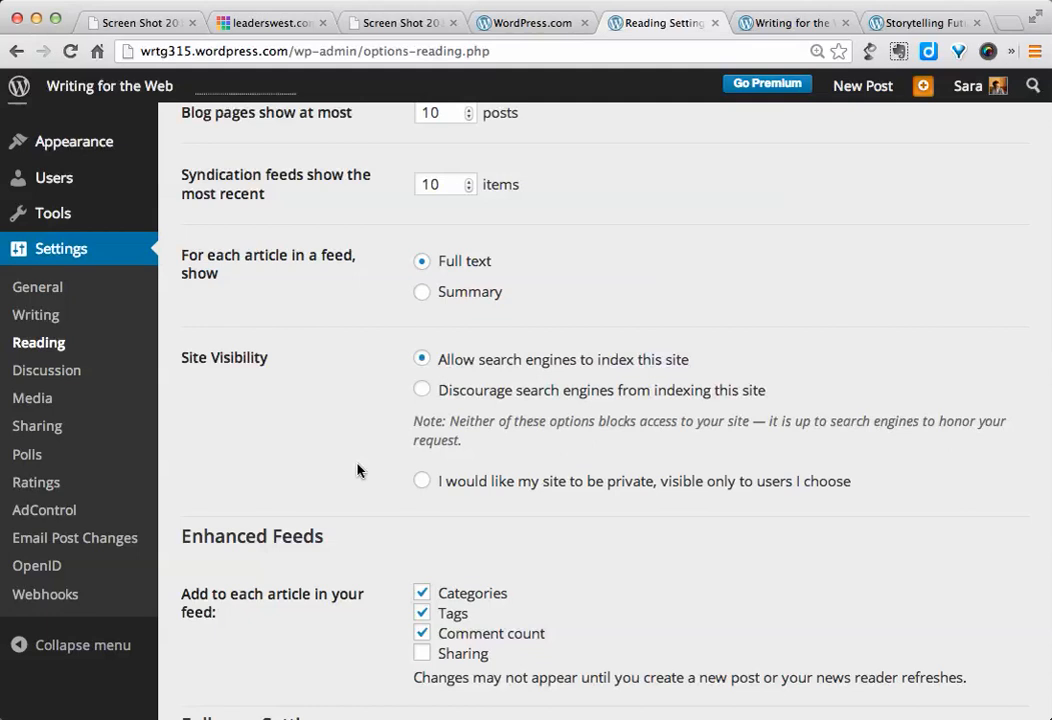
mouse_move(350, 468)
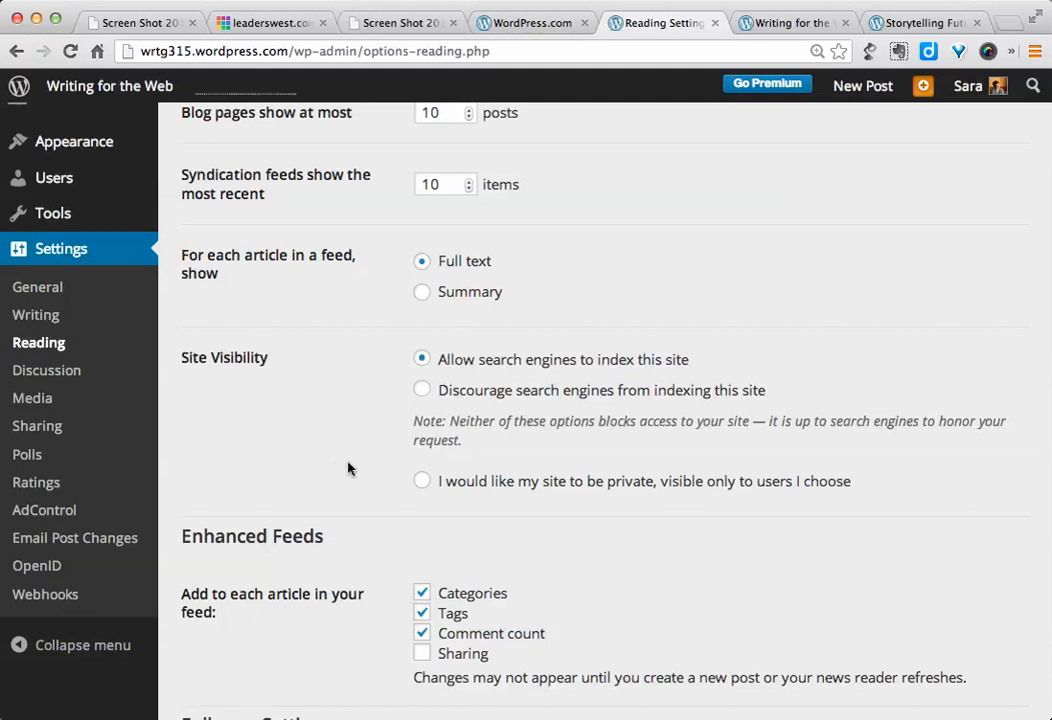
mouse_move(340, 436)
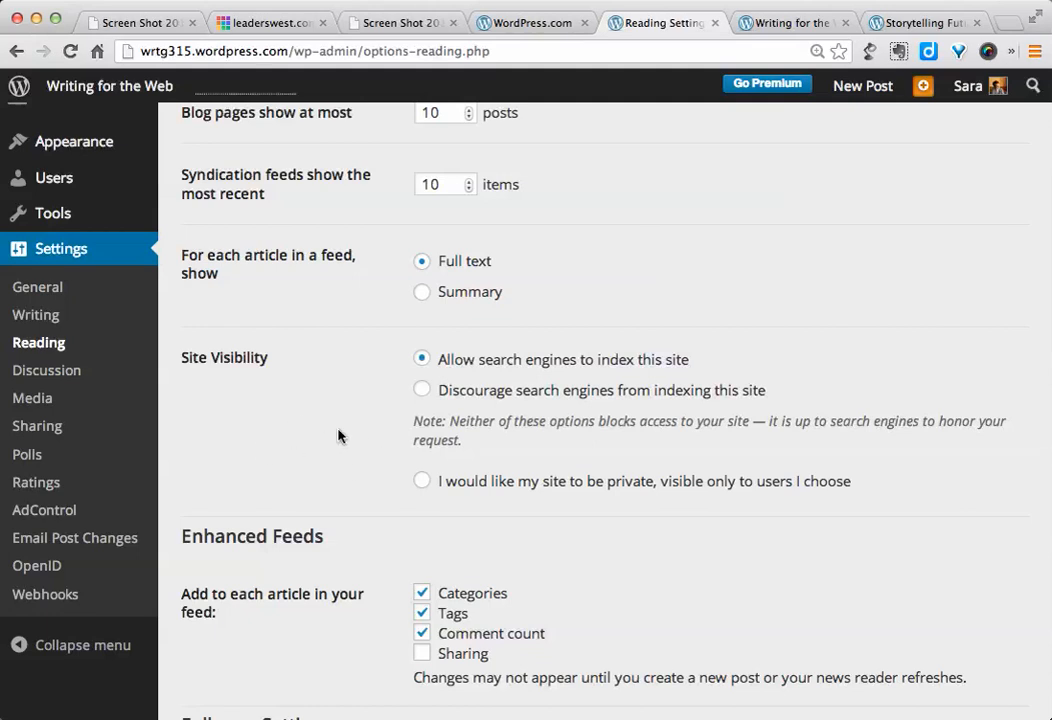
mouse_move(403, 417)
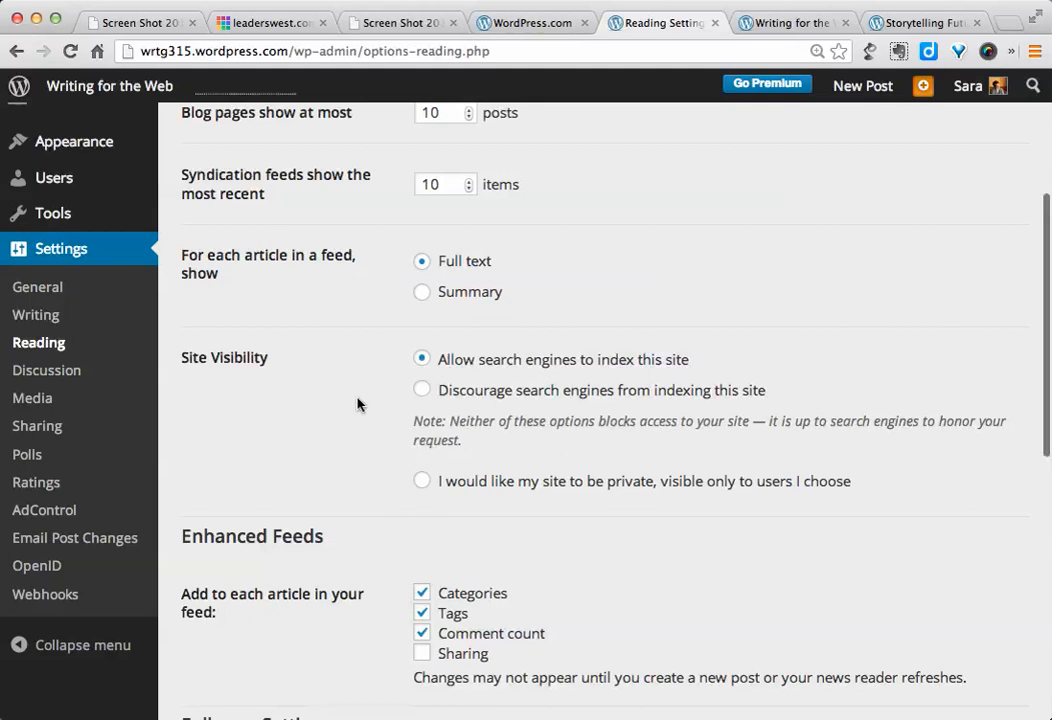
Step: Scroll through Reading Settings' follower email options, then go to Discussion settings
scroll(up, 3)
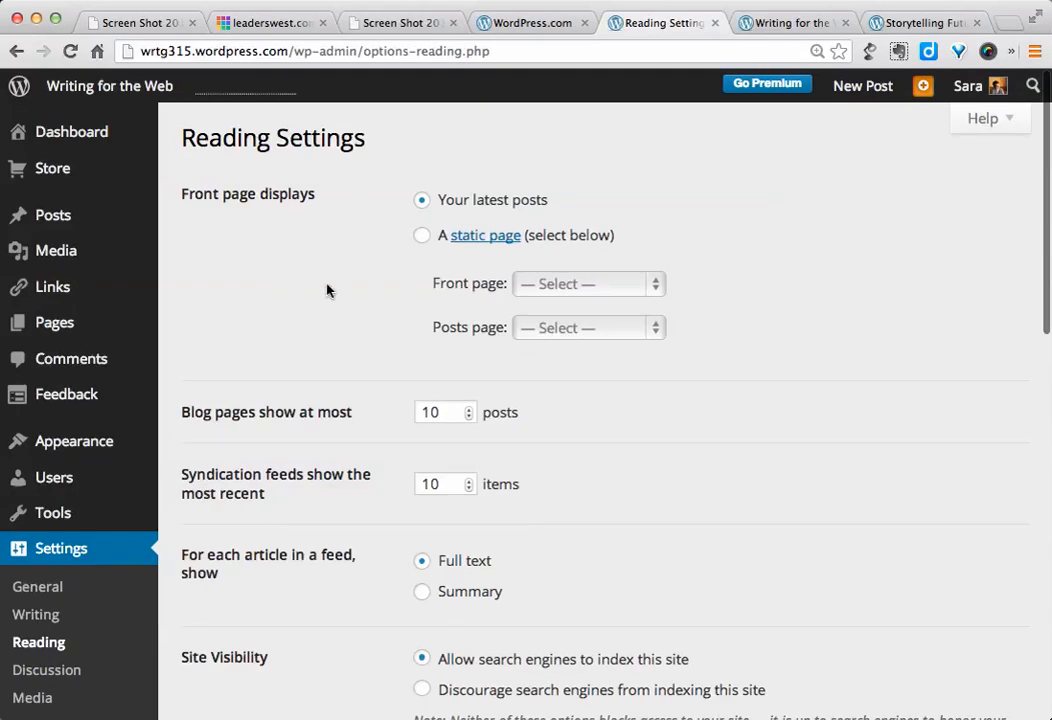
scroll(down, 3)
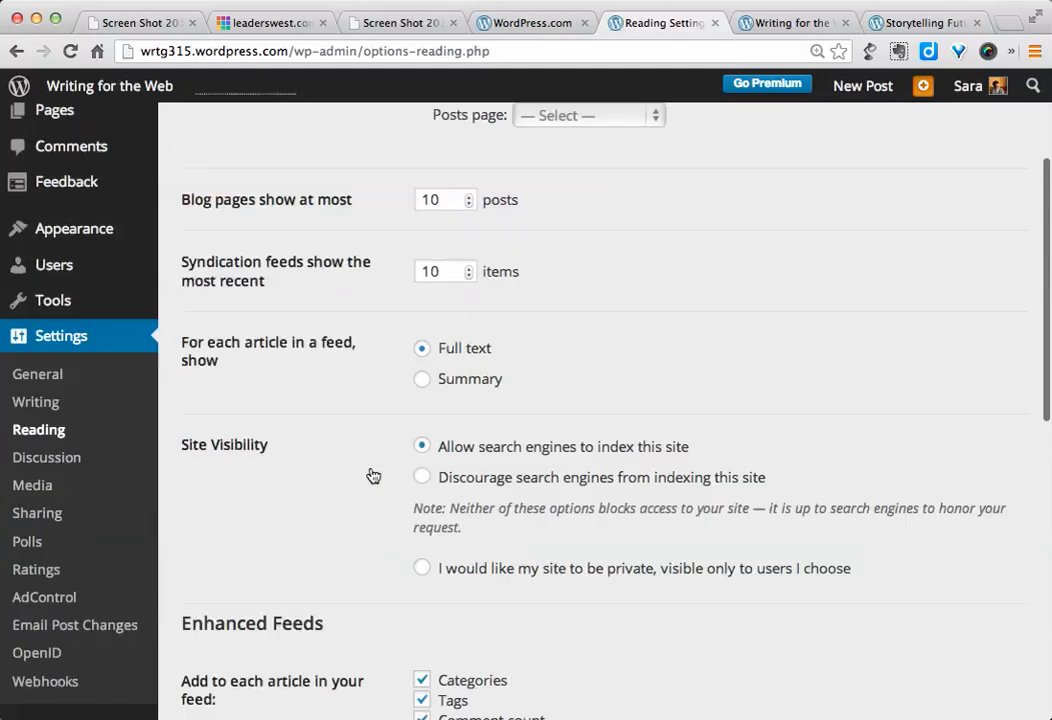
scroll(down, 3)
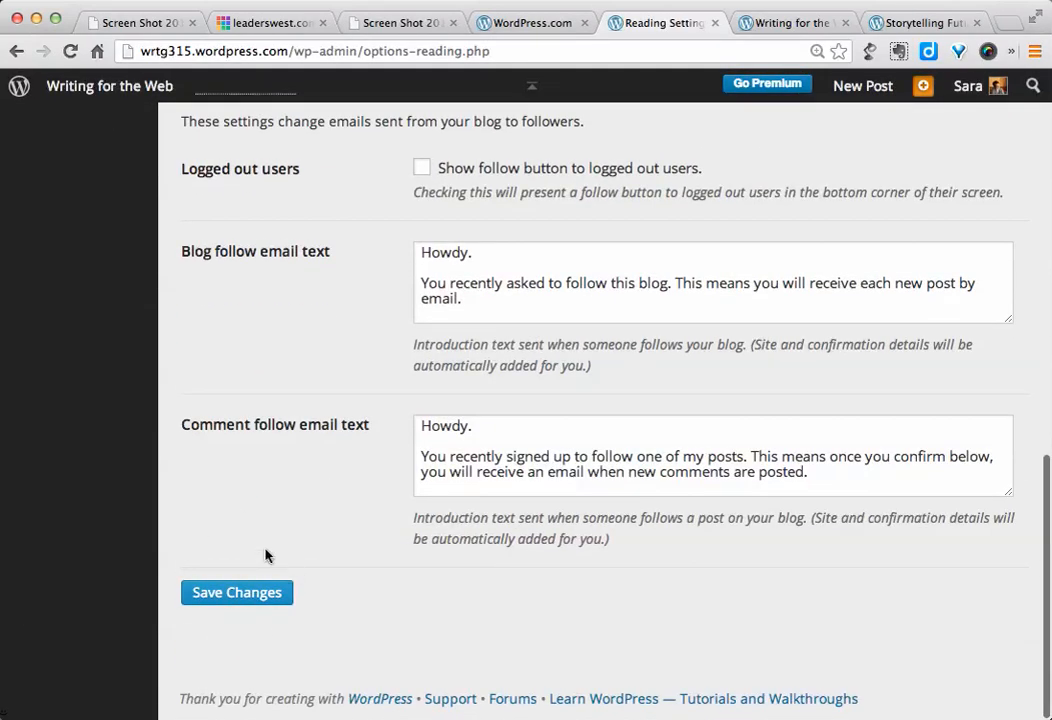
mouse_move(360, 365)
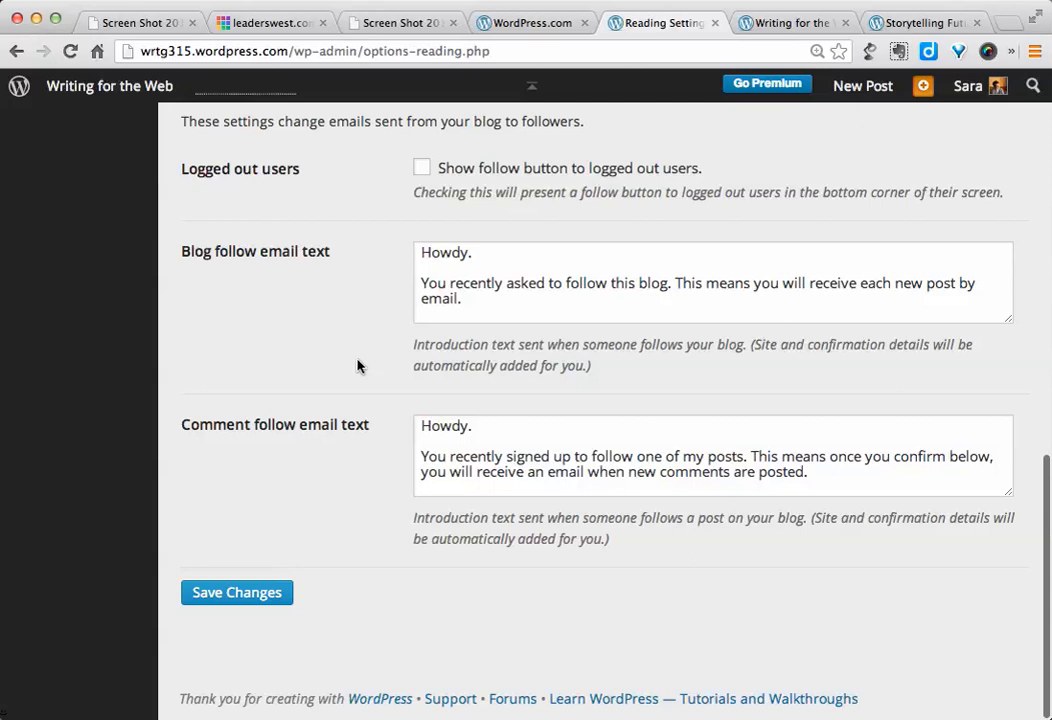
scroll(up, 3)
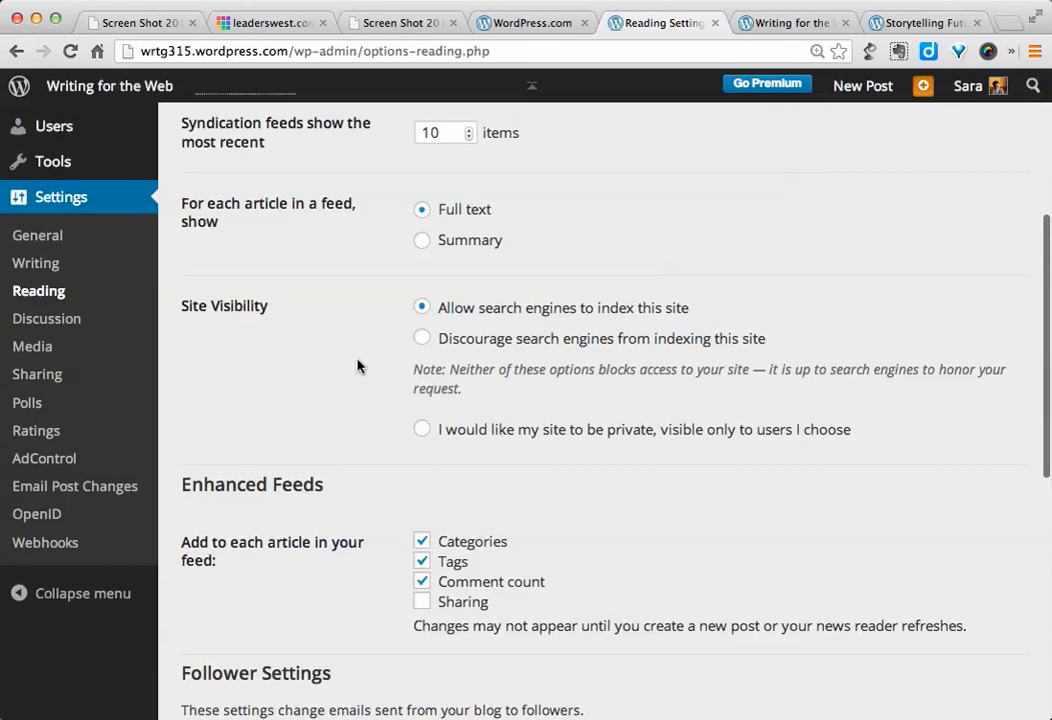
scroll(up, 3)
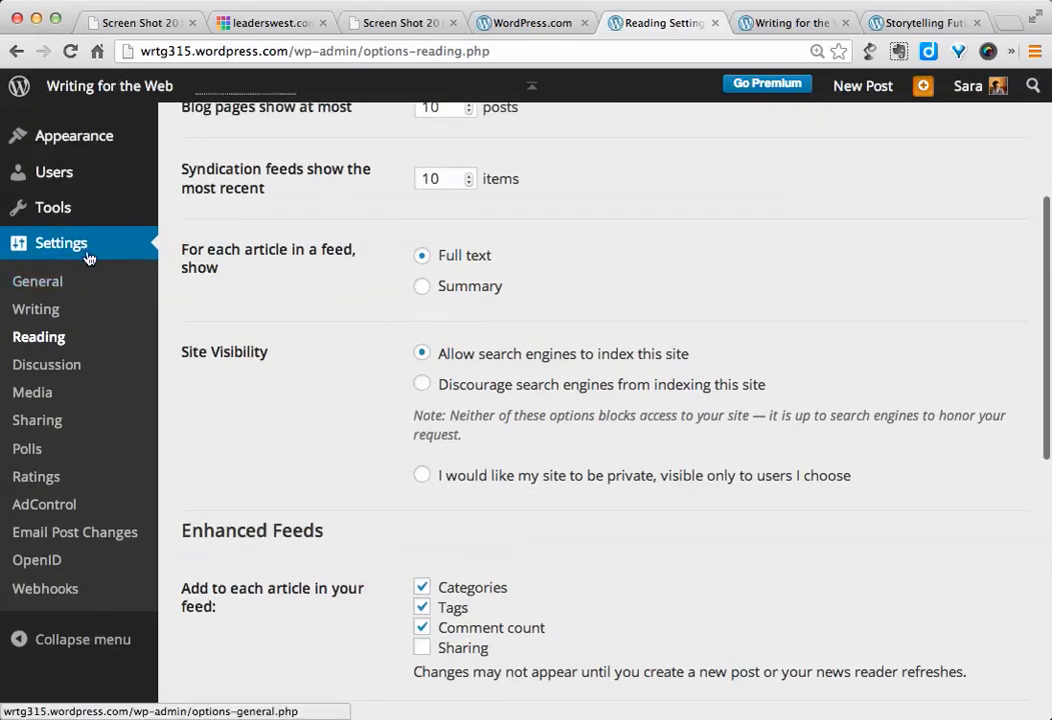
click(46, 364)
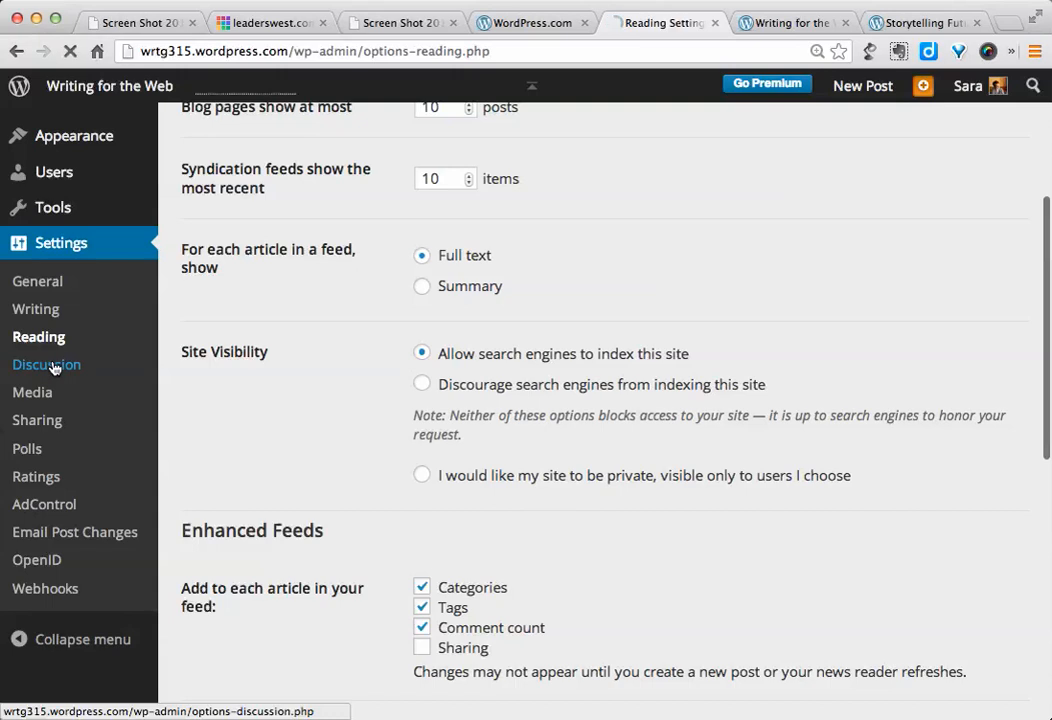
Step: Open Settings > Discussion to view the default article, comment and notification options
click(46, 364)
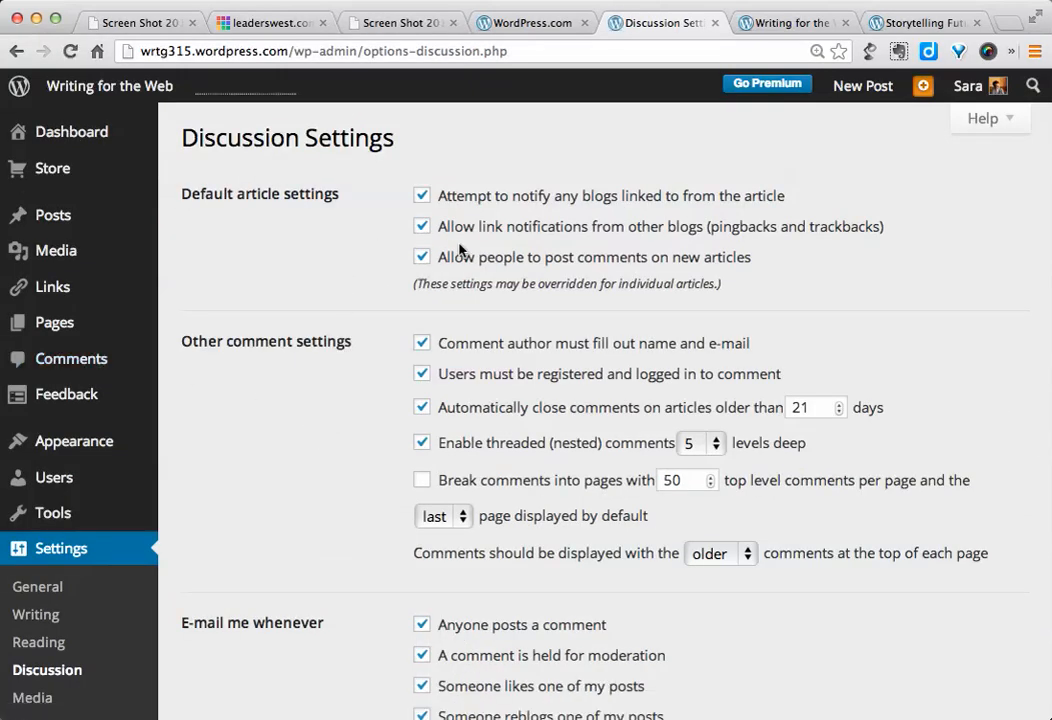
mouse_move(597, 272)
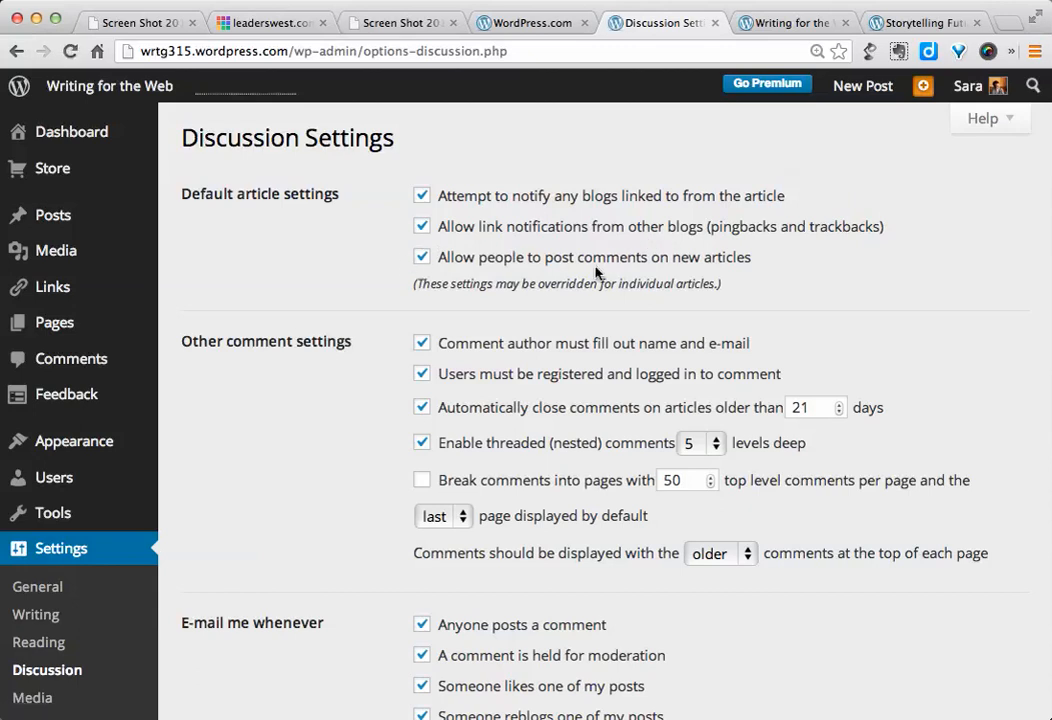
mouse_move(534, 265)
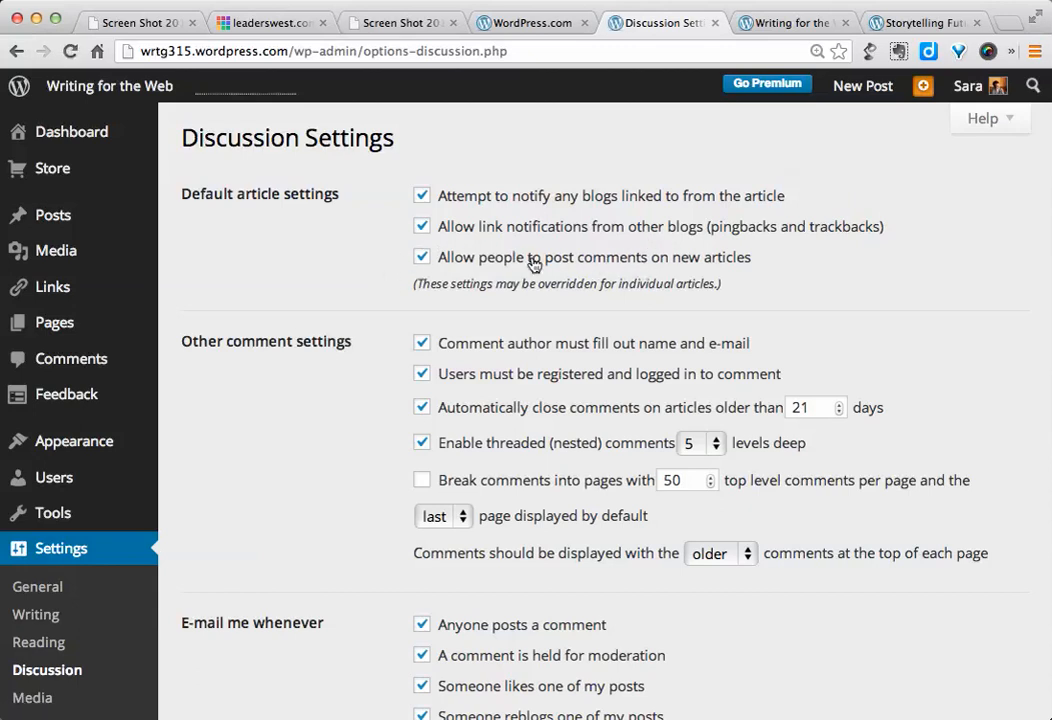
mouse_move(362, 282)
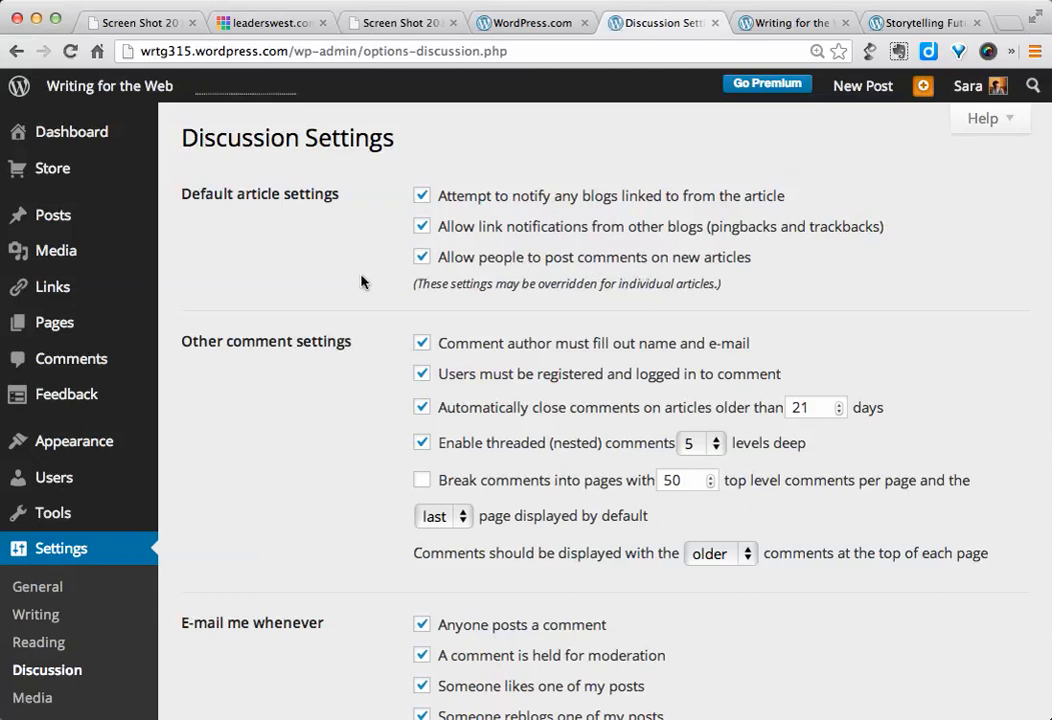
mouse_move(406, 285)
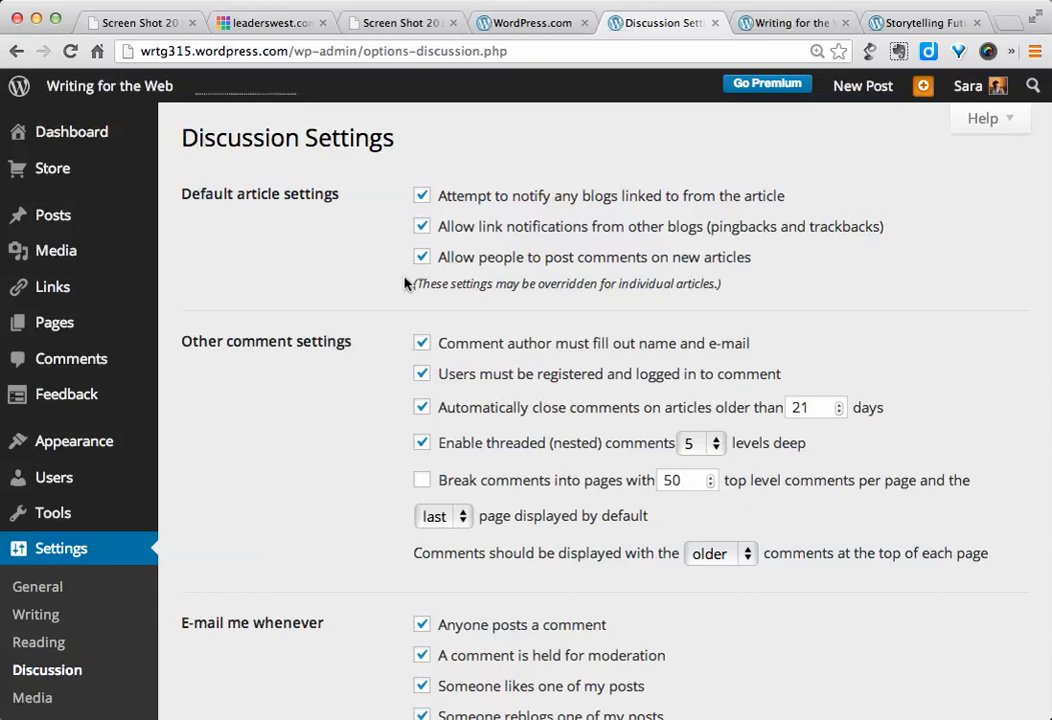
mouse_move(386, 263)
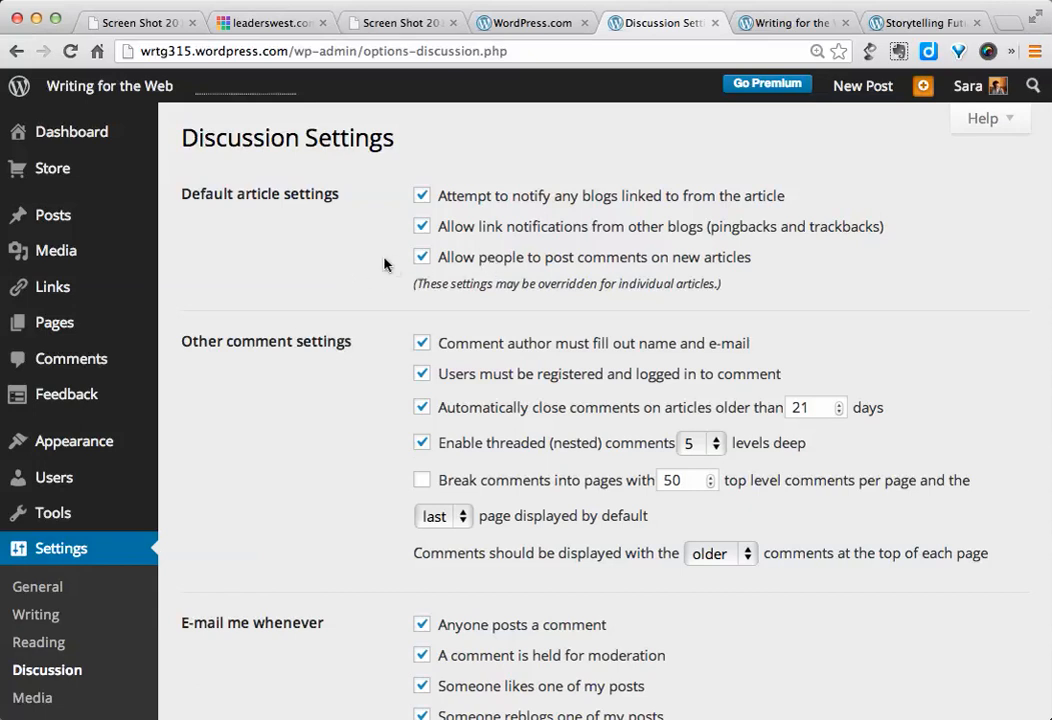
mouse_move(350, 257)
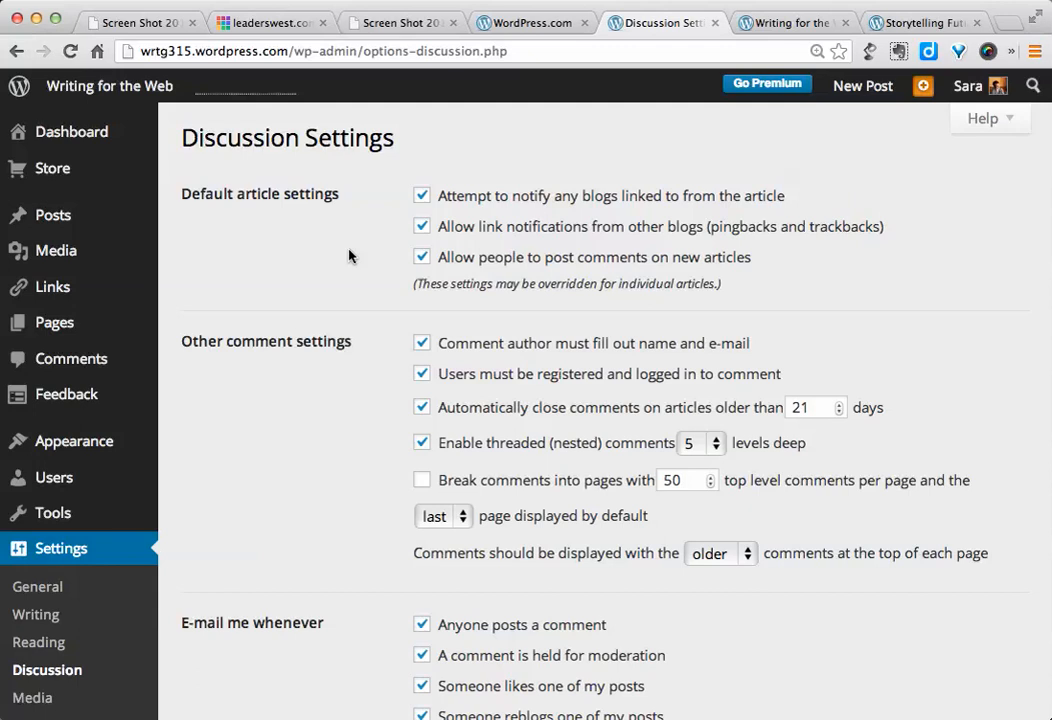
mouse_move(535, 461)
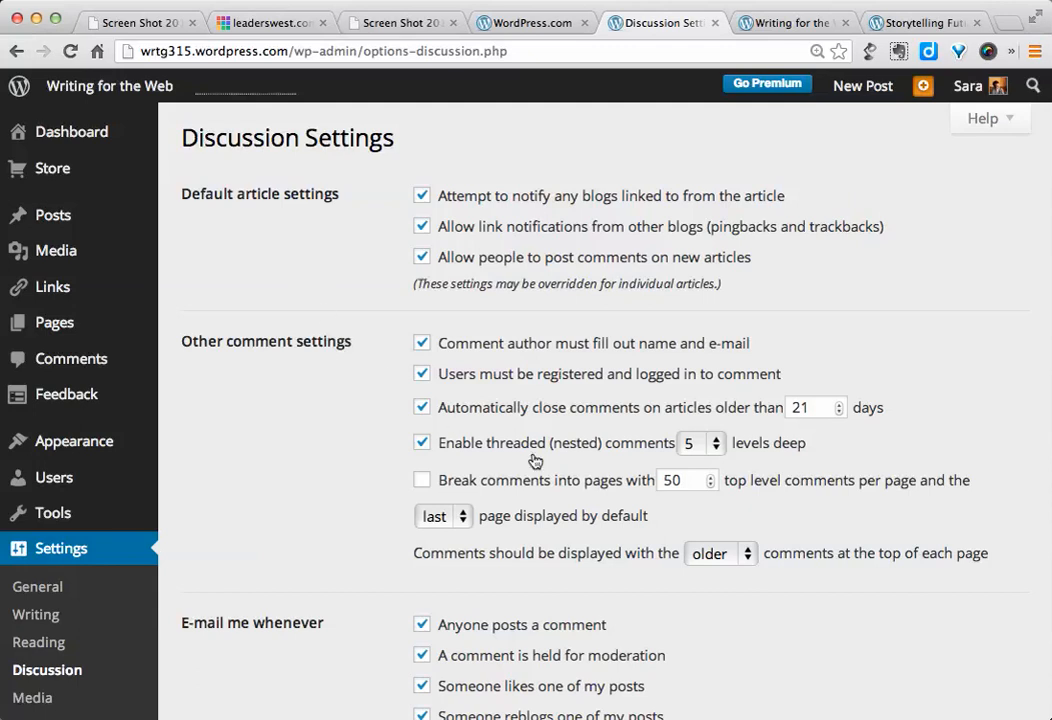
mouse_move(637, 415)
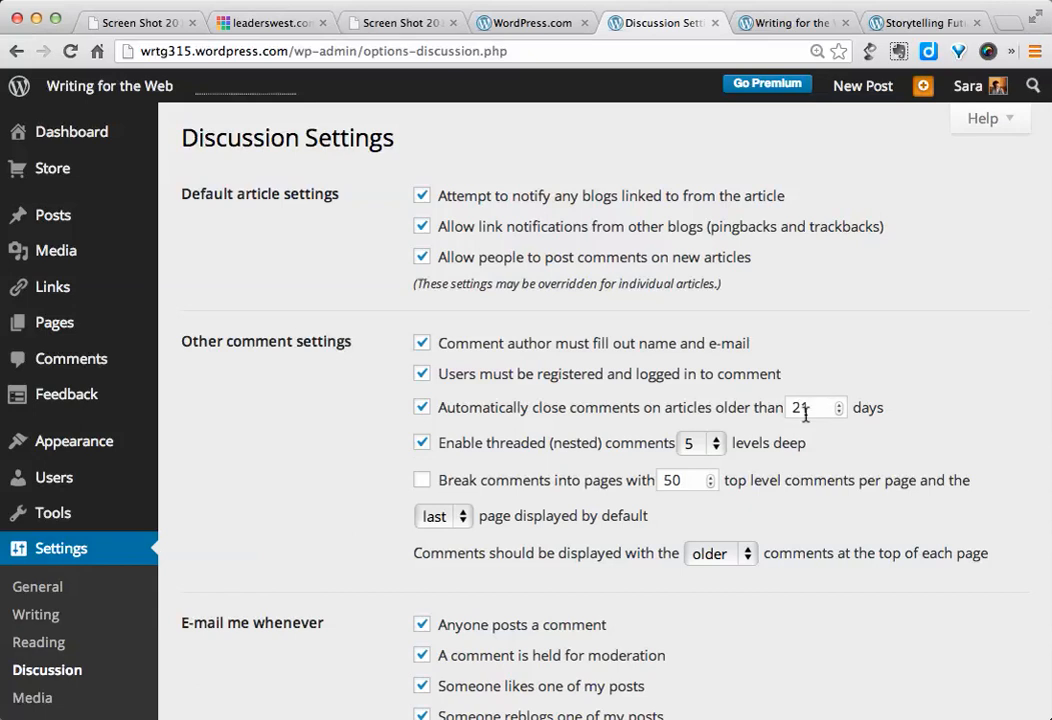
mouse_move(368, 407)
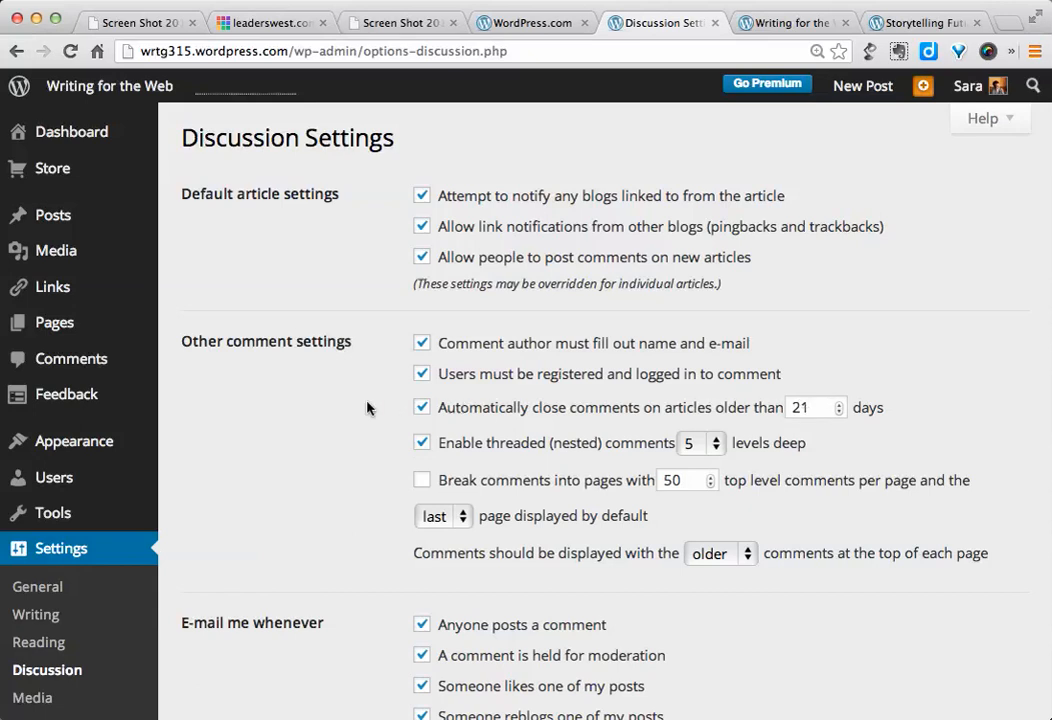
mouse_move(308, 408)
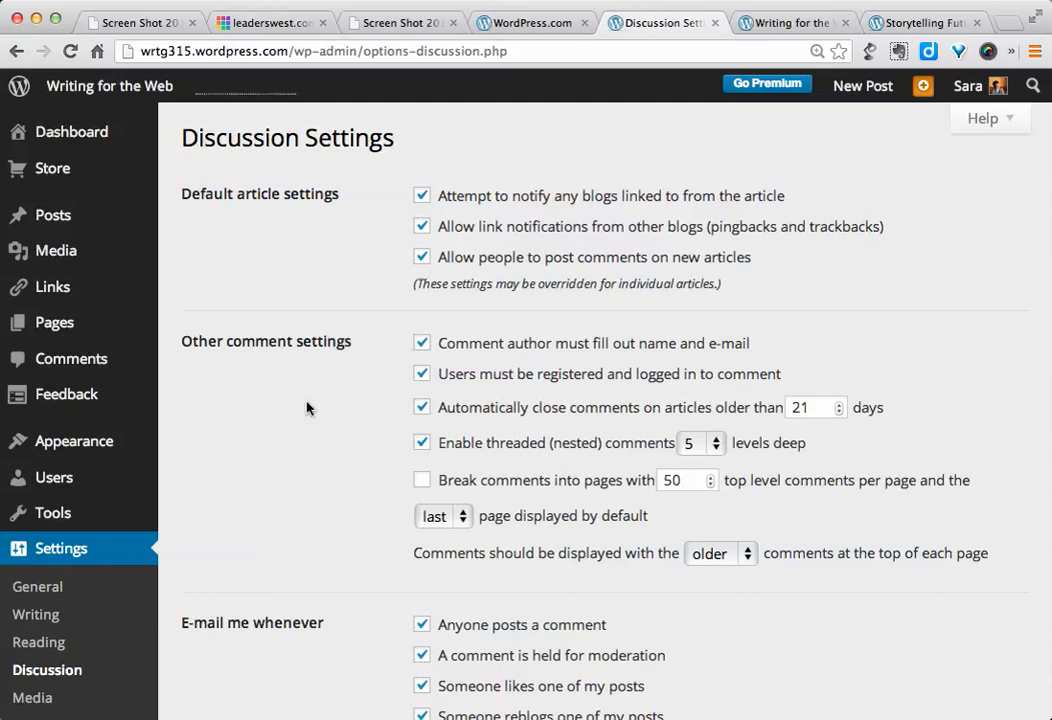
mouse_move(351, 411)
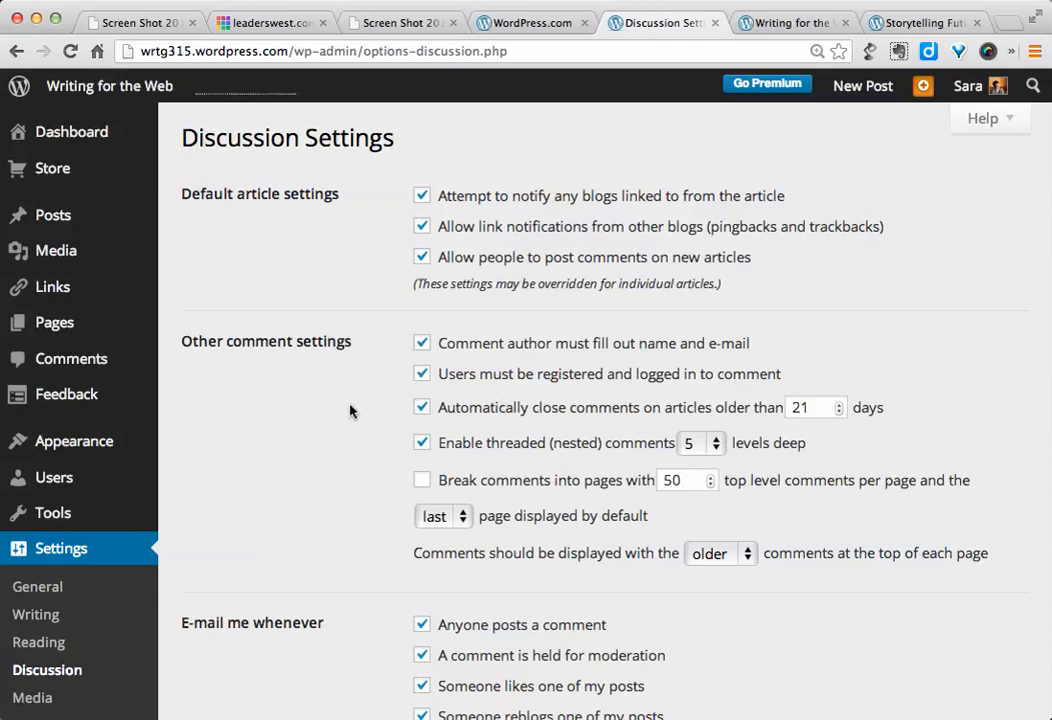
mouse_move(333, 410)
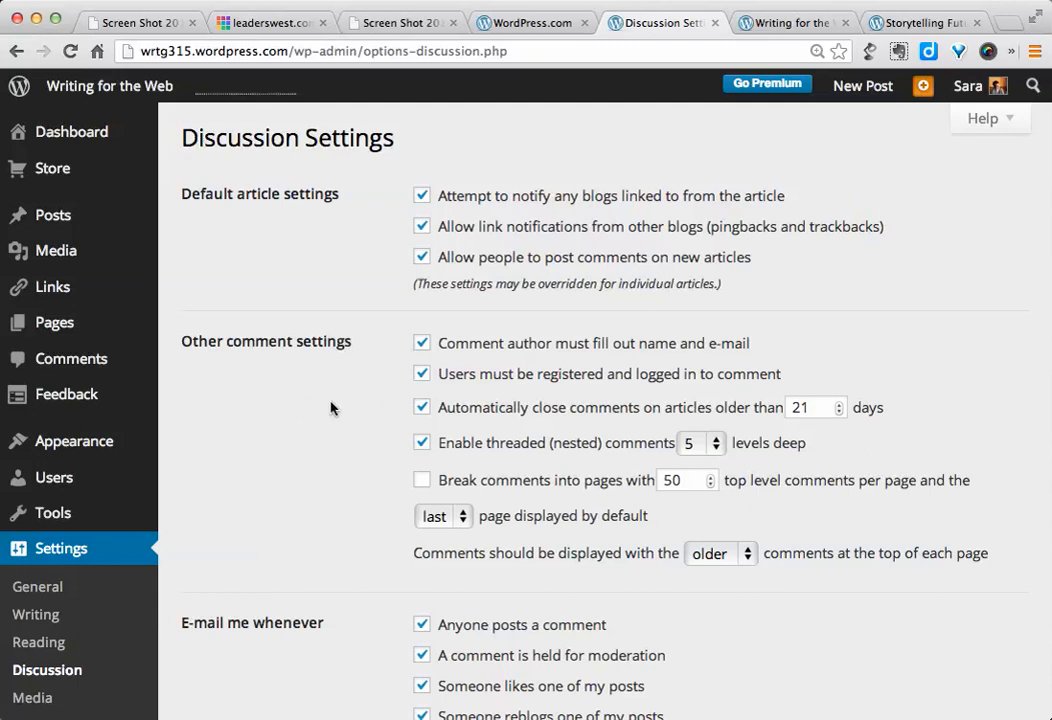
Step: Scroll the Discussion Settings, then go to Appearance > Themes
scroll(down, 3)
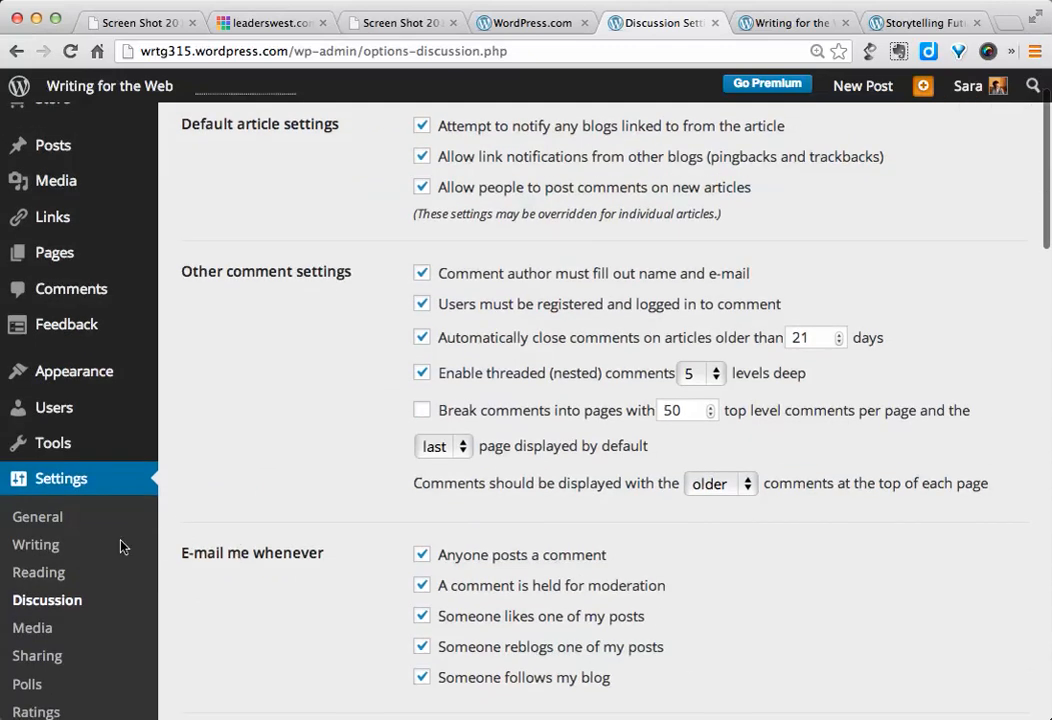
mouse_move(38, 572)
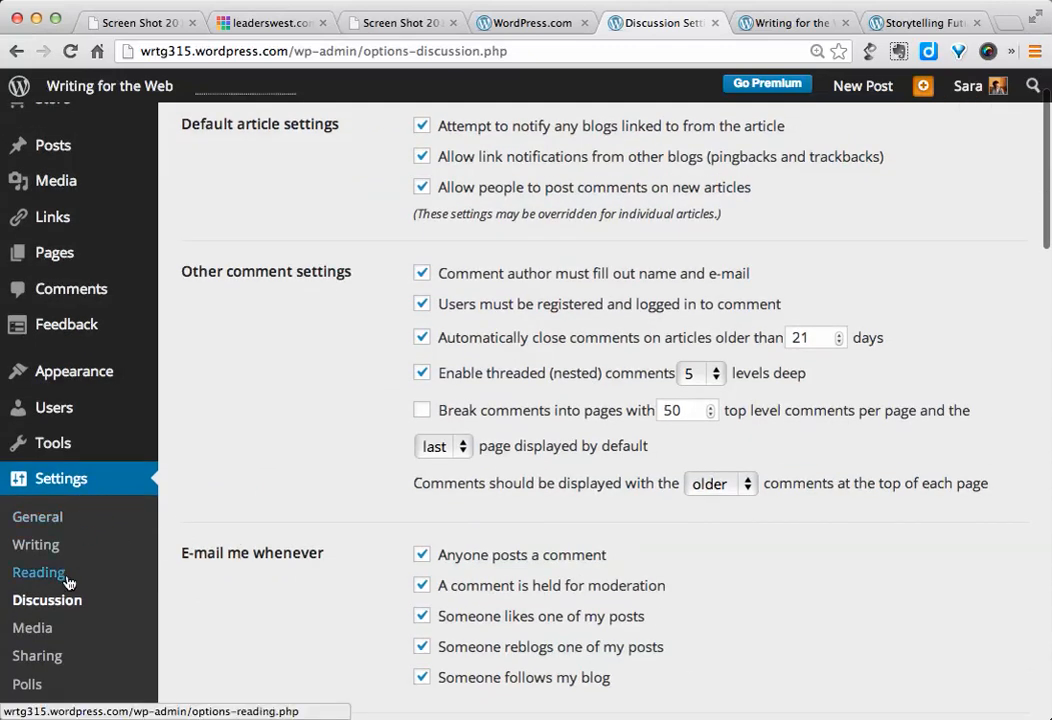
mouse_move(80, 600)
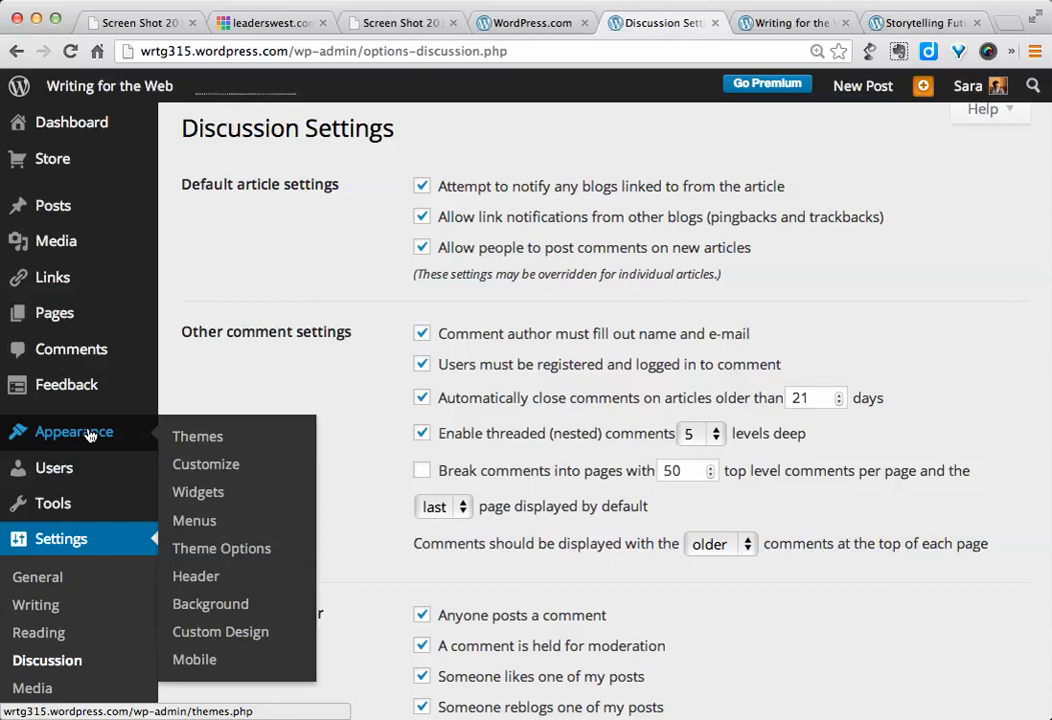
mouse_move(160, 437)
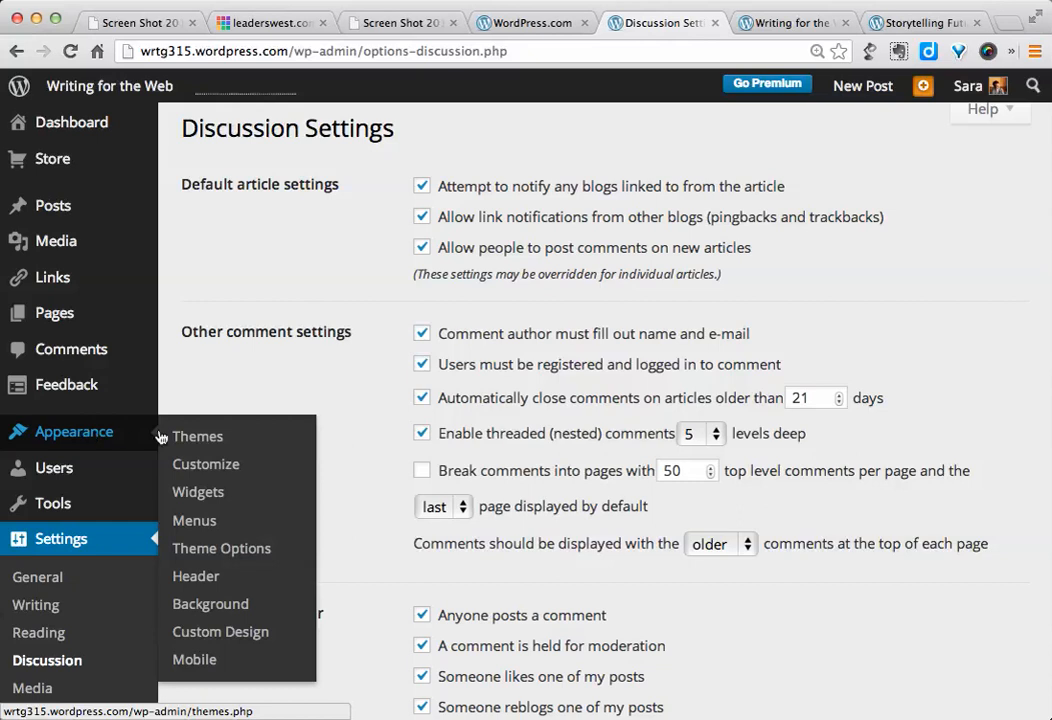
mouse_move(220, 631)
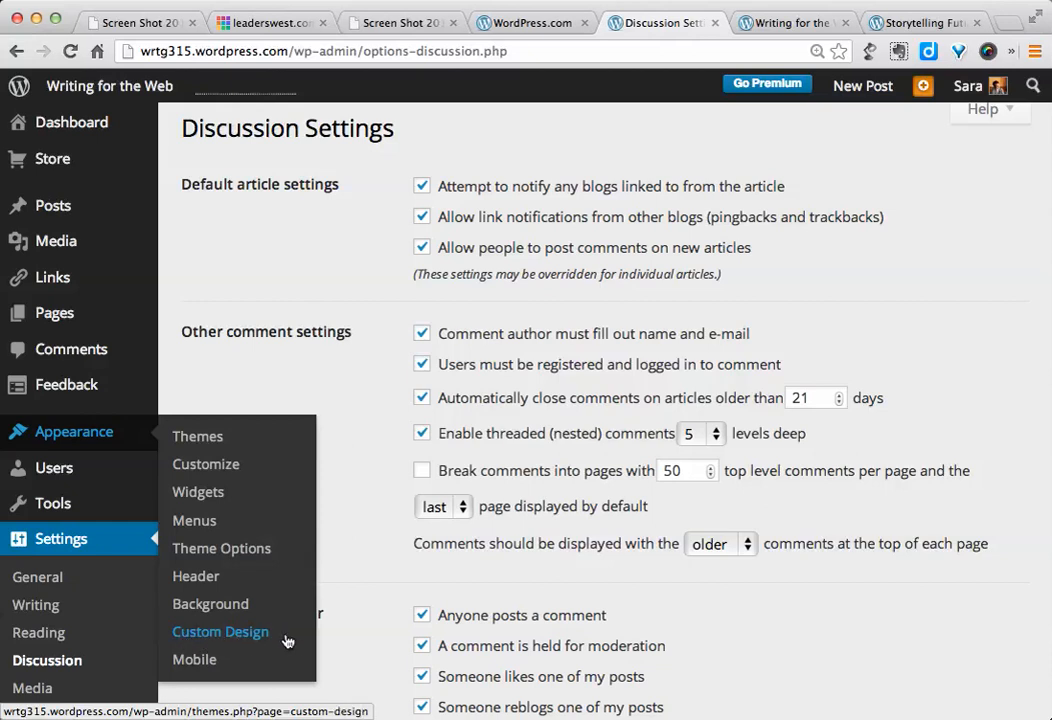
mouse_move(268, 637)
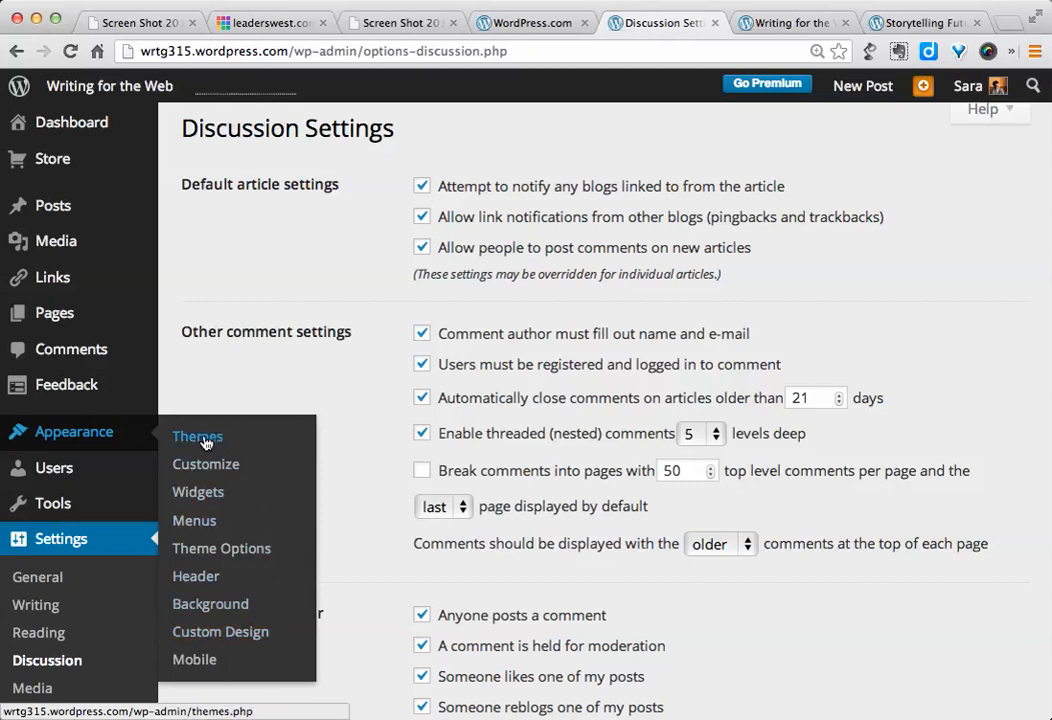
click(197, 436)
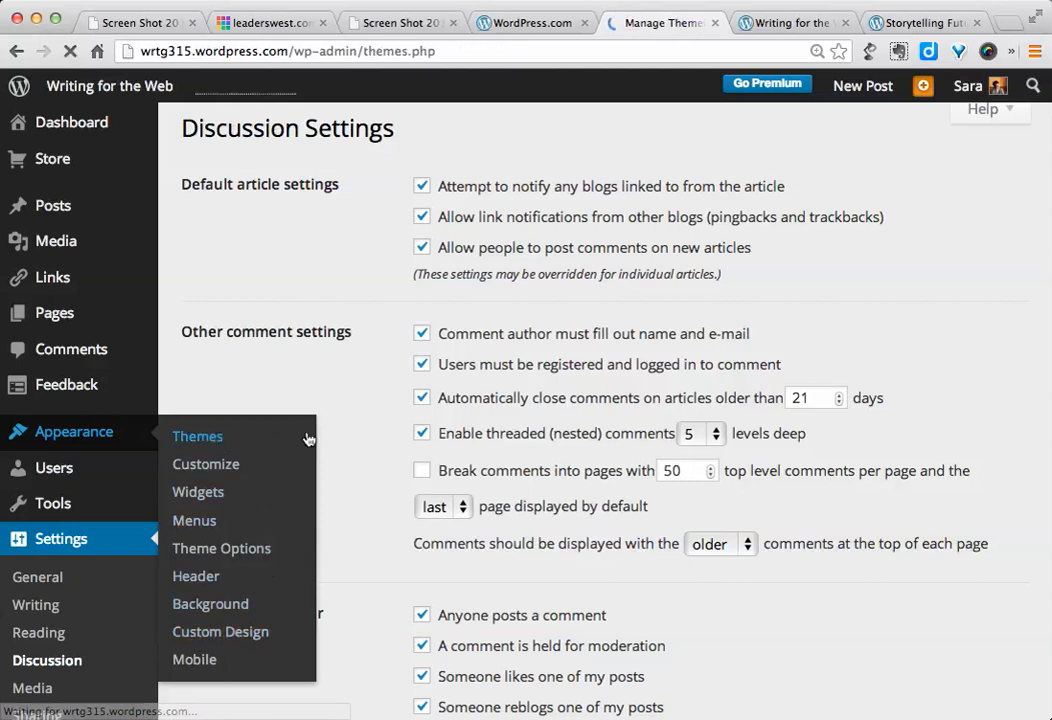
Step: Load Manage Themes, showing zBench as current theme among 273 available
click(197, 436)
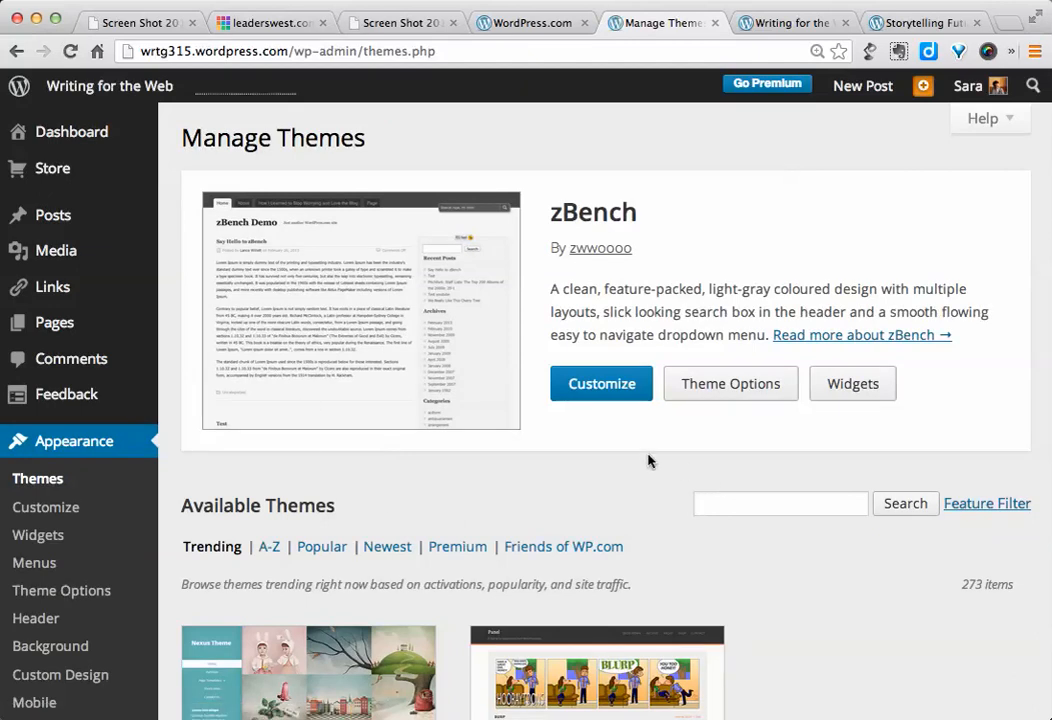
mouse_move(793, 552)
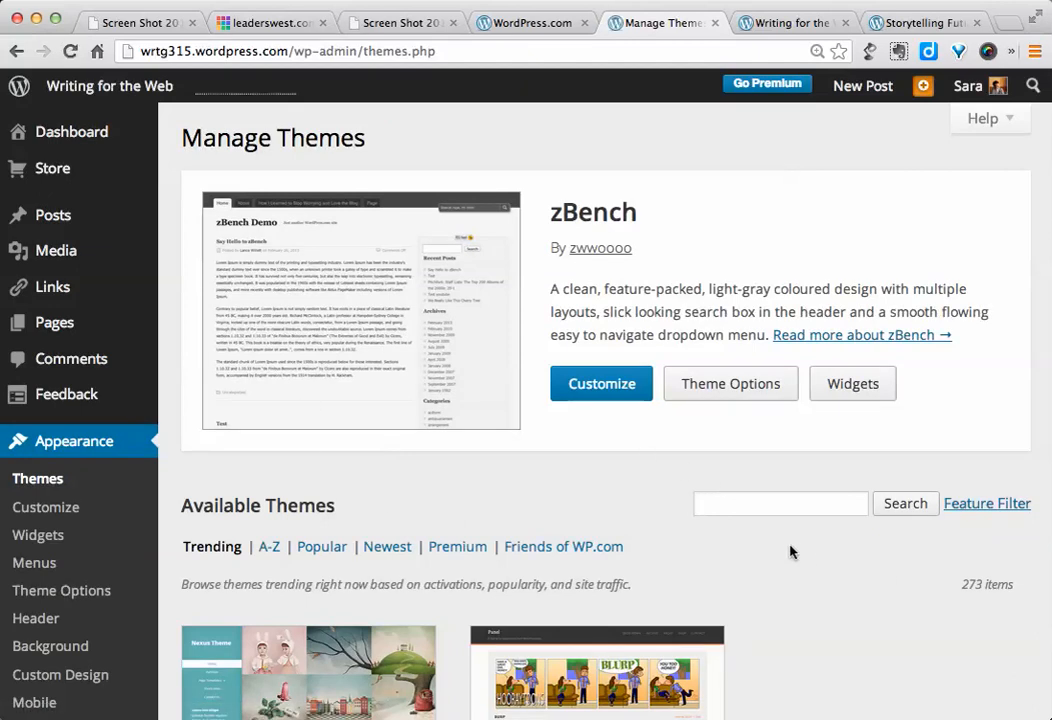
mouse_move(533, 157)
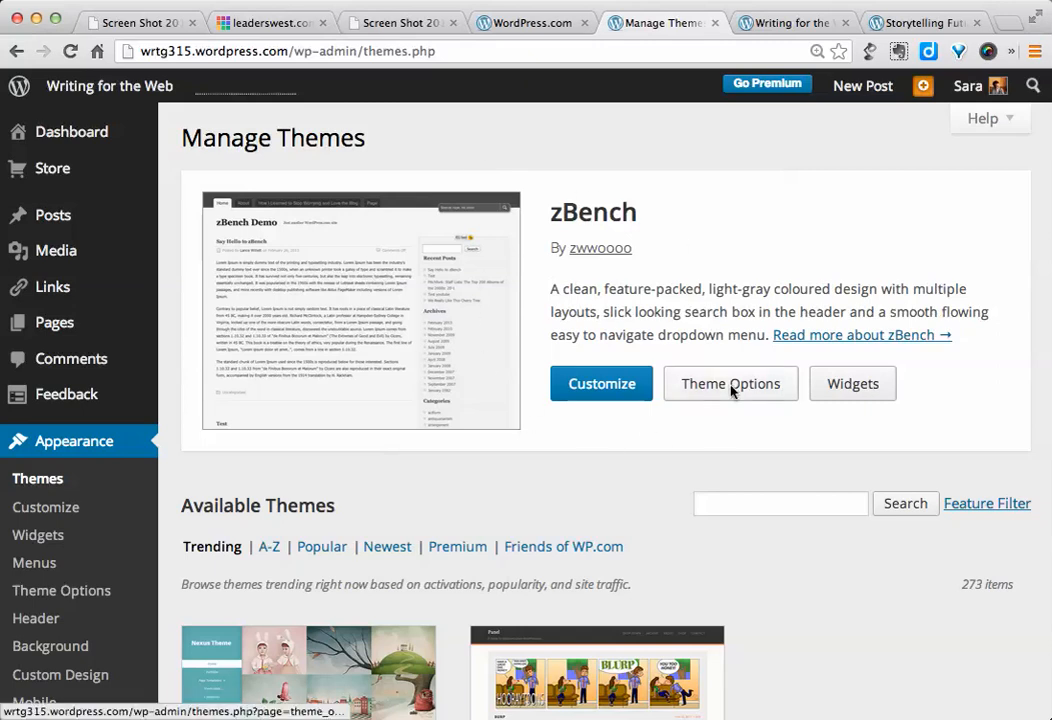
mouse_move(698, 182)
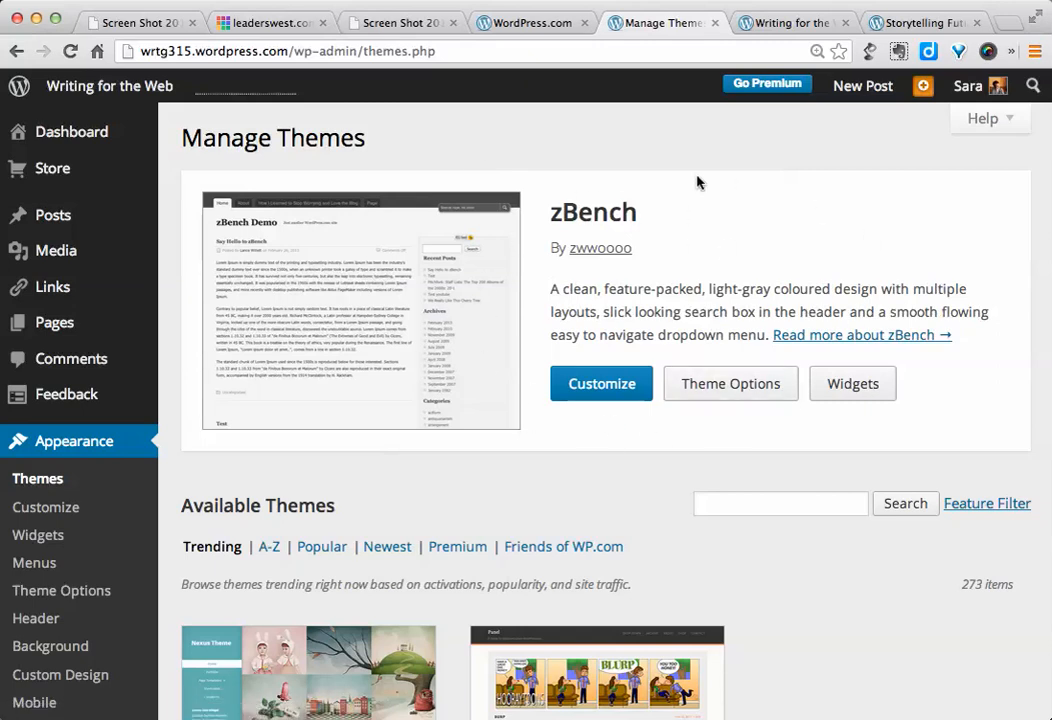
mouse_move(723, 187)
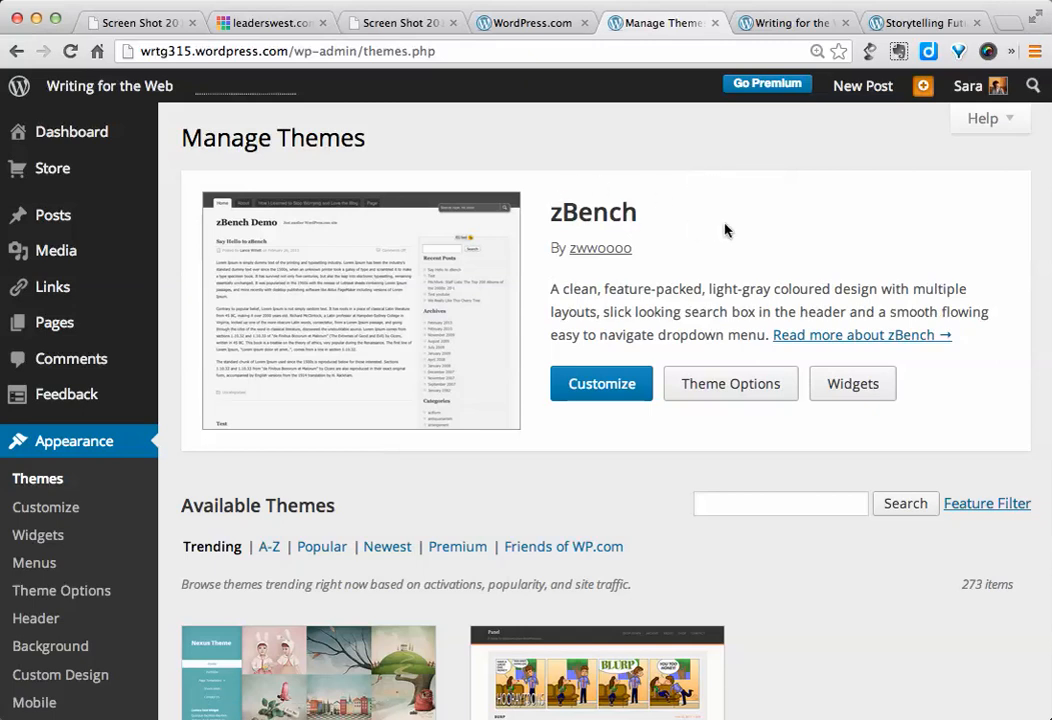
mouse_move(695, 225)
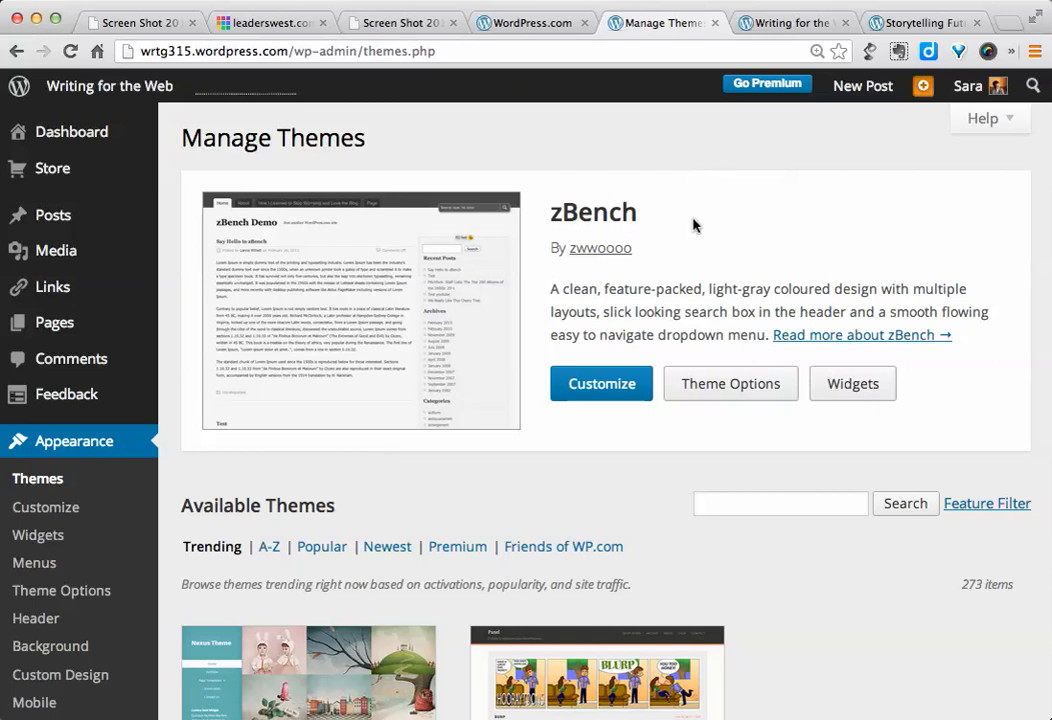
scroll(down, 3)
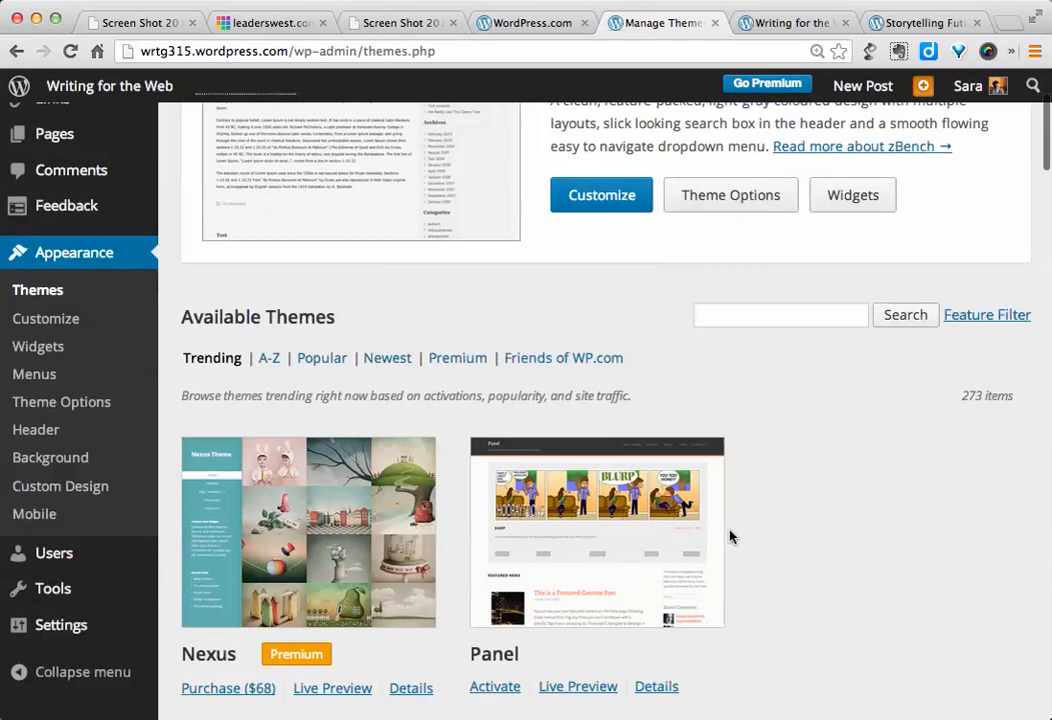
scroll(down, 3)
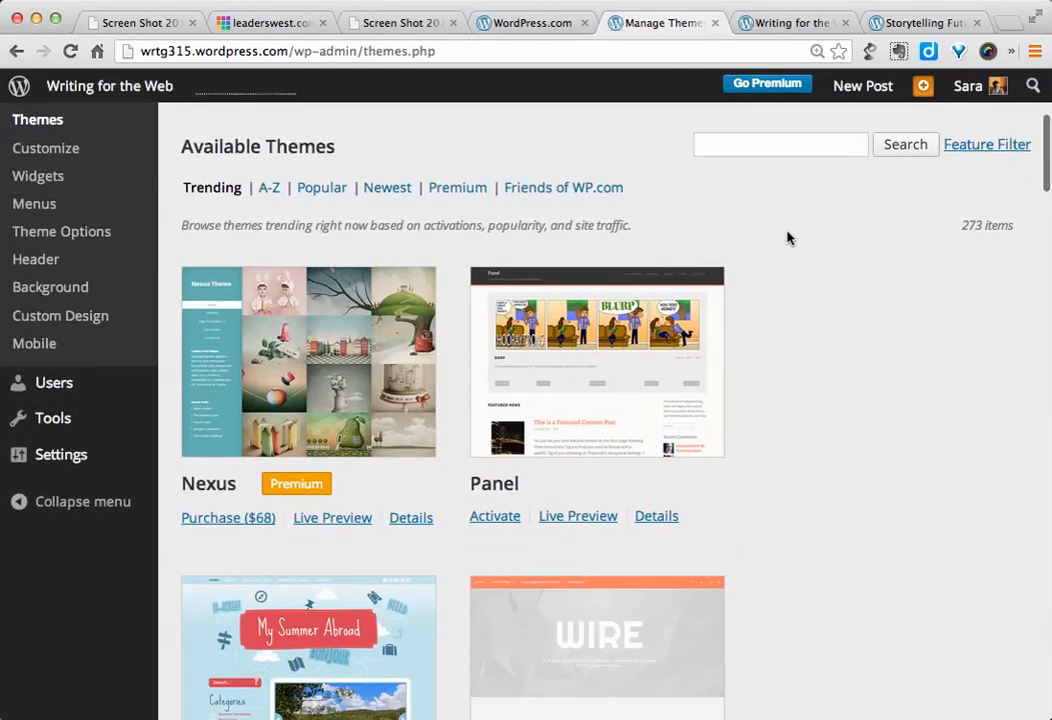
mouse_move(332, 495)
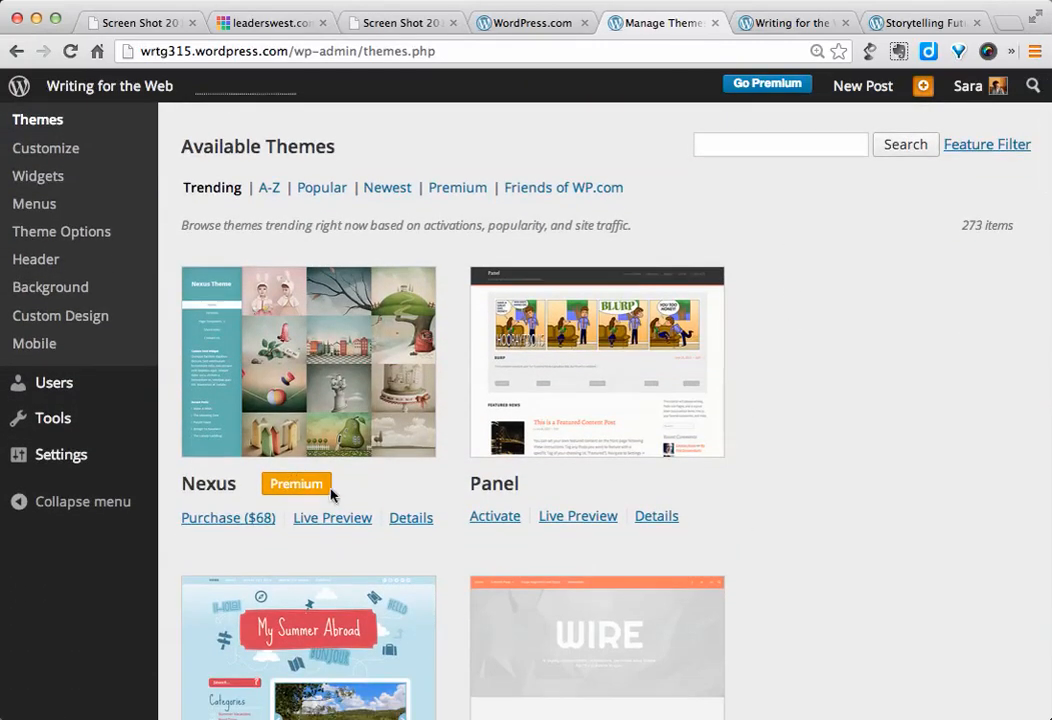
mouse_move(214, 523)
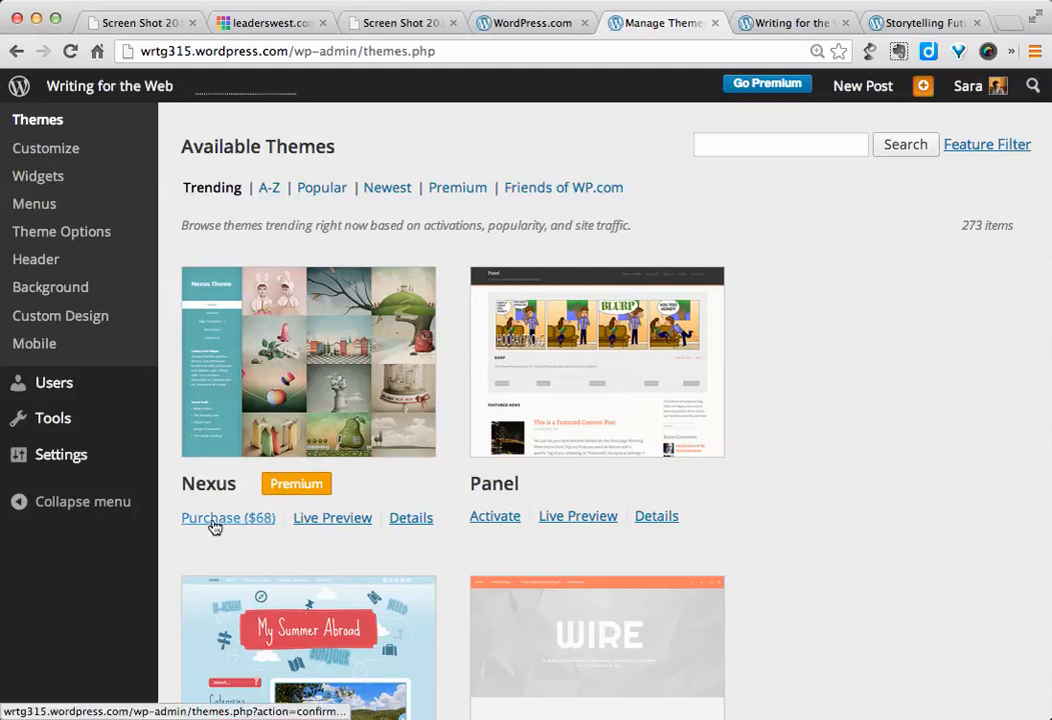
mouse_move(583, 468)
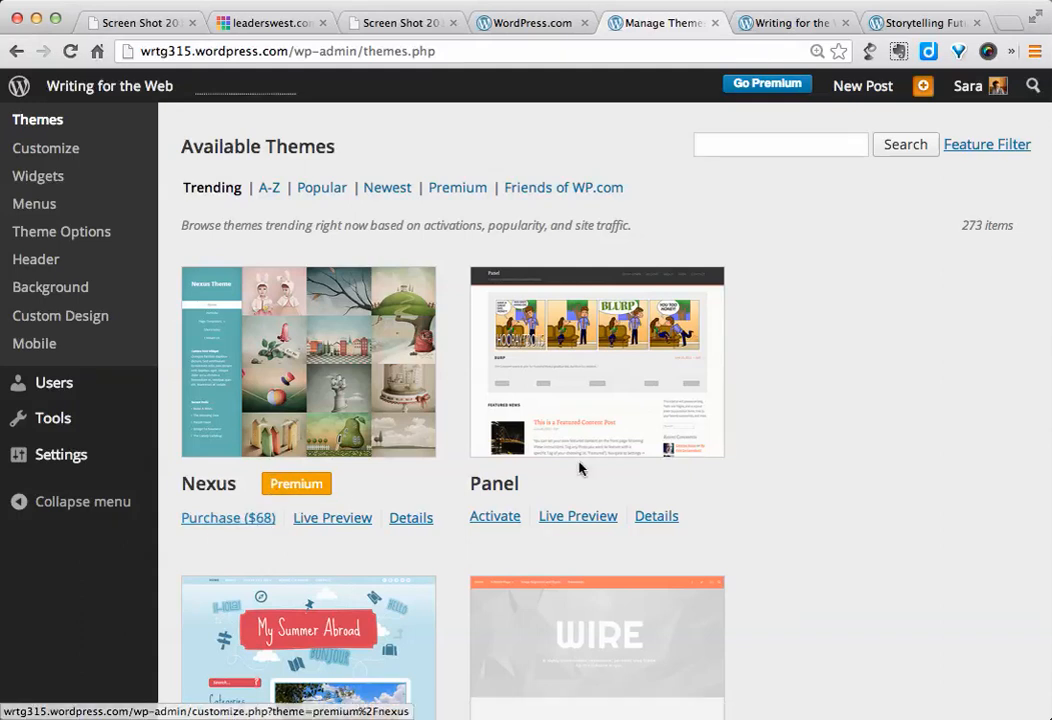
mouse_move(684, 482)
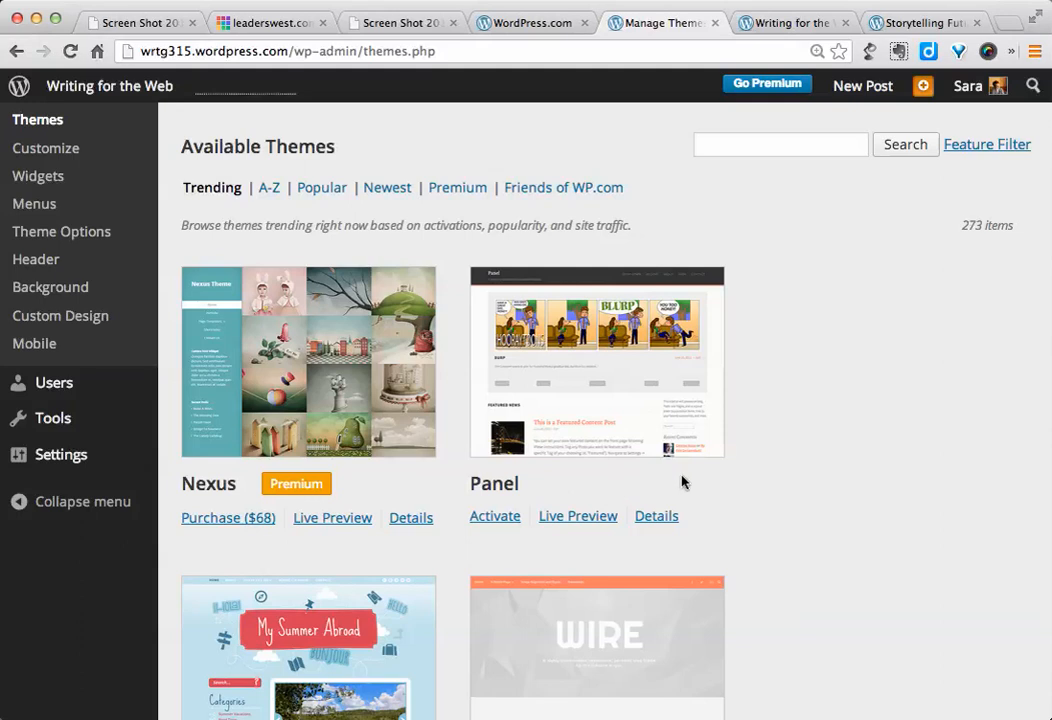
scroll(down, 3)
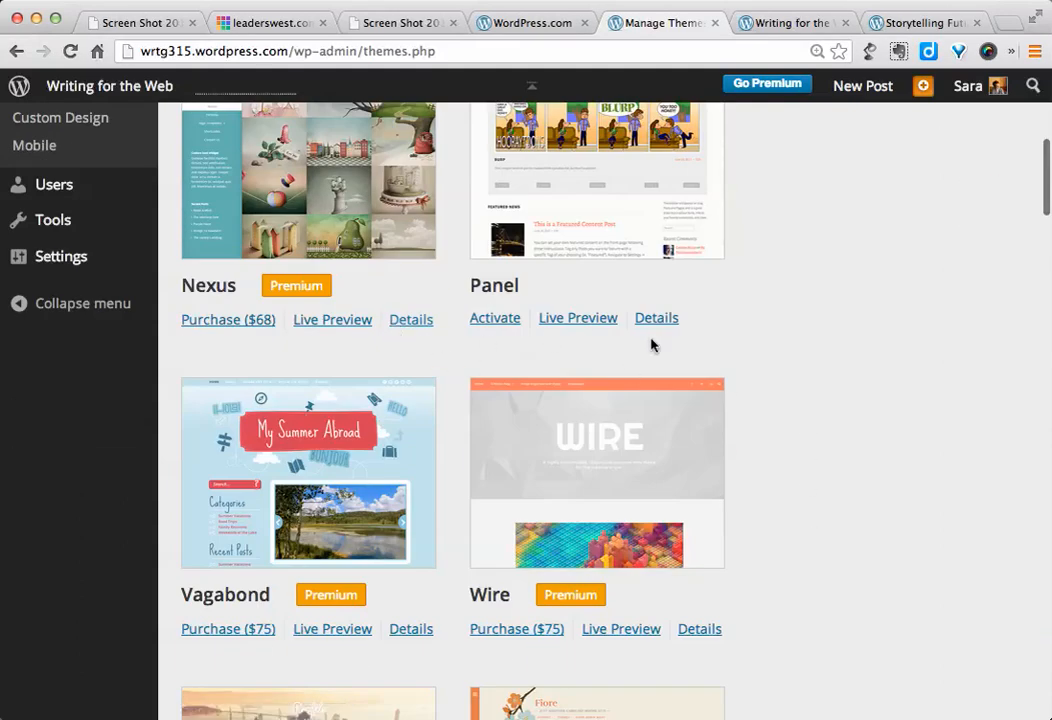
click(656, 317)
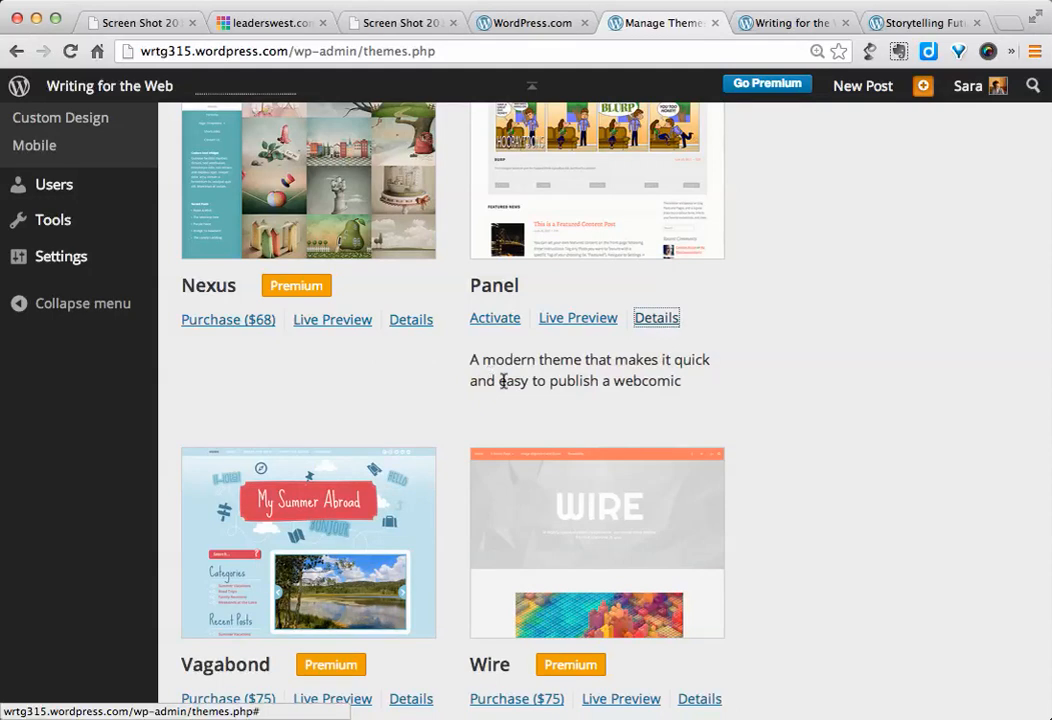
scroll(up, 3)
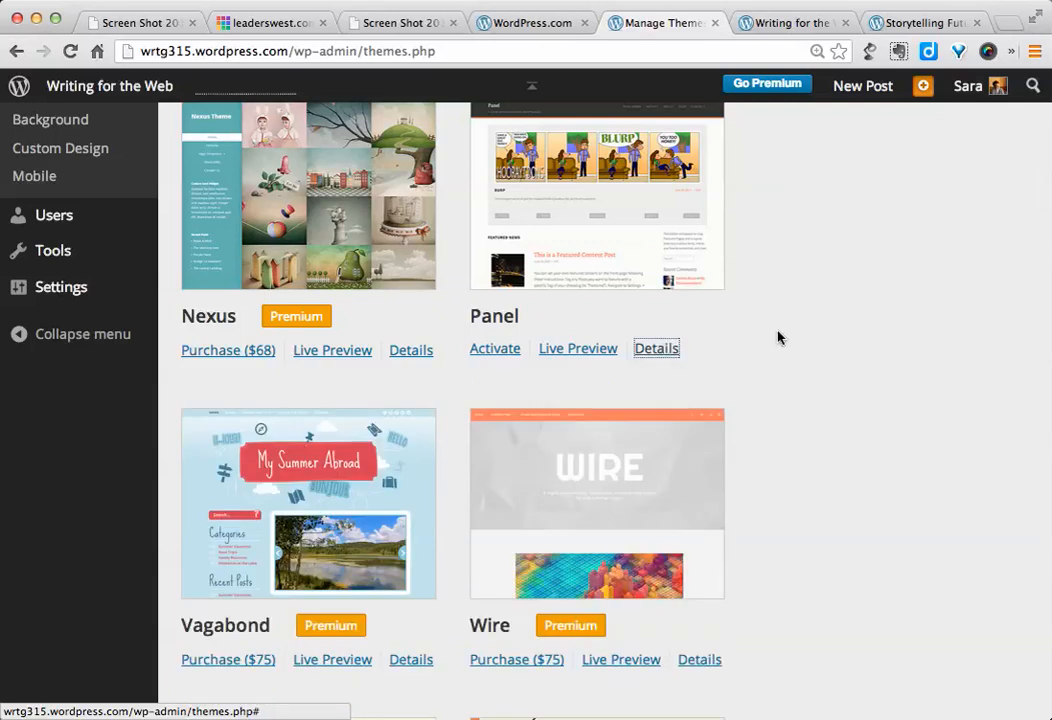
mouse_move(392, 246)
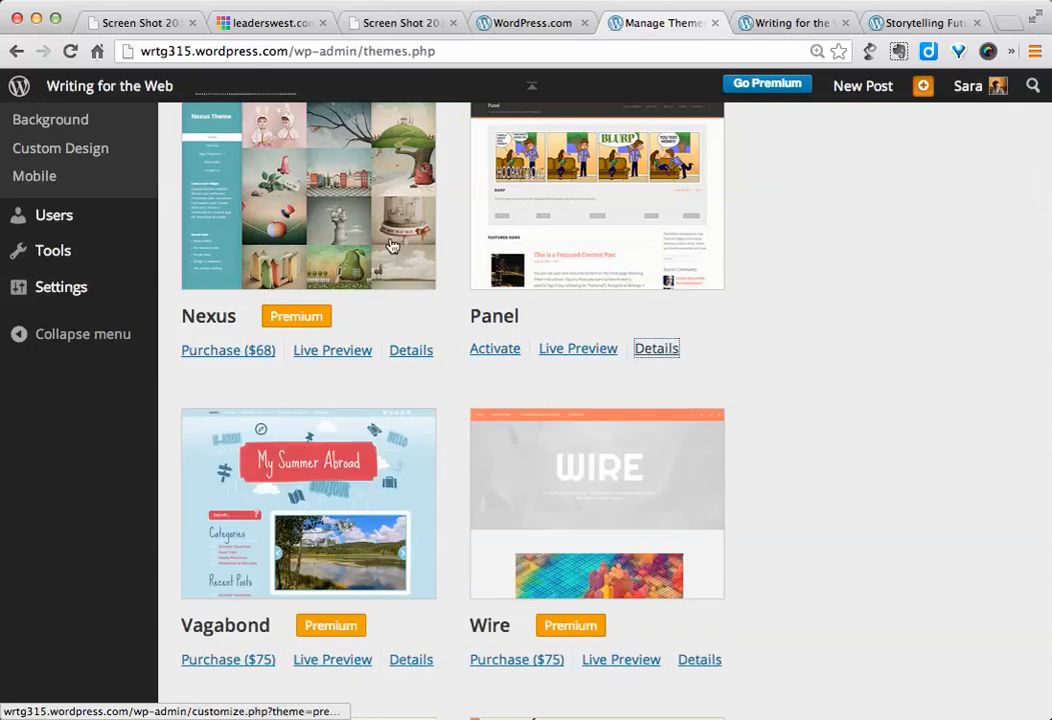
scroll(down, 3)
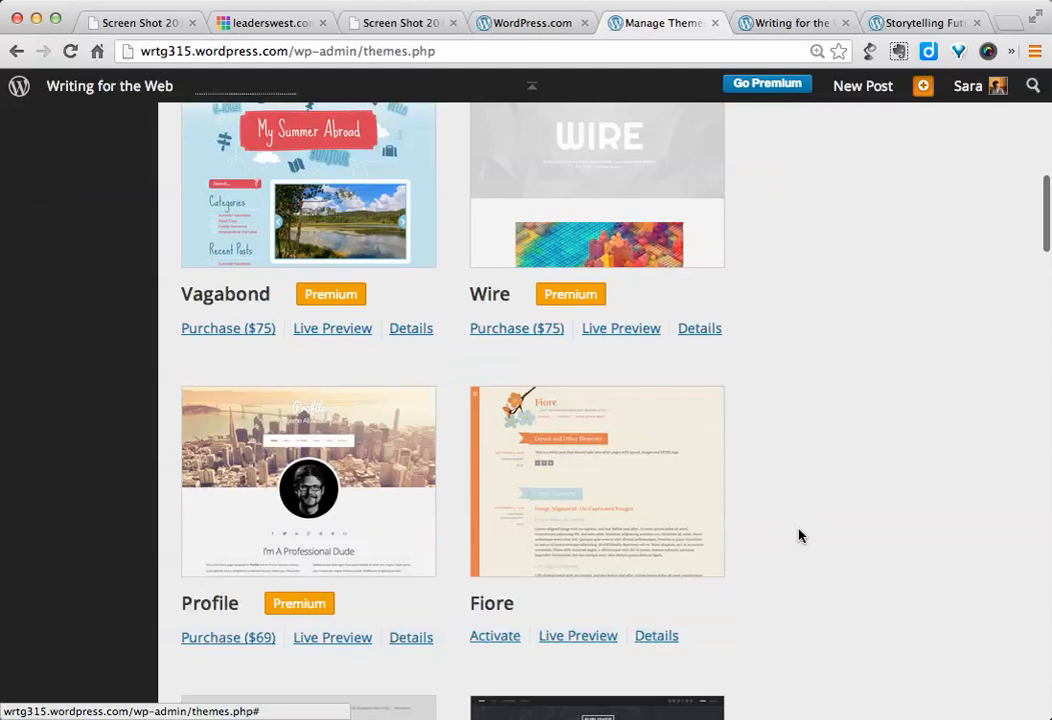
mouse_move(790, 528)
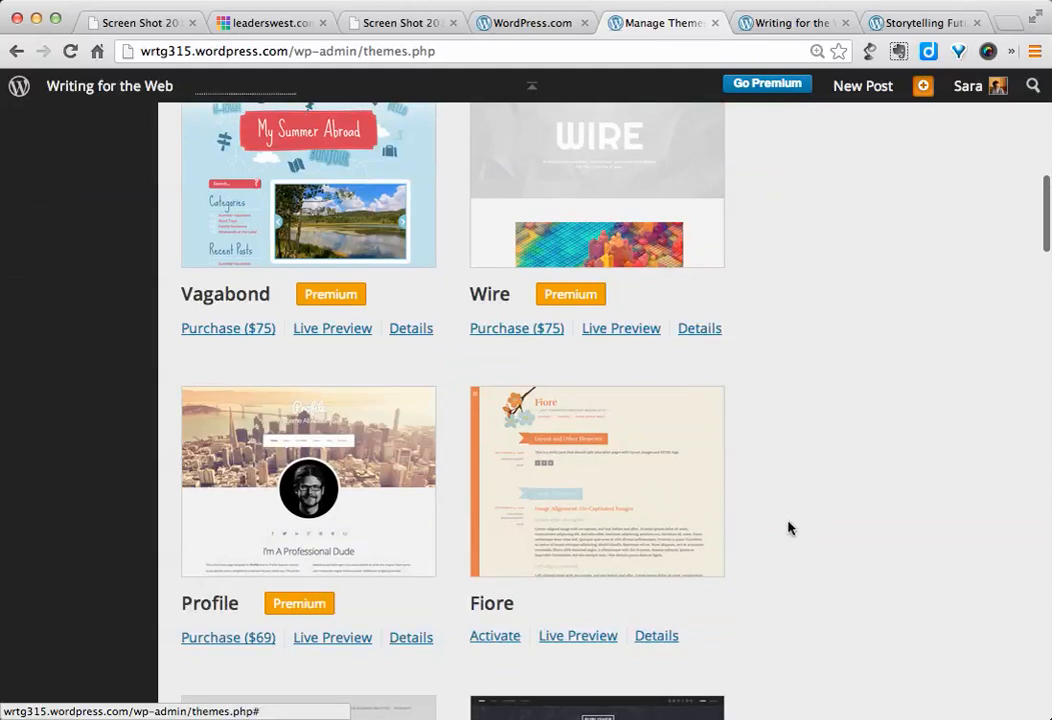
mouse_move(813, 506)
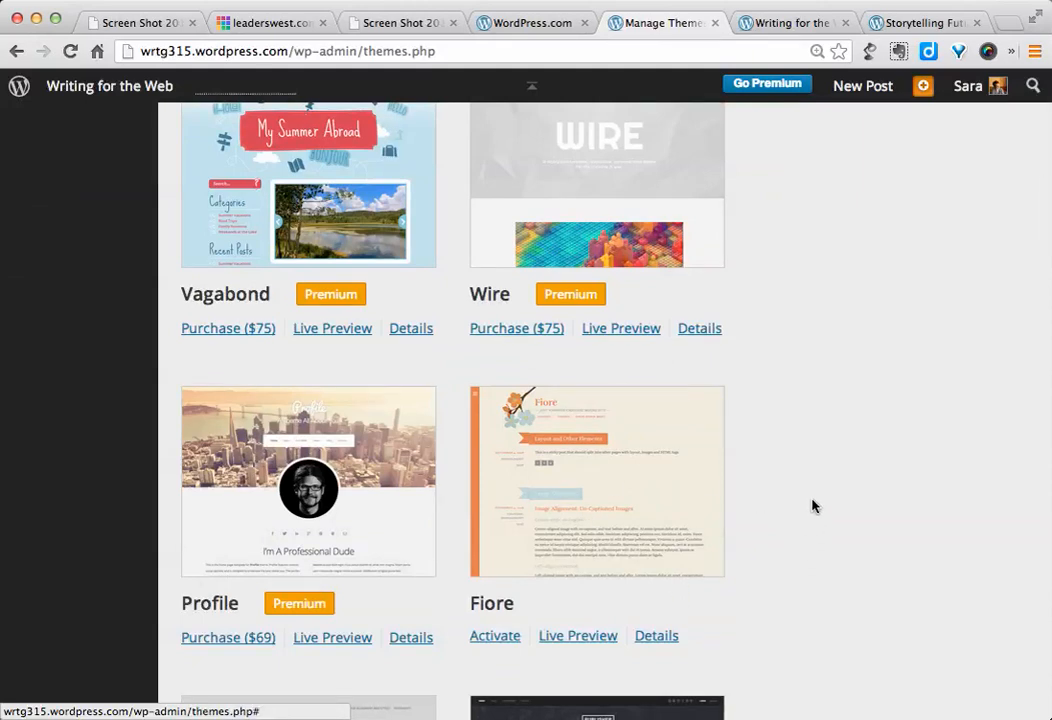
mouse_move(800, 508)
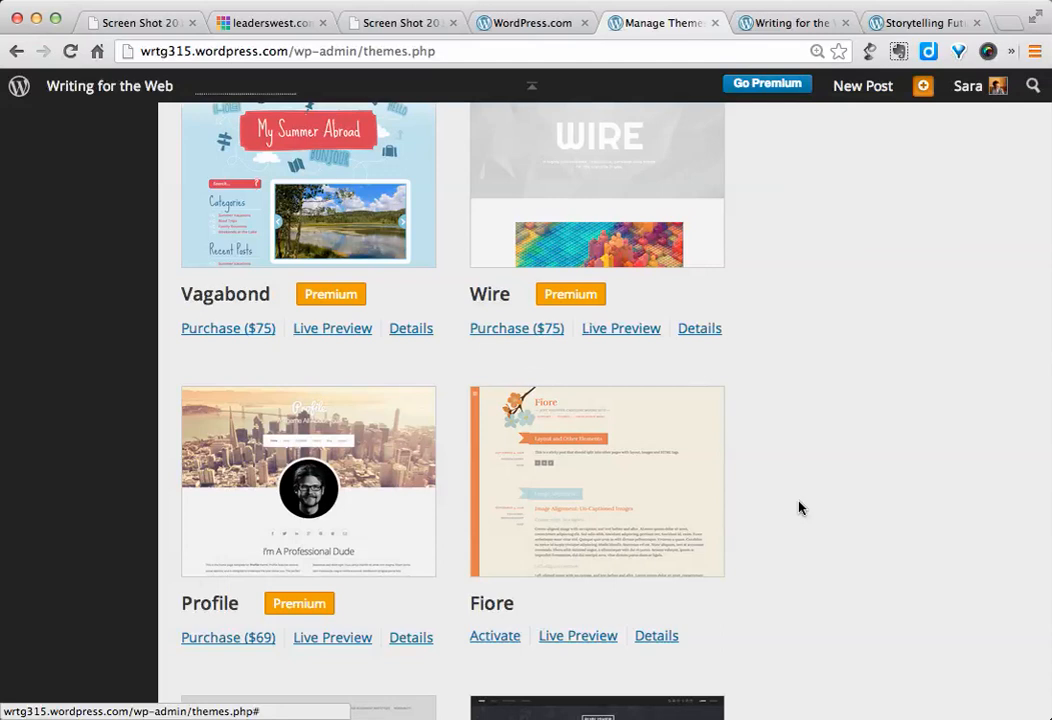
scroll(up, 3)
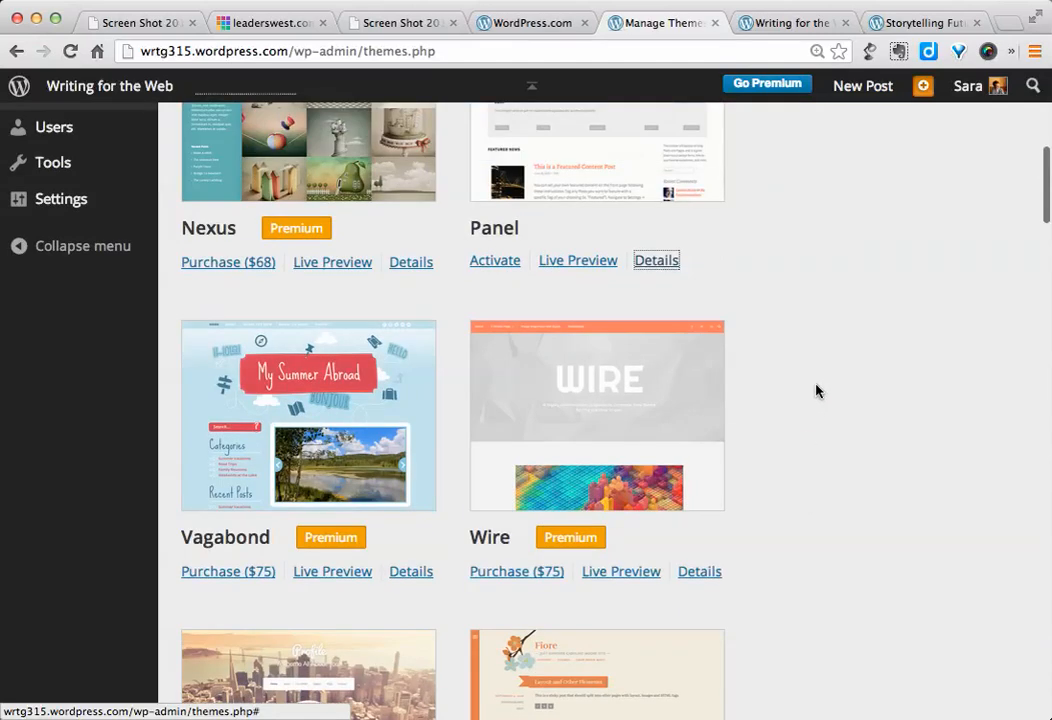
scroll(up, 3)
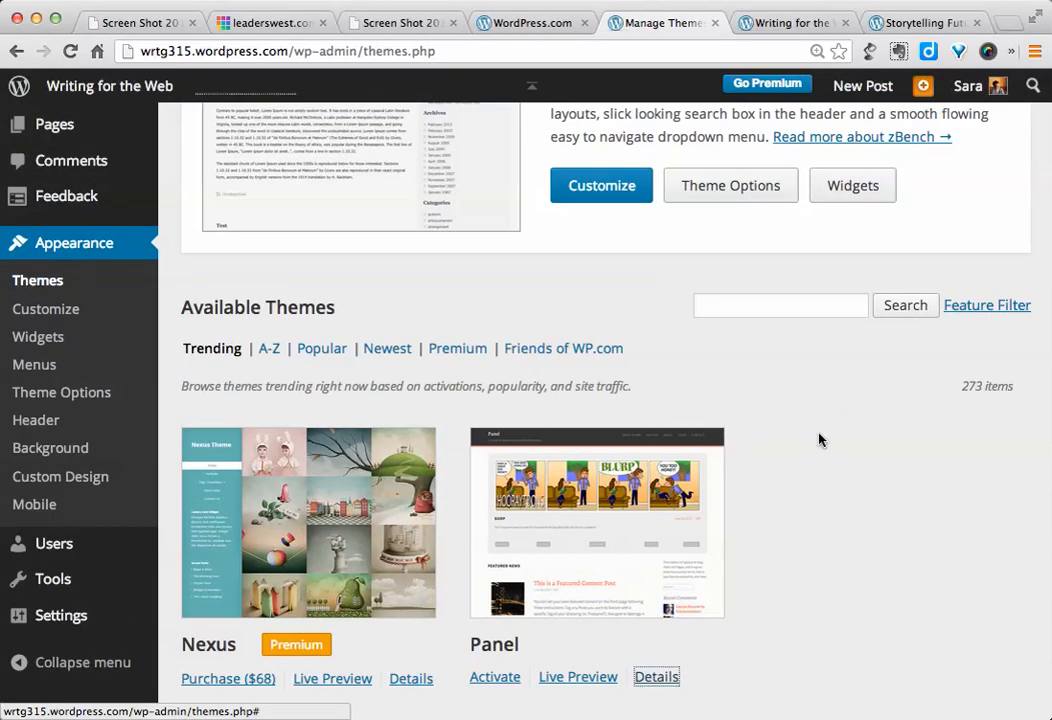
mouse_move(967, 395)
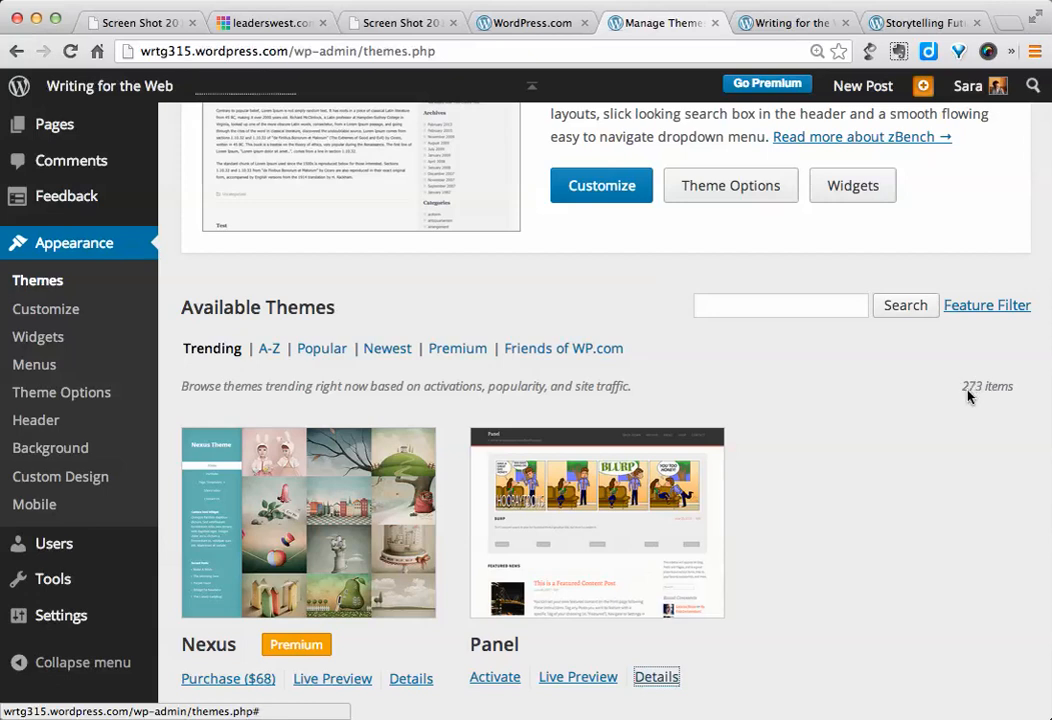
mouse_move(986, 305)
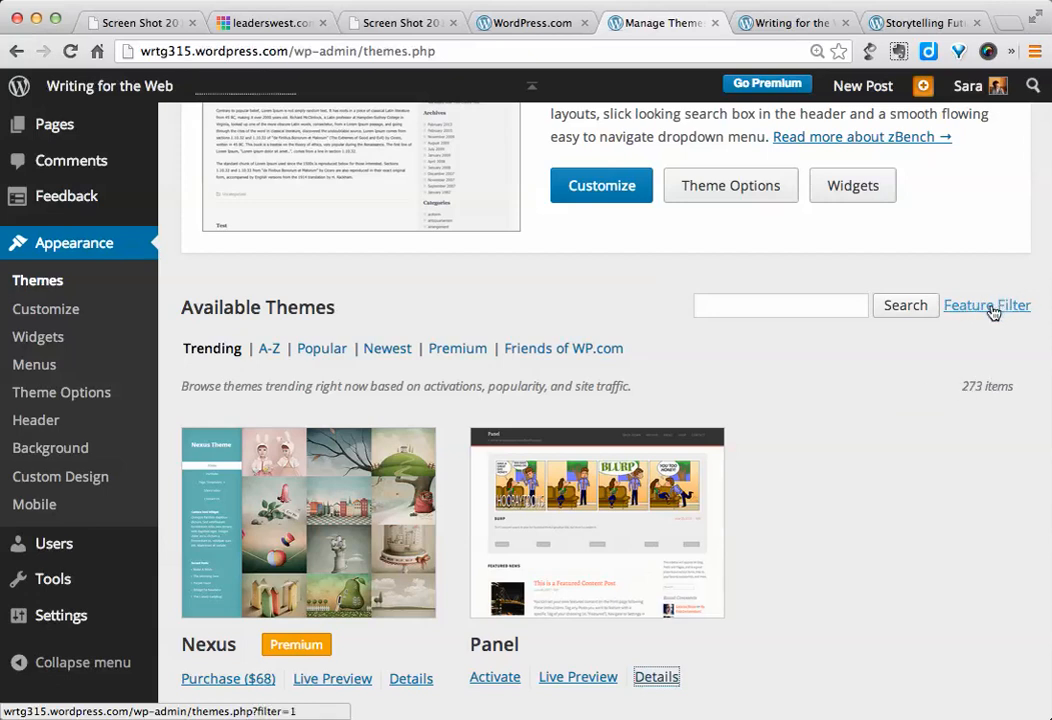
mouse_move(670, 344)
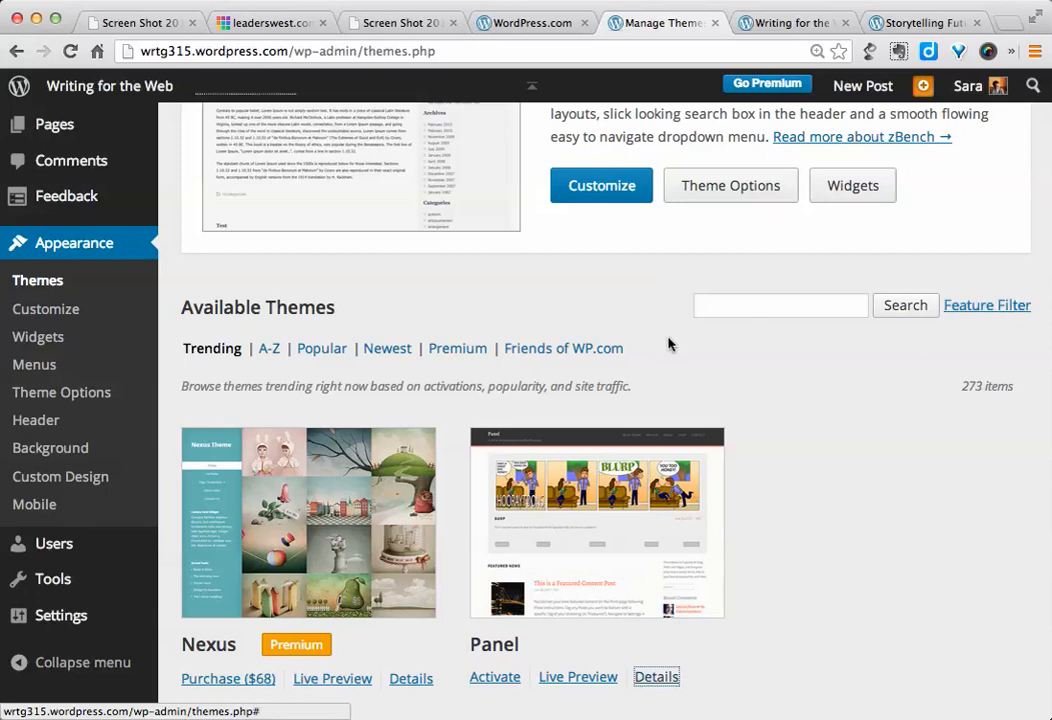
Step: Open zBench Theme Options, where Sidebar-Sidebar-Content is the default layout
scroll(up, 3)
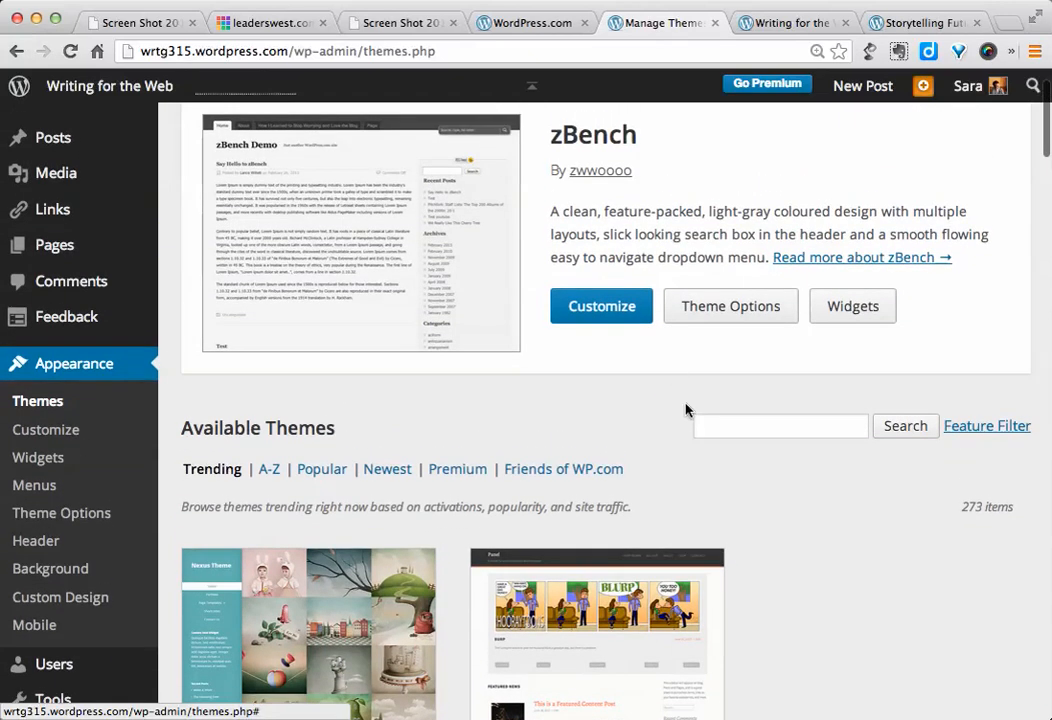
mouse_move(260, 409)
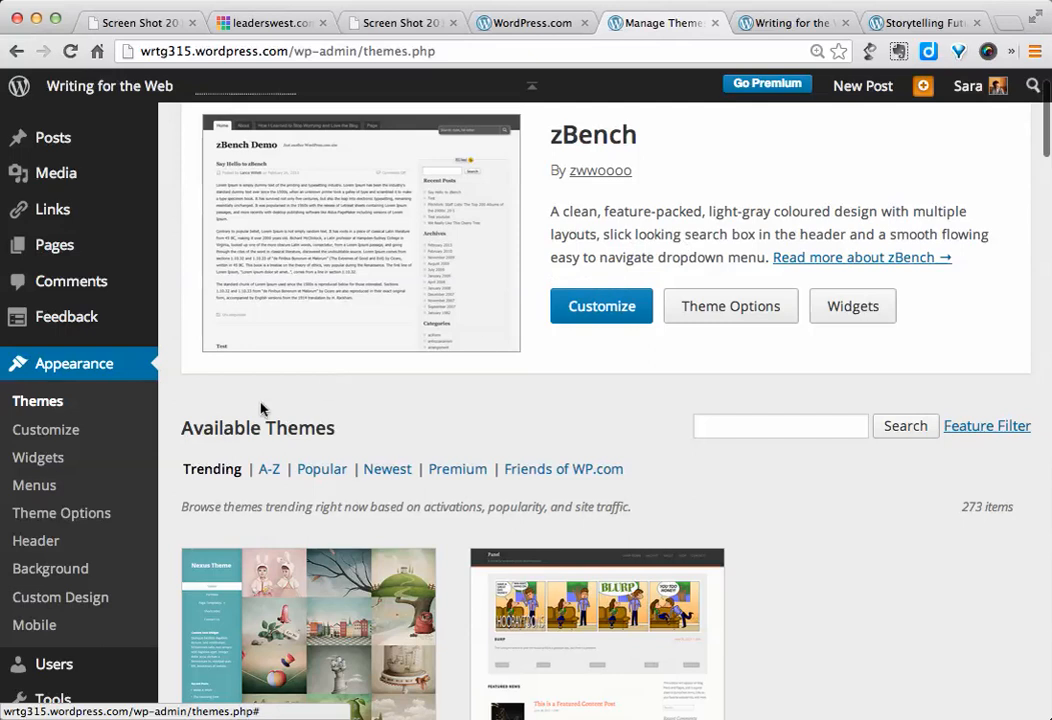
mouse_move(61, 512)
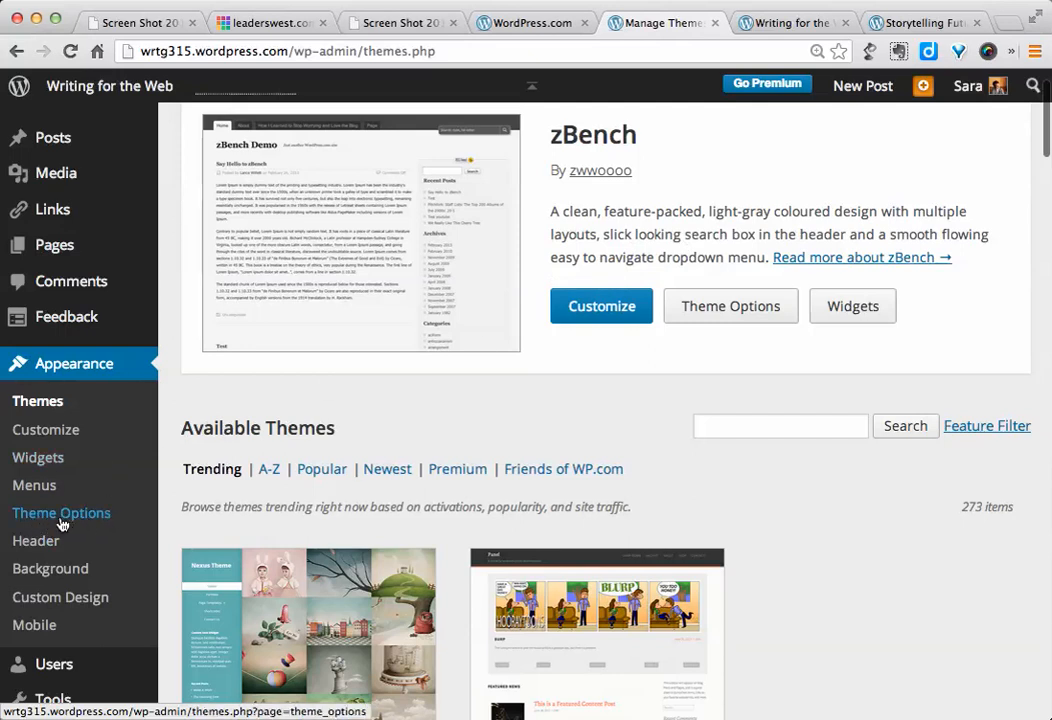
mouse_move(55, 518)
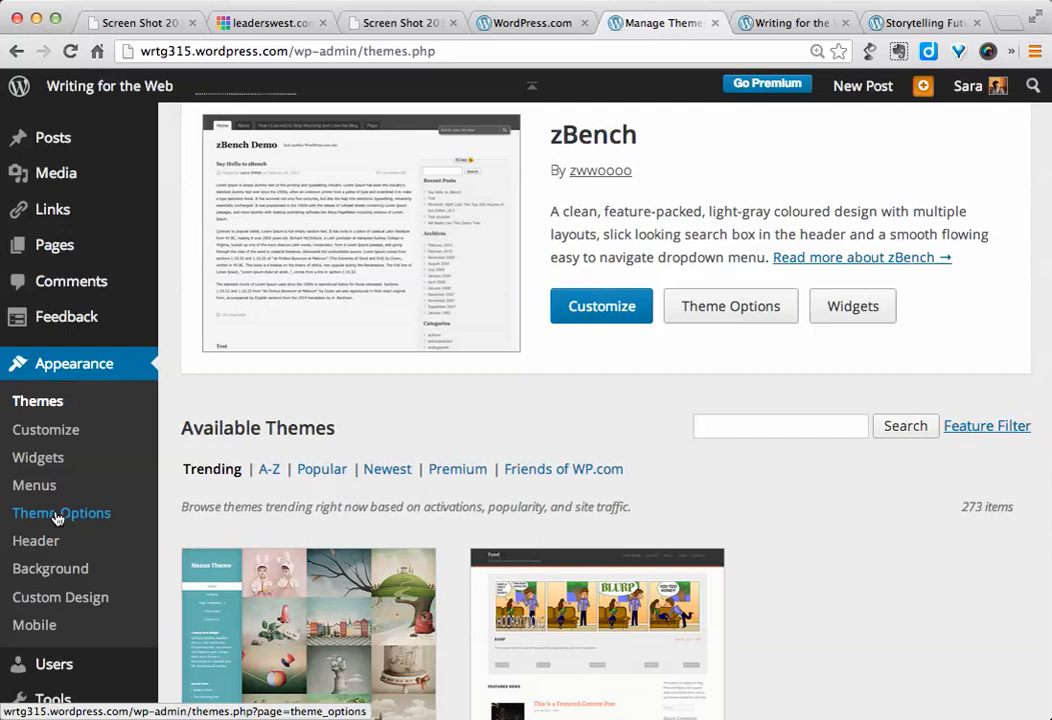
click(61, 512)
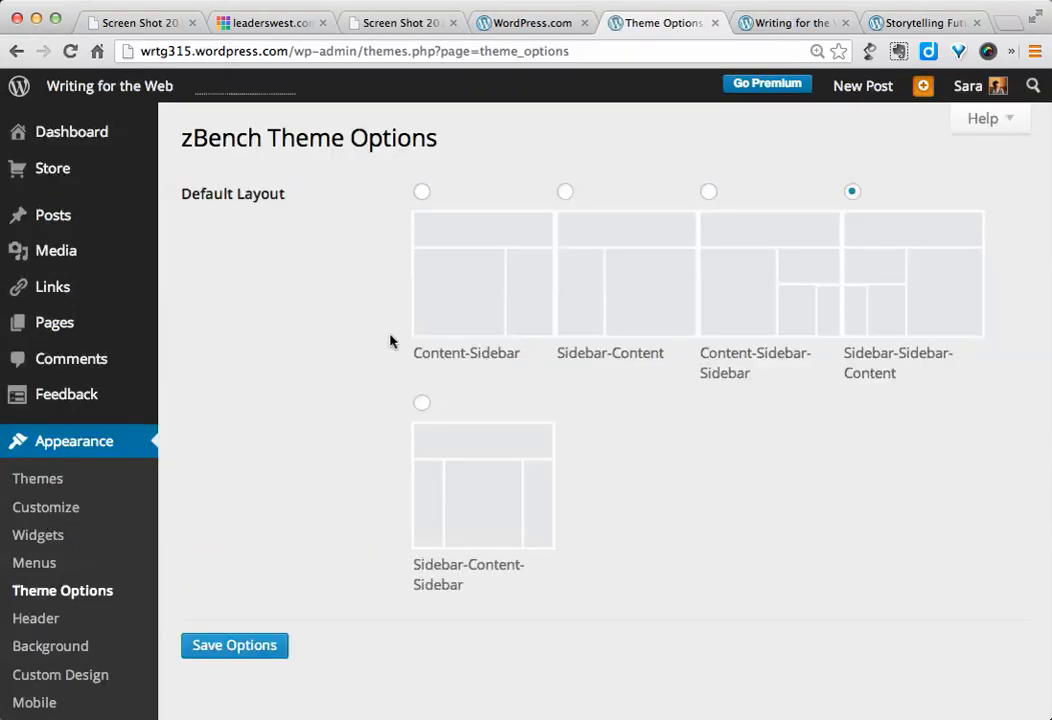
mouse_move(980, 316)
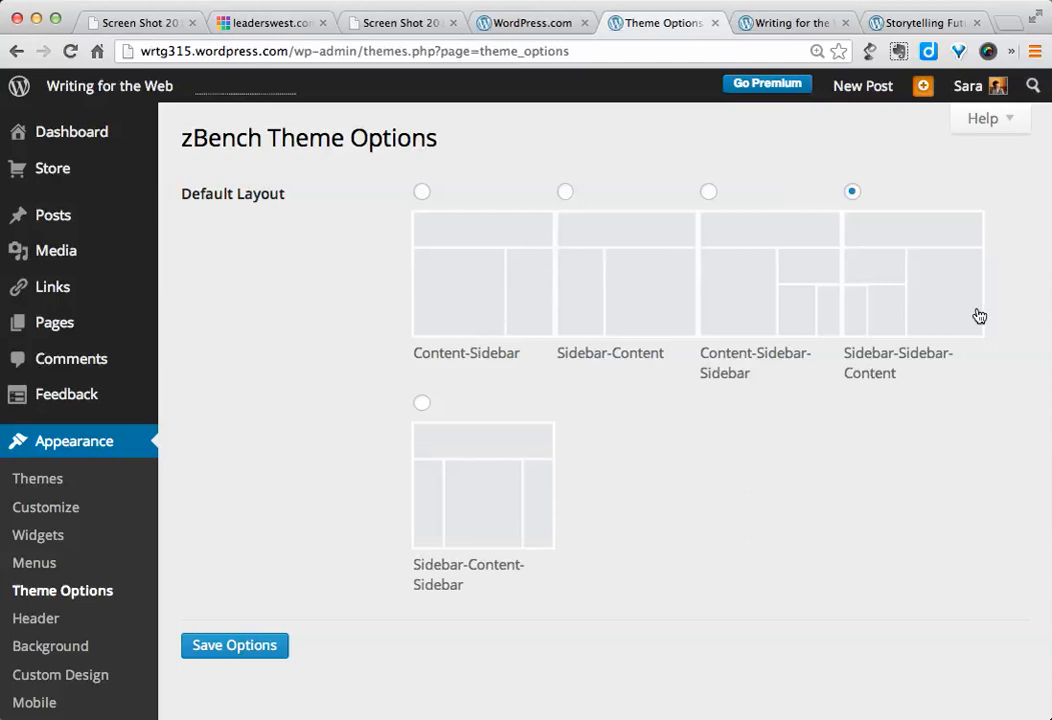
mouse_move(794, 437)
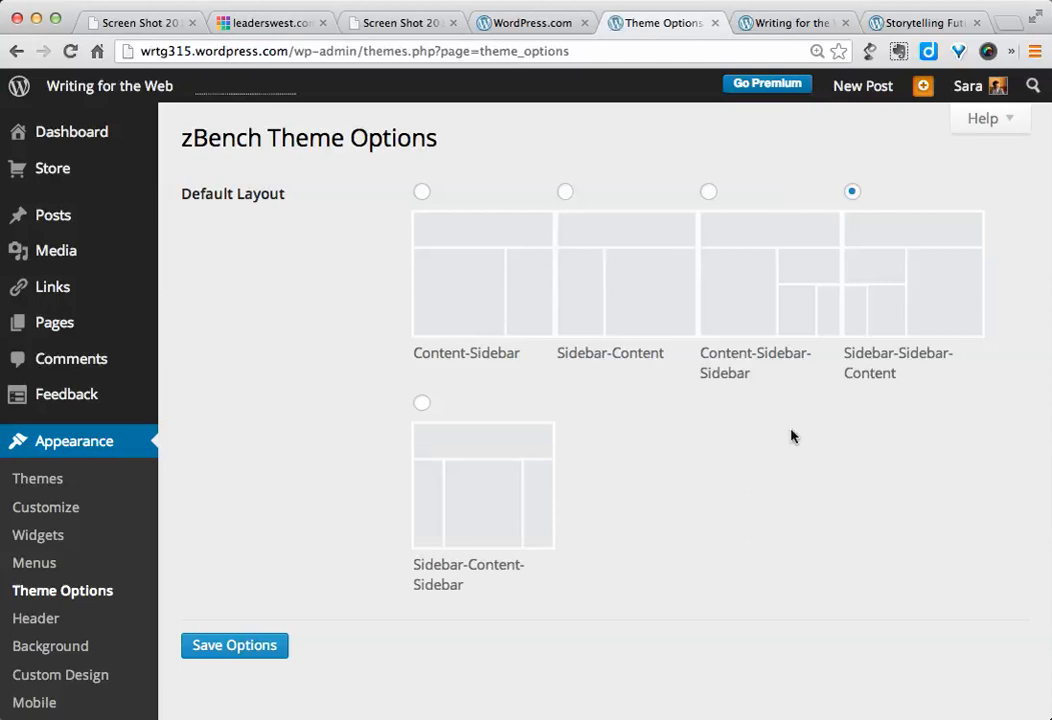
mouse_move(538, 507)
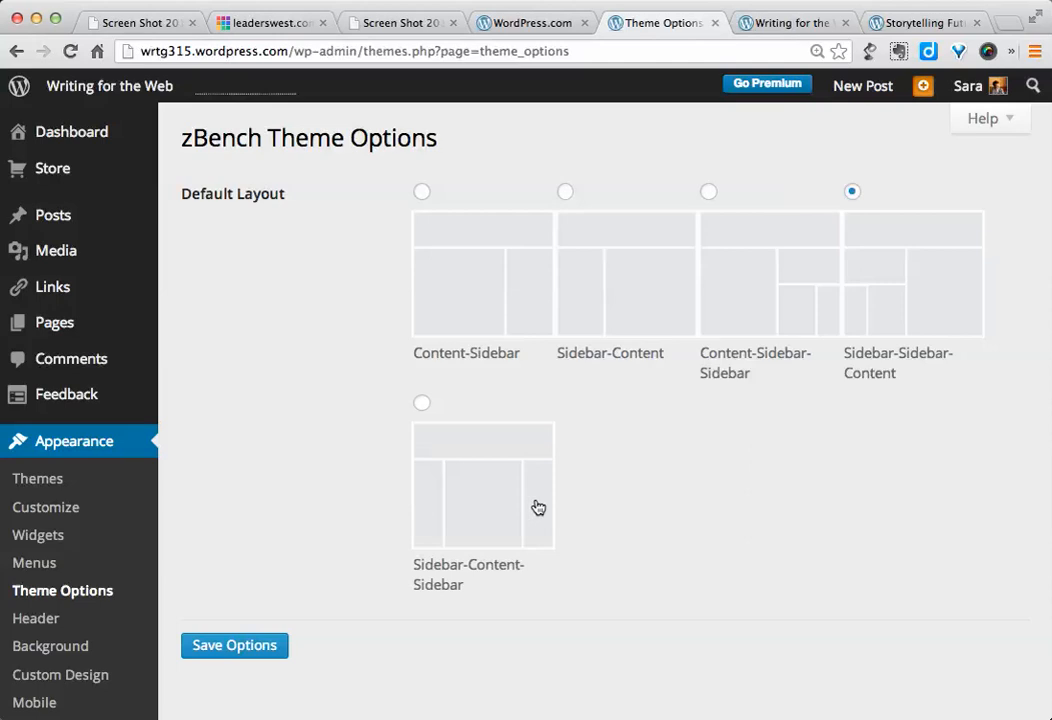
mouse_move(794, 305)
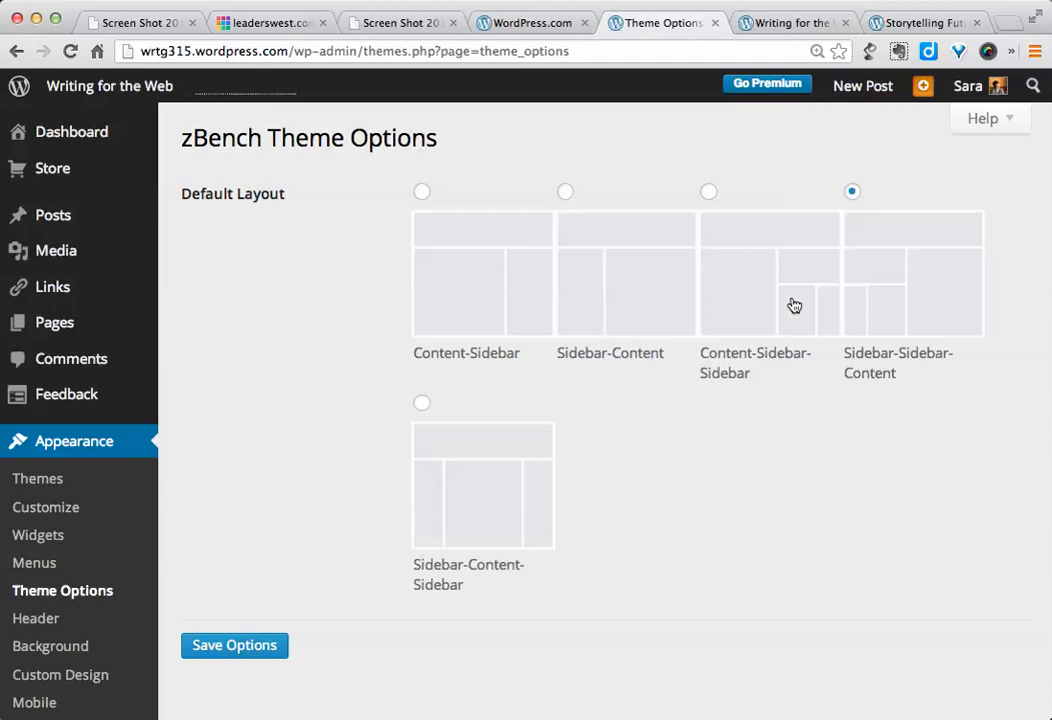
mouse_move(730, 440)
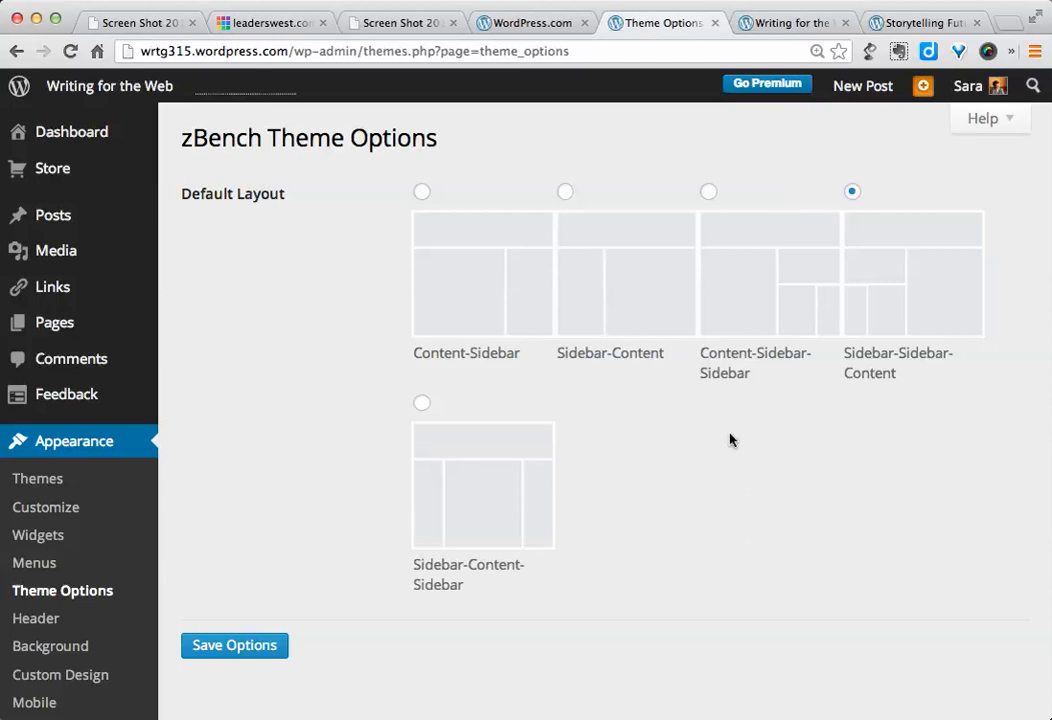
mouse_move(37, 478)
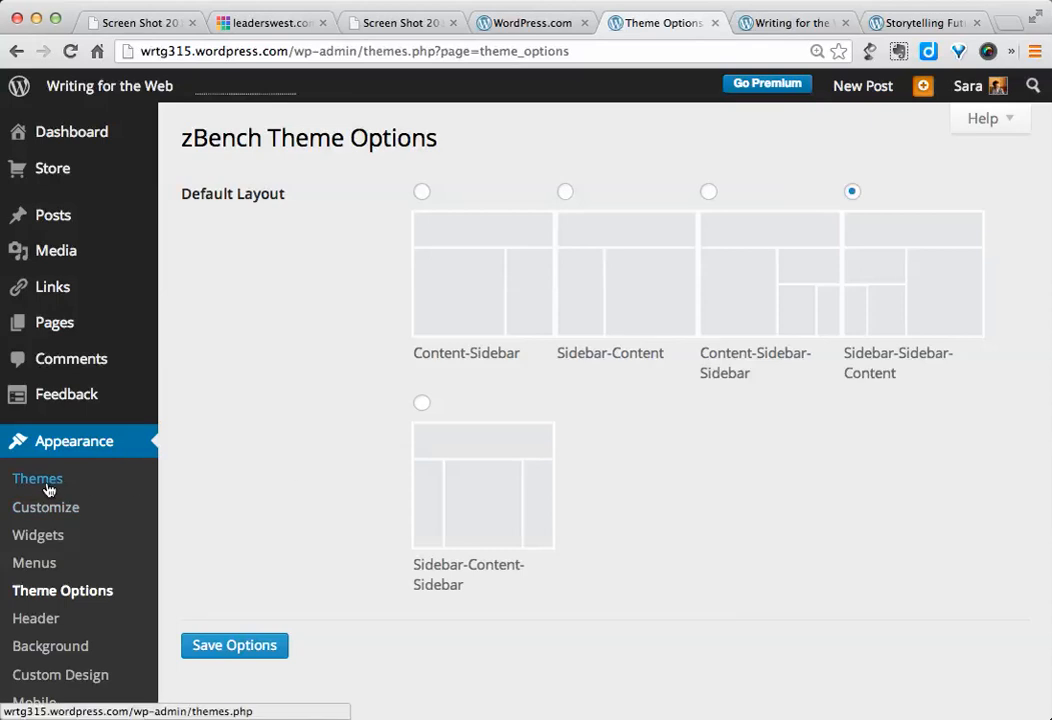
Step: Return to Manage Themes and expand the theme feature filter panel
click(37, 478)
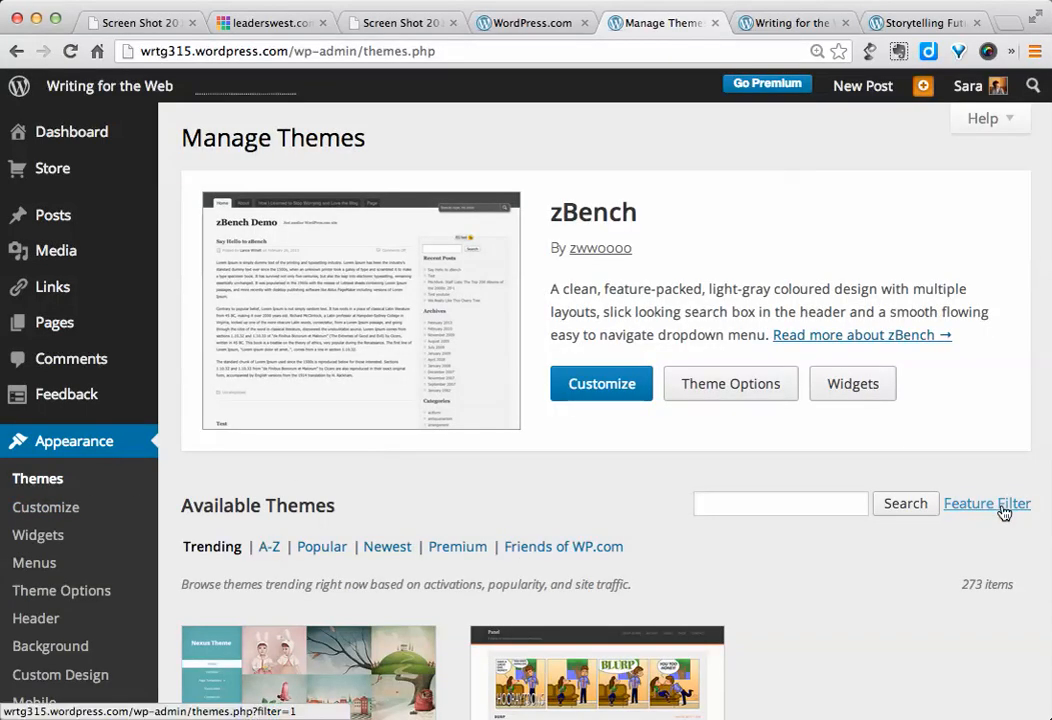
click(986, 503)
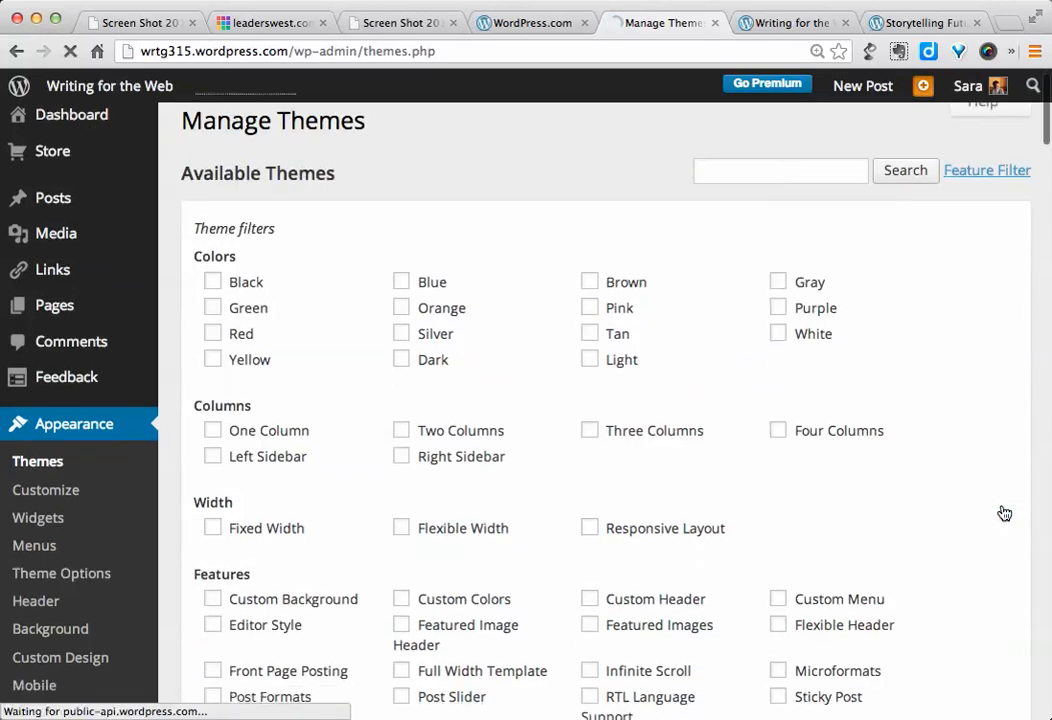
Step: Filter themes by Three Columns, Responsive Layout and Theme Options, and apply
scroll(down, 3)
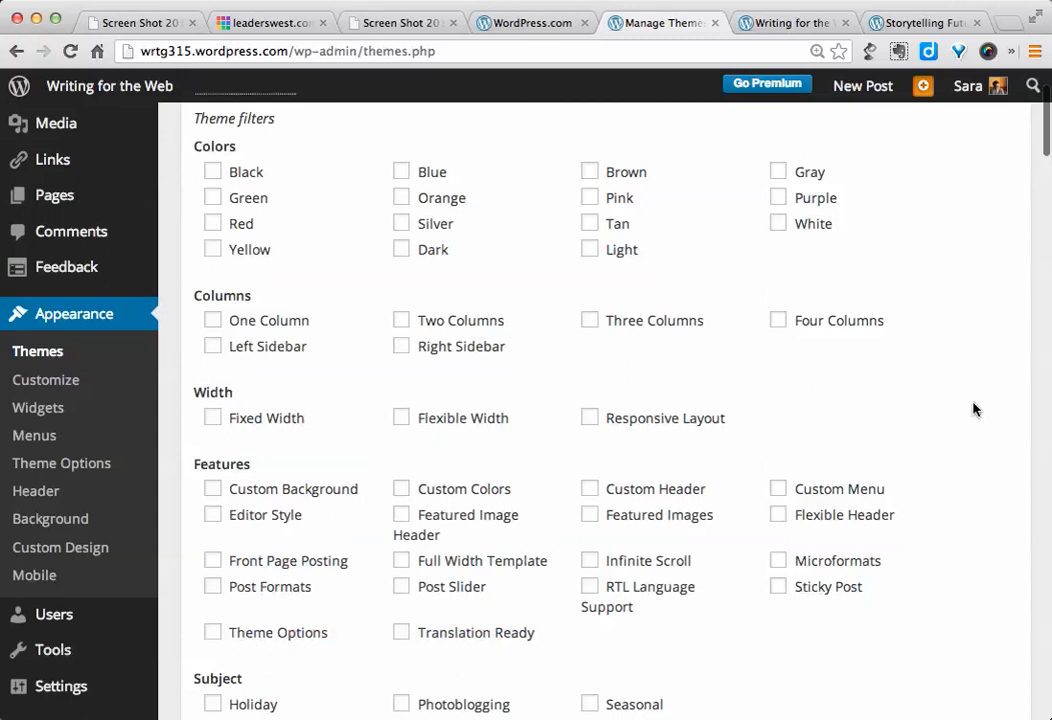
mouse_move(903, 453)
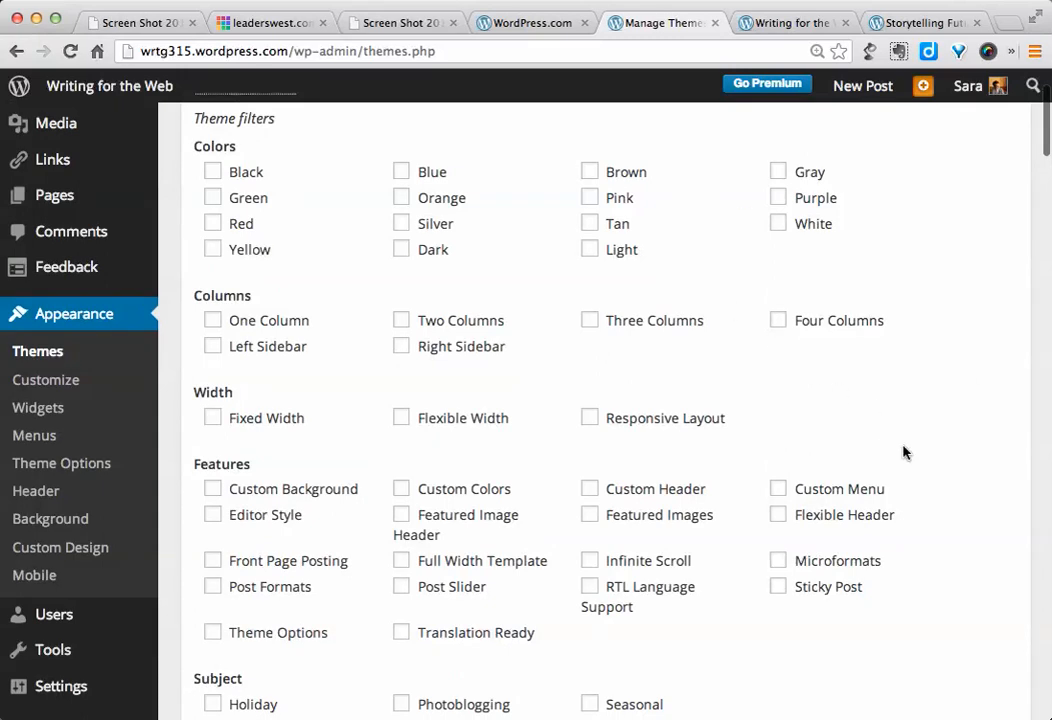
scroll(down, 3)
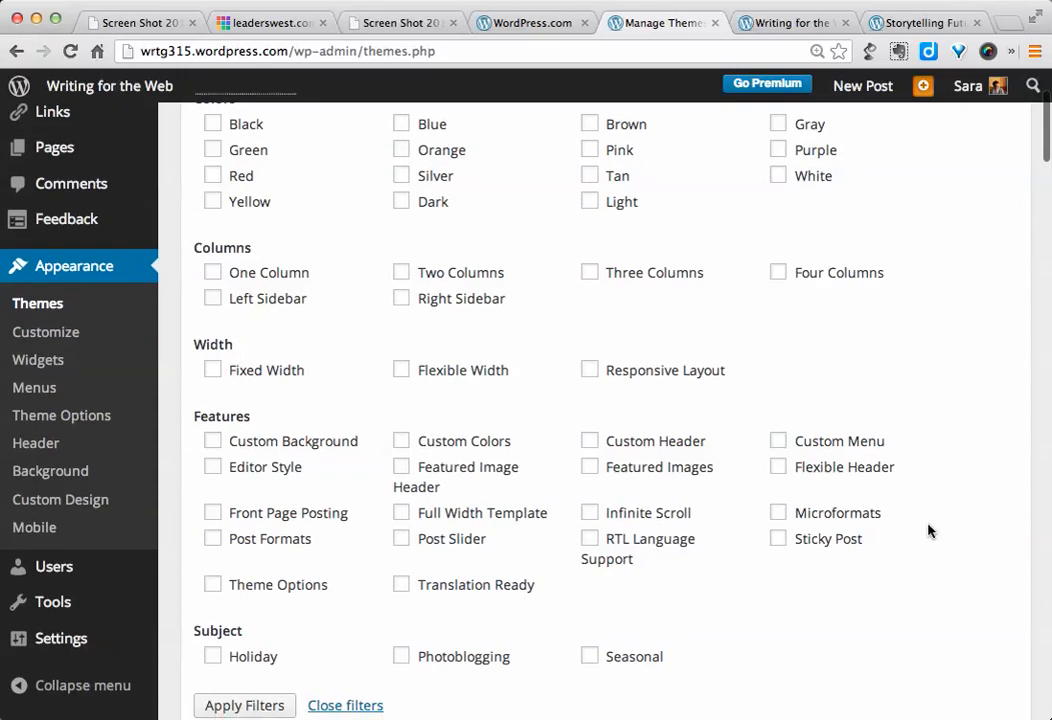
mouse_move(947, 315)
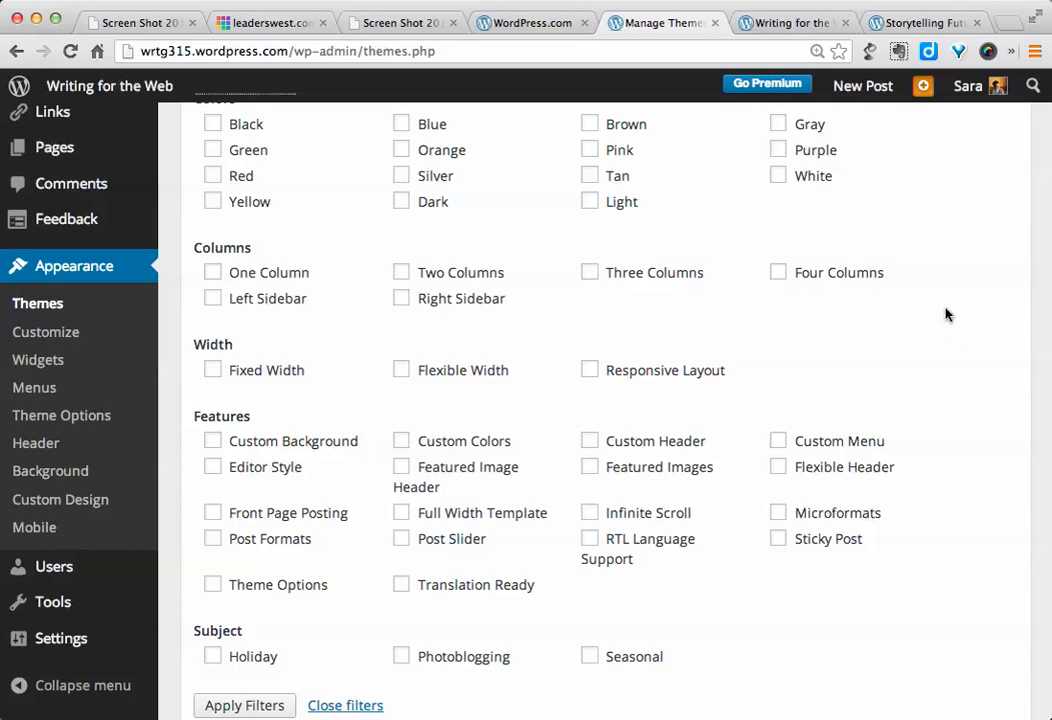
mouse_move(855, 347)
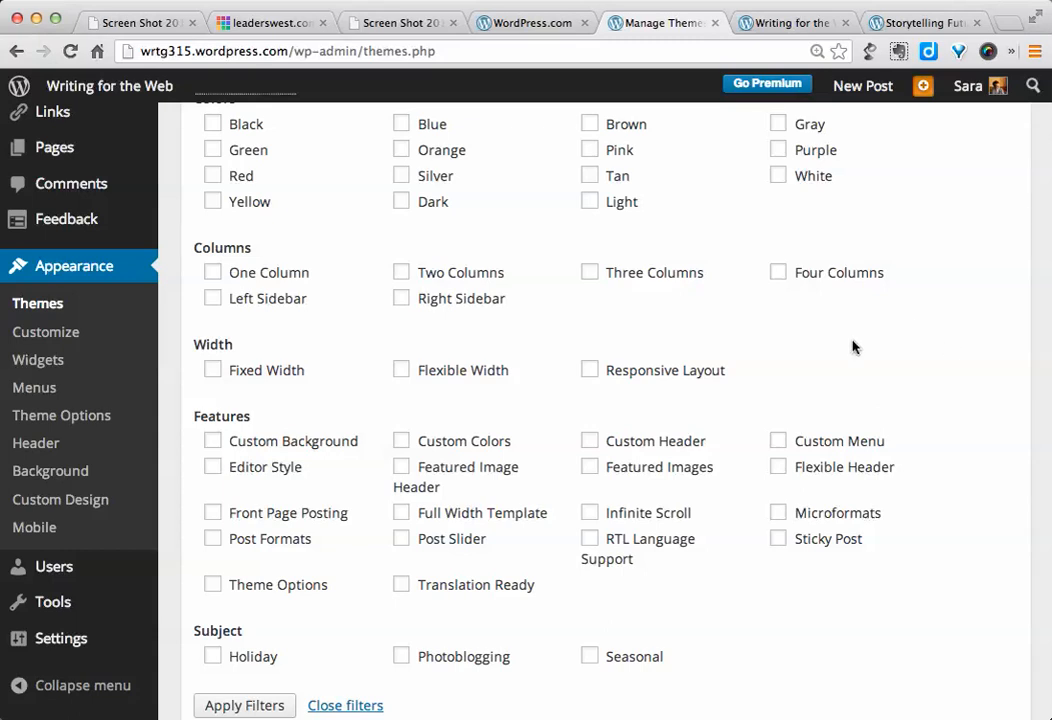
mouse_move(925, 390)
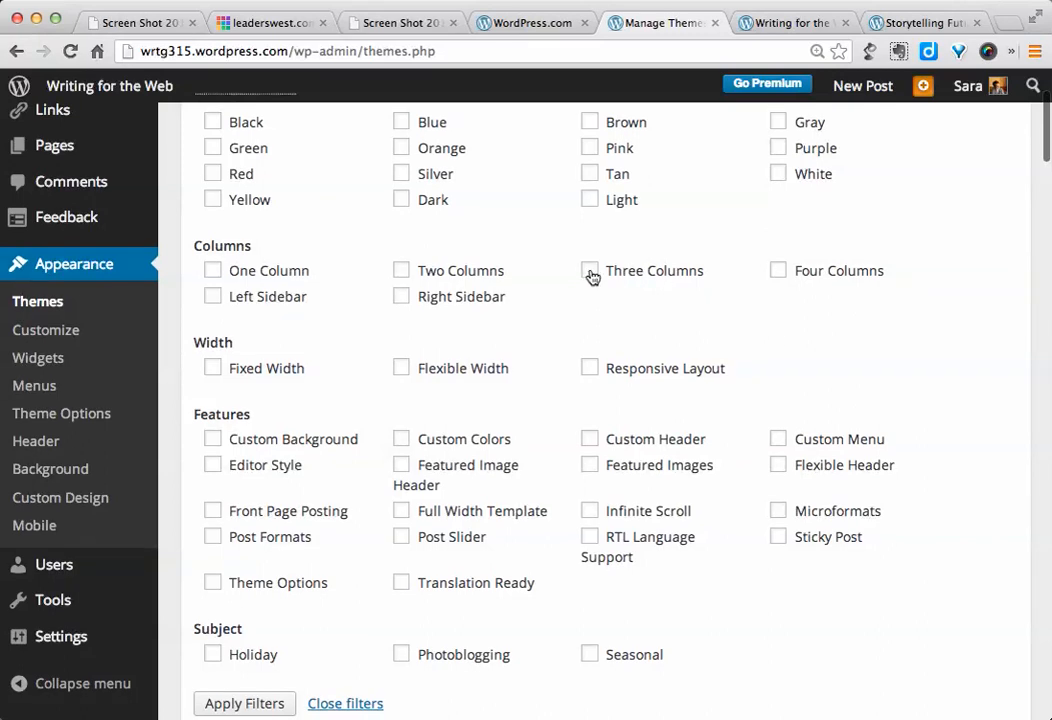
click(590, 270)
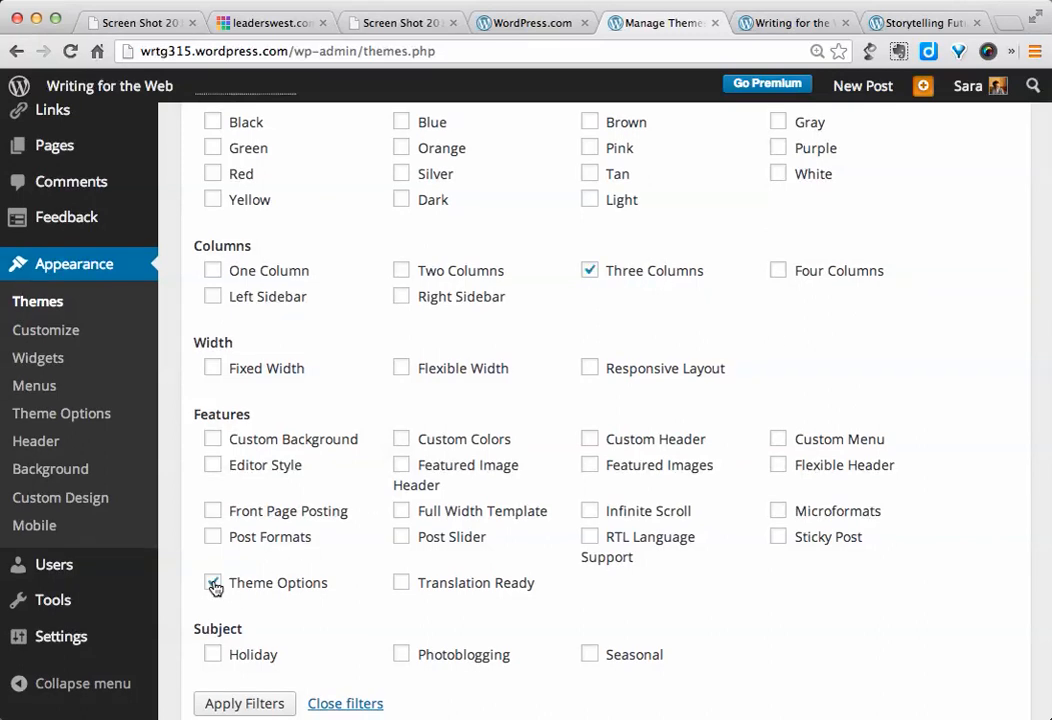
click(212, 582)
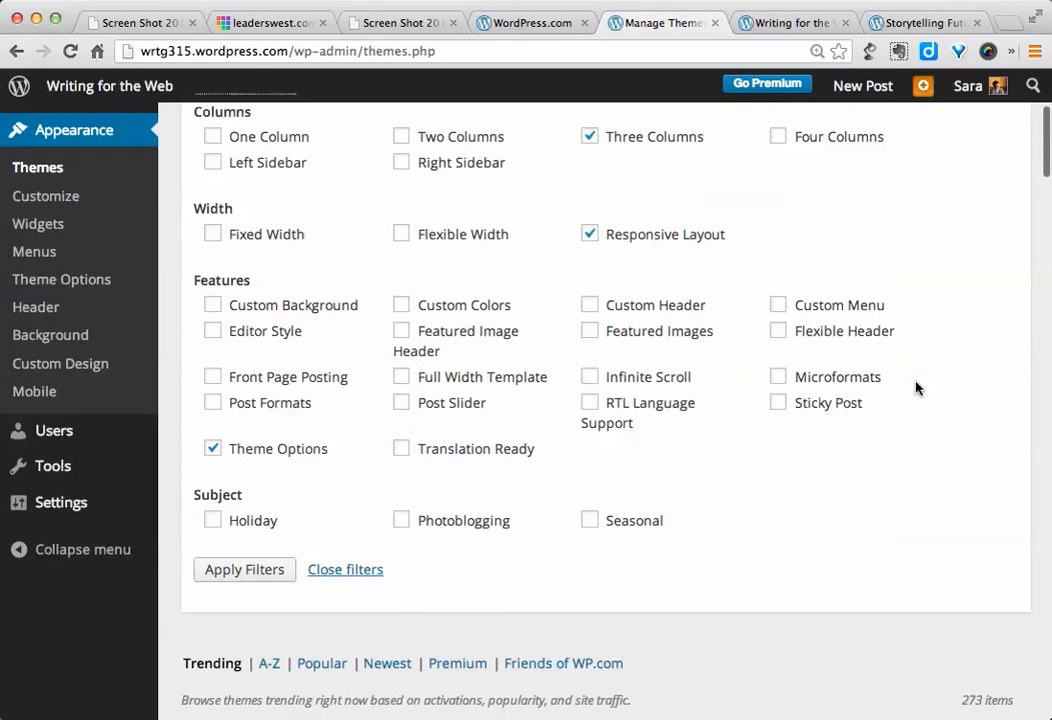
mouse_move(810, 628)
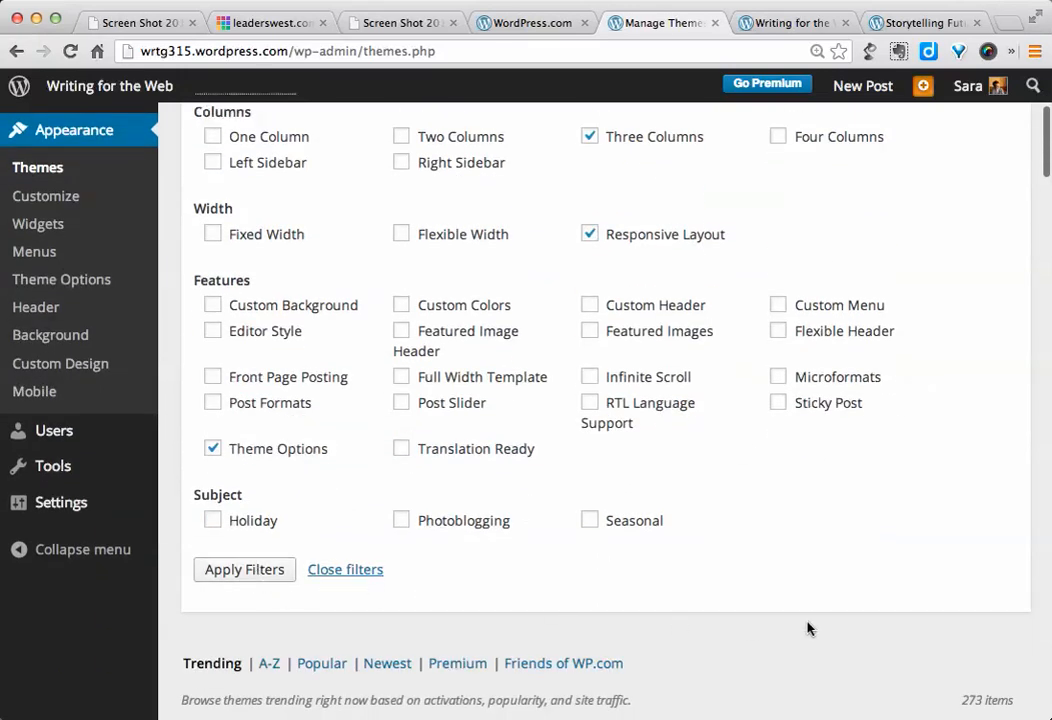
scroll(down, 3)
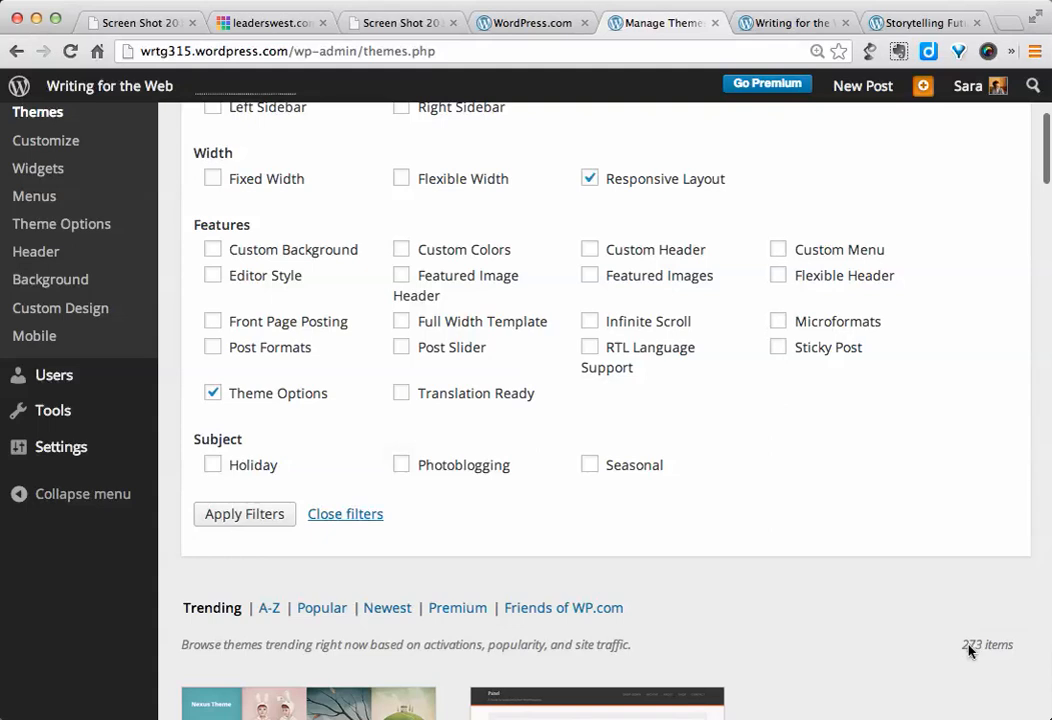
mouse_move(310, 560)
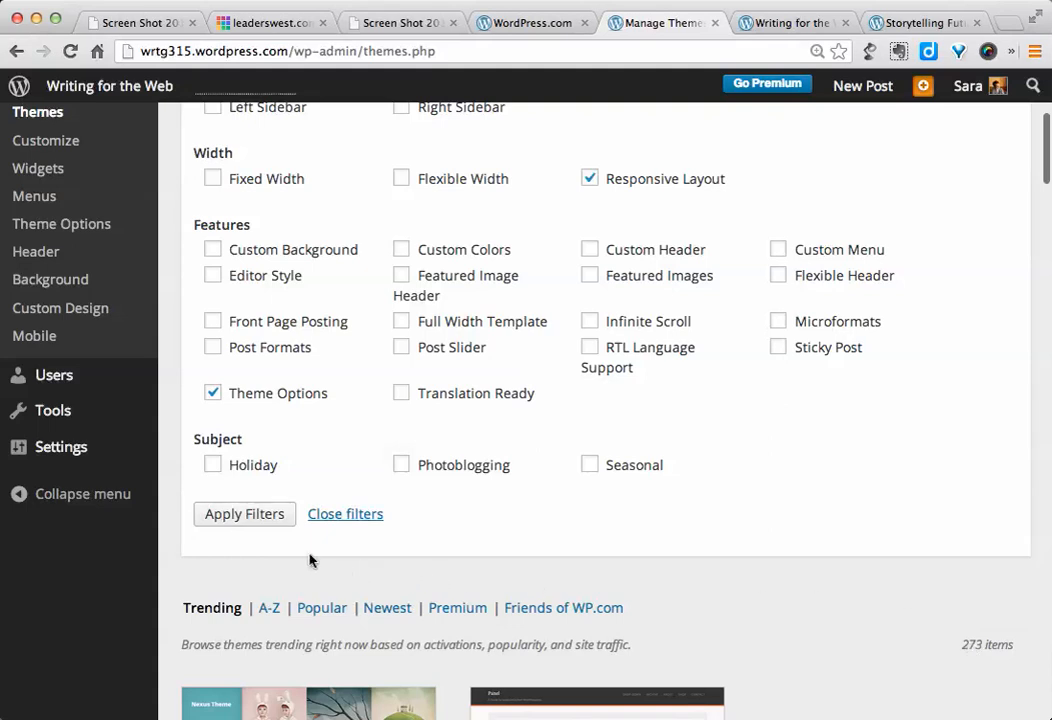
click(244, 513)
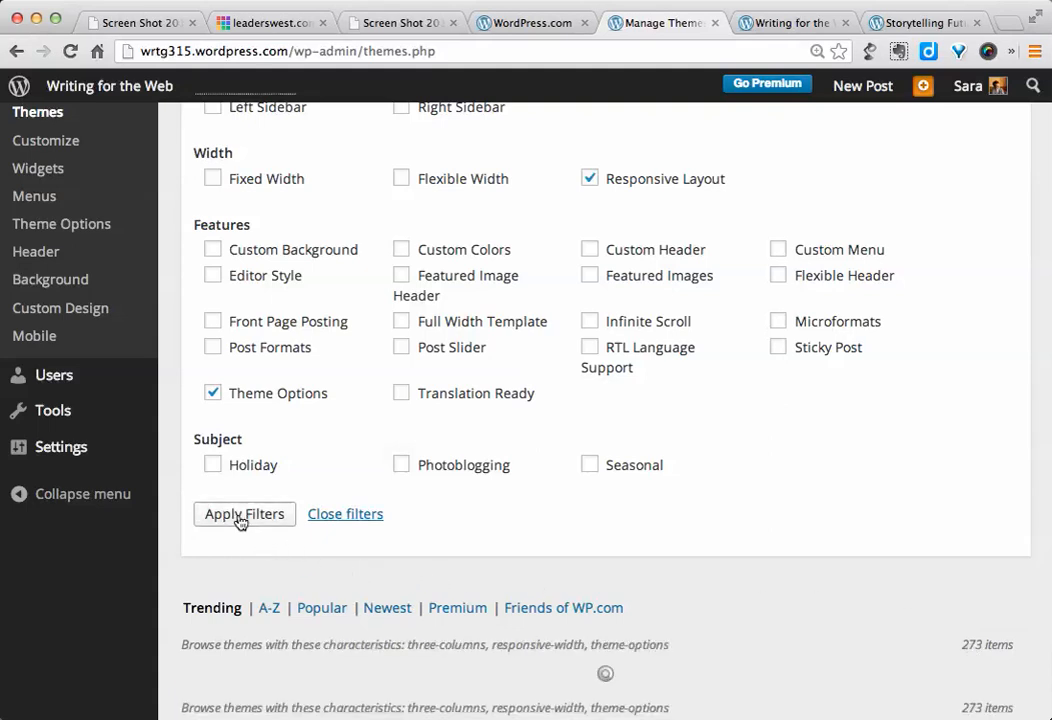
Step: Browse the 14 filtered themes and expand the Yoko theme's details
click(244, 513)
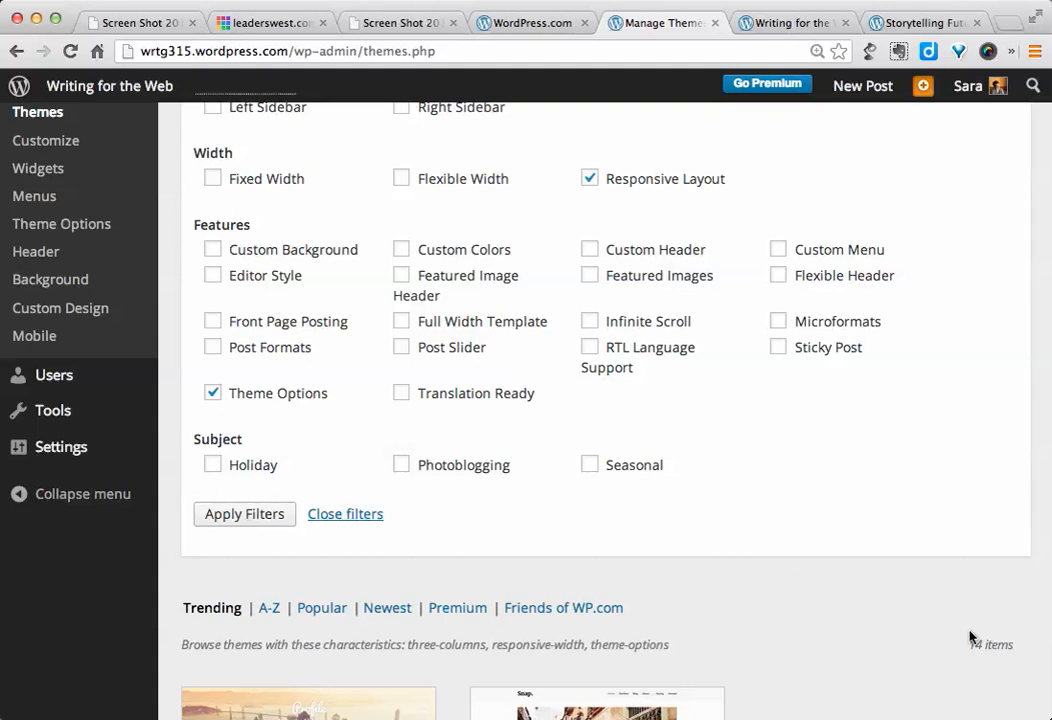
mouse_move(892, 655)
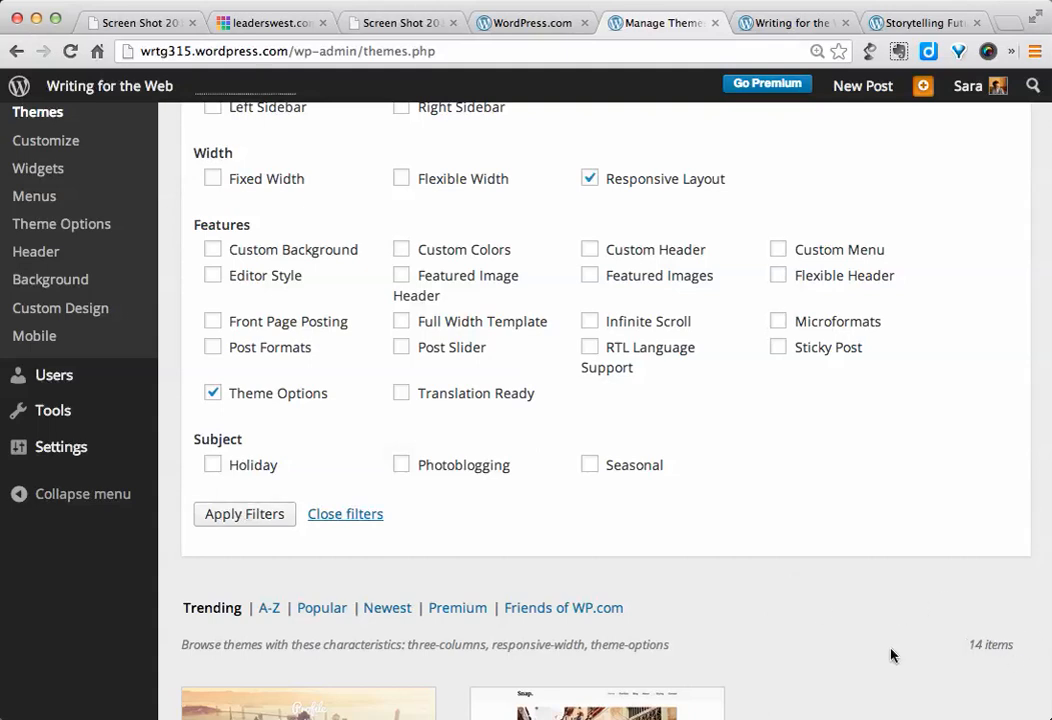
scroll(down, 3)
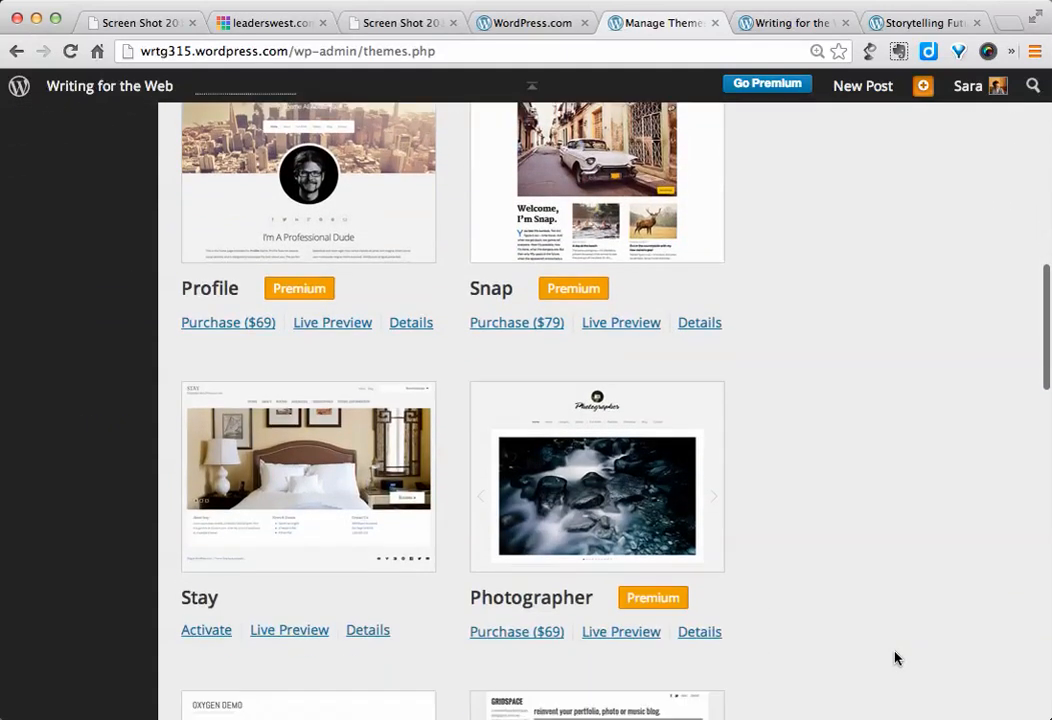
scroll(down, 3)
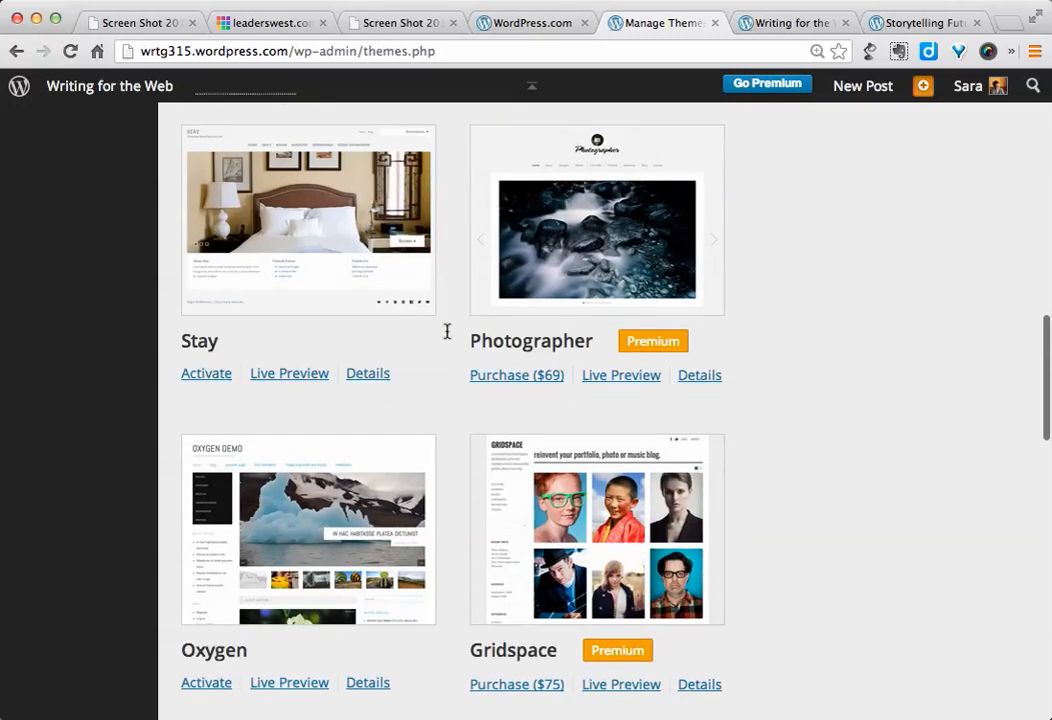
scroll(down, 3)
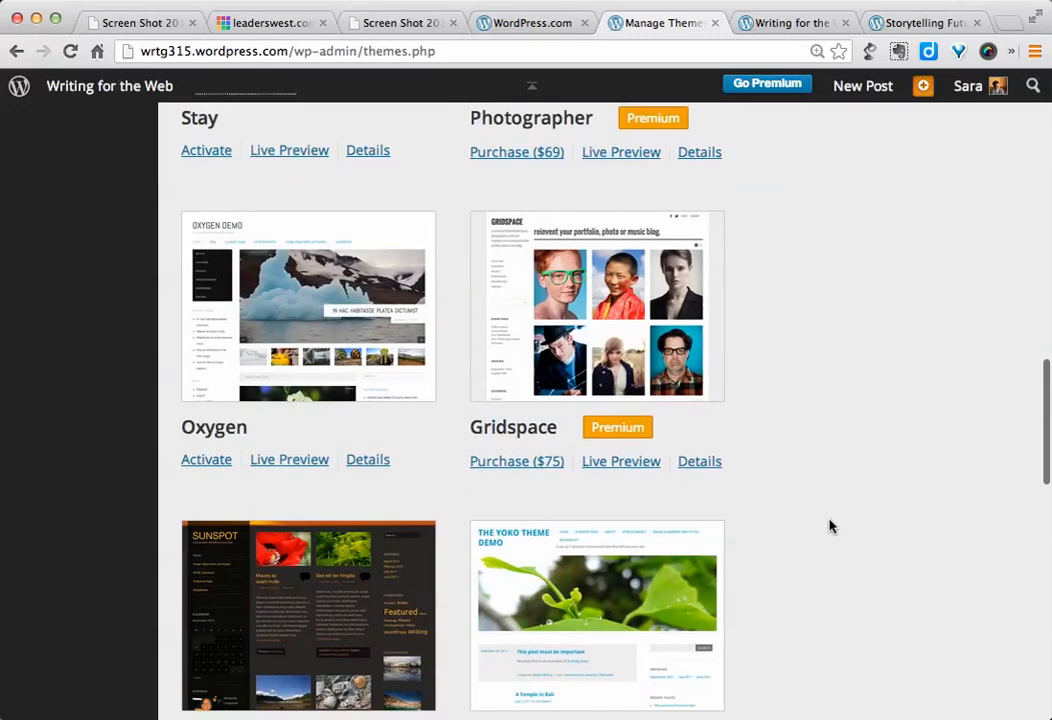
scroll(down, 3)
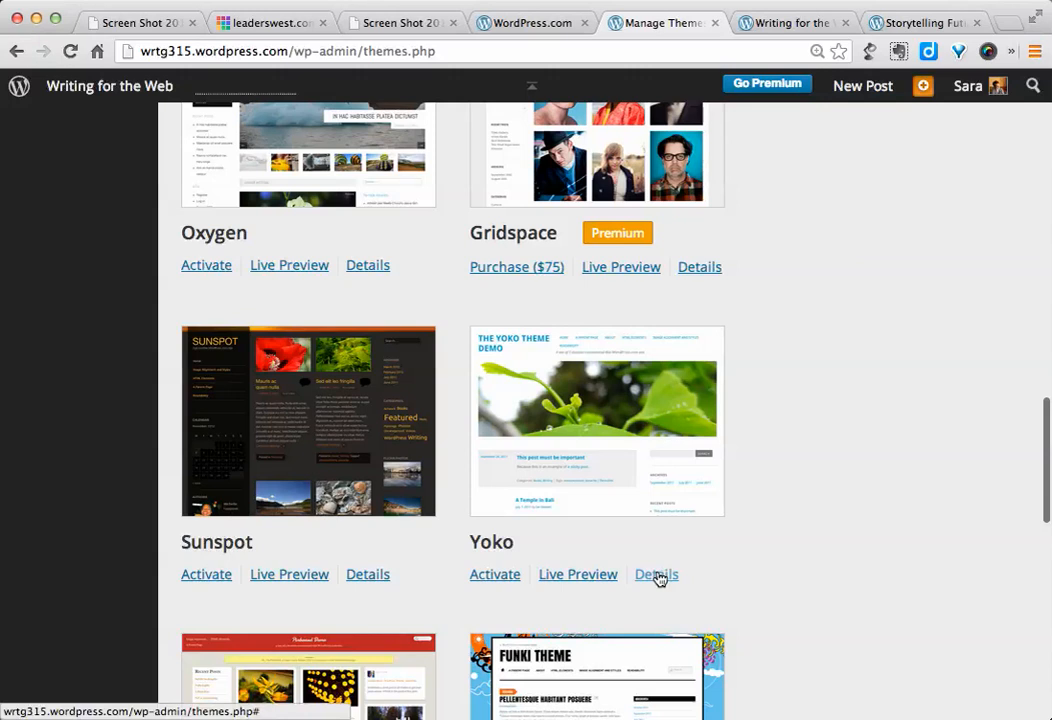
click(656, 574)
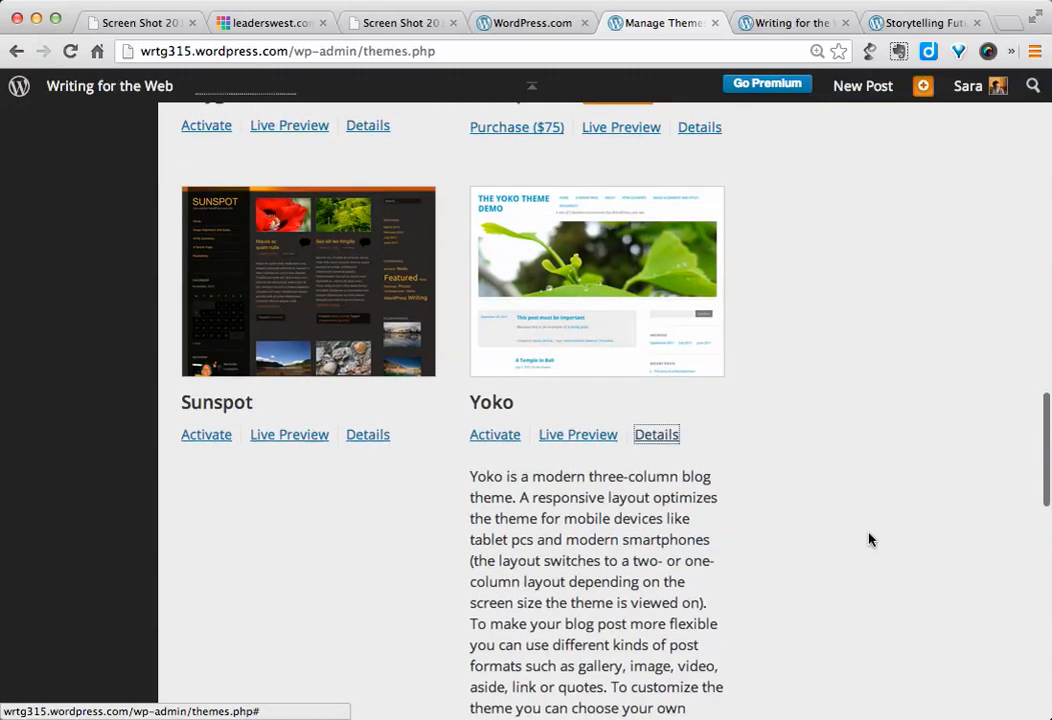
Step: Review Yoko's description and choose to activate Yoko
scroll(down, 3)
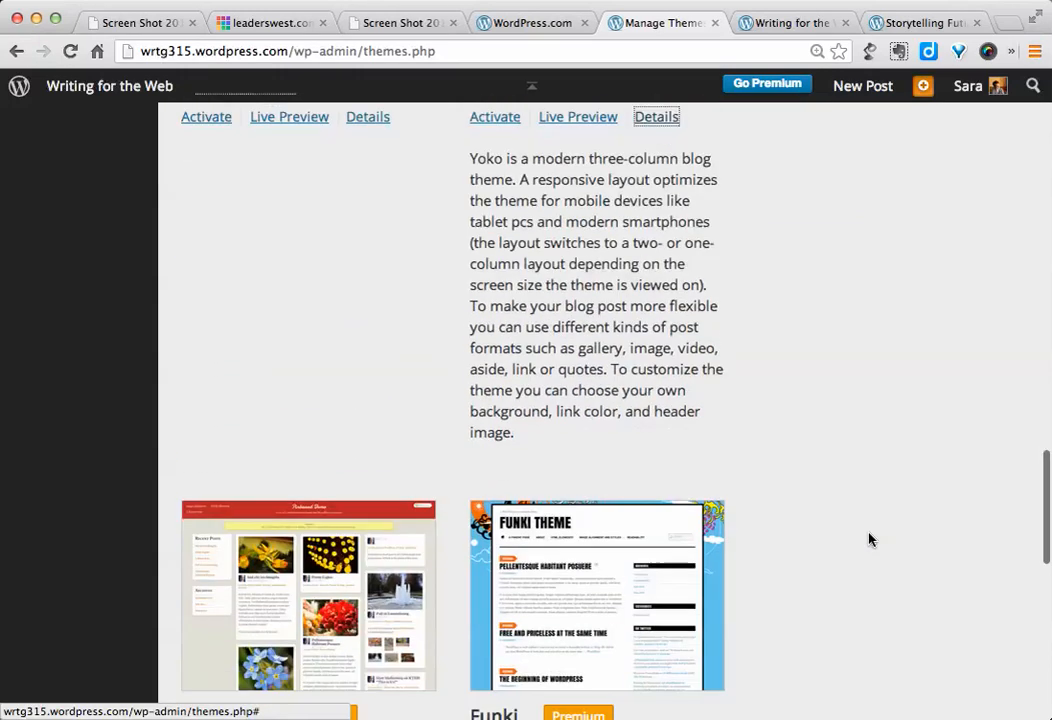
scroll(down, 3)
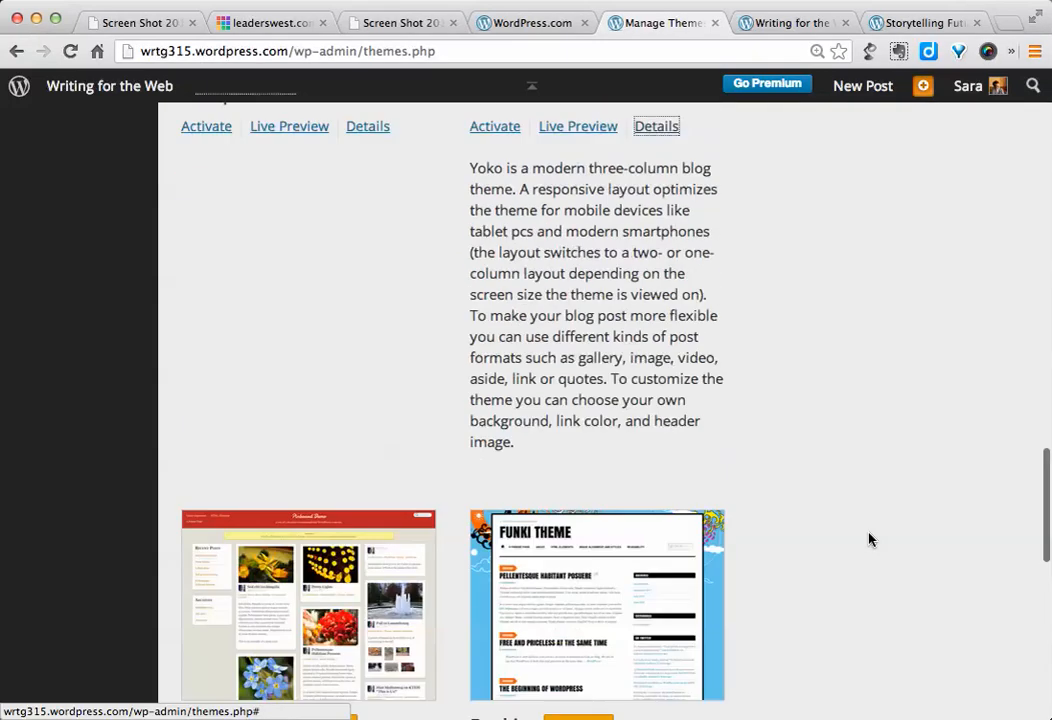
scroll(up, 3)
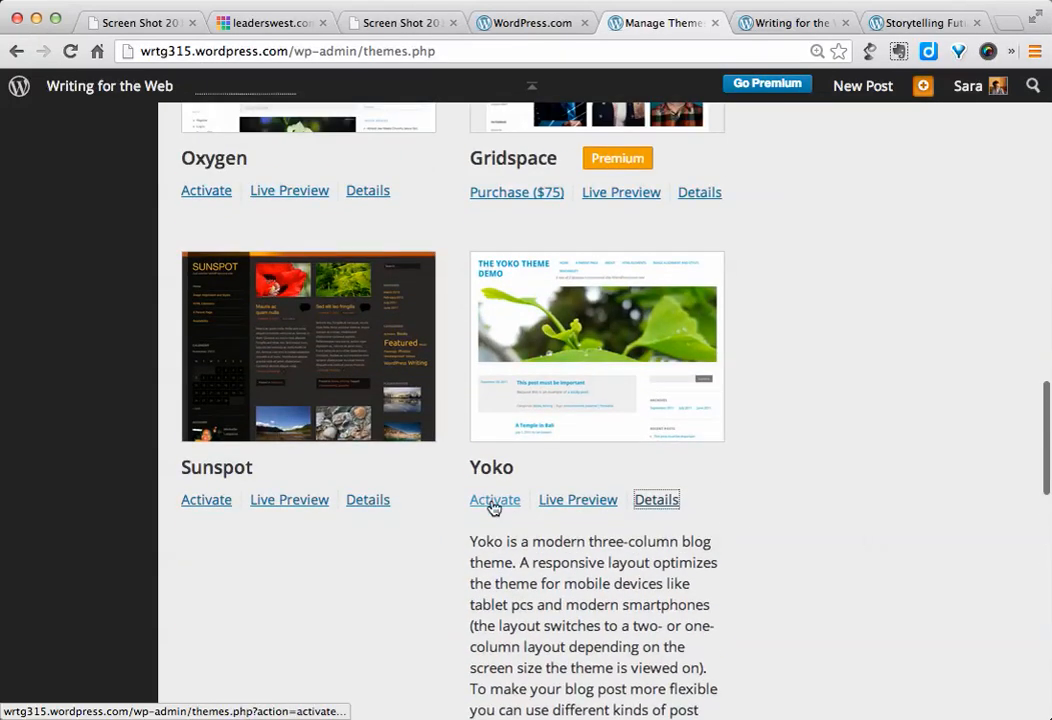
click(495, 499)
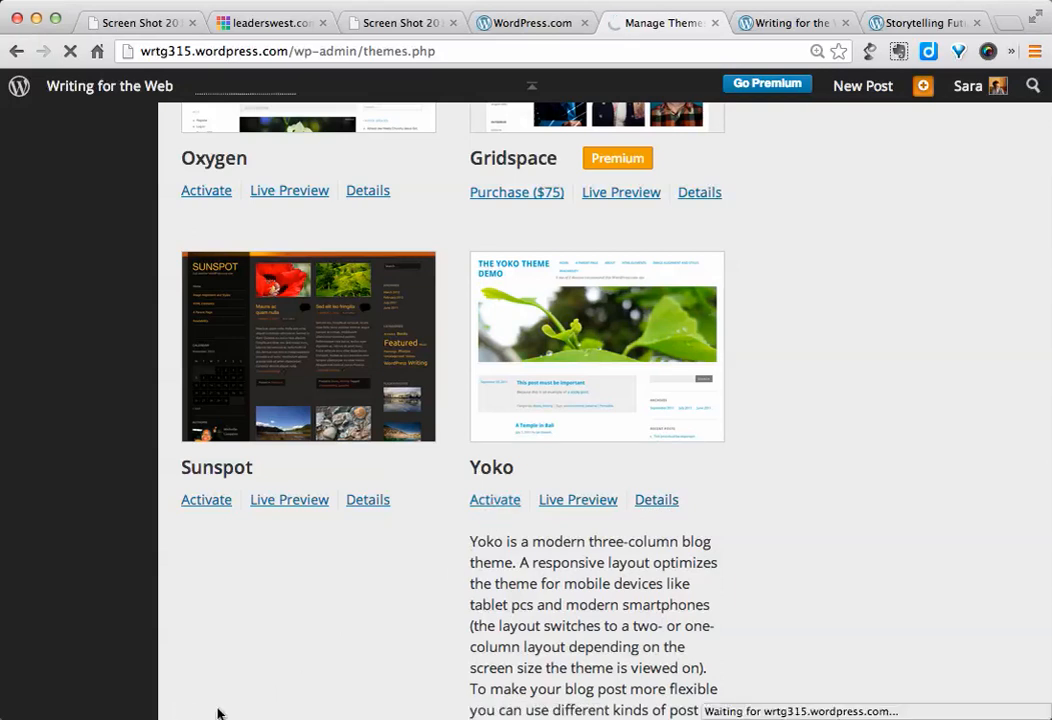
Step: Activate Yoko, confirmed by 'New theme activated', and open its Theme Options
click(495, 499)
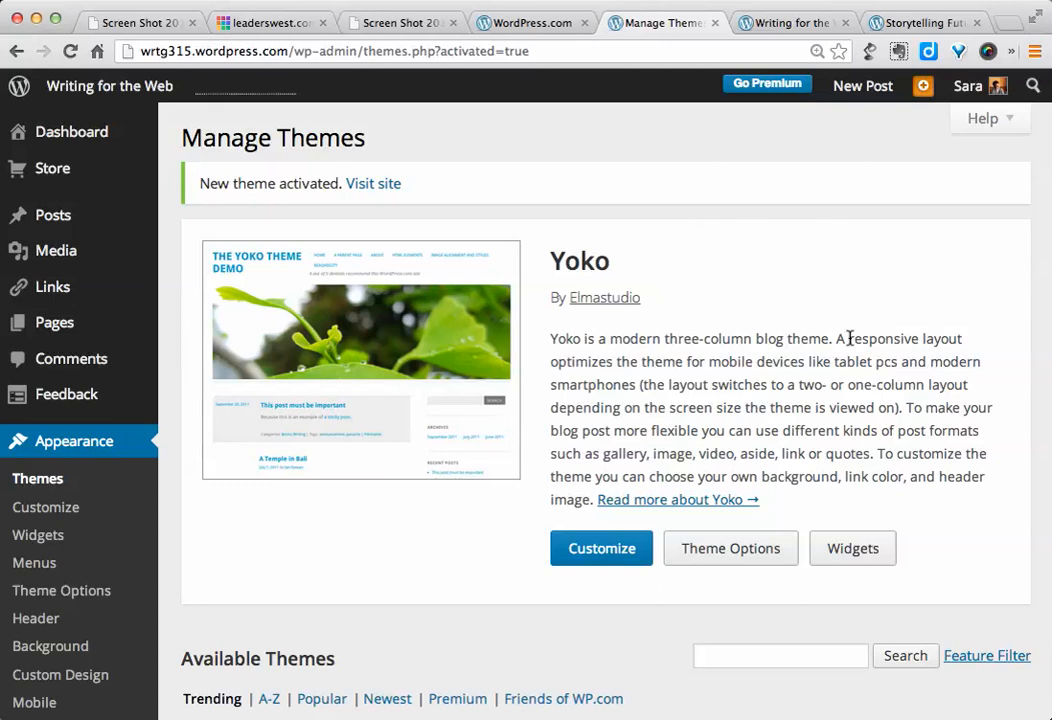
mouse_move(318, 182)
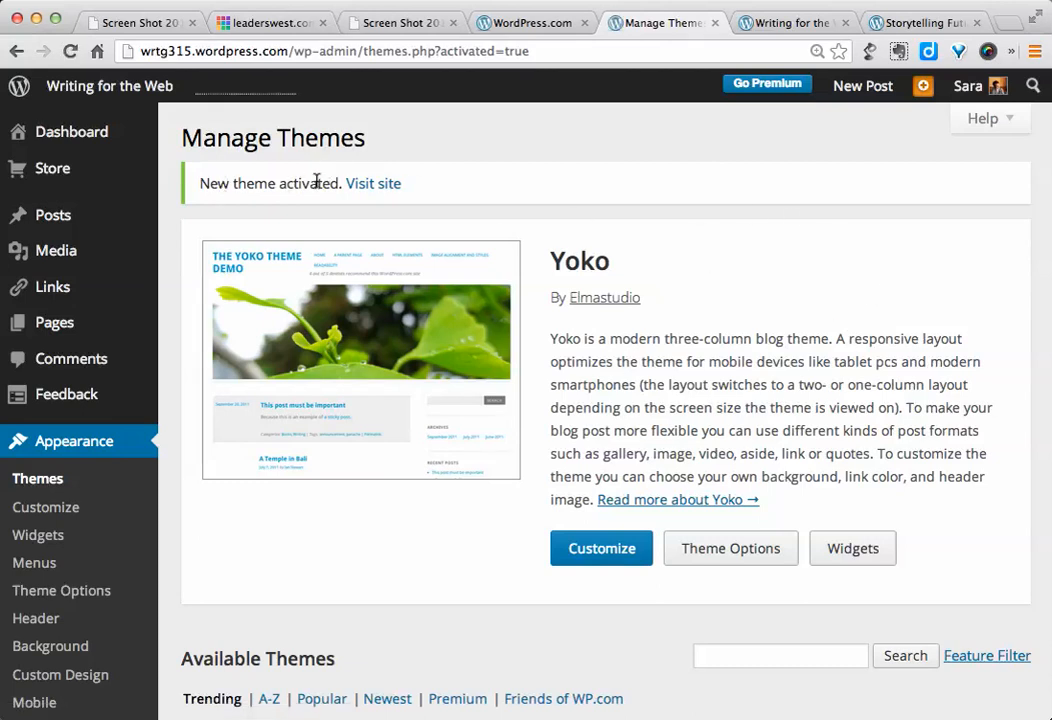
mouse_move(788, 270)
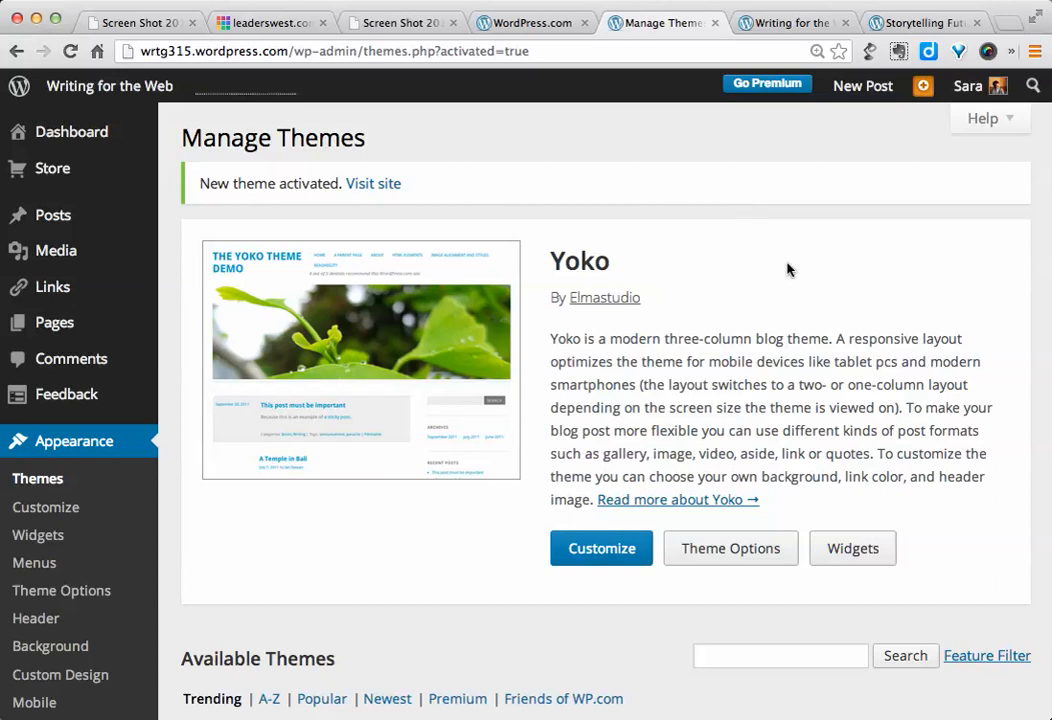
mouse_move(730, 548)
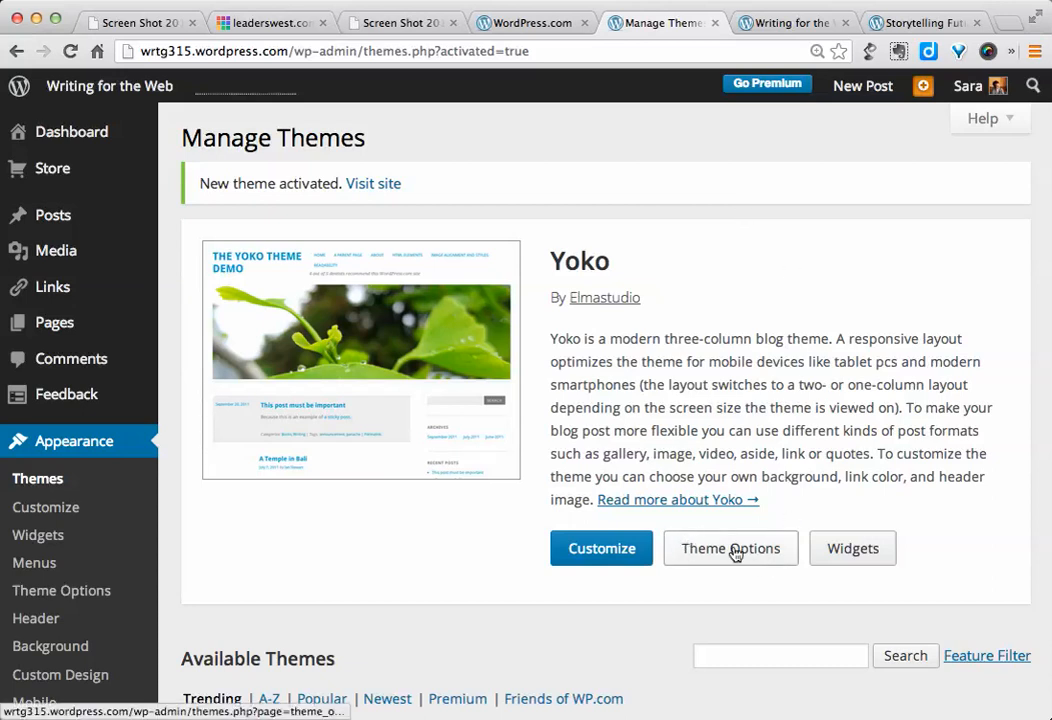
mouse_move(737, 557)
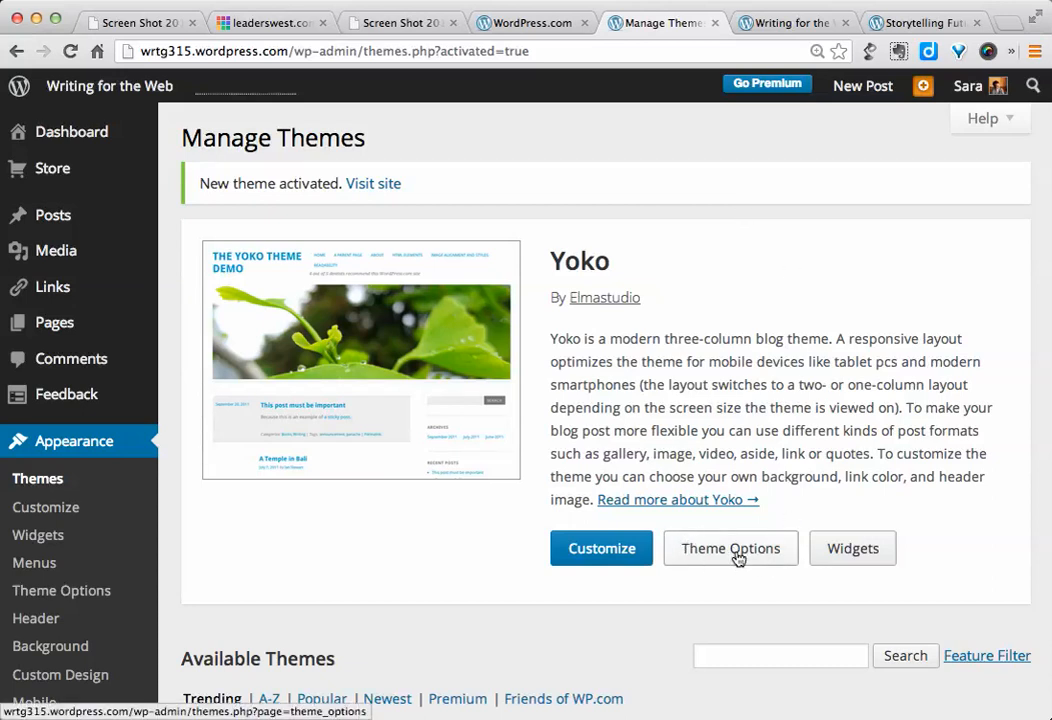
click(730, 548)
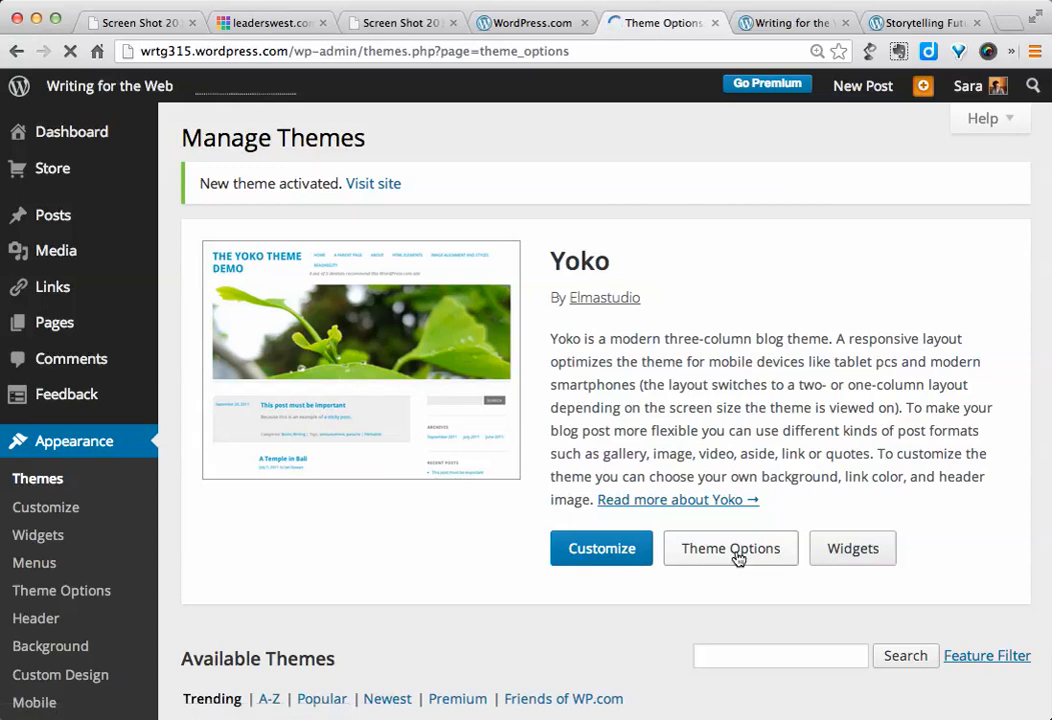
click(730, 548)
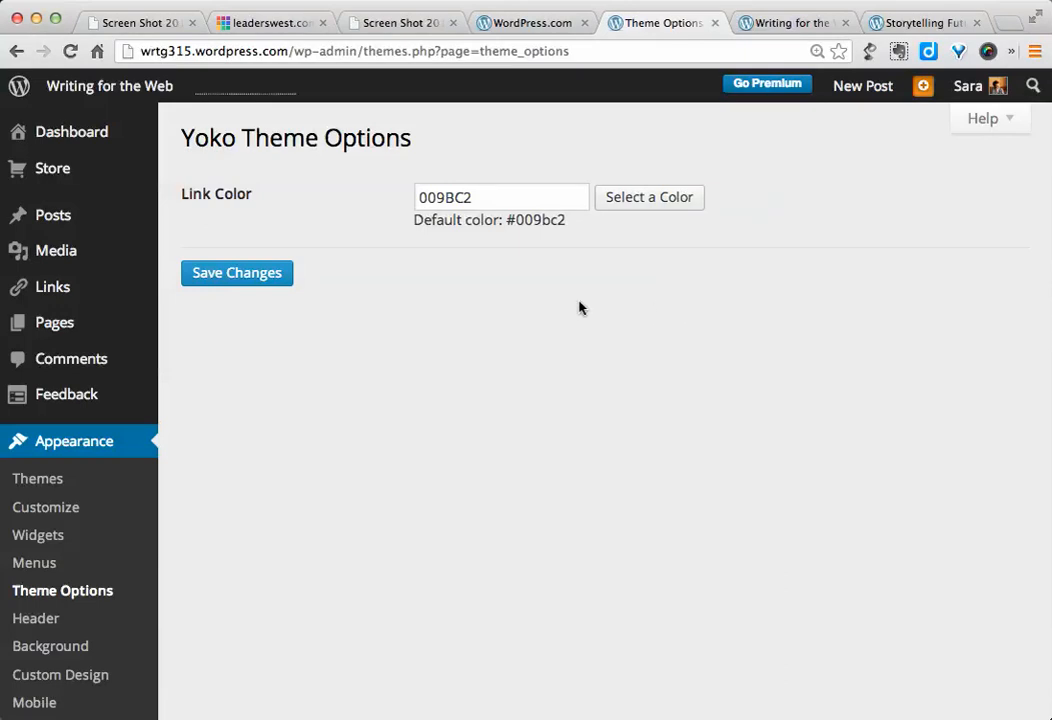
mouse_move(507, 183)
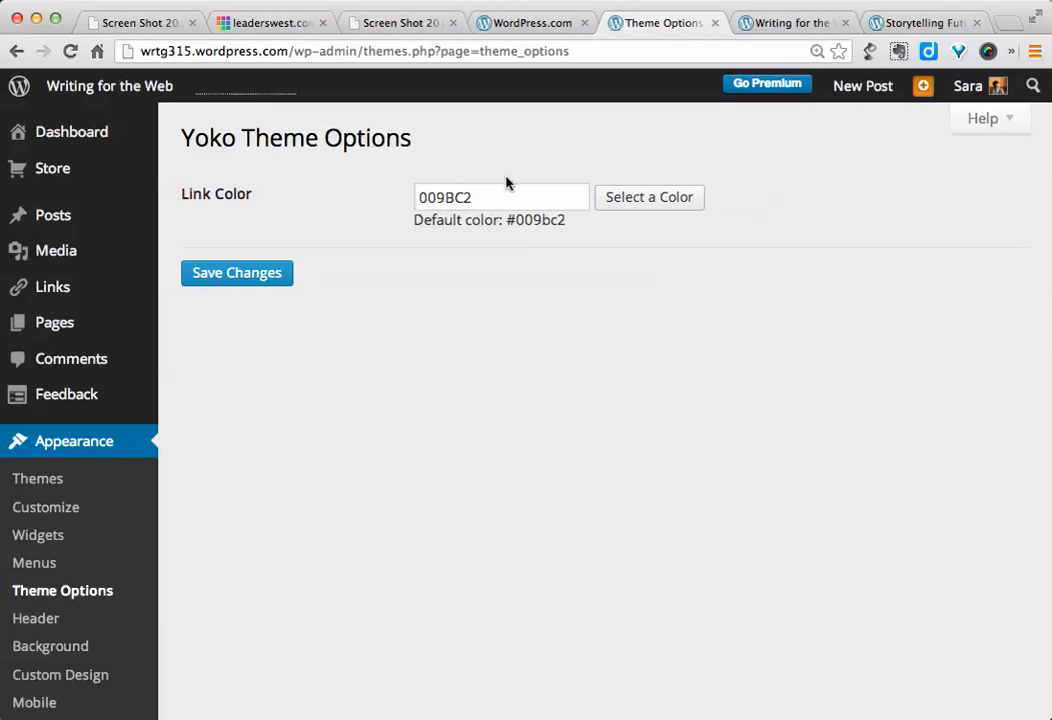
mouse_move(338, 480)
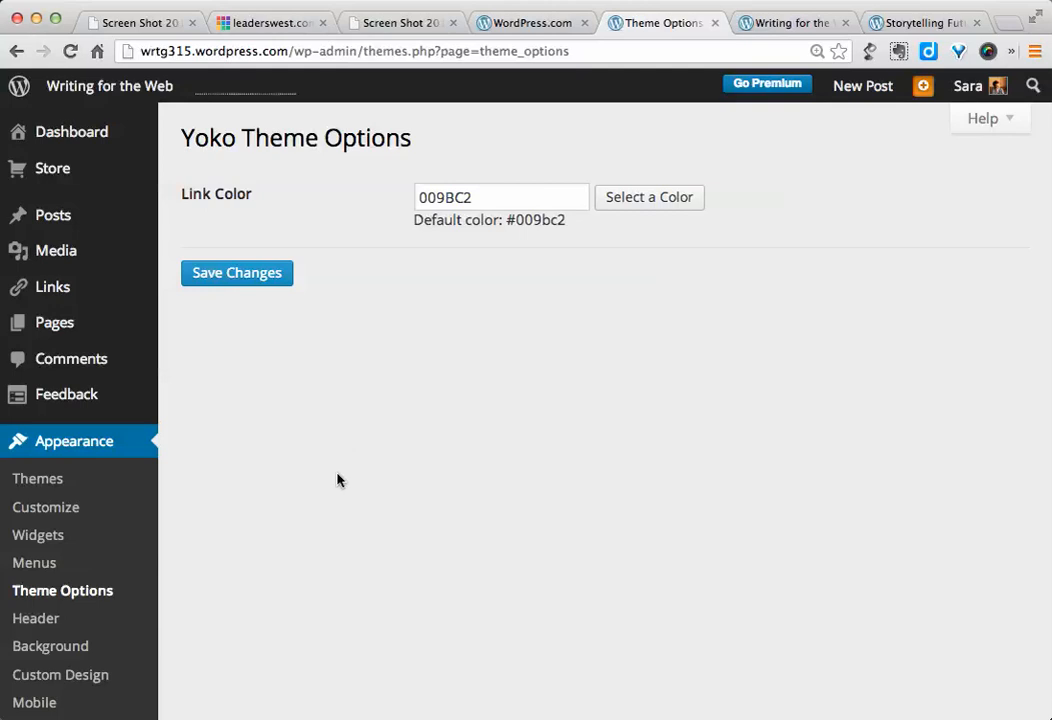
mouse_move(490, 514)
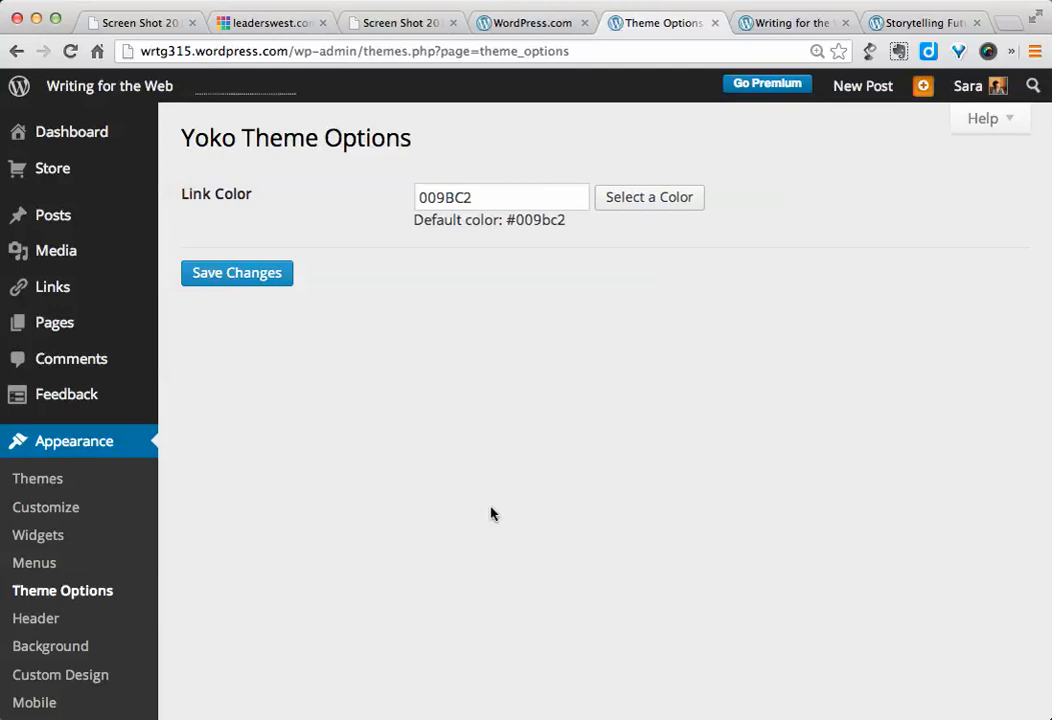
mouse_move(216, 574)
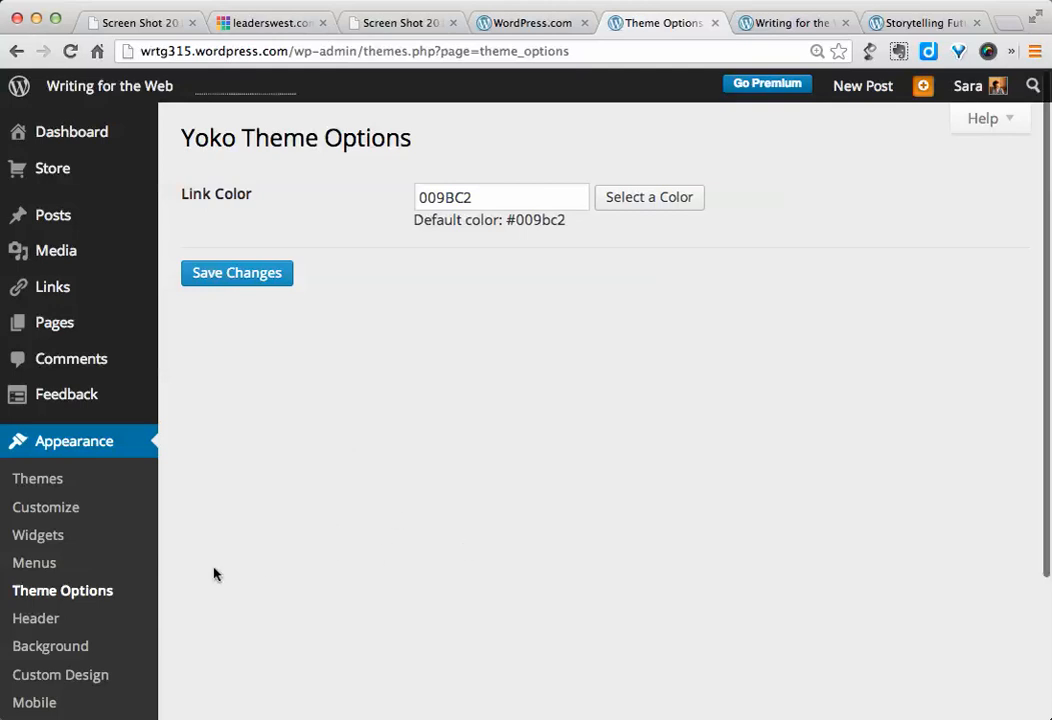
scroll(down, 3)
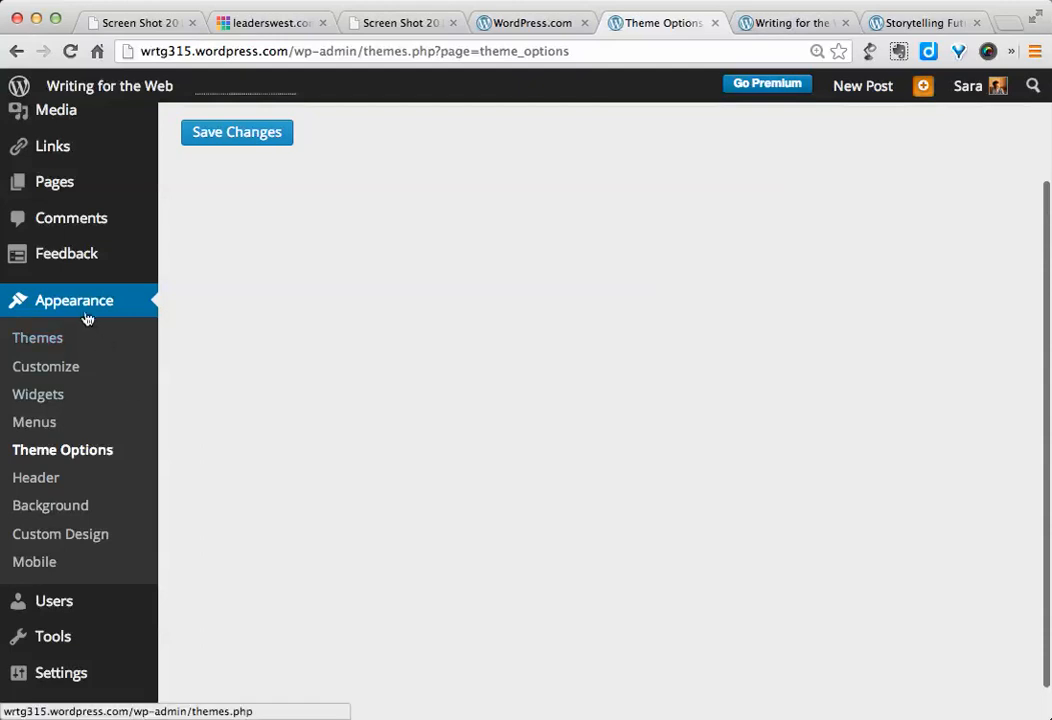
mouse_move(99, 476)
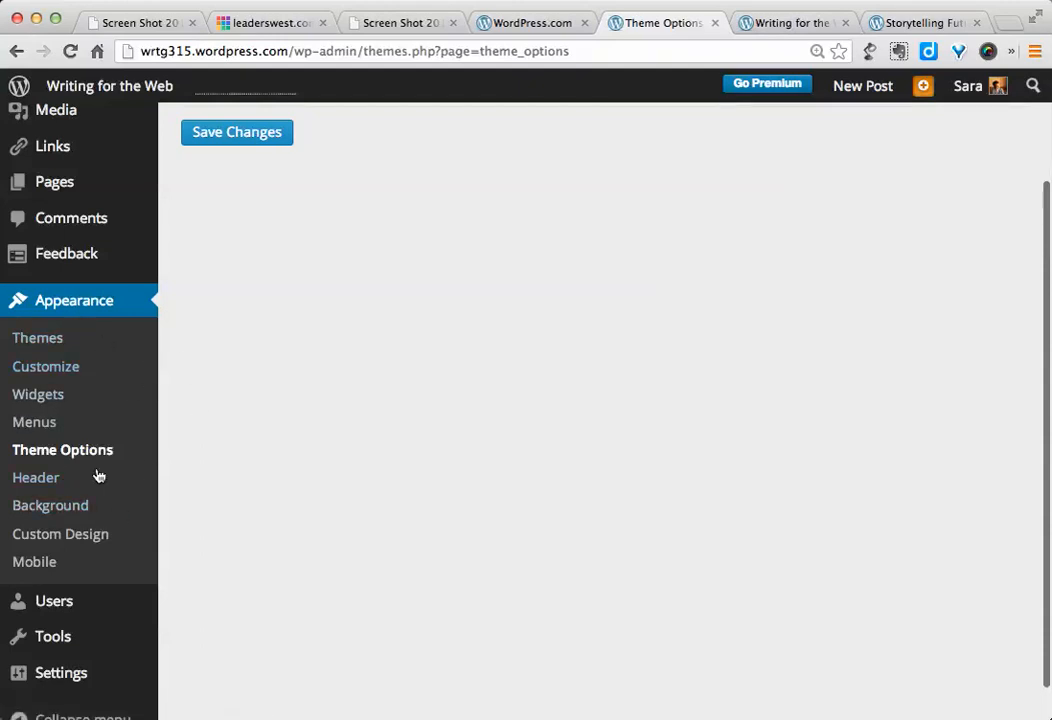
click(35, 477)
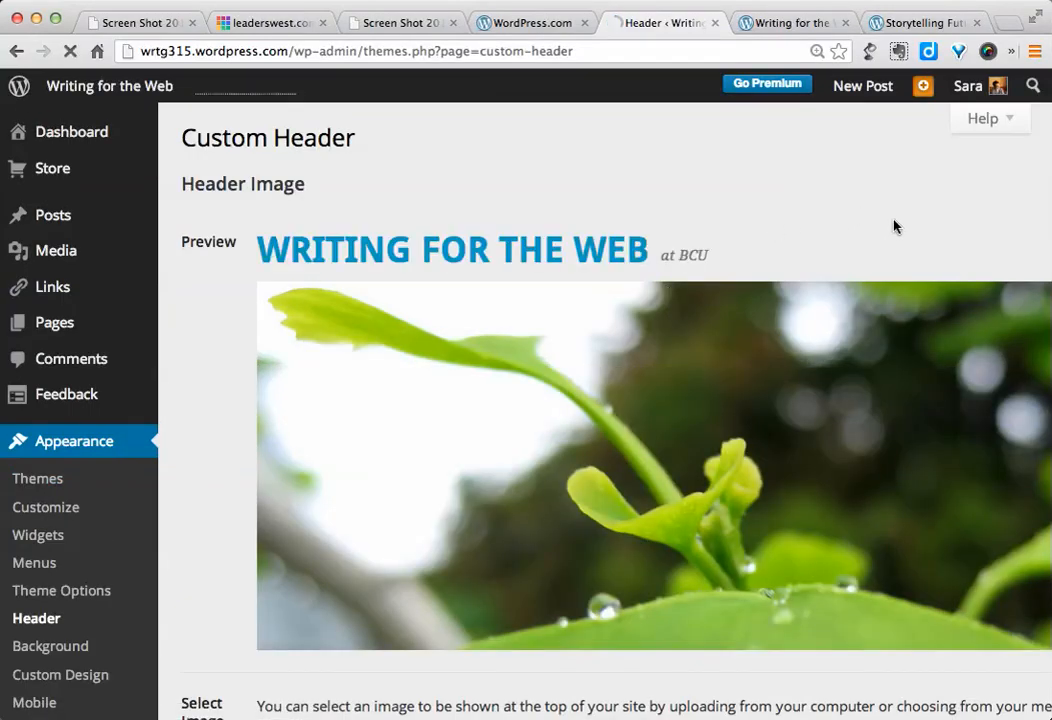
Step: Review the Custom Header upload options, then view the Writing for the Web homepage
scroll(down, 3)
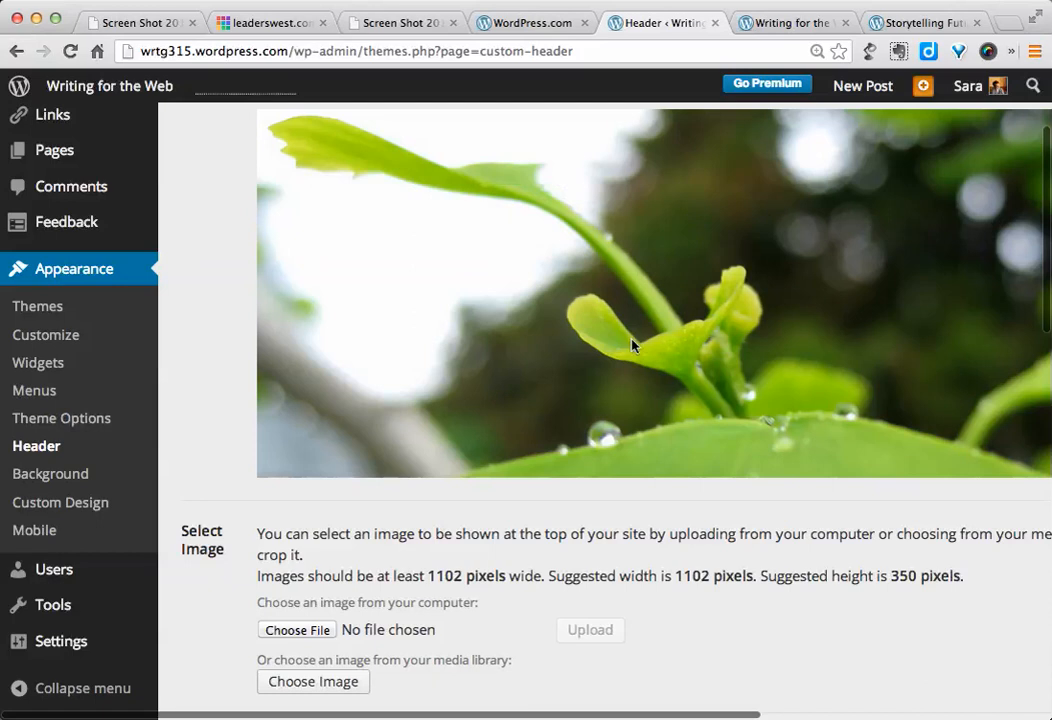
scroll(up, 3)
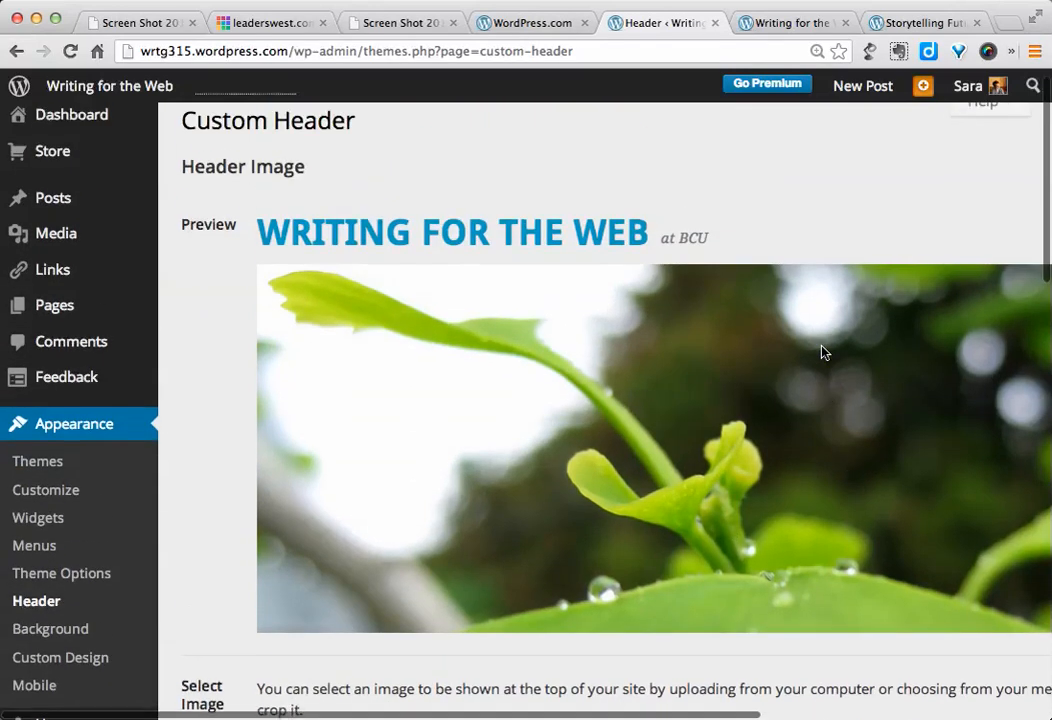
click(793, 22)
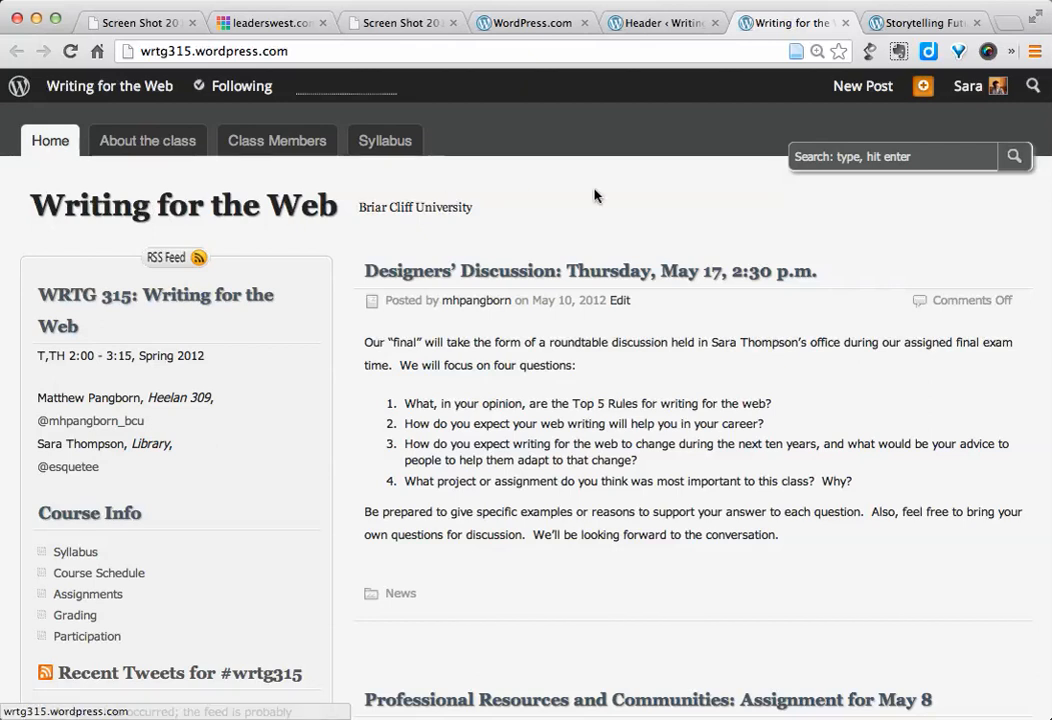
mouse_move(578, 207)
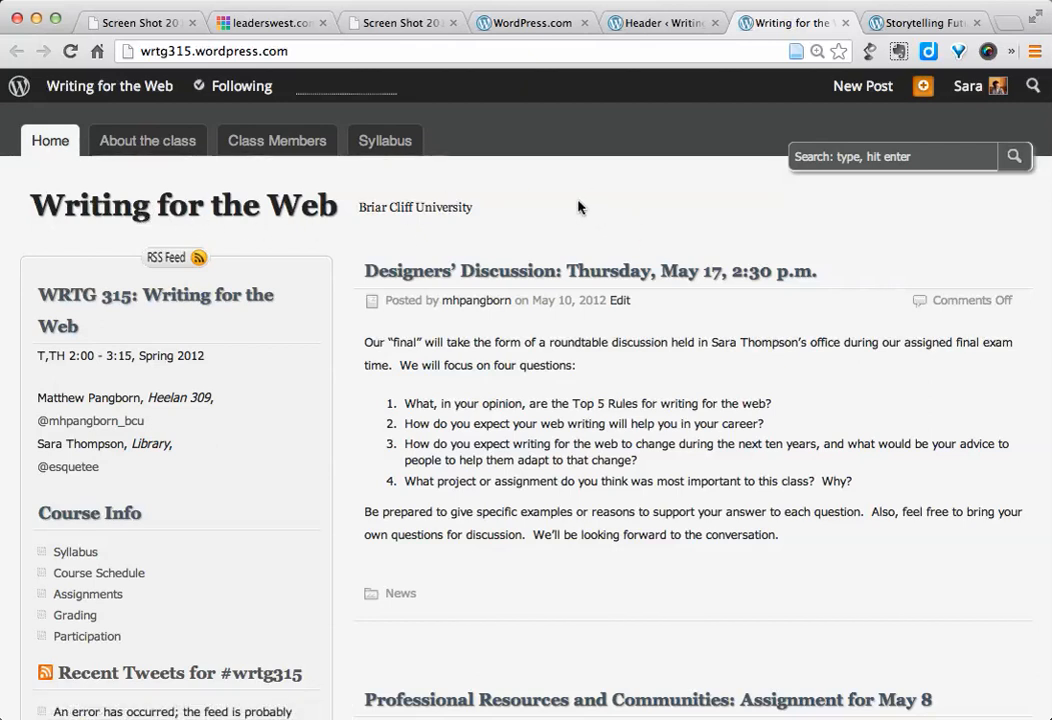
mouse_move(367, 216)
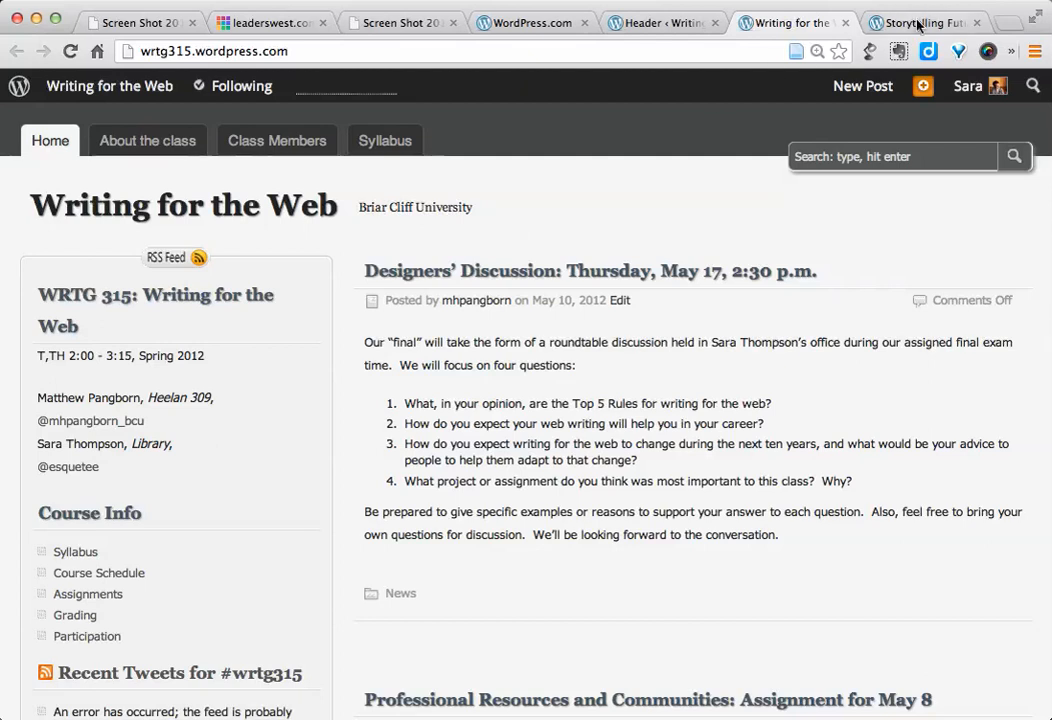
click(920, 22)
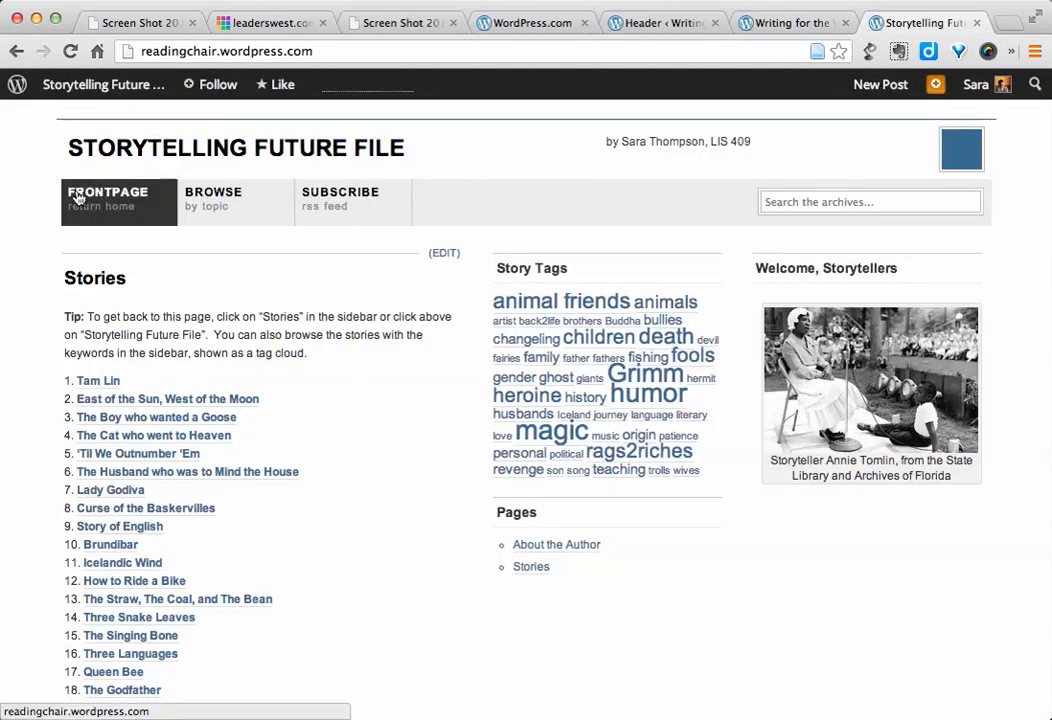
mouse_move(558, 141)
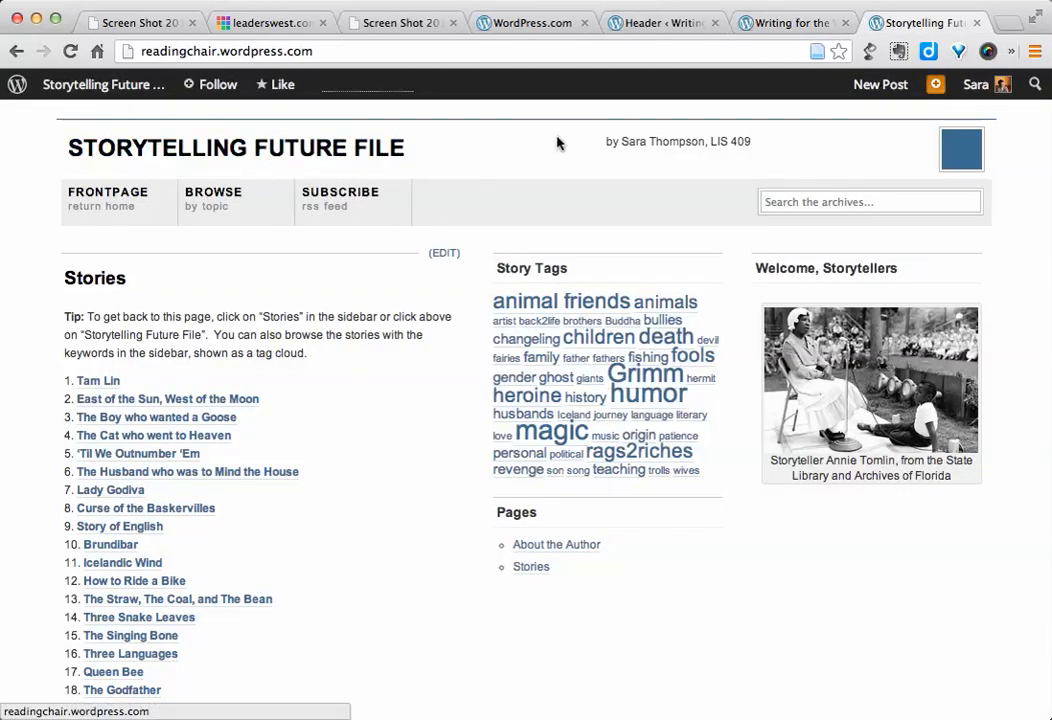
scroll(down, 3)
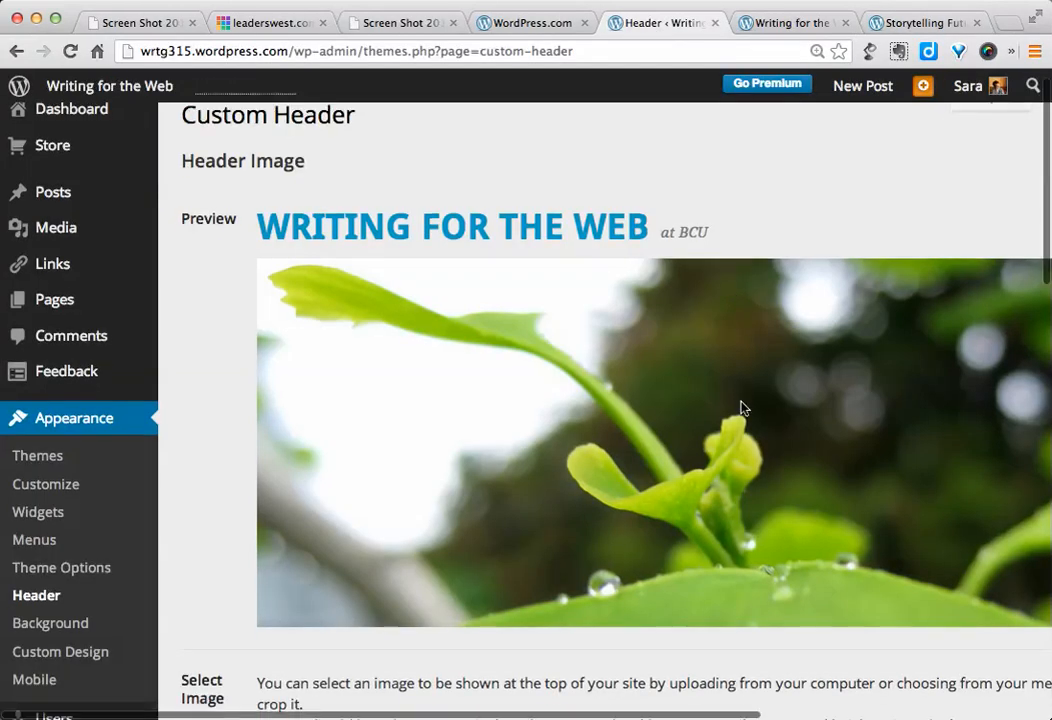
Step: Select Random under Default Images so each page shows a different header
scroll(down, 3)
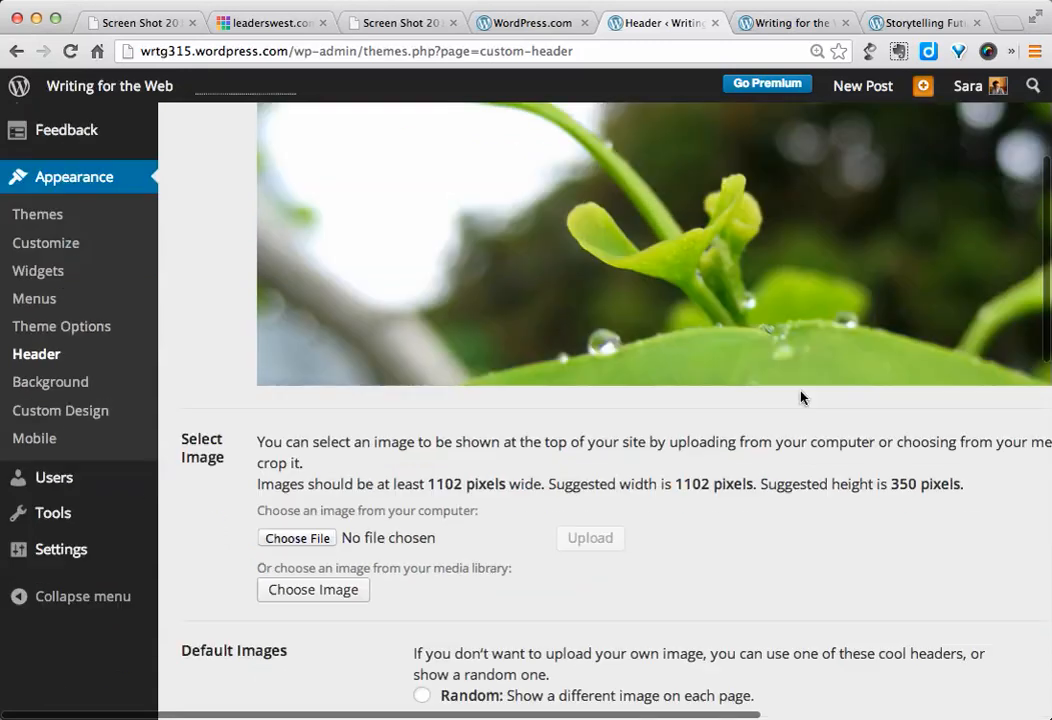
scroll(down, 3)
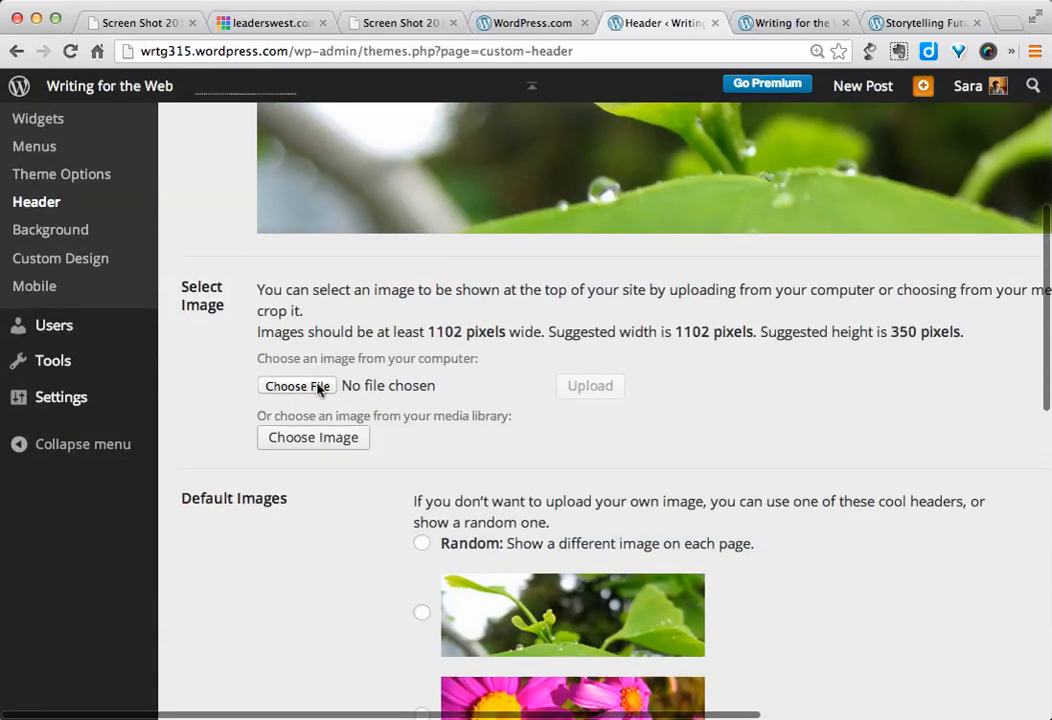
mouse_move(565, 420)
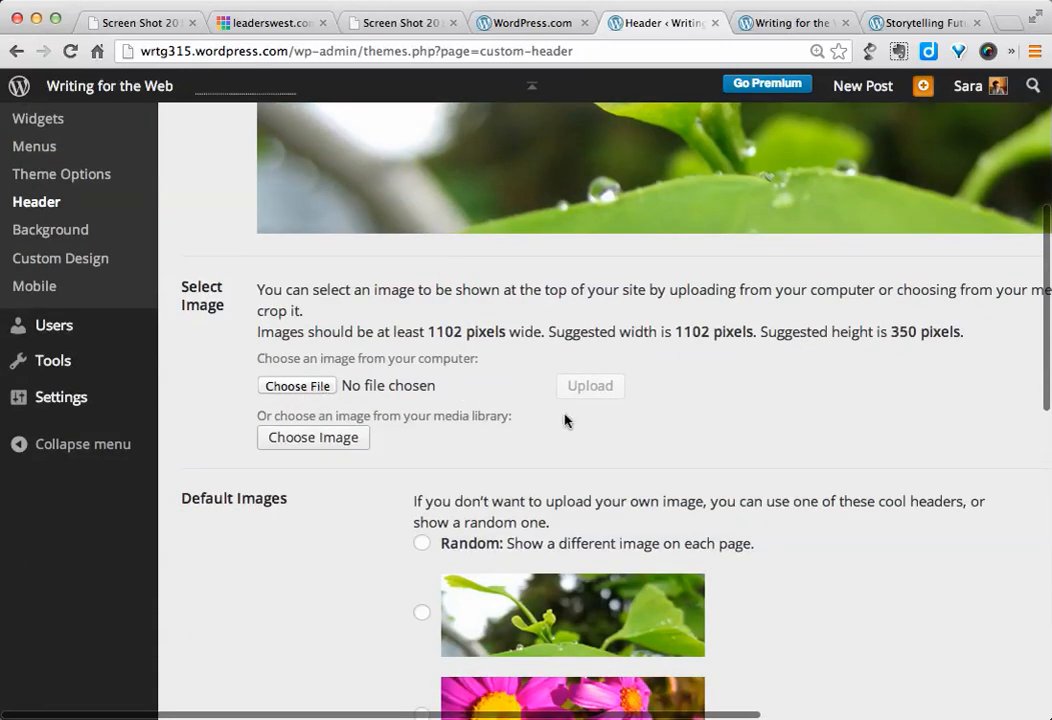
mouse_move(405, 450)
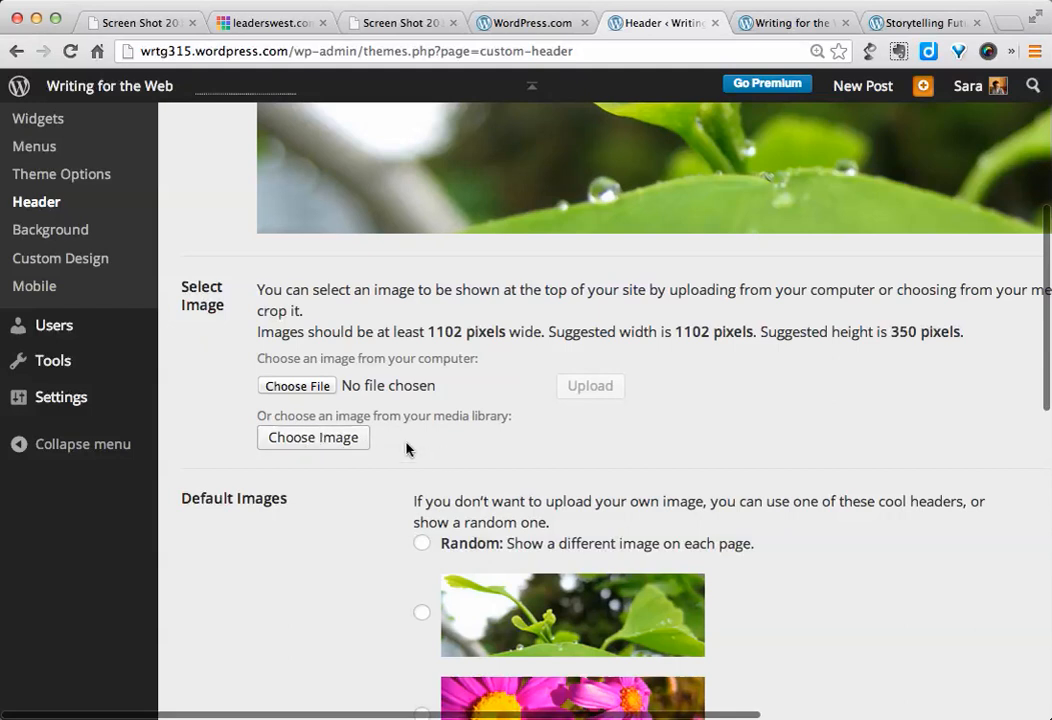
scroll(down, 3)
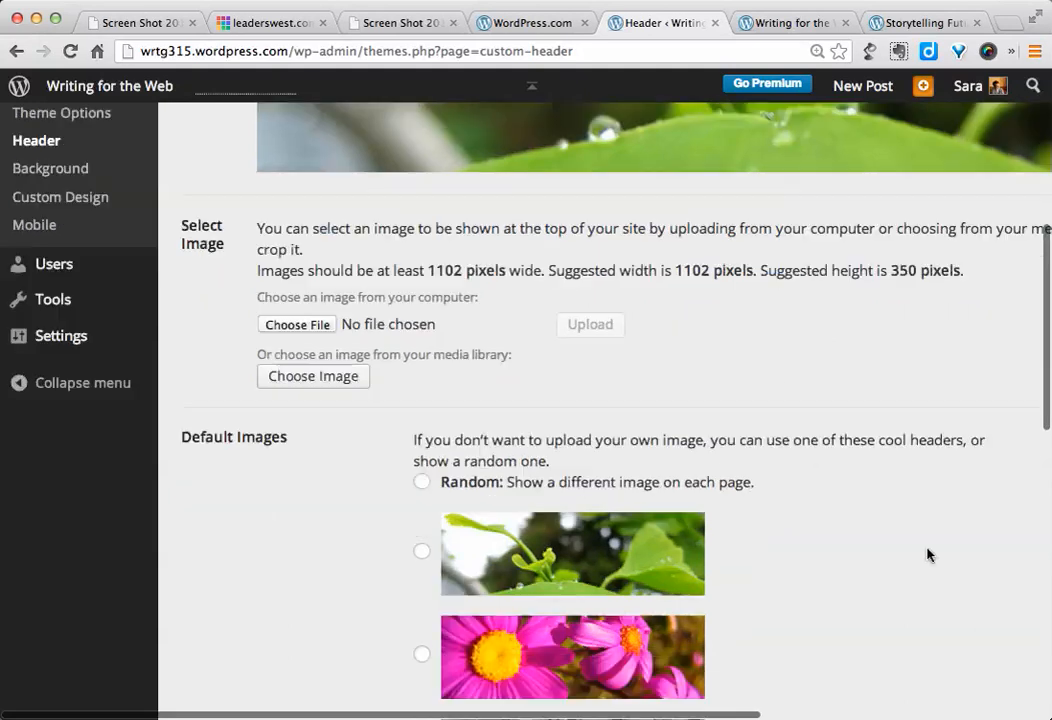
scroll(down, 3)
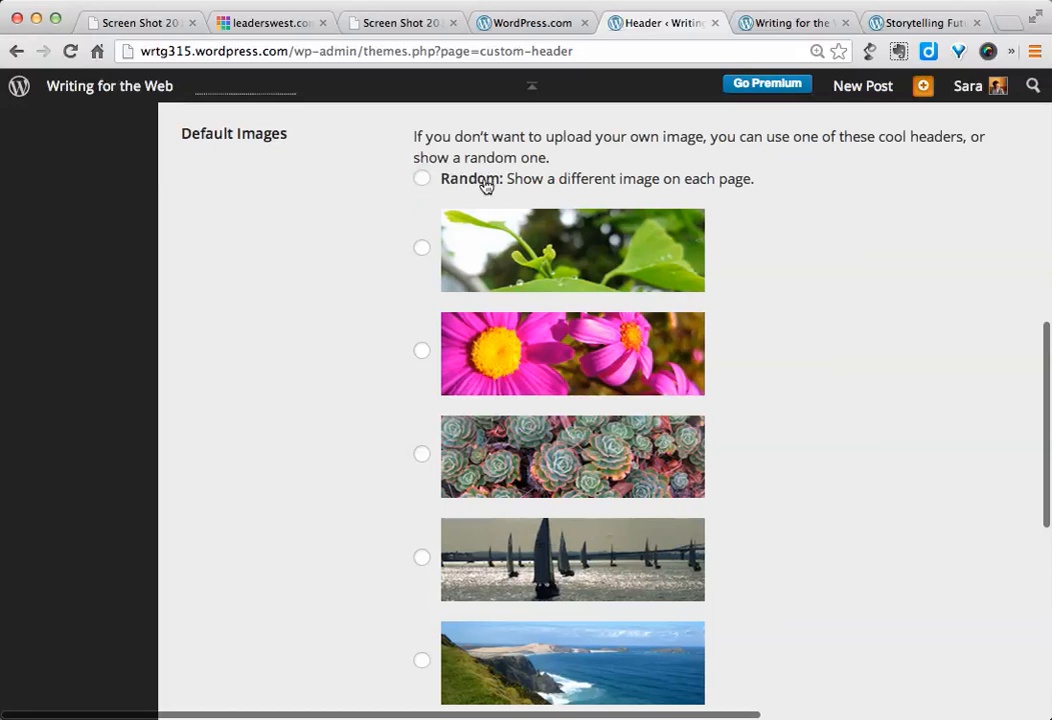
click(421, 178)
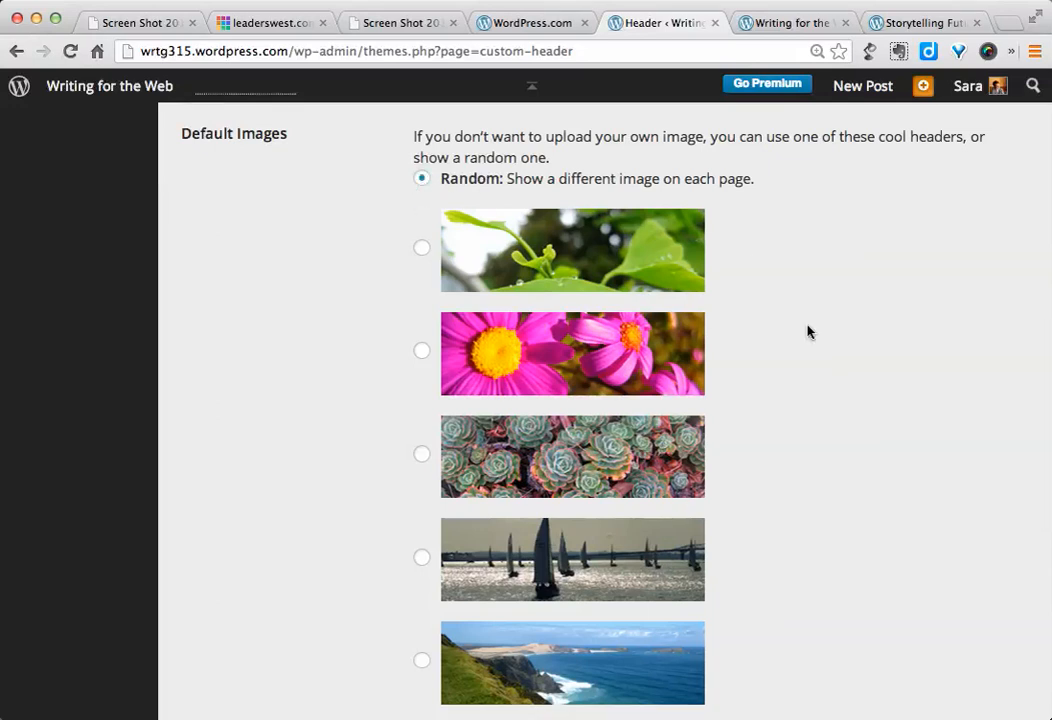
Step: Review the header images and header-text options, then go to the Widgets page
scroll(down, 3)
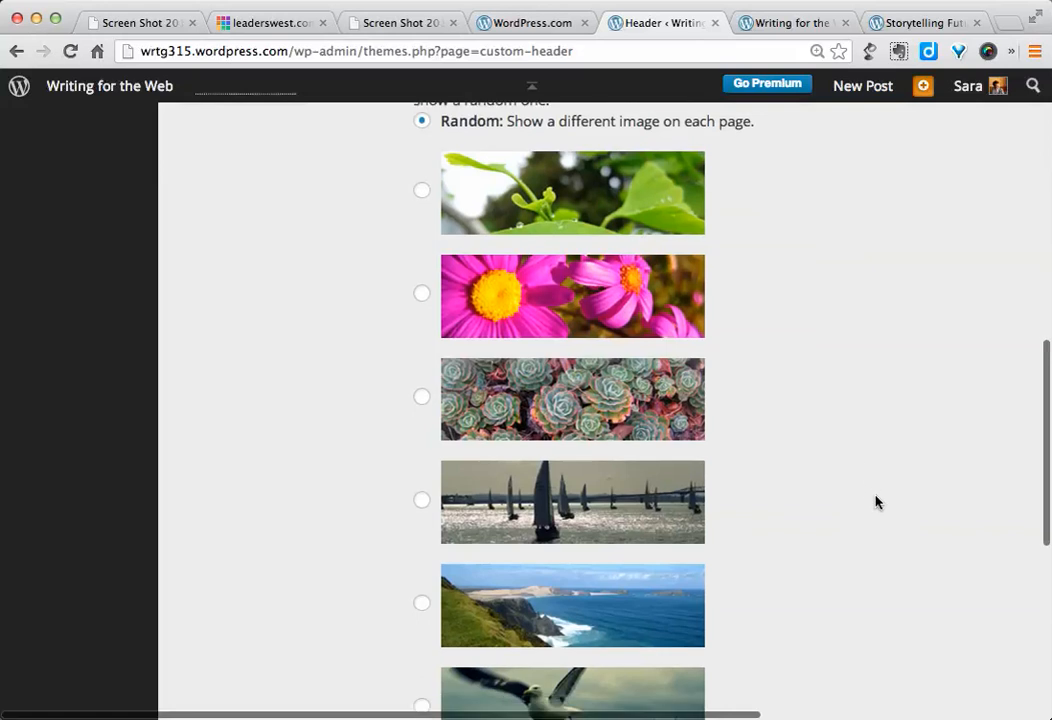
scroll(up, 3)
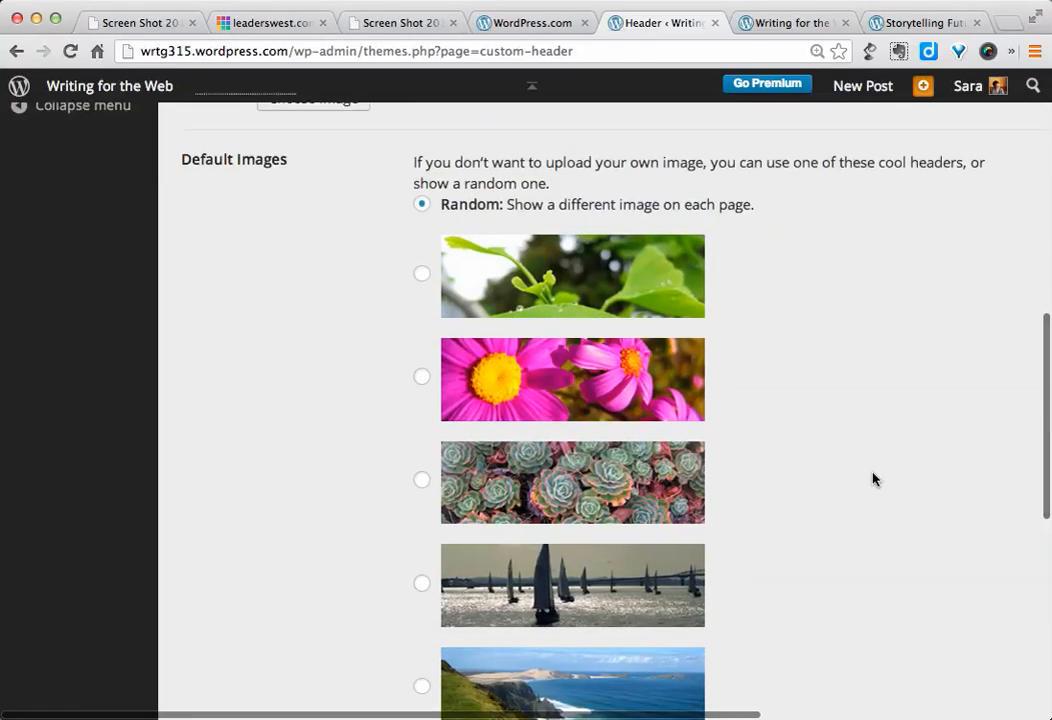
mouse_move(867, 437)
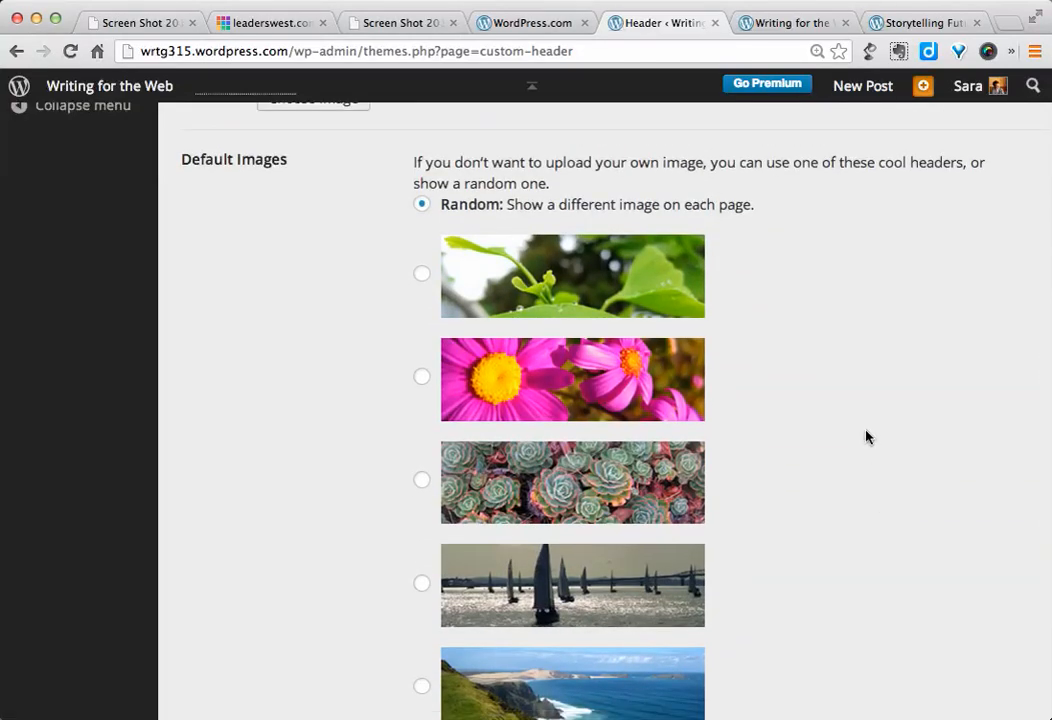
mouse_move(884, 494)
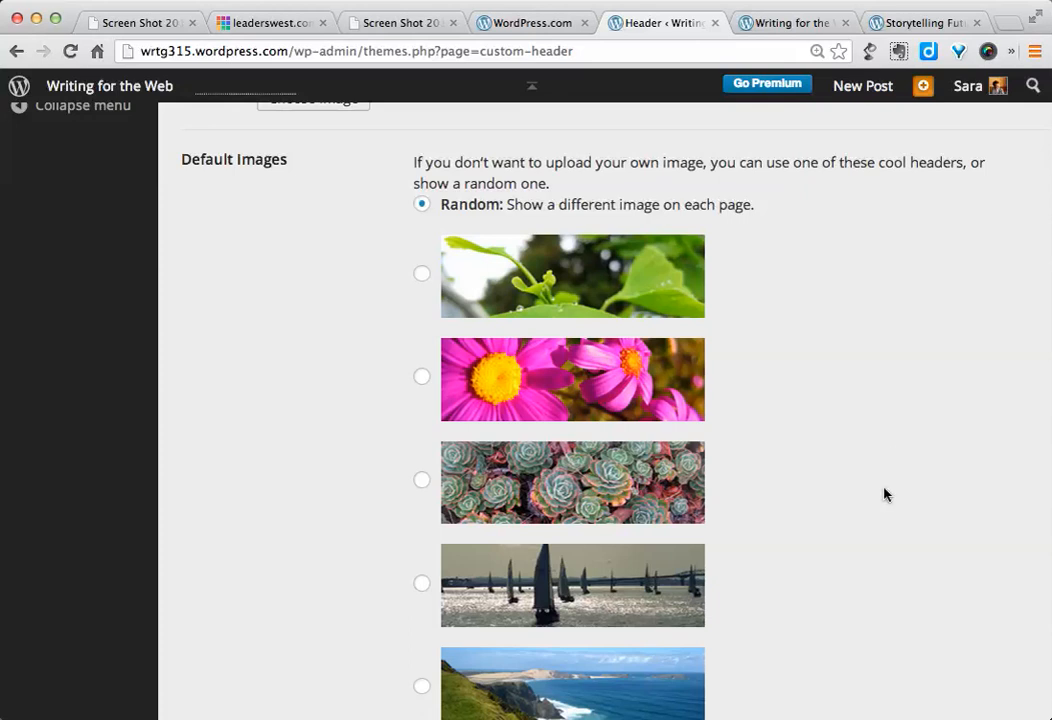
scroll(down, 3)
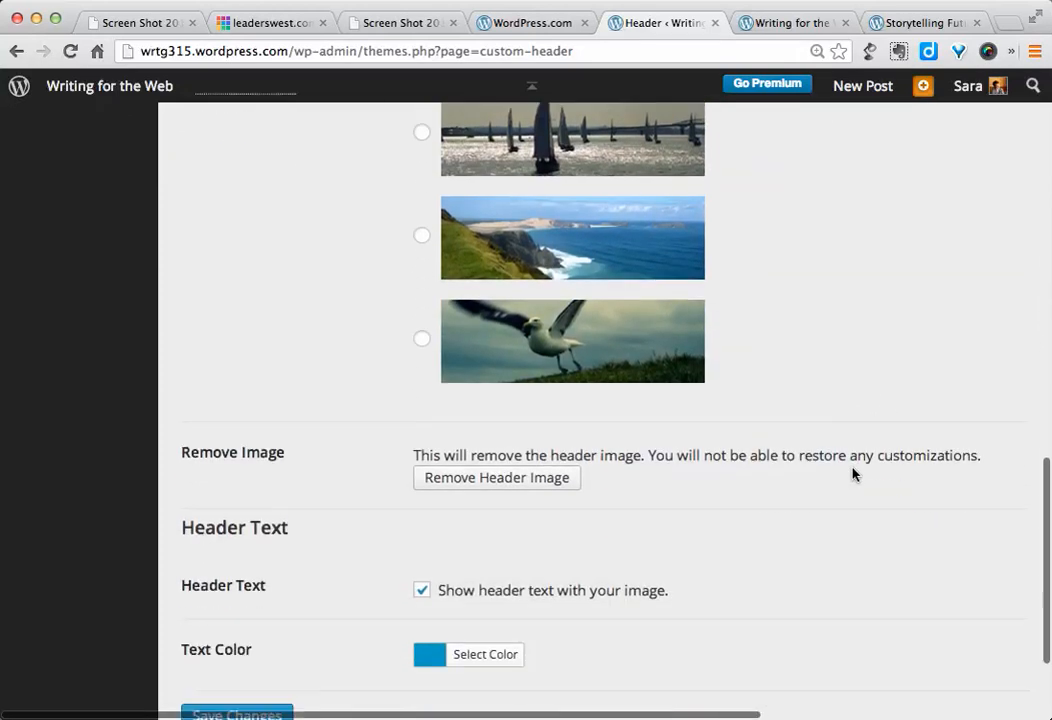
scroll(down, 3)
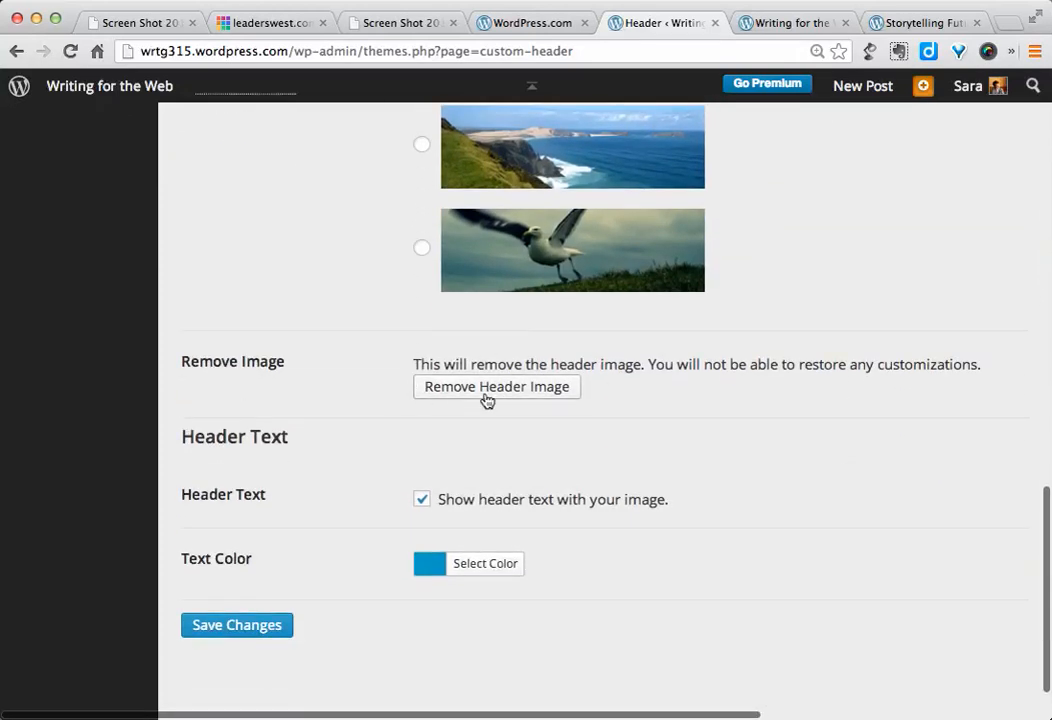
mouse_move(363, 461)
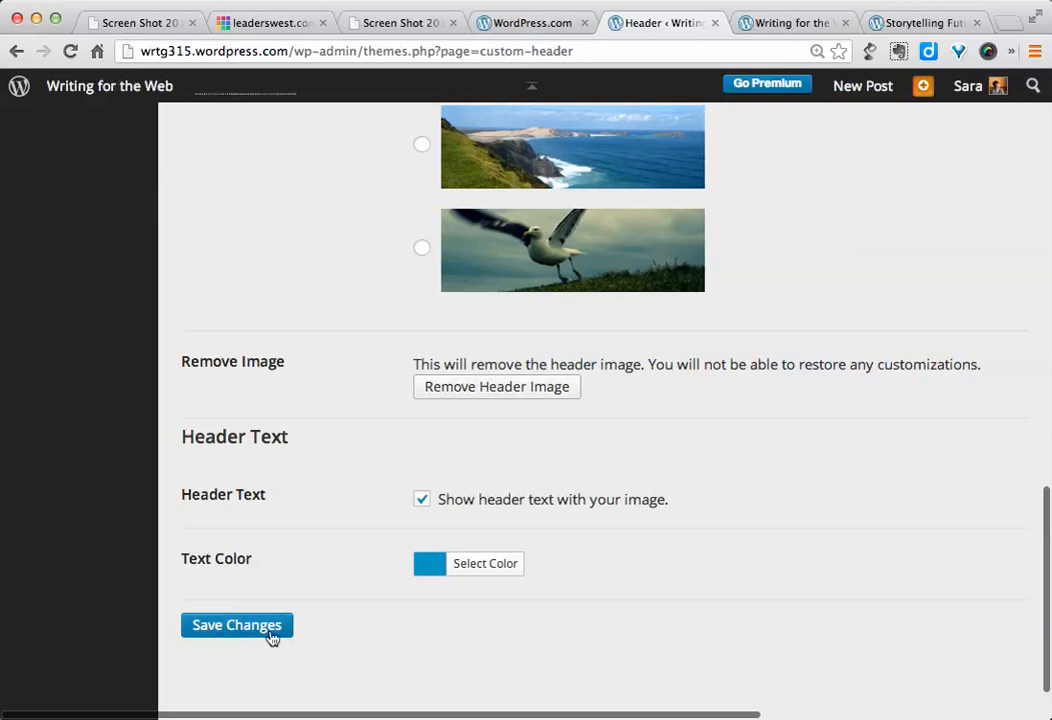
scroll(up, 3)
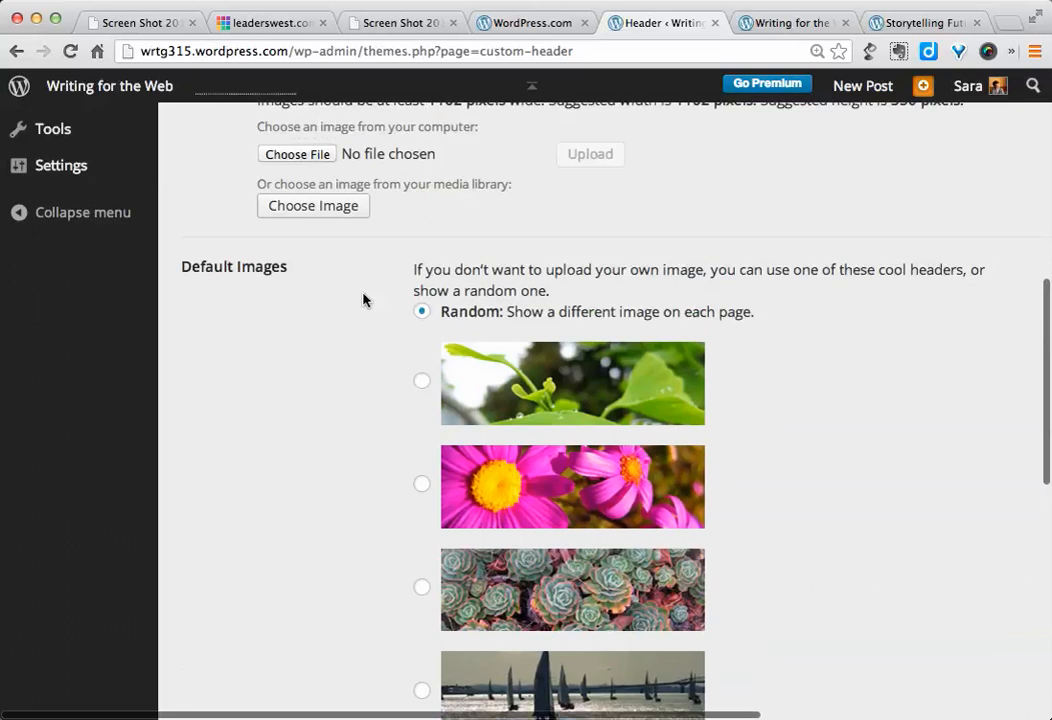
scroll(up, 3)
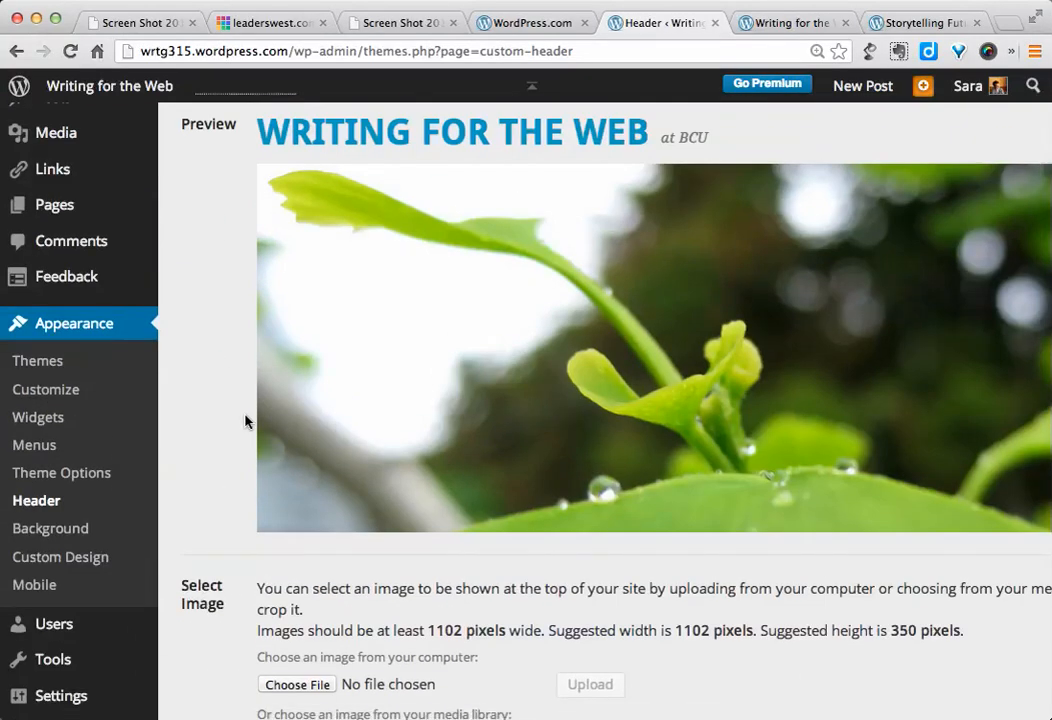
mouse_move(38, 345)
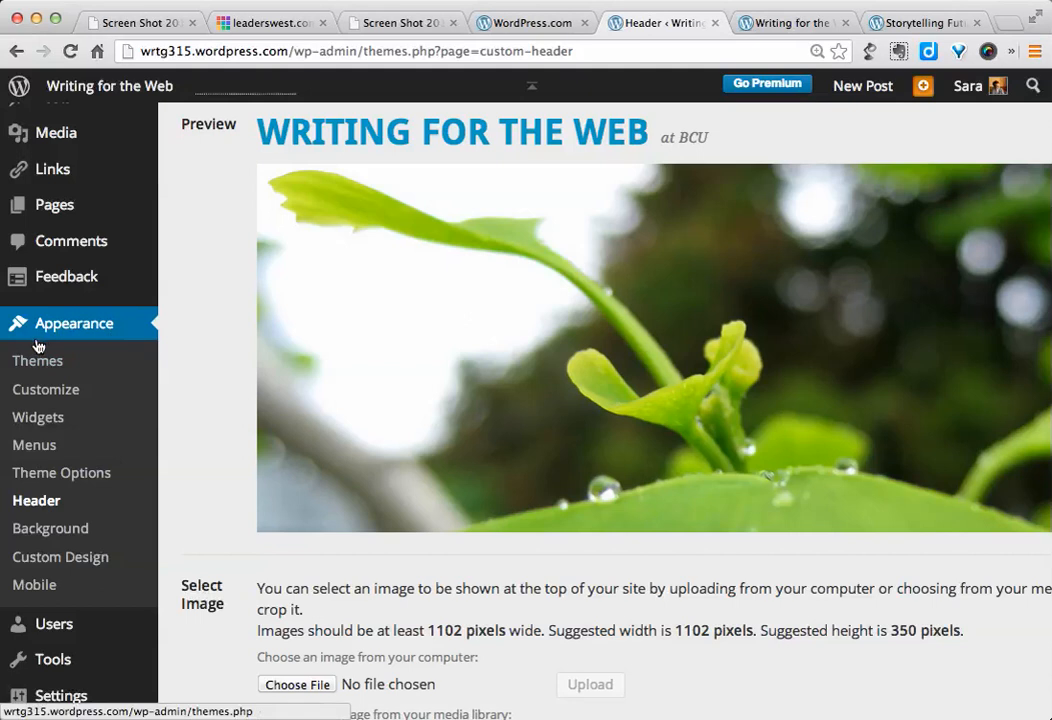
mouse_move(38, 417)
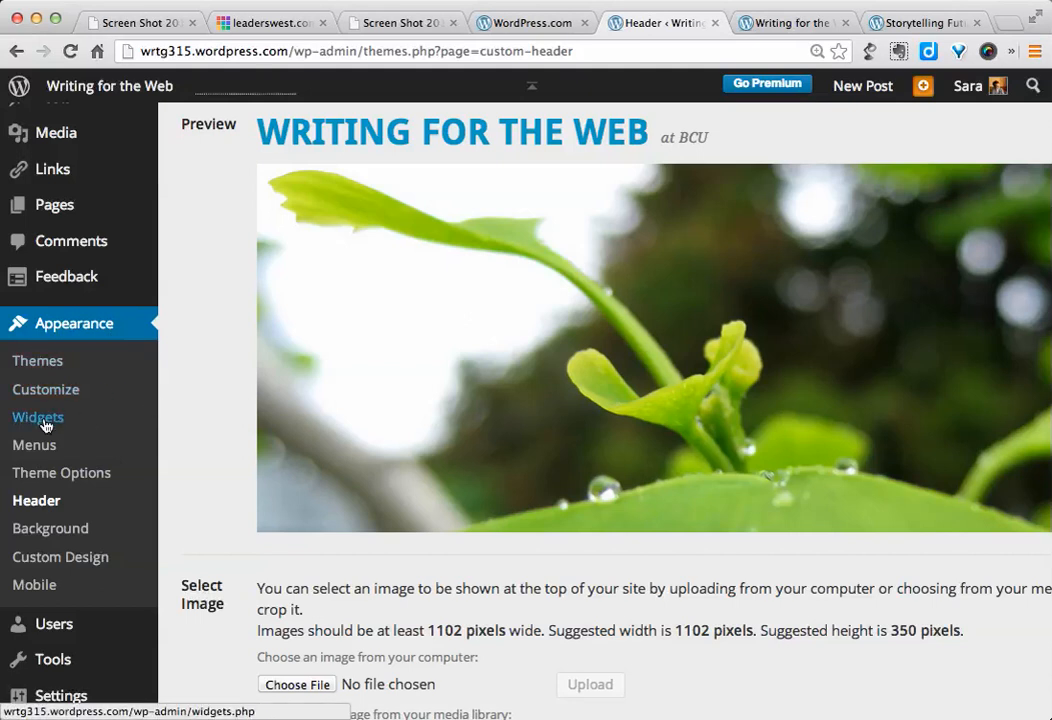
click(38, 417)
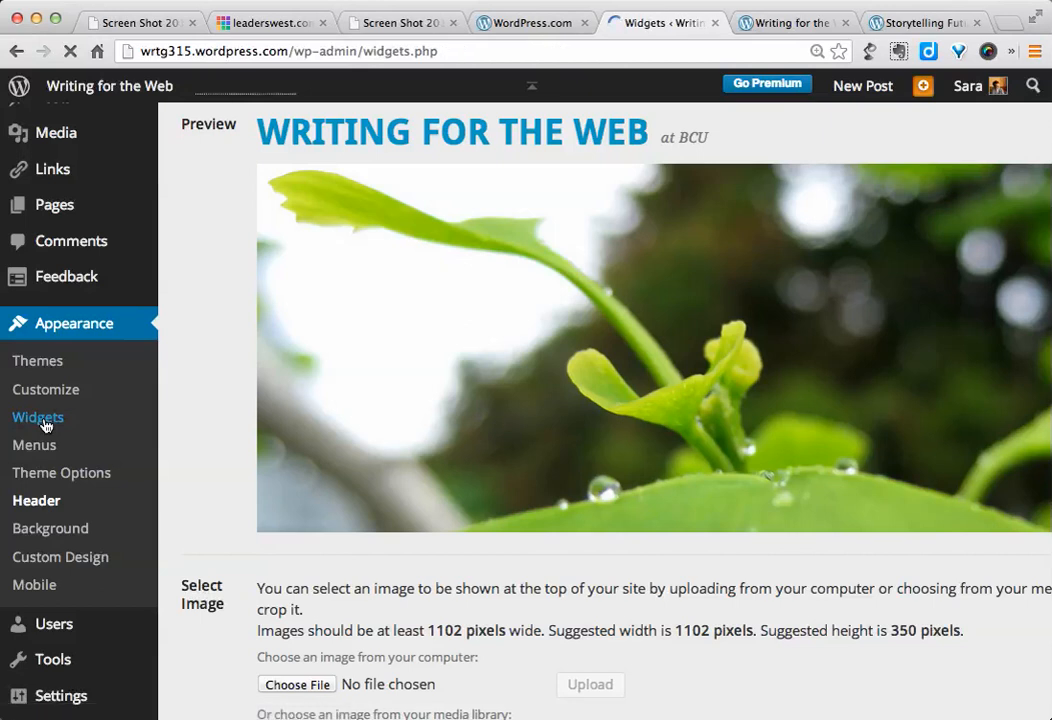
Step: Open Appearance > Widgets, view both live blogs, then return to the Widgets page
click(38, 417)
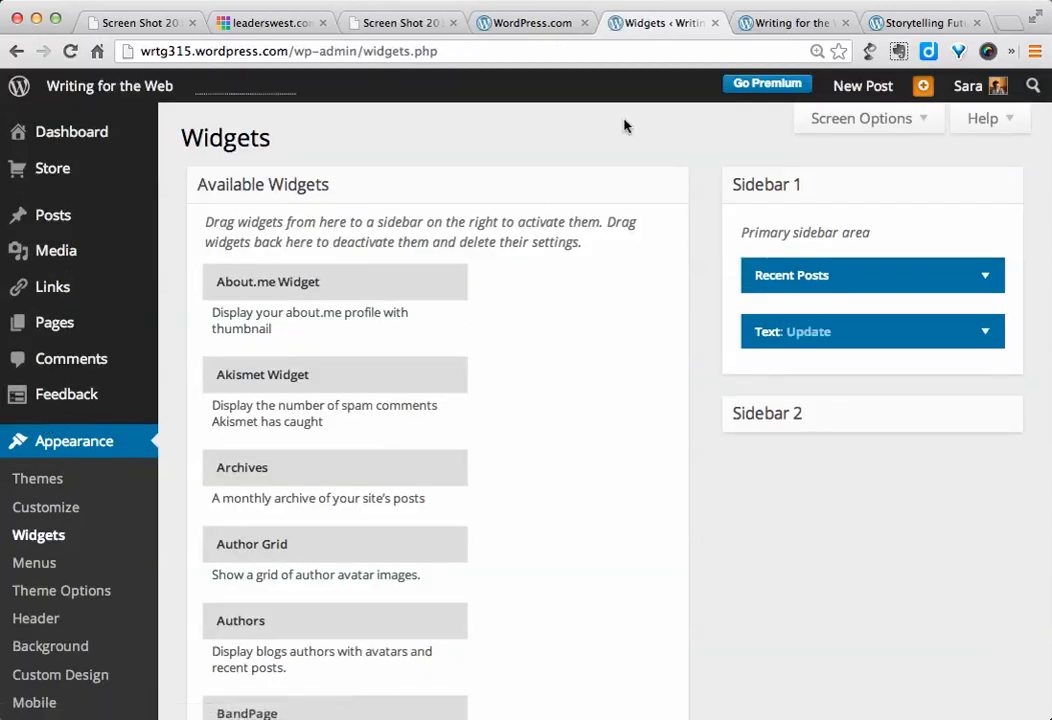
click(790, 22)
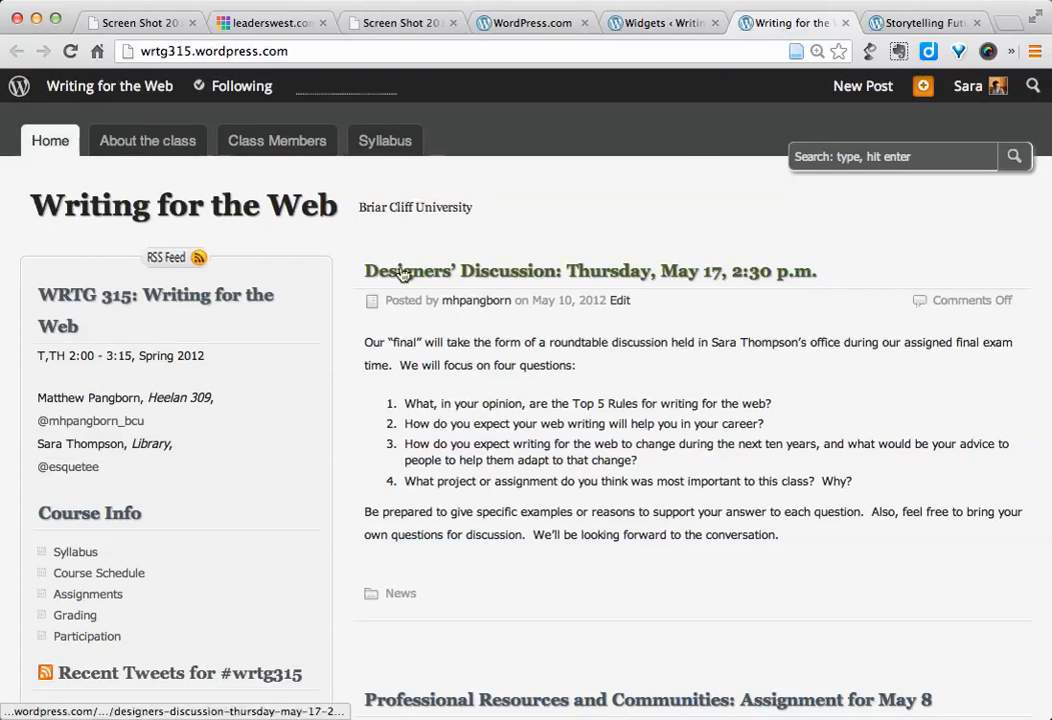
mouse_move(173, 578)
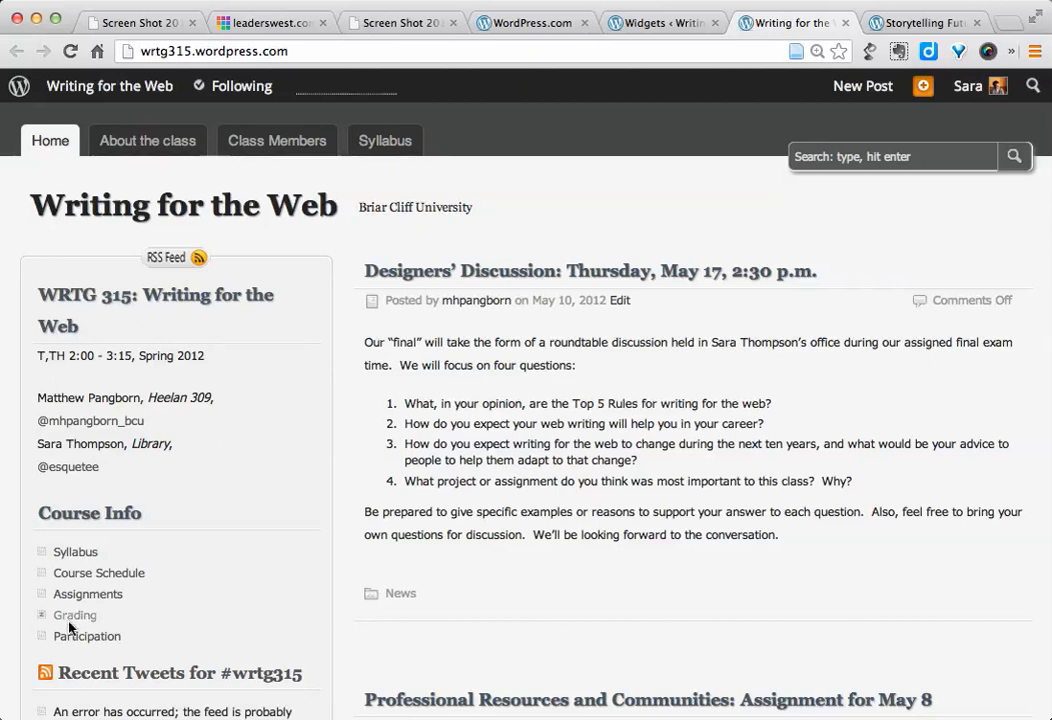
mouse_move(330, 574)
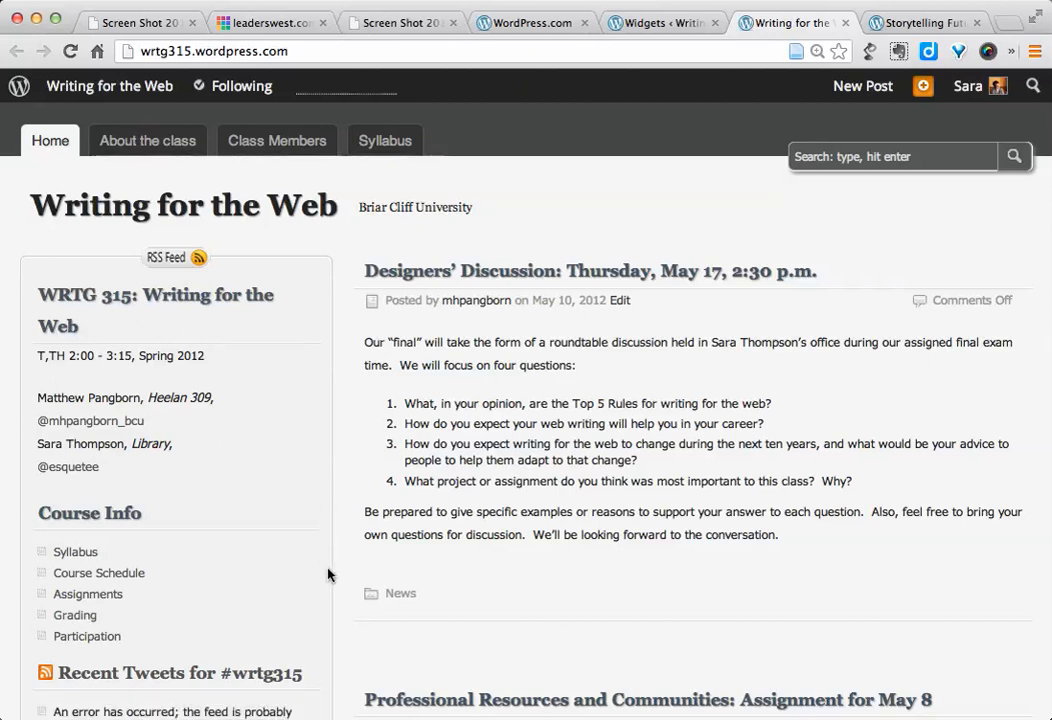
click(920, 22)
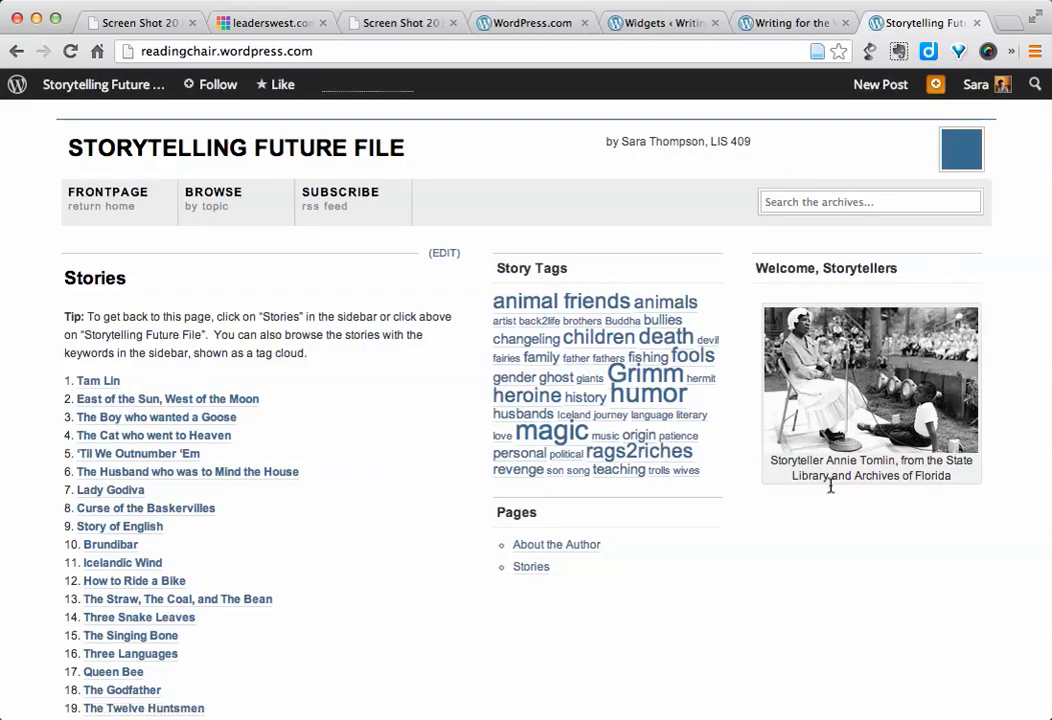
mouse_move(670, 458)
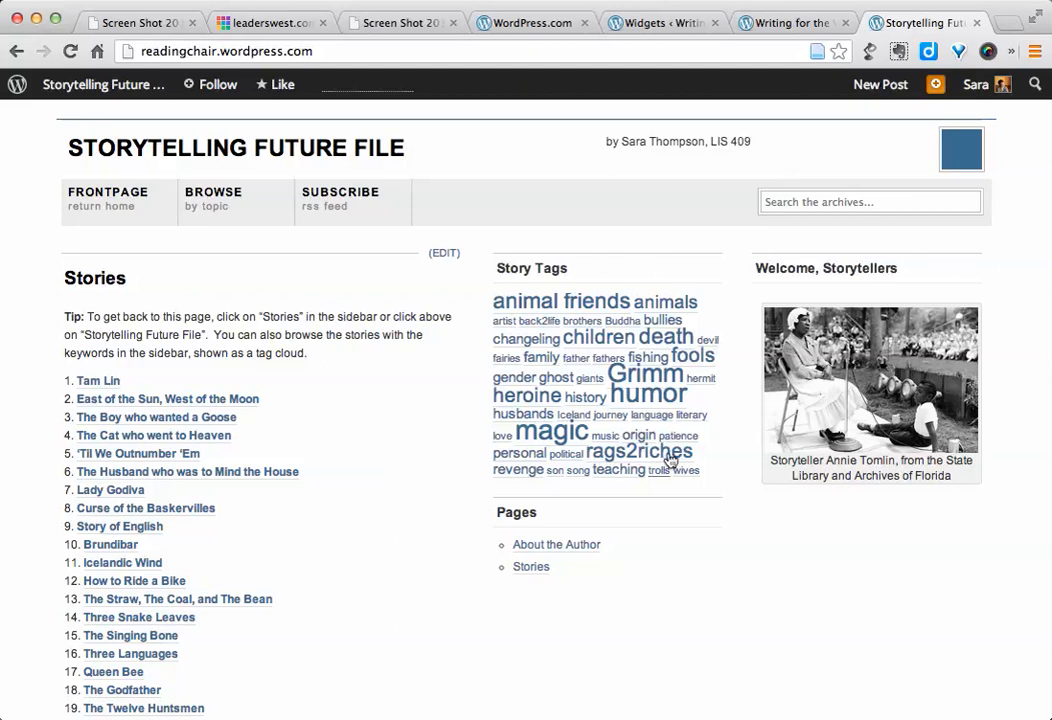
mouse_move(503, 547)
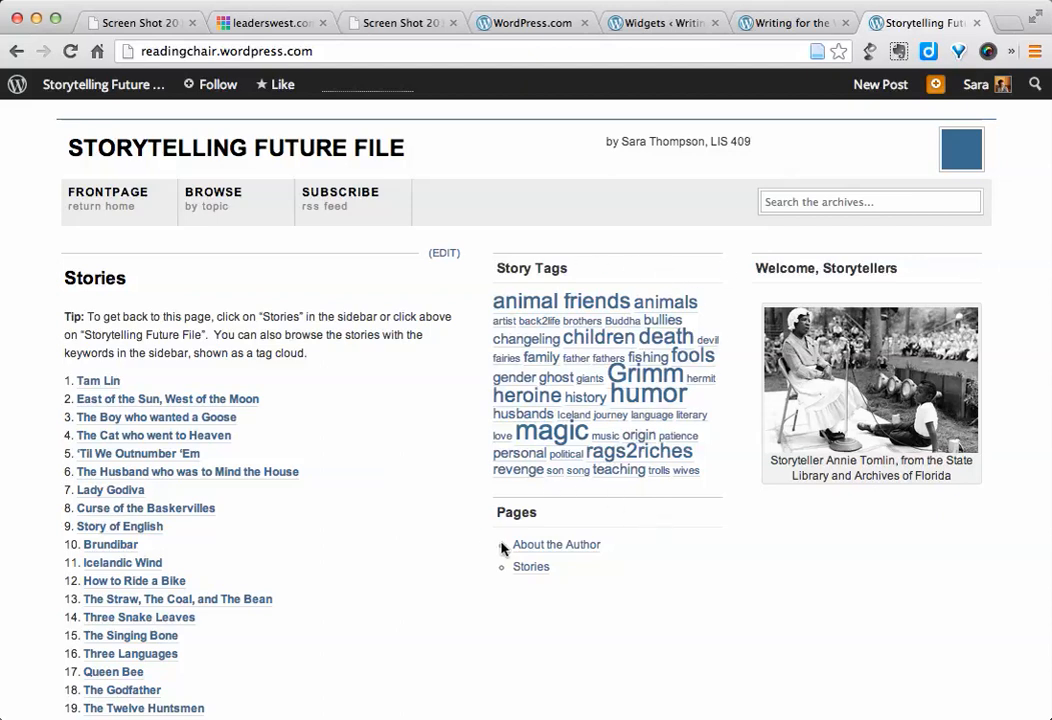
mouse_move(683, 213)
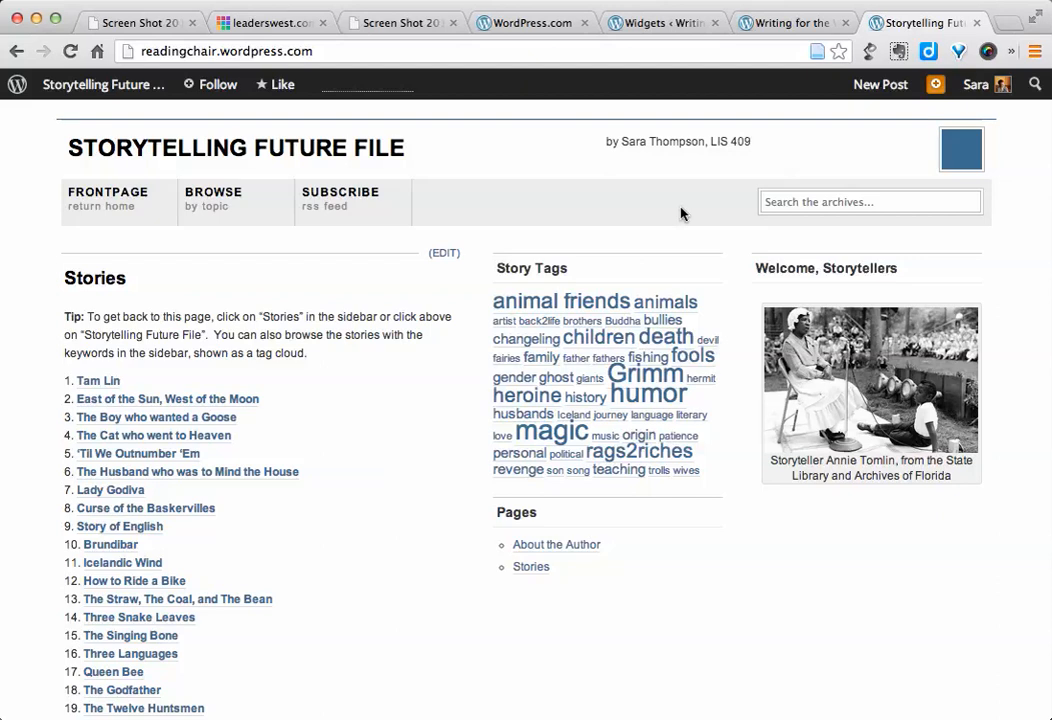
click(664, 22)
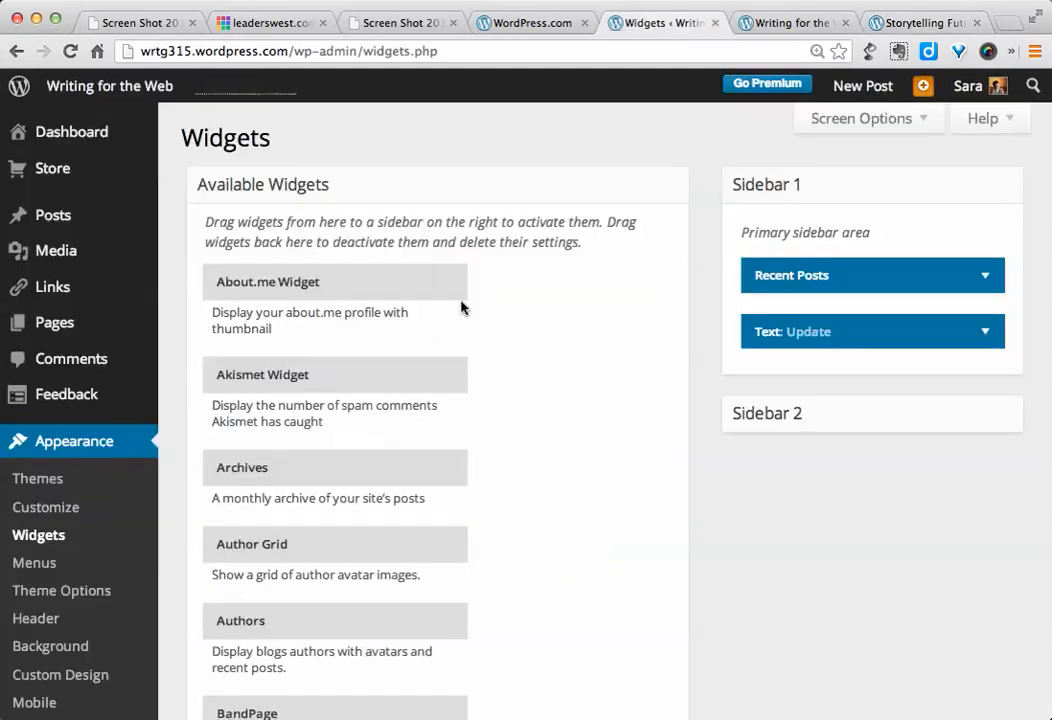
mouse_move(640, 308)
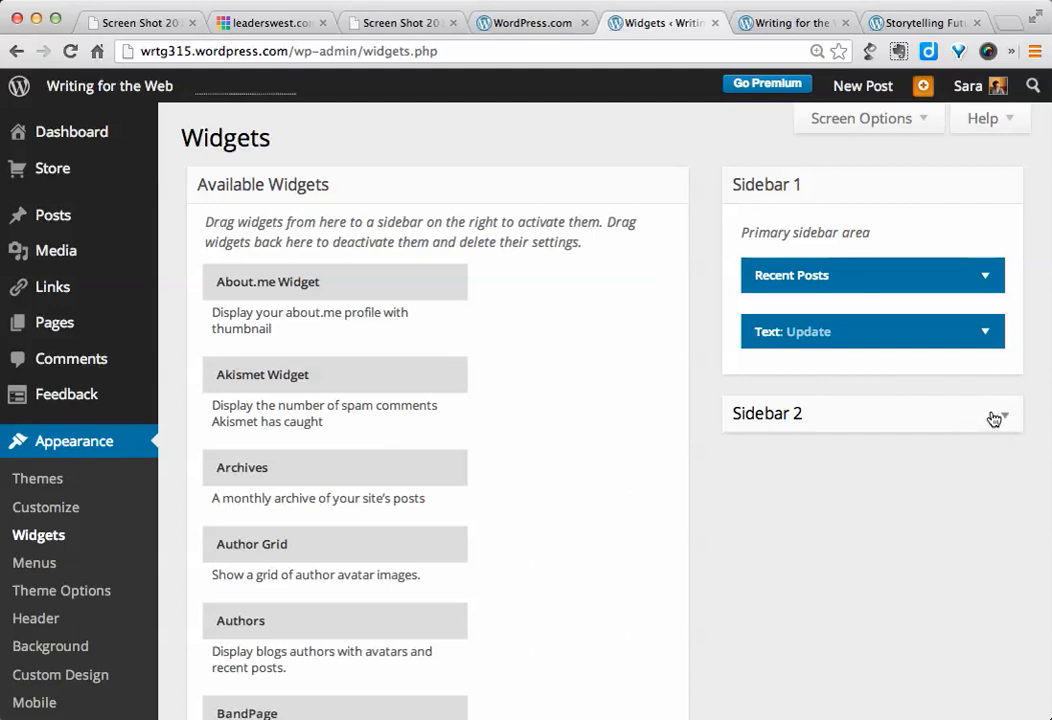
mouse_move(1003, 428)
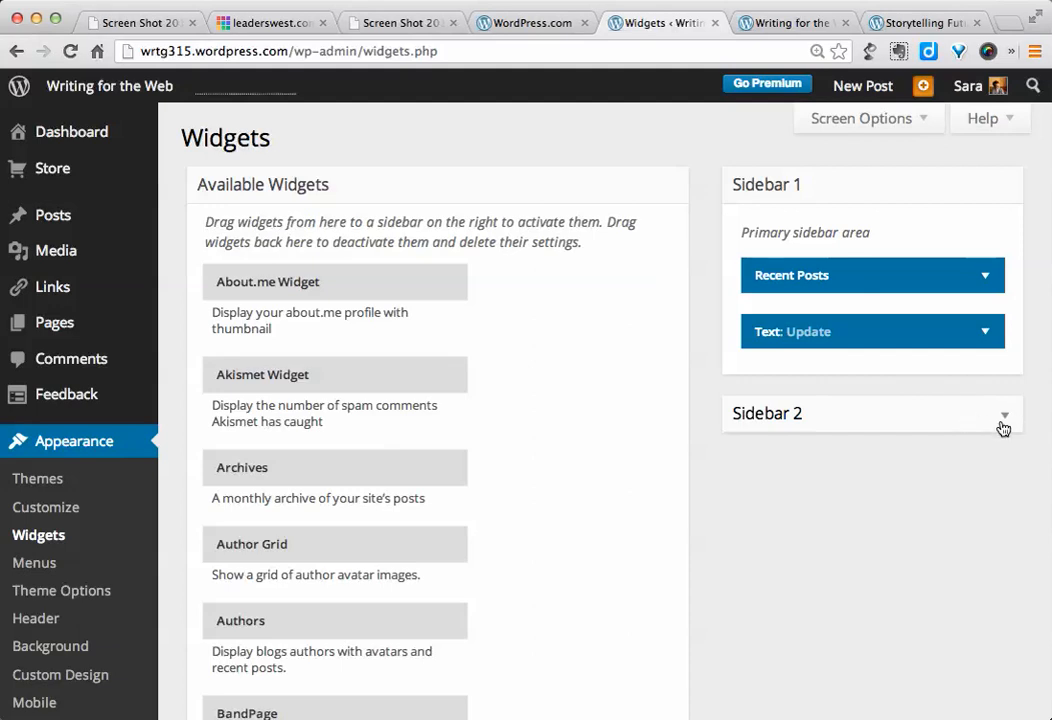
Step: Expand Sidebar 2 on the Widgets page to reveal its Archives widget
click(1003, 413)
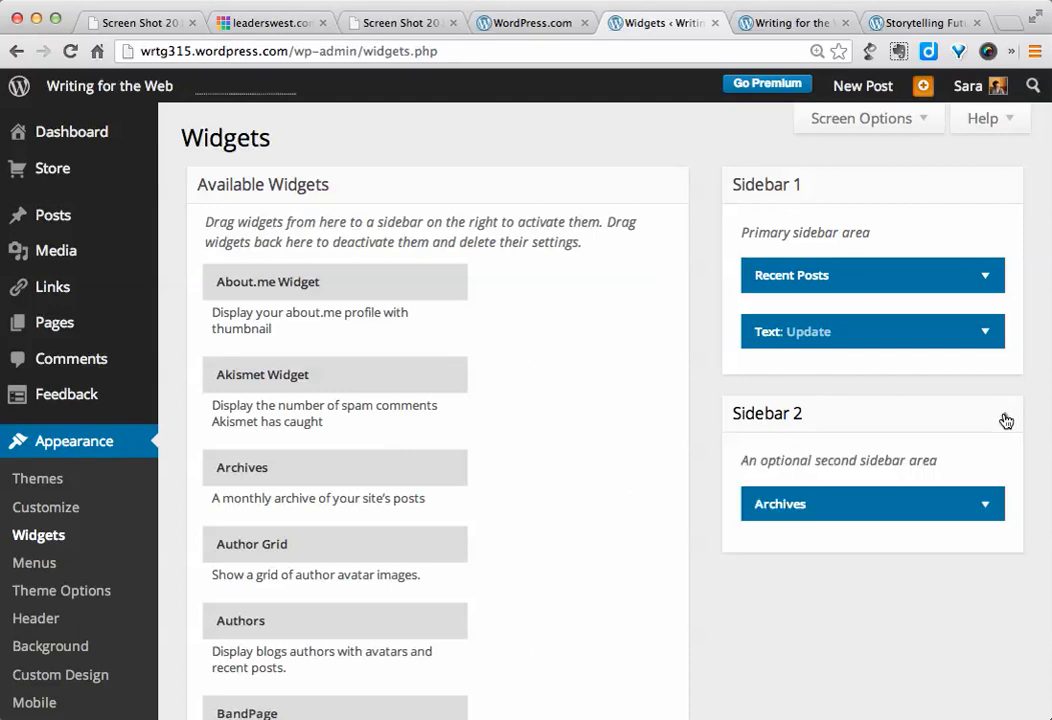
mouse_move(646, 523)
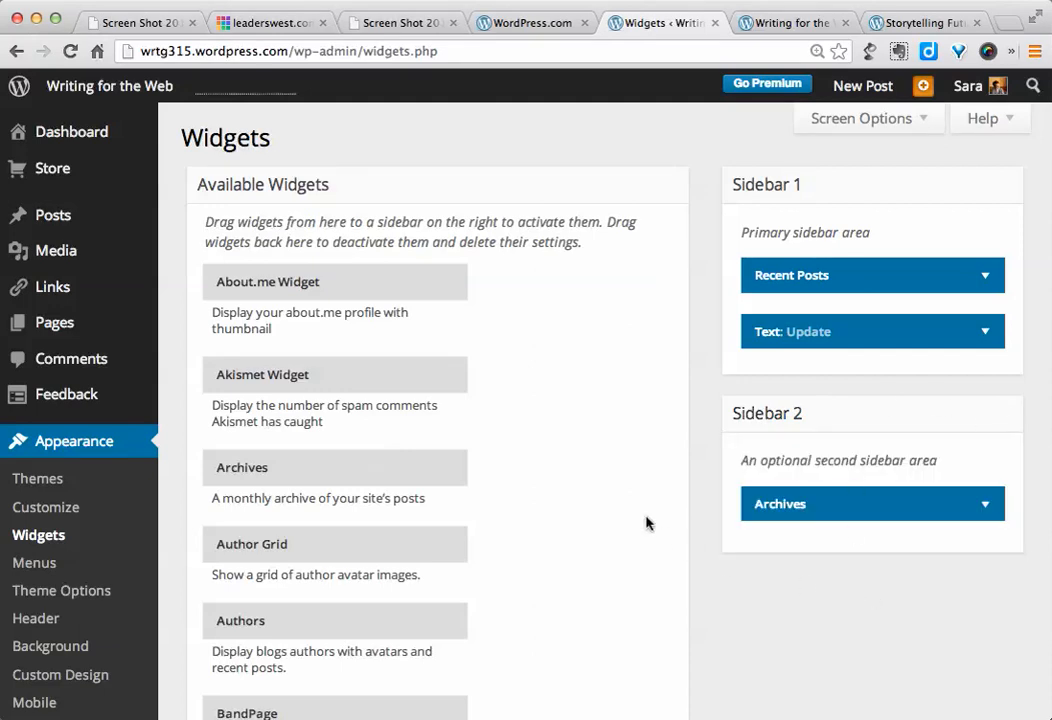
mouse_move(308, 580)
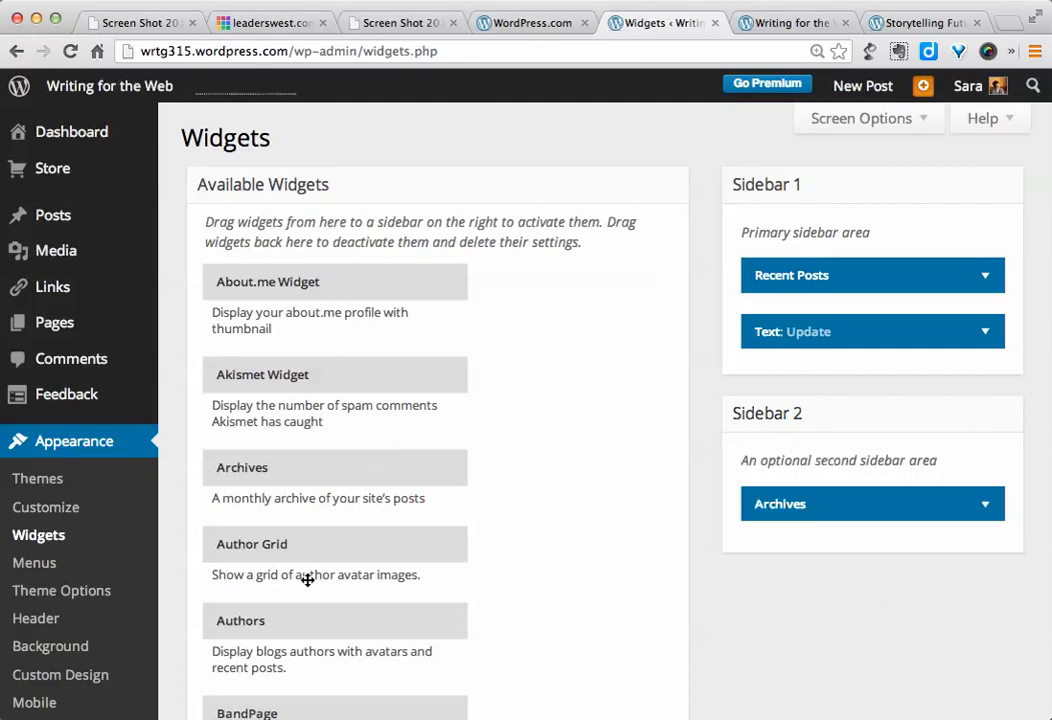
mouse_move(445, 565)
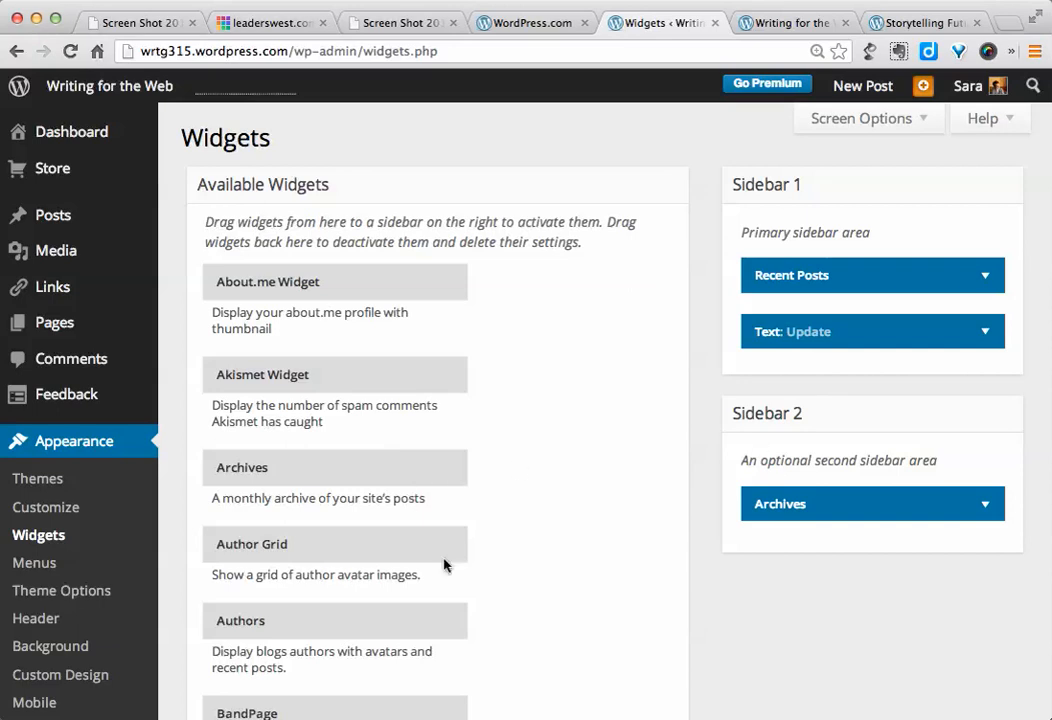
scroll(down, 3)
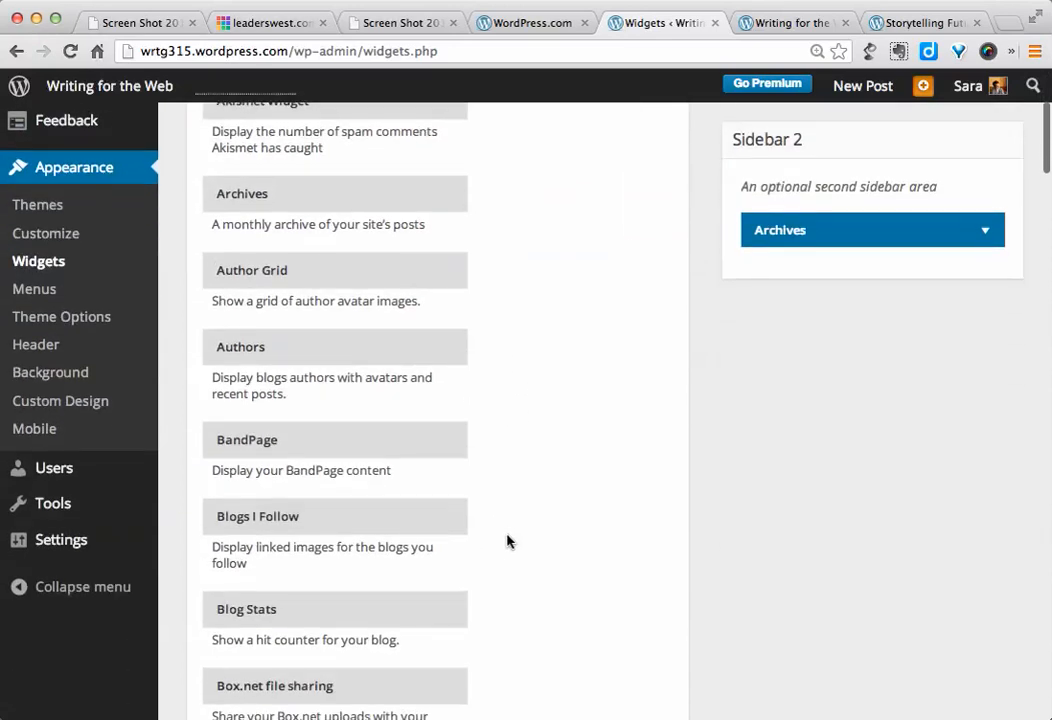
scroll(up, 3)
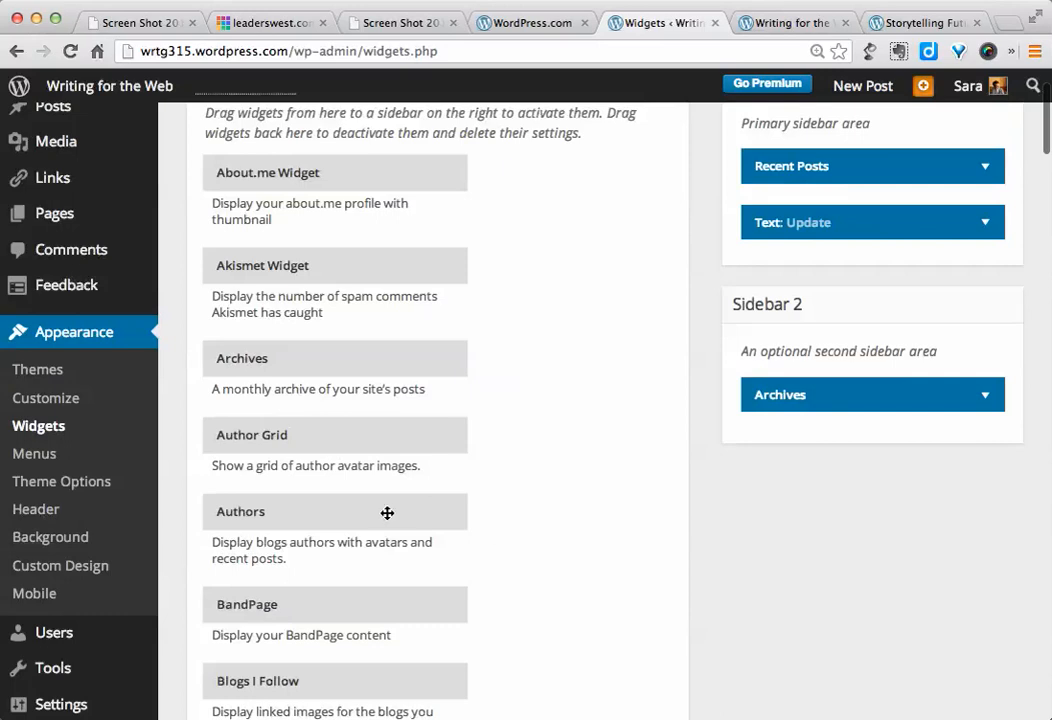
Step: Drag the Authors widget from Available Widgets into Sidebar 2 beneath Archives
drag(387, 512, 835, 448)
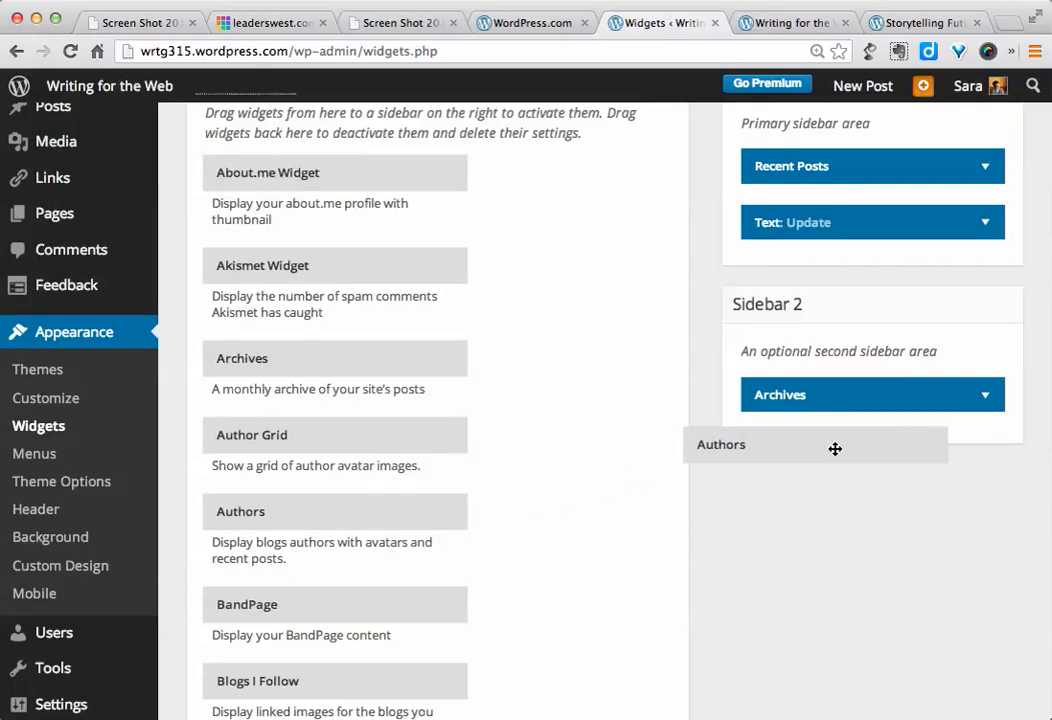
drag(835, 449, 891, 449)
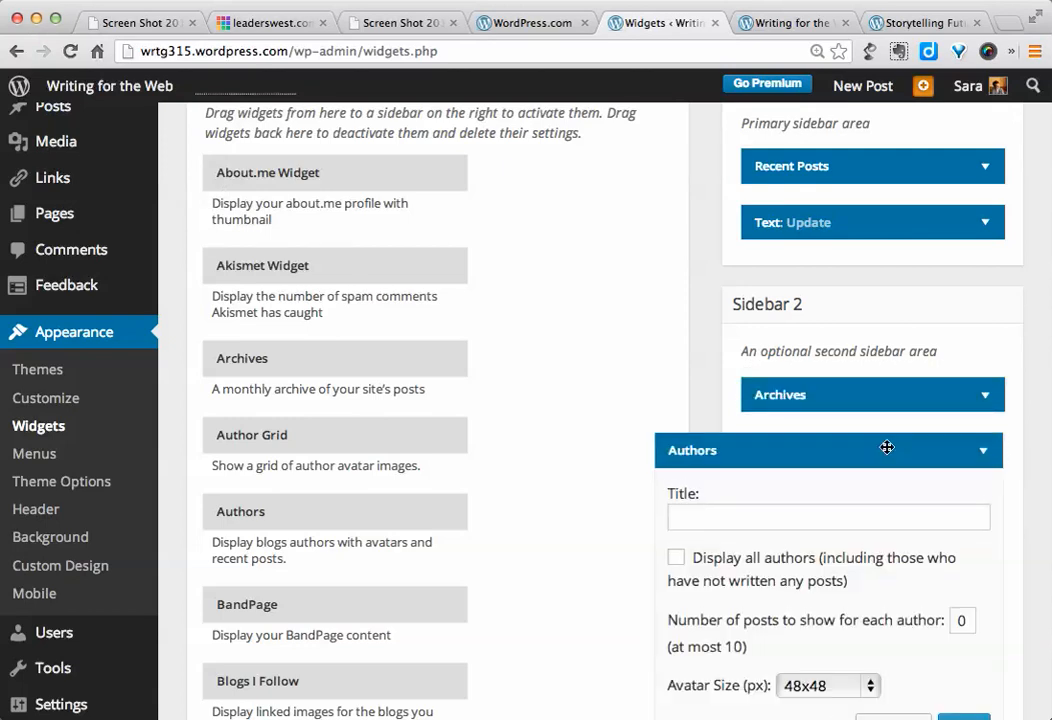
scroll(down, 3)
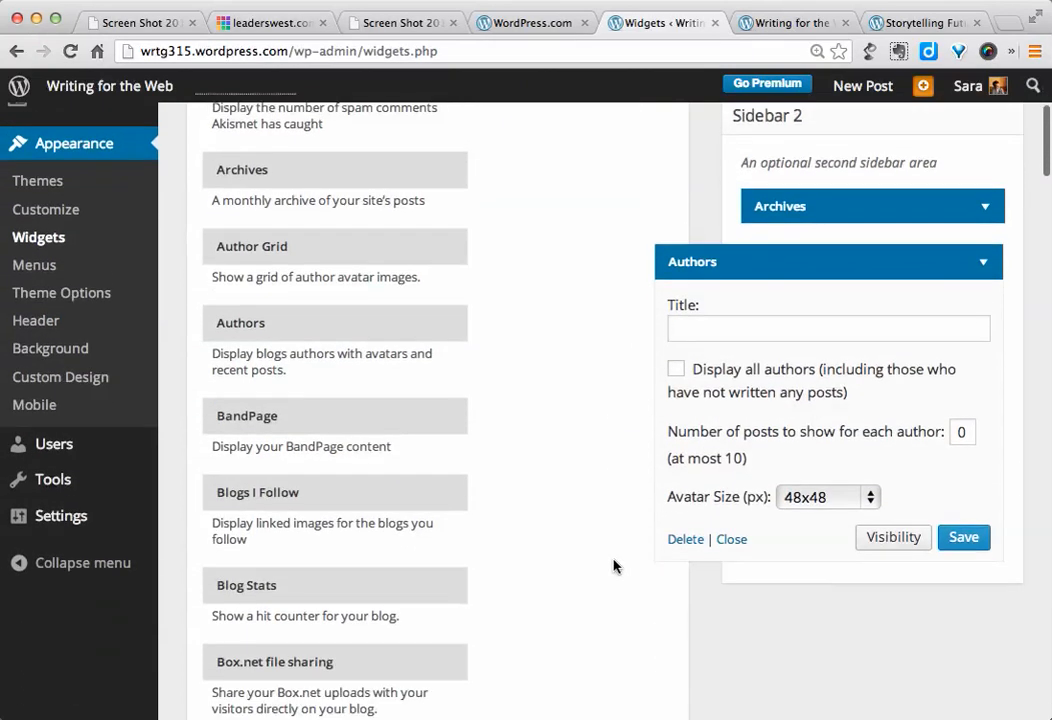
mouse_move(730, 362)
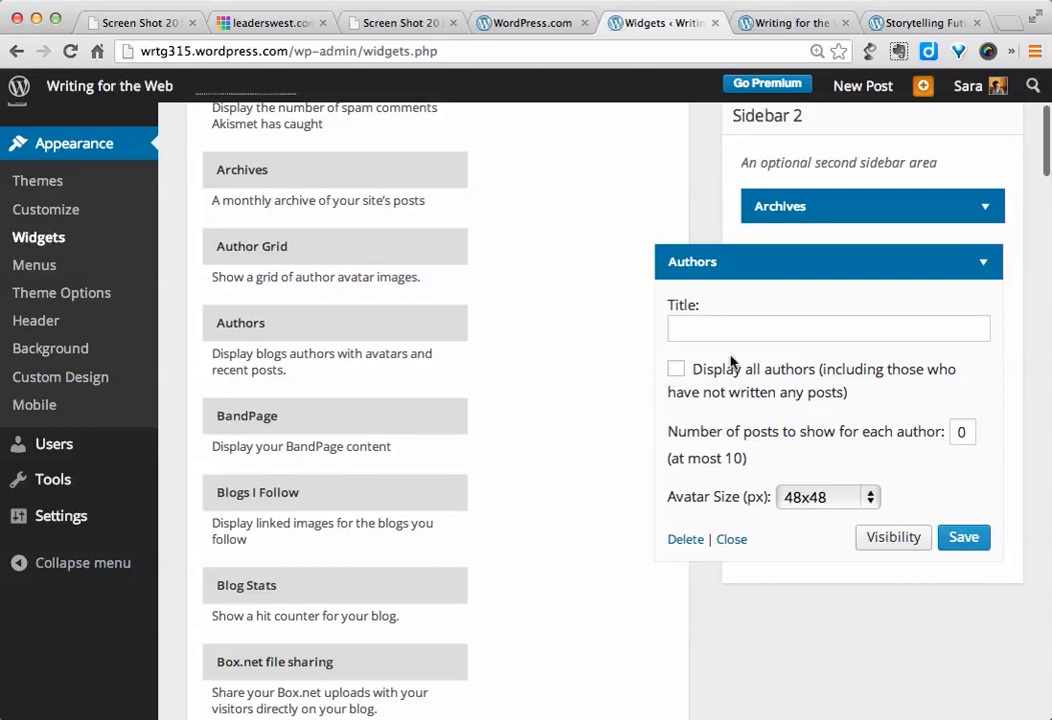
mouse_move(780, 340)
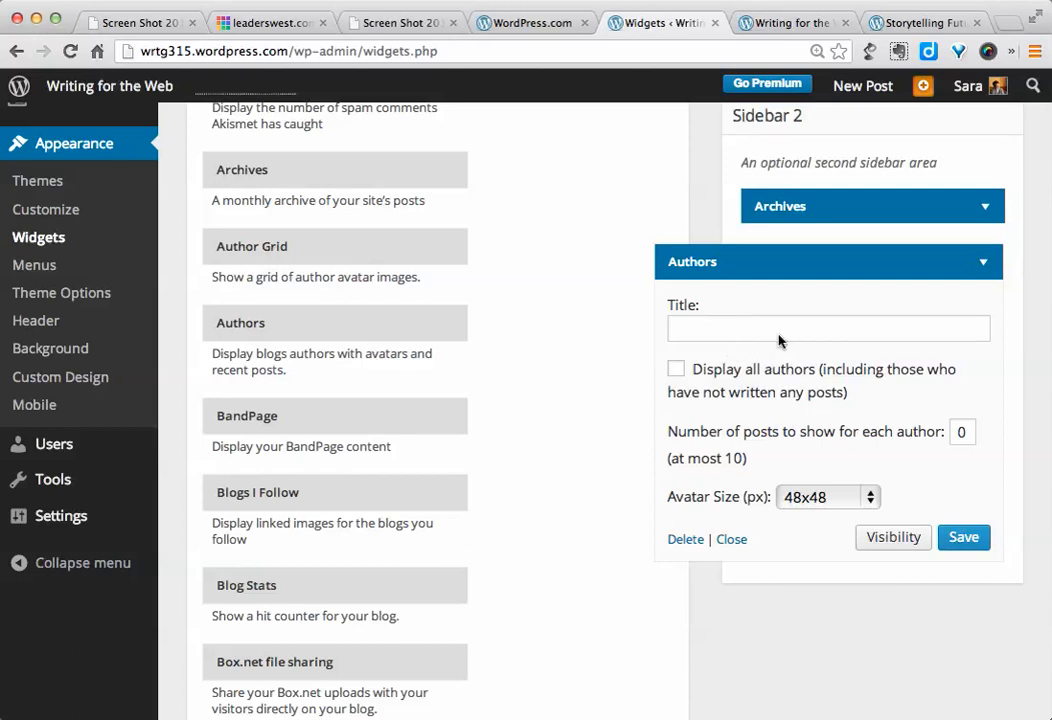
mouse_move(873, 462)
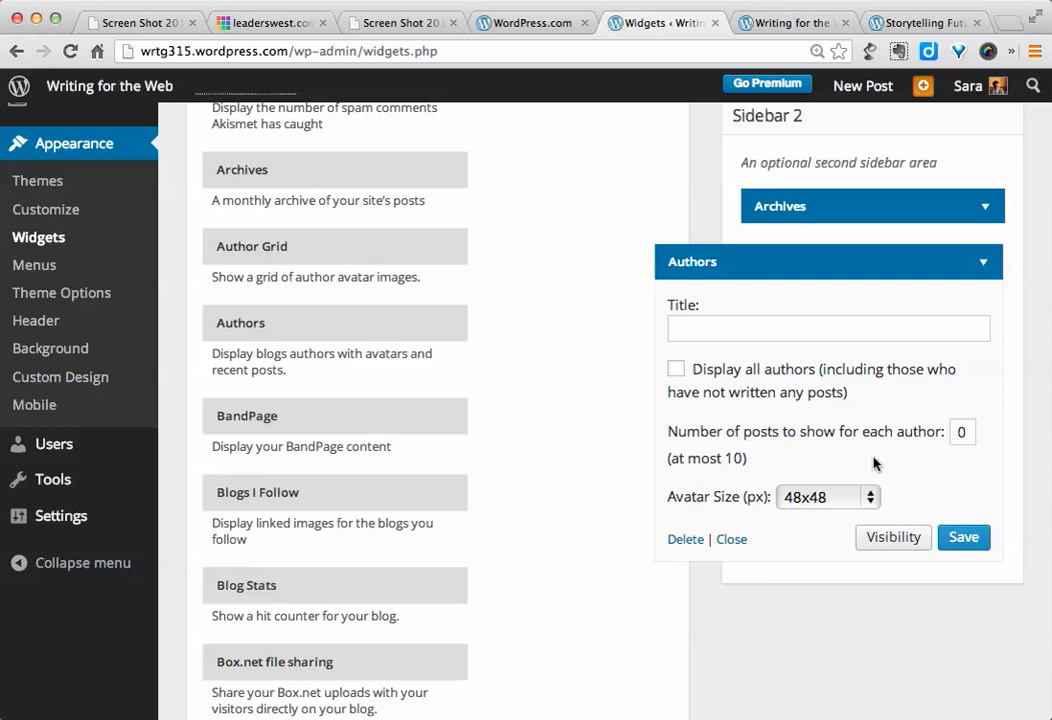
mouse_move(935, 489)
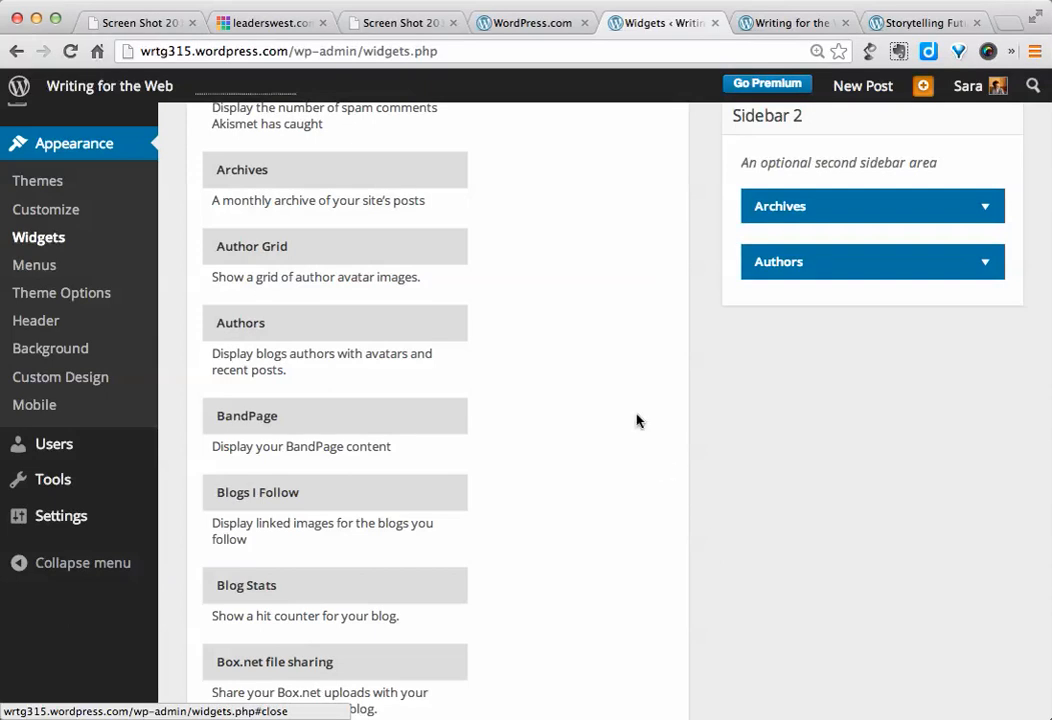
scroll(down, 3)
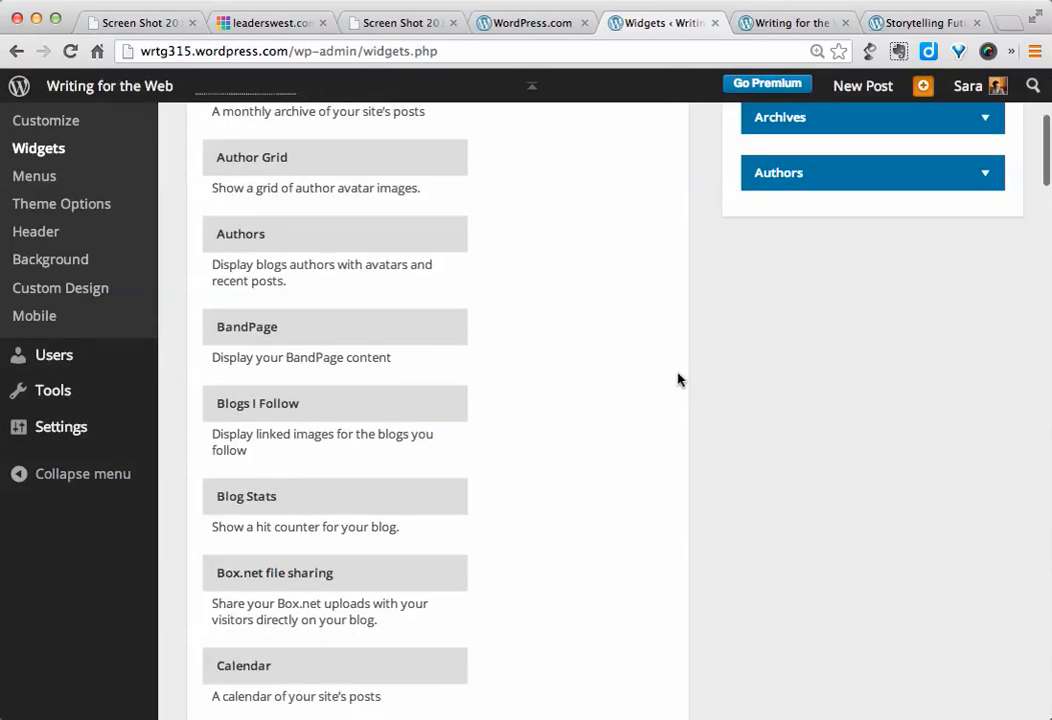
scroll(down, 3)
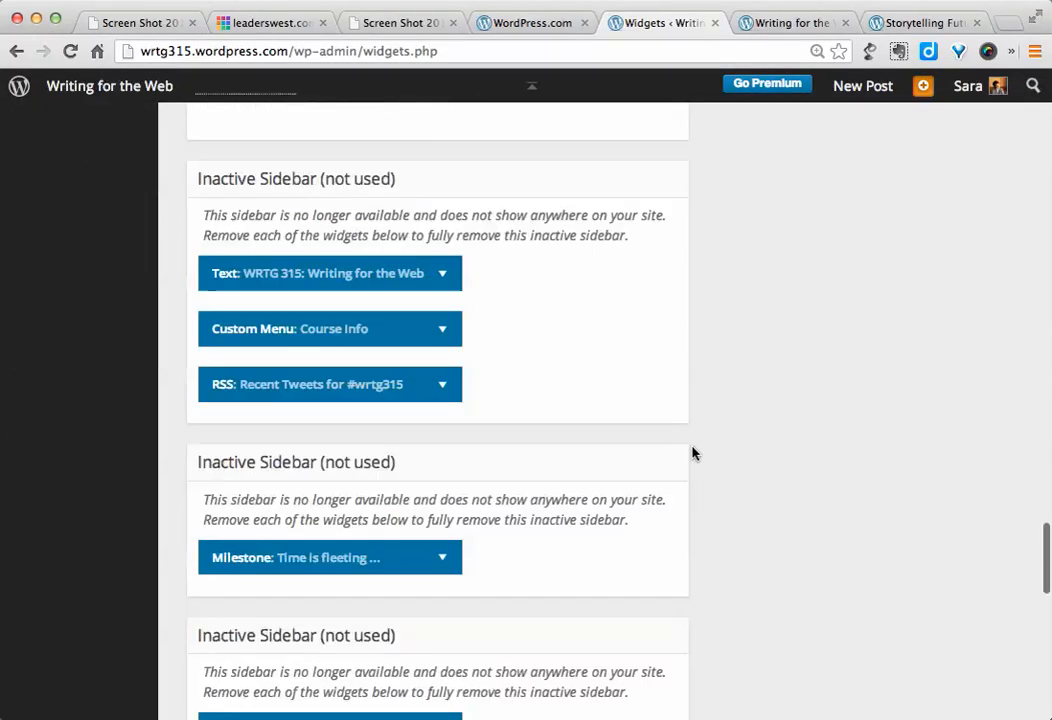
scroll(down, 3)
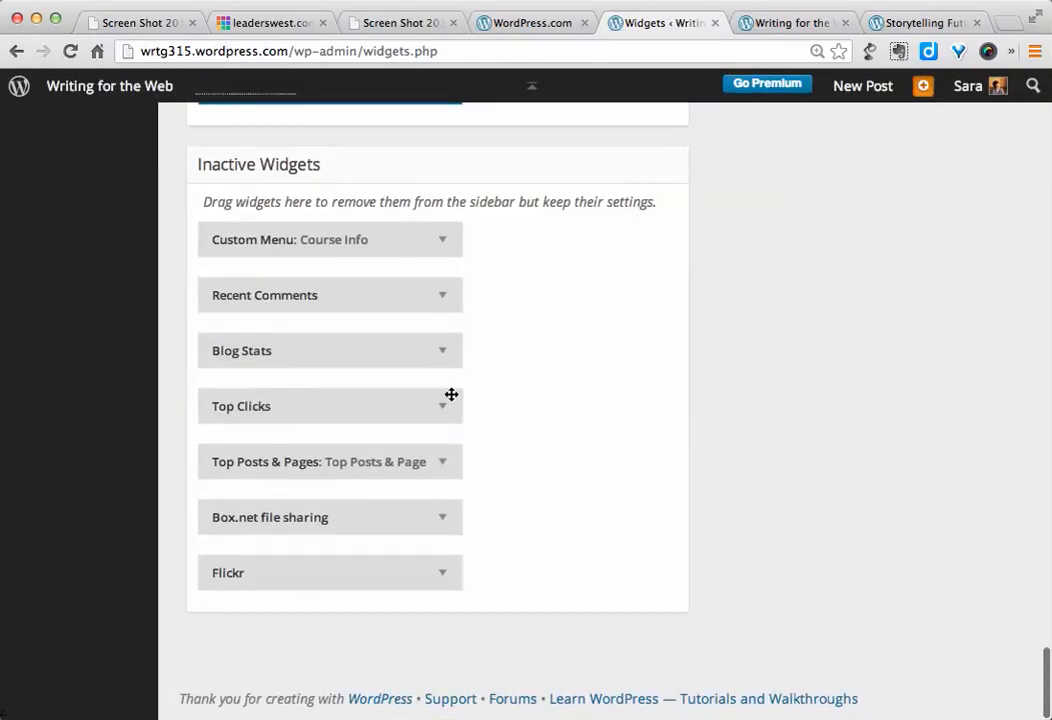
mouse_move(824, 397)
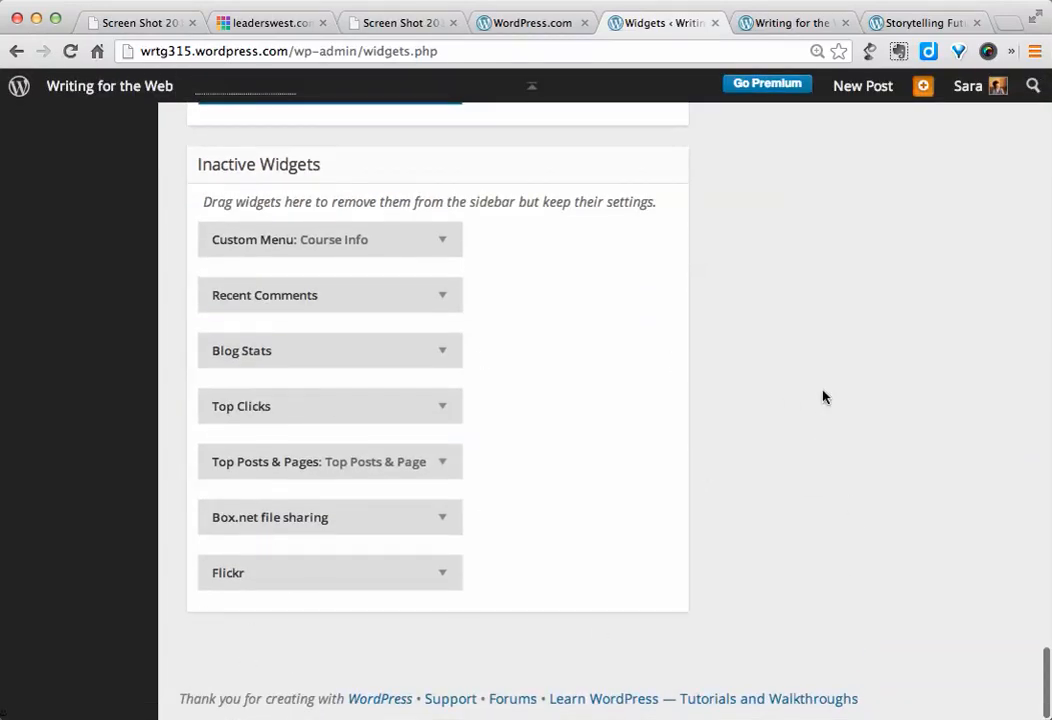
scroll(up, 3)
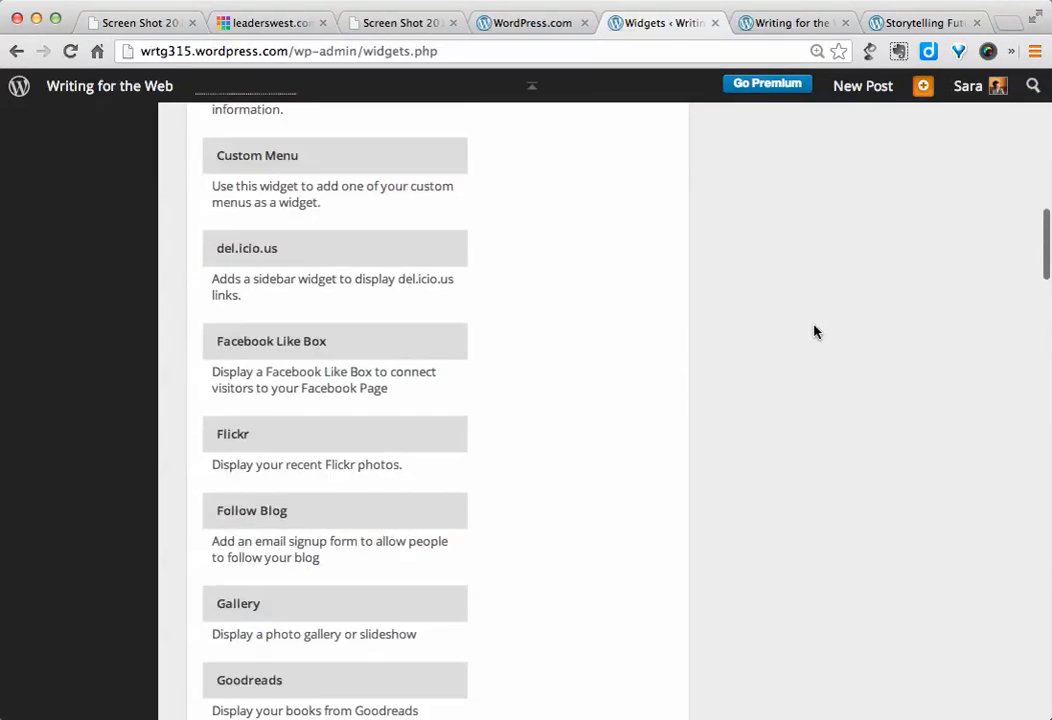
scroll(up, 3)
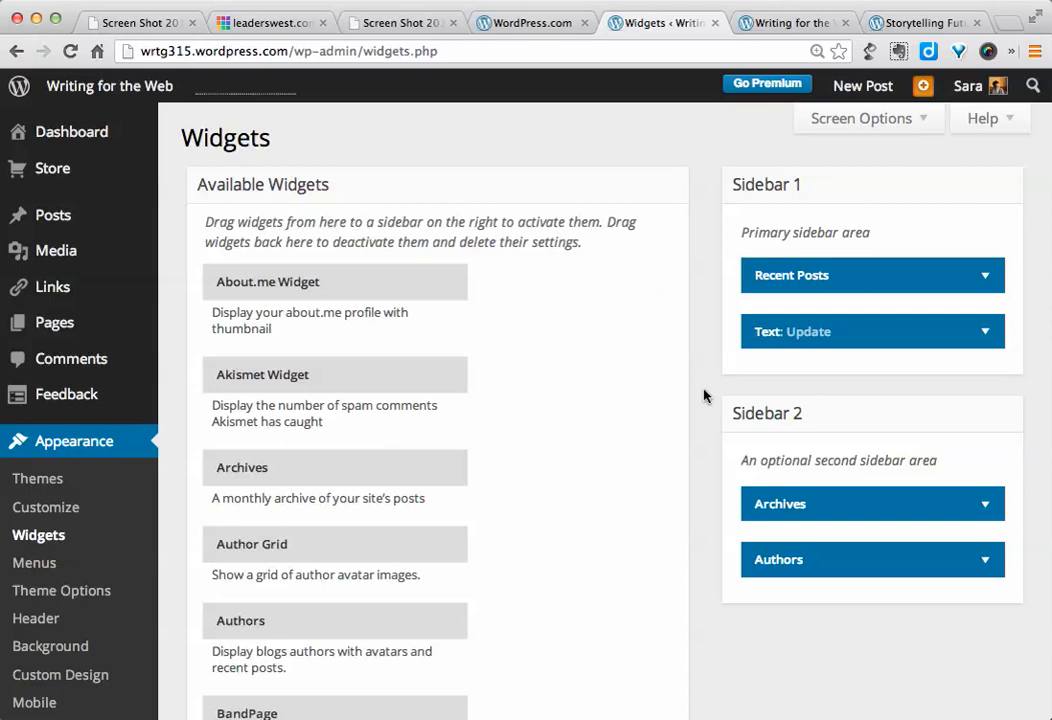
mouse_move(454, 154)
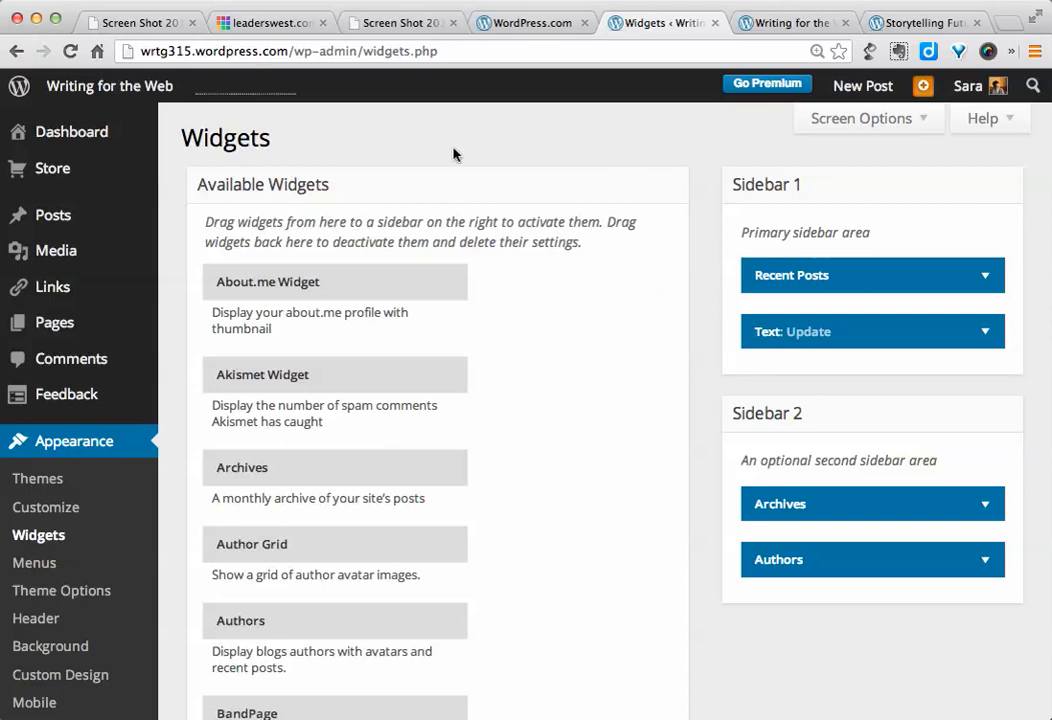
click(109, 85)
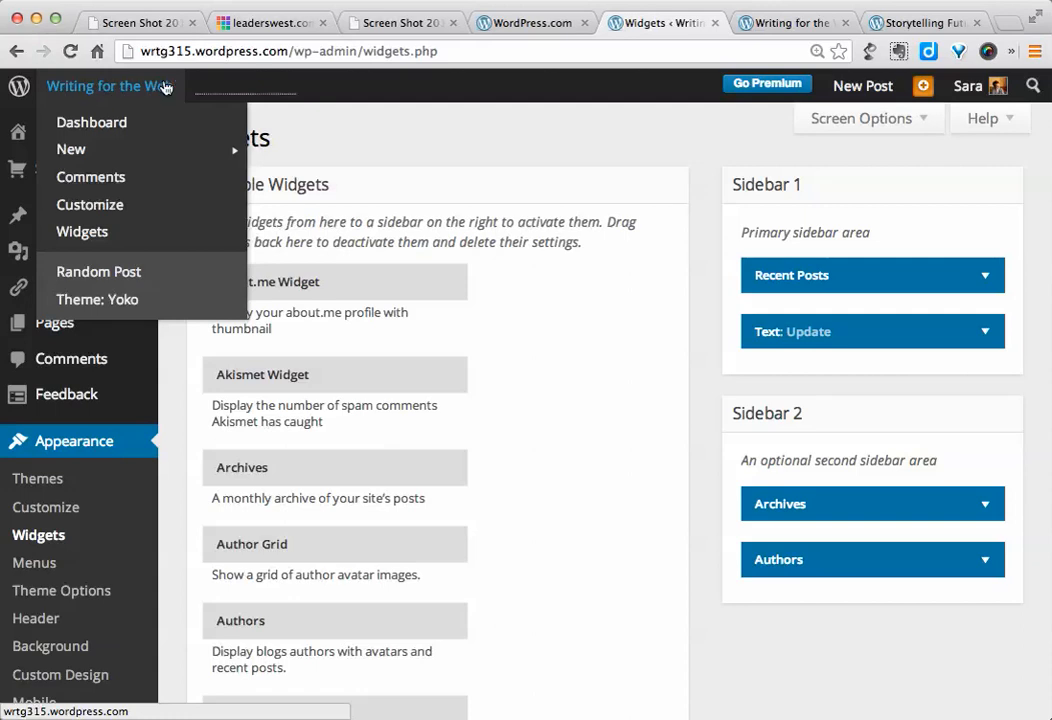
mouse_move(106, 99)
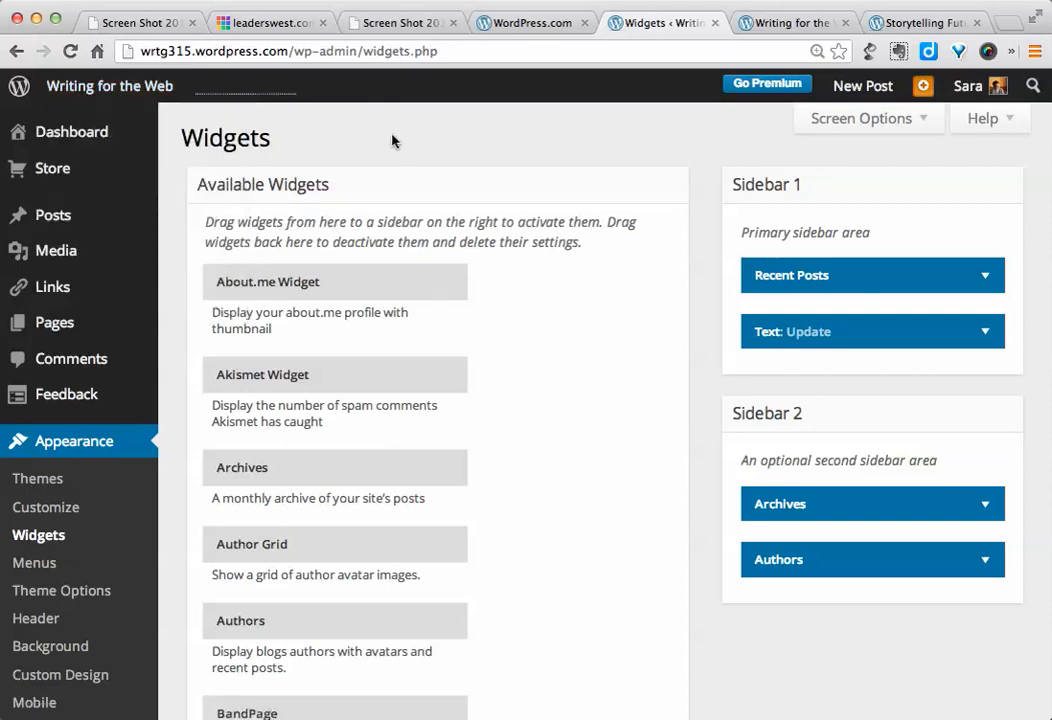
mouse_move(275, 125)
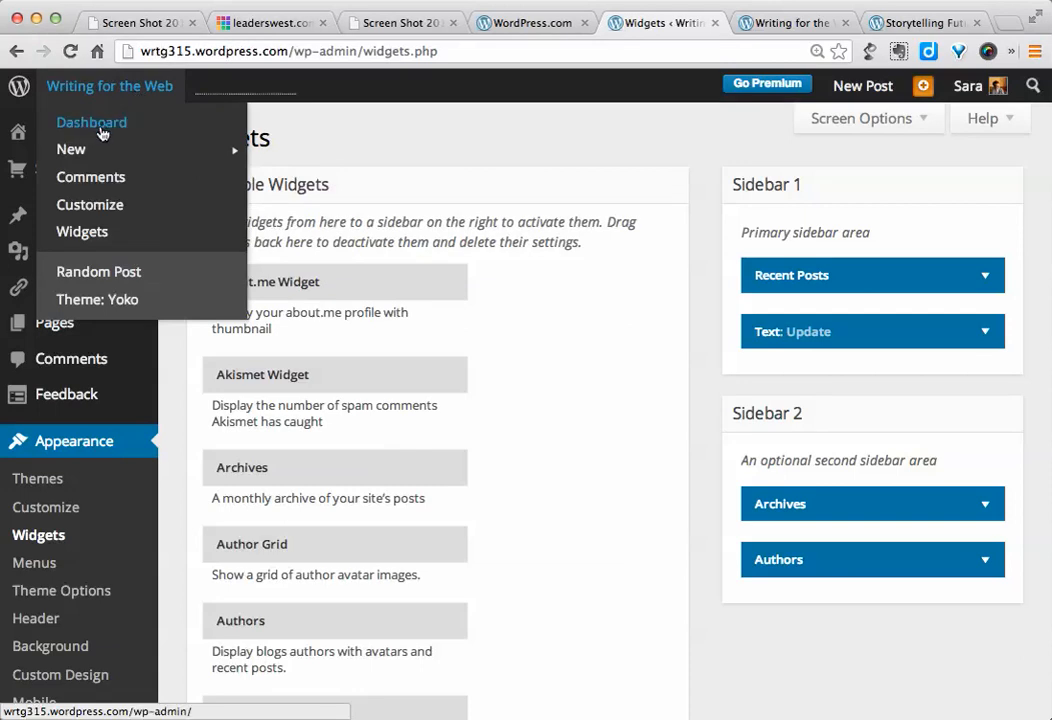
click(504, 140)
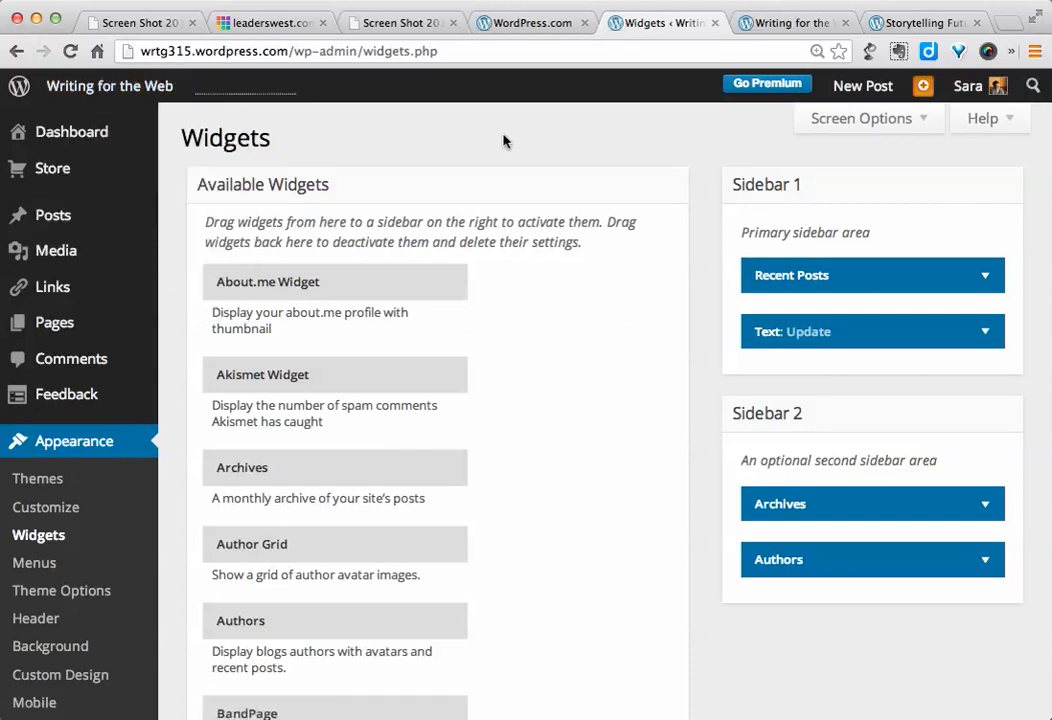
mouse_move(435, 154)
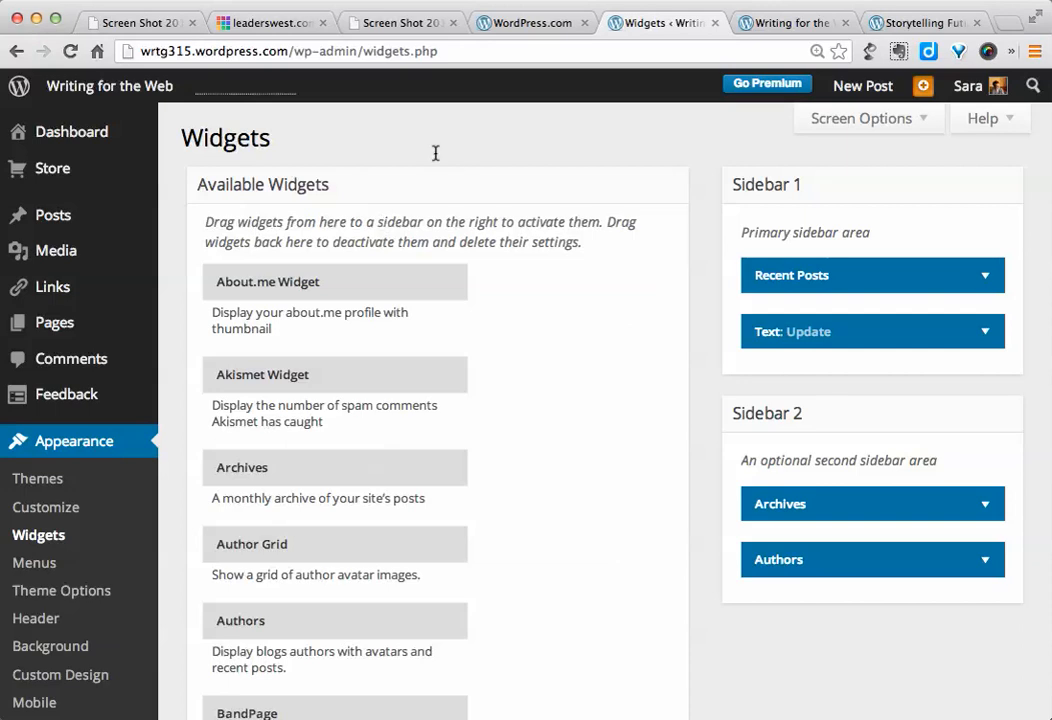
mouse_move(358, 148)
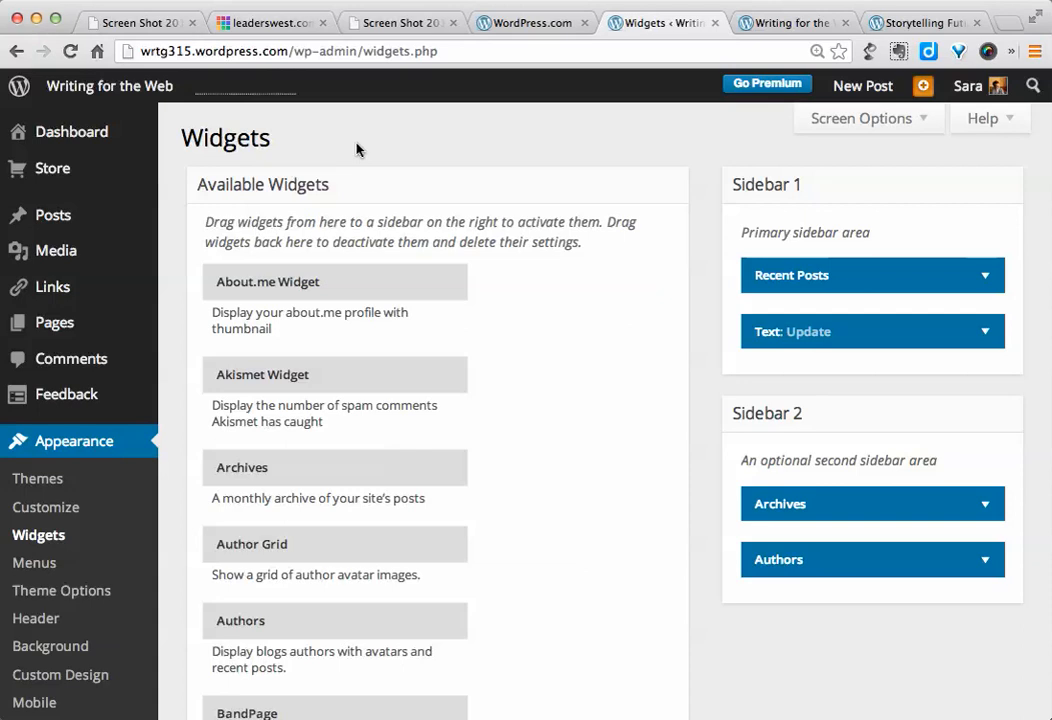
mouse_move(404, 150)
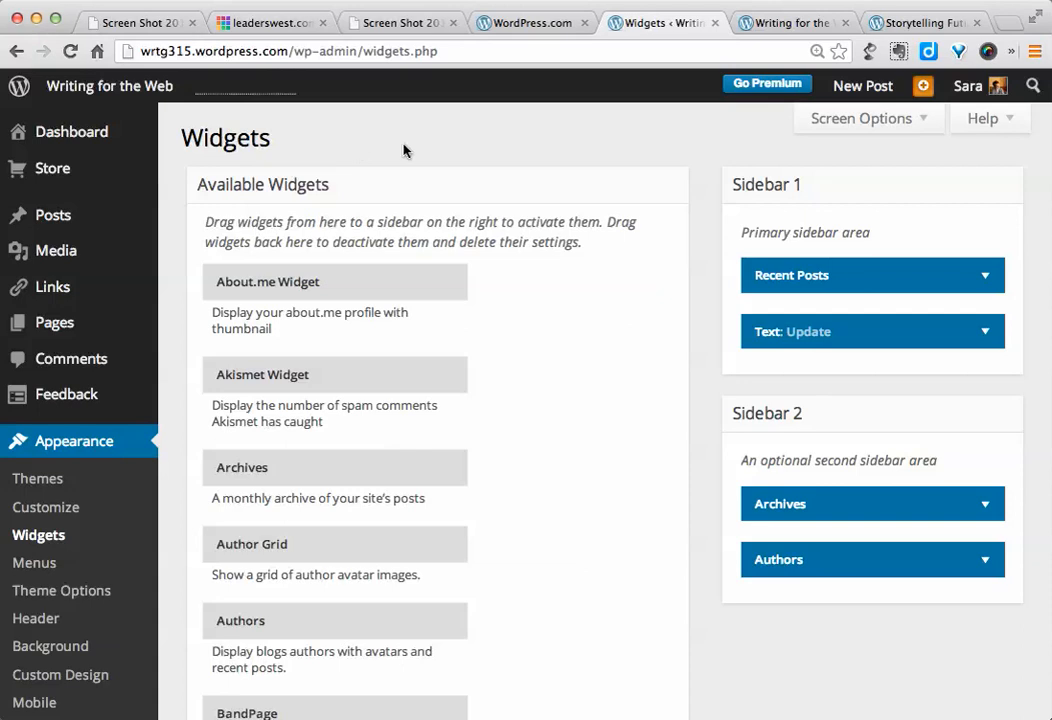
mouse_move(53, 215)
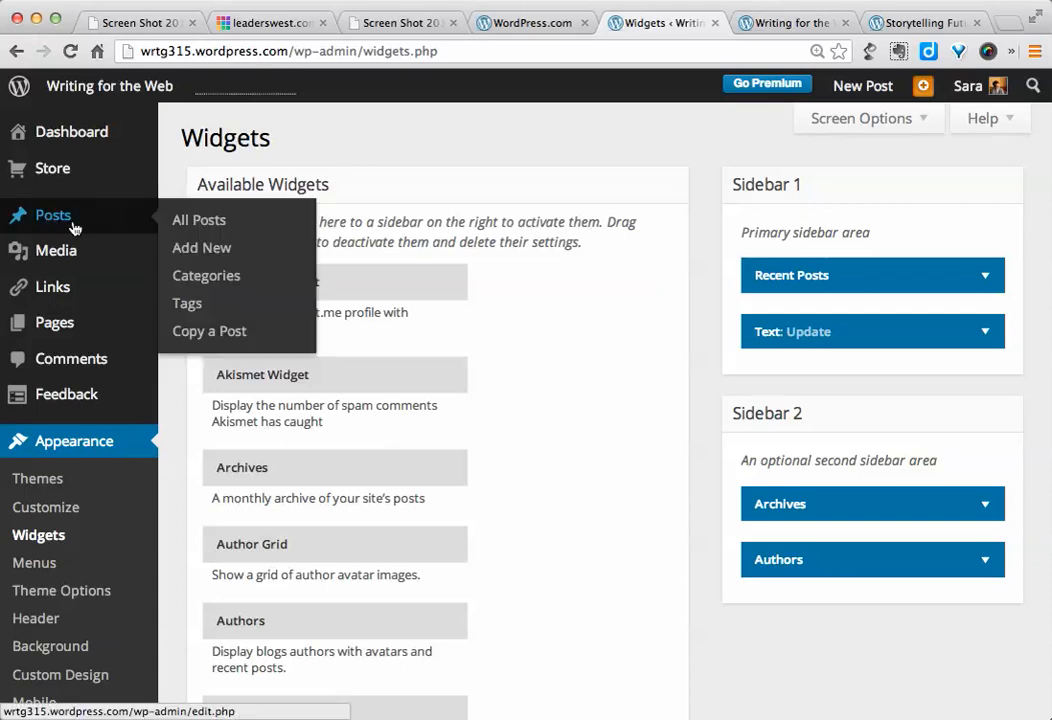
mouse_move(103, 238)
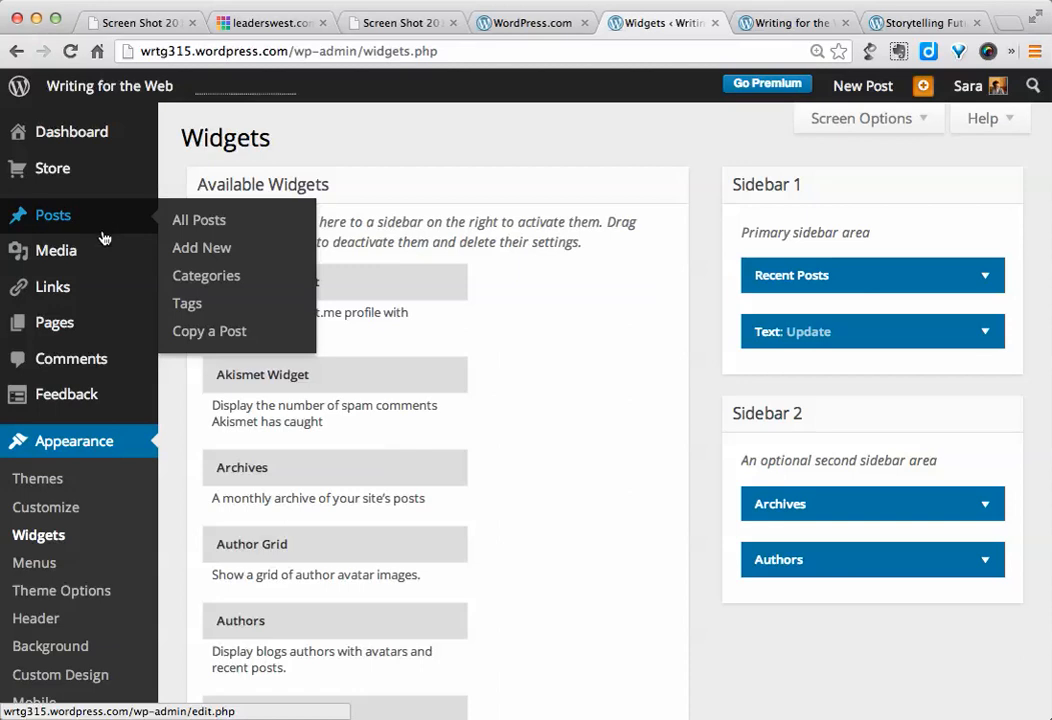
mouse_move(55, 322)
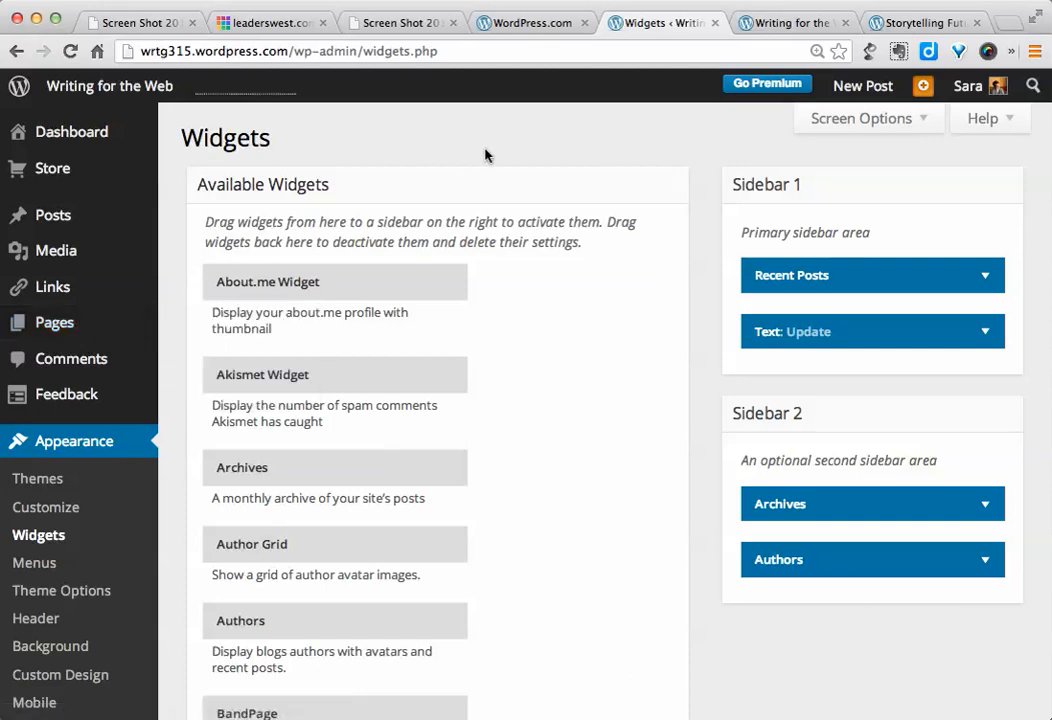
Step: View the live Writing for the Web home page and scroll through its posts
click(793, 22)
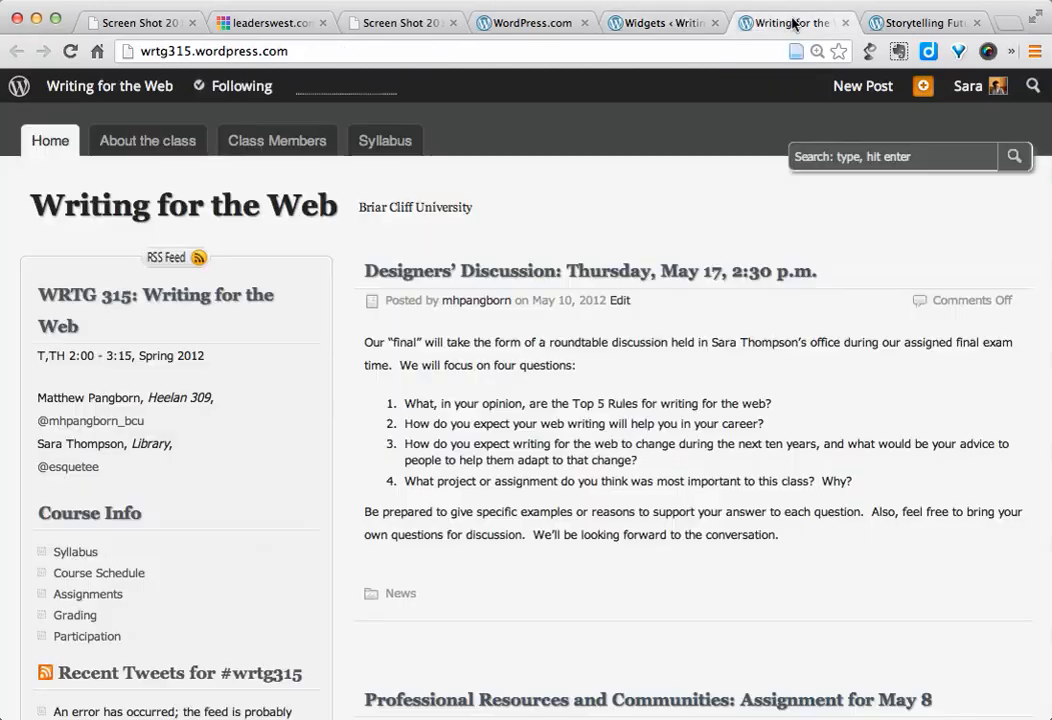
mouse_move(613, 210)
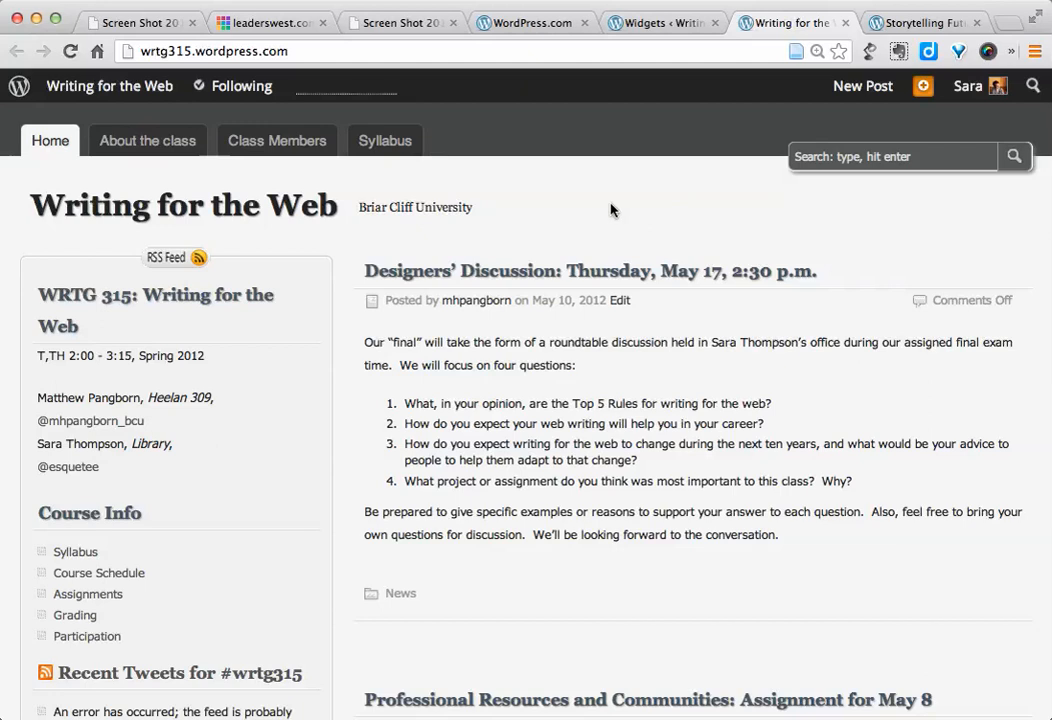
mouse_move(470, 271)
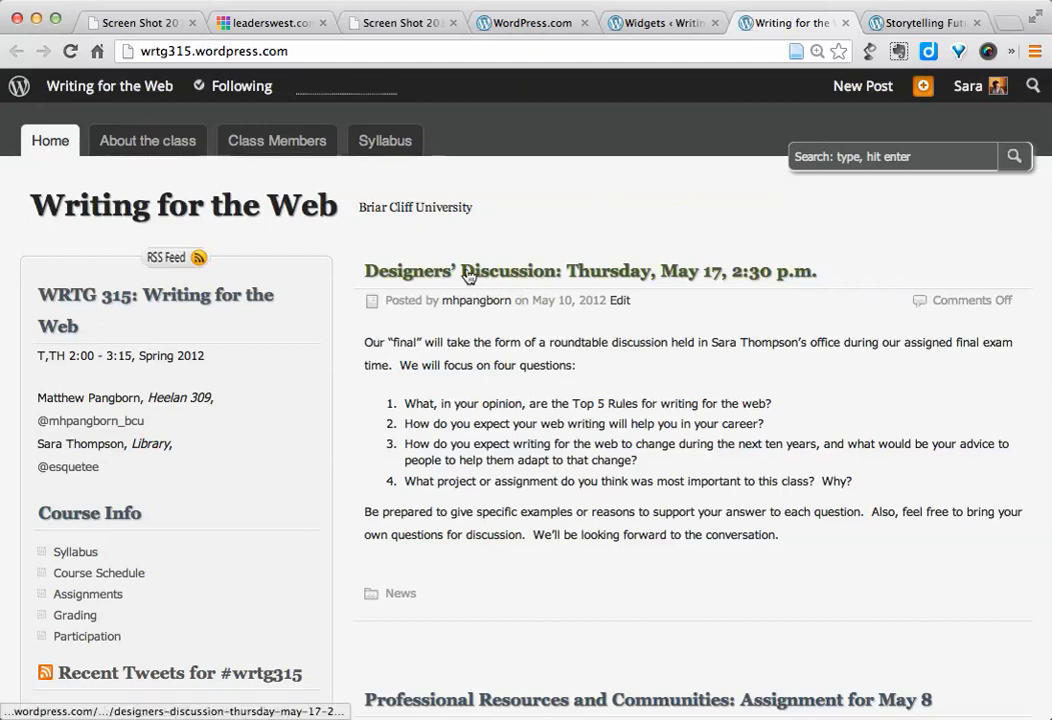
mouse_move(575, 400)
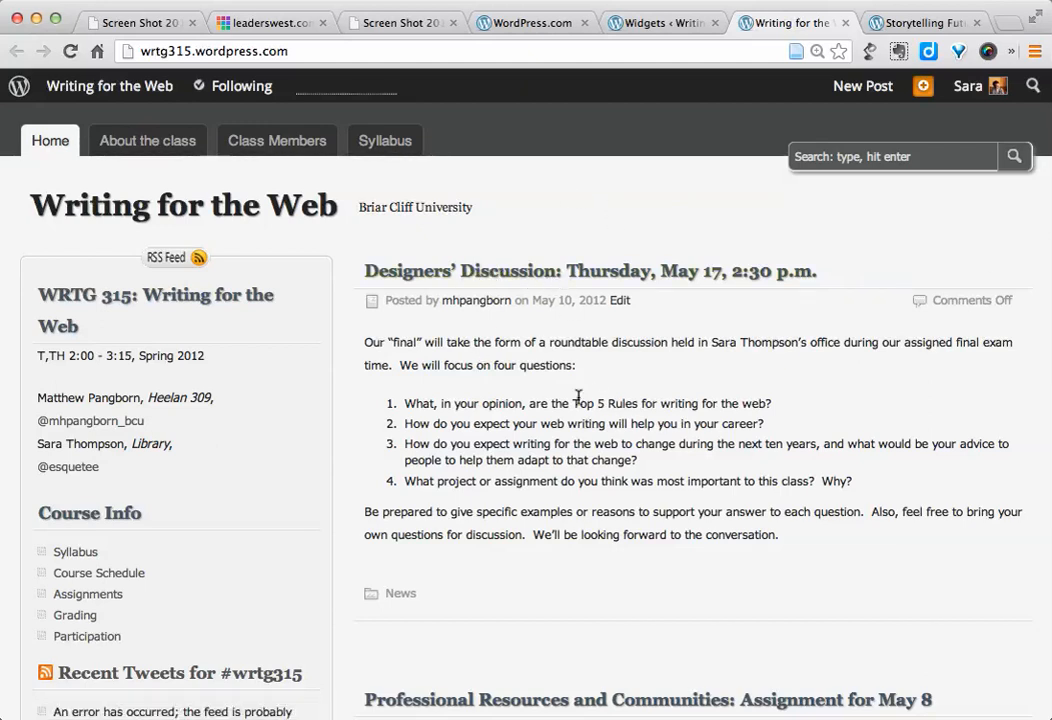
mouse_move(548, 271)
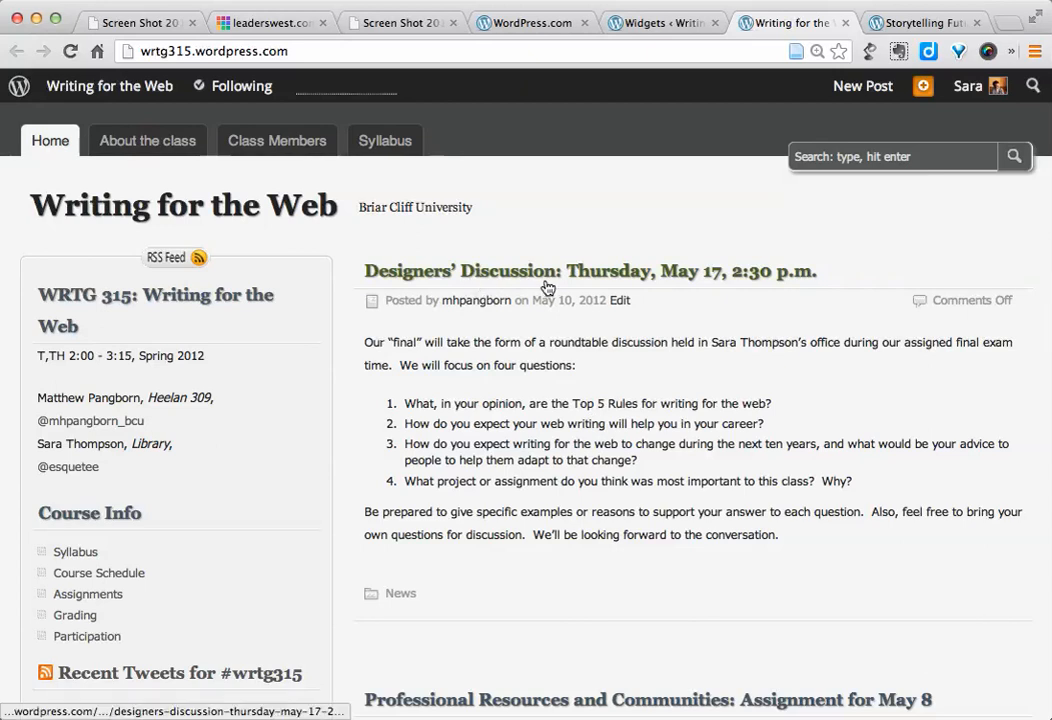
scroll(down, 3)
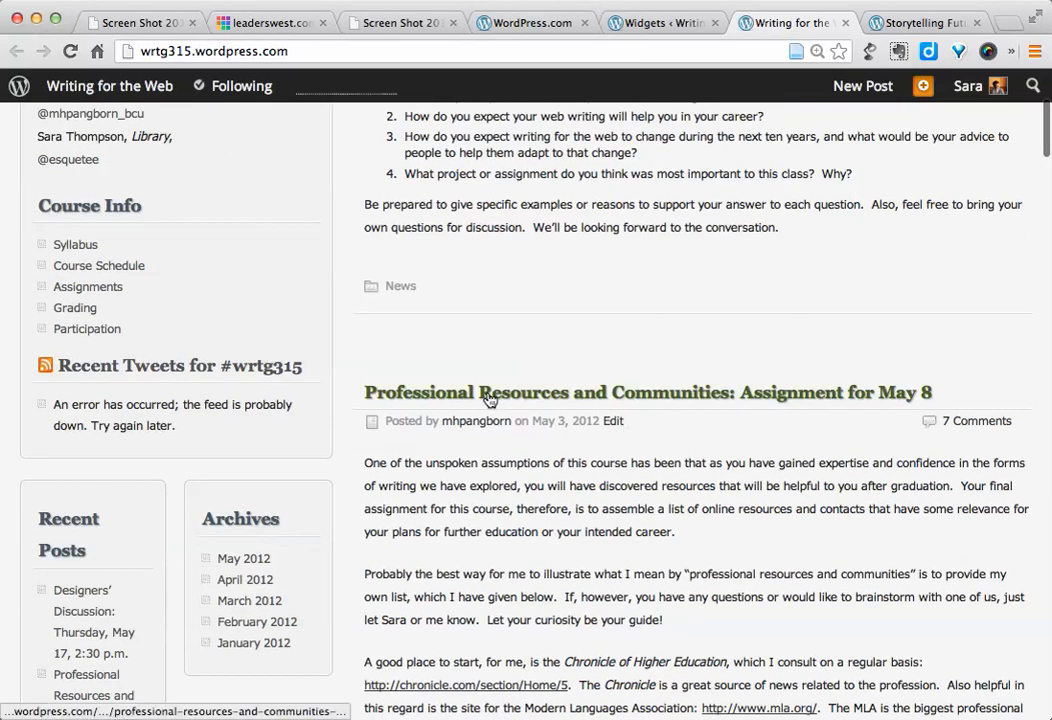
mouse_move(673, 321)
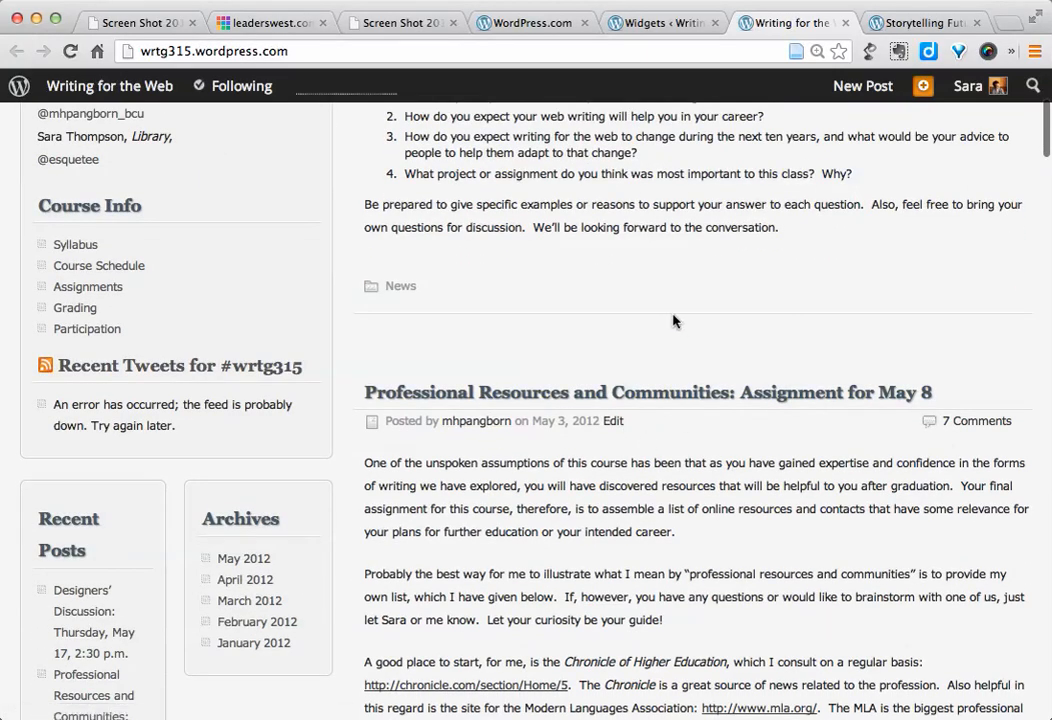
scroll(up, 3)
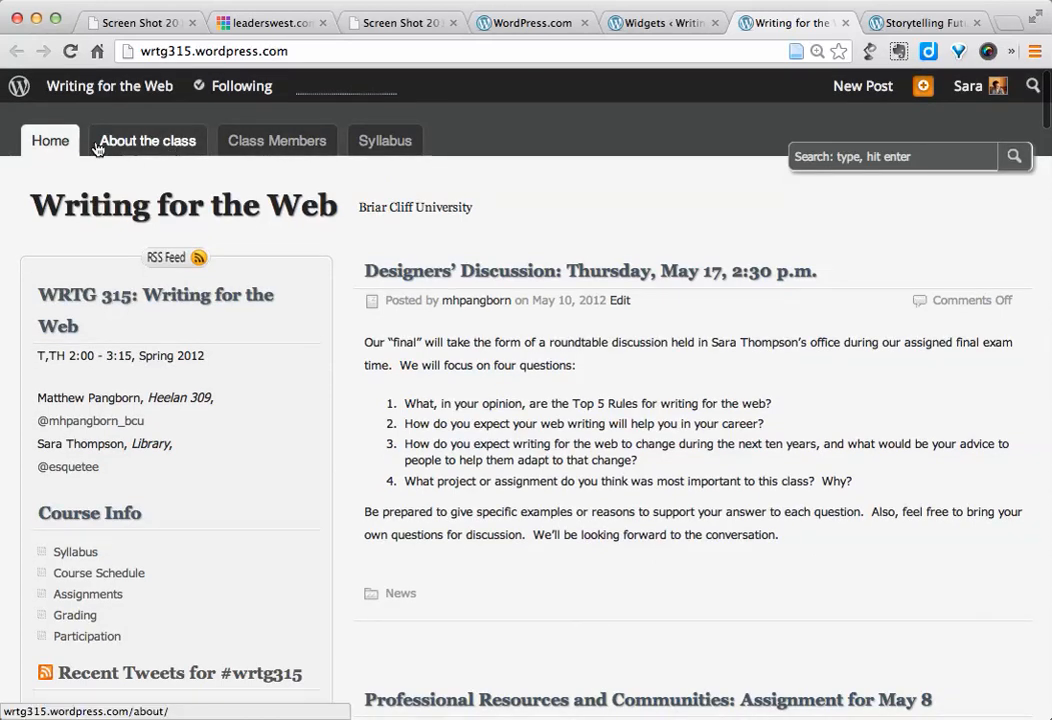
mouse_move(147, 140)
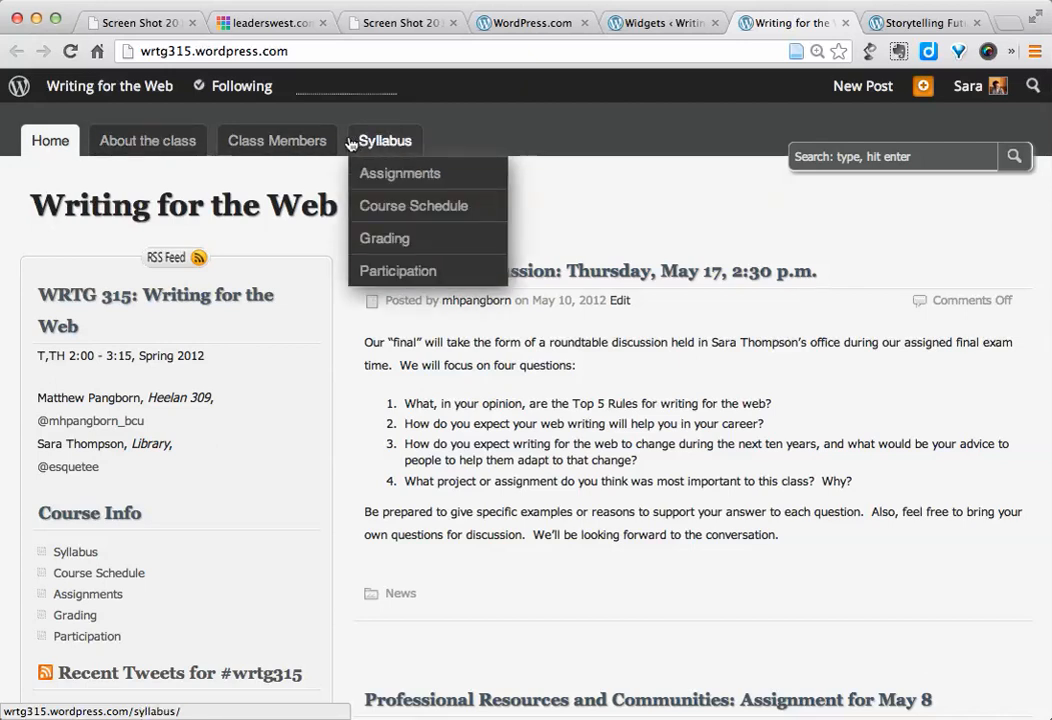
mouse_move(341, 140)
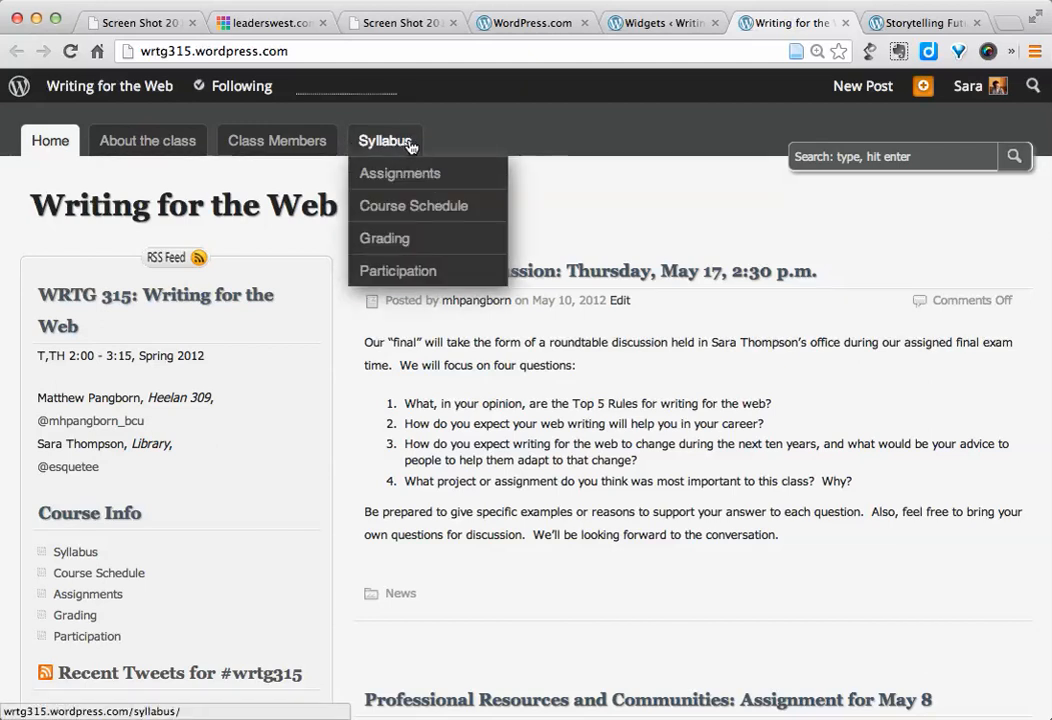
mouse_move(413, 205)
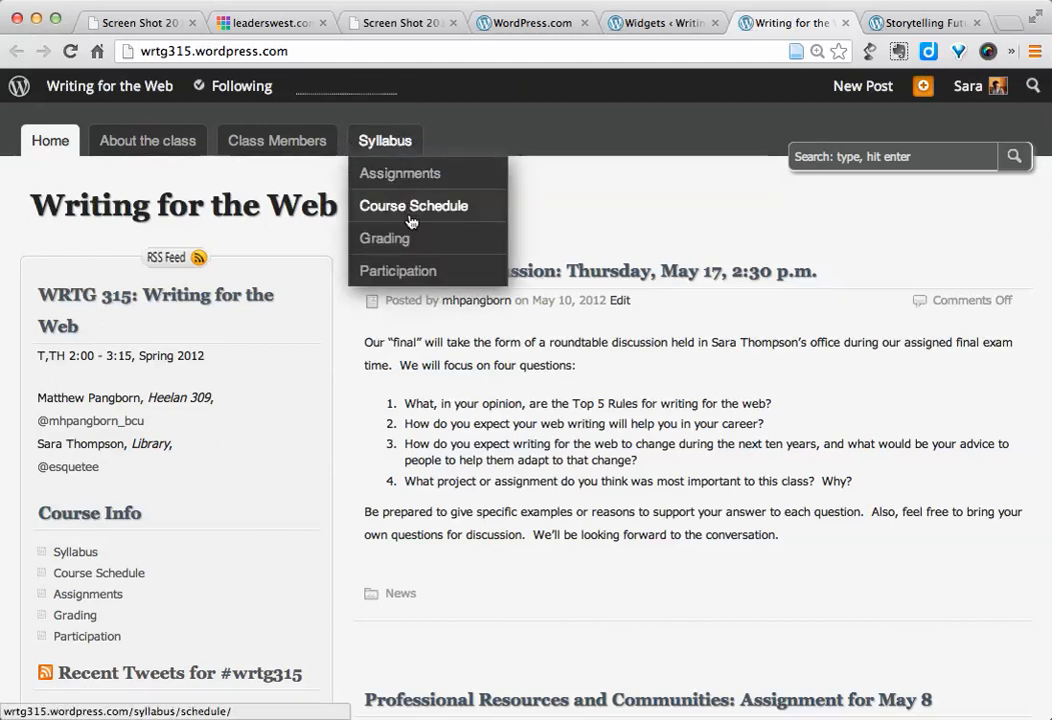
mouse_move(398, 271)
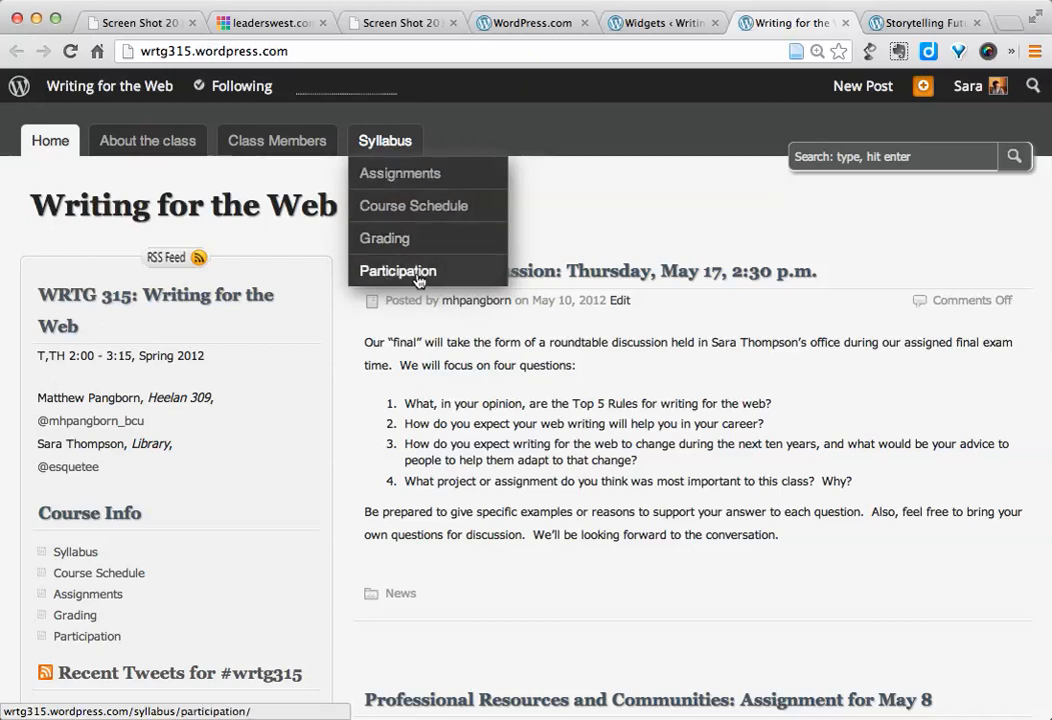
mouse_move(445, 183)
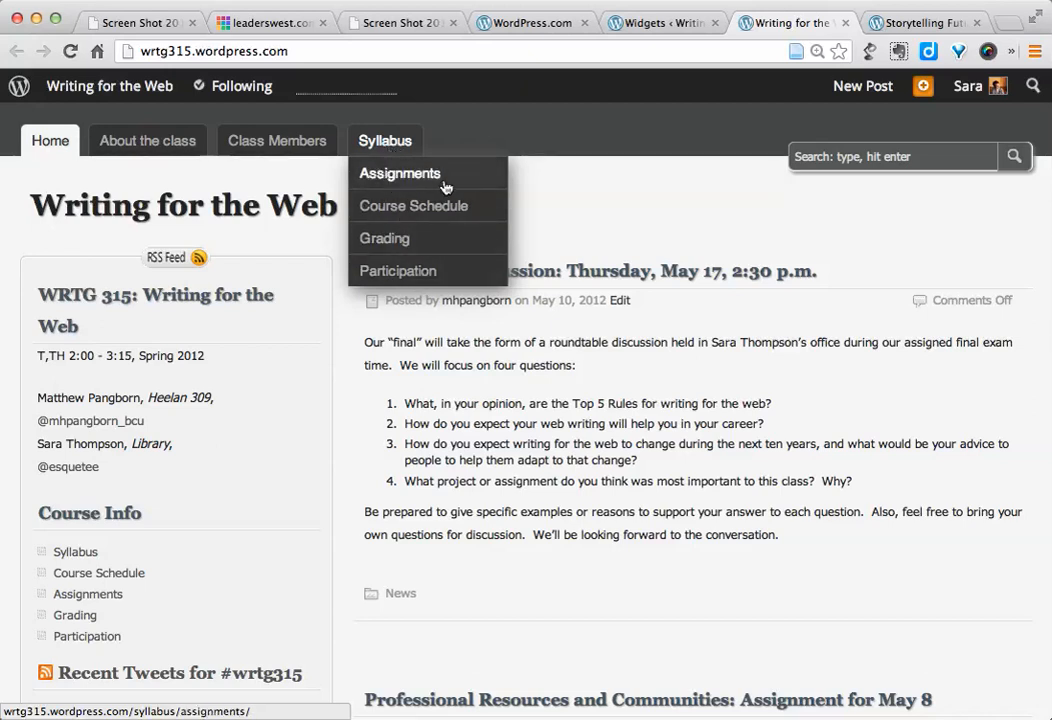
mouse_move(635, 222)
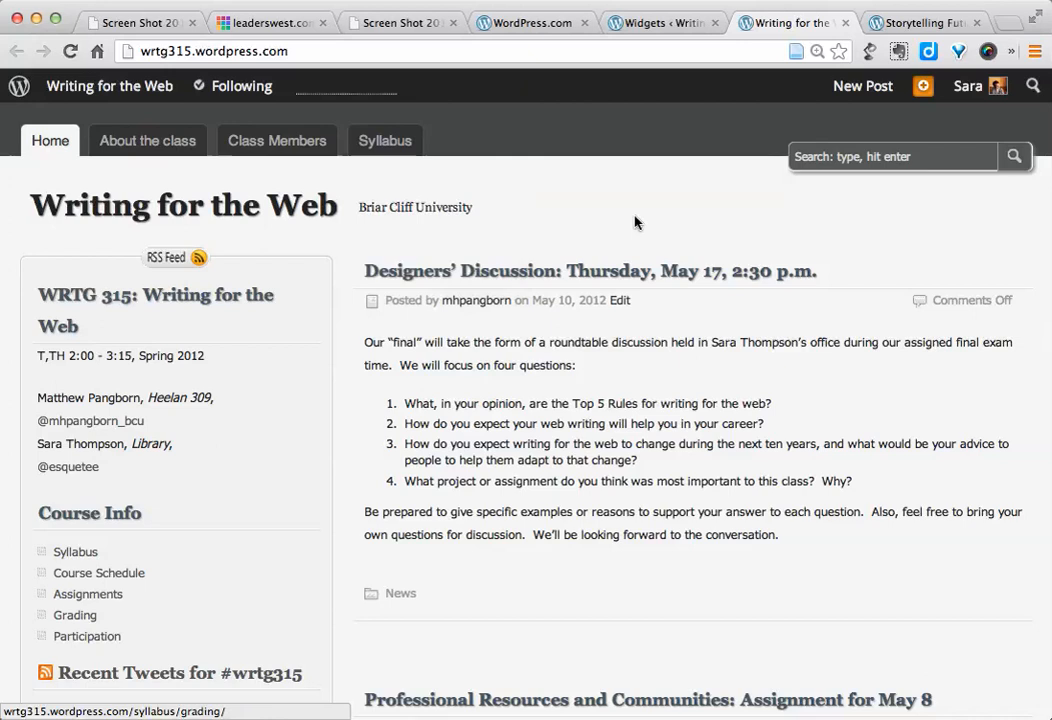
Step: Switch to the Storytelling Future File blog and skim its Stories list
click(920, 22)
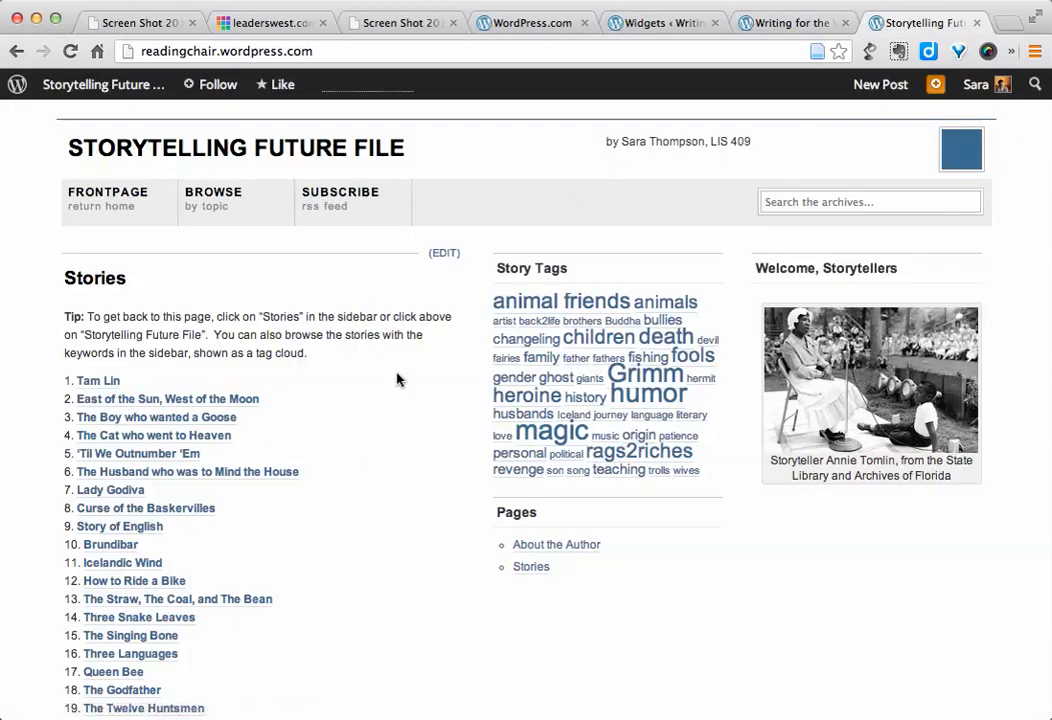
scroll(down, 3)
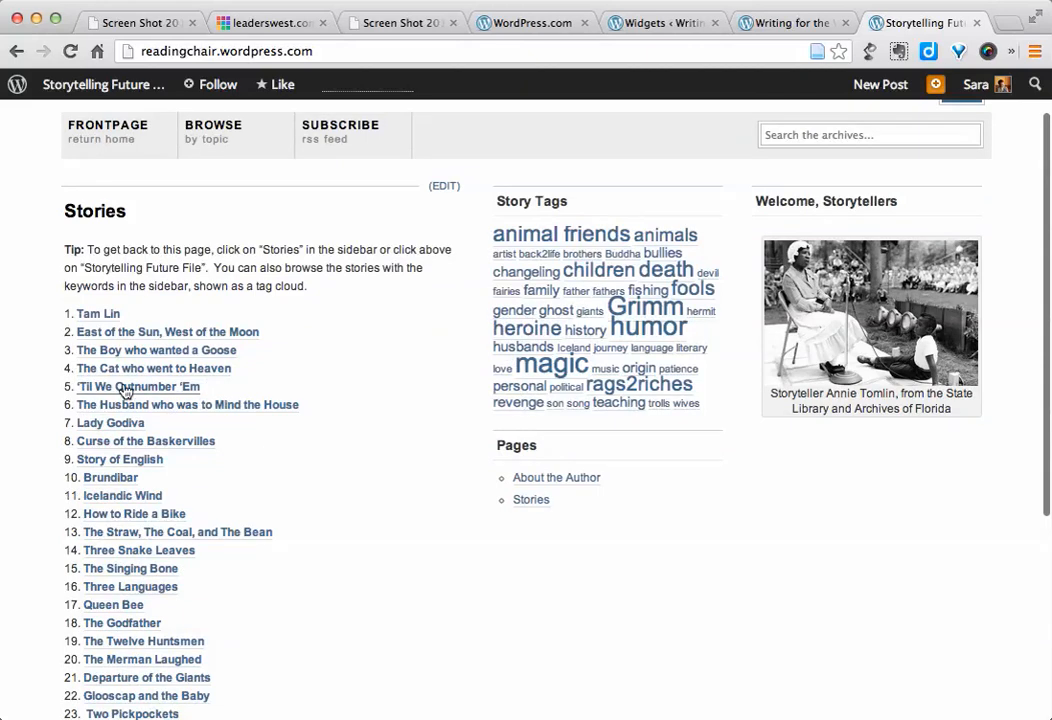
scroll(up, 3)
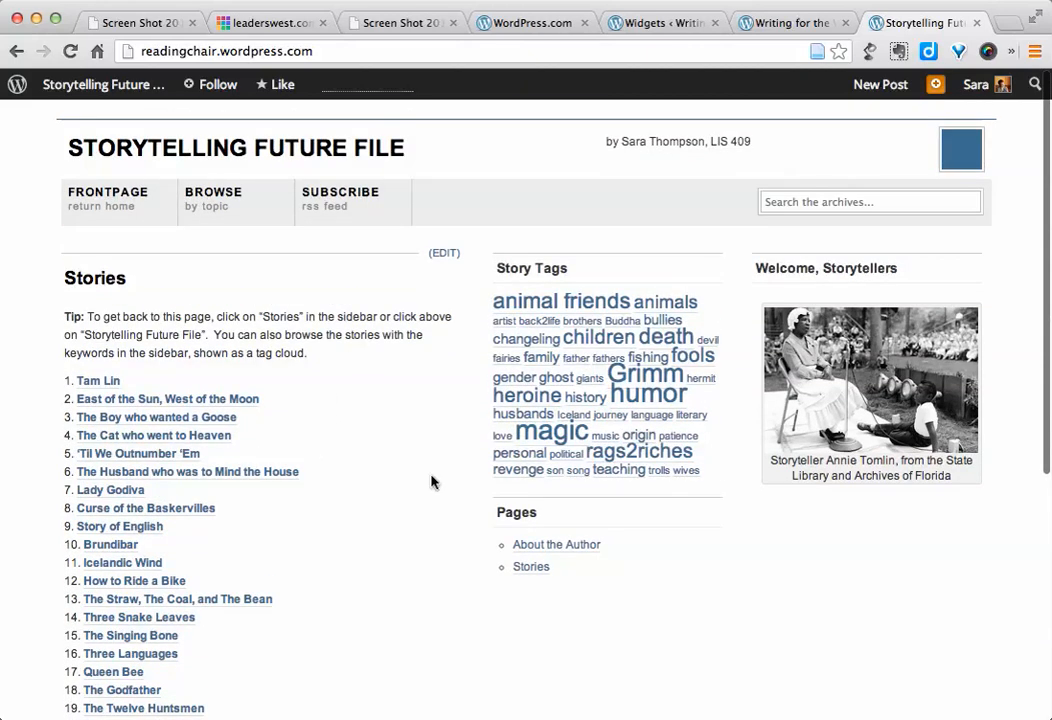
mouse_move(557, 545)
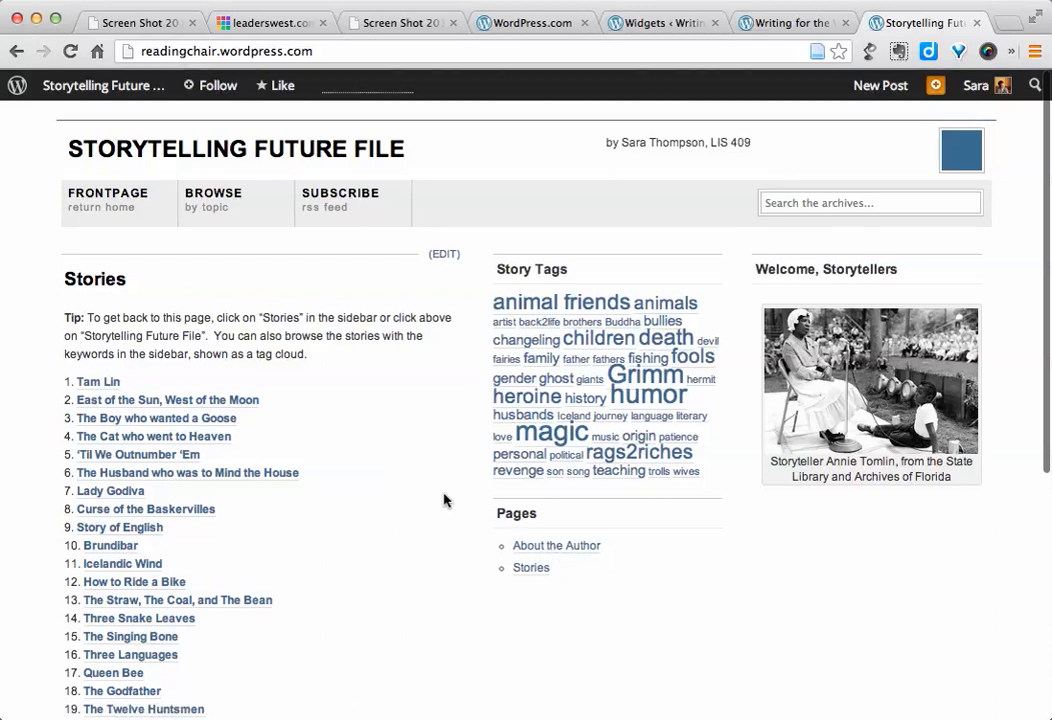
Step: From the Widgets admin page, open the Writing for the Web Posts list and choose Add New
click(662, 22)
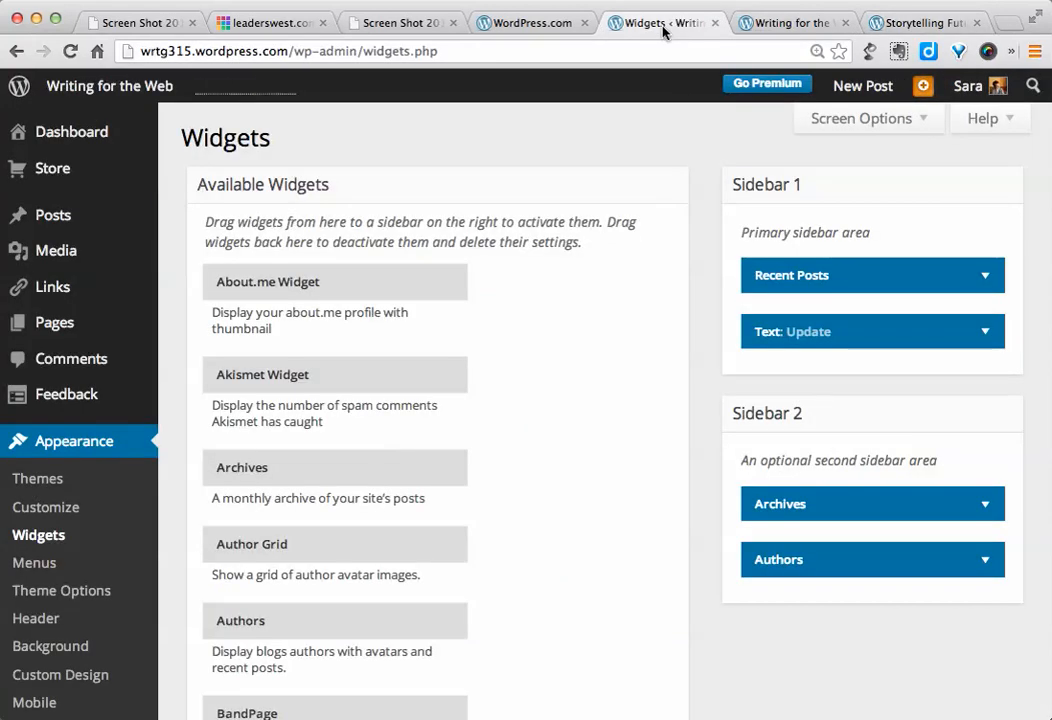
mouse_move(53, 215)
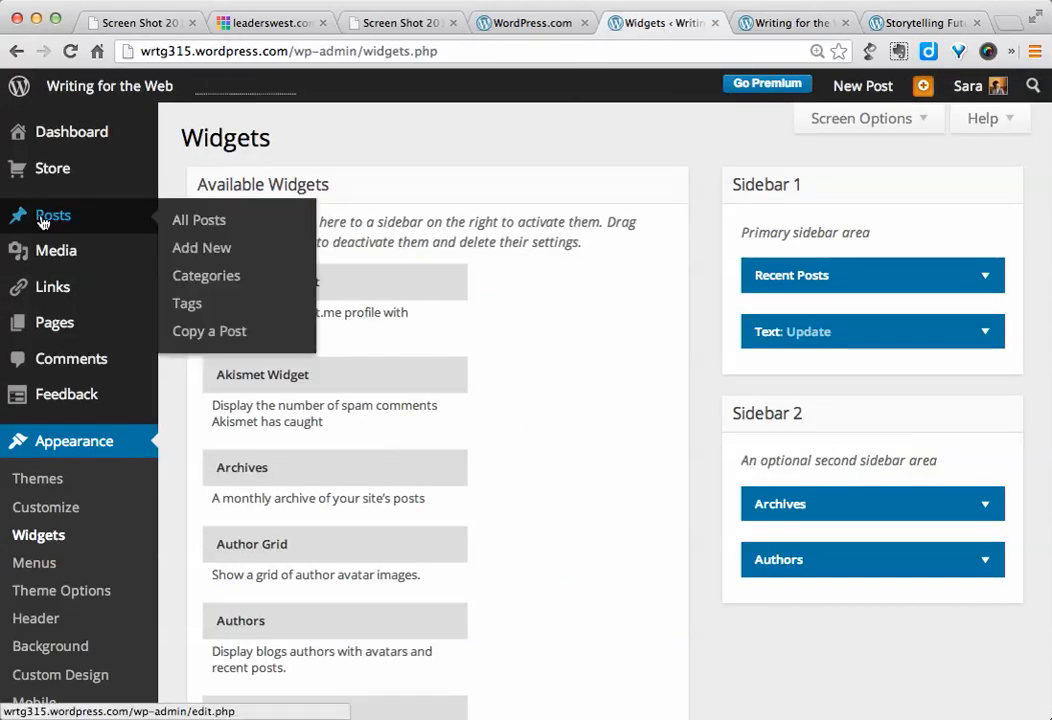
click(198, 219)
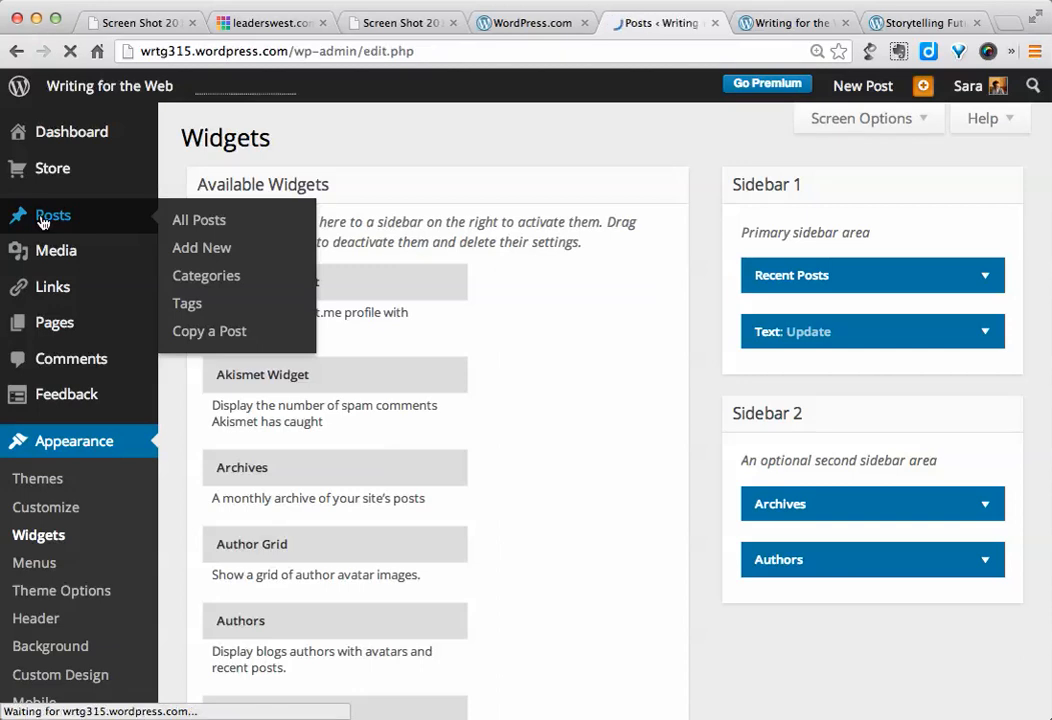
click(199, 219)
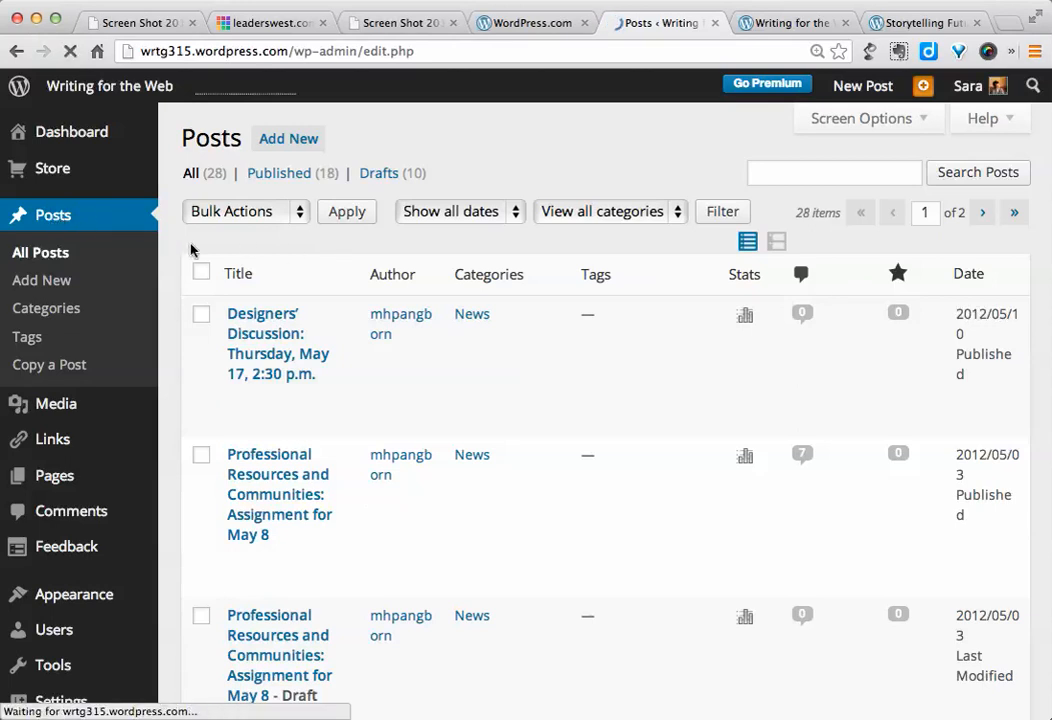
click(288, 138)
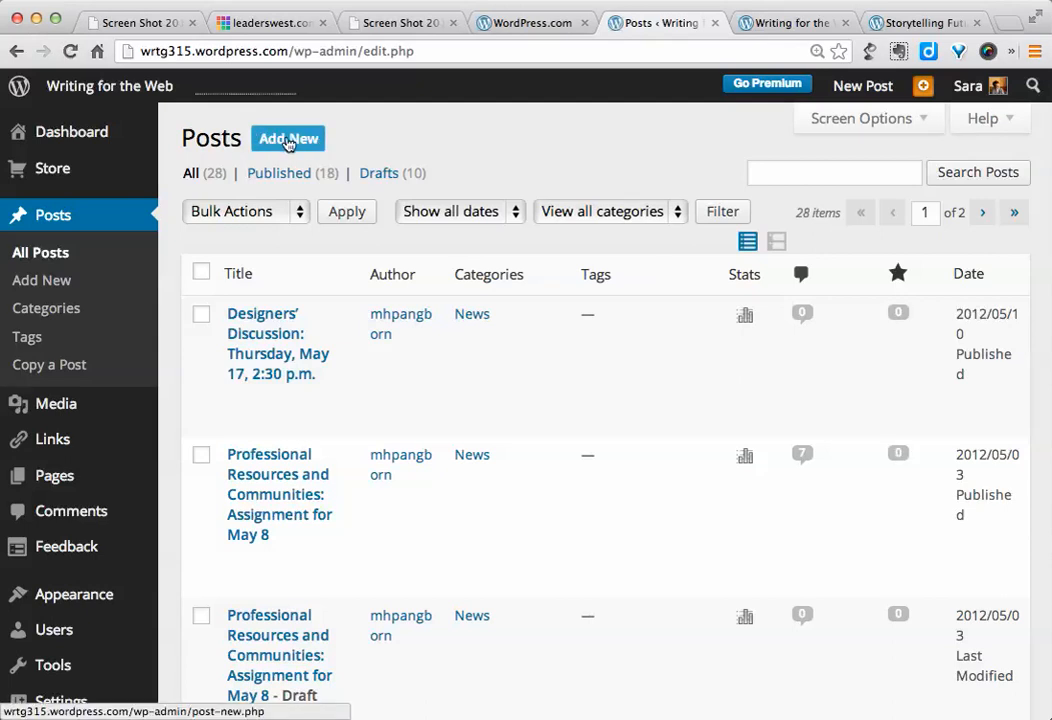
click(288, 138)
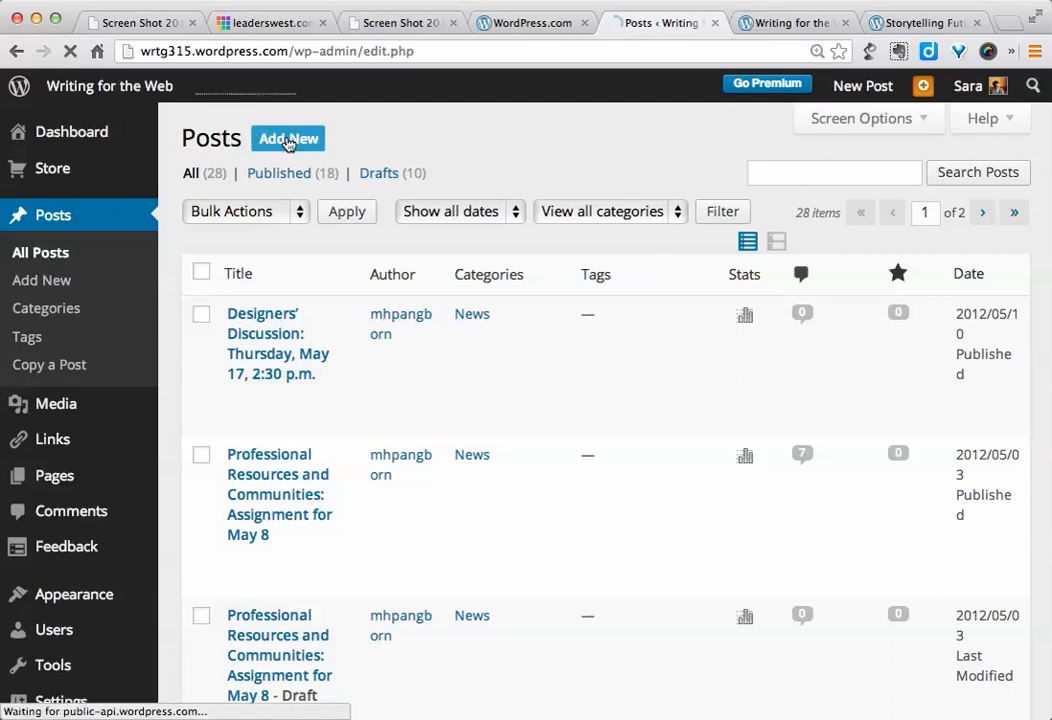
Step: Toggle the kitchen sink toolbar off and back on in the new post editor
click(288, 138)
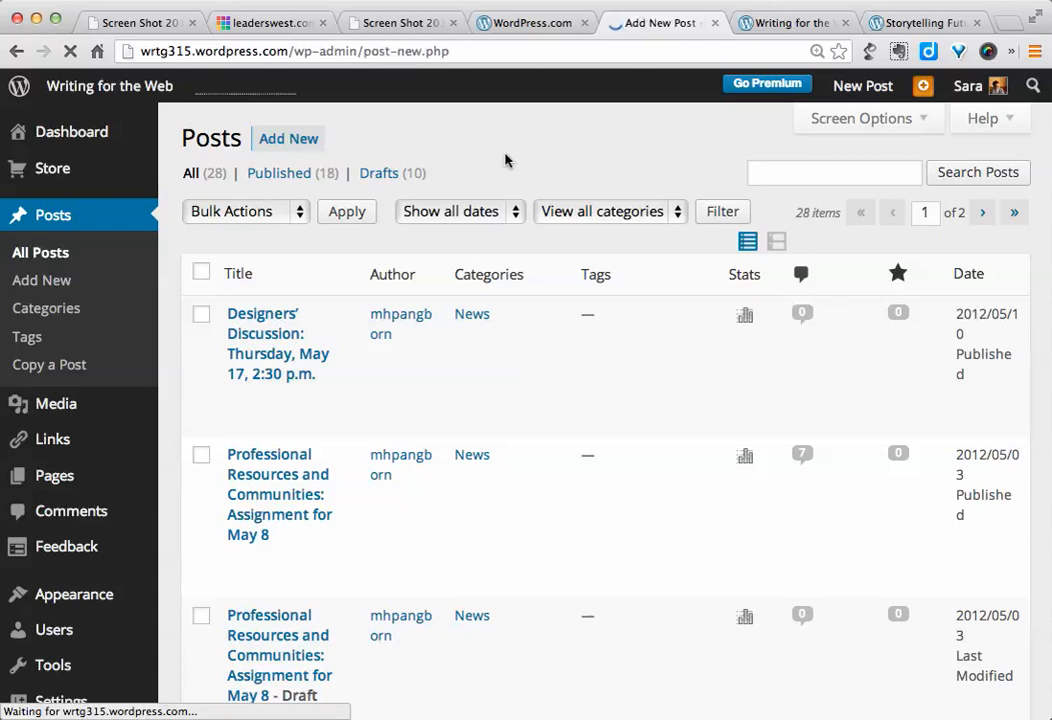
click(42, 280)
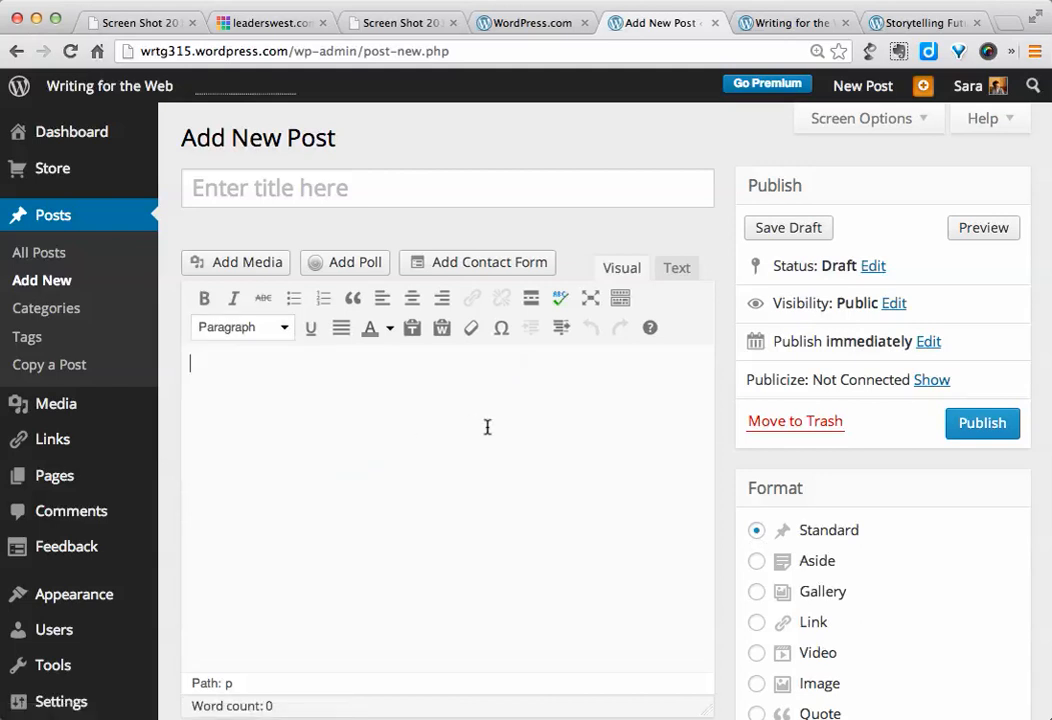
mouse_move(341, 315)
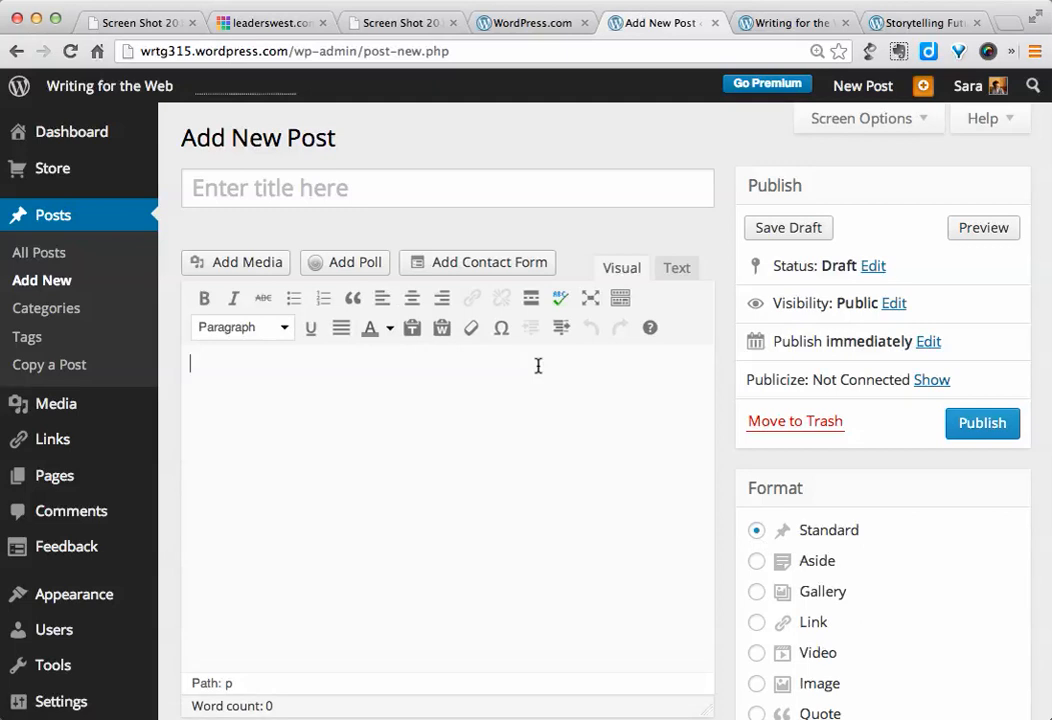
mouse_move(620, 298)
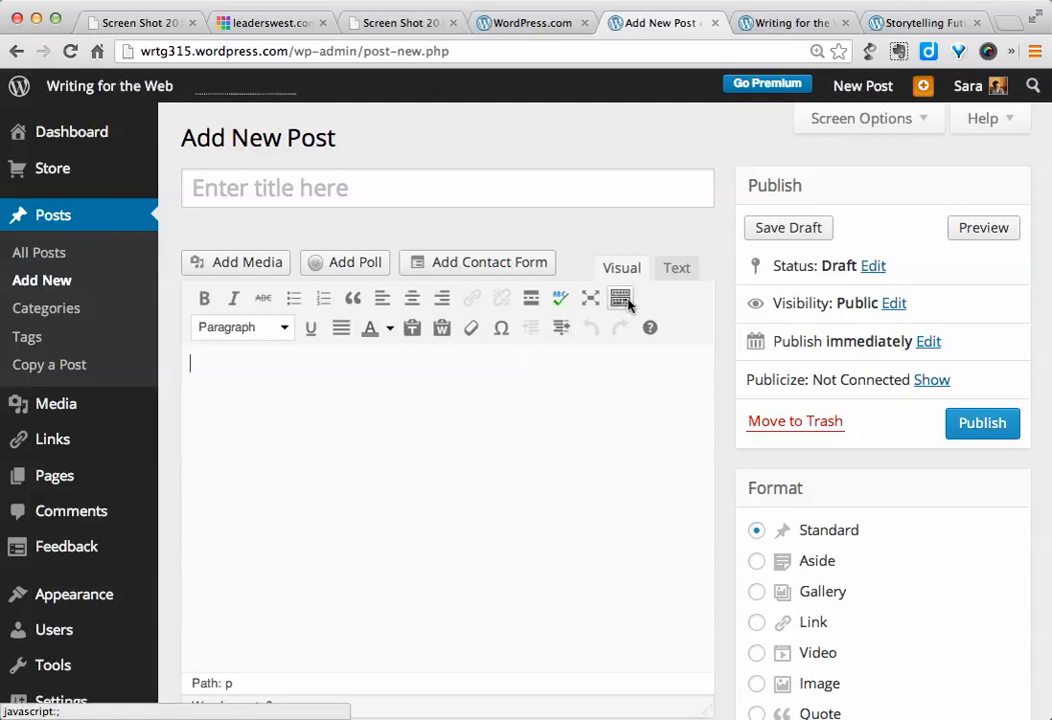
click(621, 297)
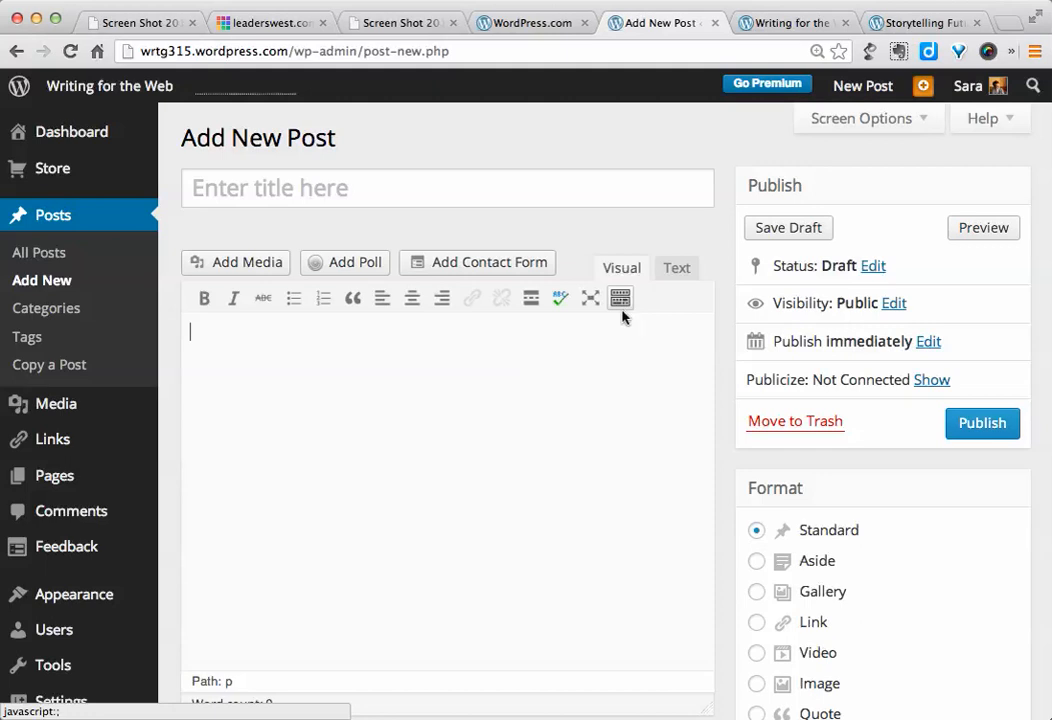
click(620, 298)
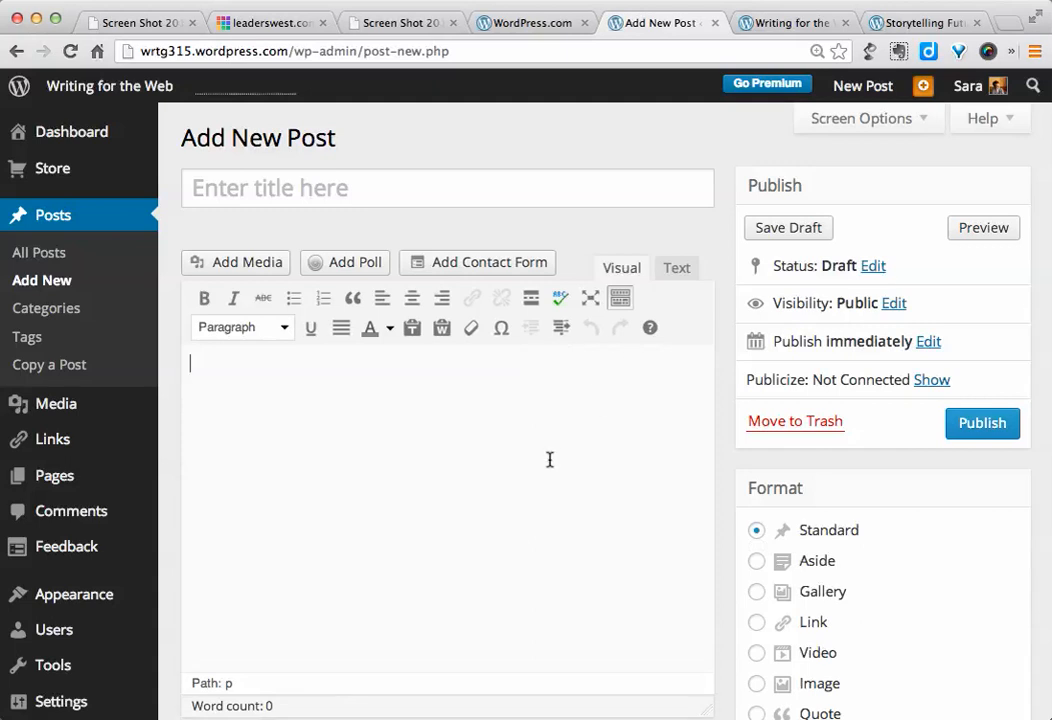
Step: Title the post 'Rough Draft' and open its Visibility options
click(382, 188)
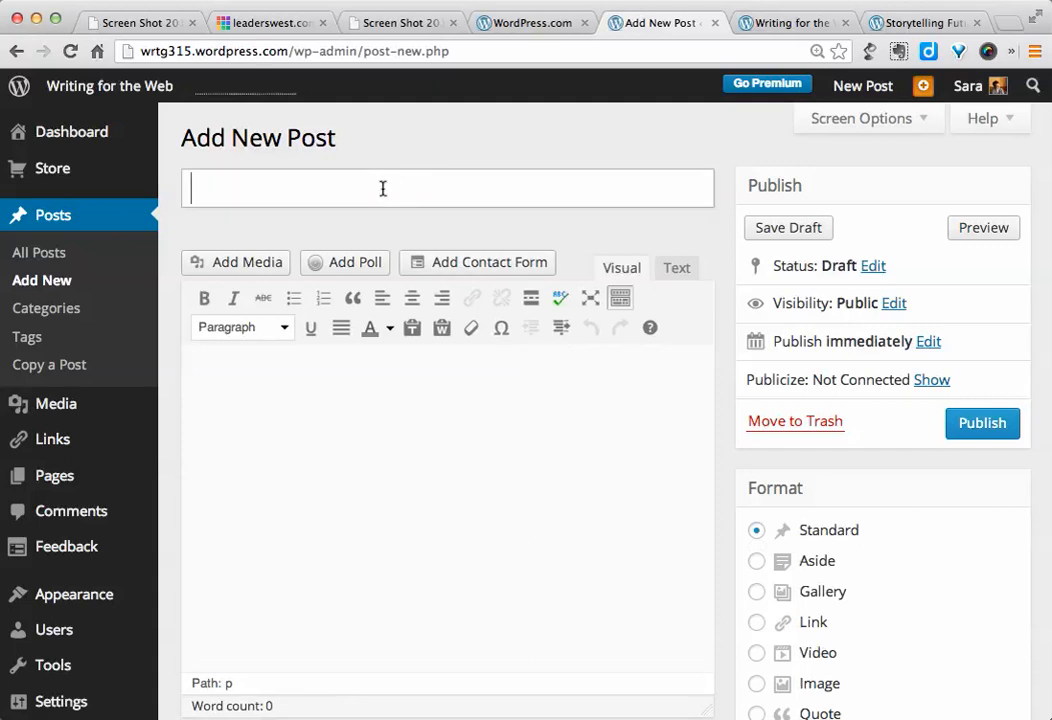
mouse_move(473, 179)
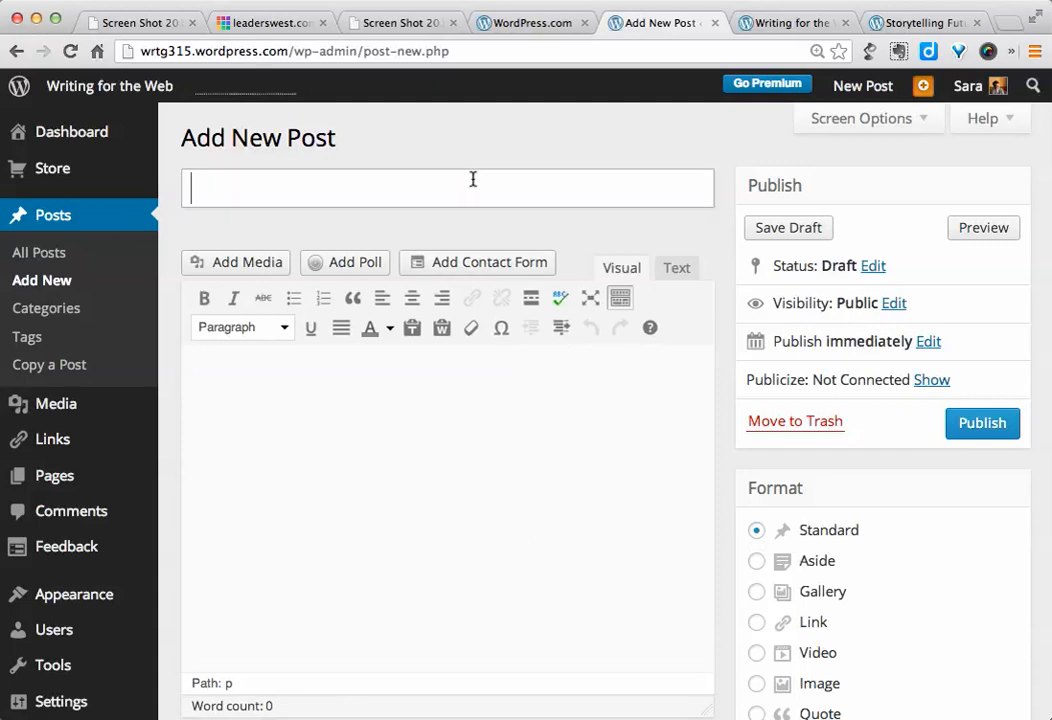
text(Rough)
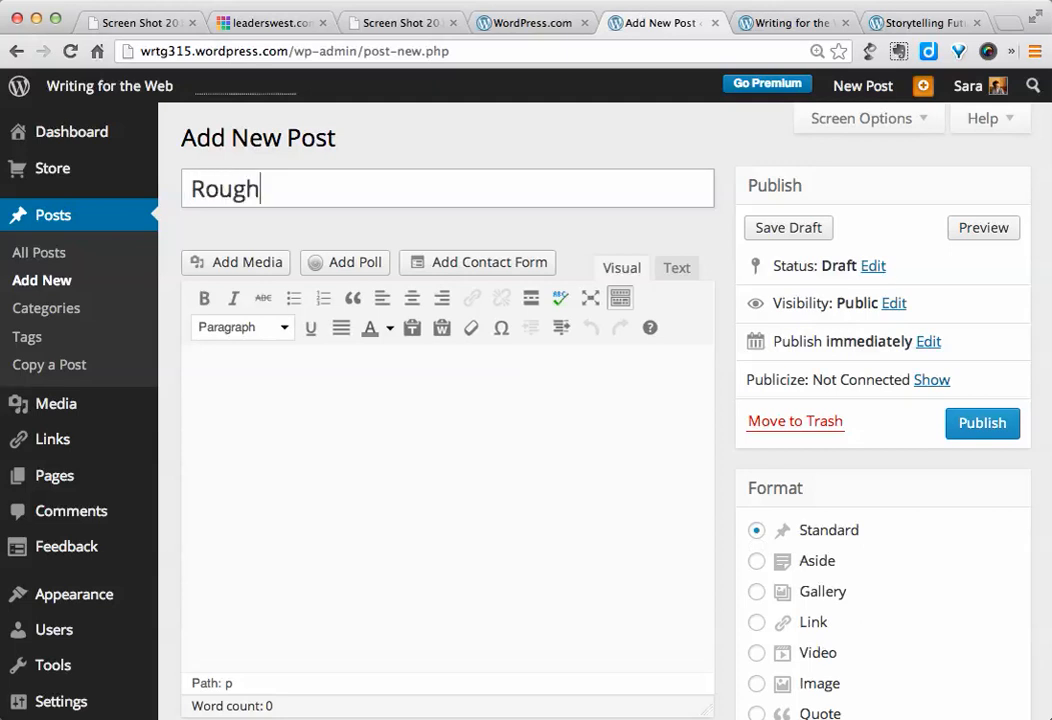
text(Draft)
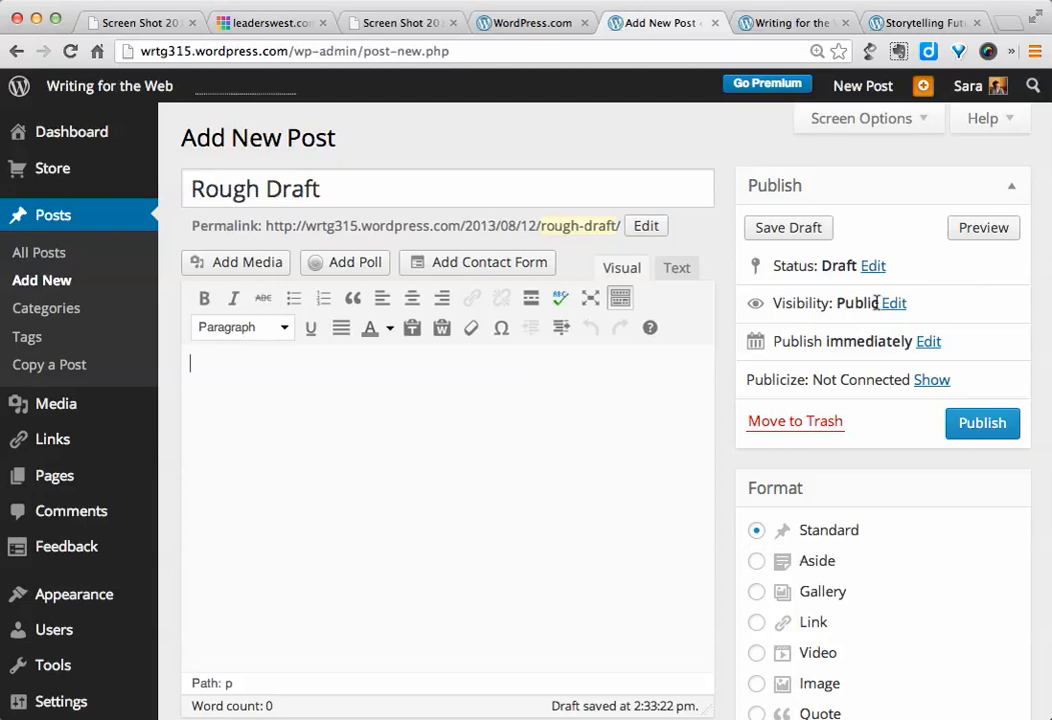
click(891, 303)
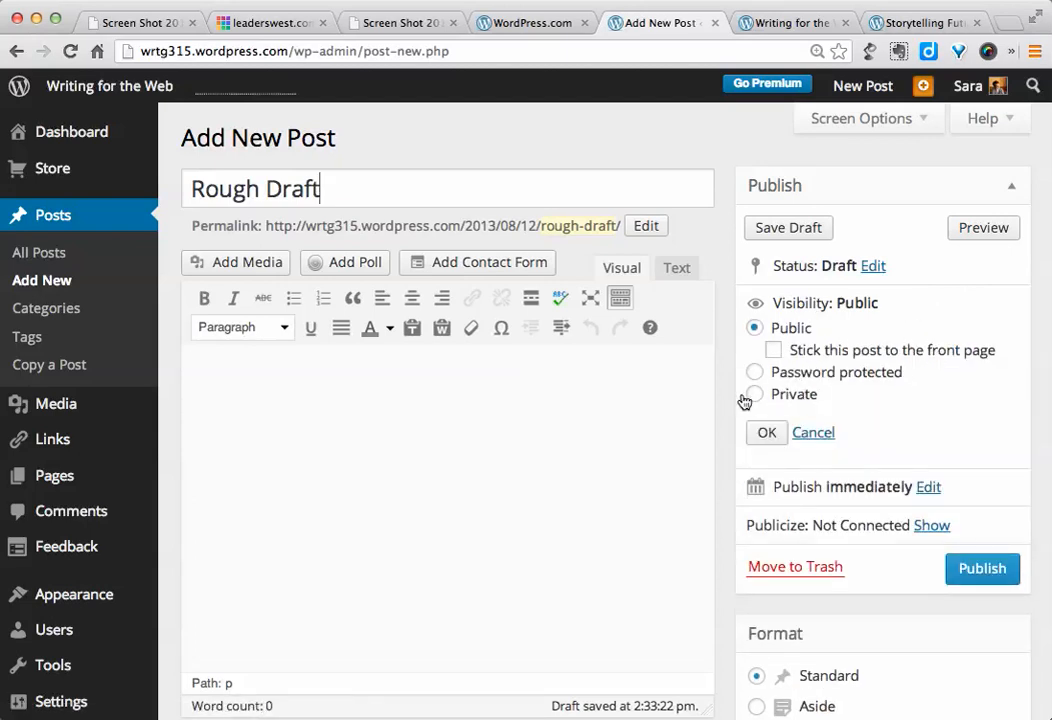
mouse_move(793, 394)
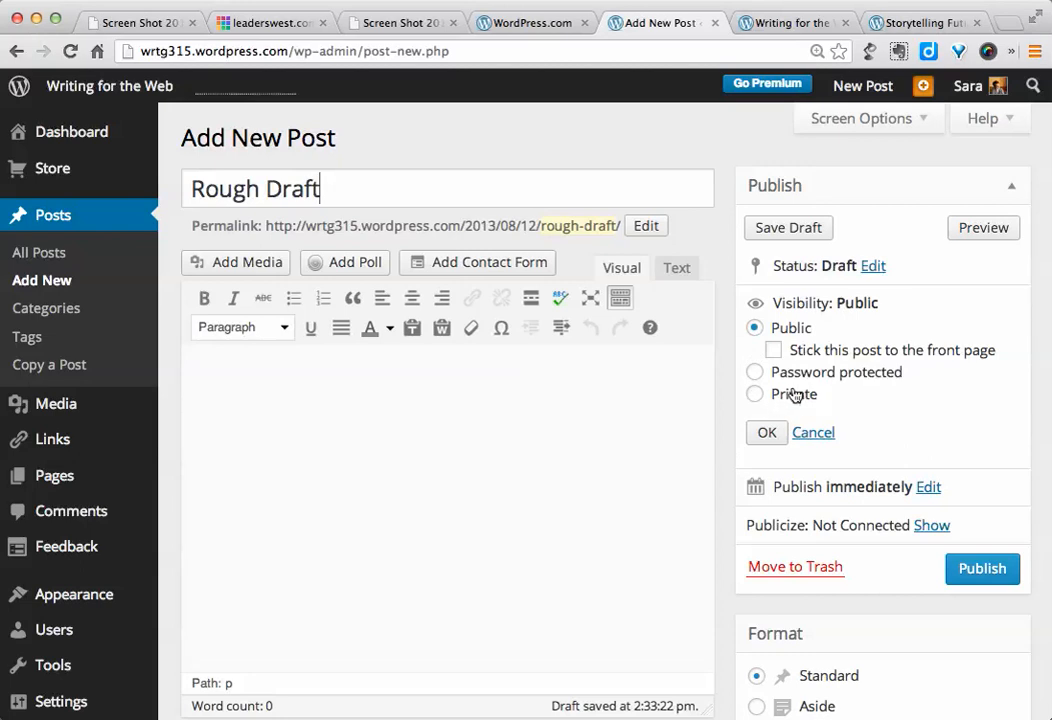
mouse_move(812, 404)
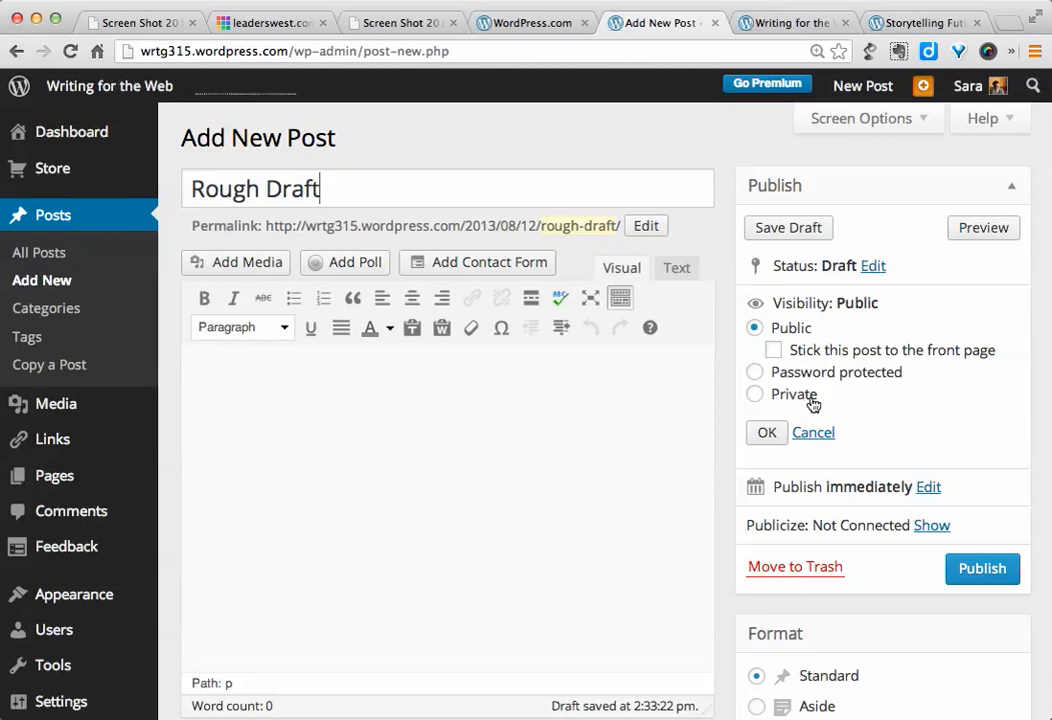
mouse_move(928, 456)
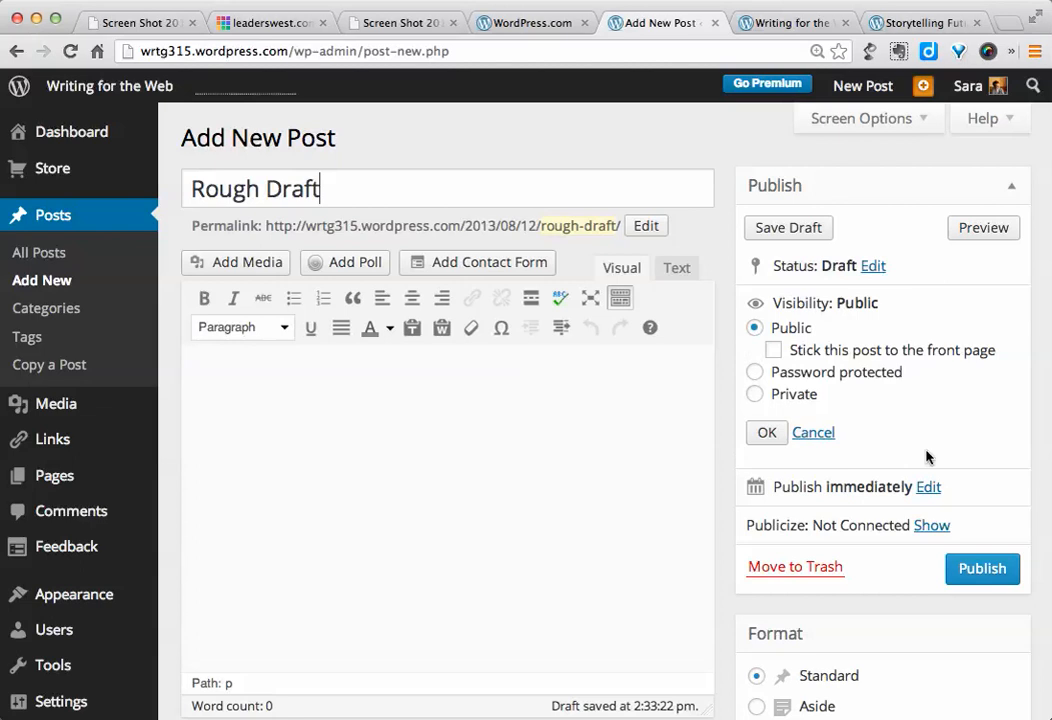
scroll(down, 3)
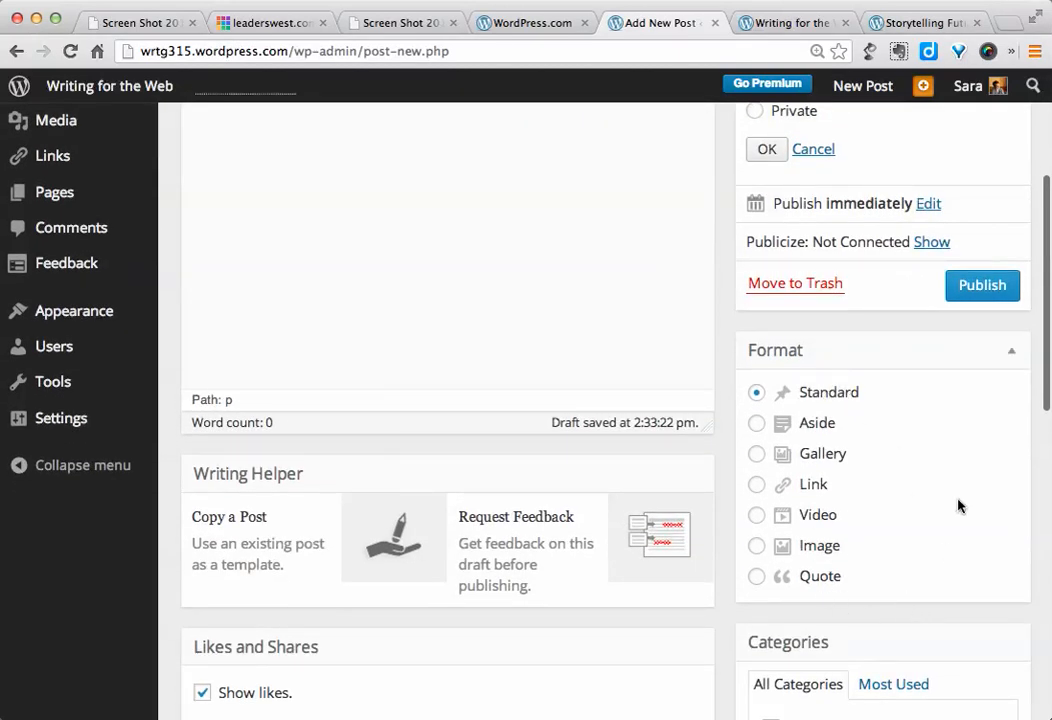
mouse_move(894, 363)
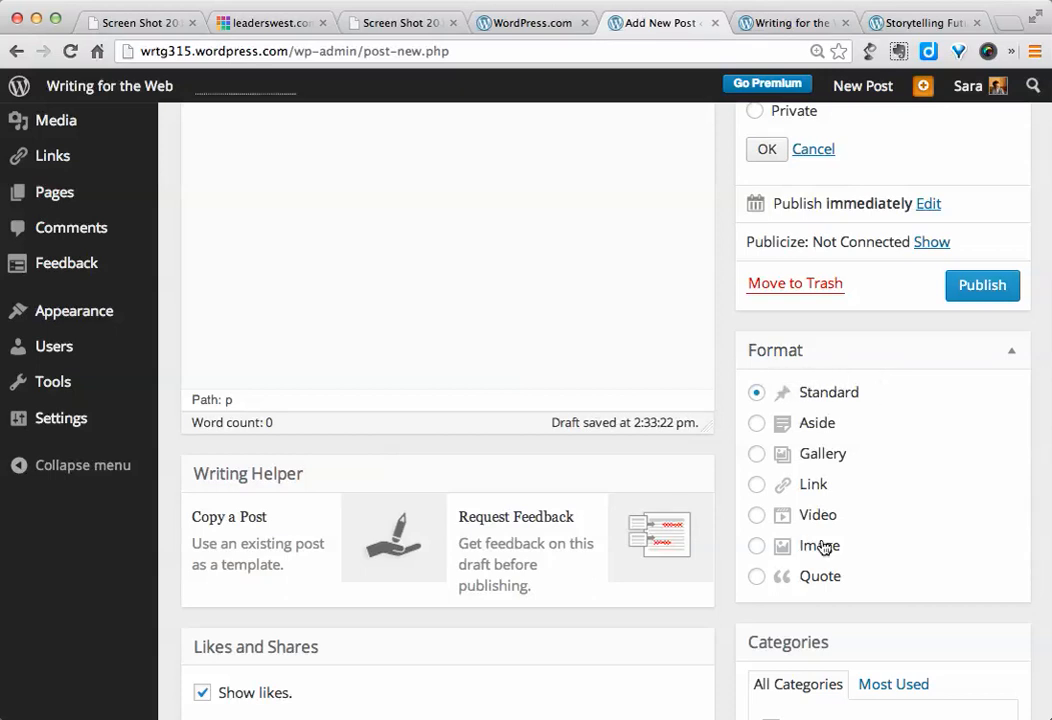
mouse_move(932, 371)
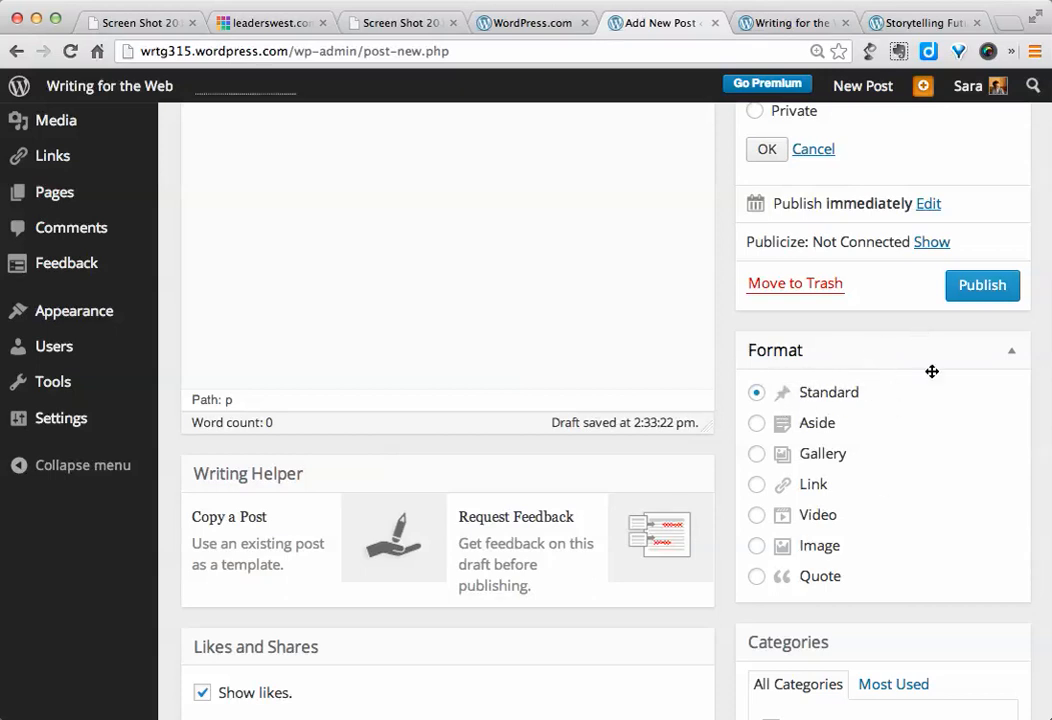
scroll(down, 3)
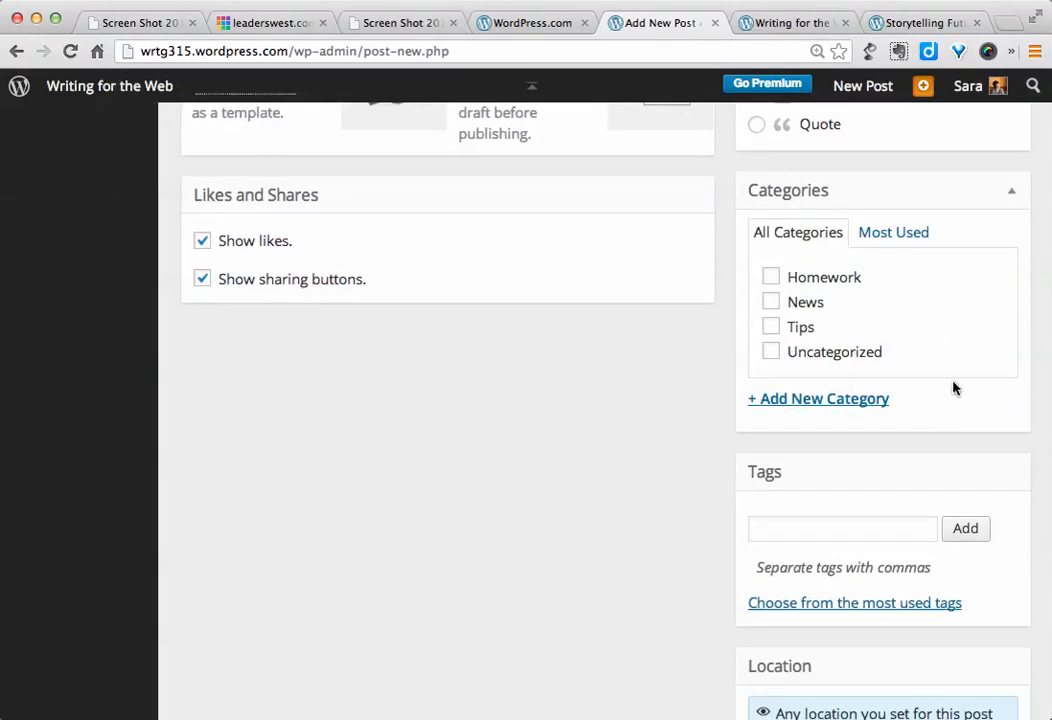
mouse_move(943, 322)
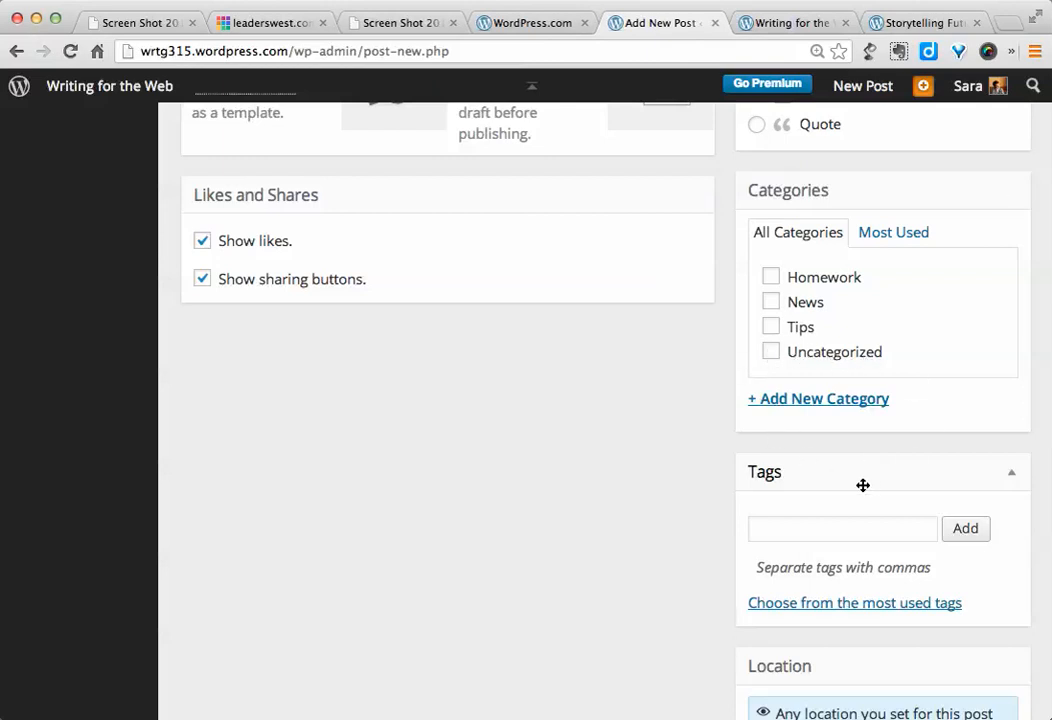
mouse_move(733, 416)
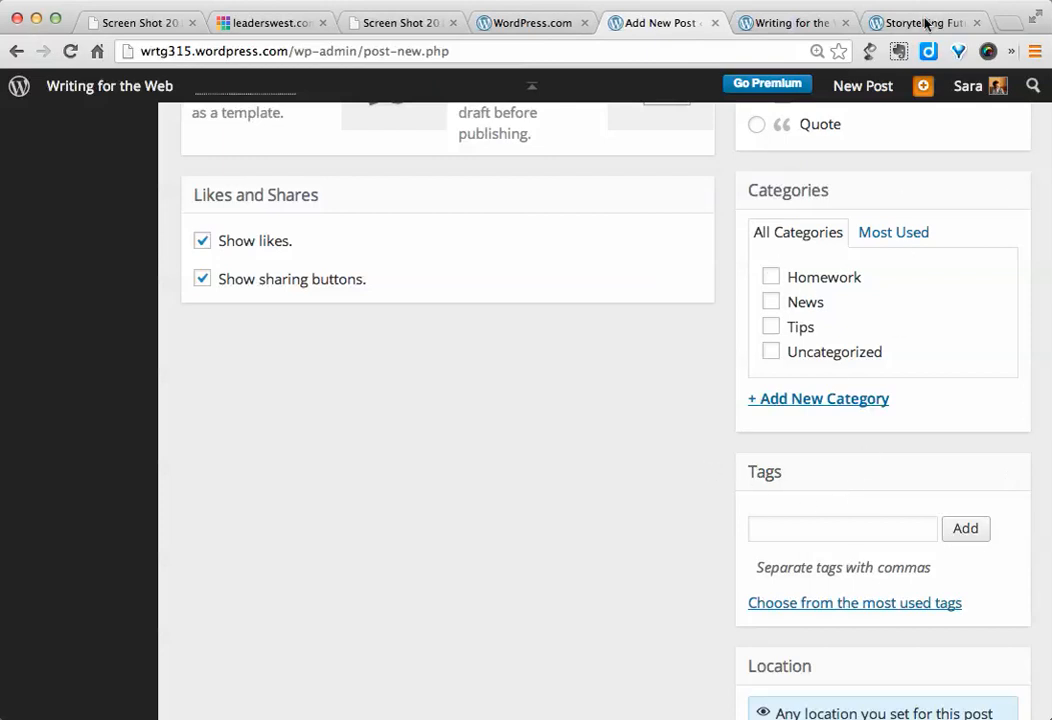
Step: Switch to the Storytelling Future File blog and pick 'magic' in the Story Tags cloud
click(920, 22)
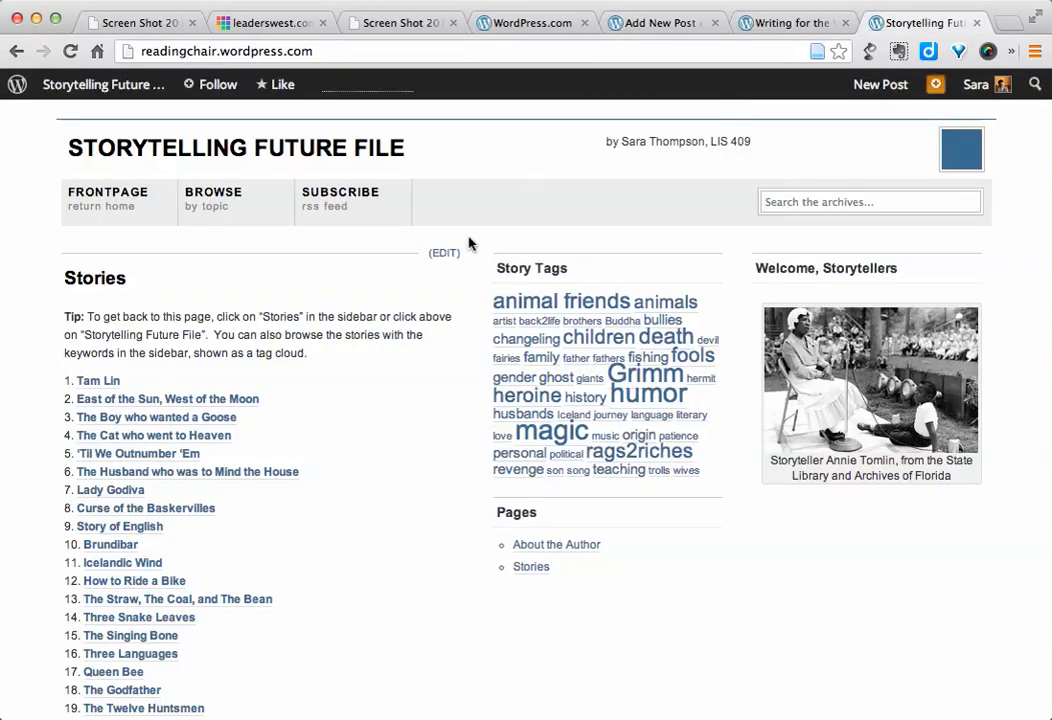
mouse_move(390, 403)
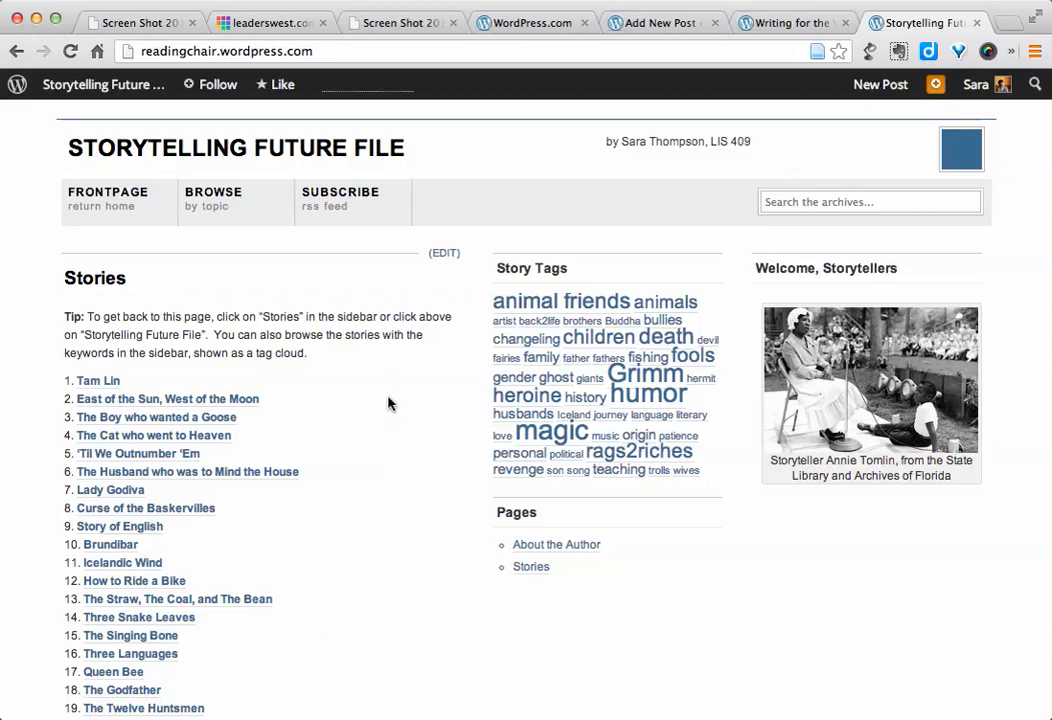
mouse_move(370, 466)
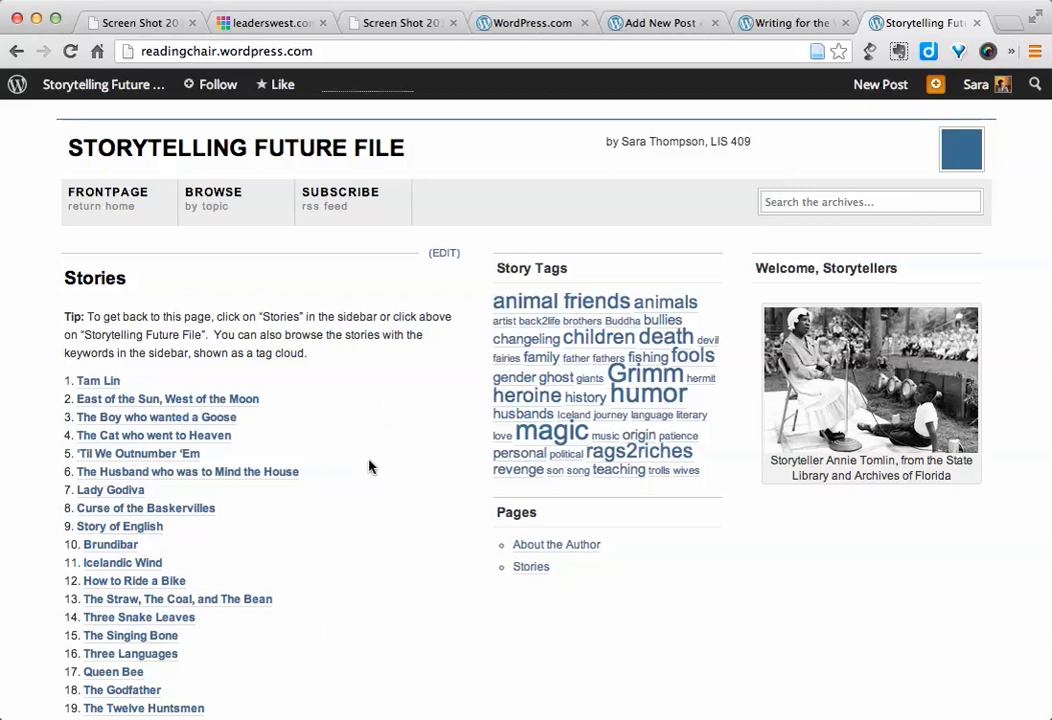
scroll(down, 3)
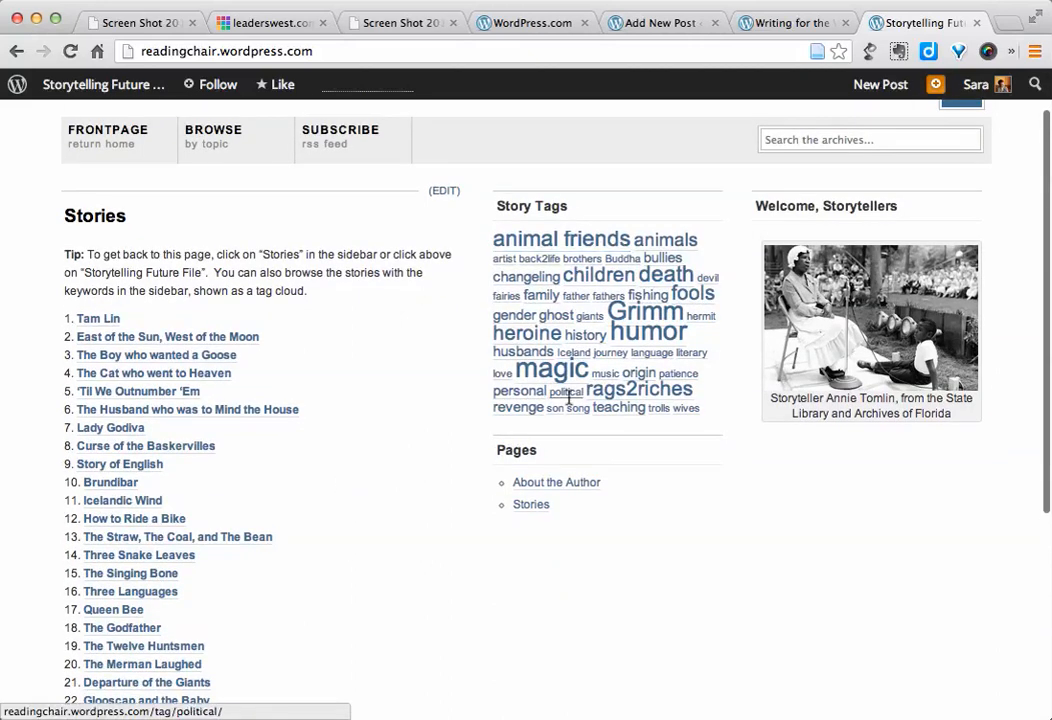
mouse_move(600, 280)
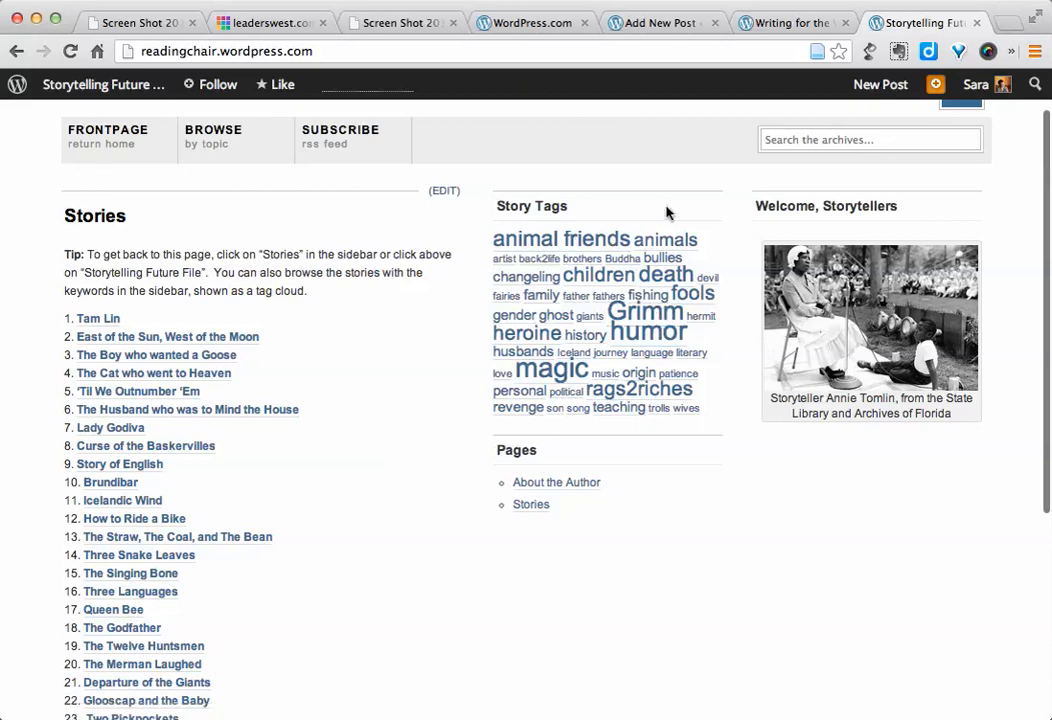
mouse_move(724, 244)
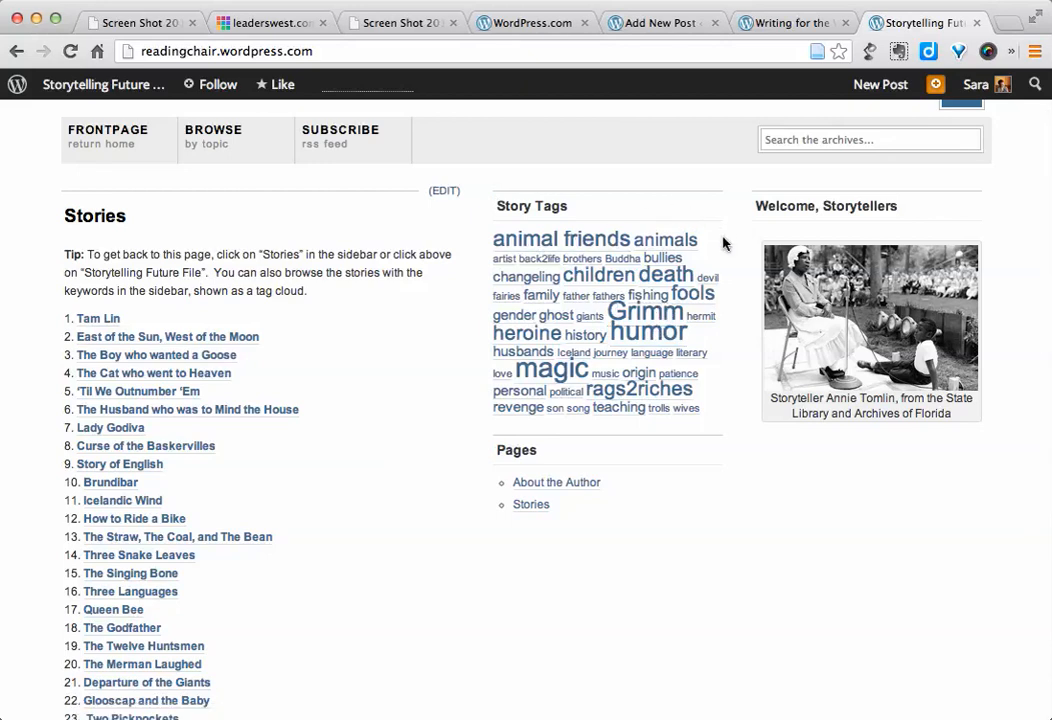
mouse_move(648, 332)
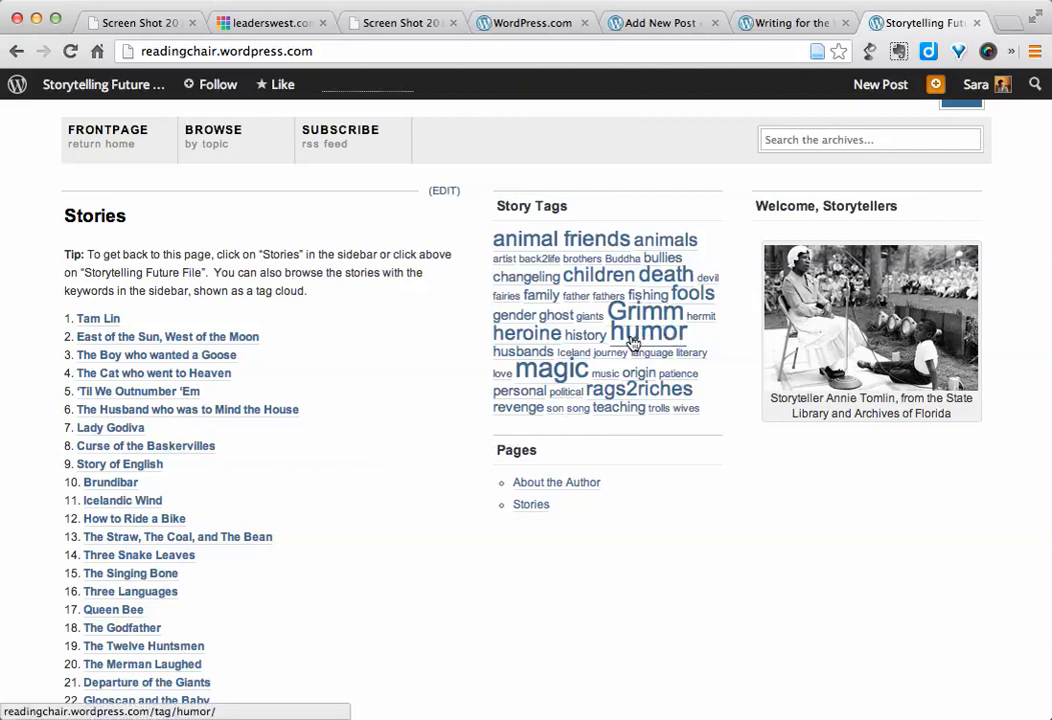
mouse_move(648, 332)
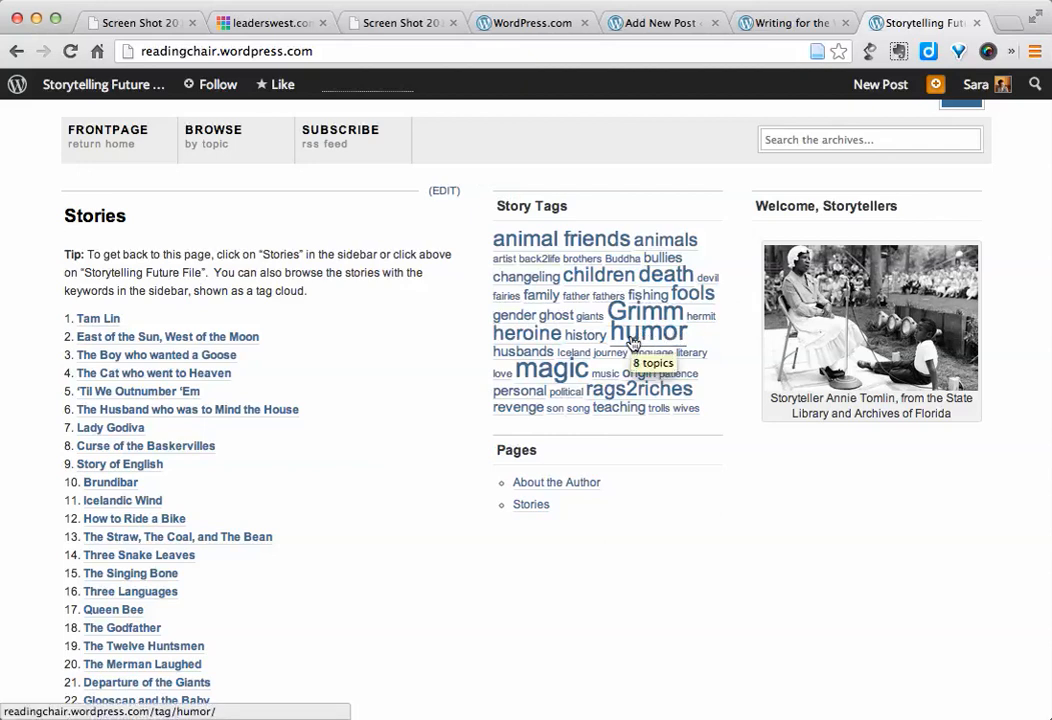
mouse_move(552, 369)
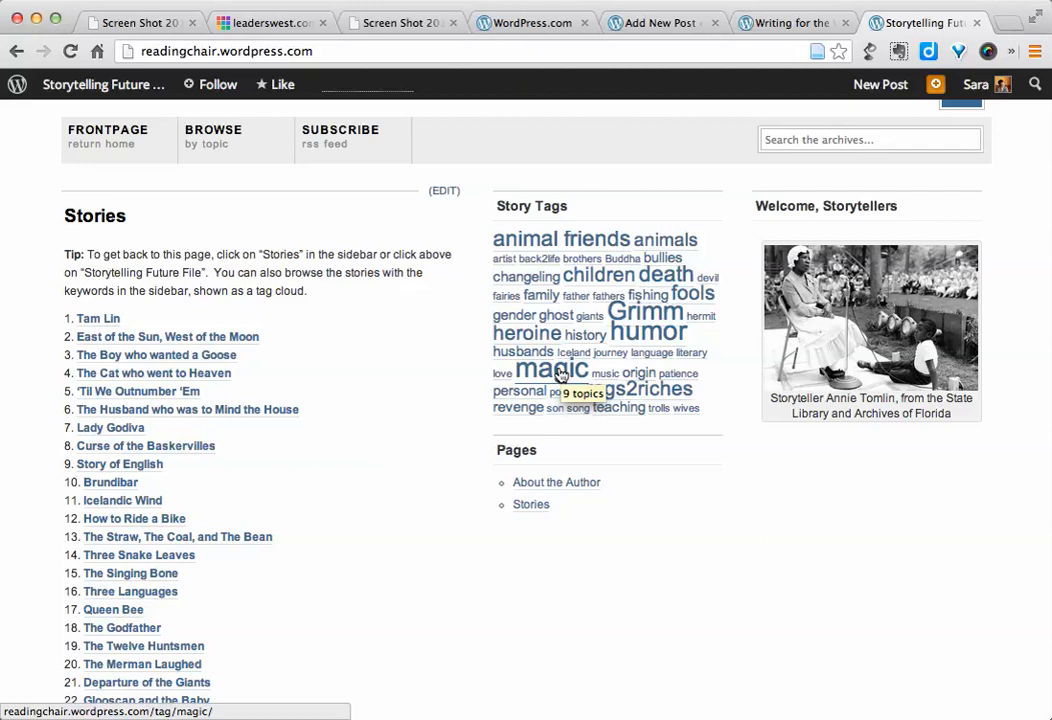
click(551, 369)
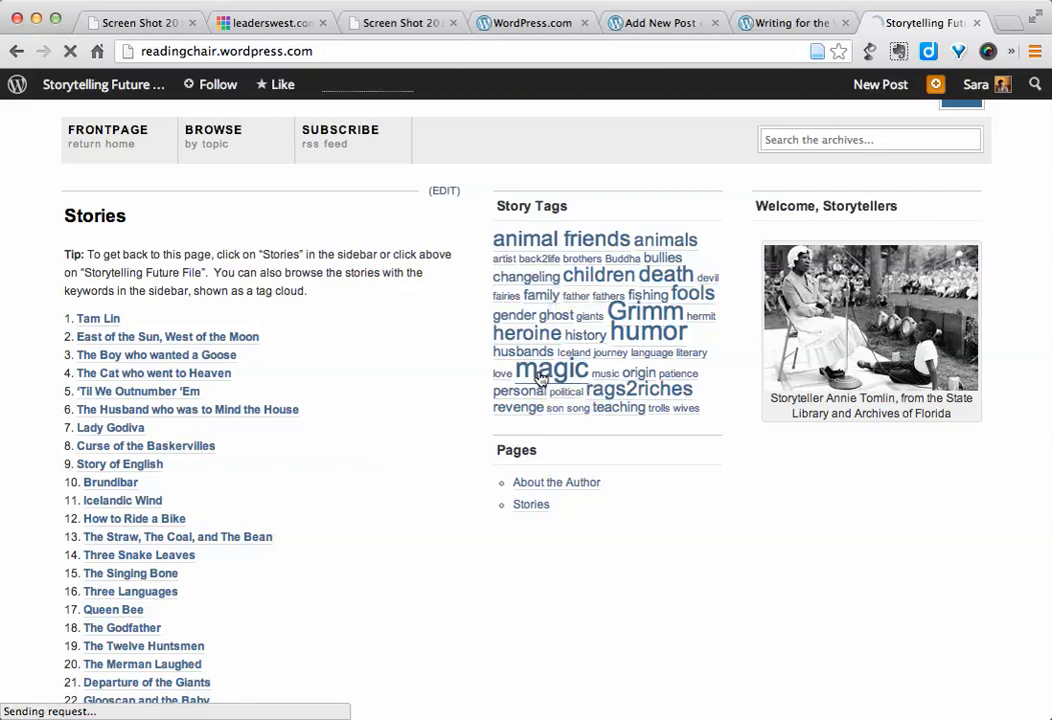
Step: Browse the 'magic' tag archive, then the 'family' archive listing Finn Messenger and Two Pickpockets
click(551, 369)
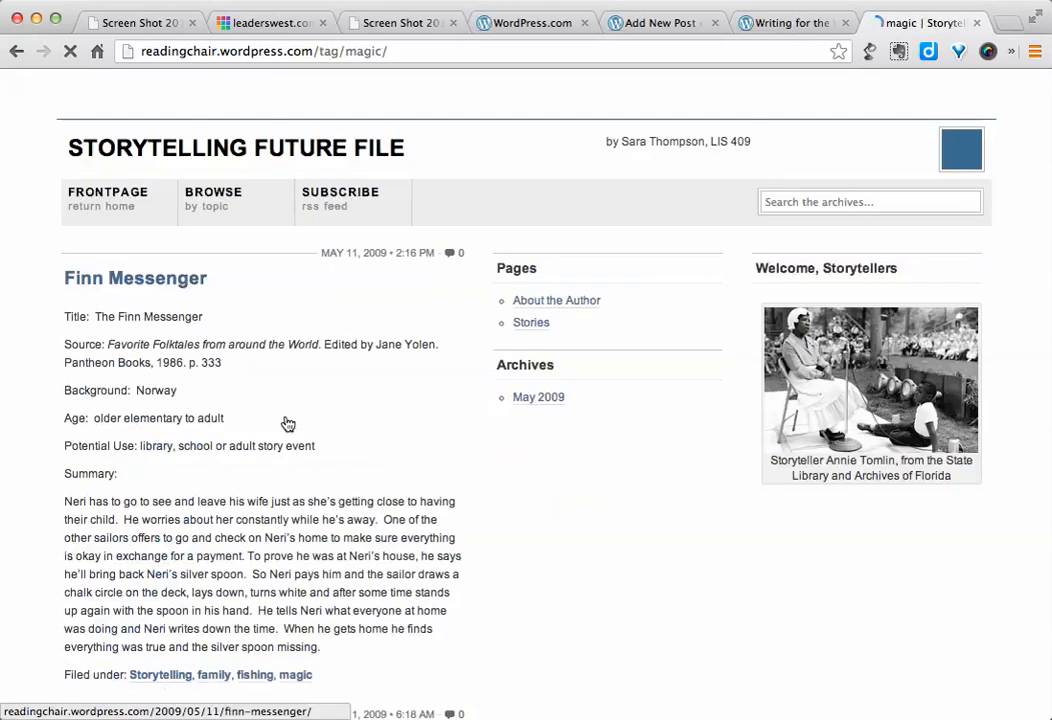
scroll(down, 3)
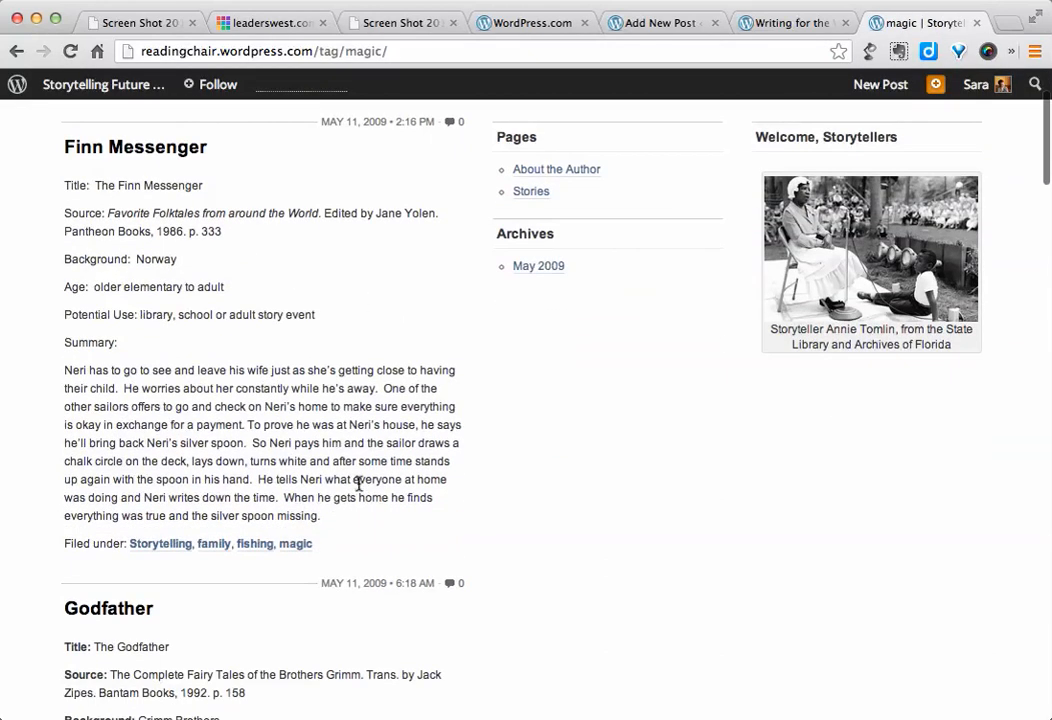
mouse_move(297, 543)
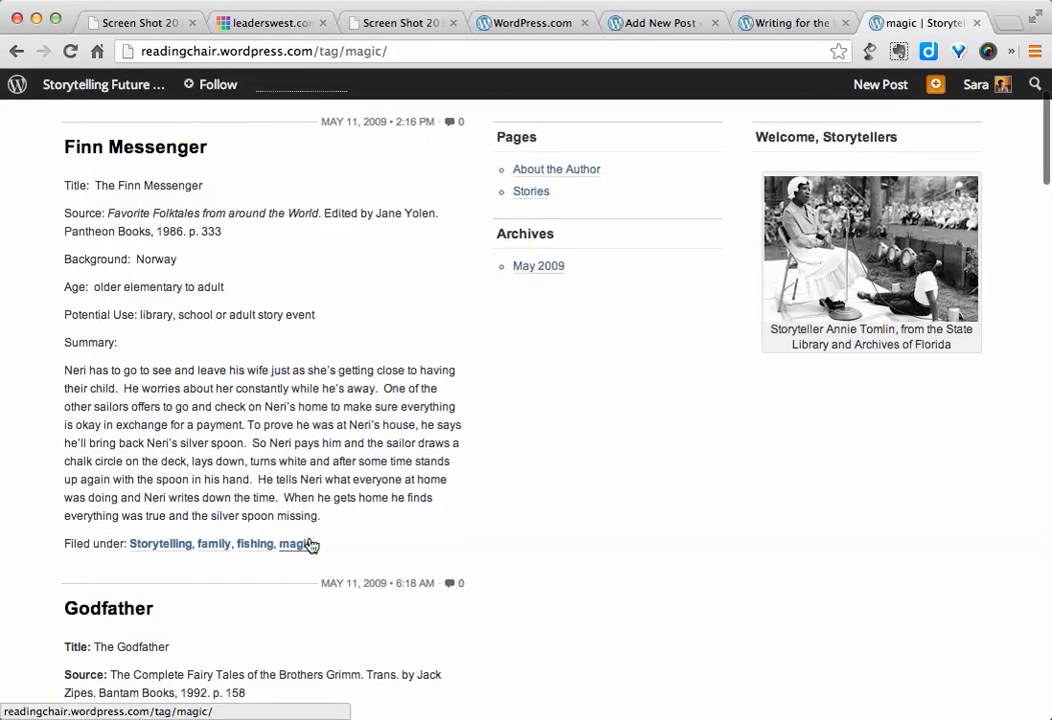
mouse_move(213, 543)
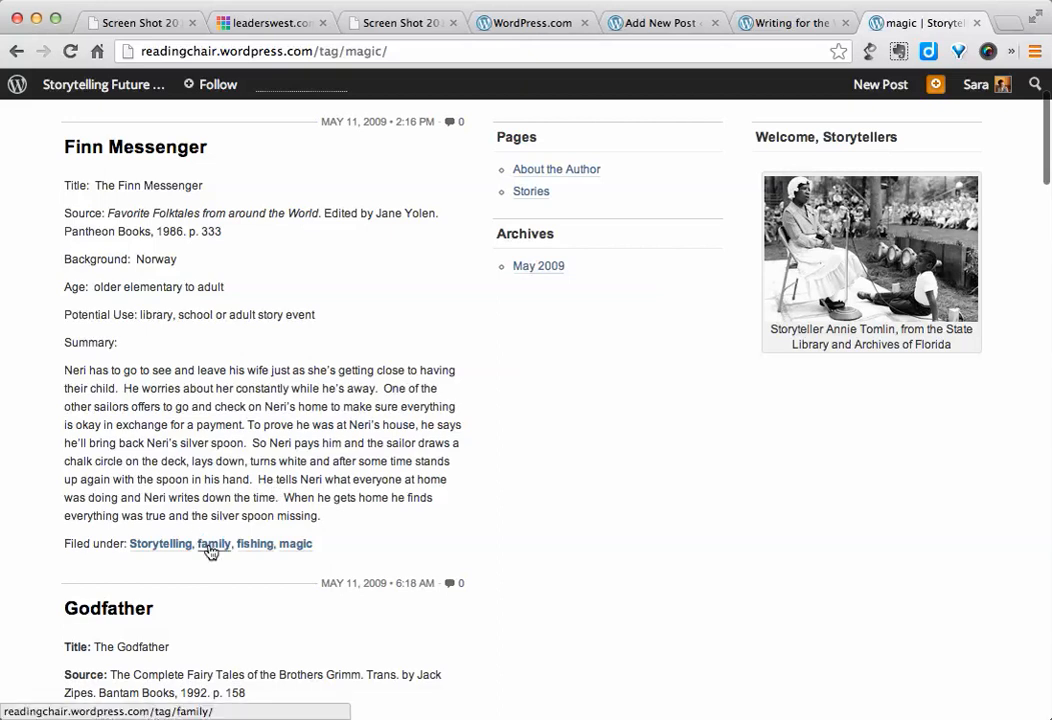
click(213, 543)
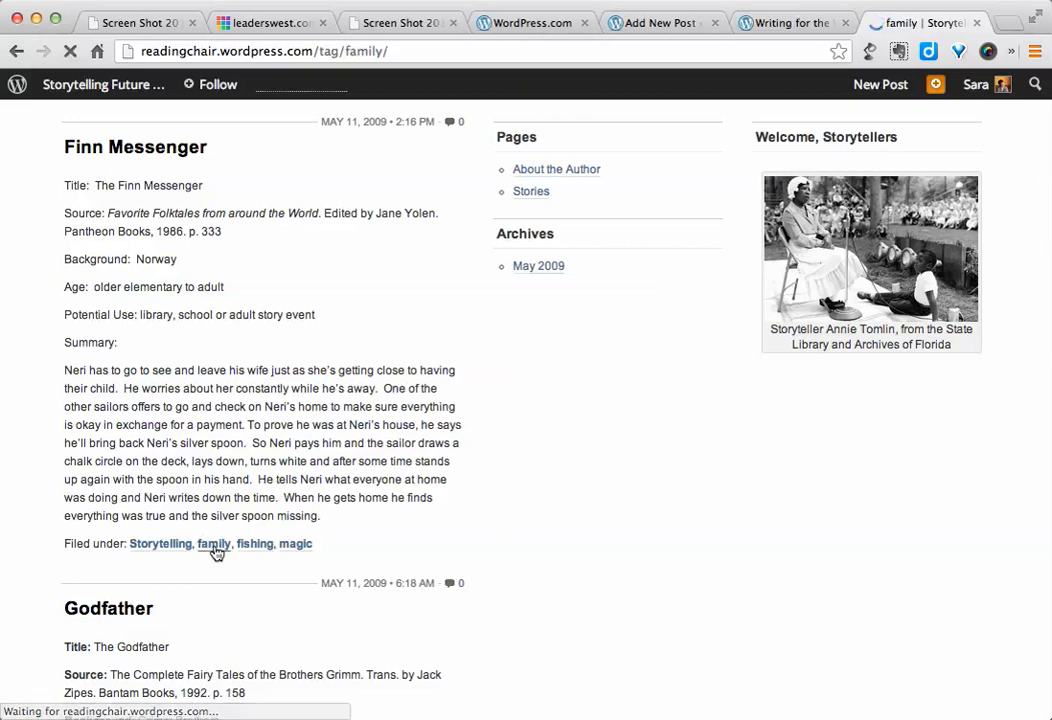
scroll(down, 3)
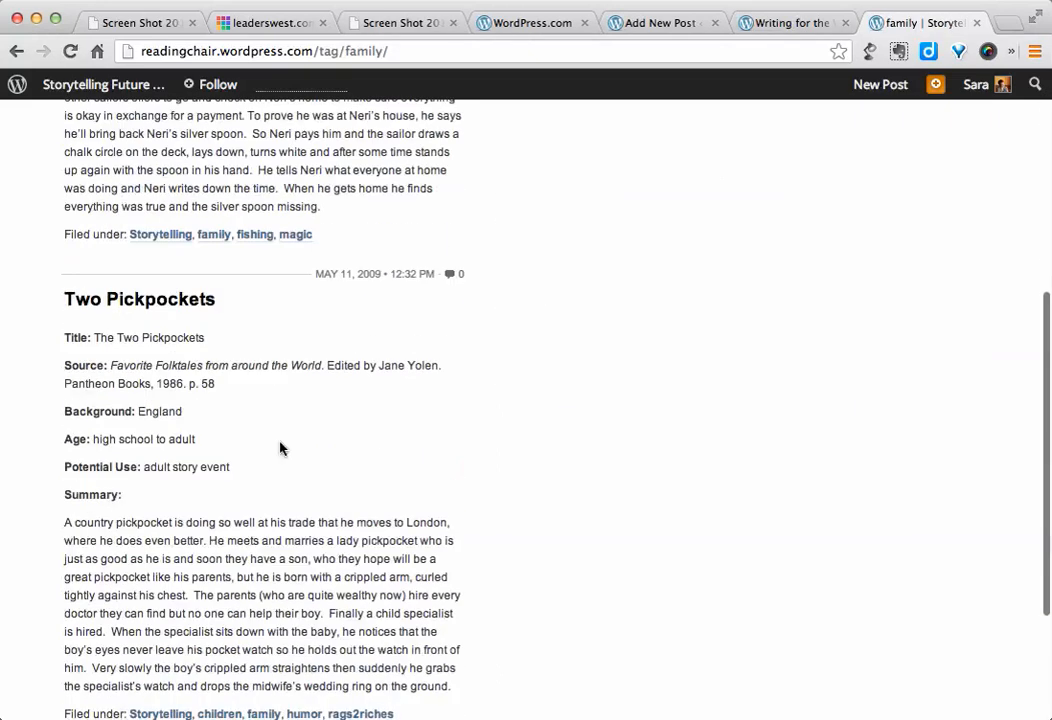
scroll(up, 3)
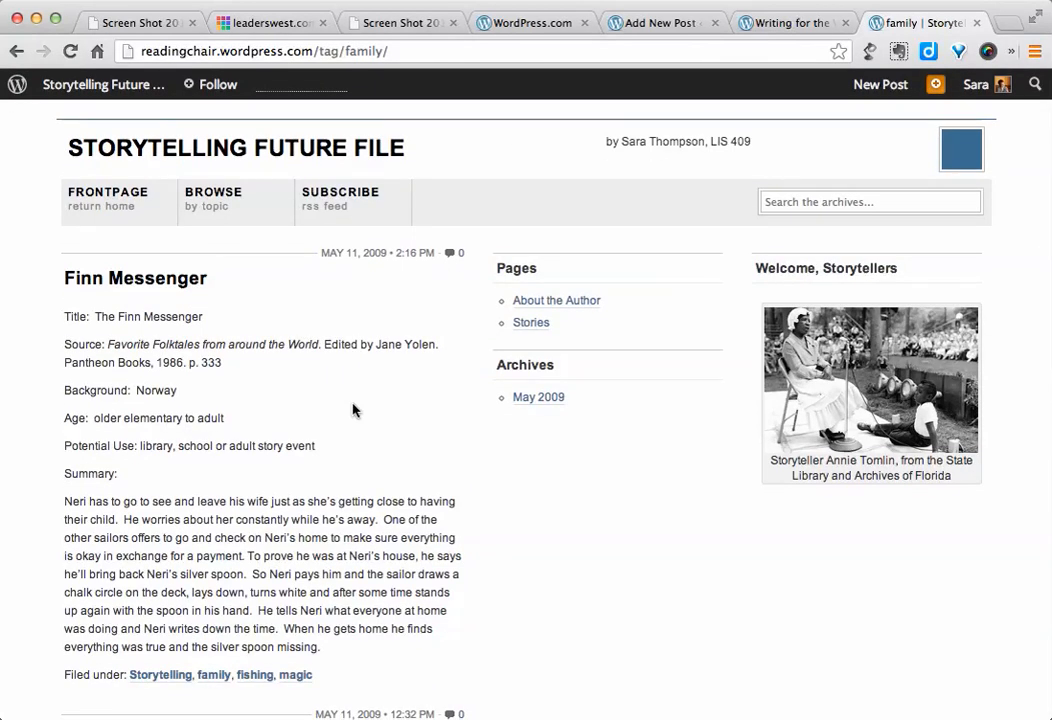
mouse_move(414, 429)
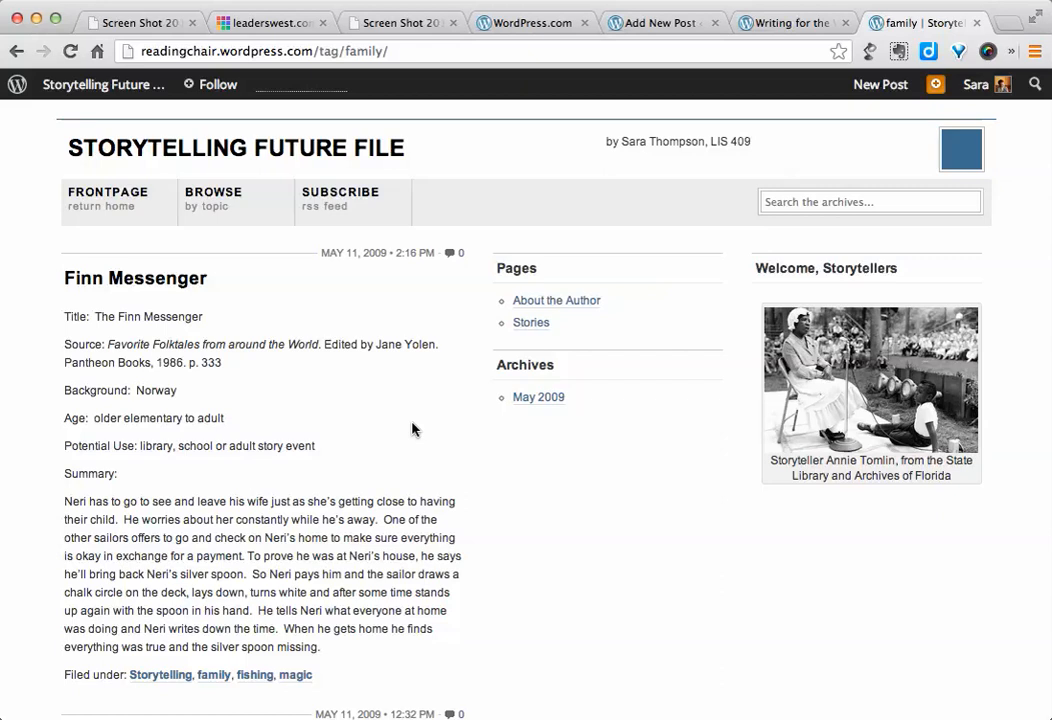
mouse_move(448, 443)
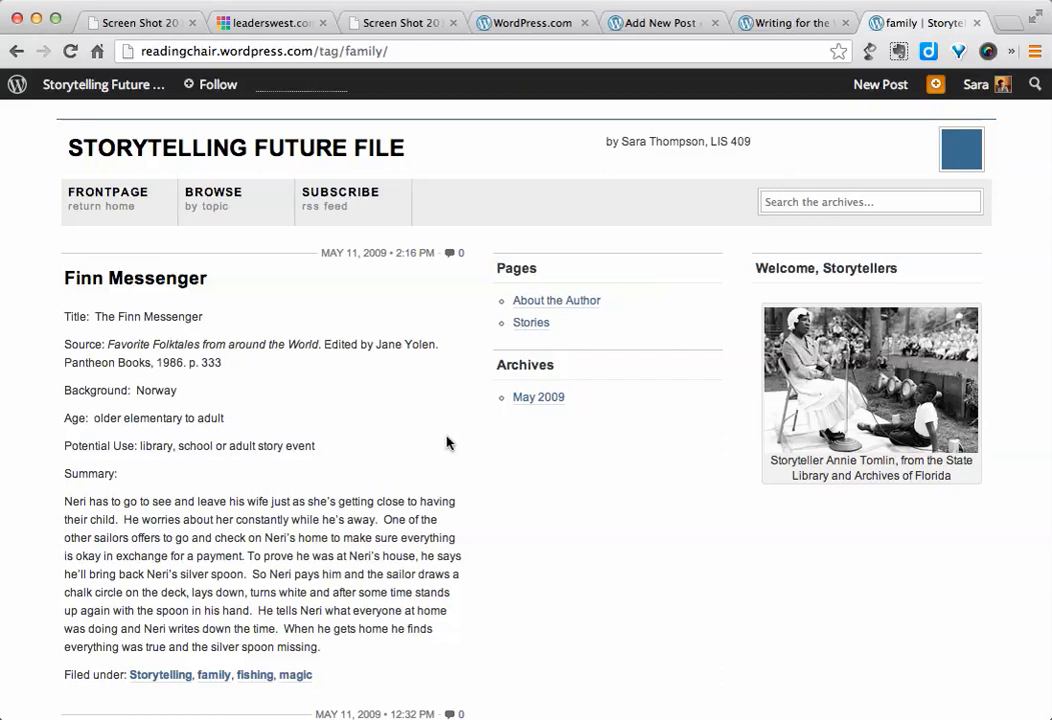
mouse_move(477, 476)
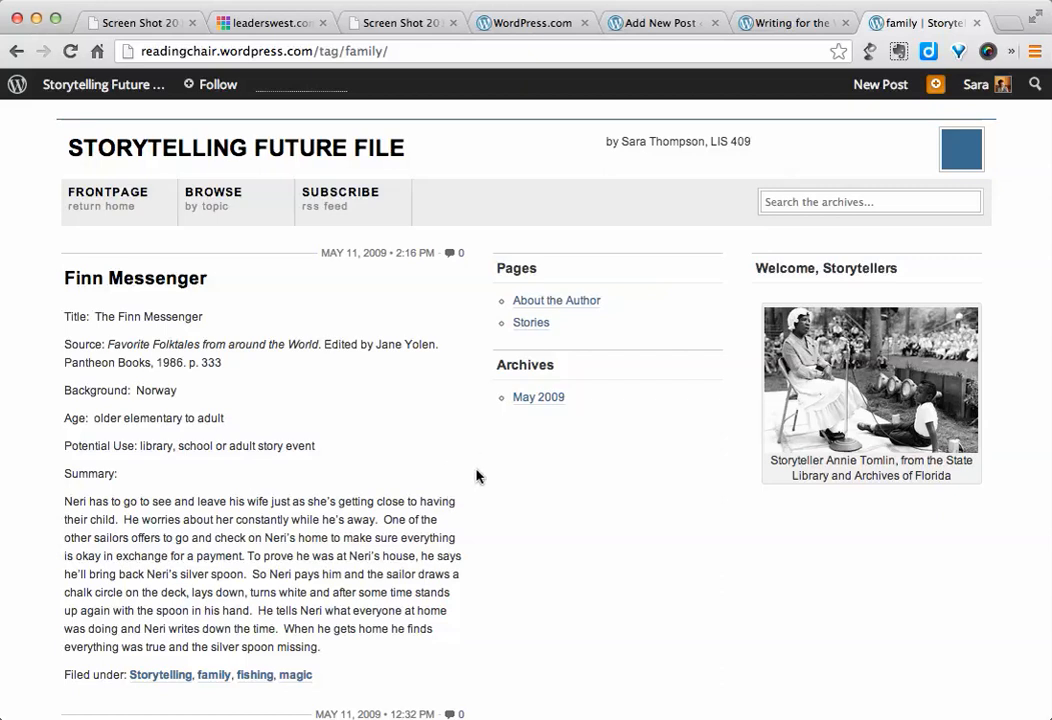
mouse_move(489, 478)
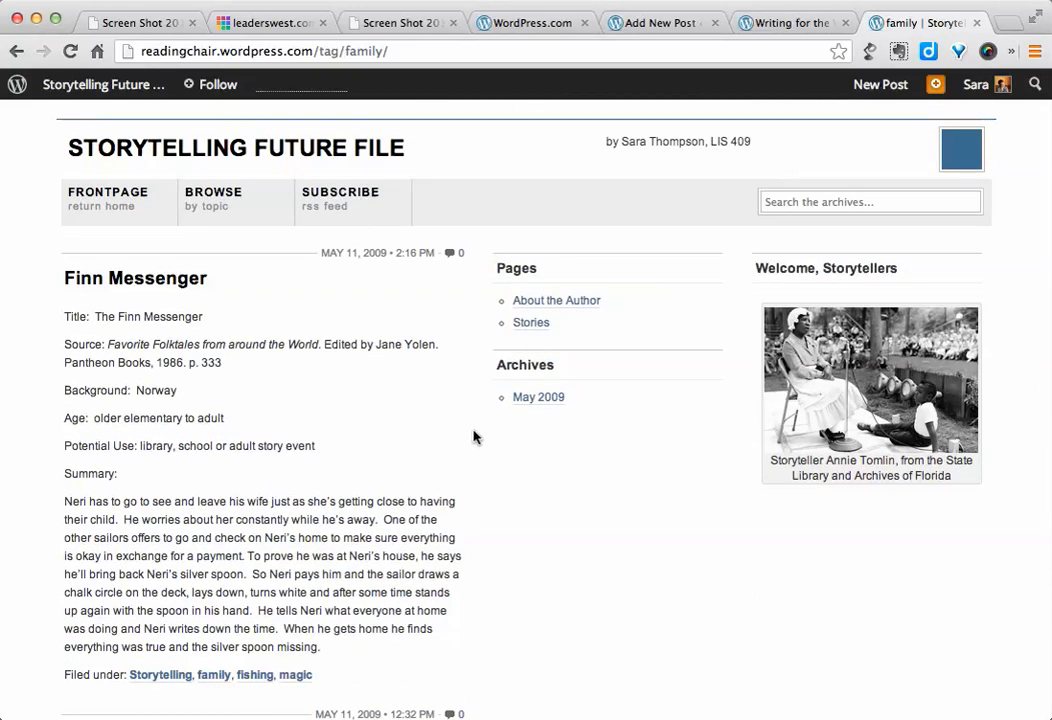
mouse_move(668, 84)
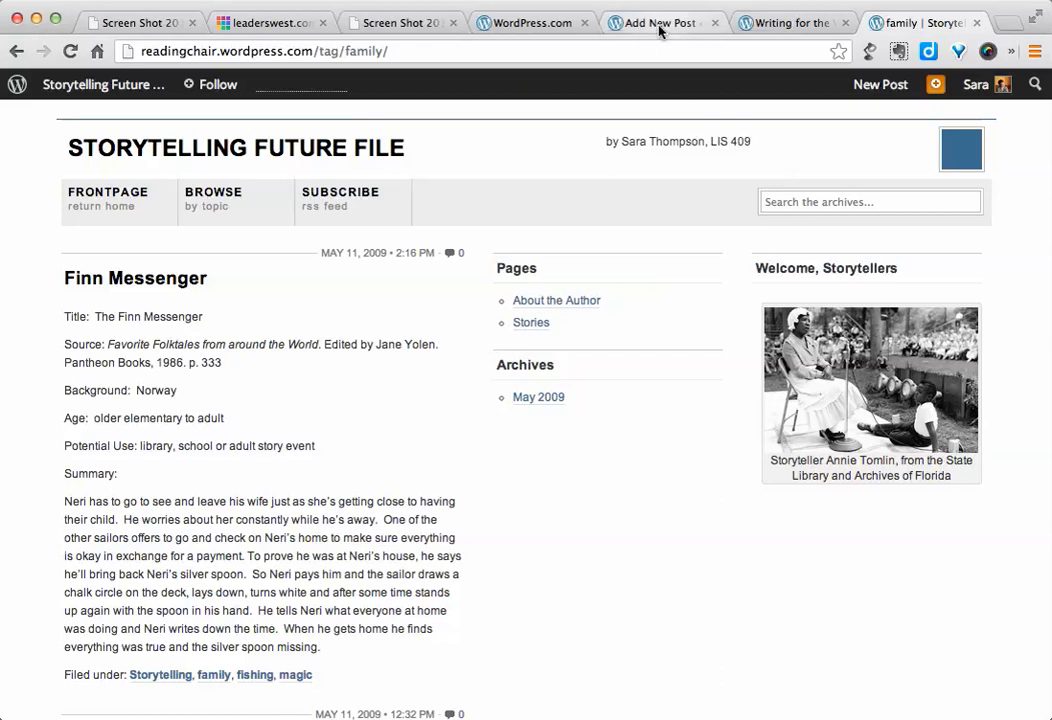
mouse_move(658, 22)
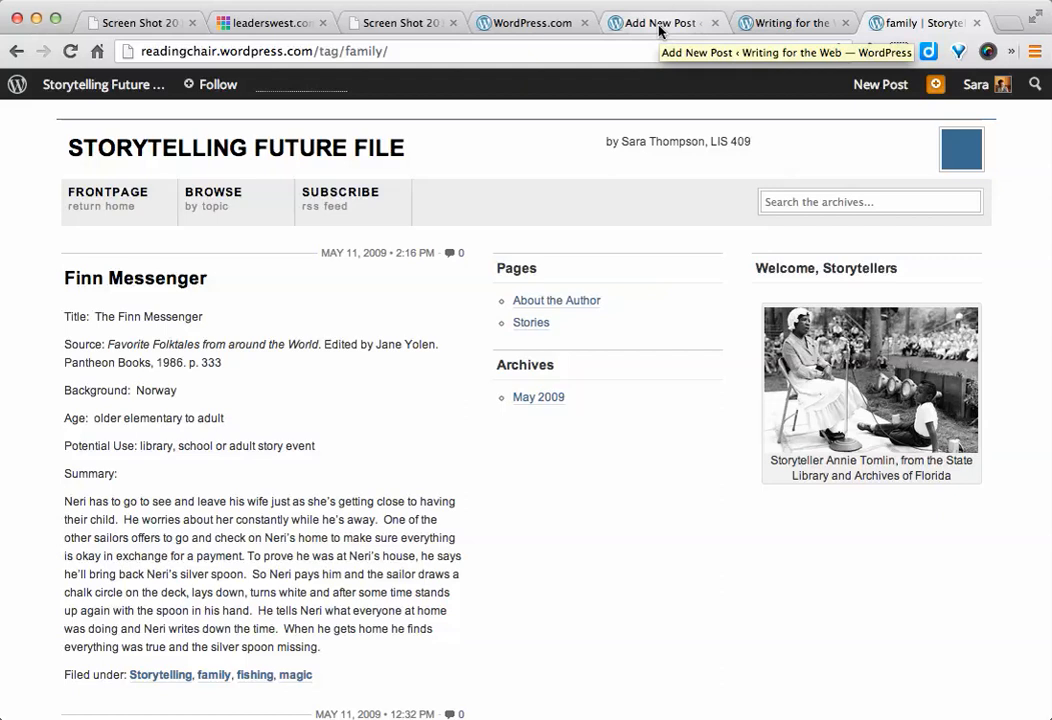
Step: Return to the Rough Draft editor tab and head to the site's Pages list
click(655, 22)
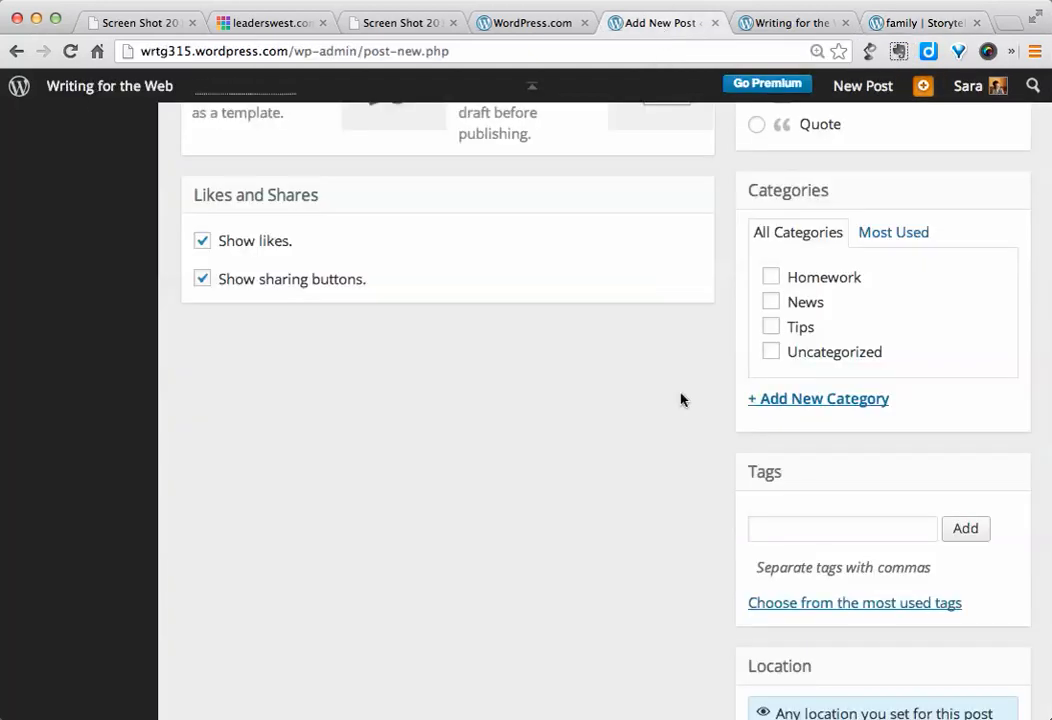
scroll(up, 3)
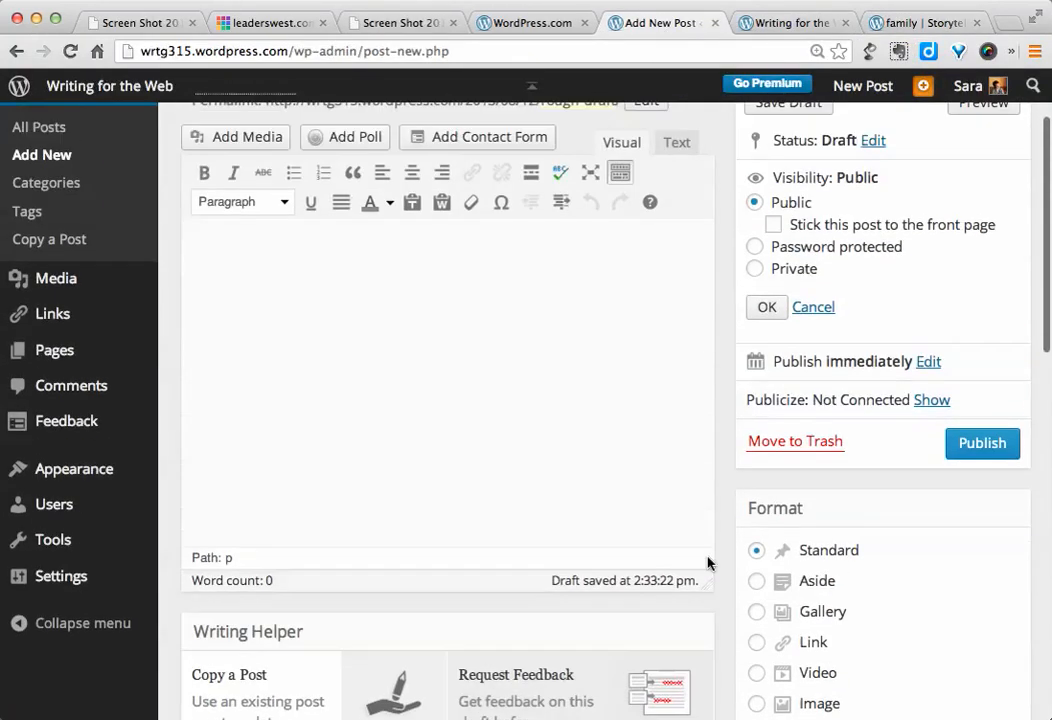
scroll(up, 3)
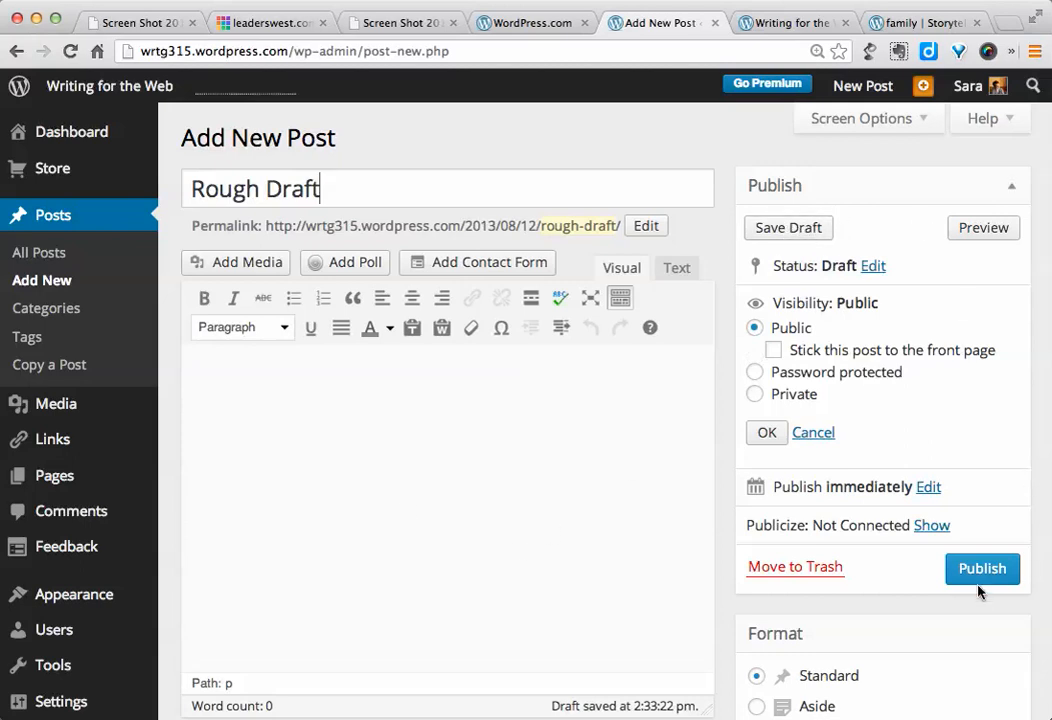
mouse_move(983, 568)
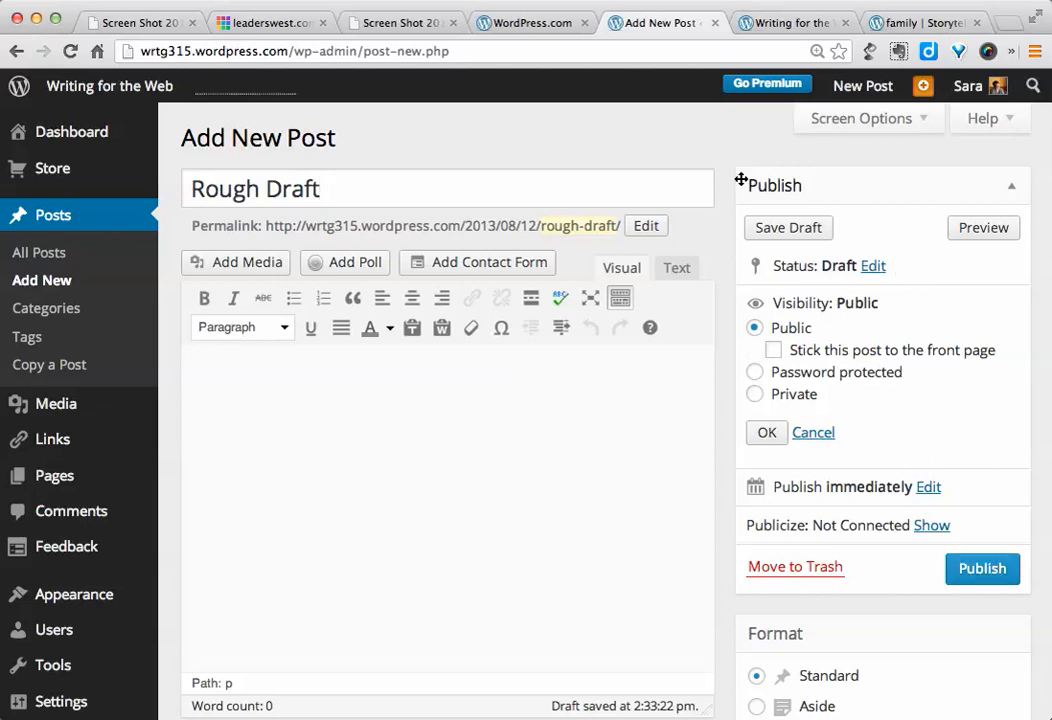
mouse_move(604, 152)
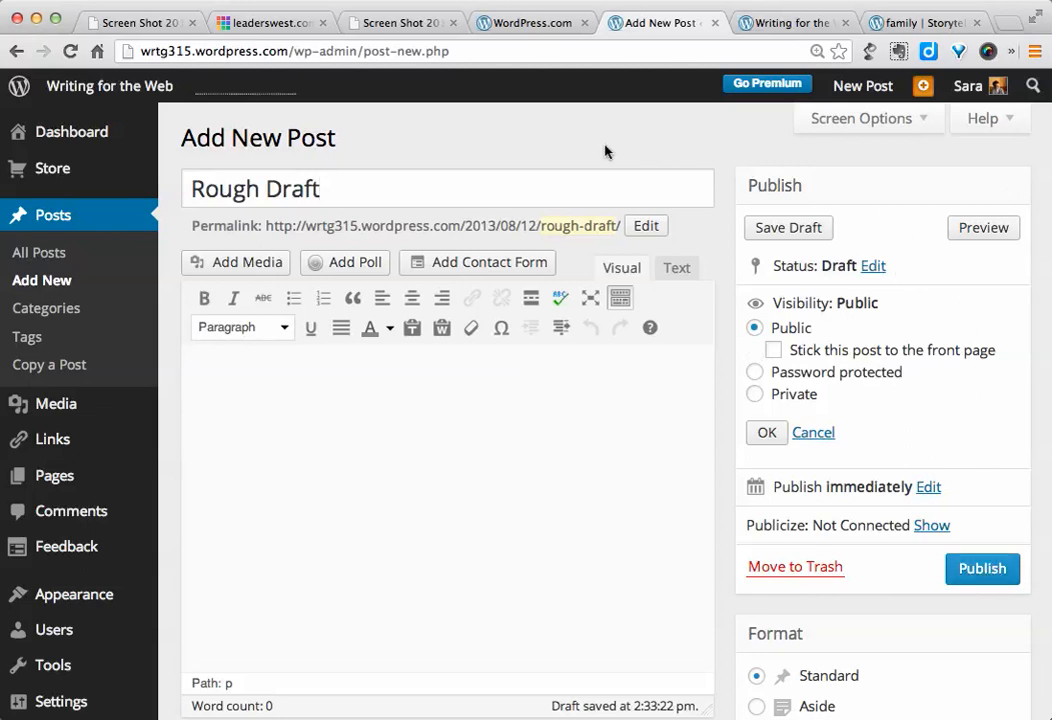
mouse_move(525, 118)
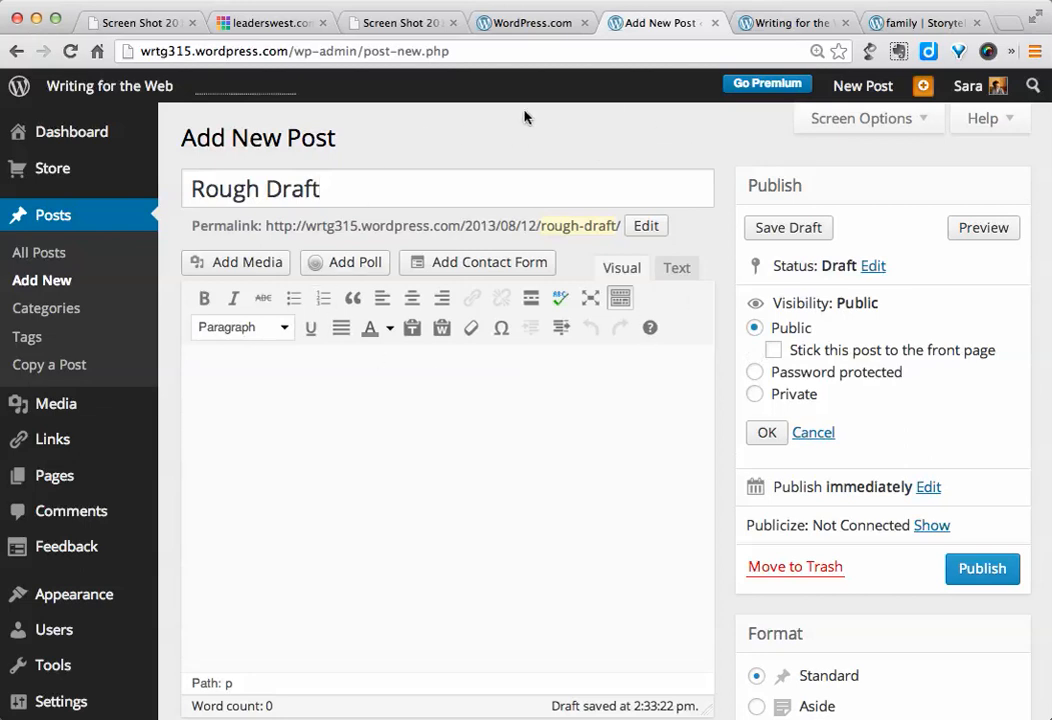
mouse_move(513, 147)
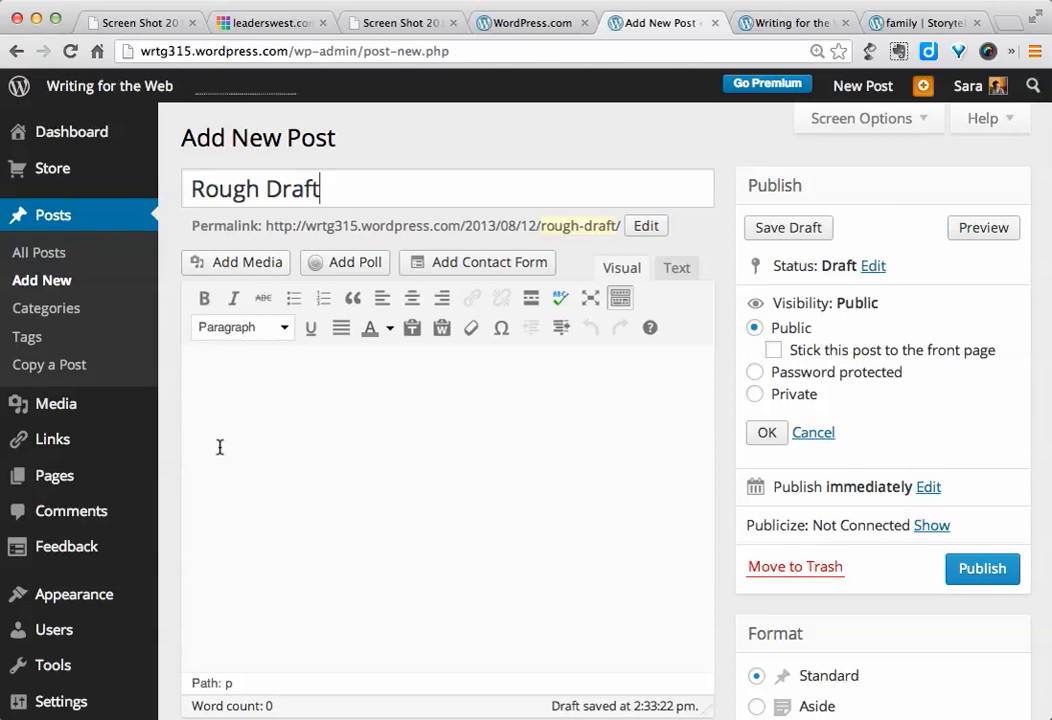
click(54, 475)
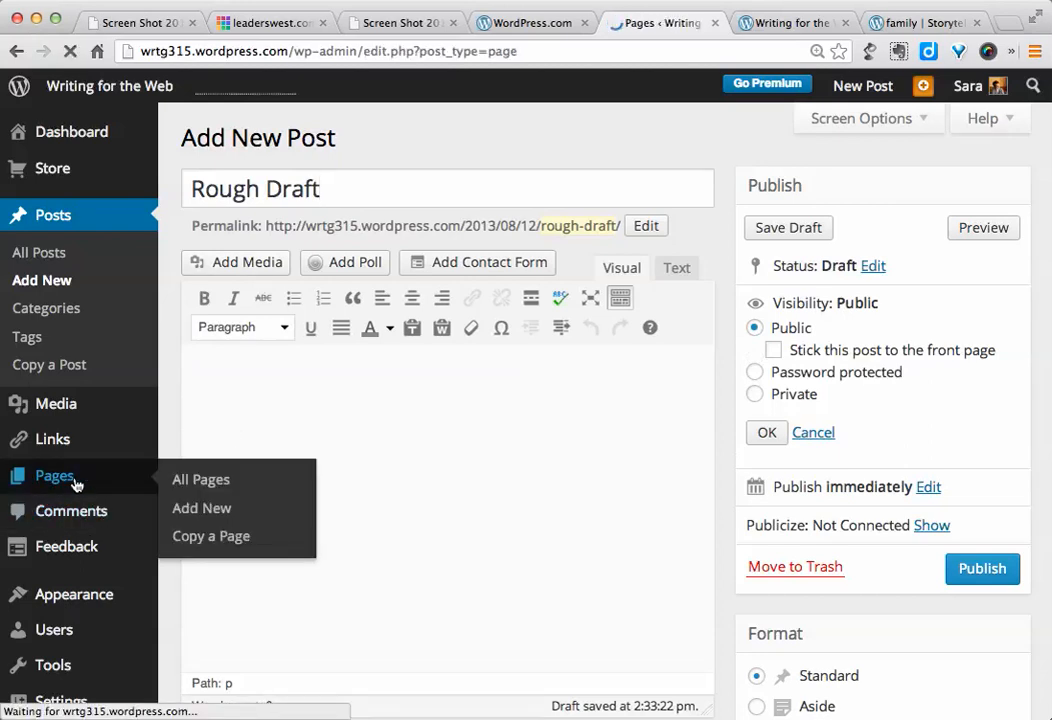
Step: From Pages, start a blank new page and show its visibility options, Public selected
click(201, 479)
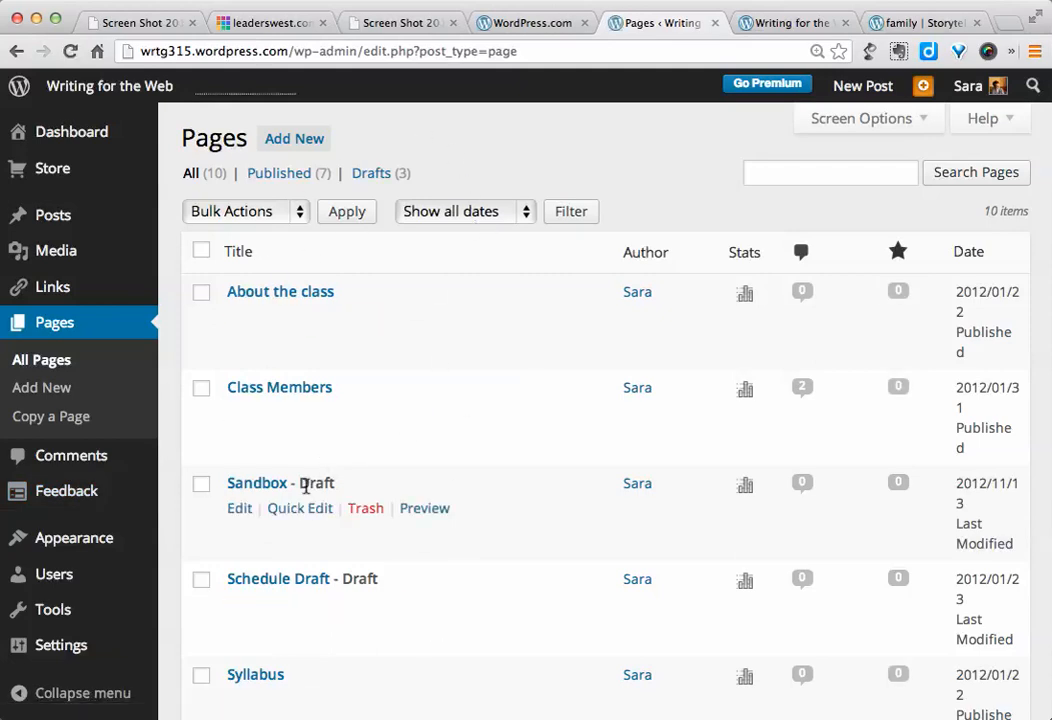
mouse_move(386, 338)
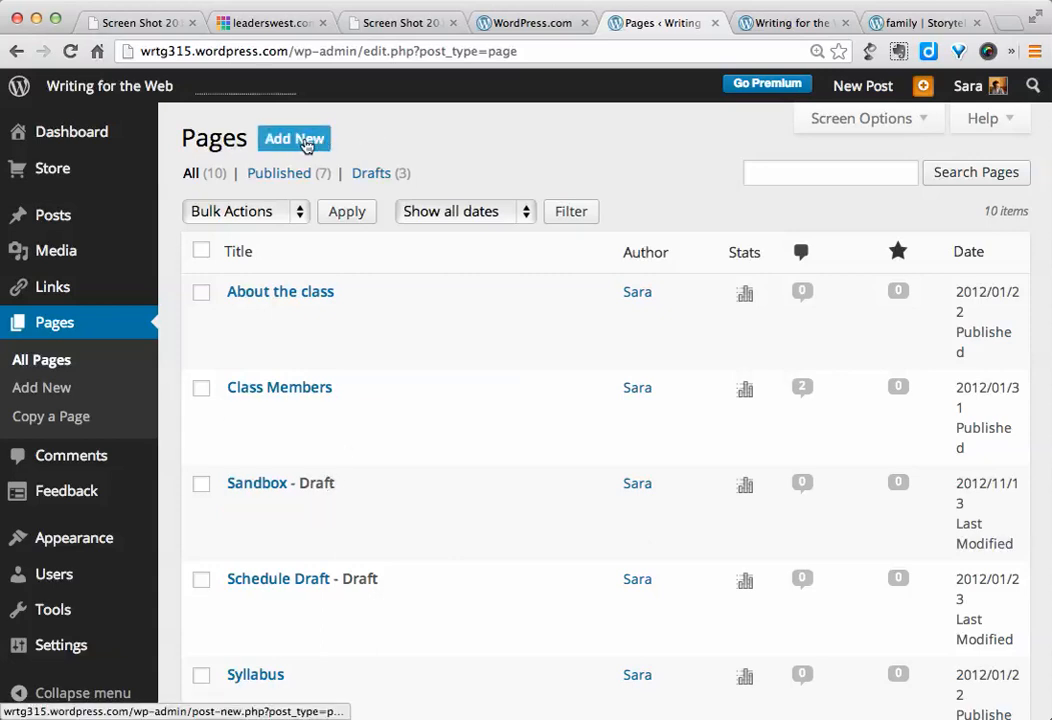
click(293, 138)
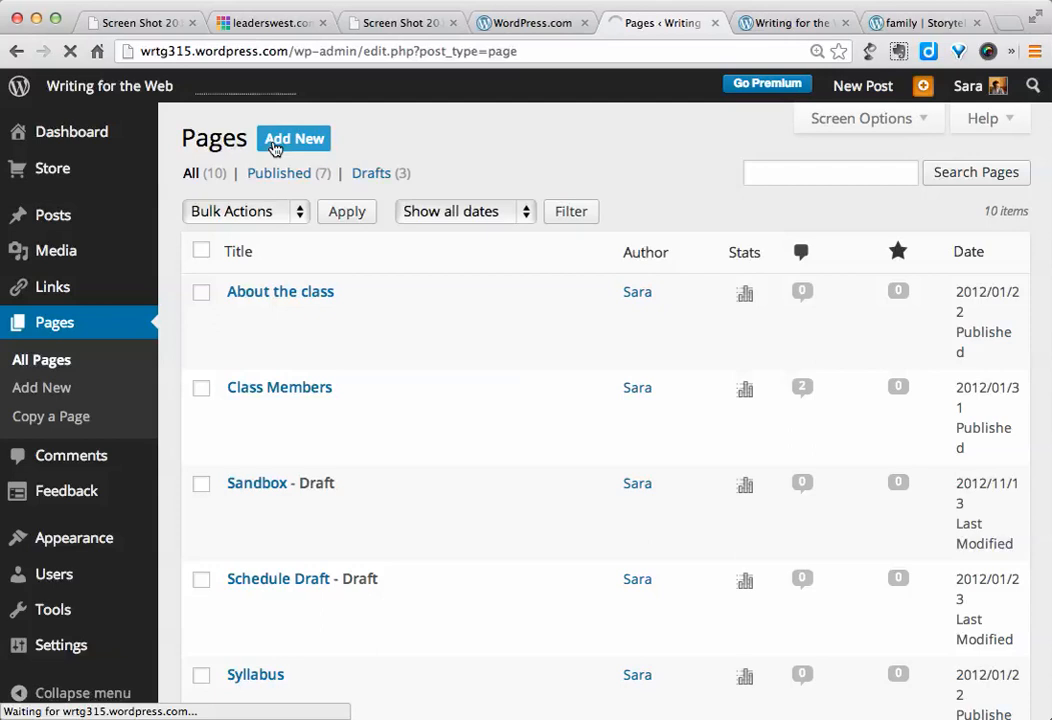
click(293, 138)
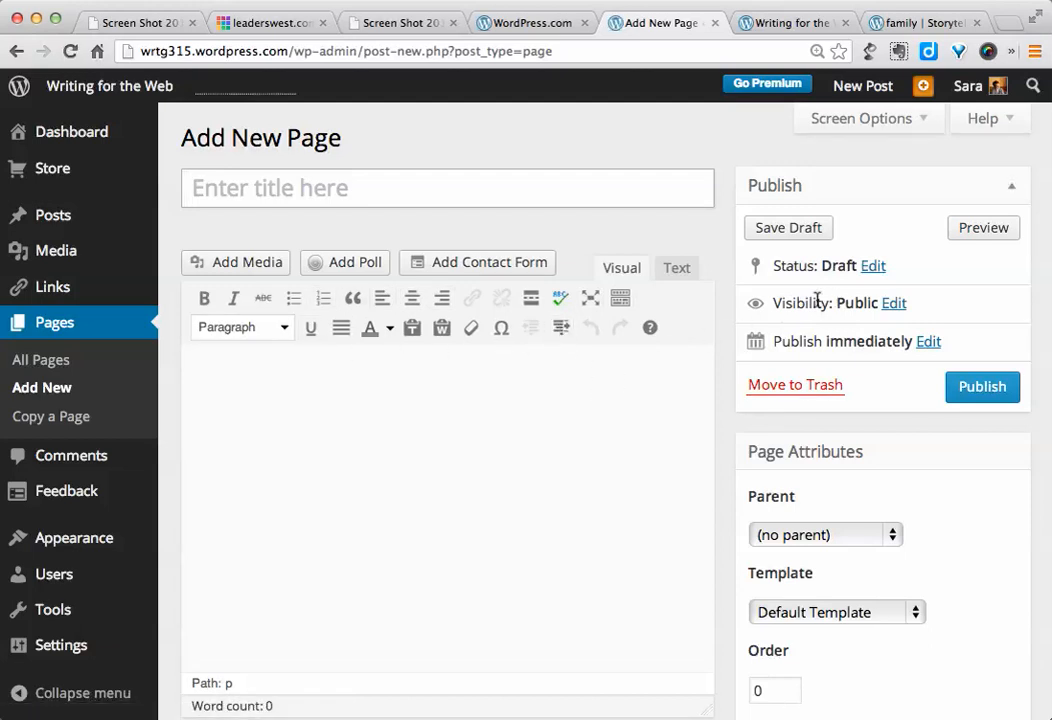
click(893, 303)
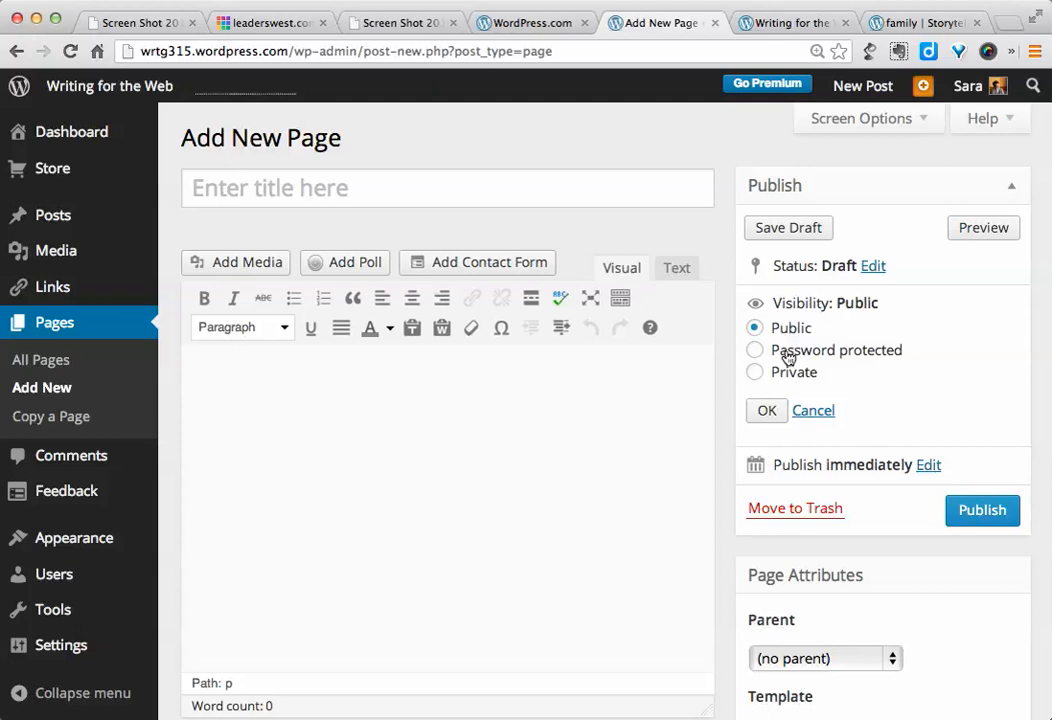
mouse_move(793, 372)
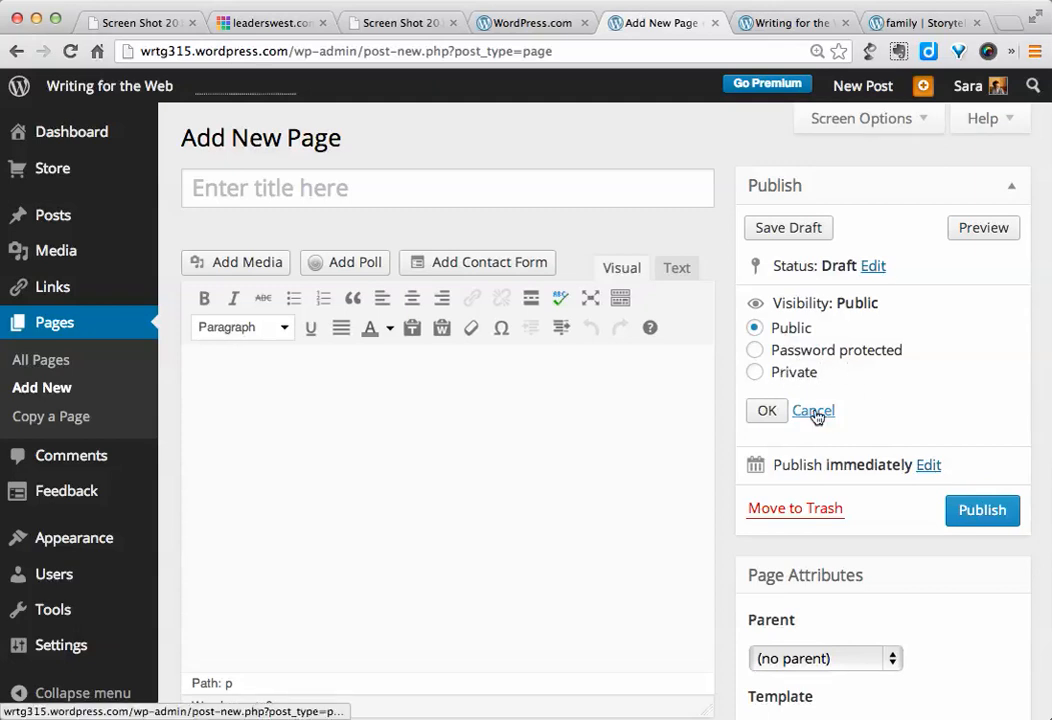
scroll(down, 3)
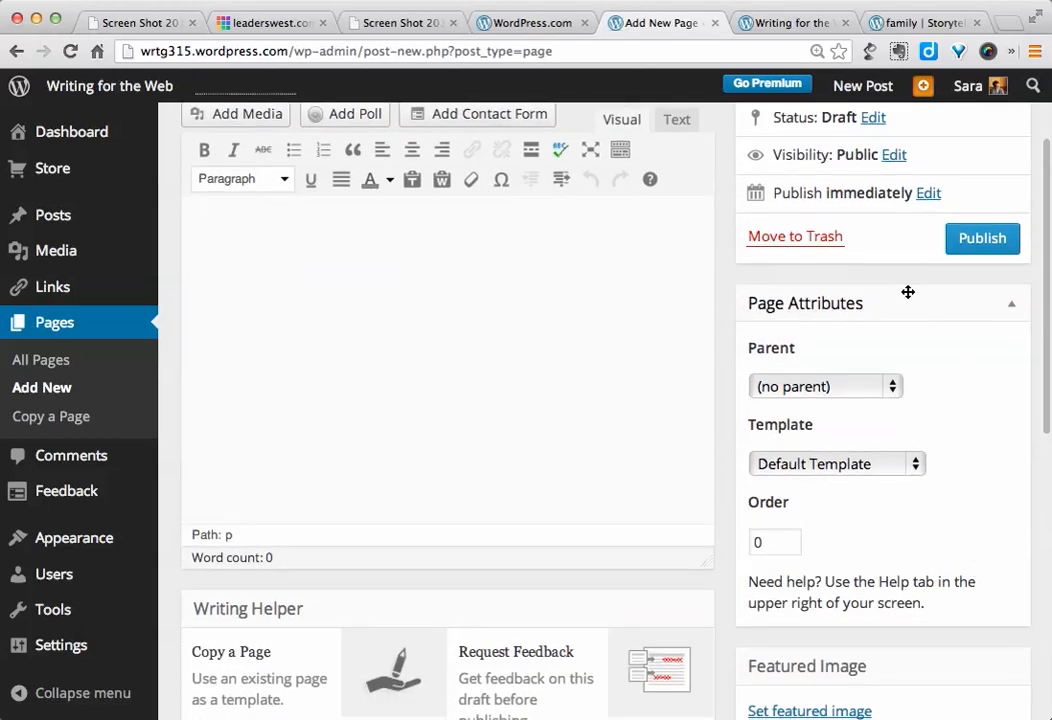
mouse_move(945, 560)
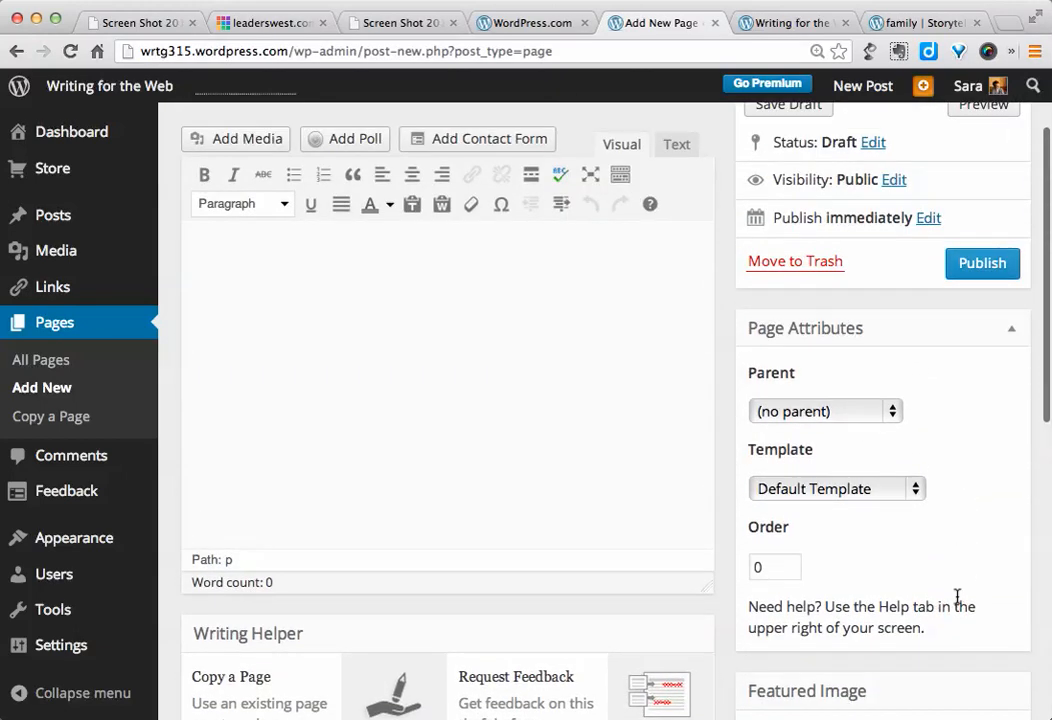
mouse_move(925, 357)
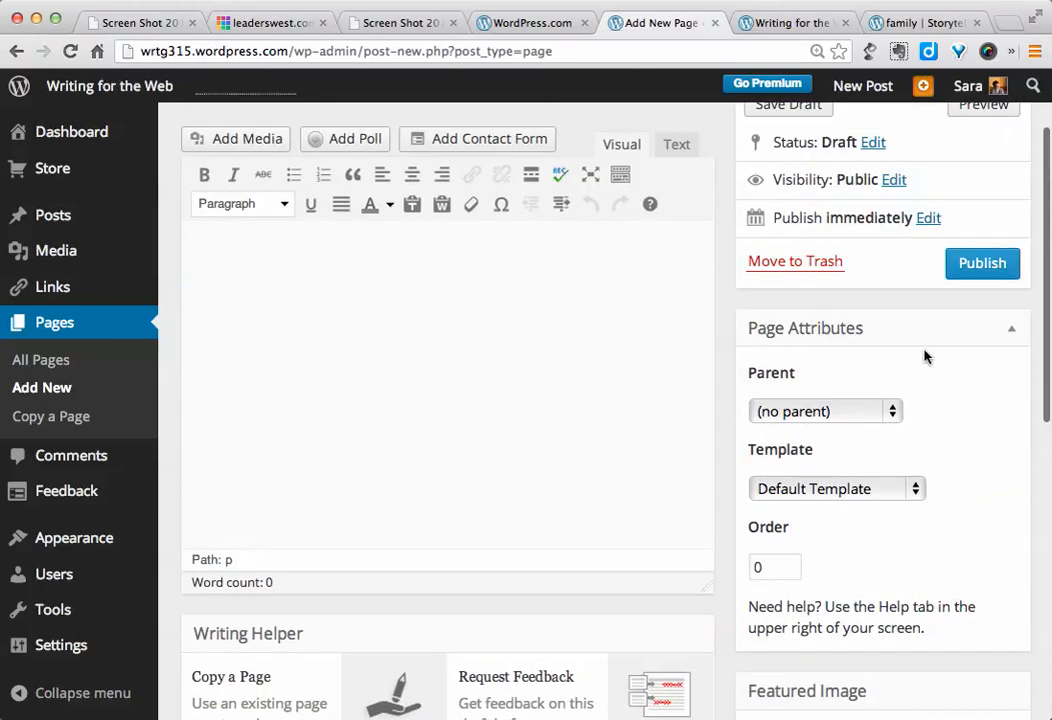
mouse_move(894, 410)
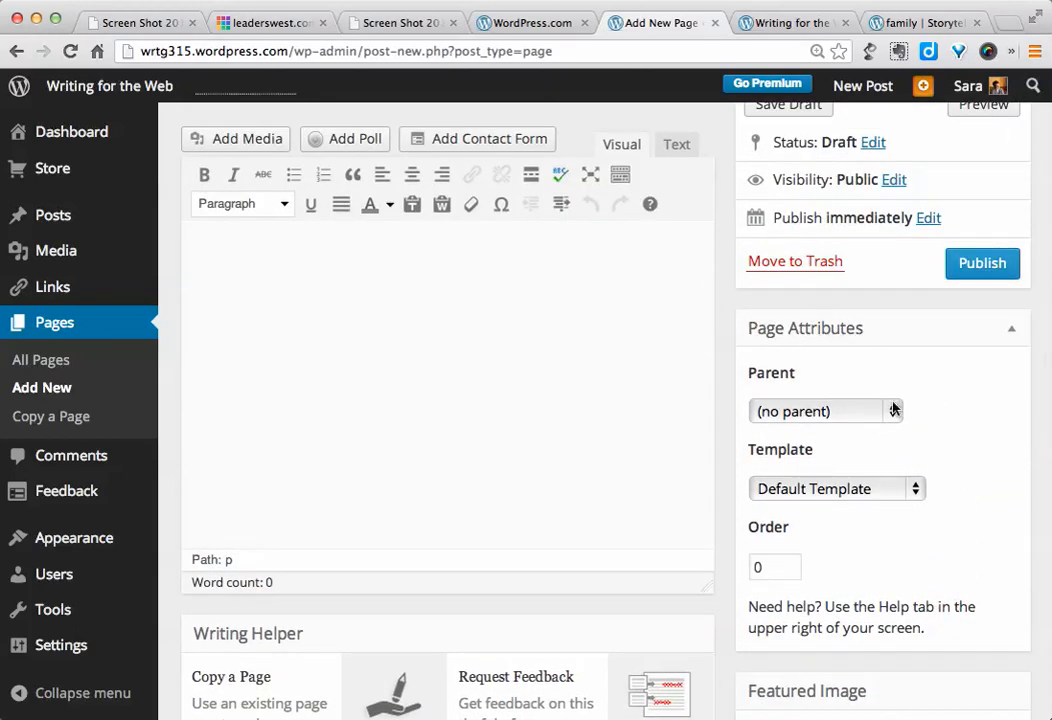
click(825, 411)
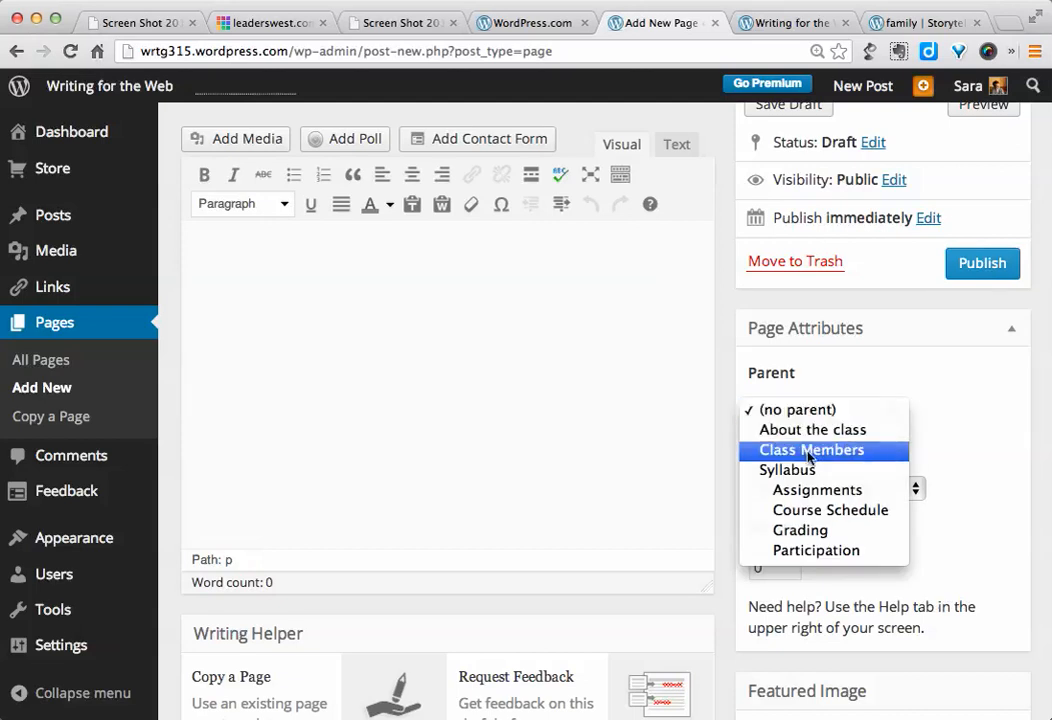
mouse_move(787, 469)
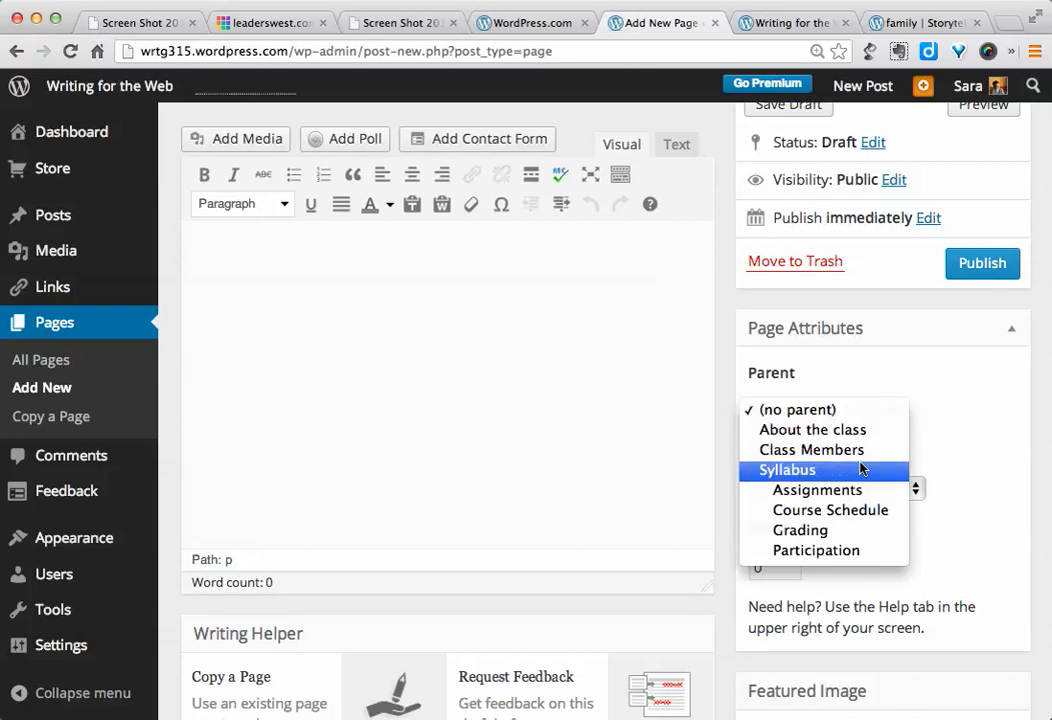
click(825, 410)
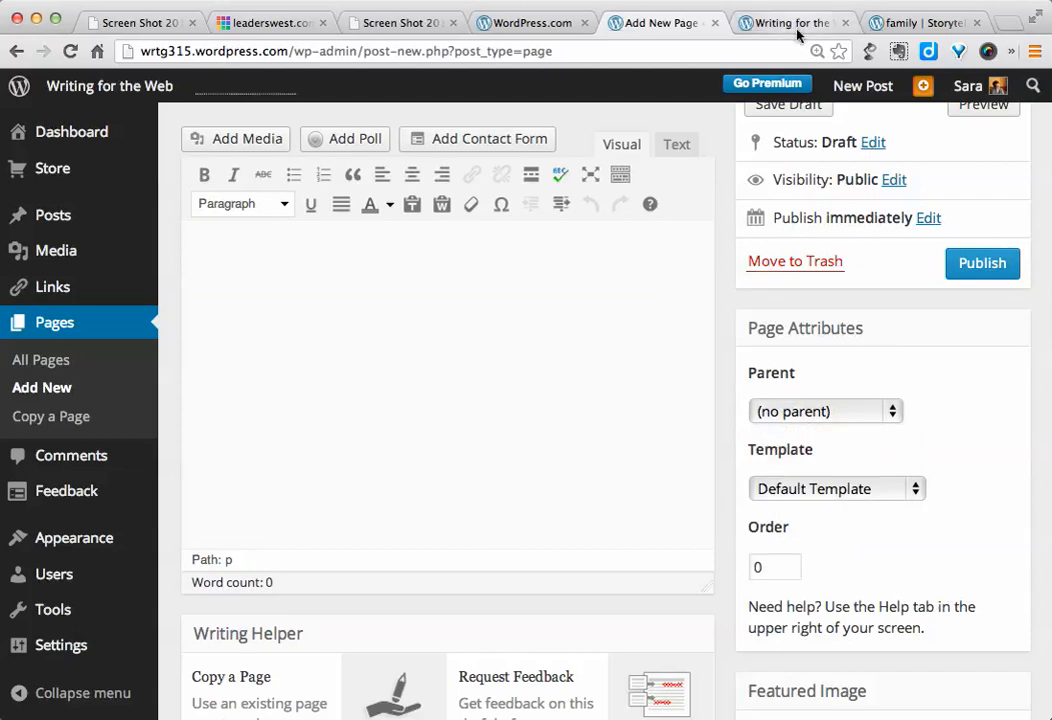
Step: View the live Writing for the Web site and its Syllabus subpages, including Assignments and Grading
click(793, 22)
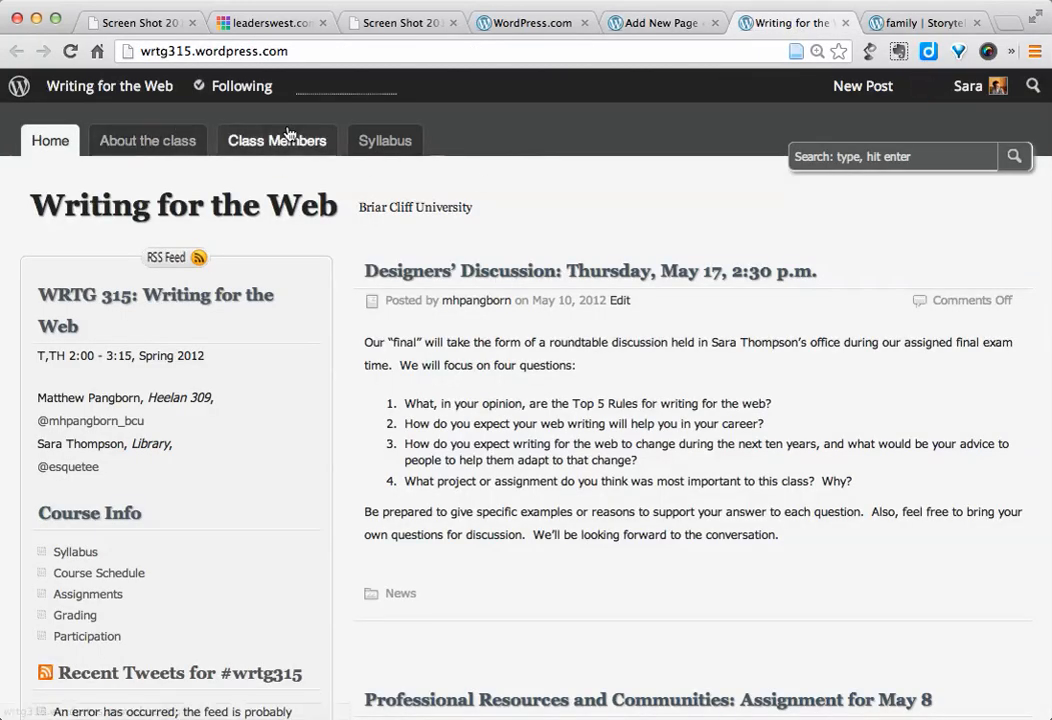
click(385, 140)
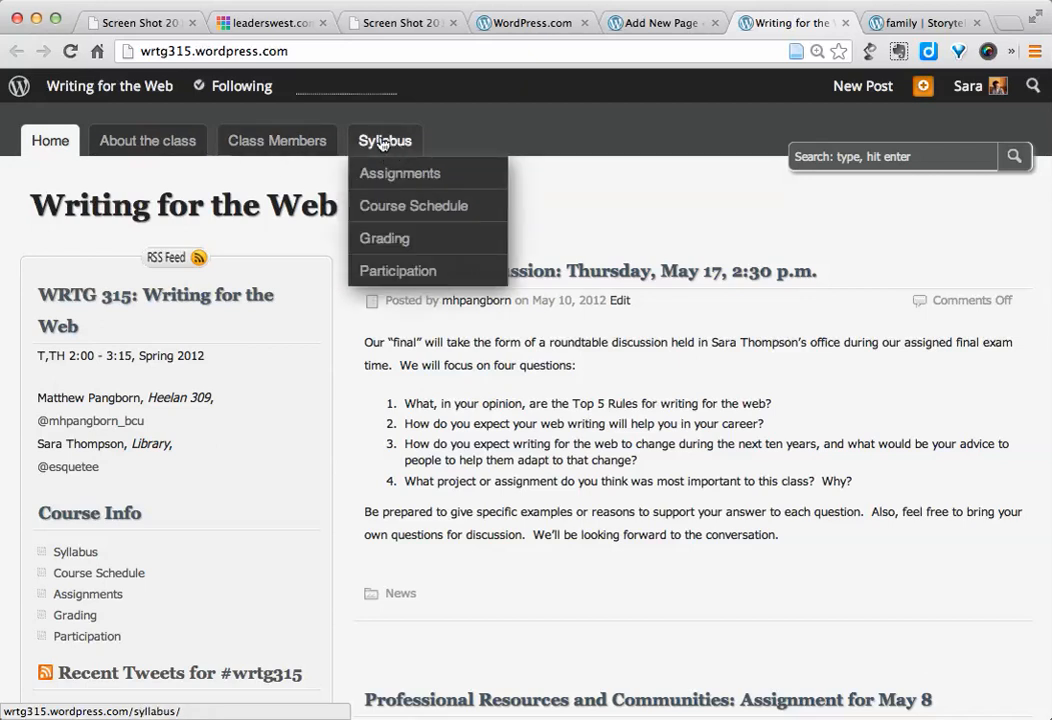
mouse_move(398, 155)
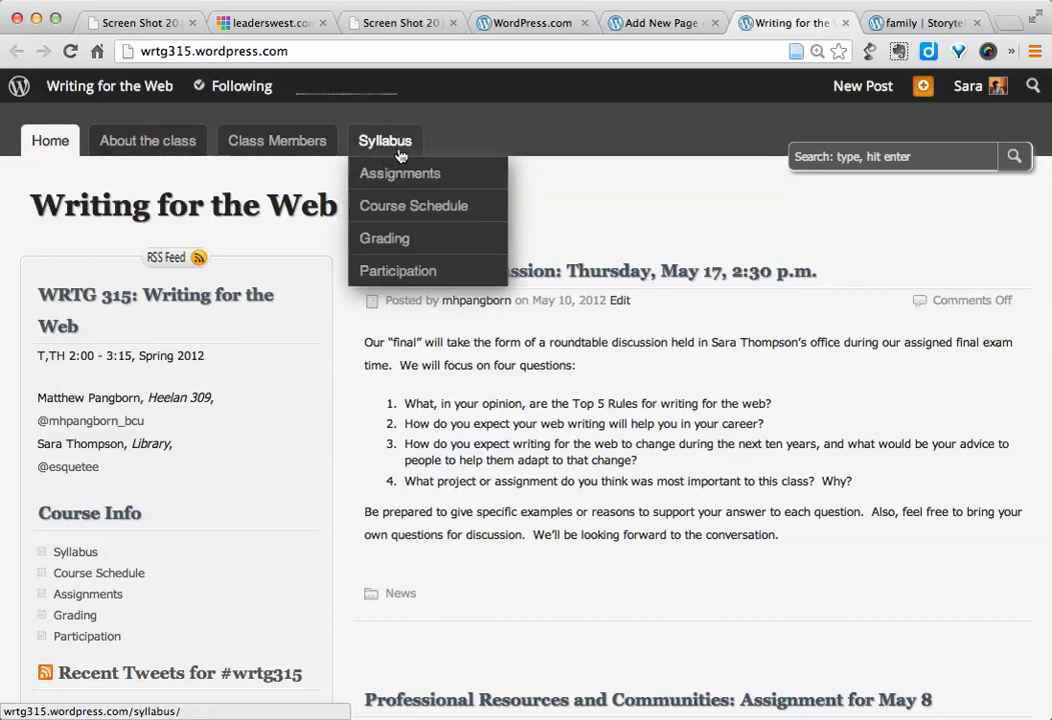
mouse_move(413, 205)
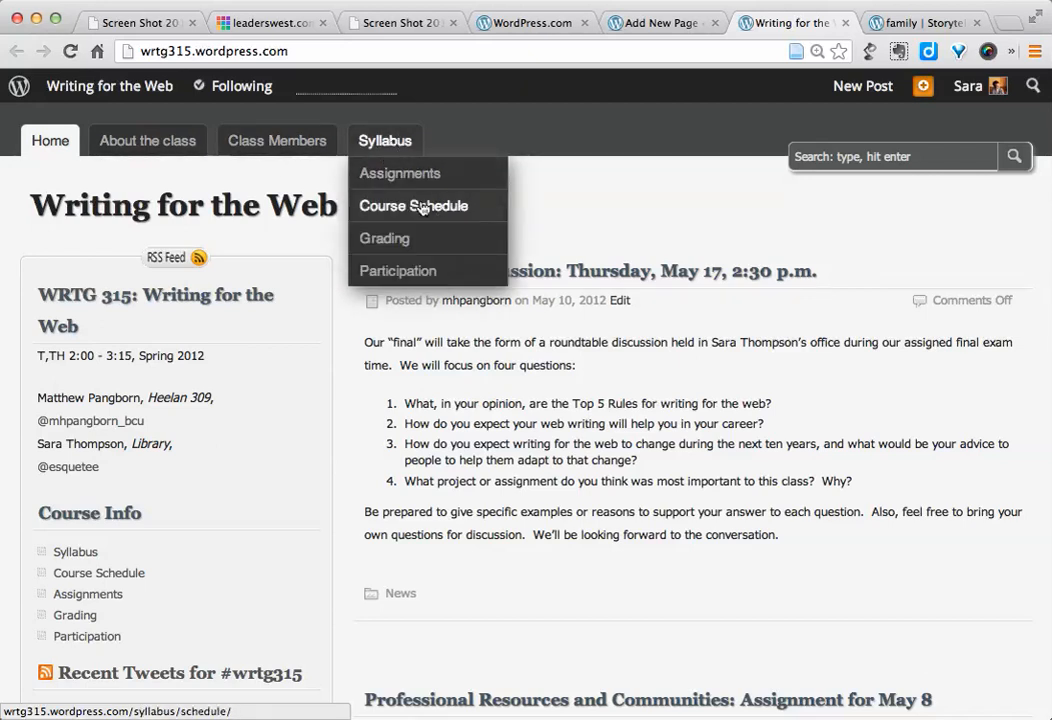
mouse_move(390, 158)
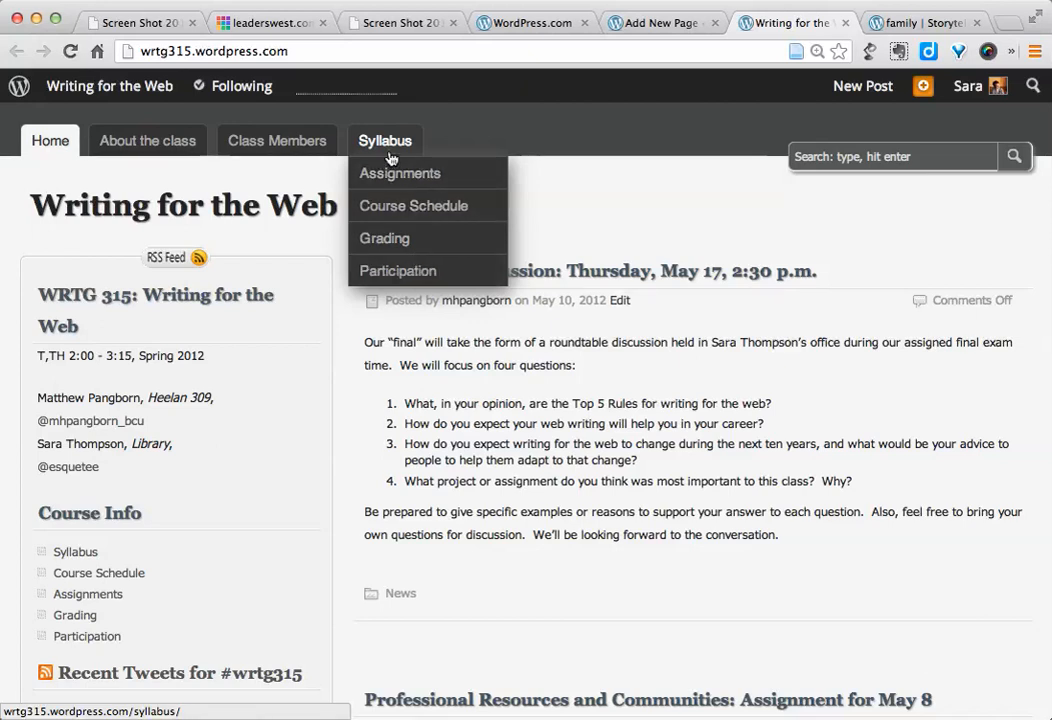
mouse_move(575, 153)
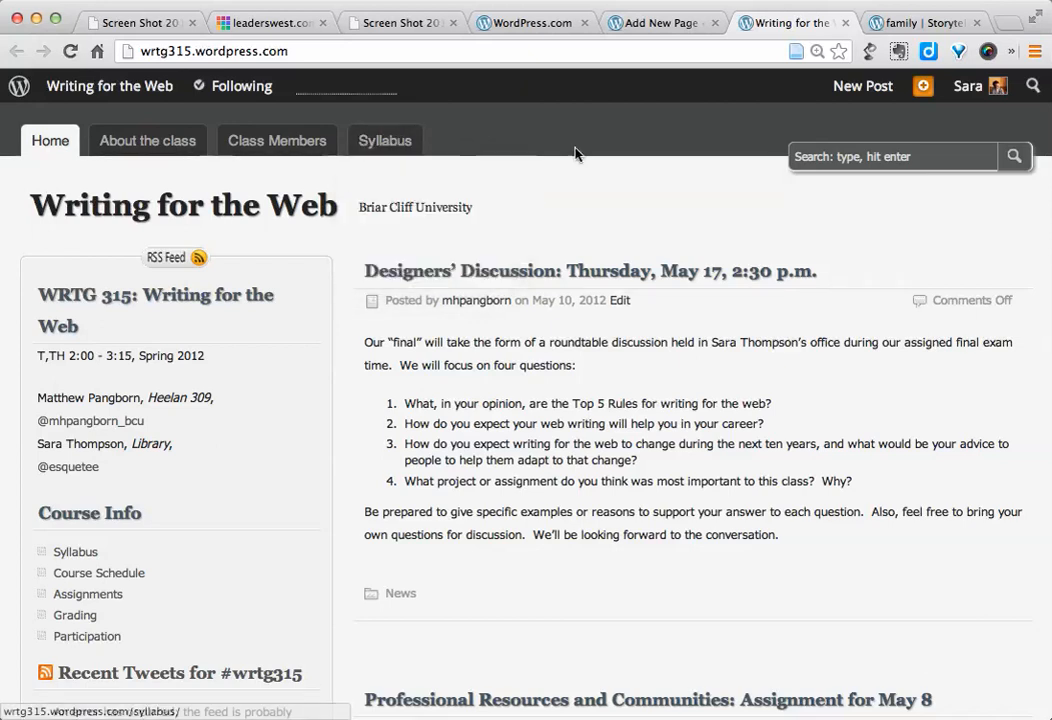
Step: Return to the Add New Page tab and scroll to the top of the draft
click(652, 22)
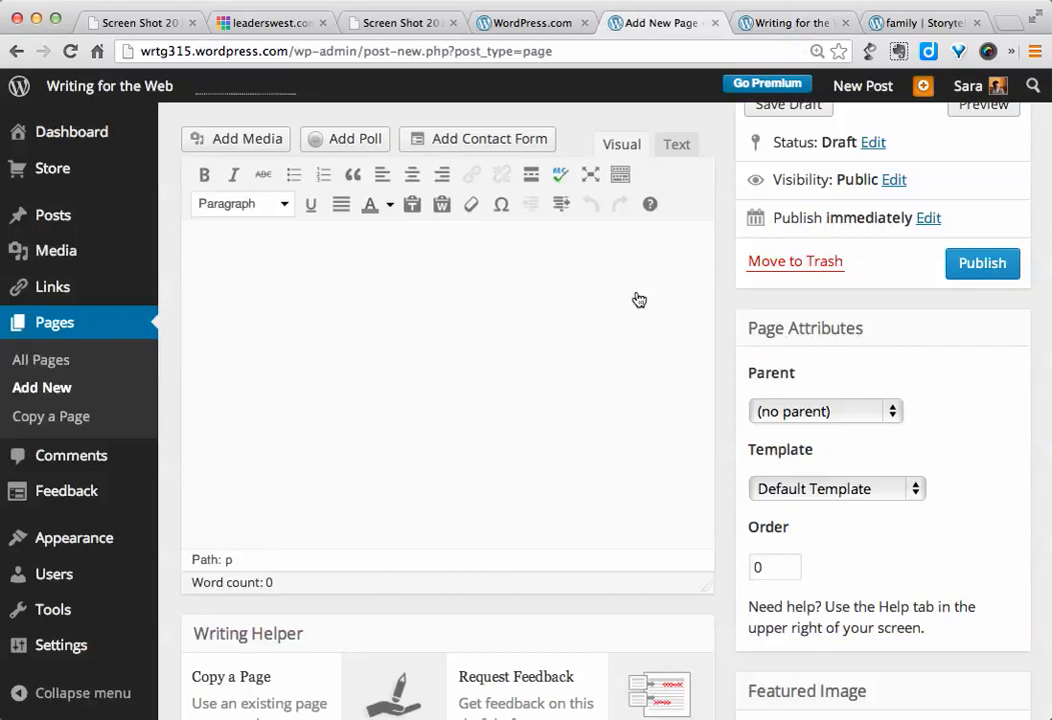
scroll(up, 3)
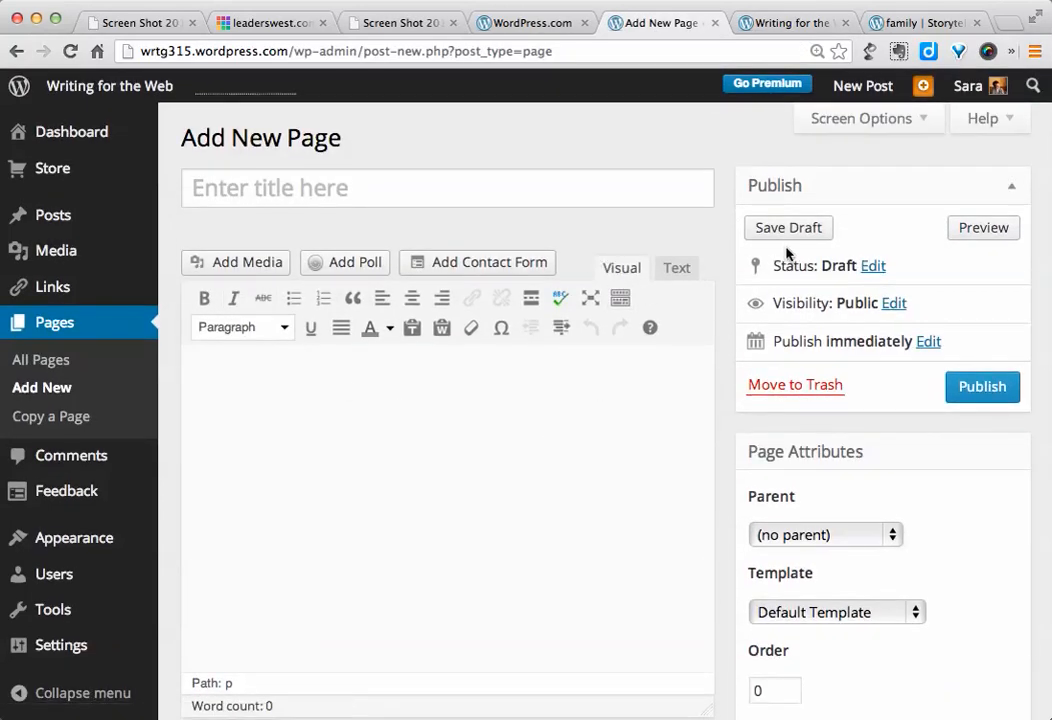
mouse_move(982, 387)
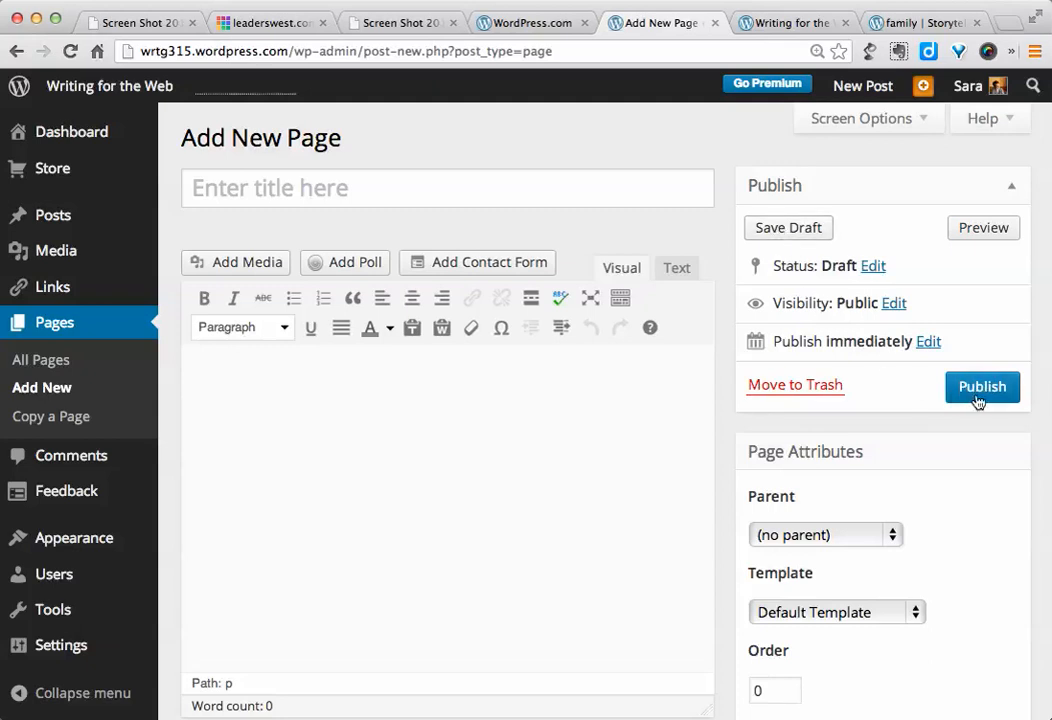
mouse_move(940, 422)
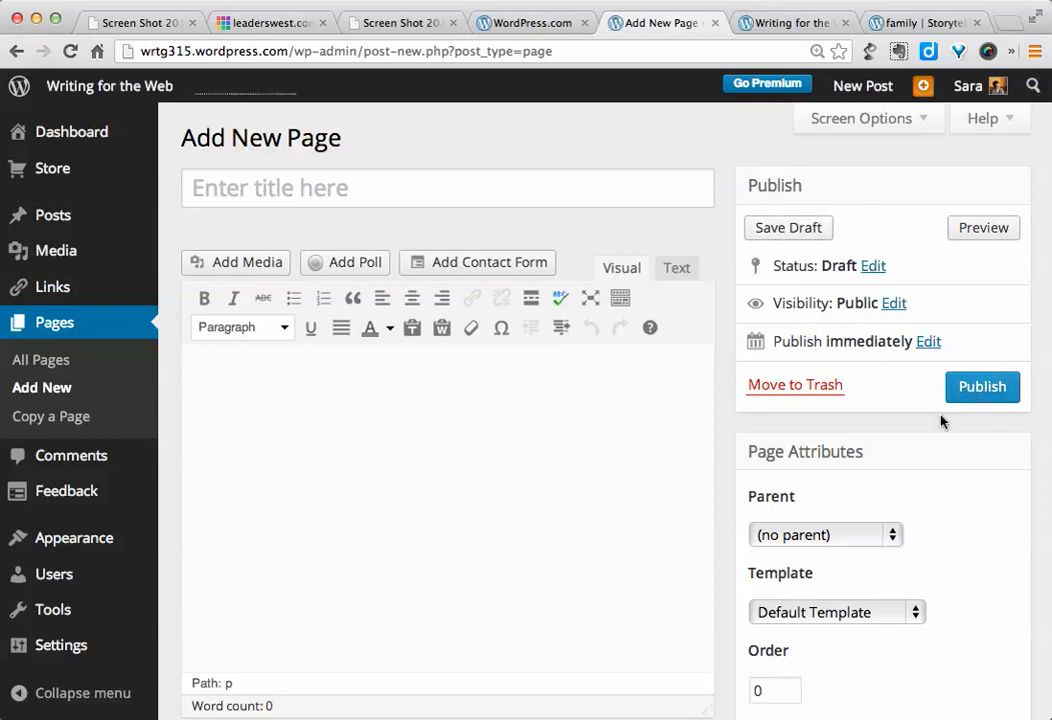
mouse_move(455, 493)
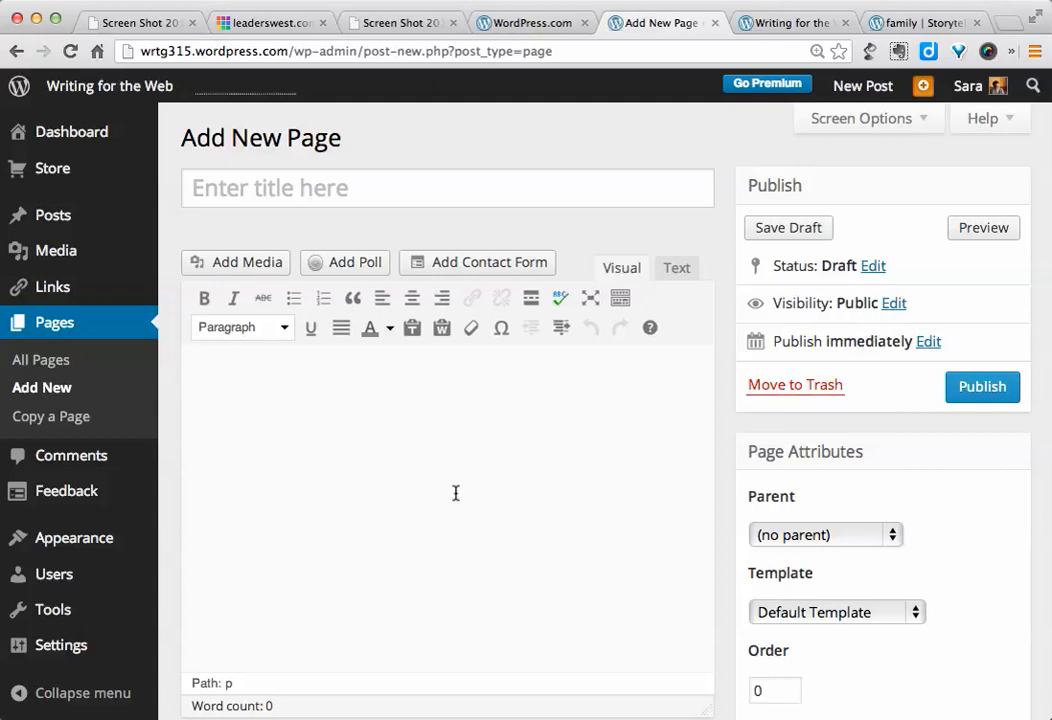
mouse_move(445, 172)
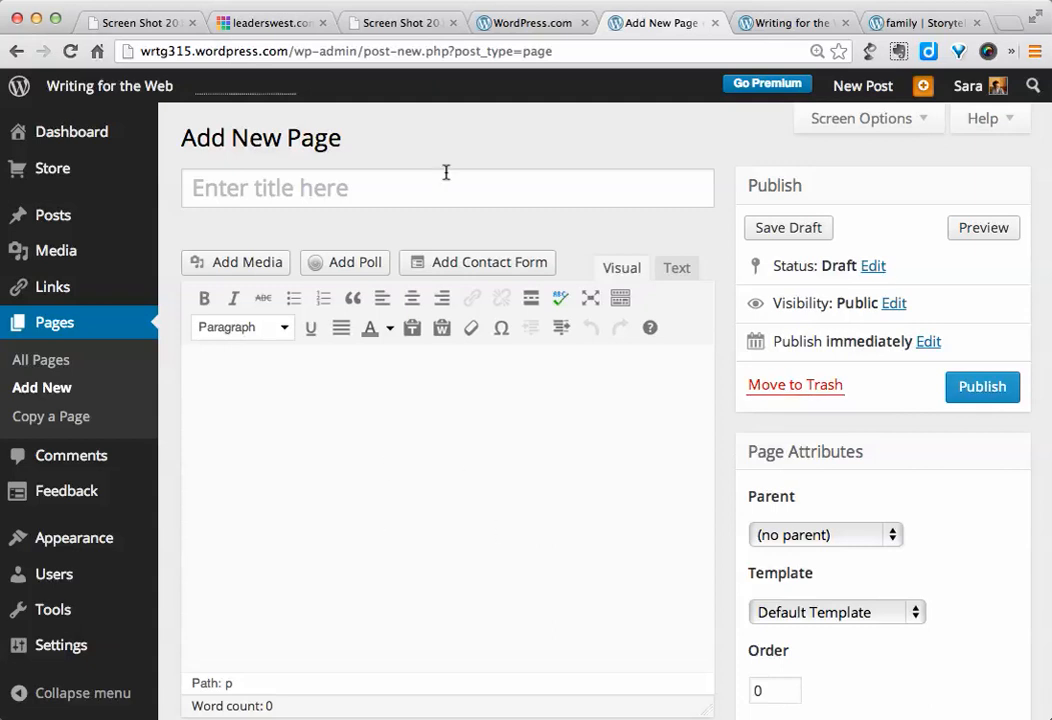
mouse_move(264, 499)
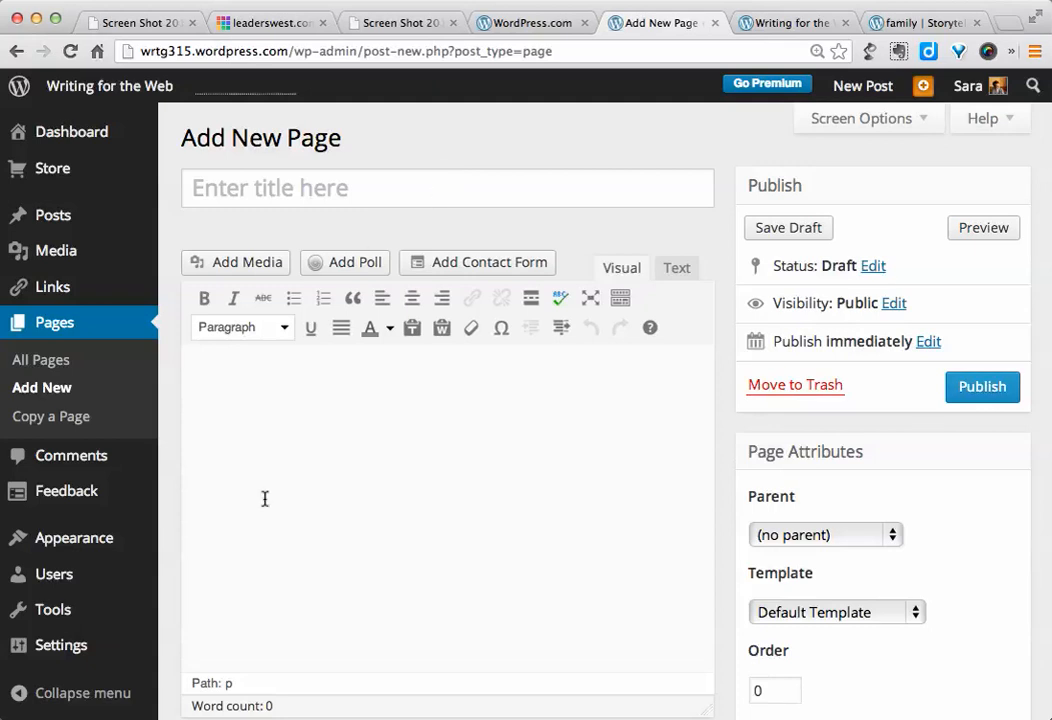
mouse_move(262, 497)
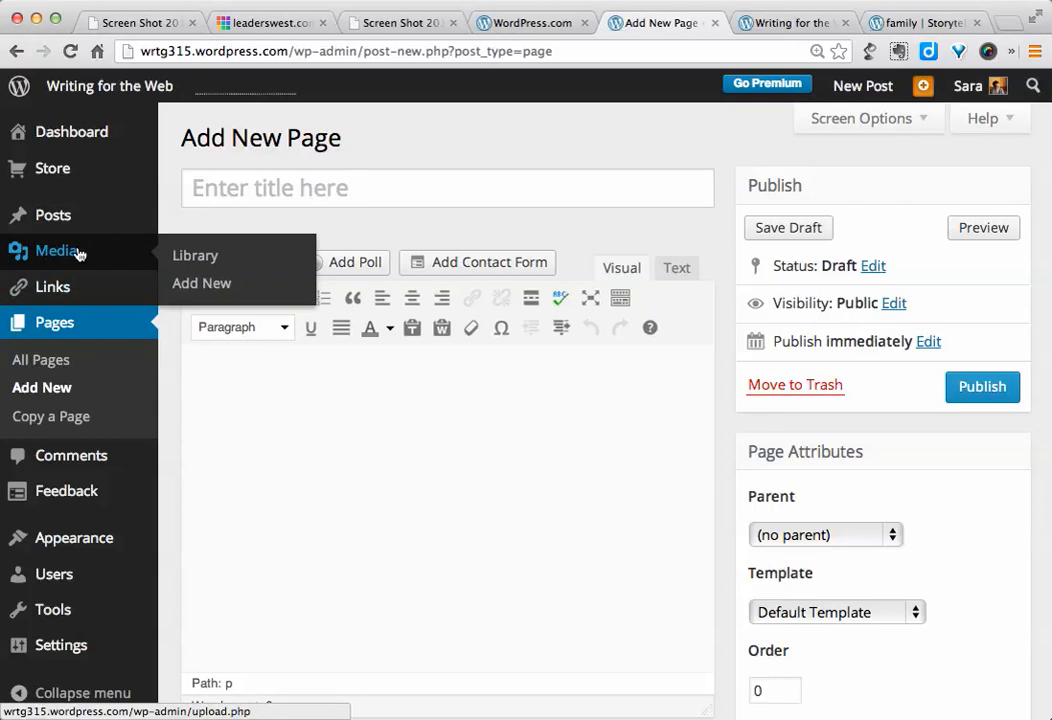
mouse_move(70, 258)
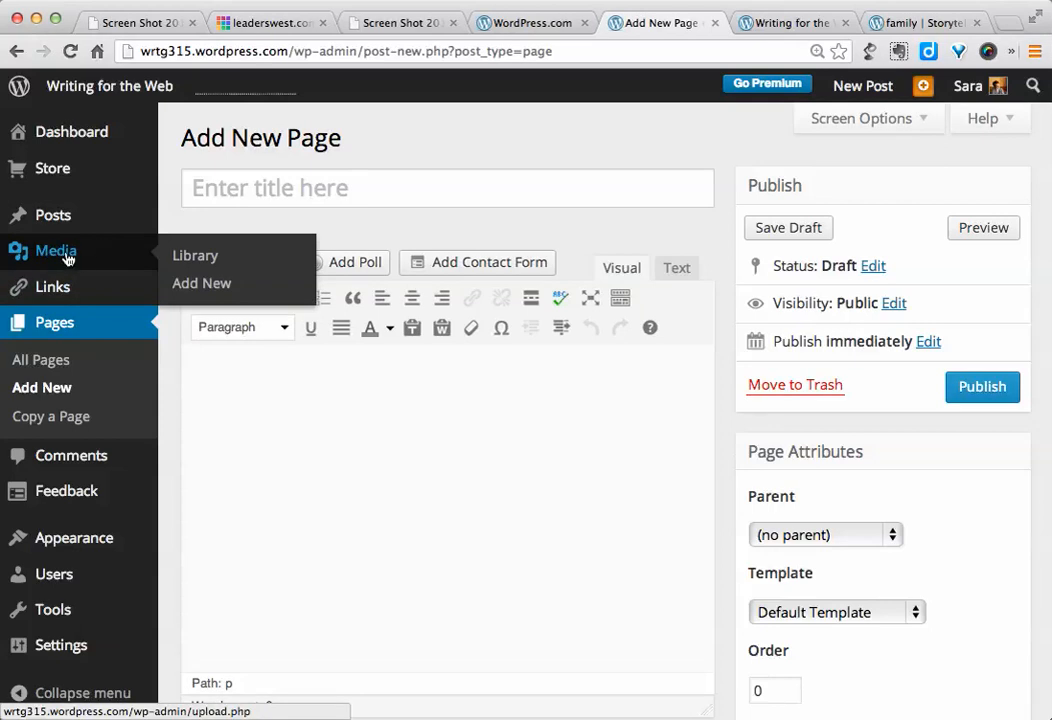
Step: Open the Media Library showing the PDF and three Prezi screenshot PNGs
click(195, 255)
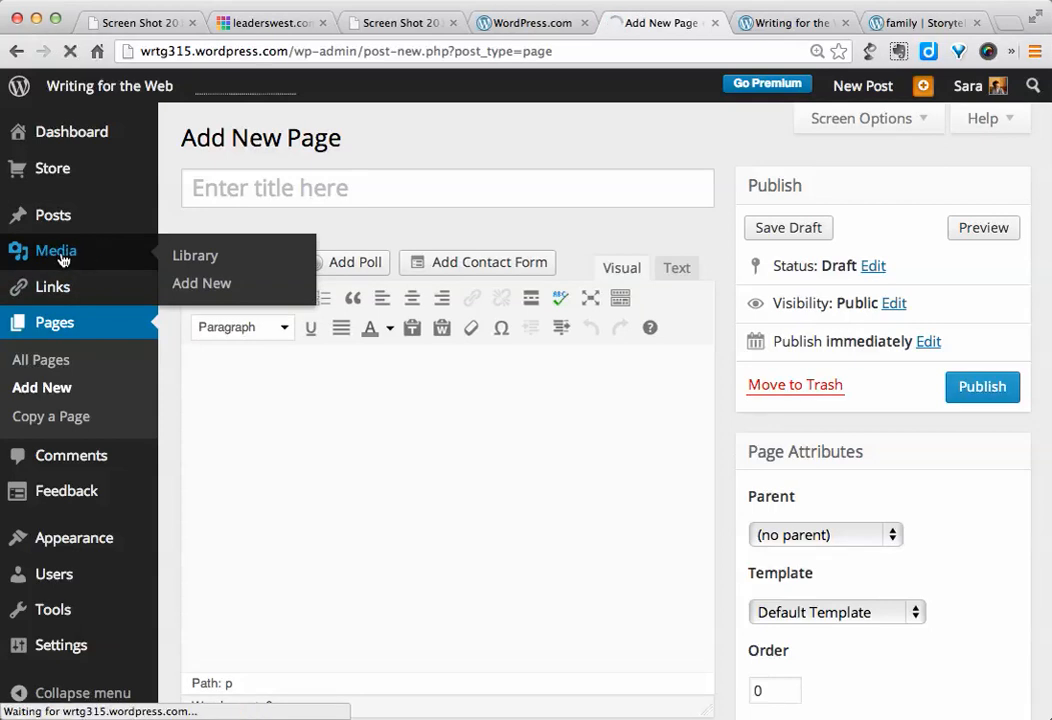
click(195, 255)
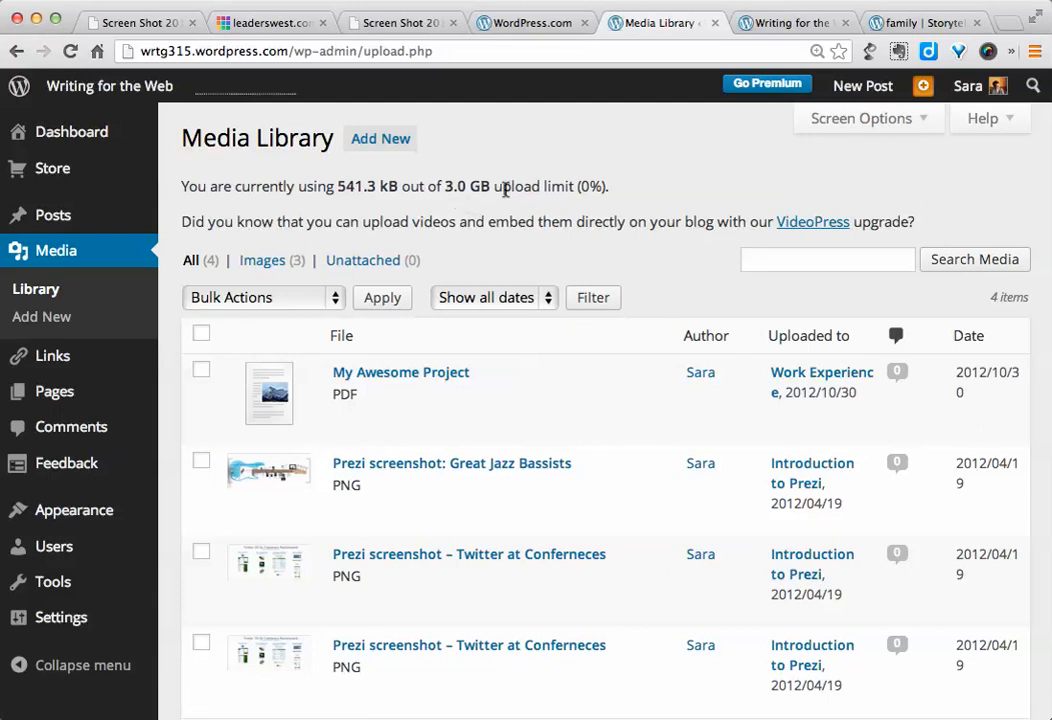
mouse_move(450, 203)
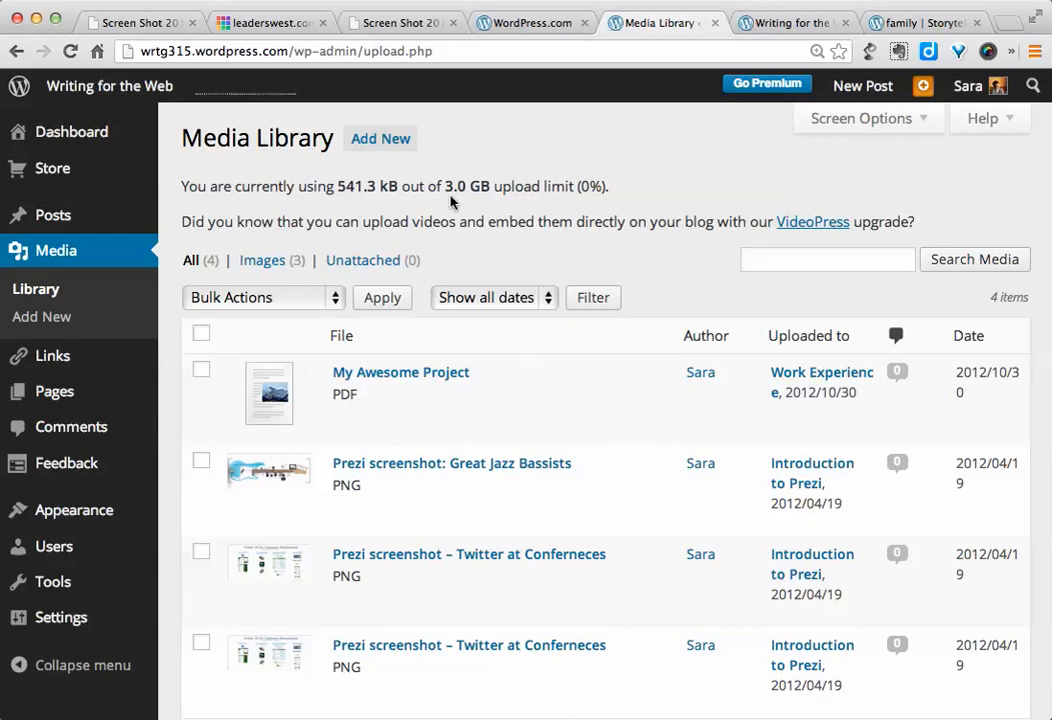
mouse_move(642, 287)
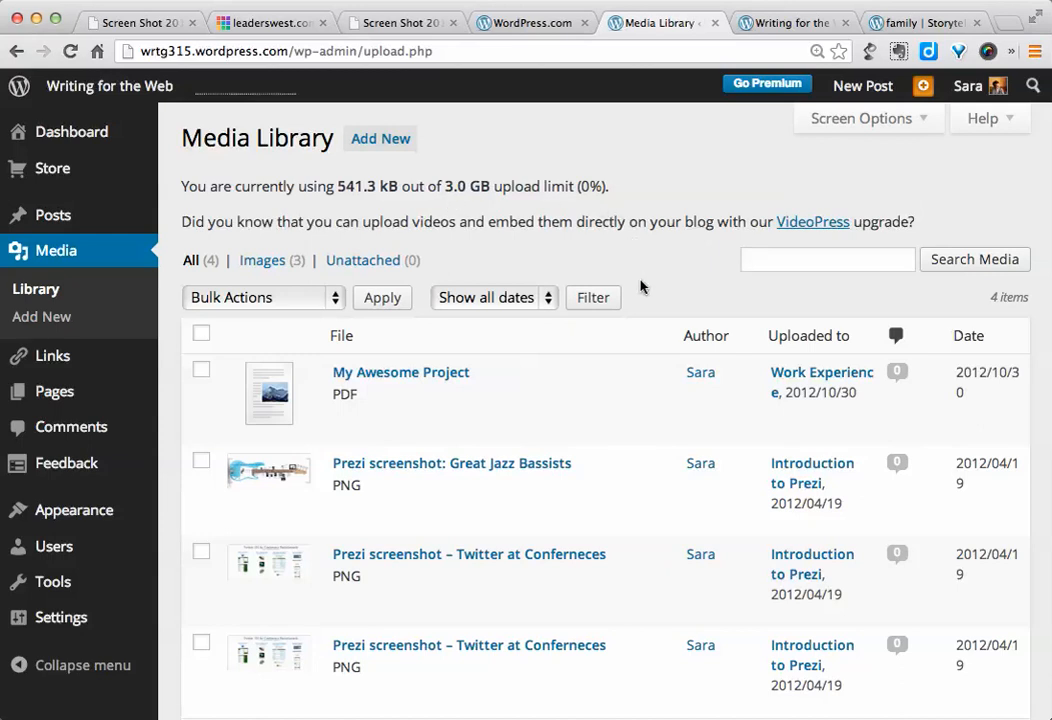
mouse_move(663, 247)
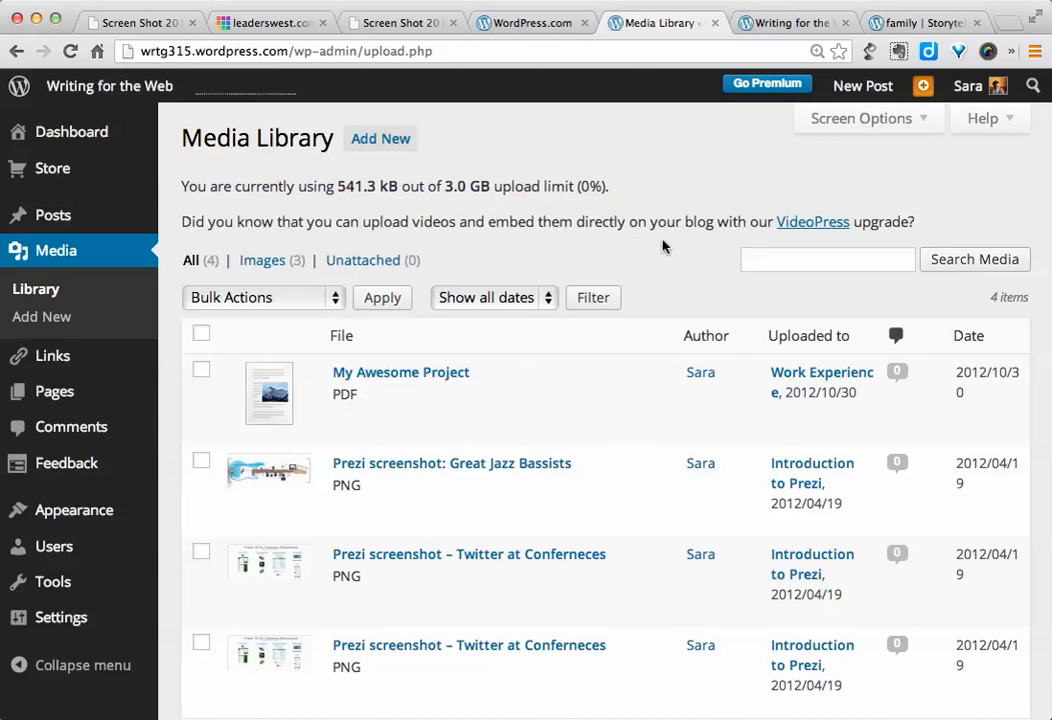
mouse_move(378, 402)
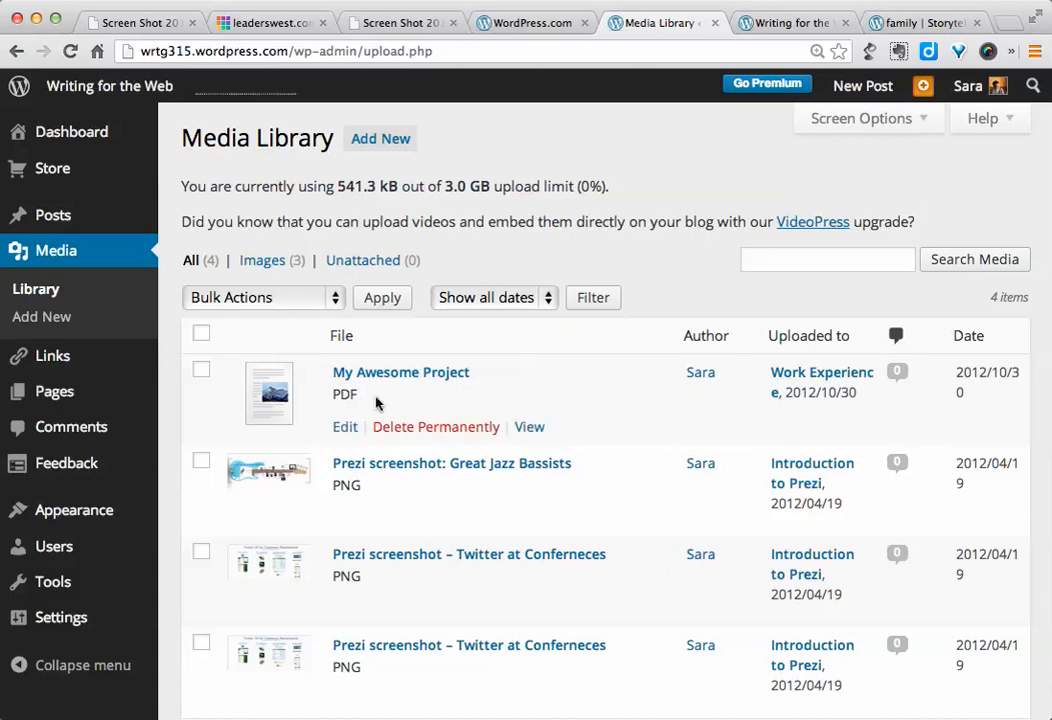
mouse_move(383, 394)
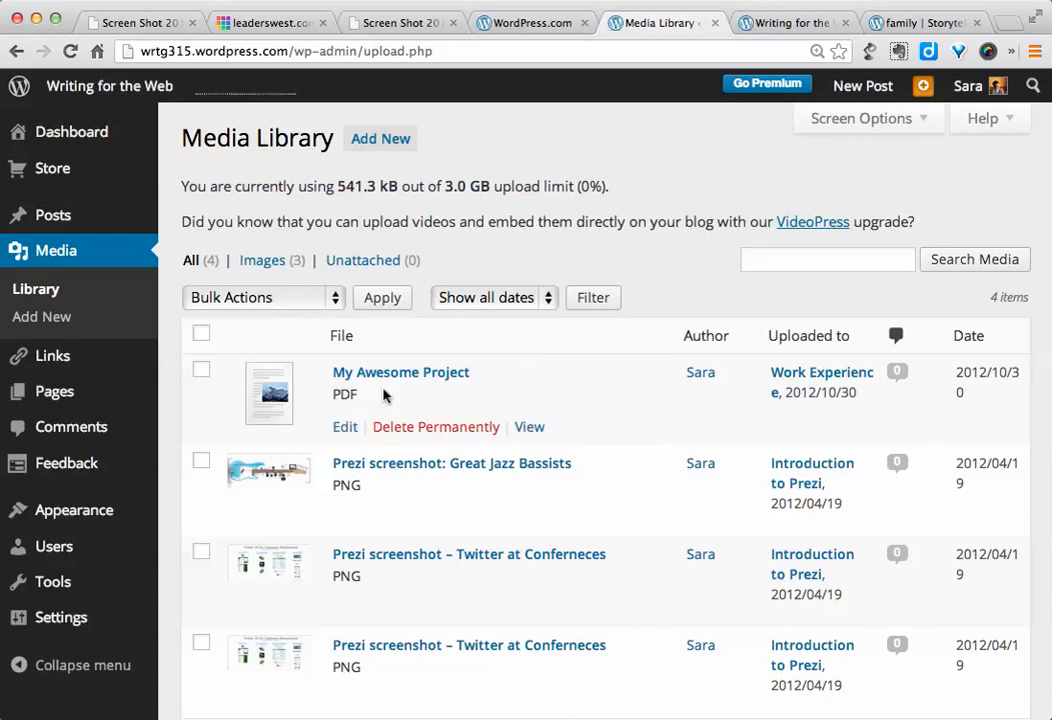
mouse_move(610, 378)
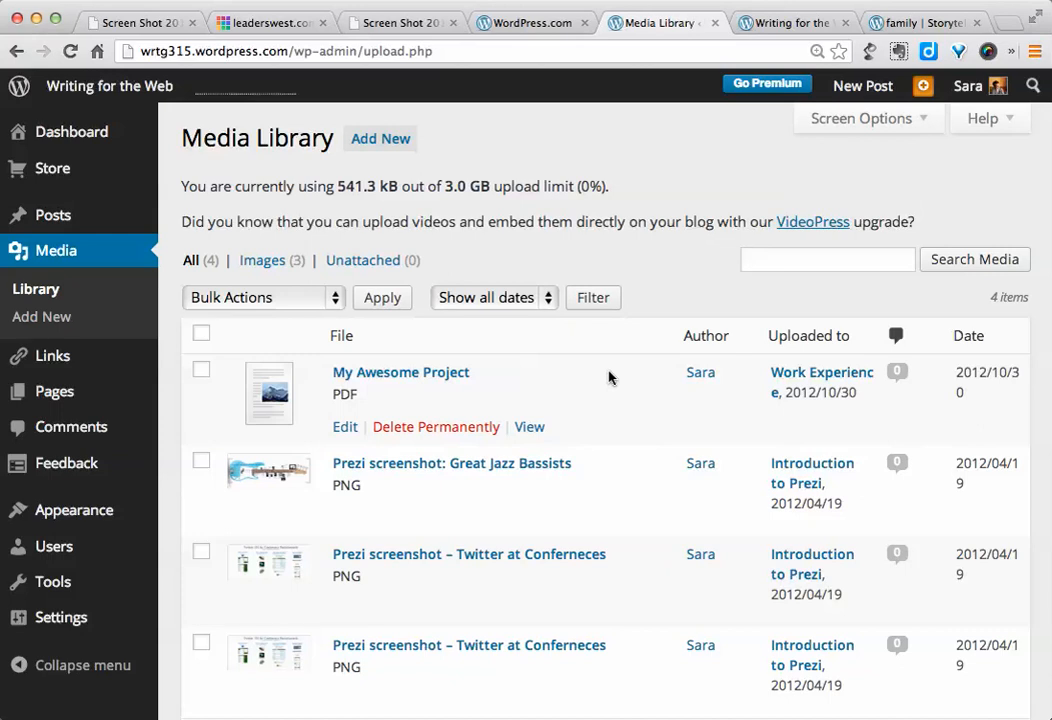
mouse_move(578, 398)
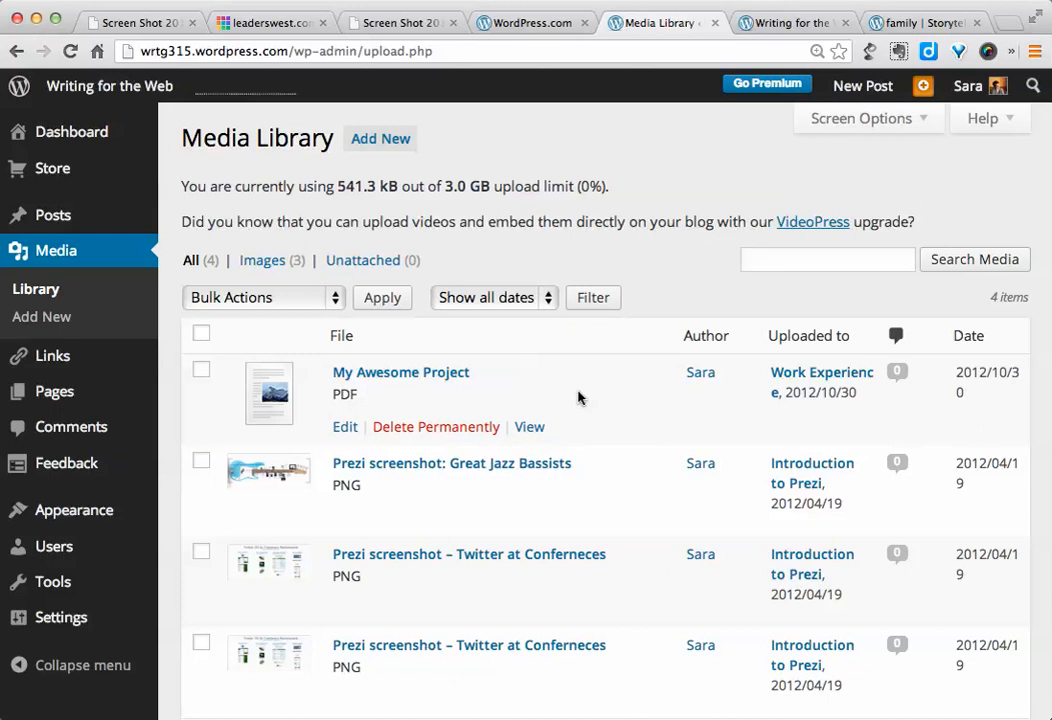
mouse_move(594, 390)
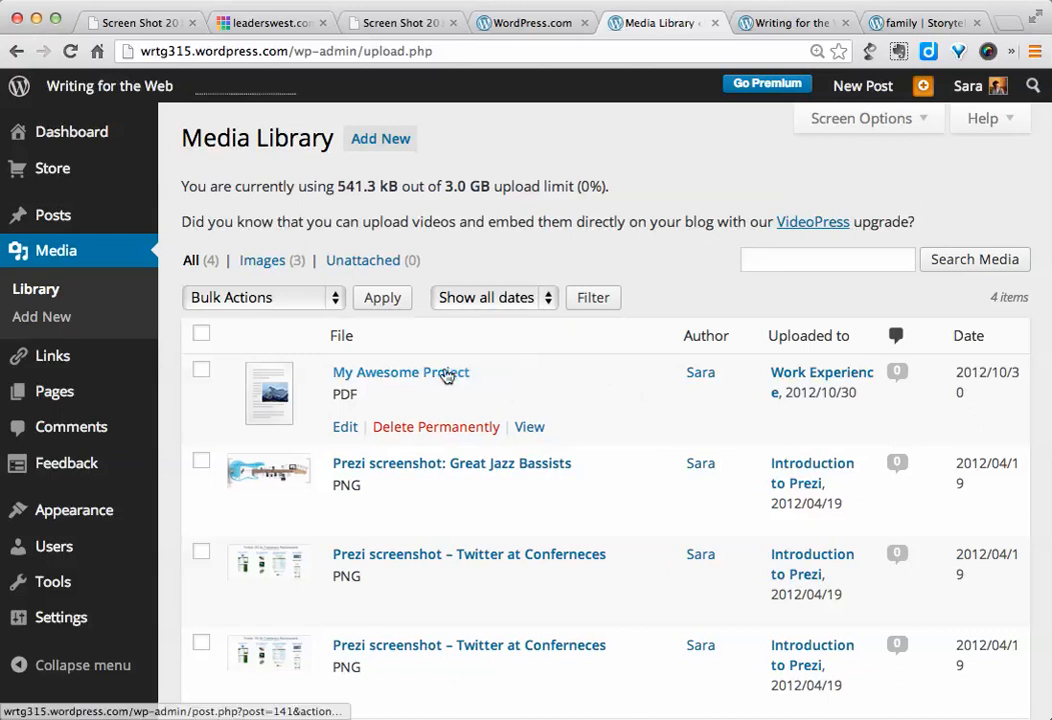
mouse_move(630, 424)
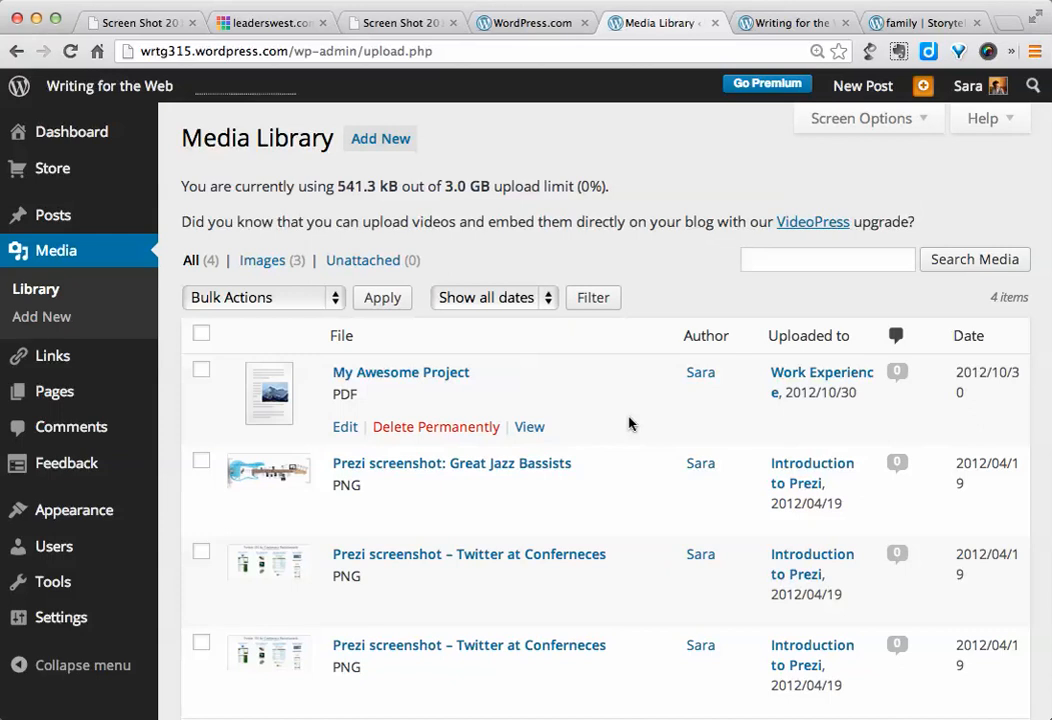
mouse_move(627, 402)
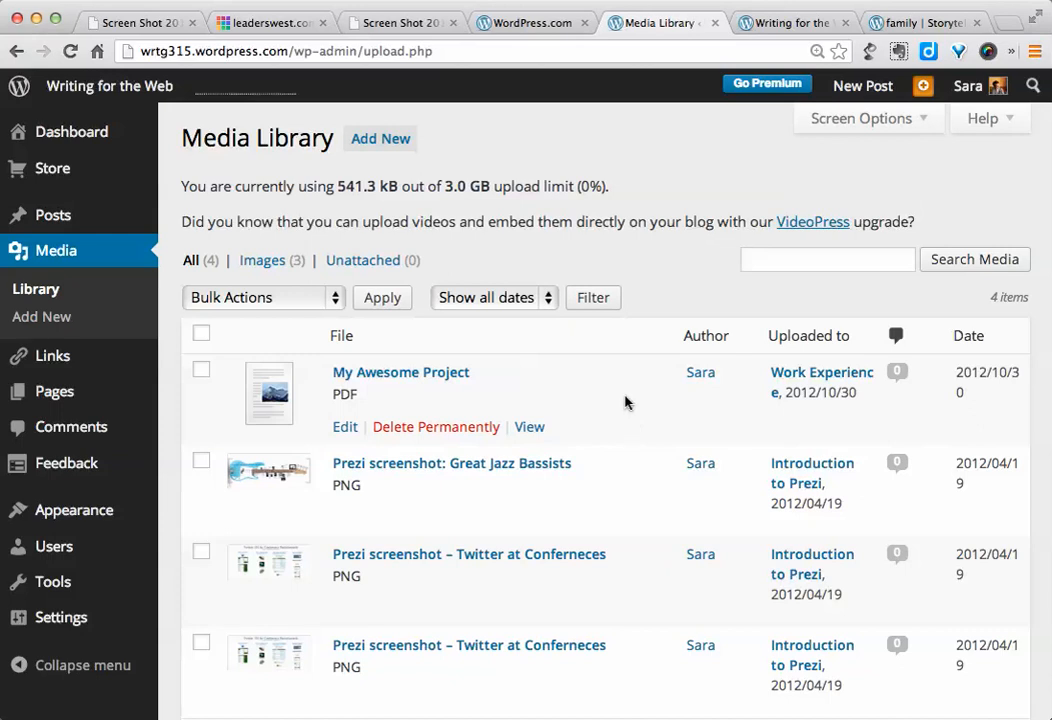
mouse_move(593, 472)
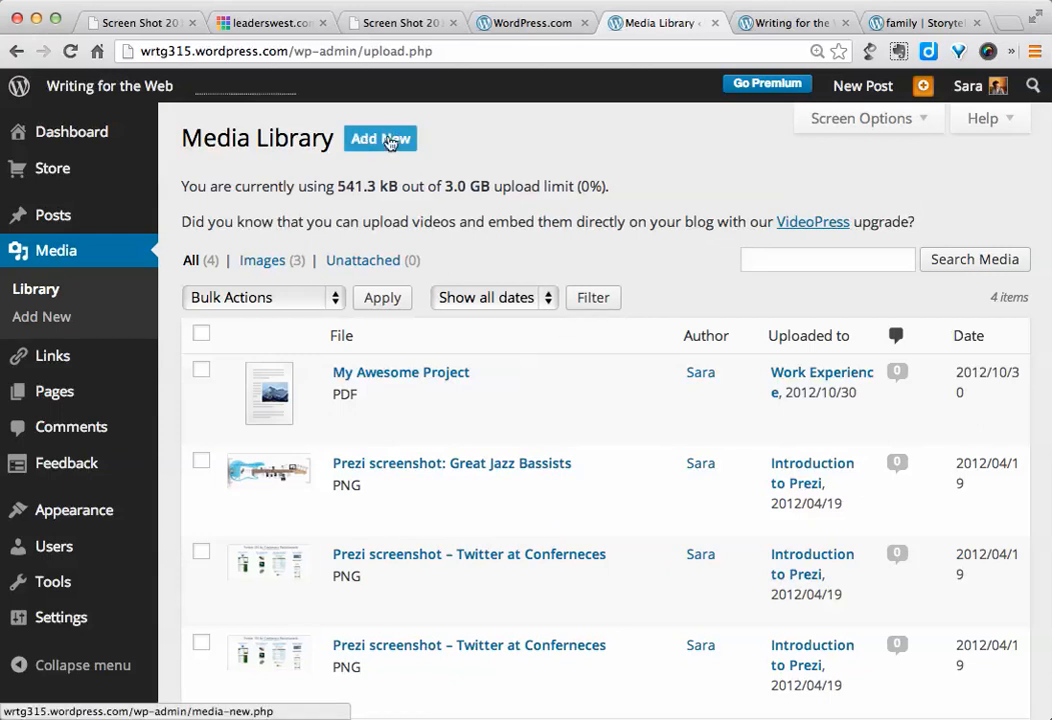
click(379, 138)
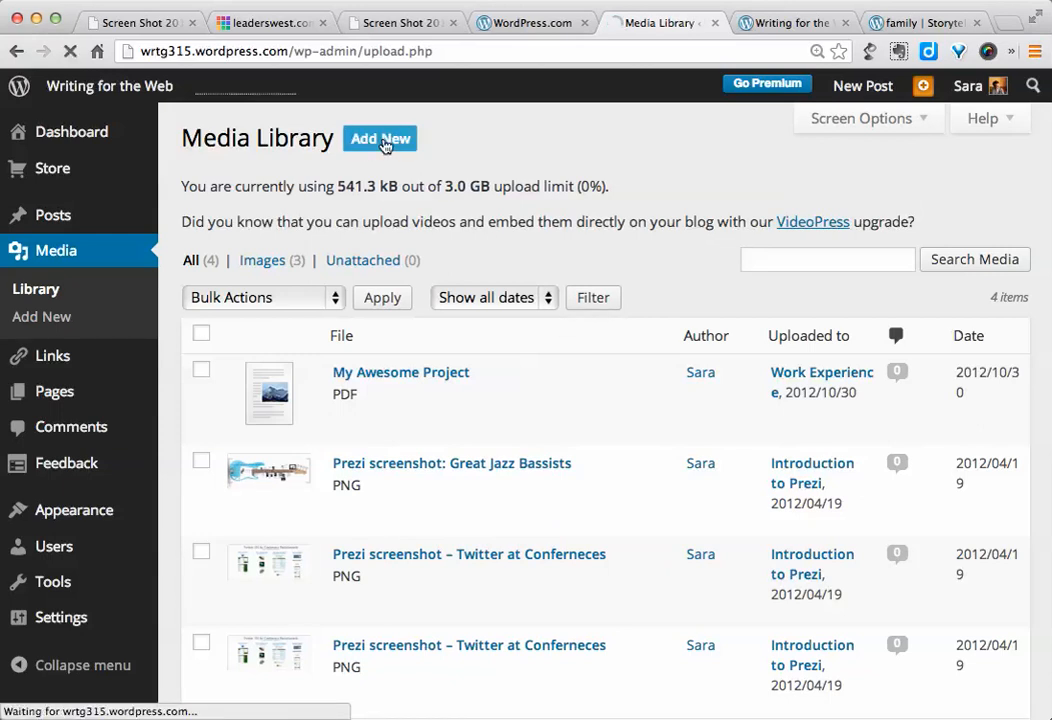
click(379, 138)
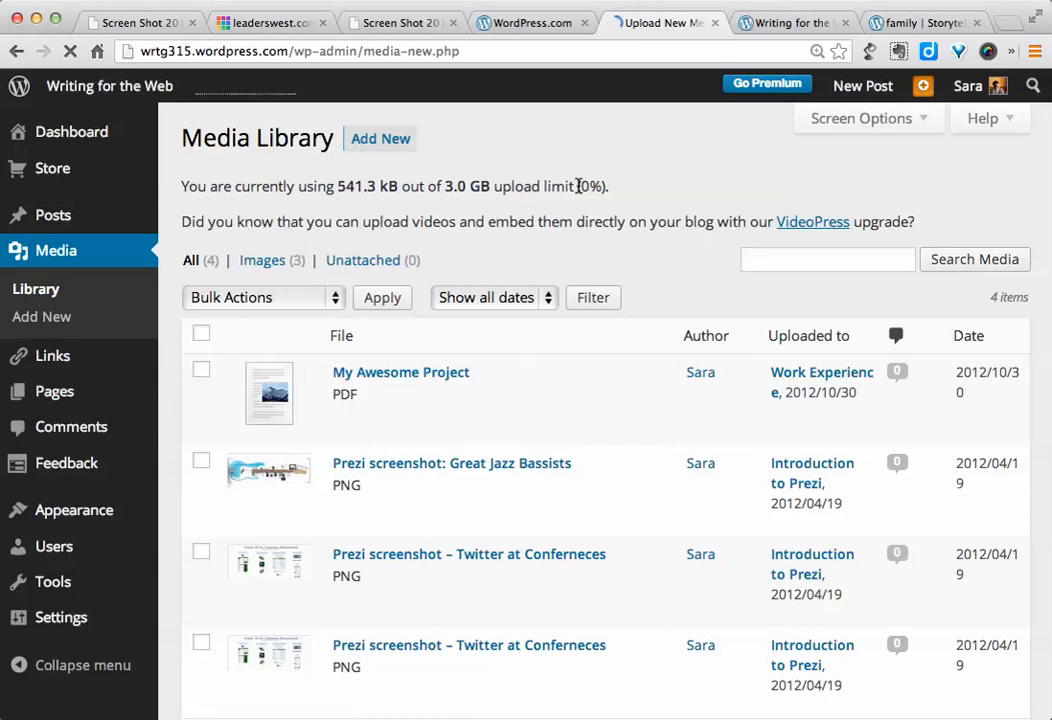
click(42, 316)
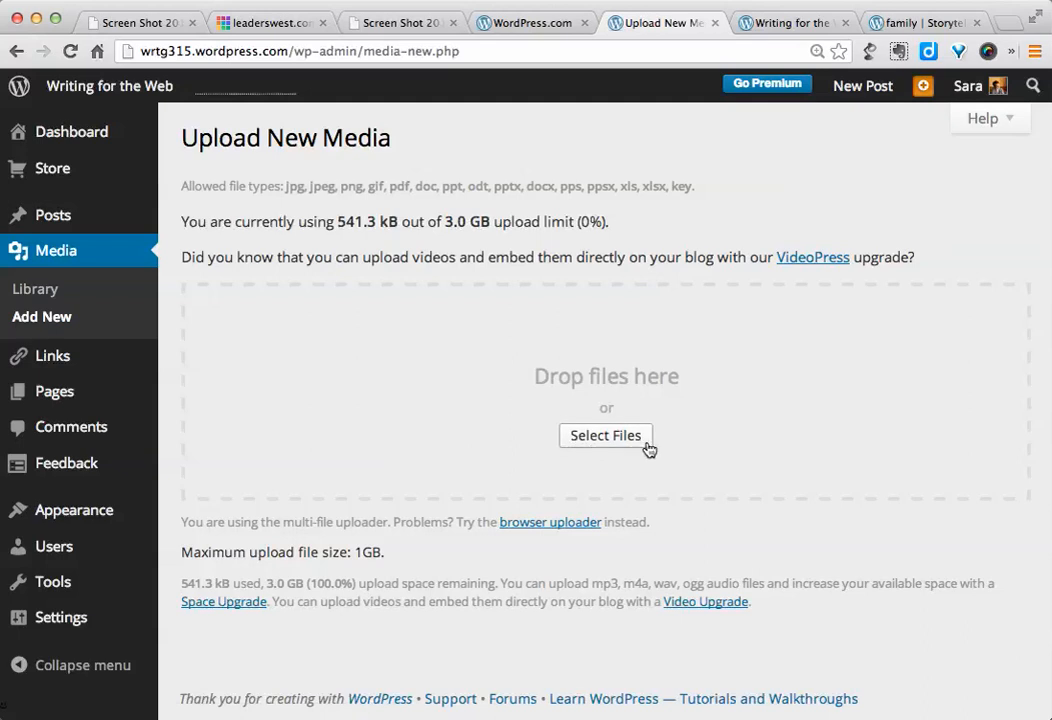
mouse_move(885, 399)
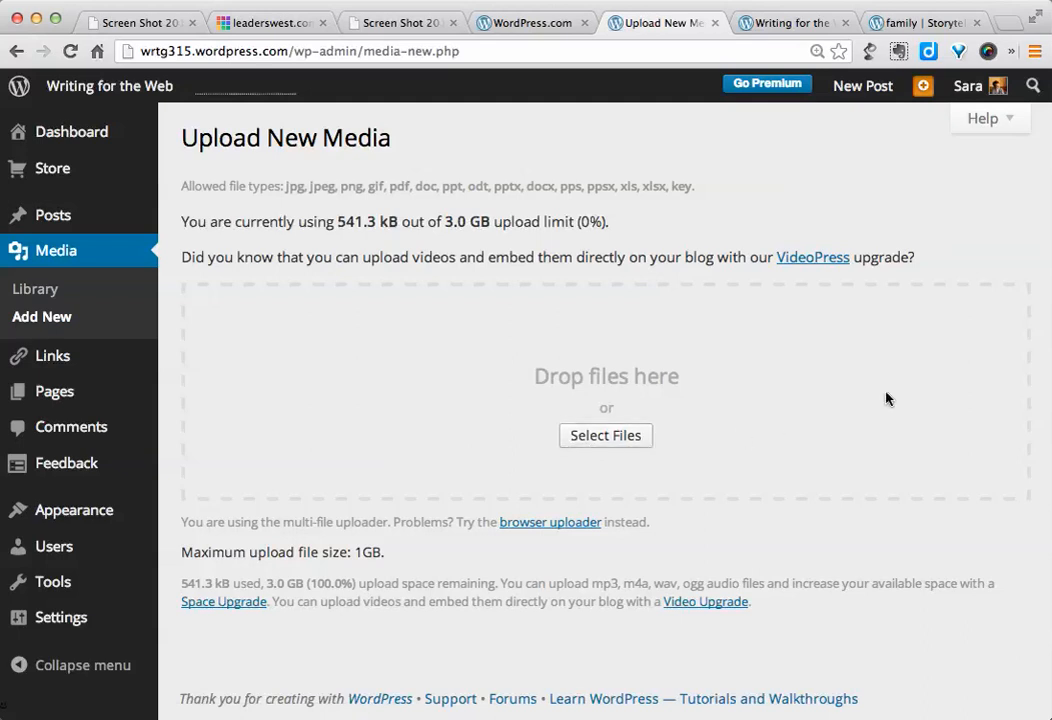
mouse_move(819, 411)
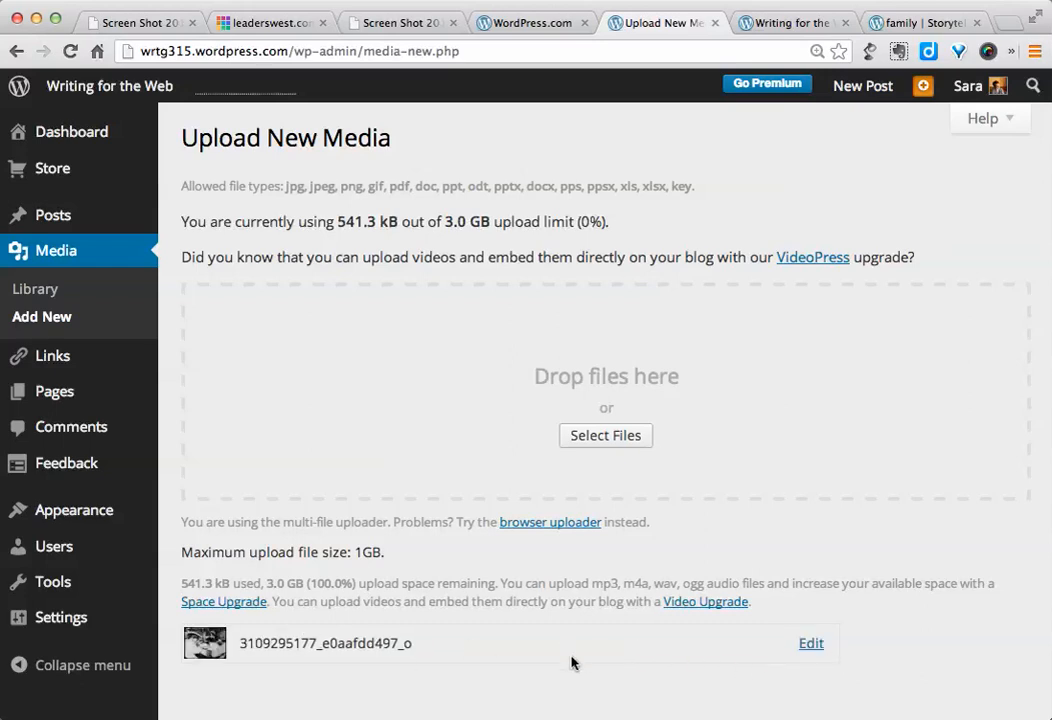
scroll(down, 3)
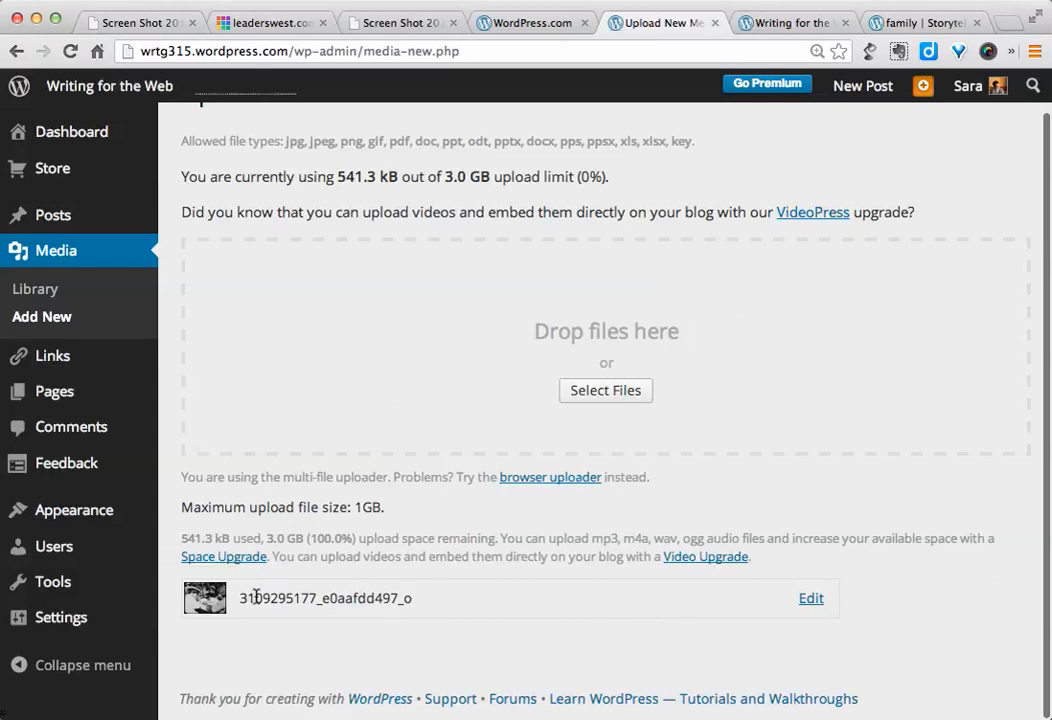
mouse_move(700, 630)
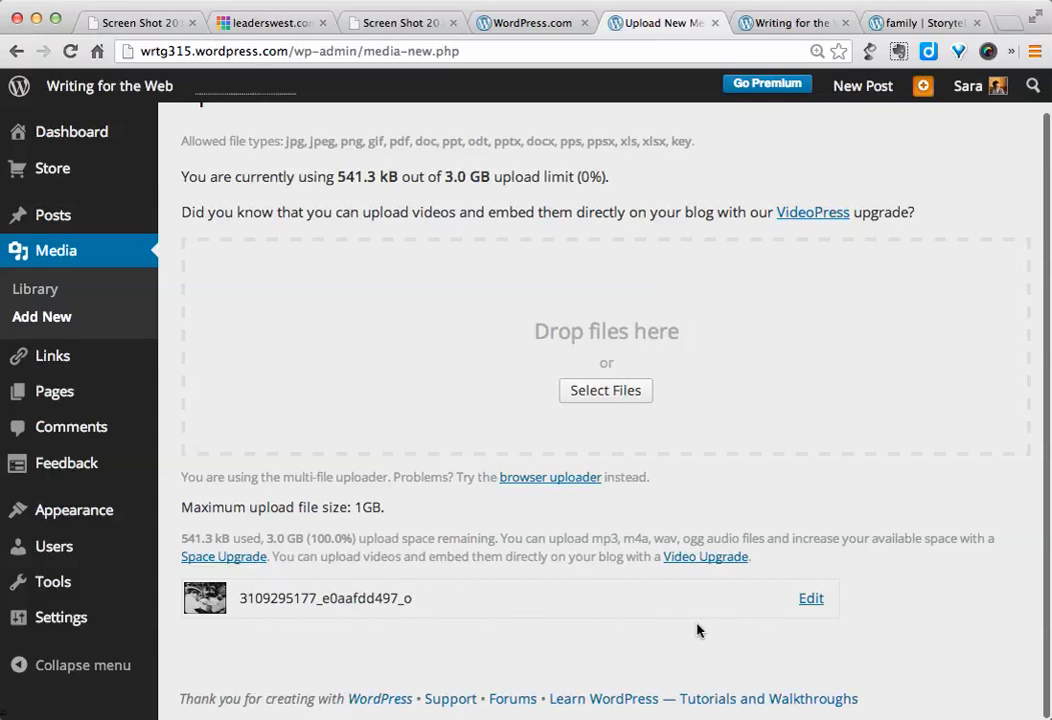
click(810, 598)
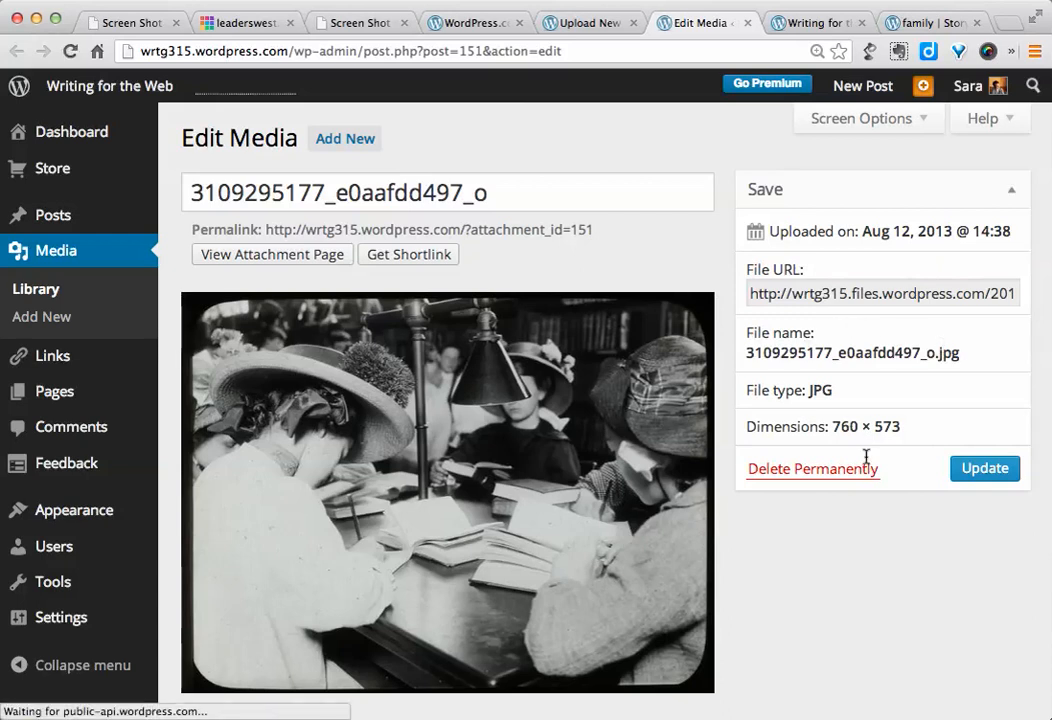
scroll(down, 3)
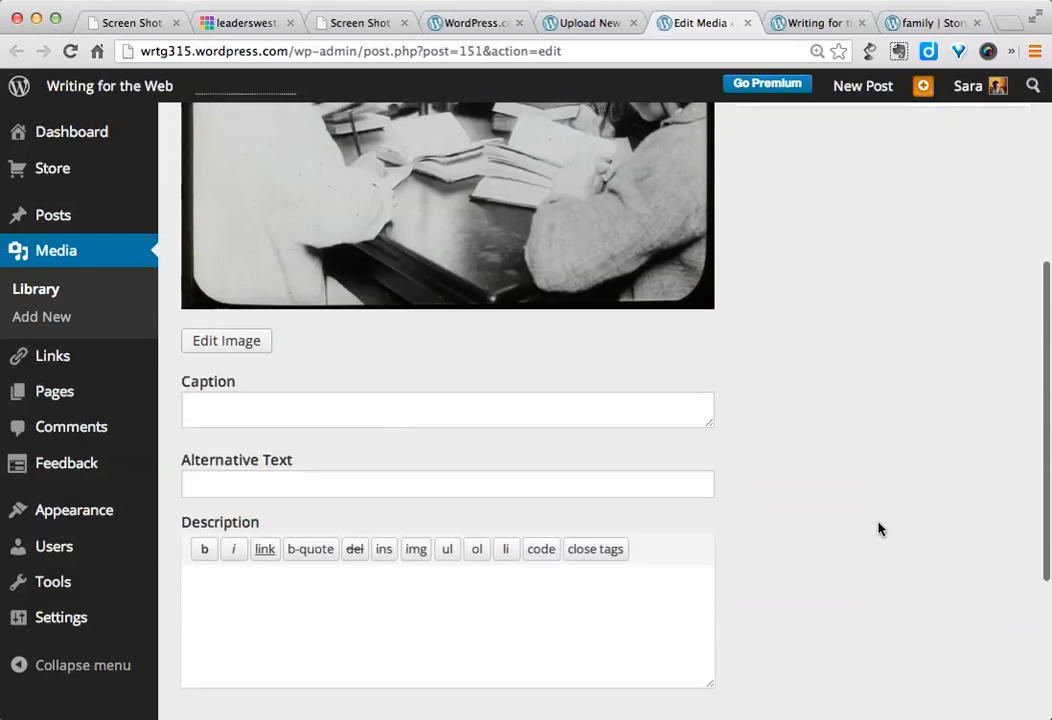
scroll(down, 3)
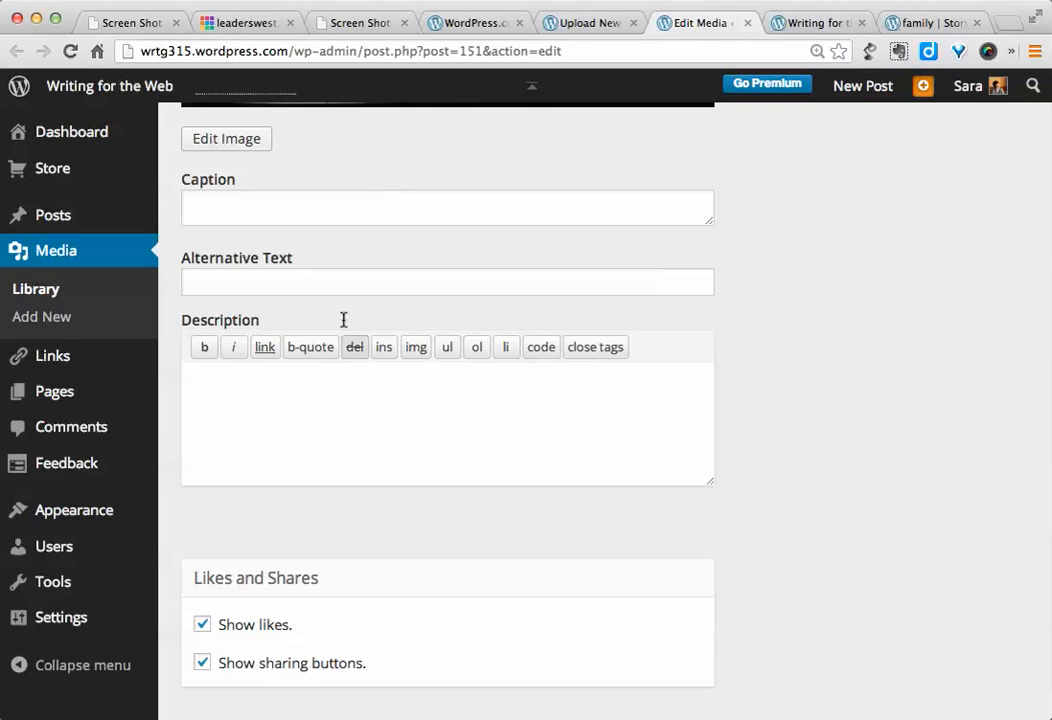
mouse_move(364, 293)
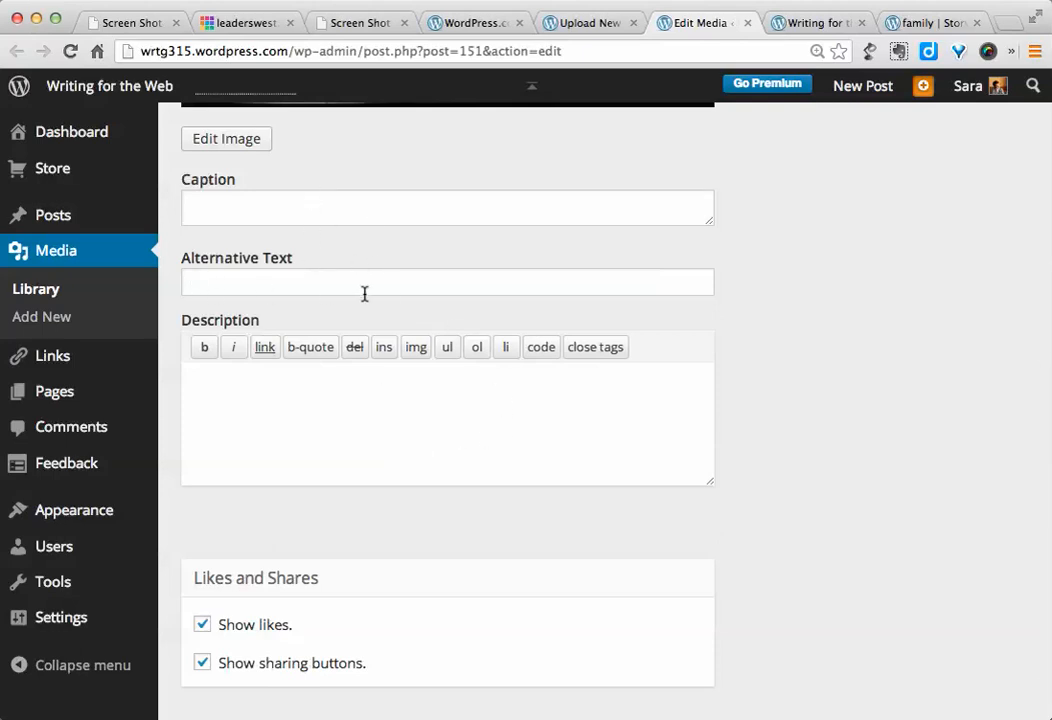
mouse_move(237, 263)
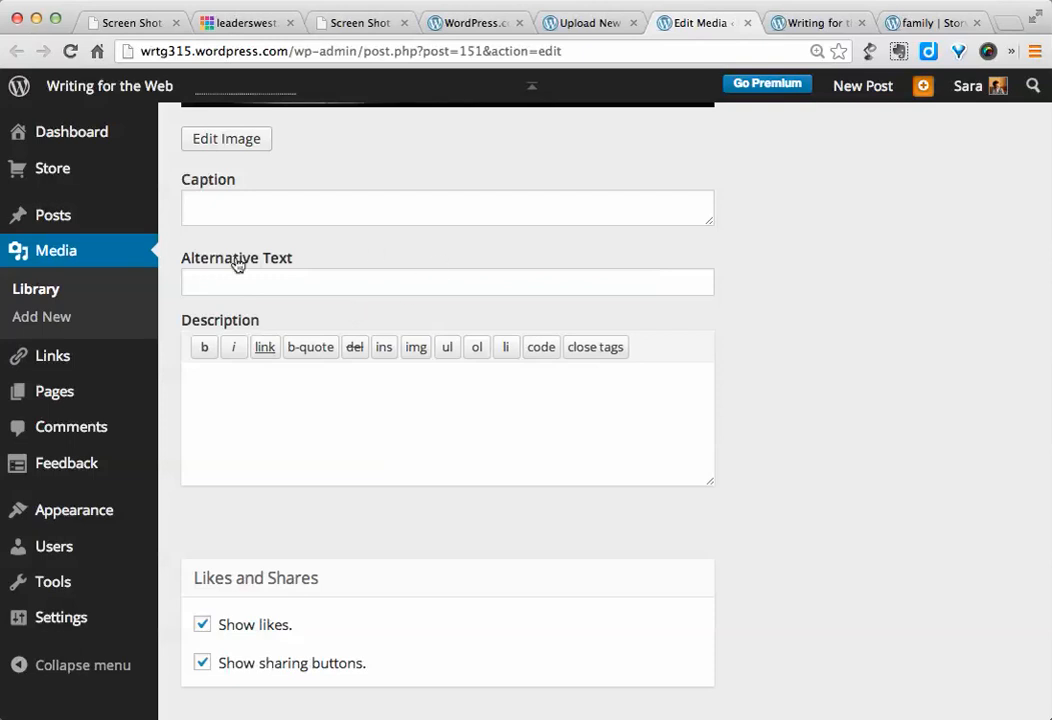
mouse_move(362, 309)
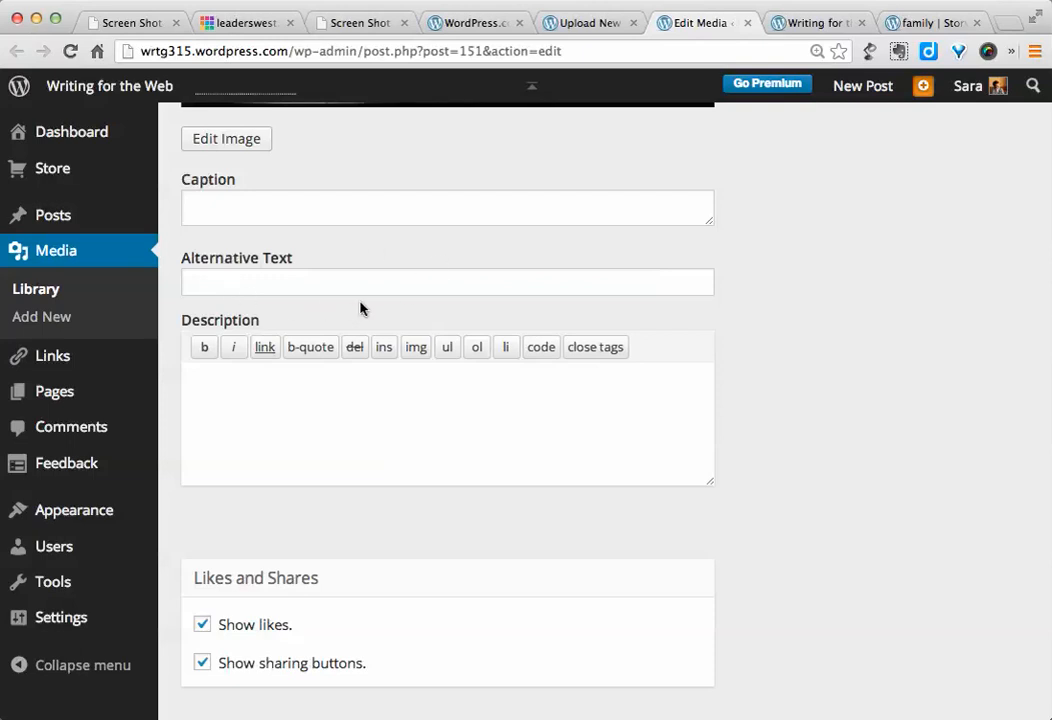
mouse_move(255, 238)
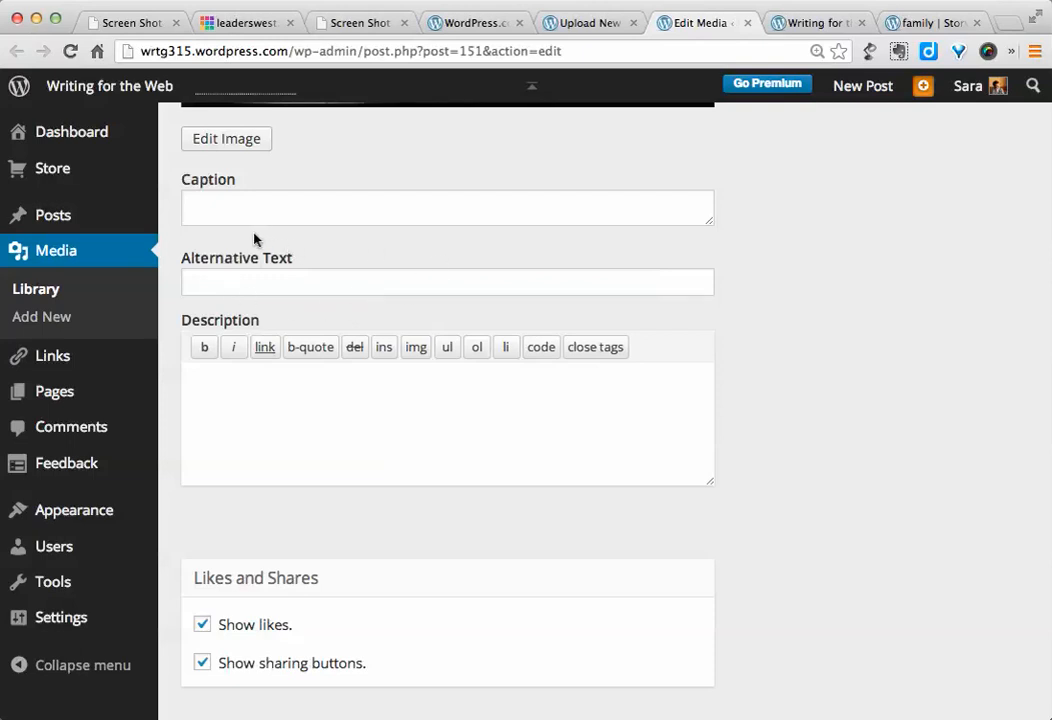
mouse_move(358, 263)
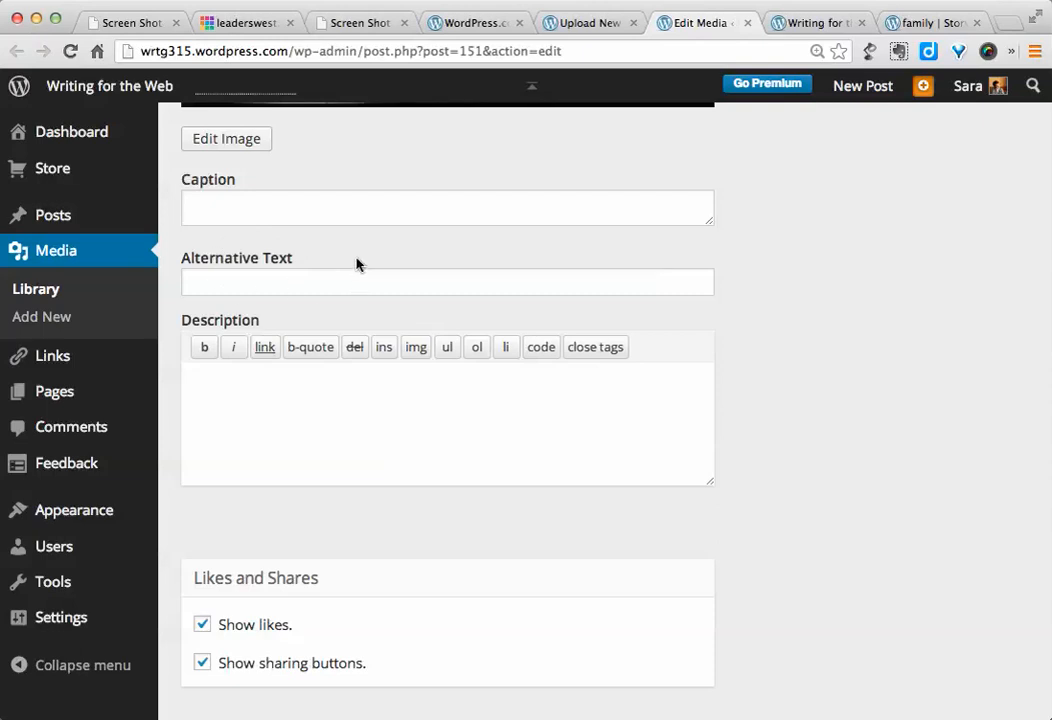
mouse_move(185, 261)
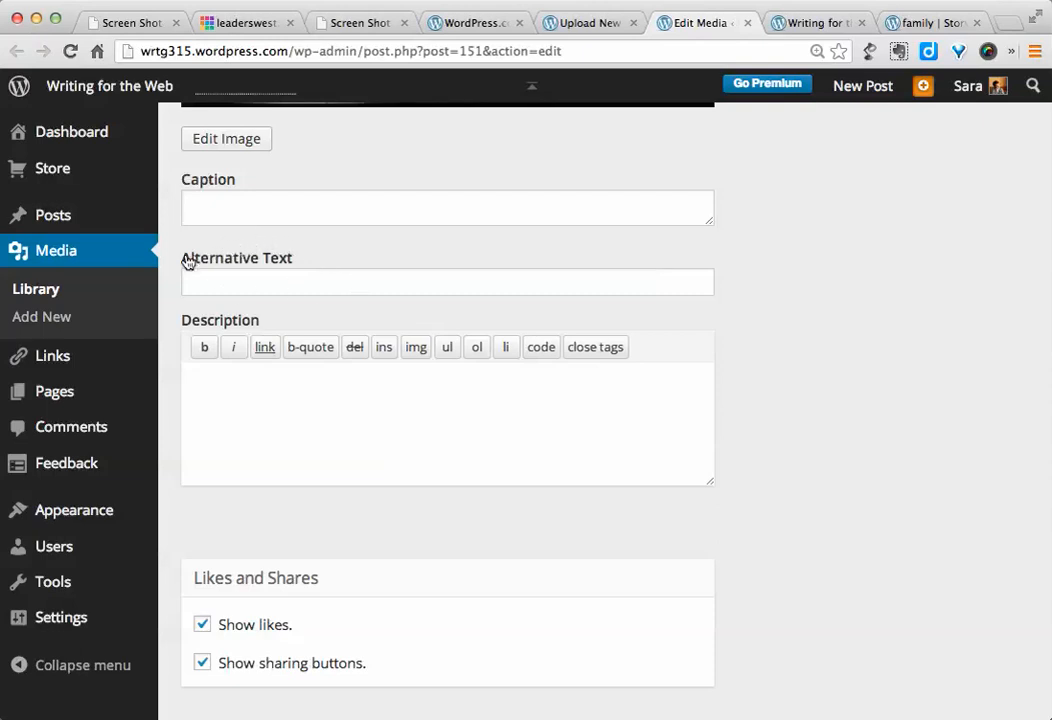
mouse_move(204, 258)
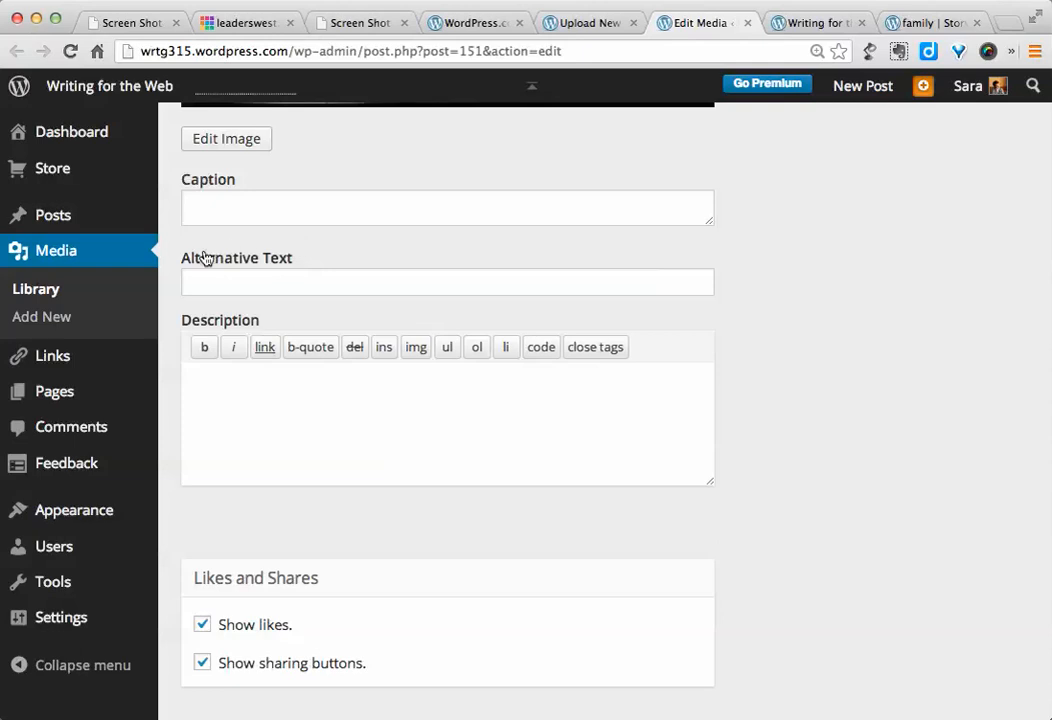
mouse_move(643, 275)
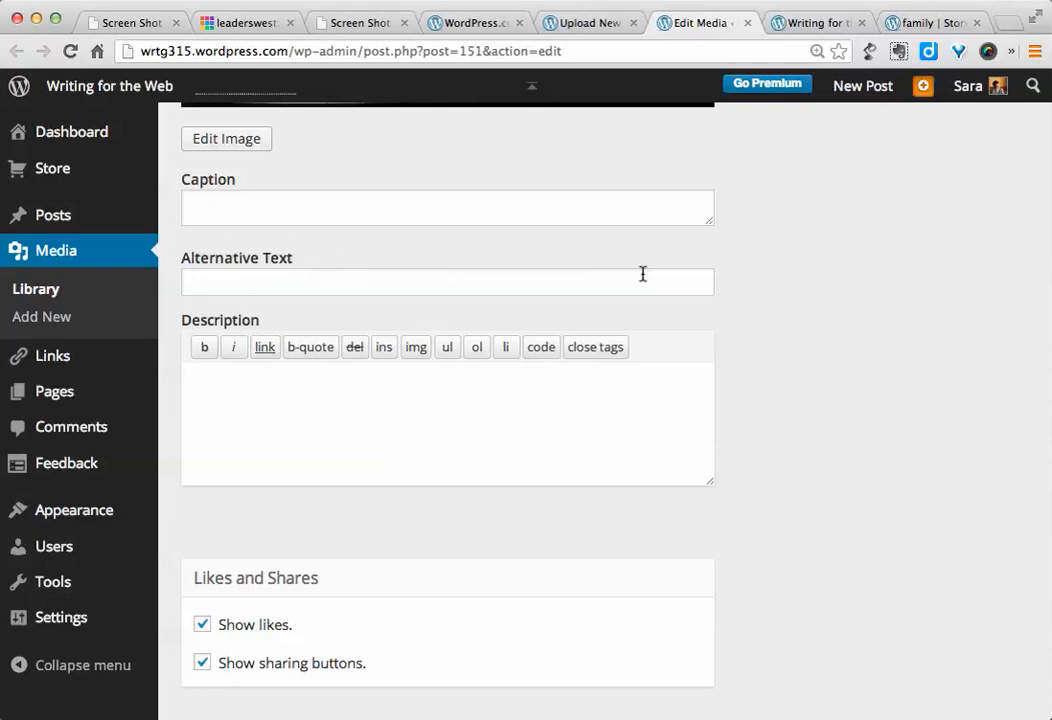
mouse_move(791, 285)
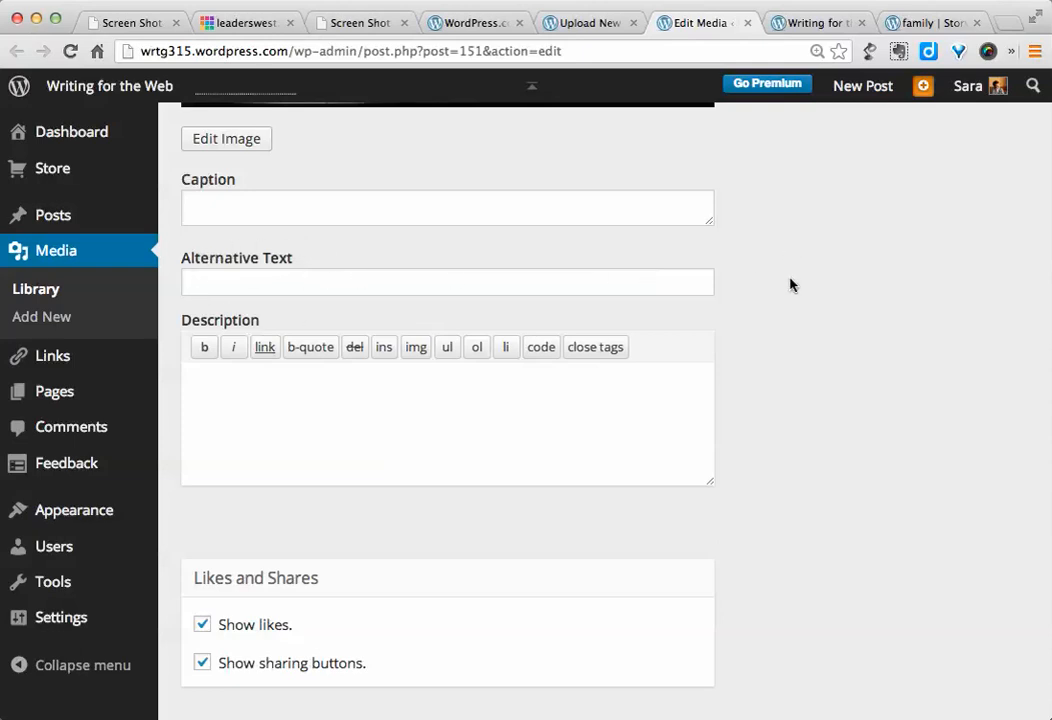
scroll(up, 3)
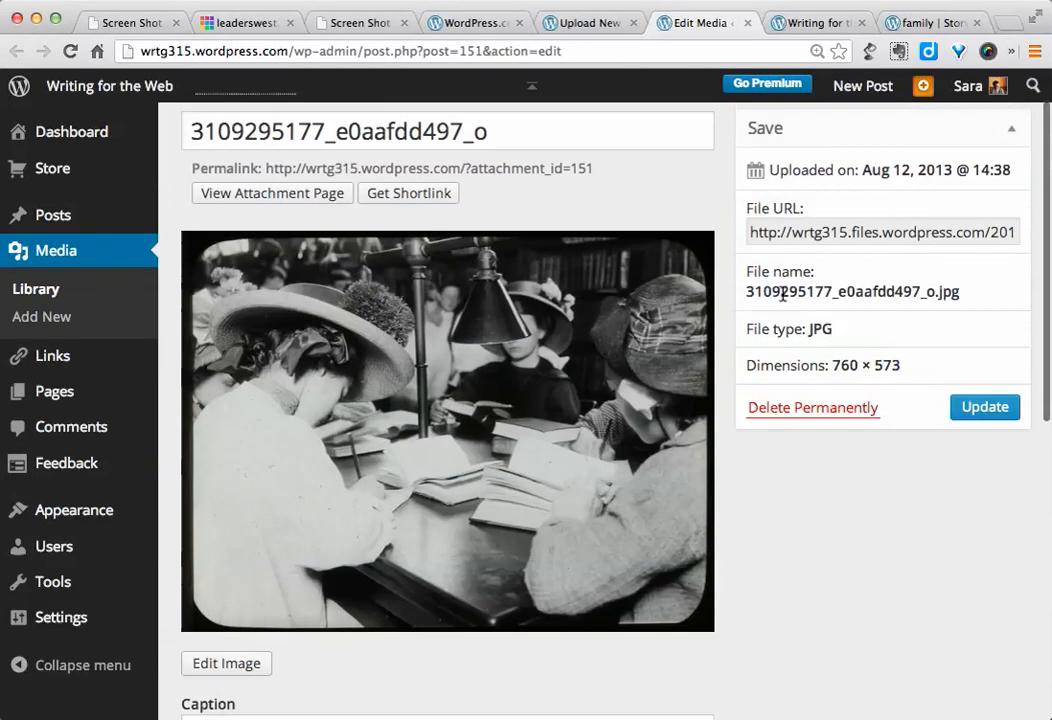
scroll(up, 3)
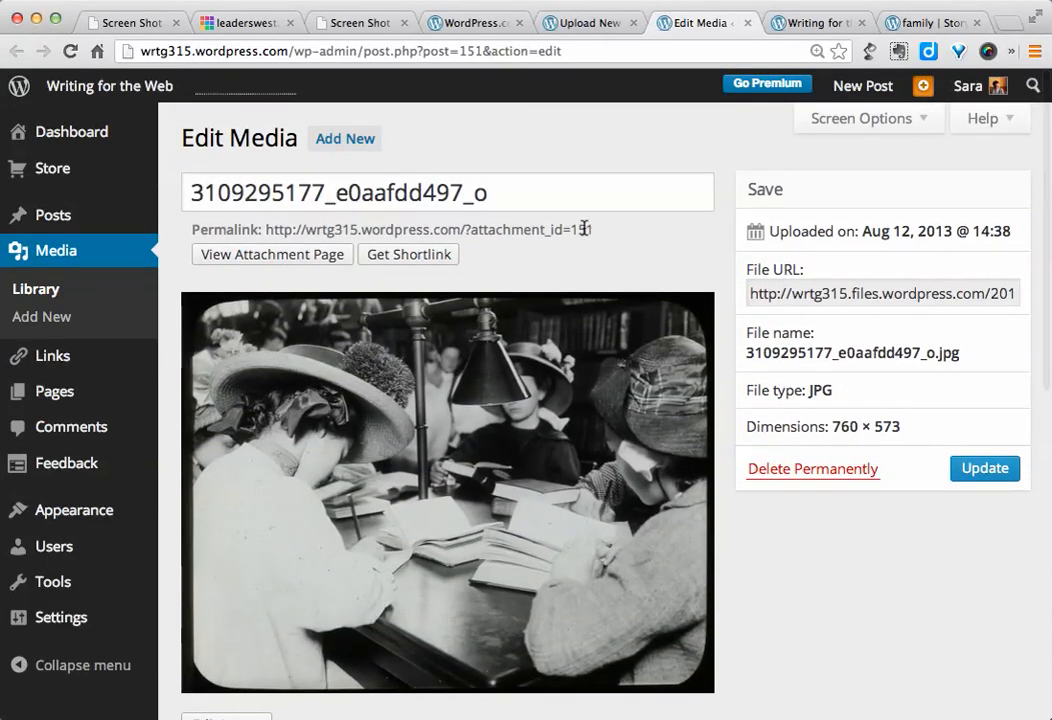
mouse_move(53, 215)
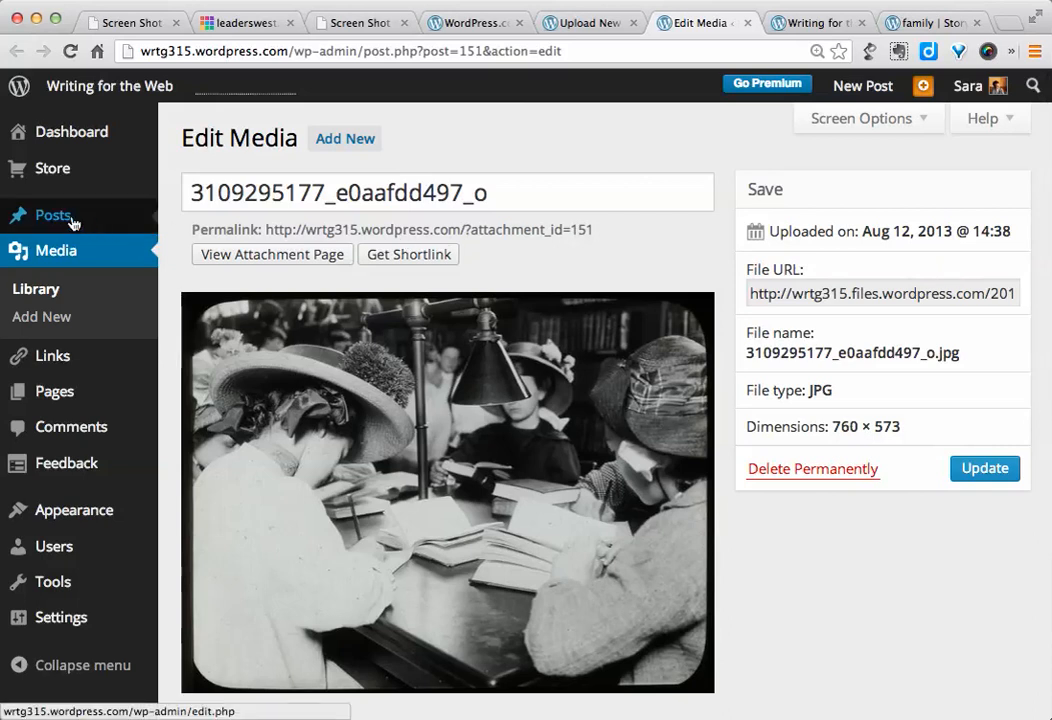
Step: From the Posts list of 29 posts, open a blank Add New Post editor
click(53, 215)
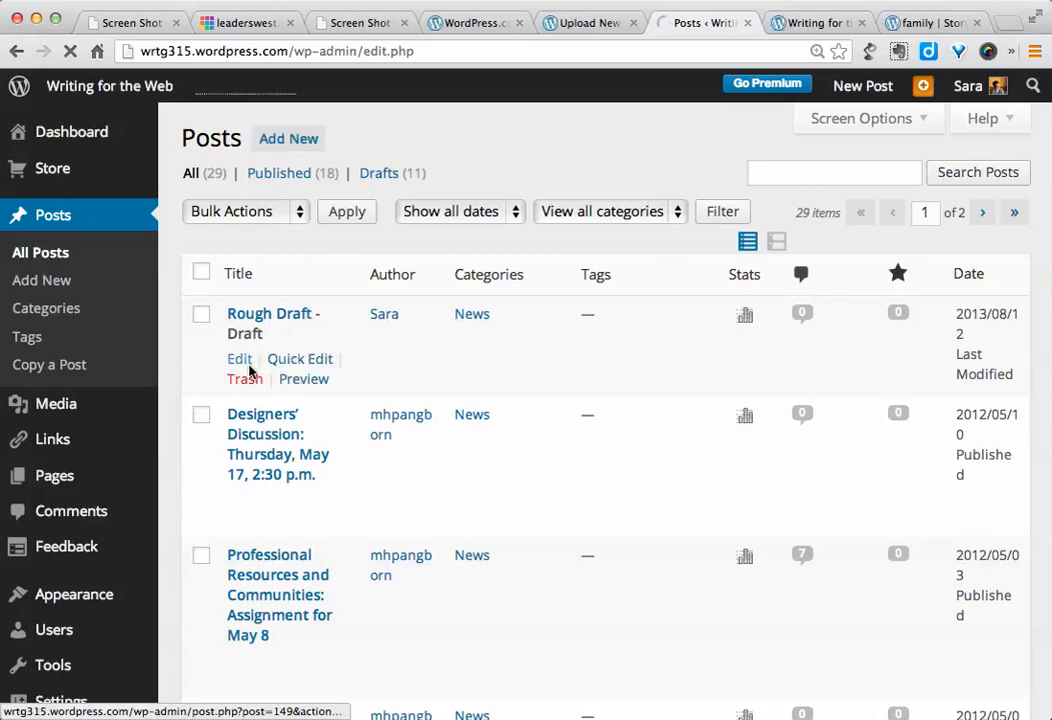
click(288, 138)
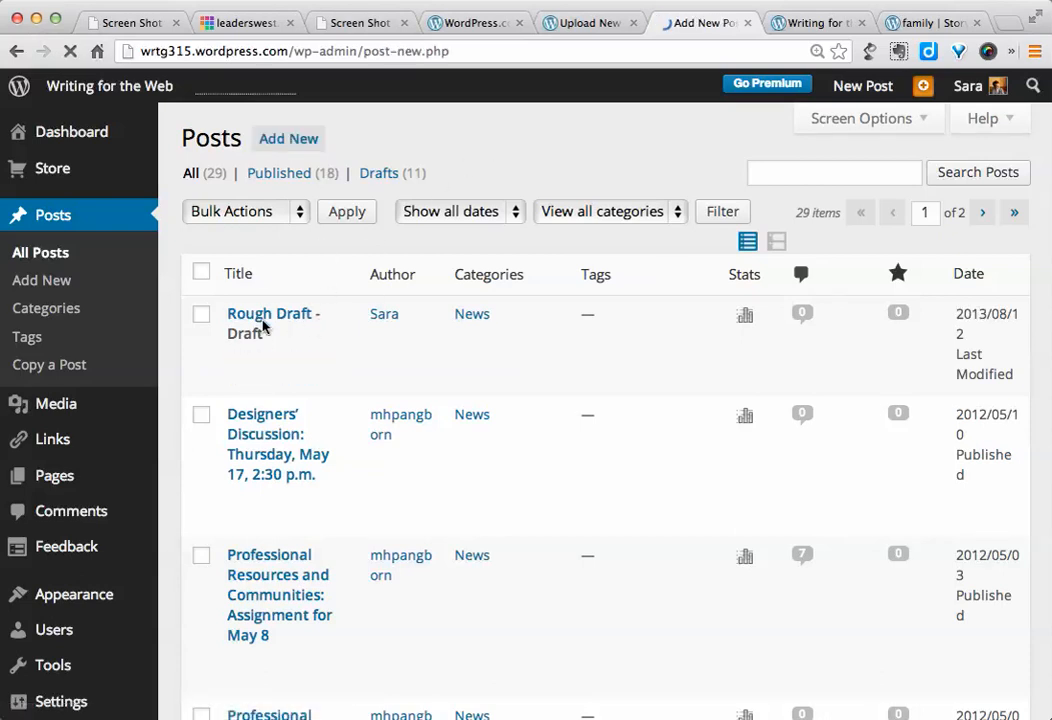
click(42, 280)
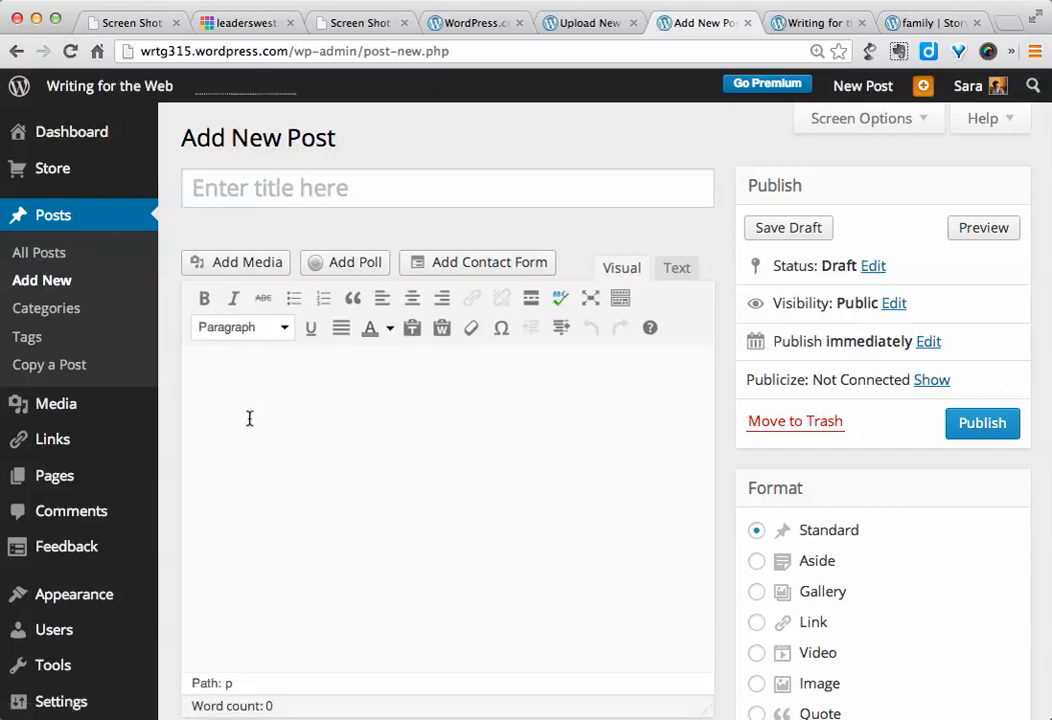
mouse_move(315, 412)
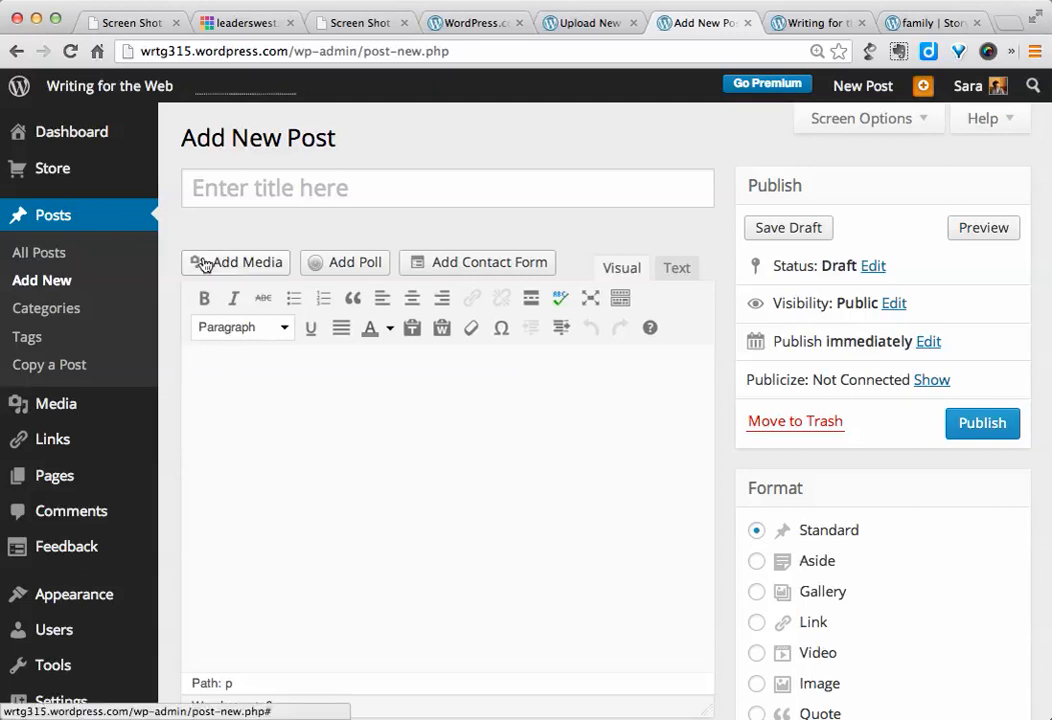
click(236, 262)
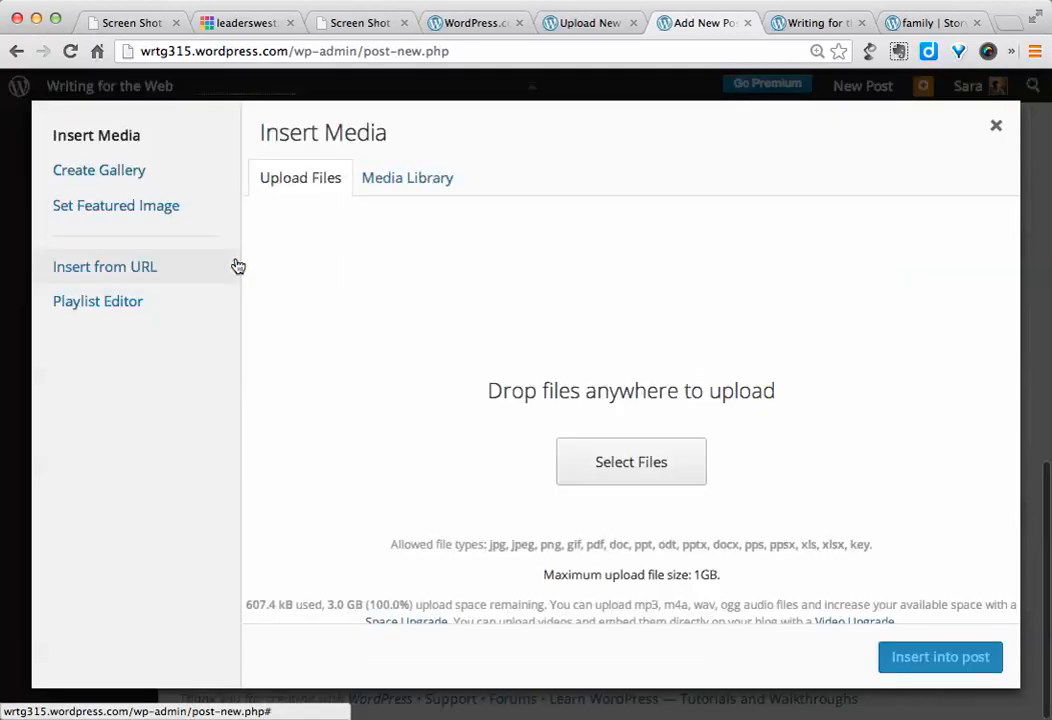
mouse_move(311, 194)
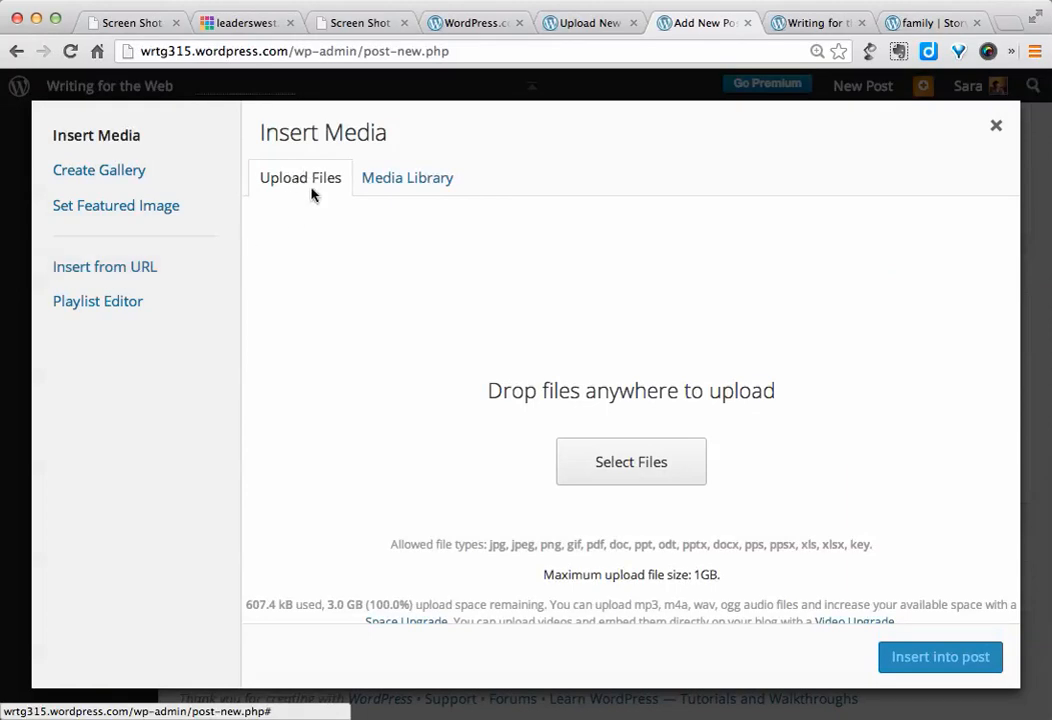
mouse_move(407, 177)
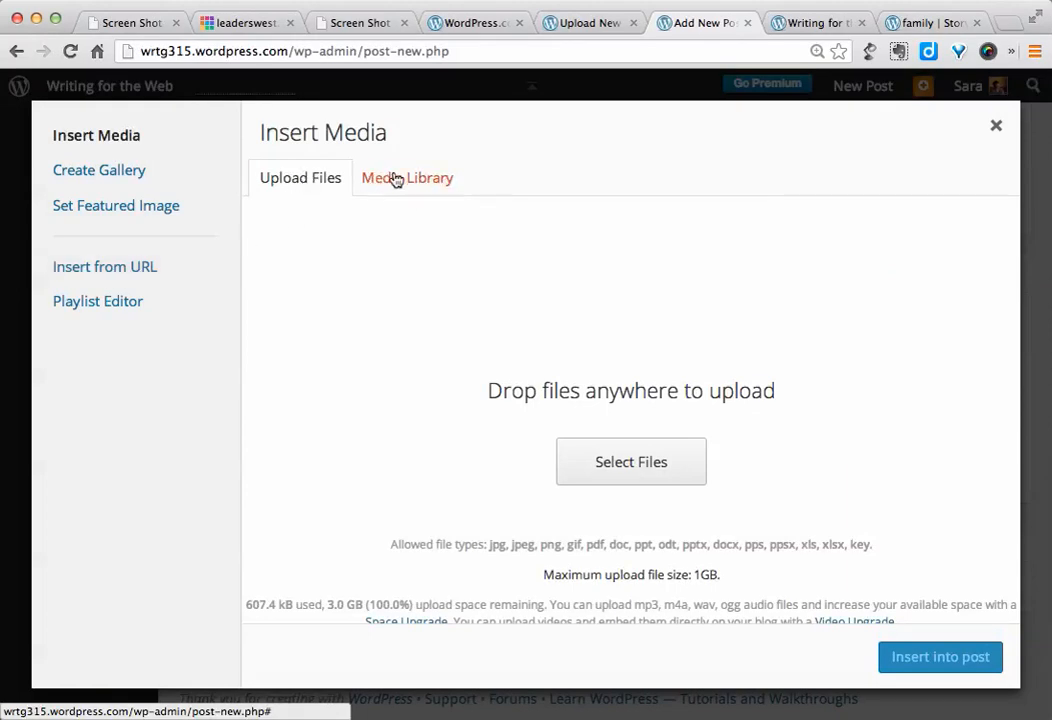
click(407, 177)
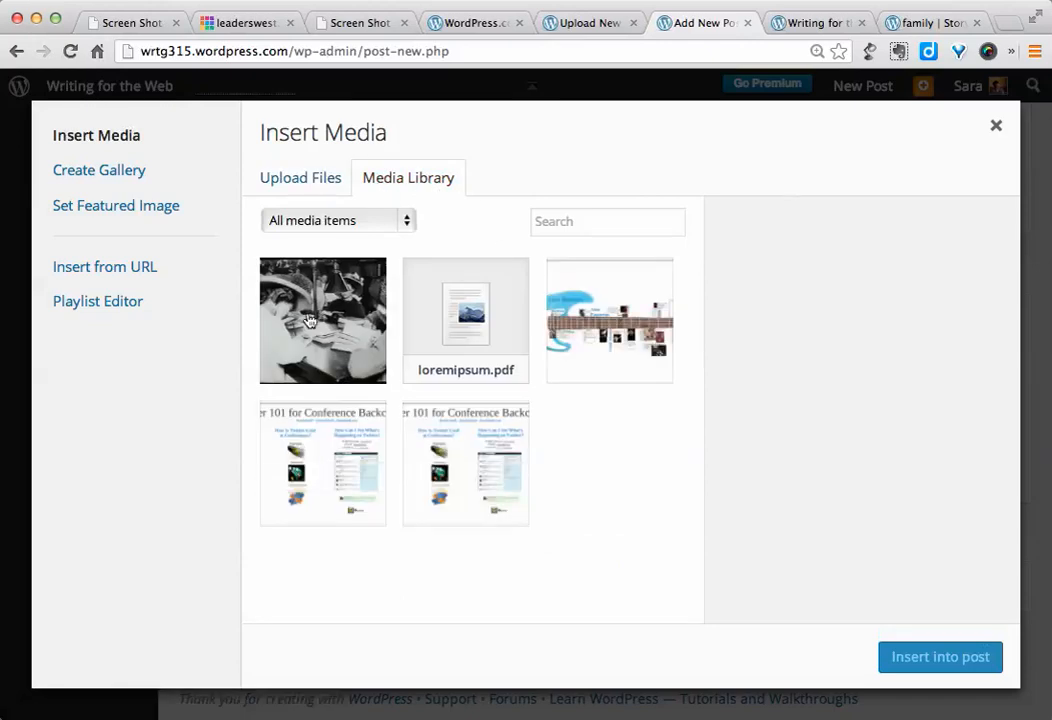
click(322, 320)
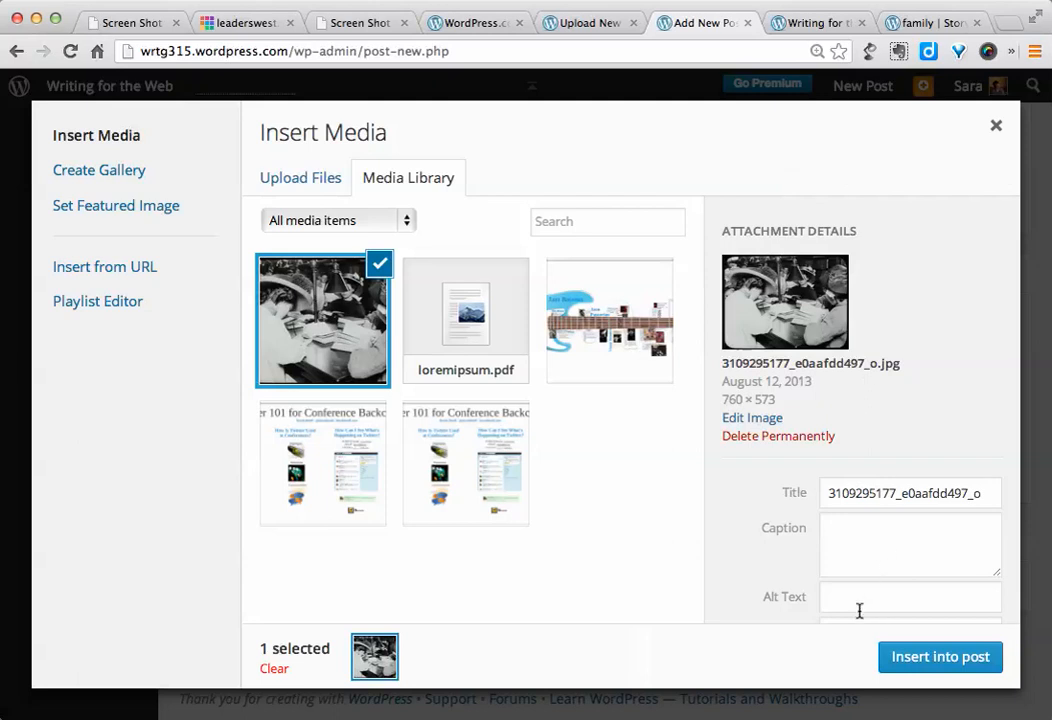
text(Wom)
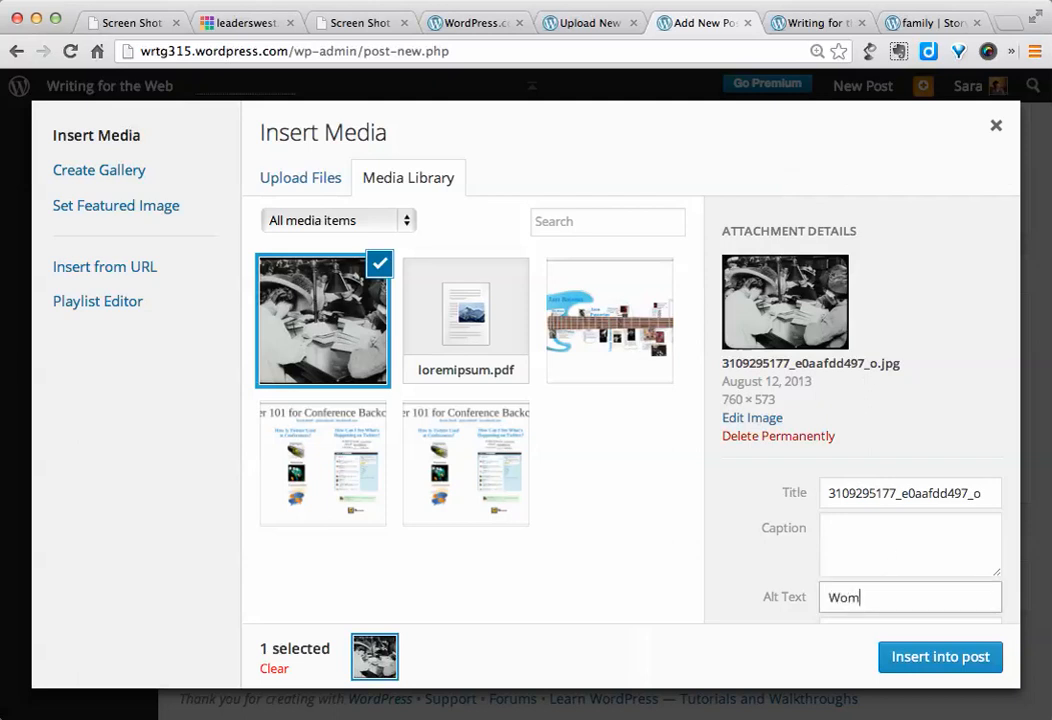
text(en Reading)
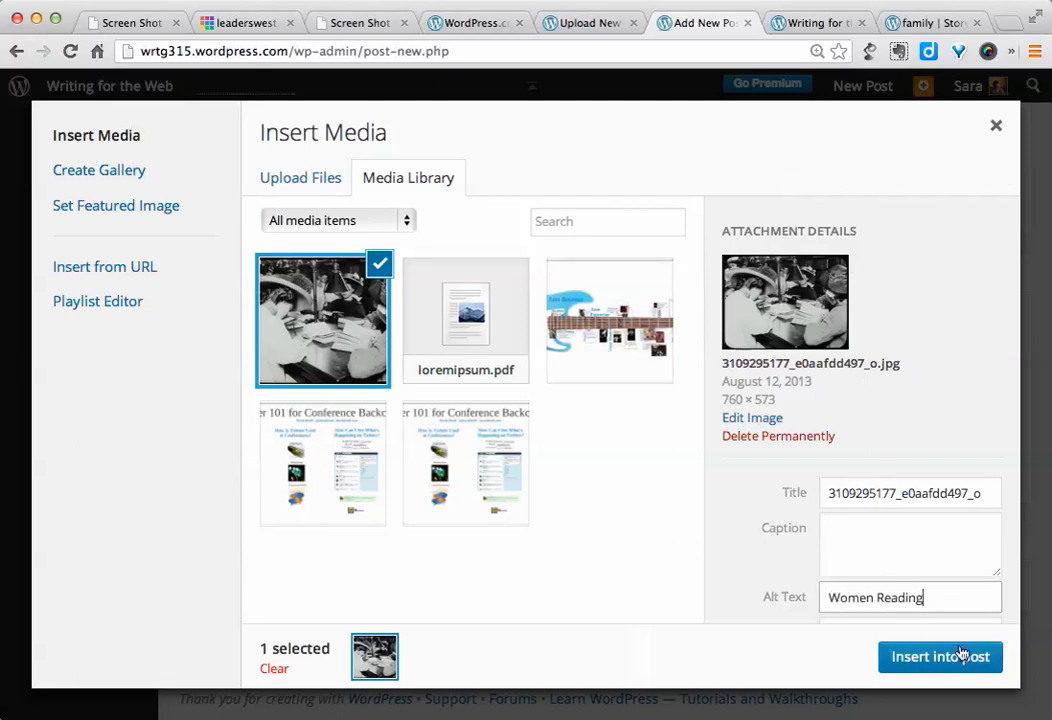
click(939, 657)
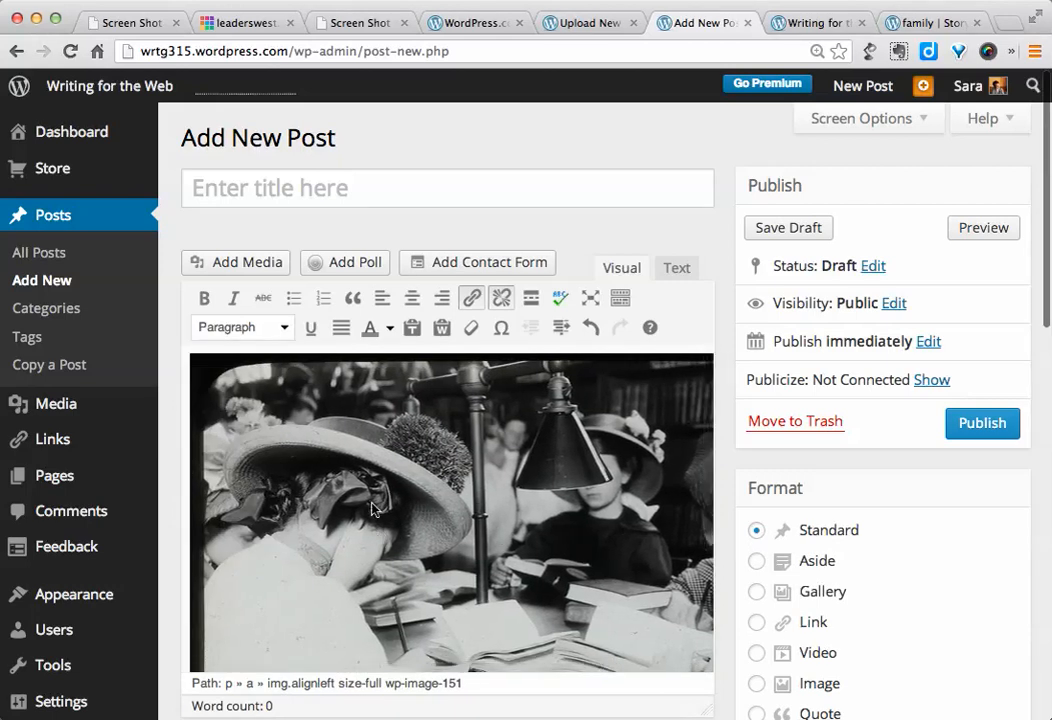
mouse_move(308, 453)
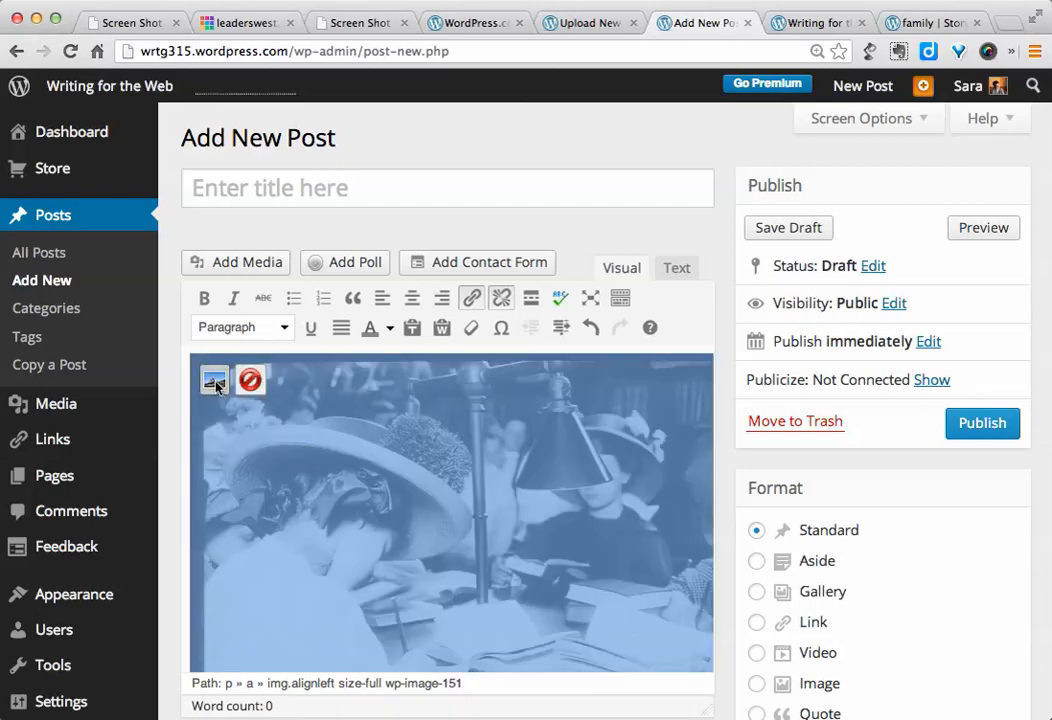
Step: Set the women reading photo to 60% size and right alignment, then update
click(214, 380)
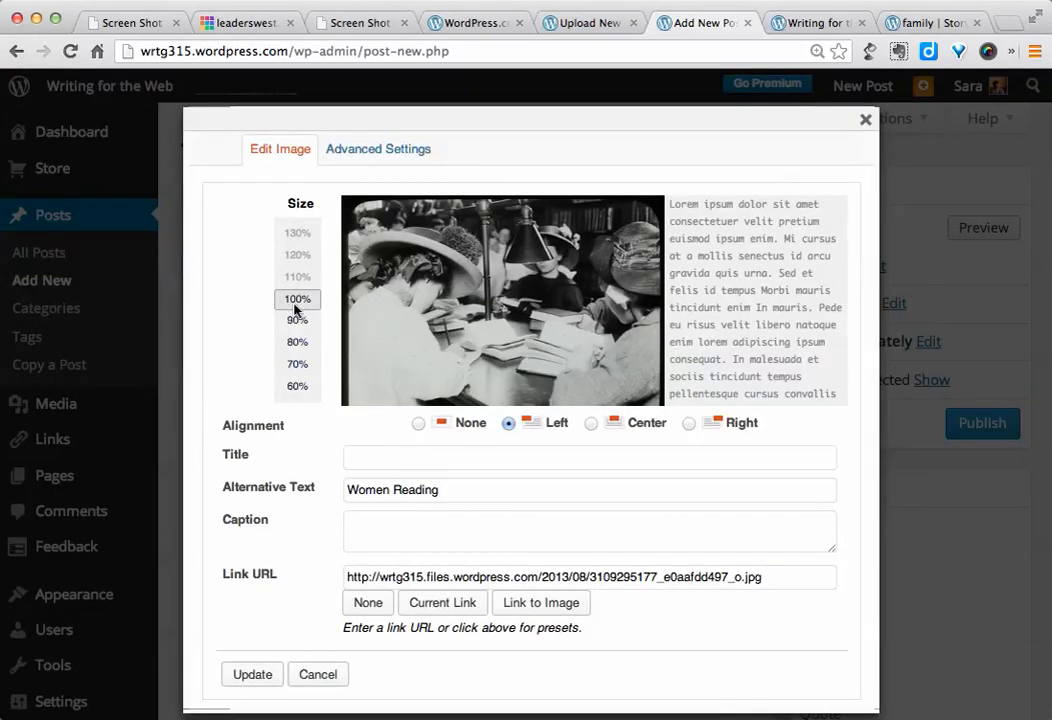
mouse_move(305, 375)
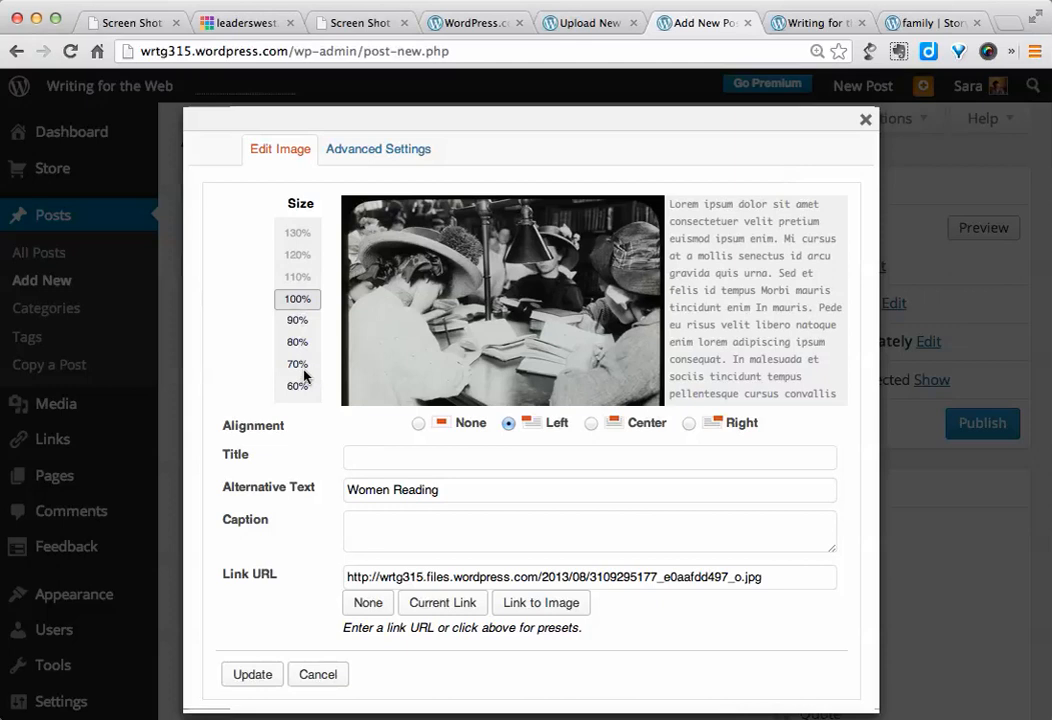
click(297, 387)
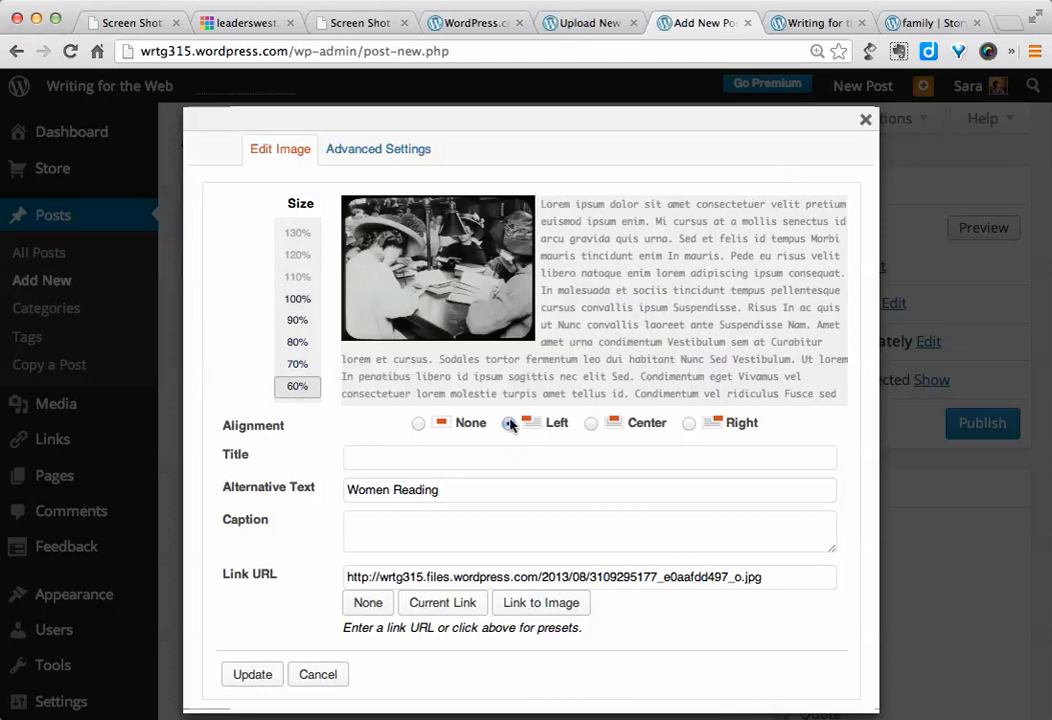
click(508, 422)
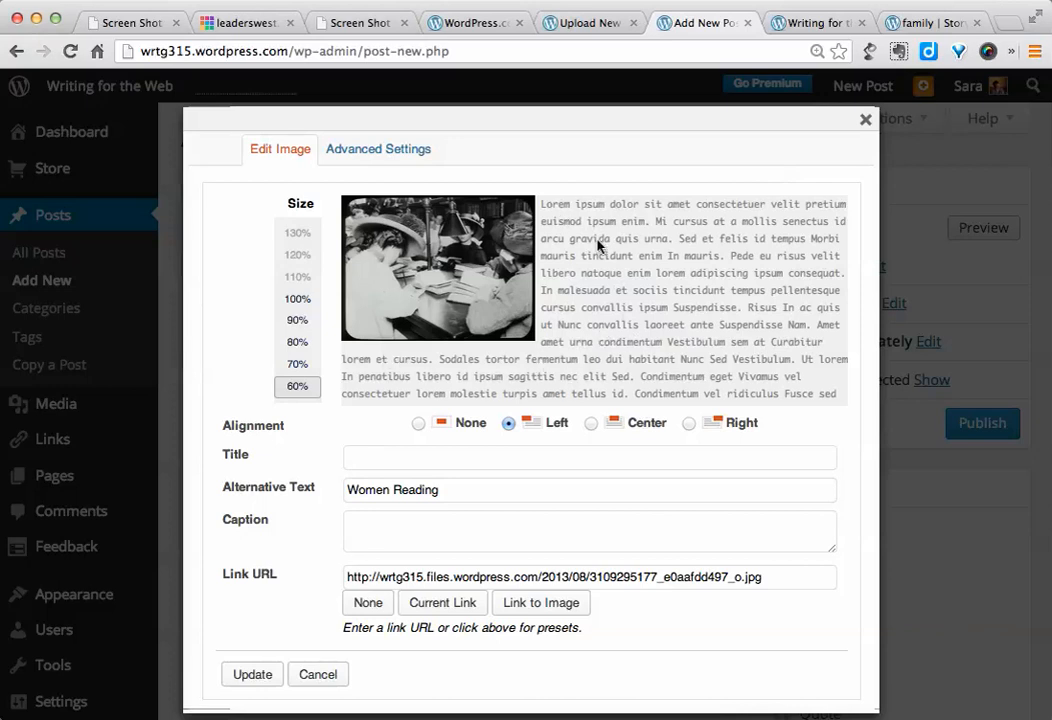
mouse_move(675, 417)
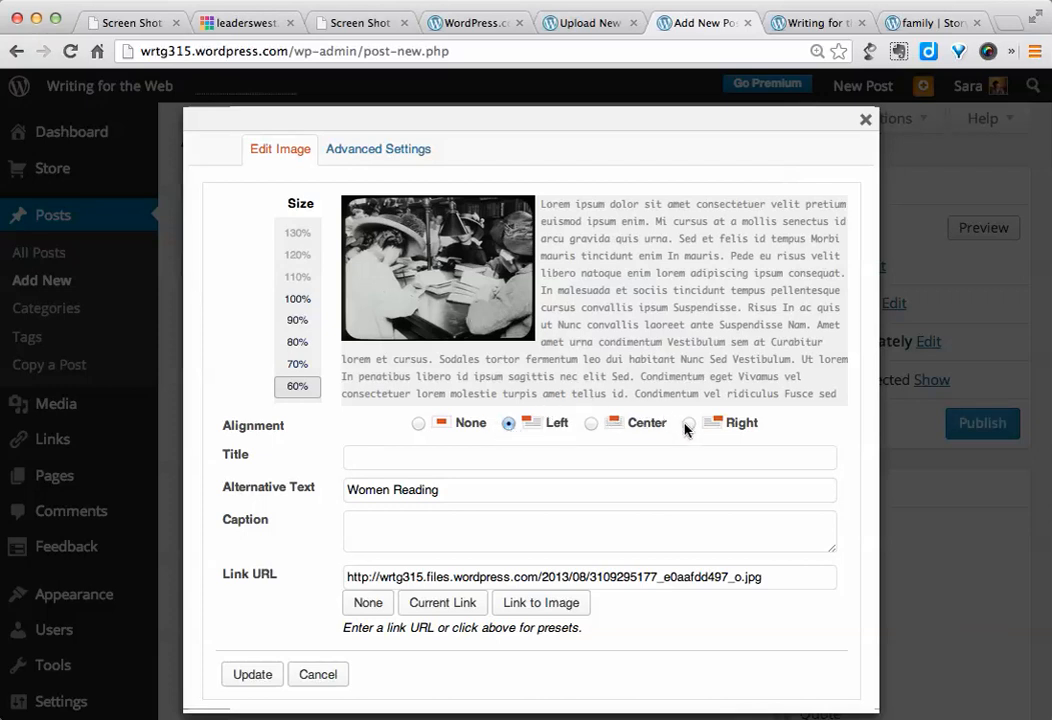
click(689, 422)
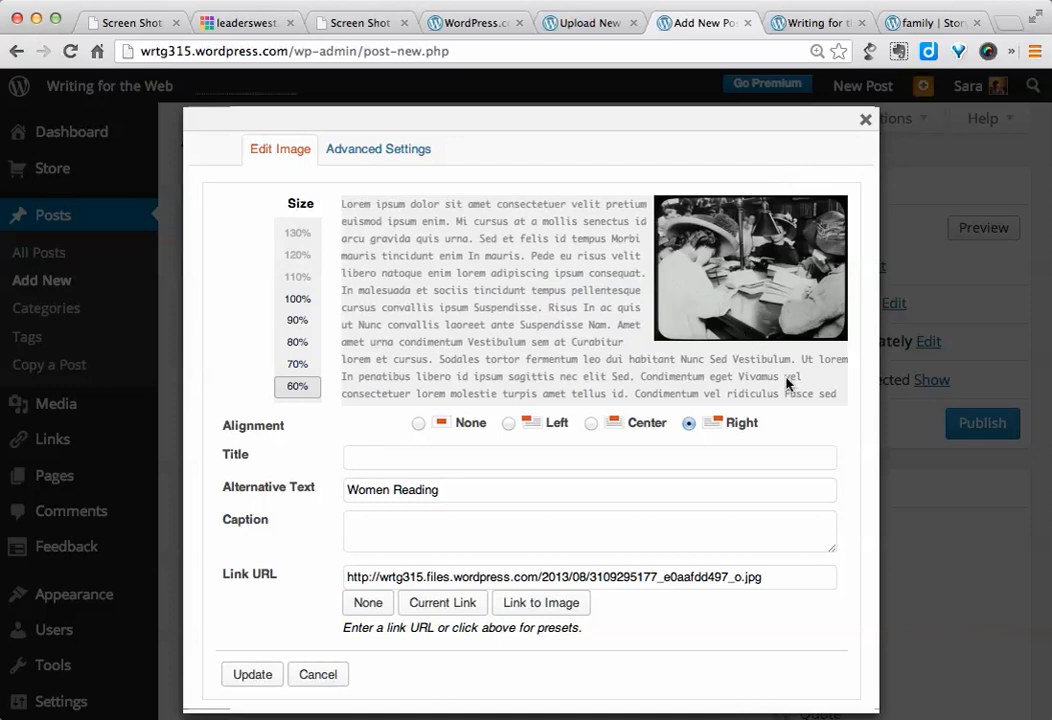
mouse_move(318, 490)
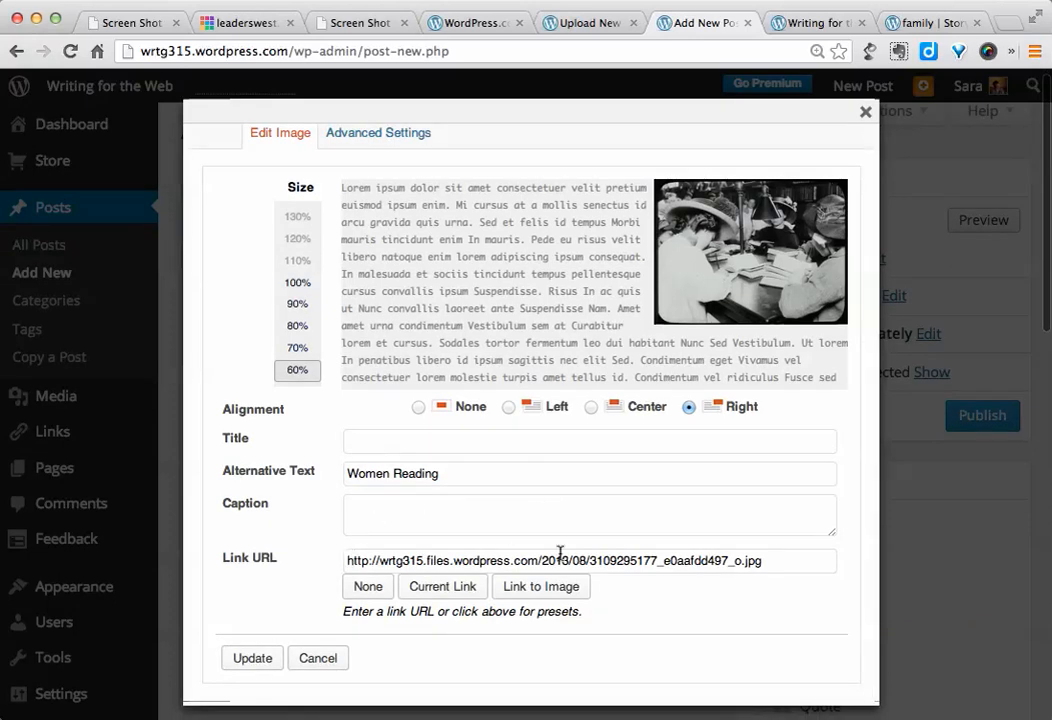
mouse_move(765, 593)
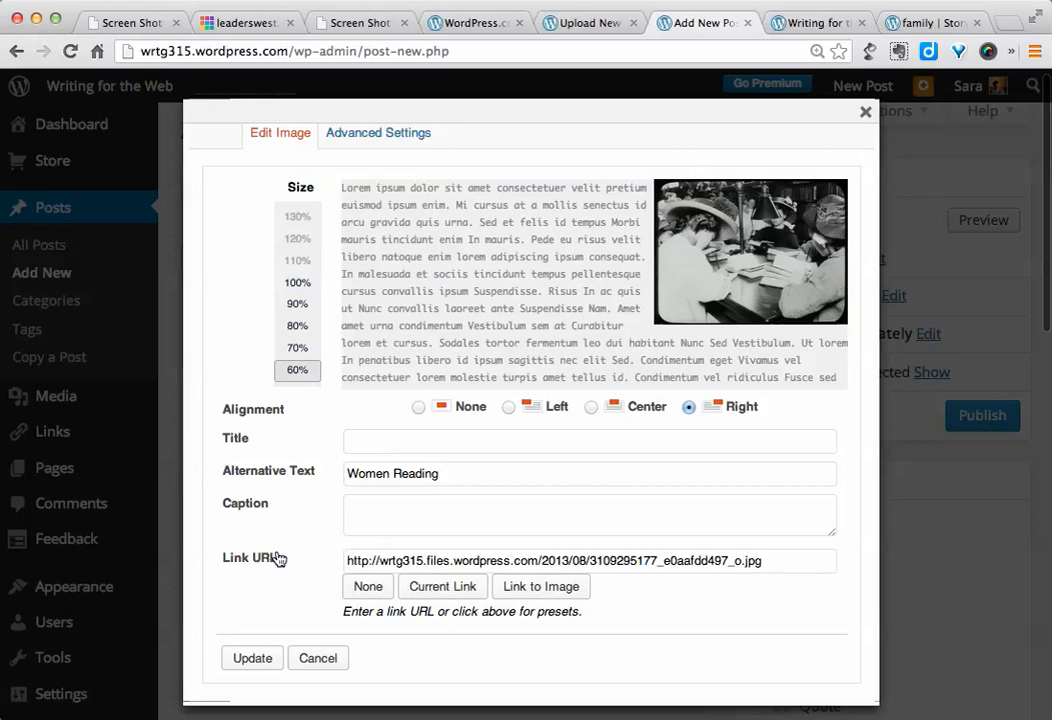
click(252, 658)
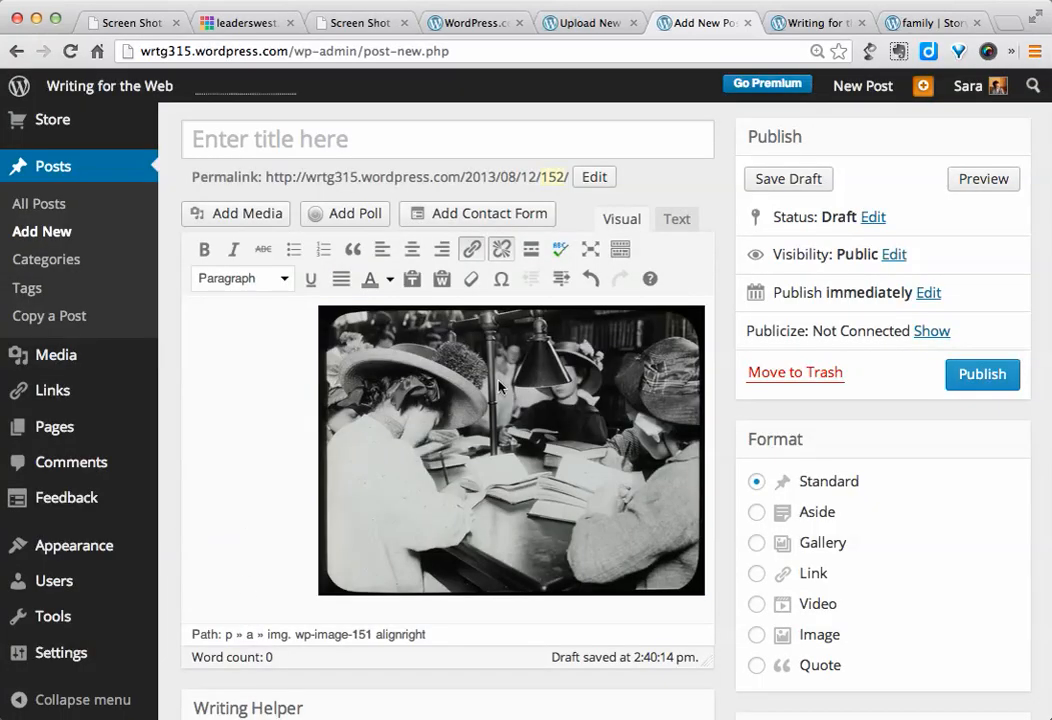
scroll(up, 3)
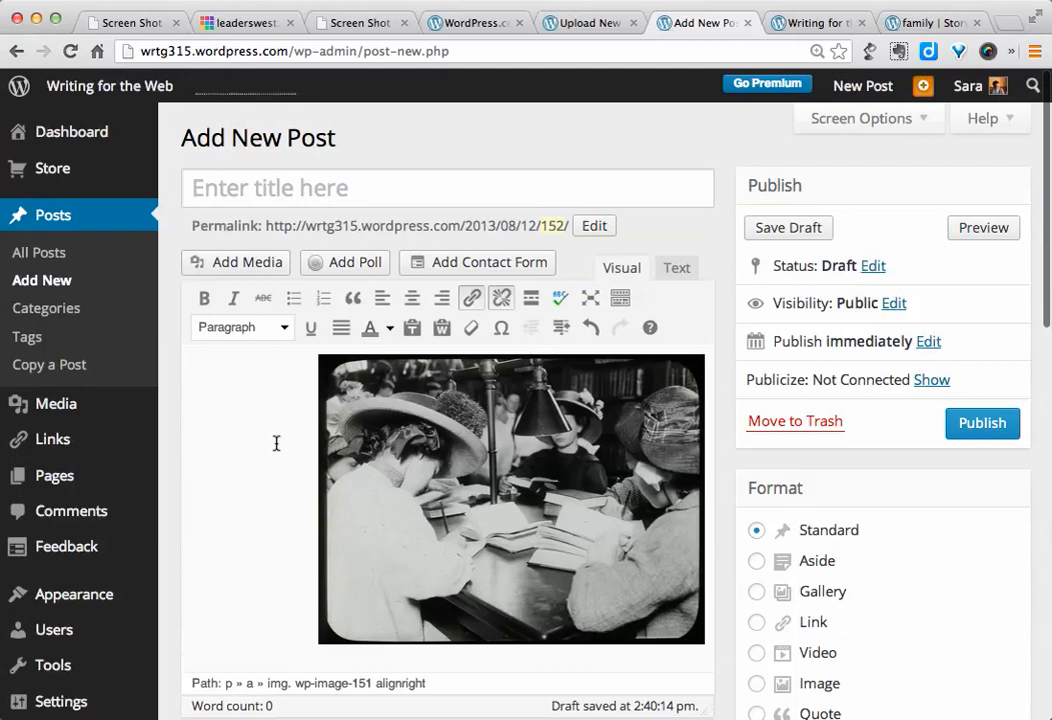
mouse_move(280, 485)
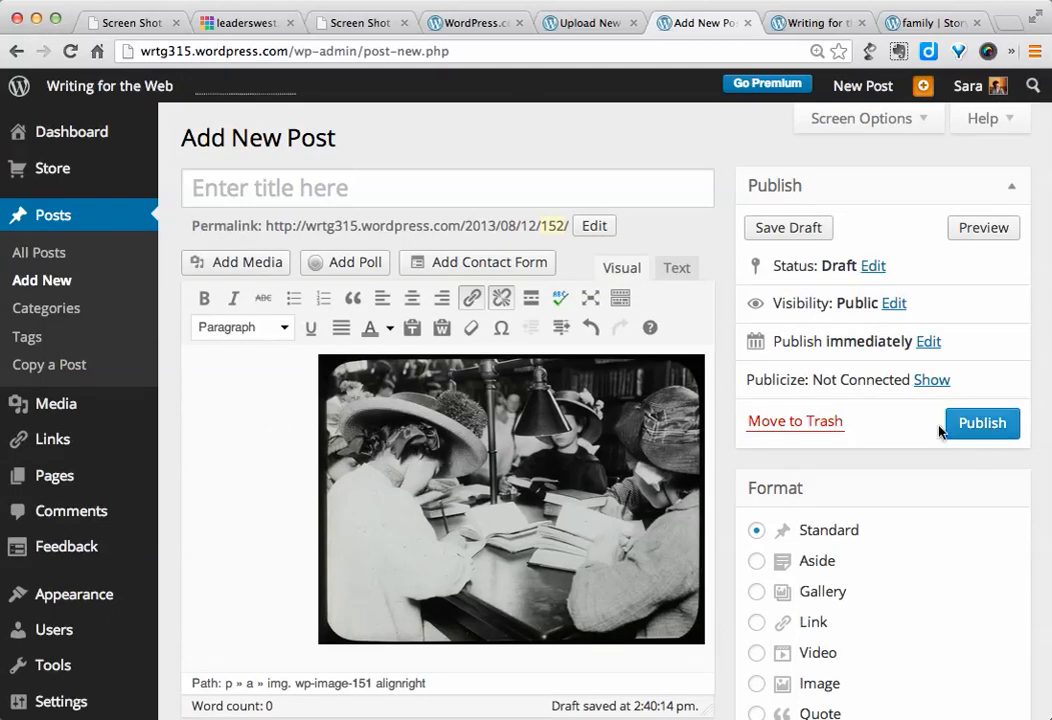
mouse_move(982, 422)
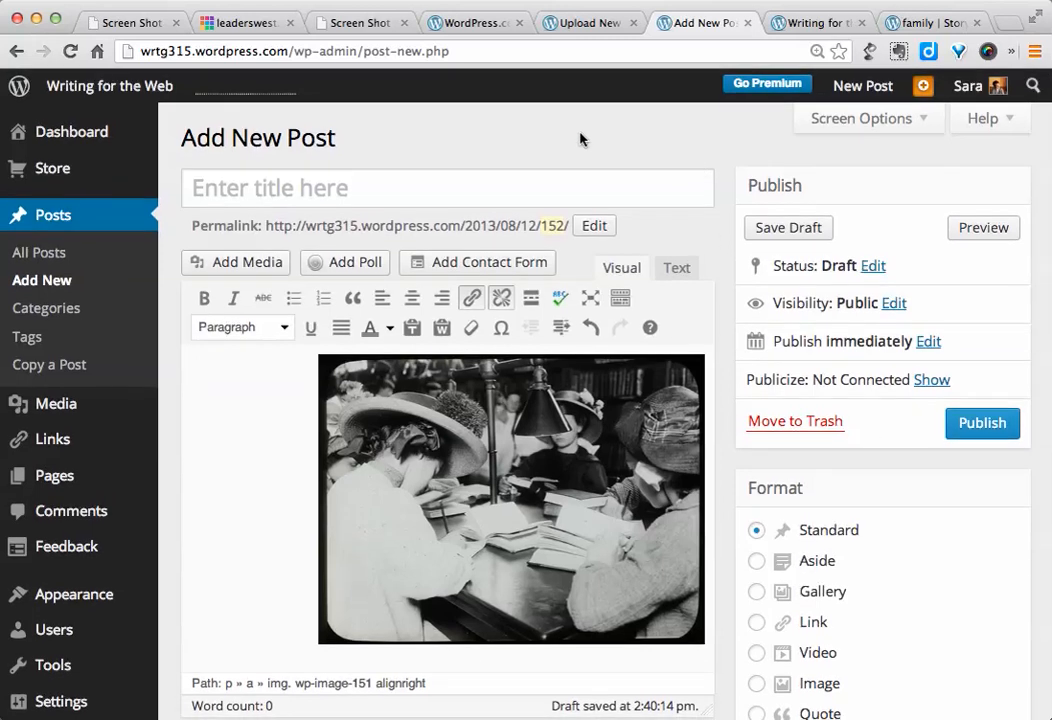
mouse_move(529, 145)
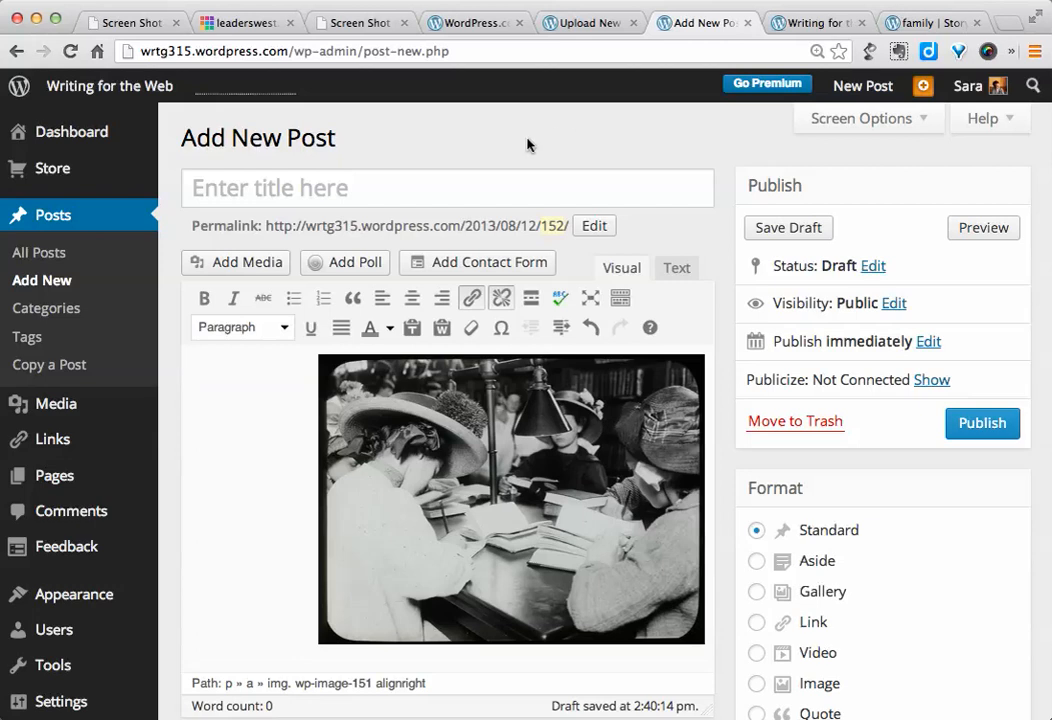
mouse_move(560, 150)
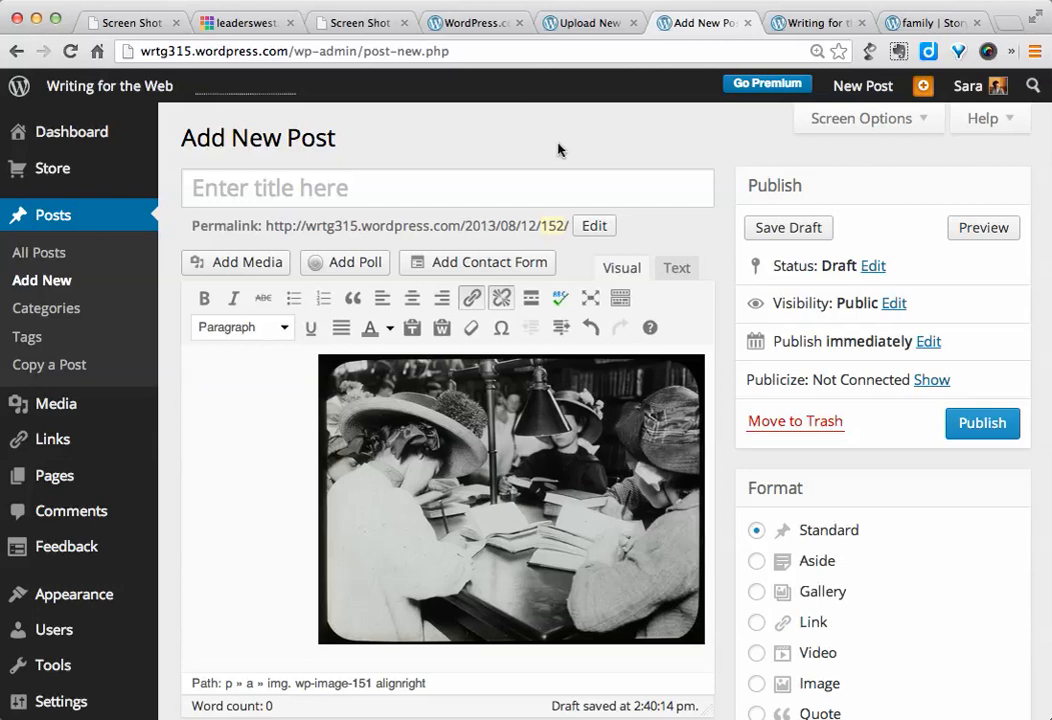
mouse_move(530, 147)
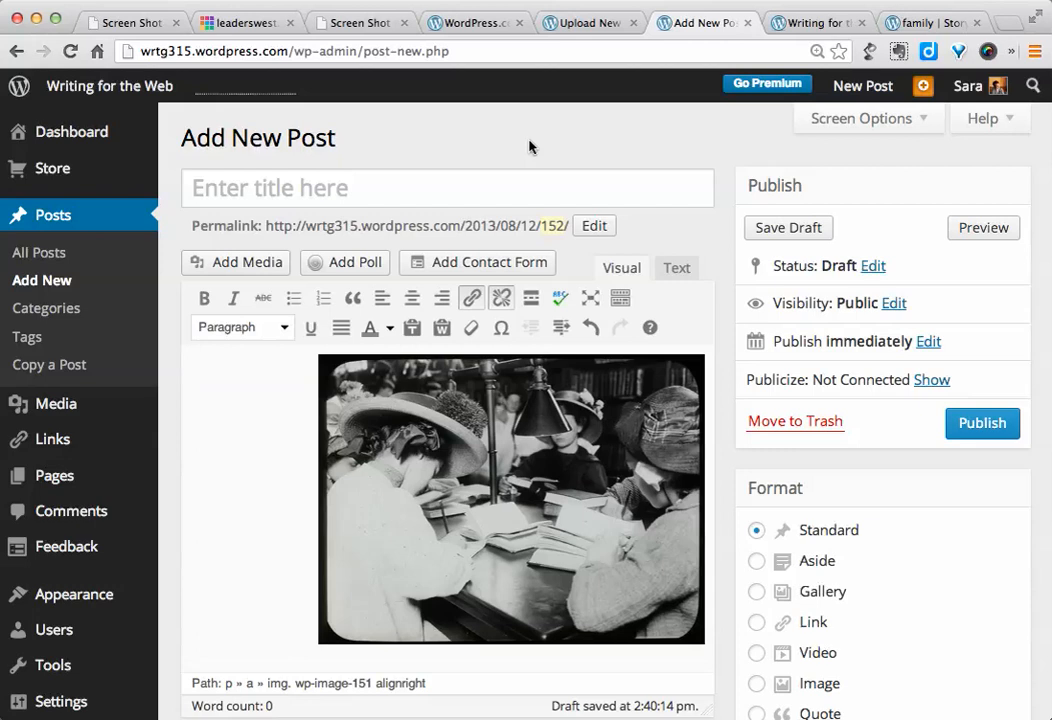
mouse_move(476, 133)
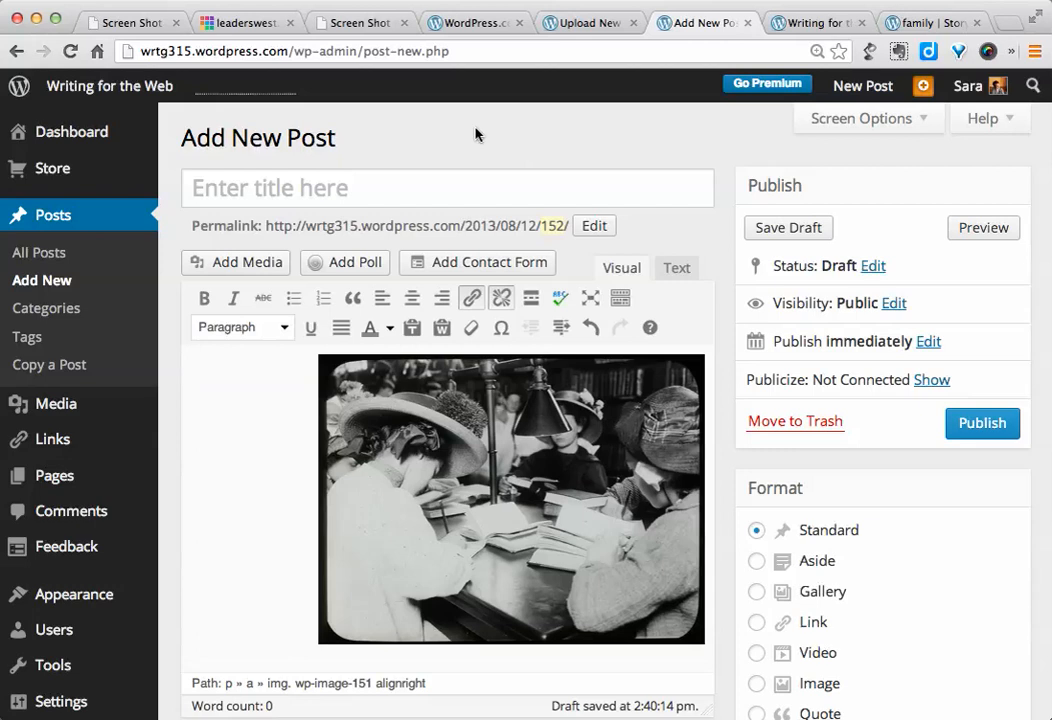
Step: Switch to the first tab showing Sara Q. Thompson's WordPress Overview title slide
click(130, 22)
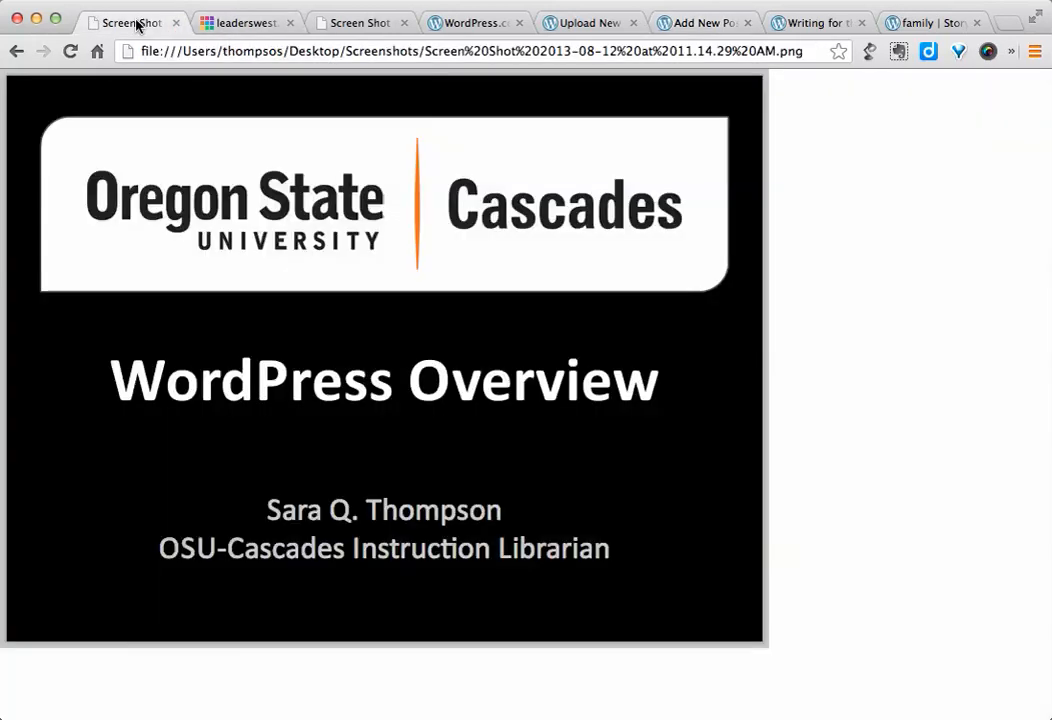
mouse_move(730, 487)
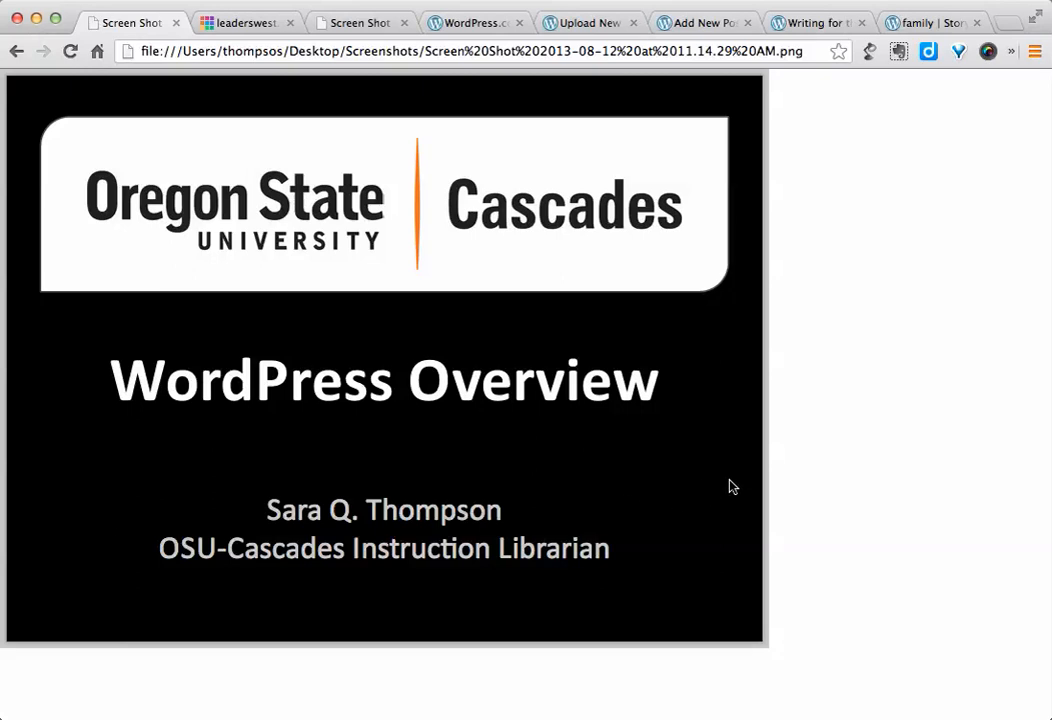
mouse_move(525, 460)
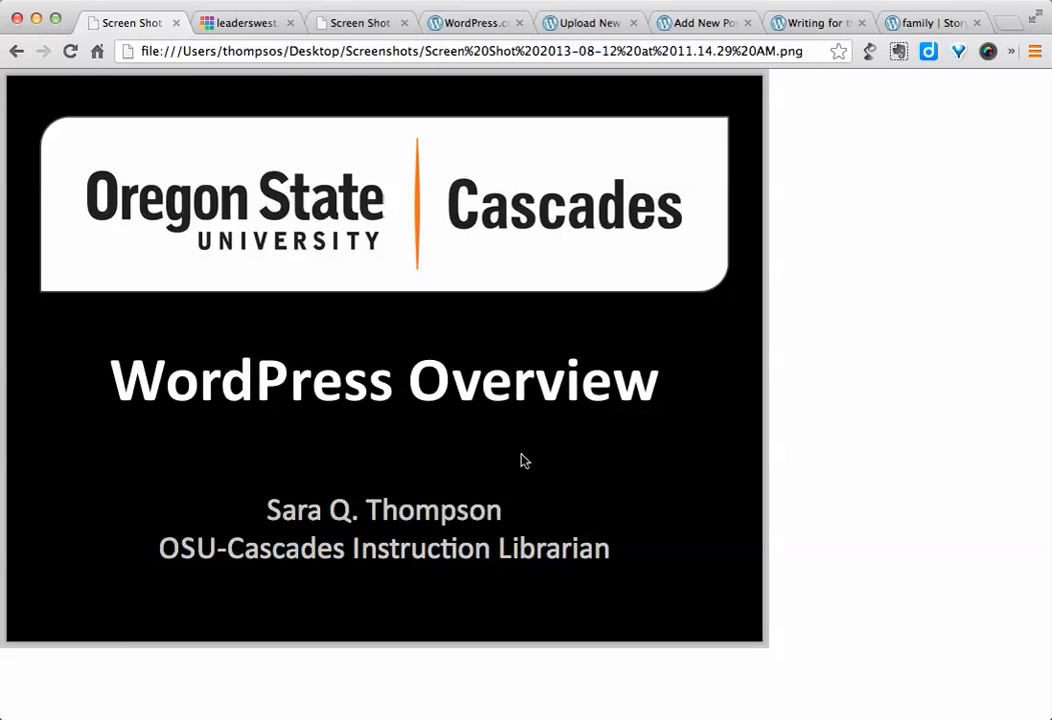